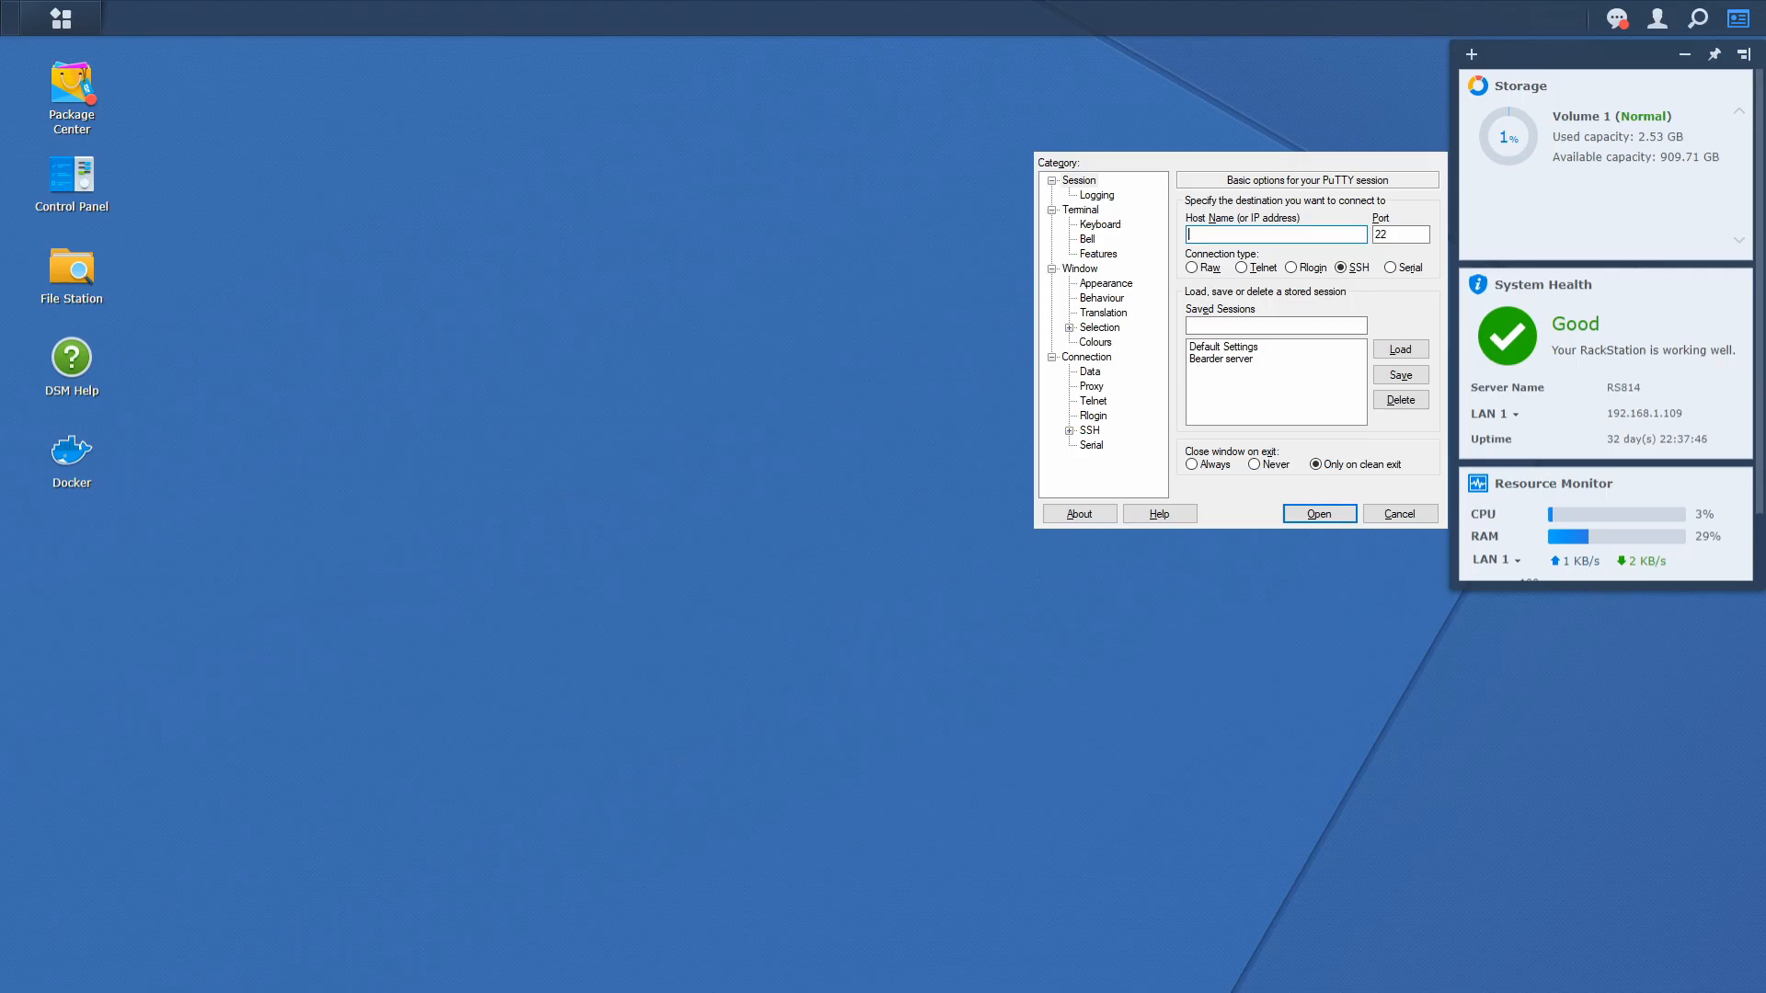
Start the SSH session to the NAS and enter the username 'Bearded' at the login prompt.
{"action": "left_click", "coordinate": [1315, 513]}
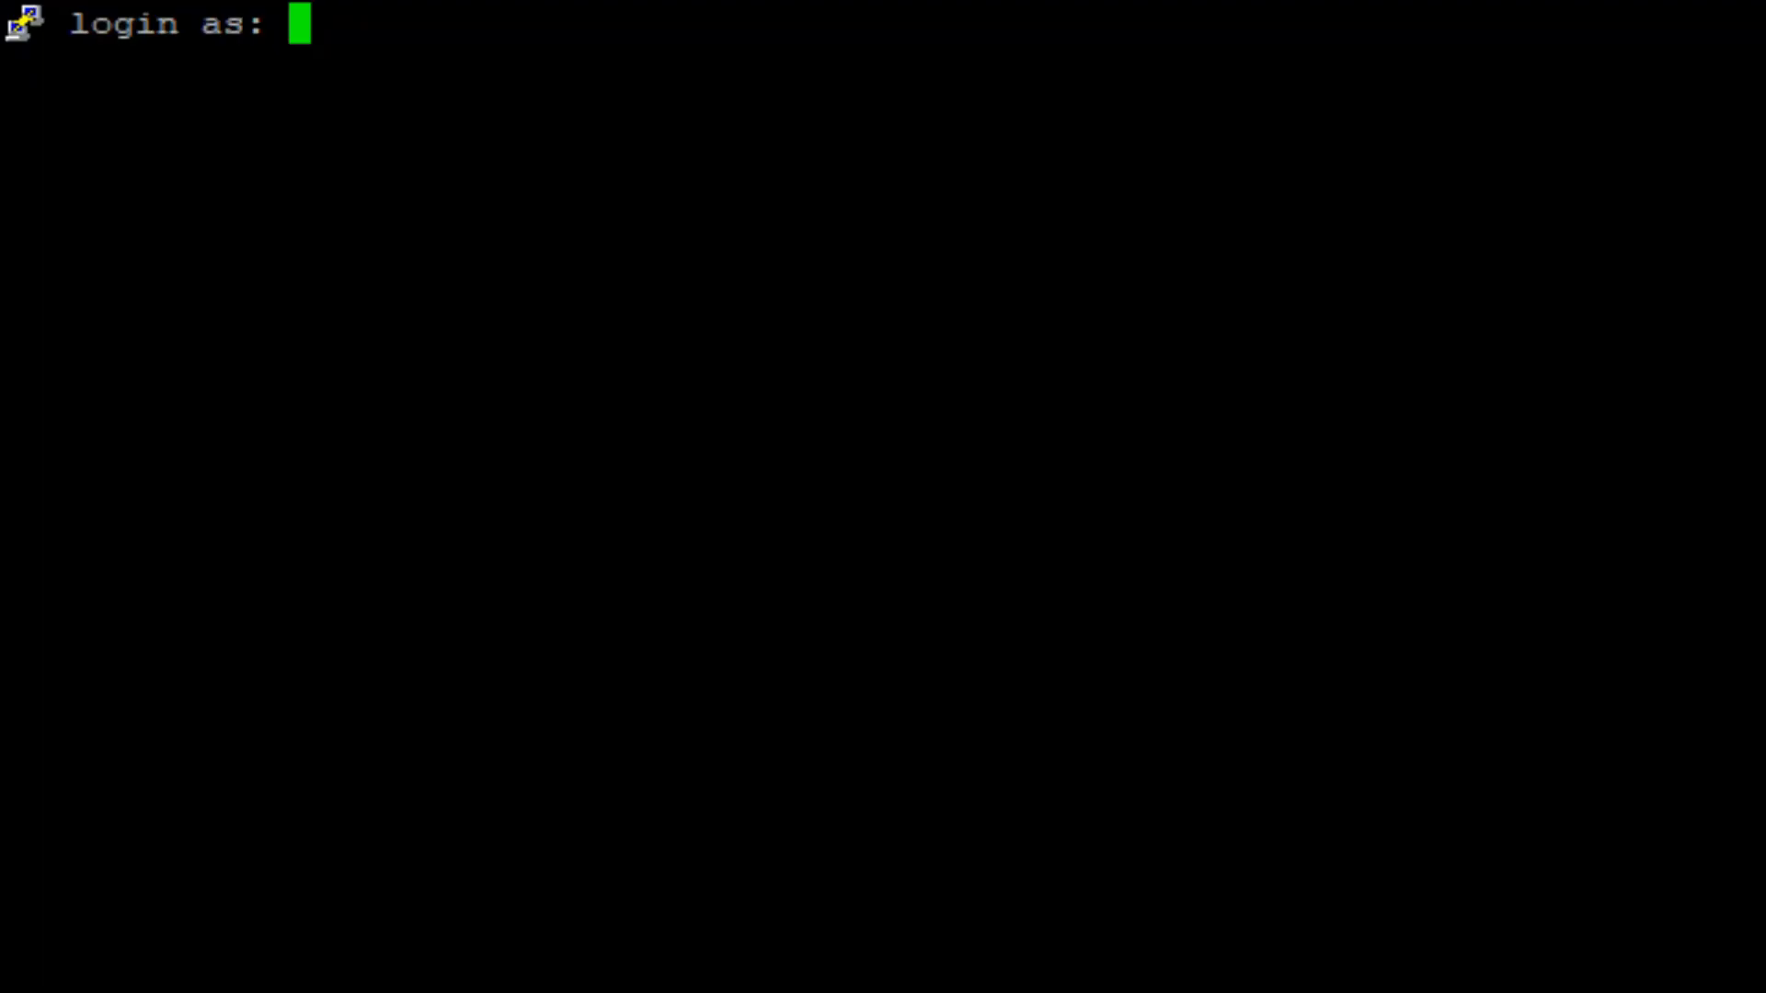
{"action": "mouse_move", "coordinate": [471, 342]}
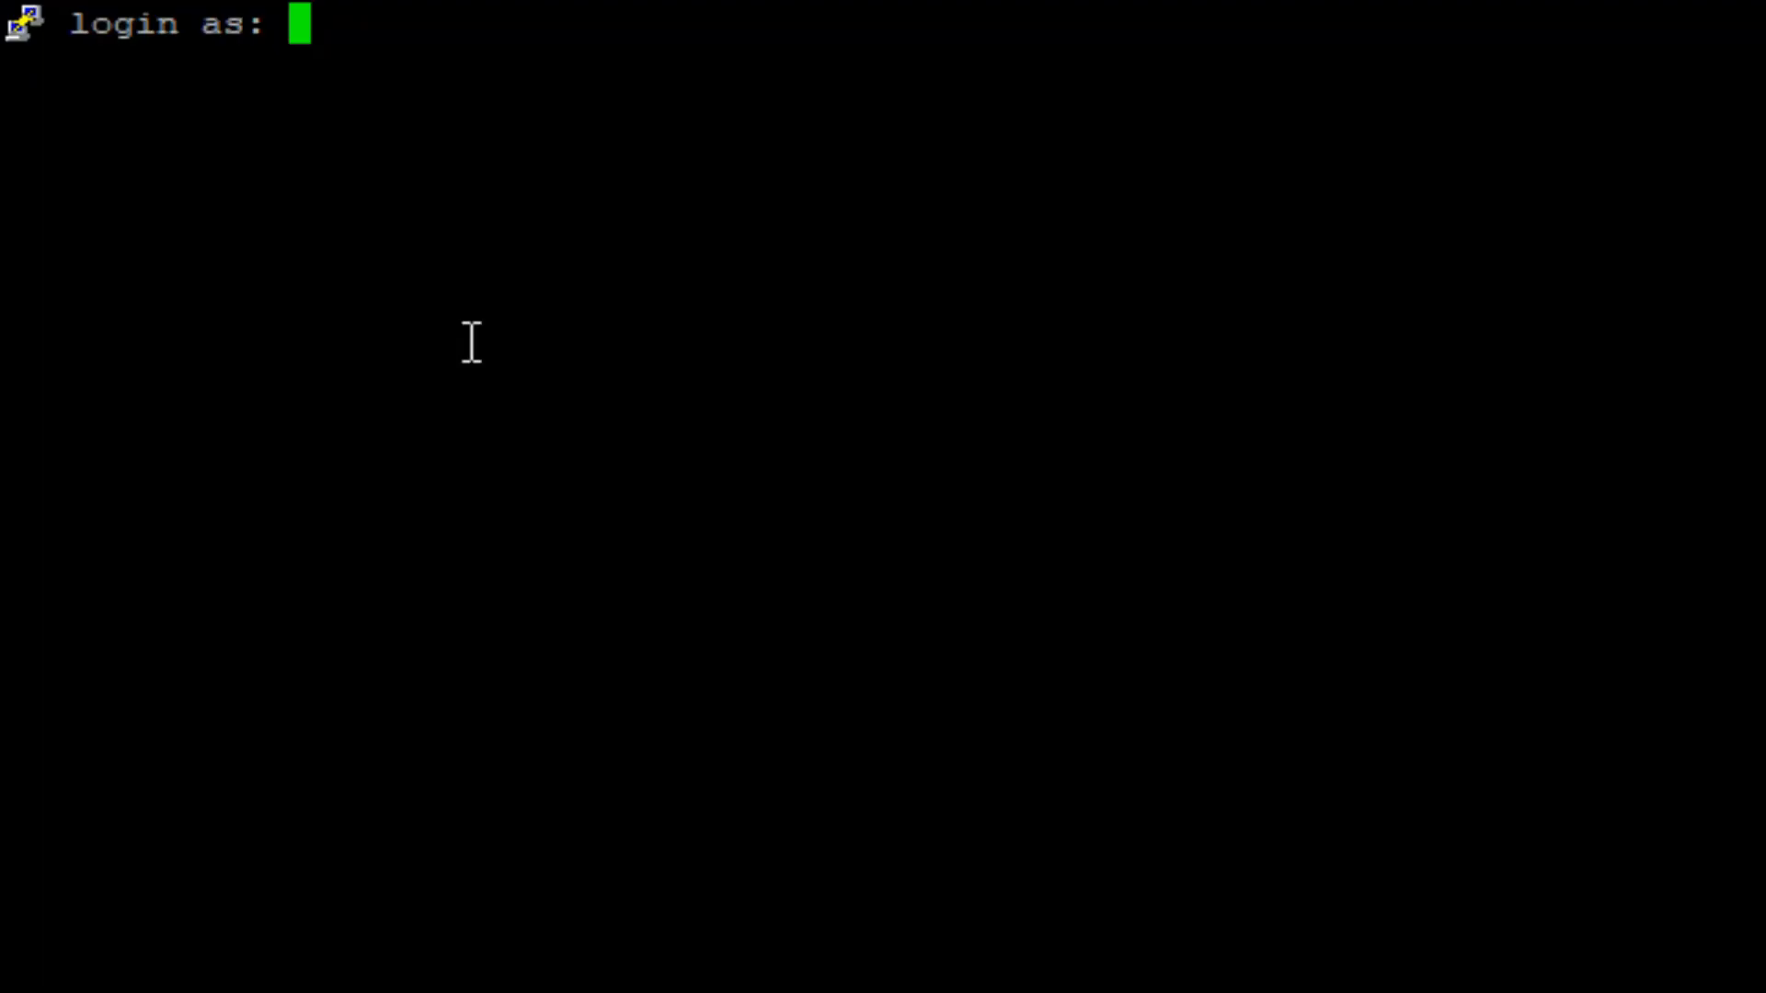
{"action": "type", "text": "BeardedTinker"}
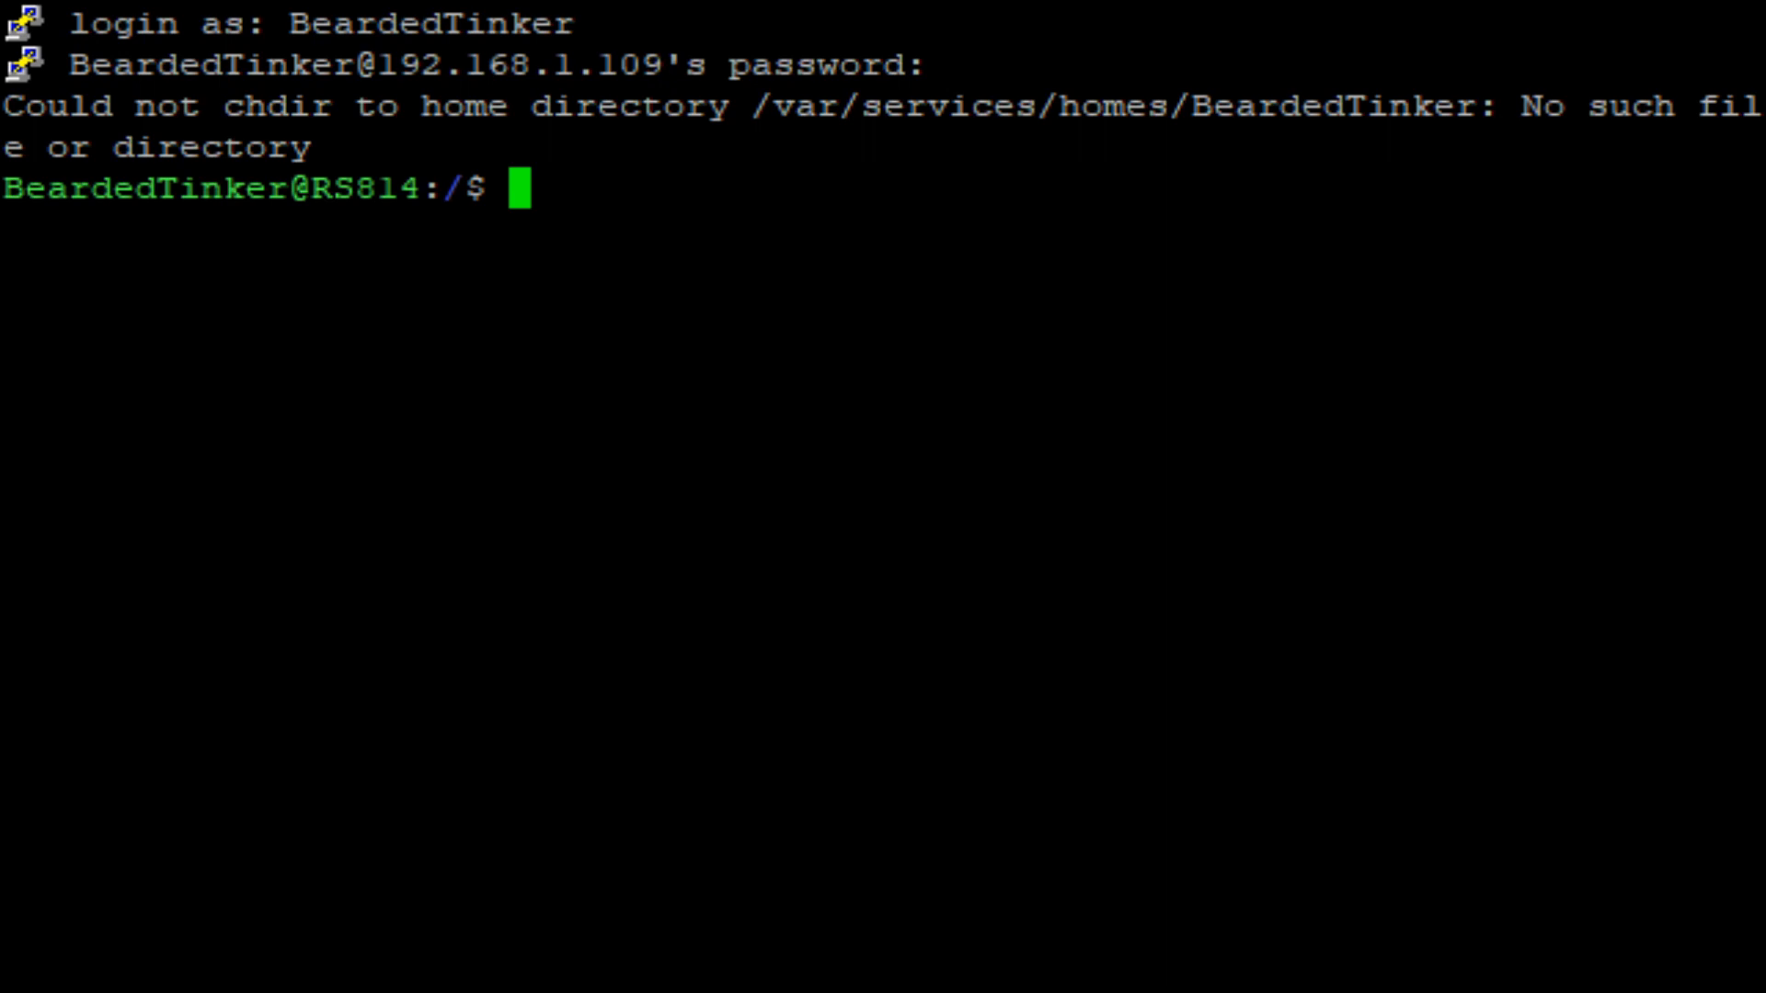
Create the /volume1/docker/zigbee2mqtt folder with mkdir.
{"action": "type", "text": "mkdir /"}
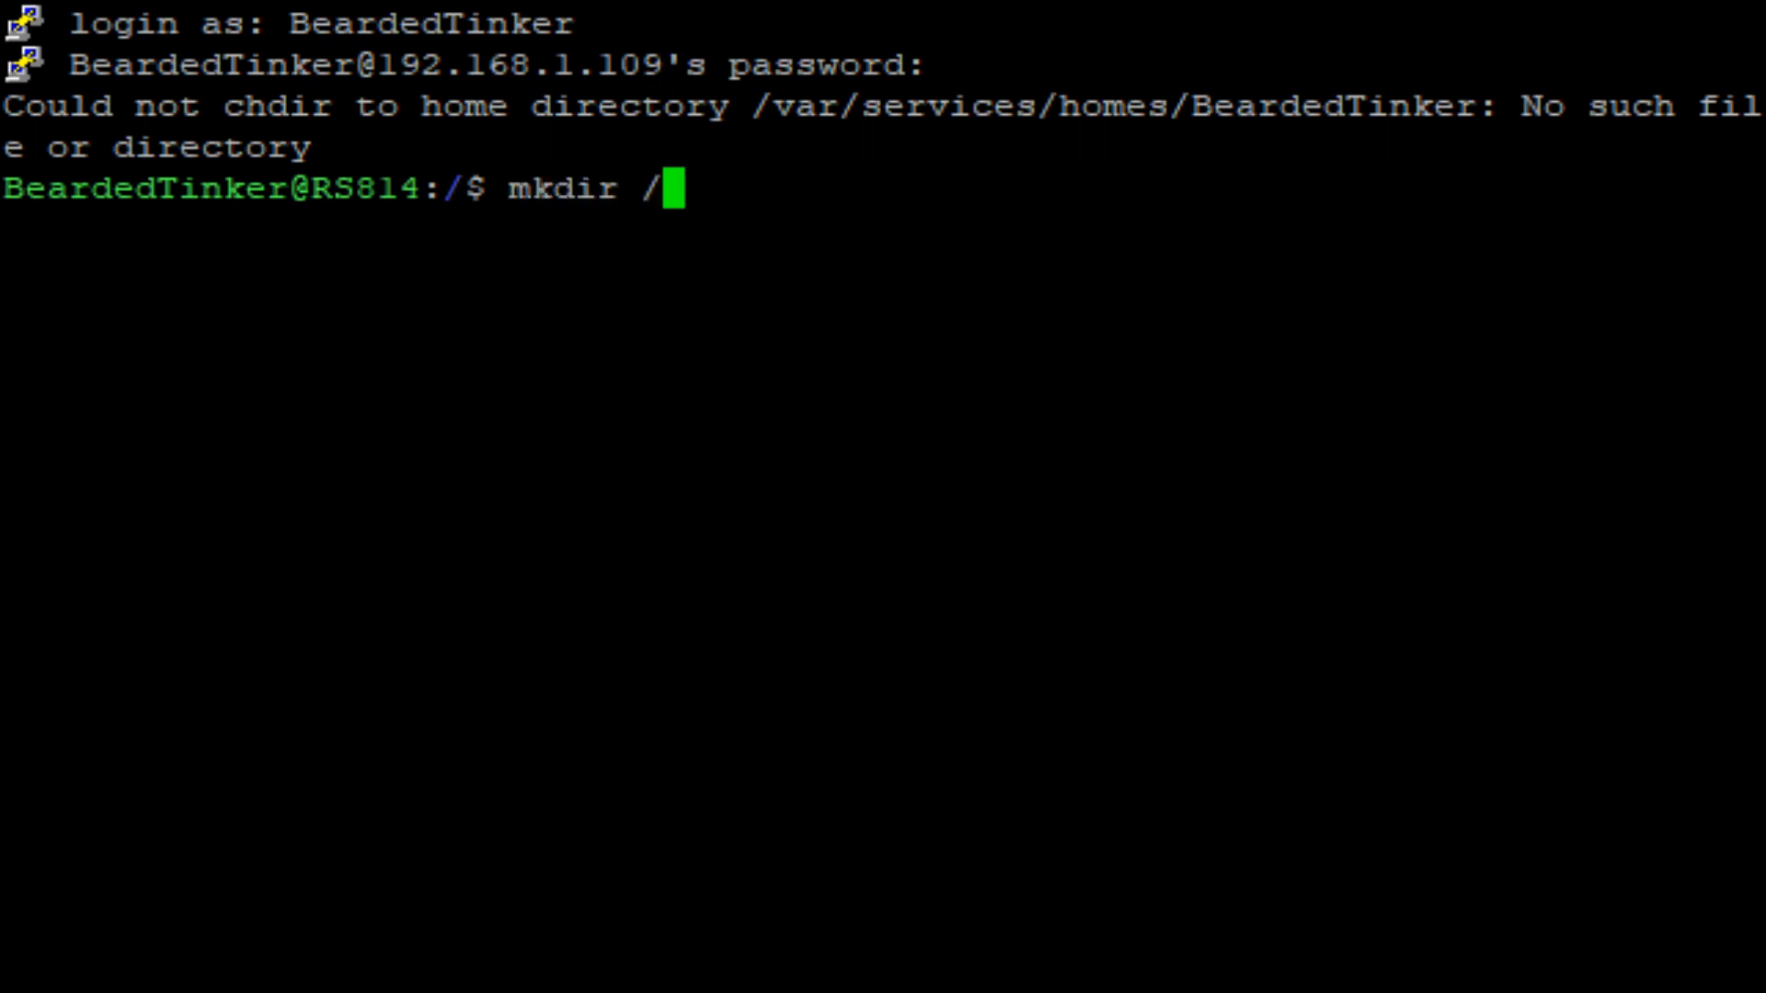
{"action": "type", "text": "volume1/"}
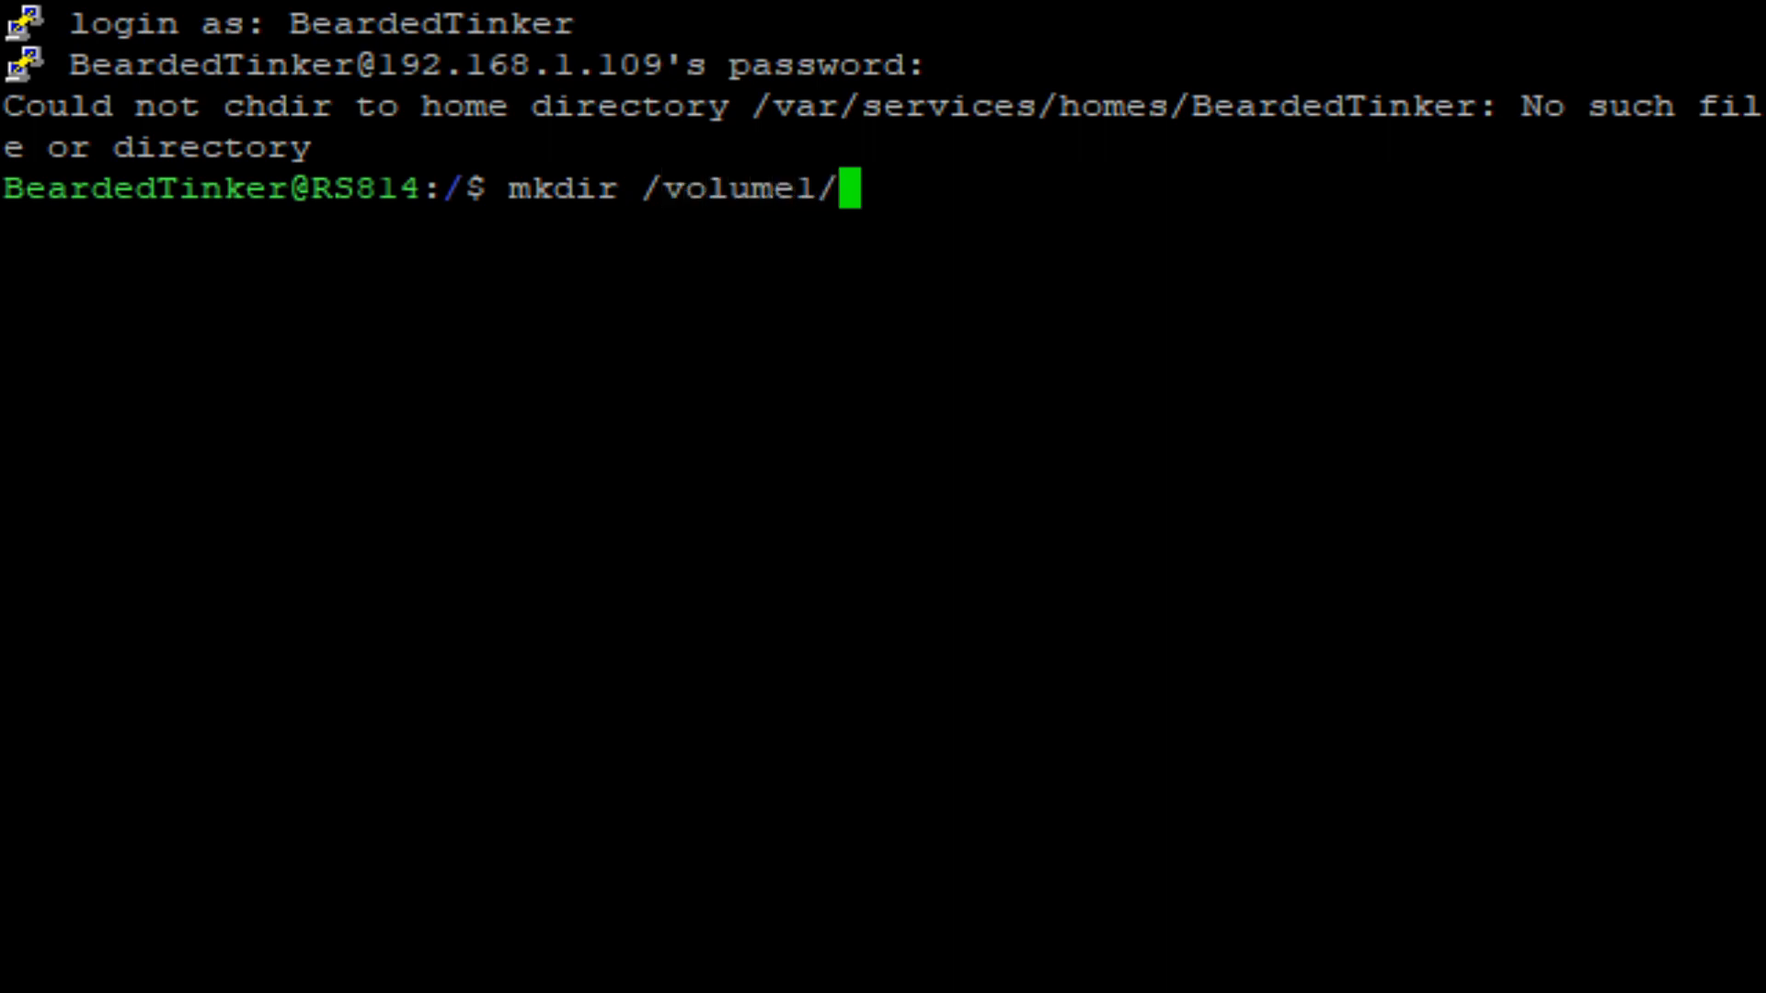
{"action": "type", "text": "docker/"}
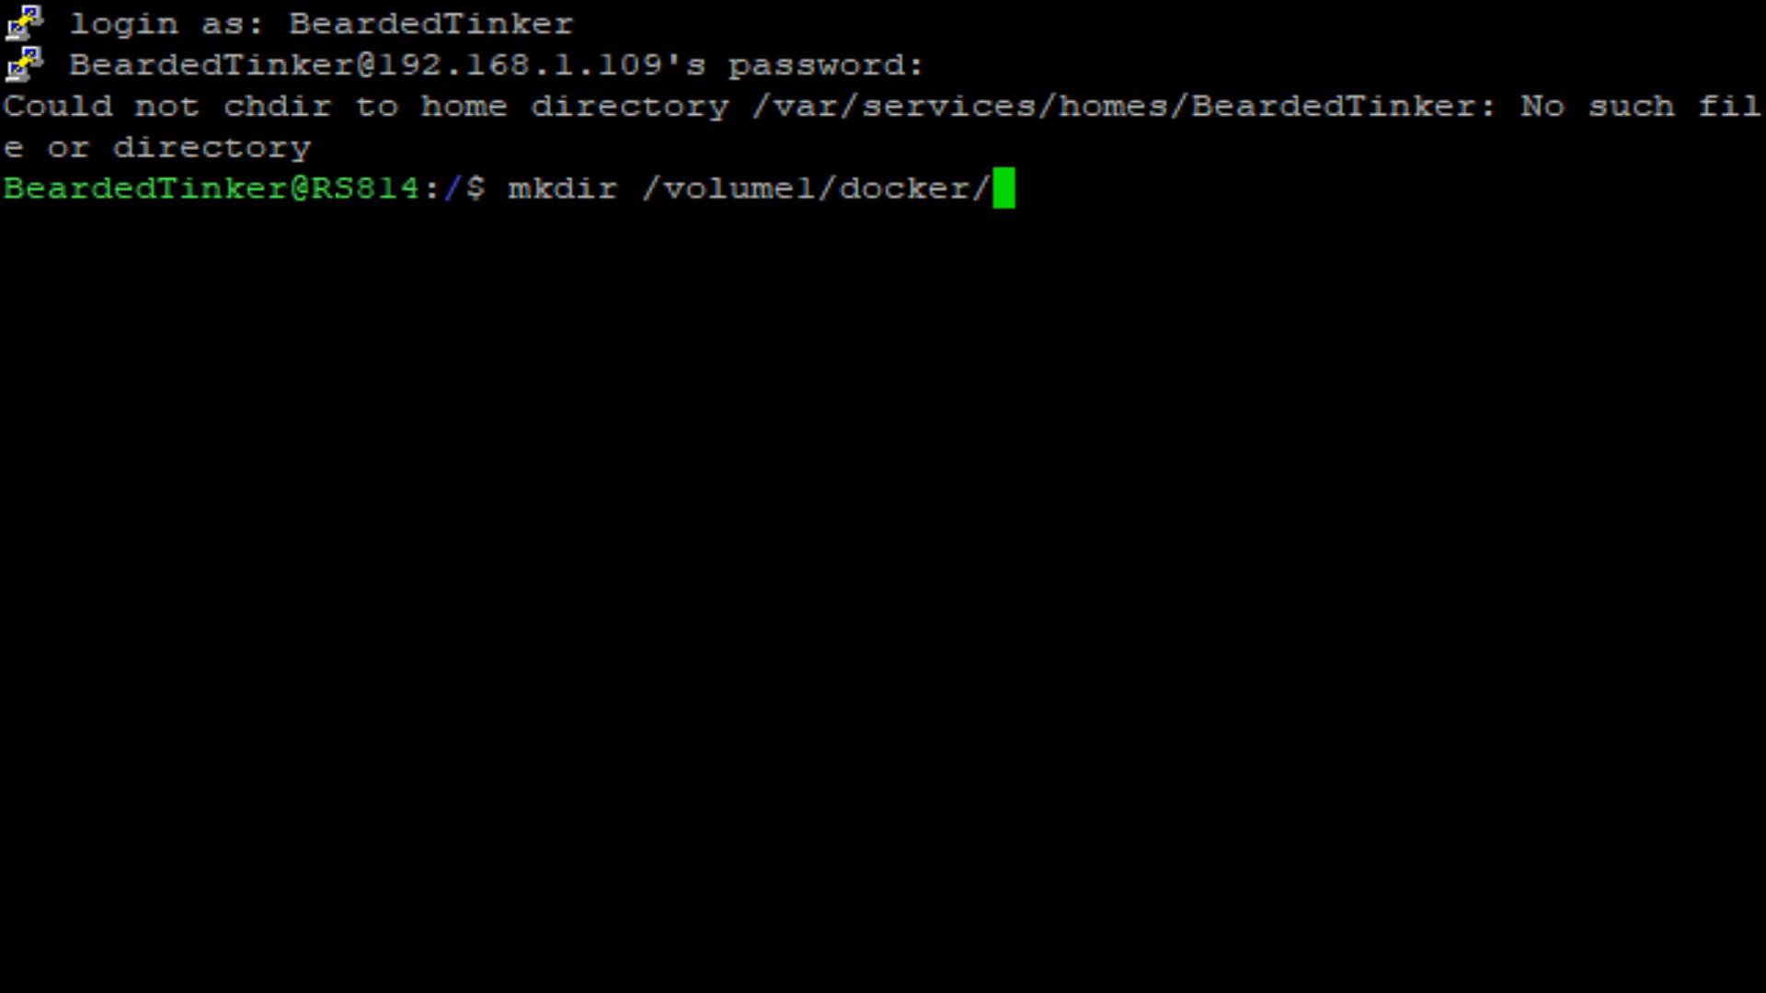
{"action": "type", "text": "z"}
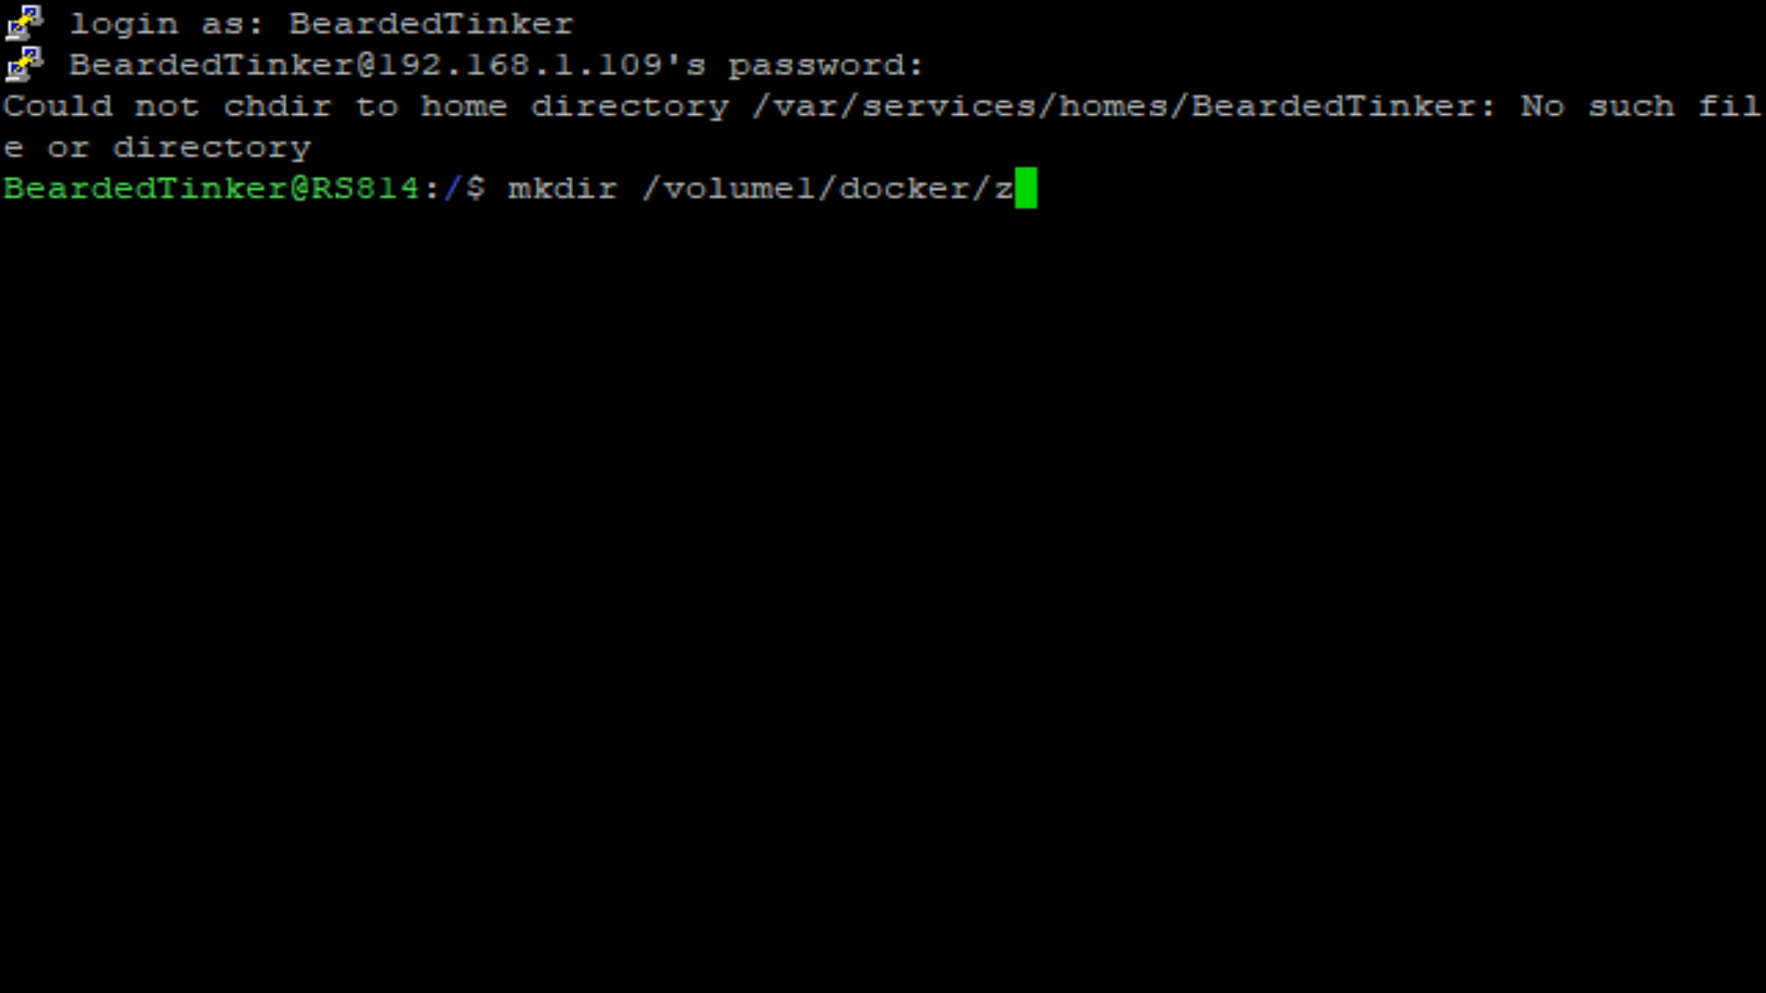
{"action": "type", "text": "igbee2mqtt"}
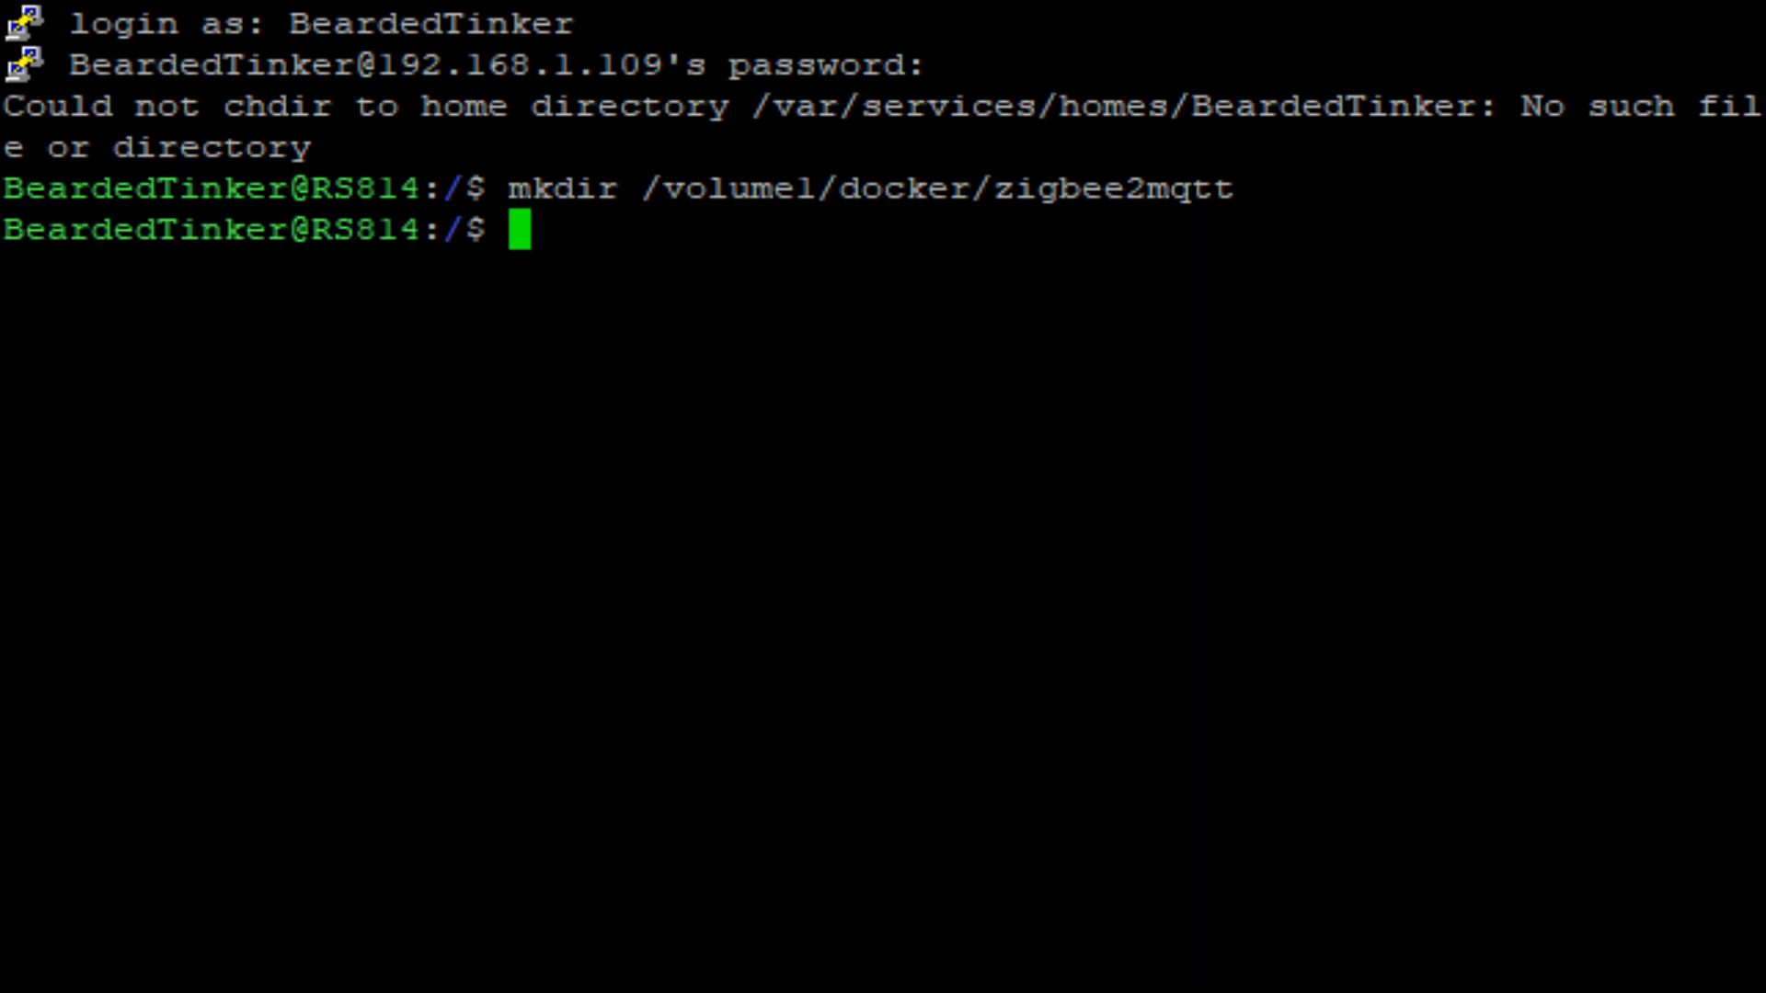
Enter mkdir /volume1/docker/zigbee2mqtt/data, correcting a mistyped 'dTR' to 'data'.
{"action": "type", "text": "mkdir /volume1/docker/zigbee2mqtt"}
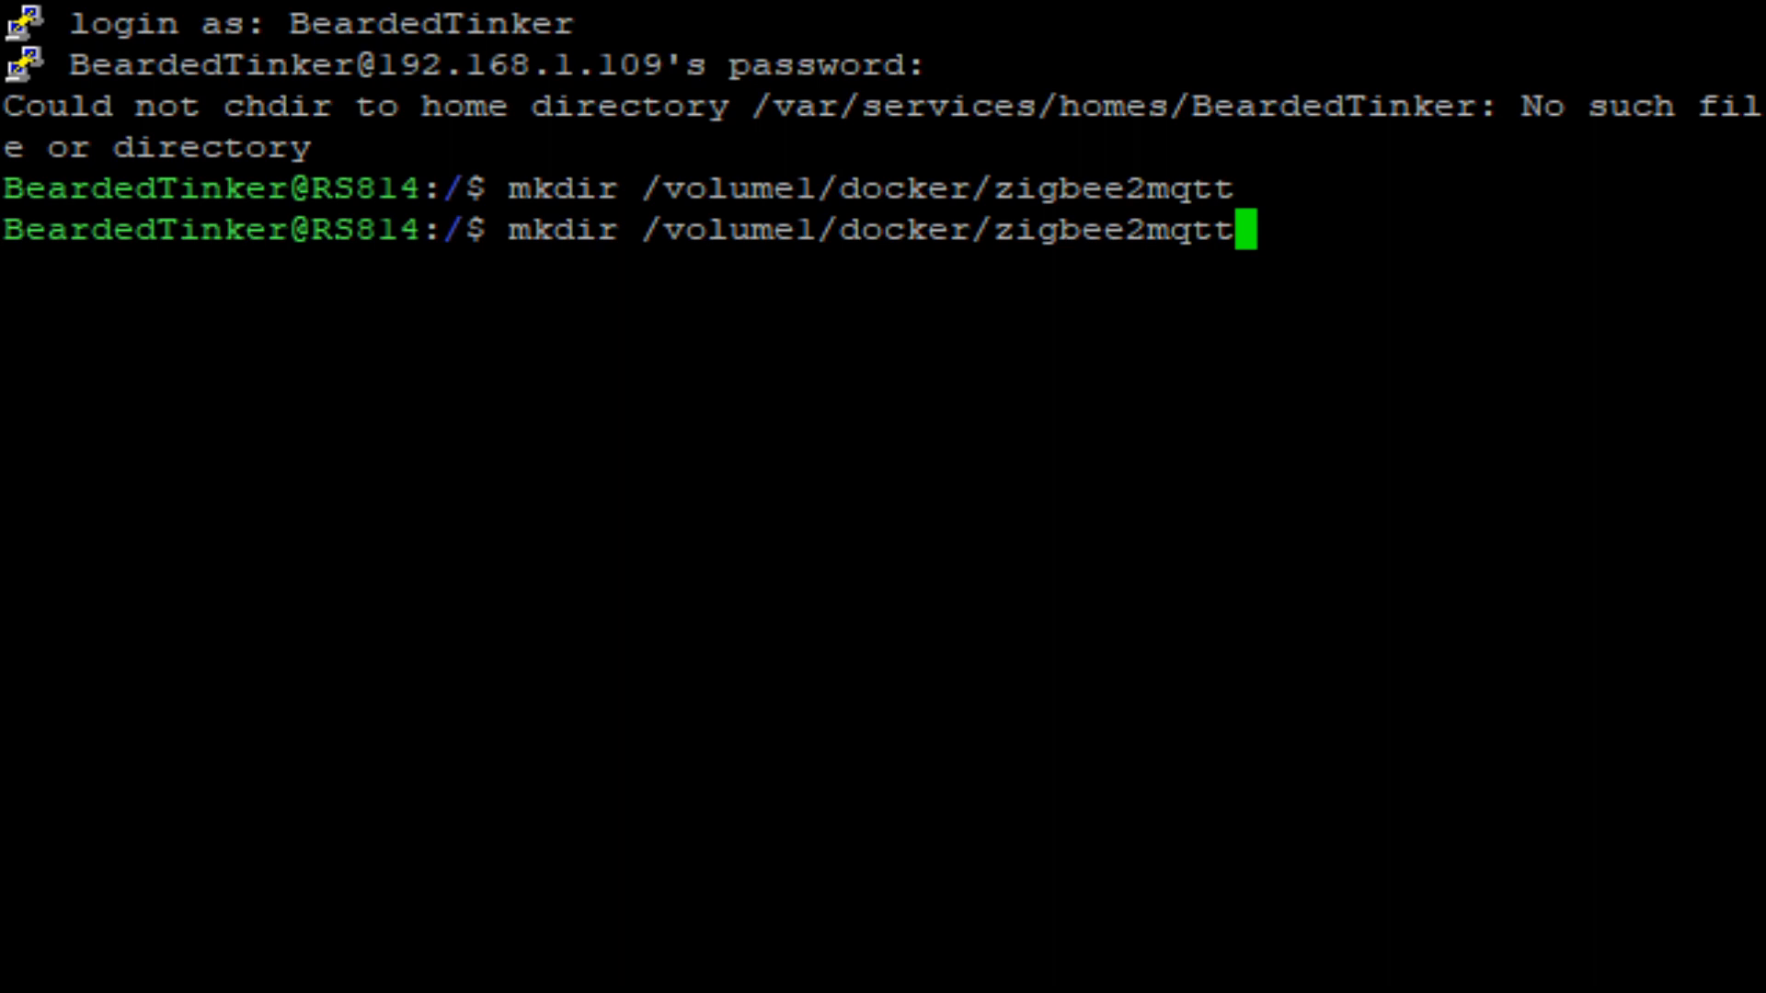
{"action": "type", "text": "/"}
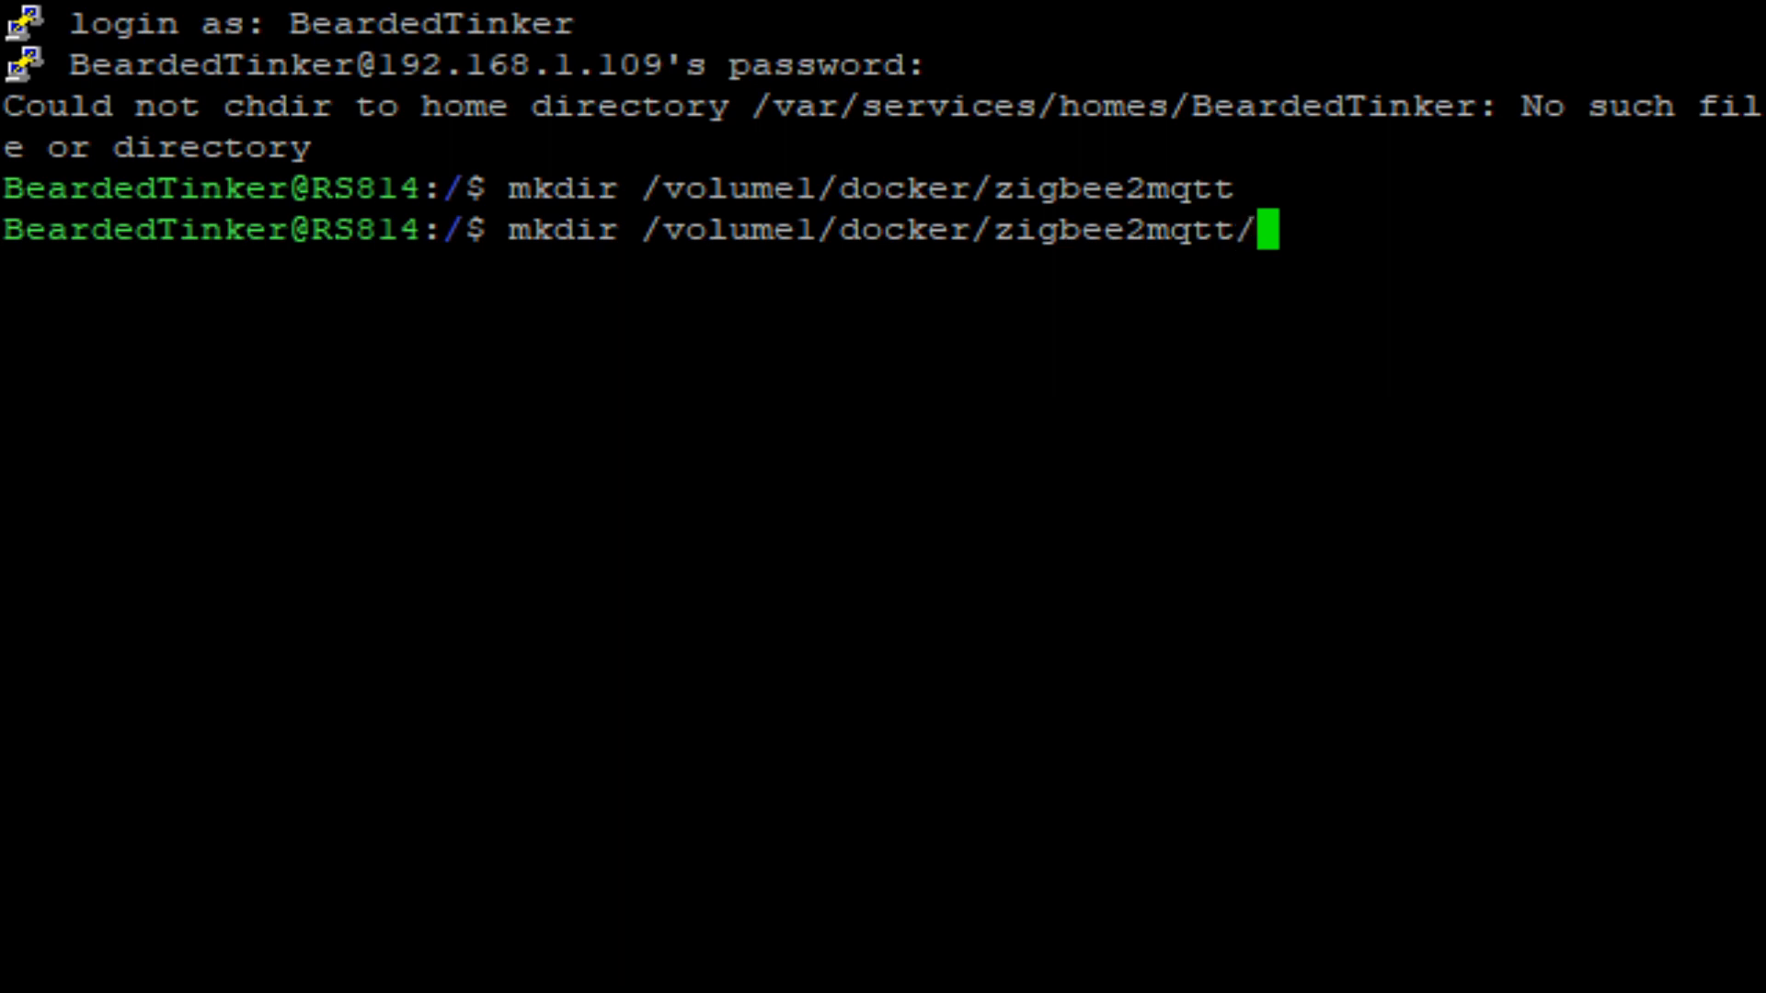
{"action": "type", "text": "dTR"}
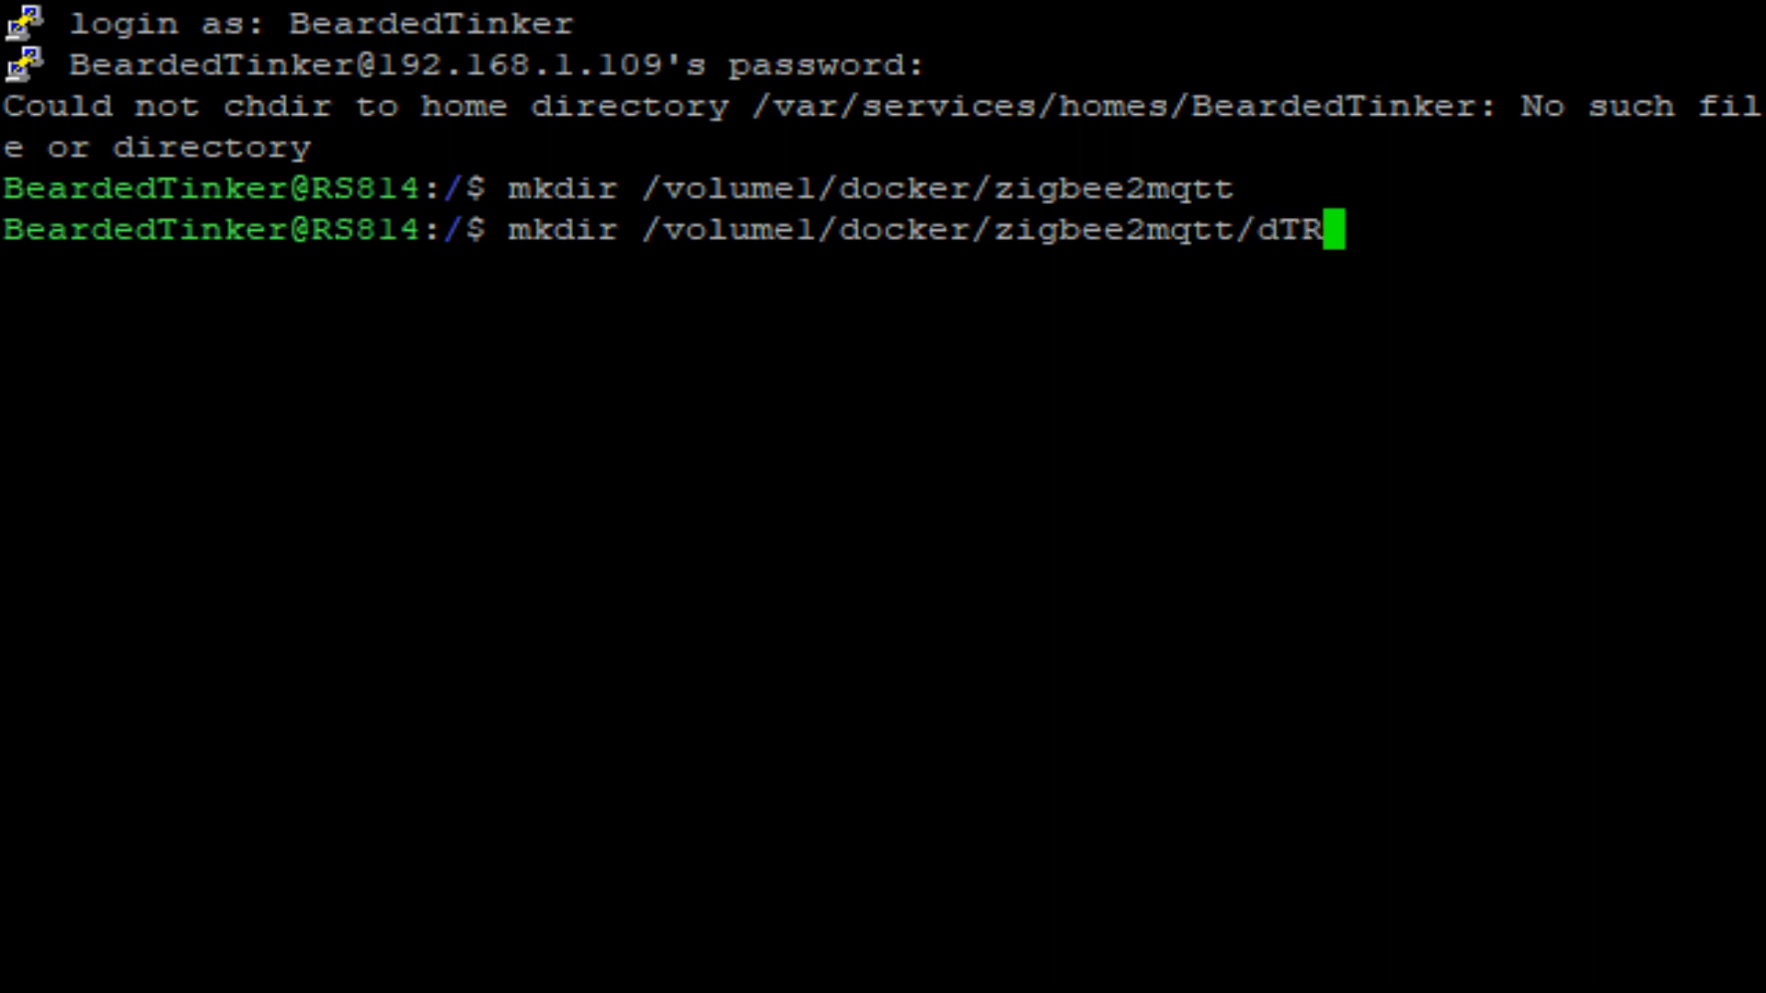
{"action": "key", "text": "Backspace"}
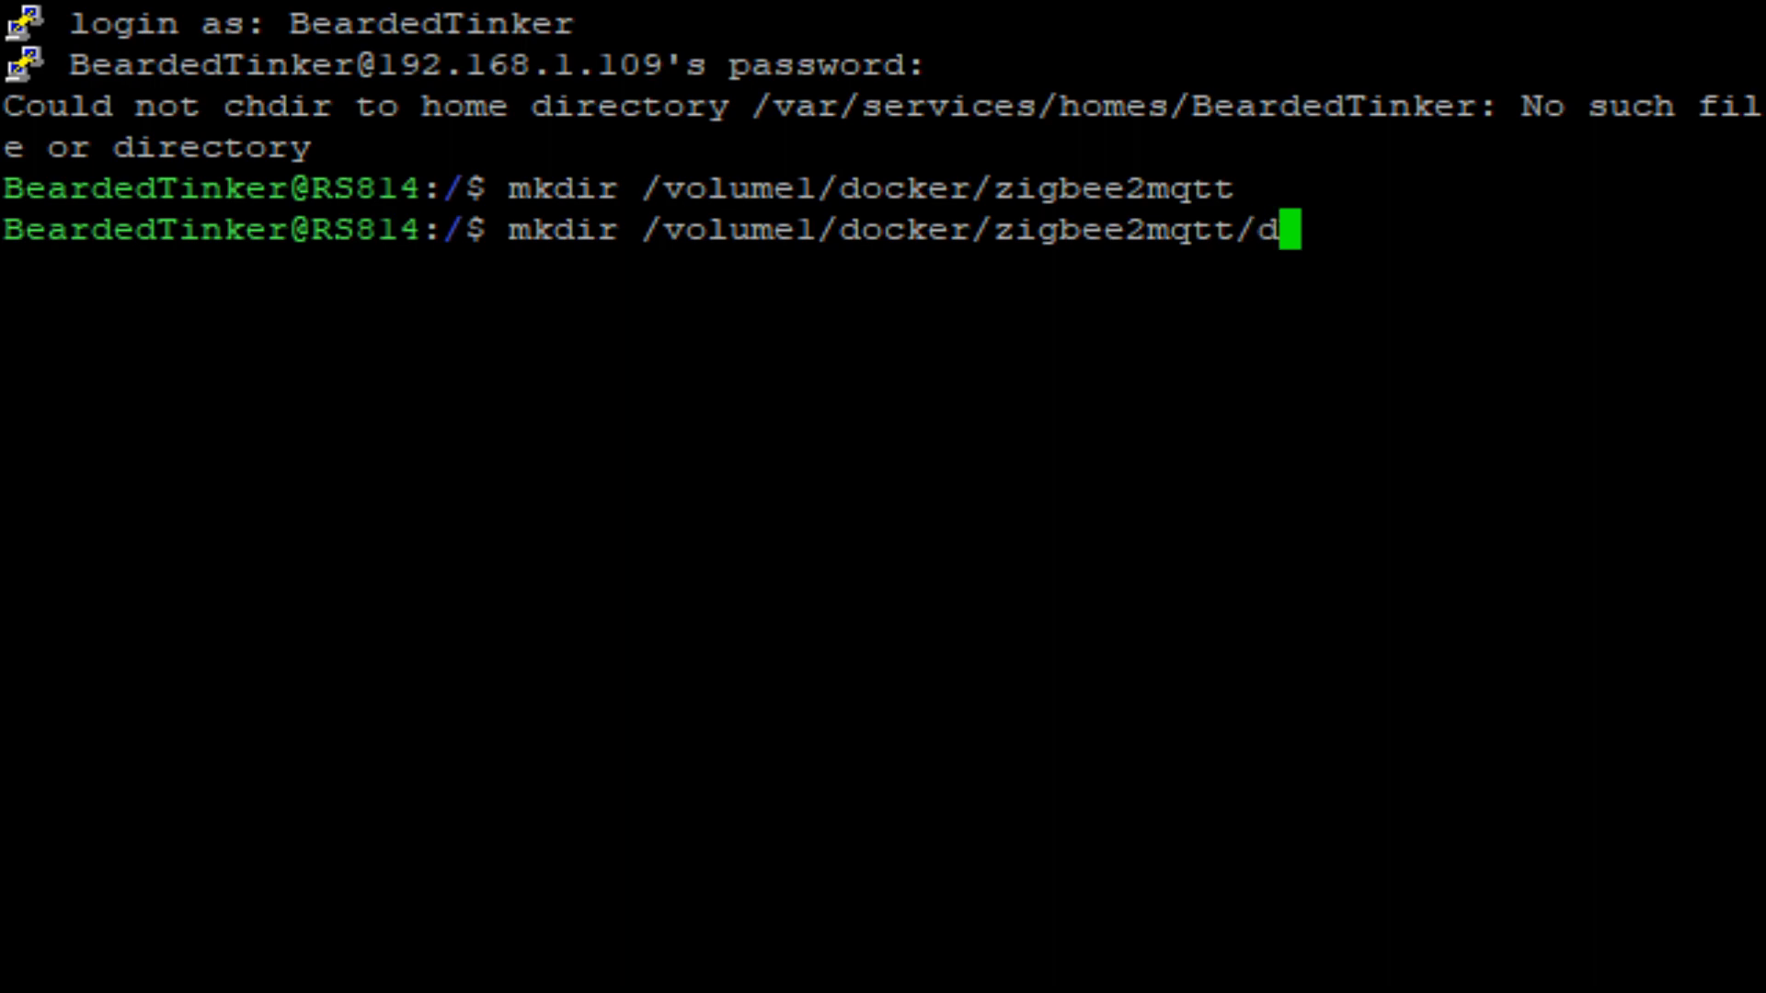
{"action": "type", "text": "a"}
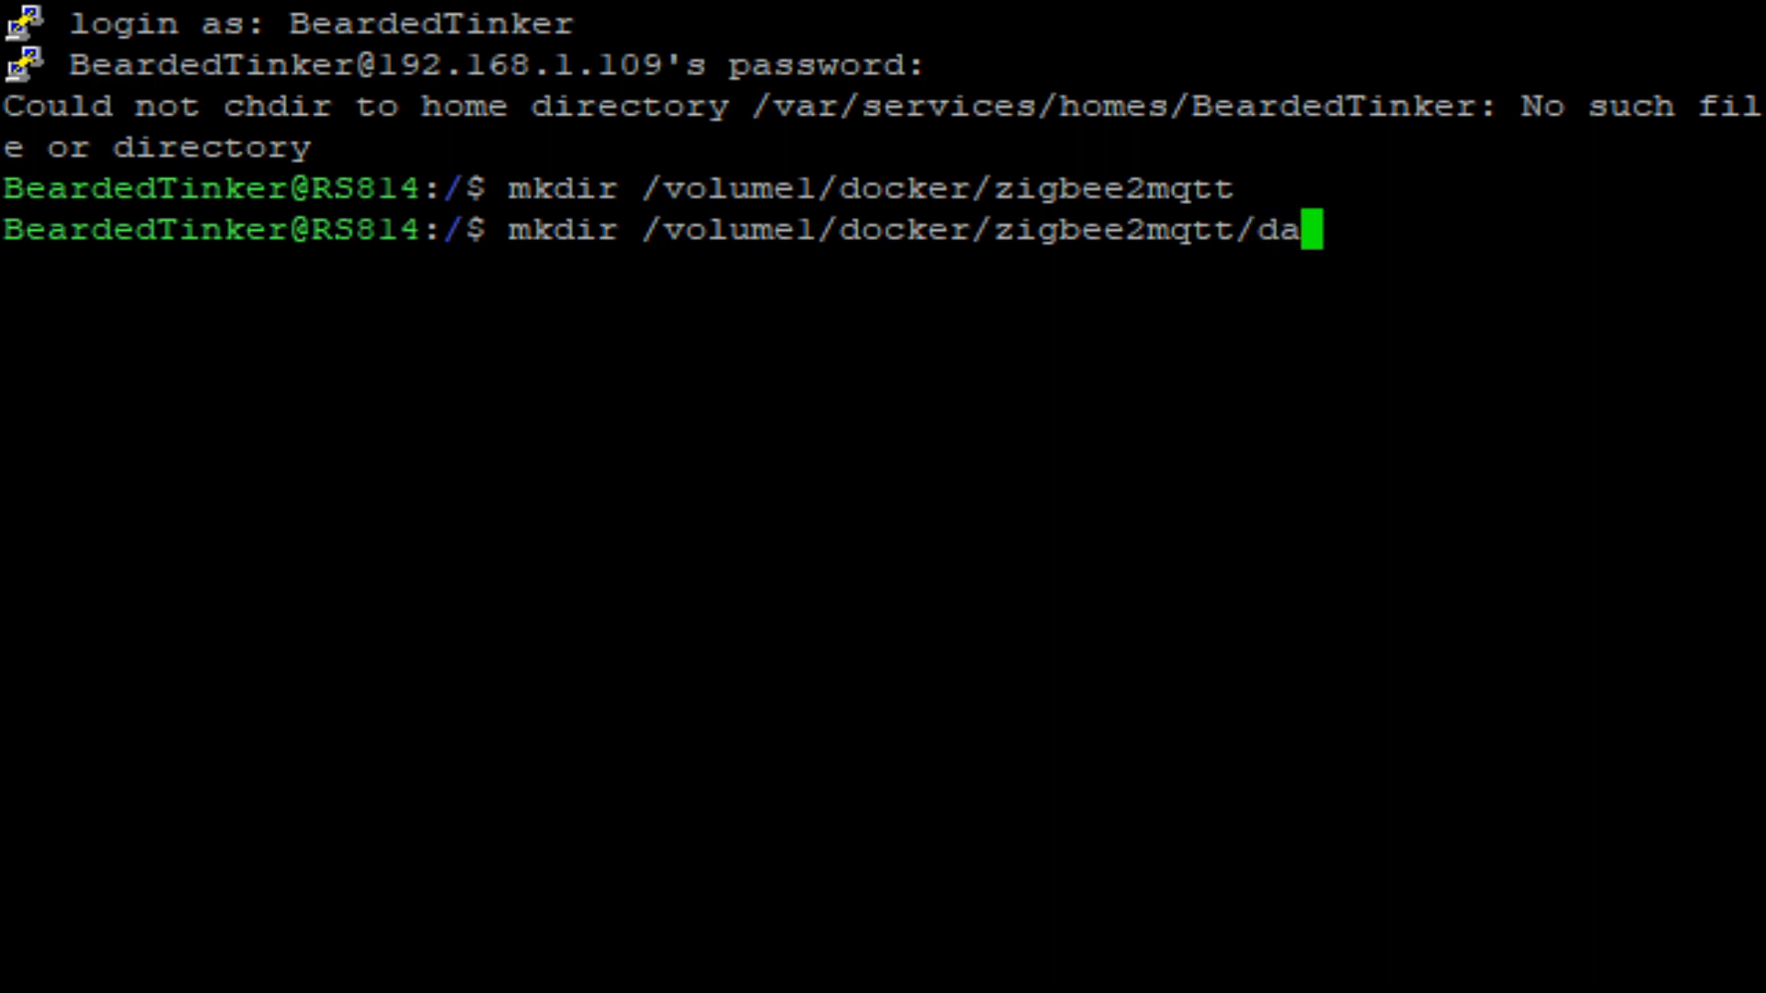
{"action": "type", "text": "ta"}
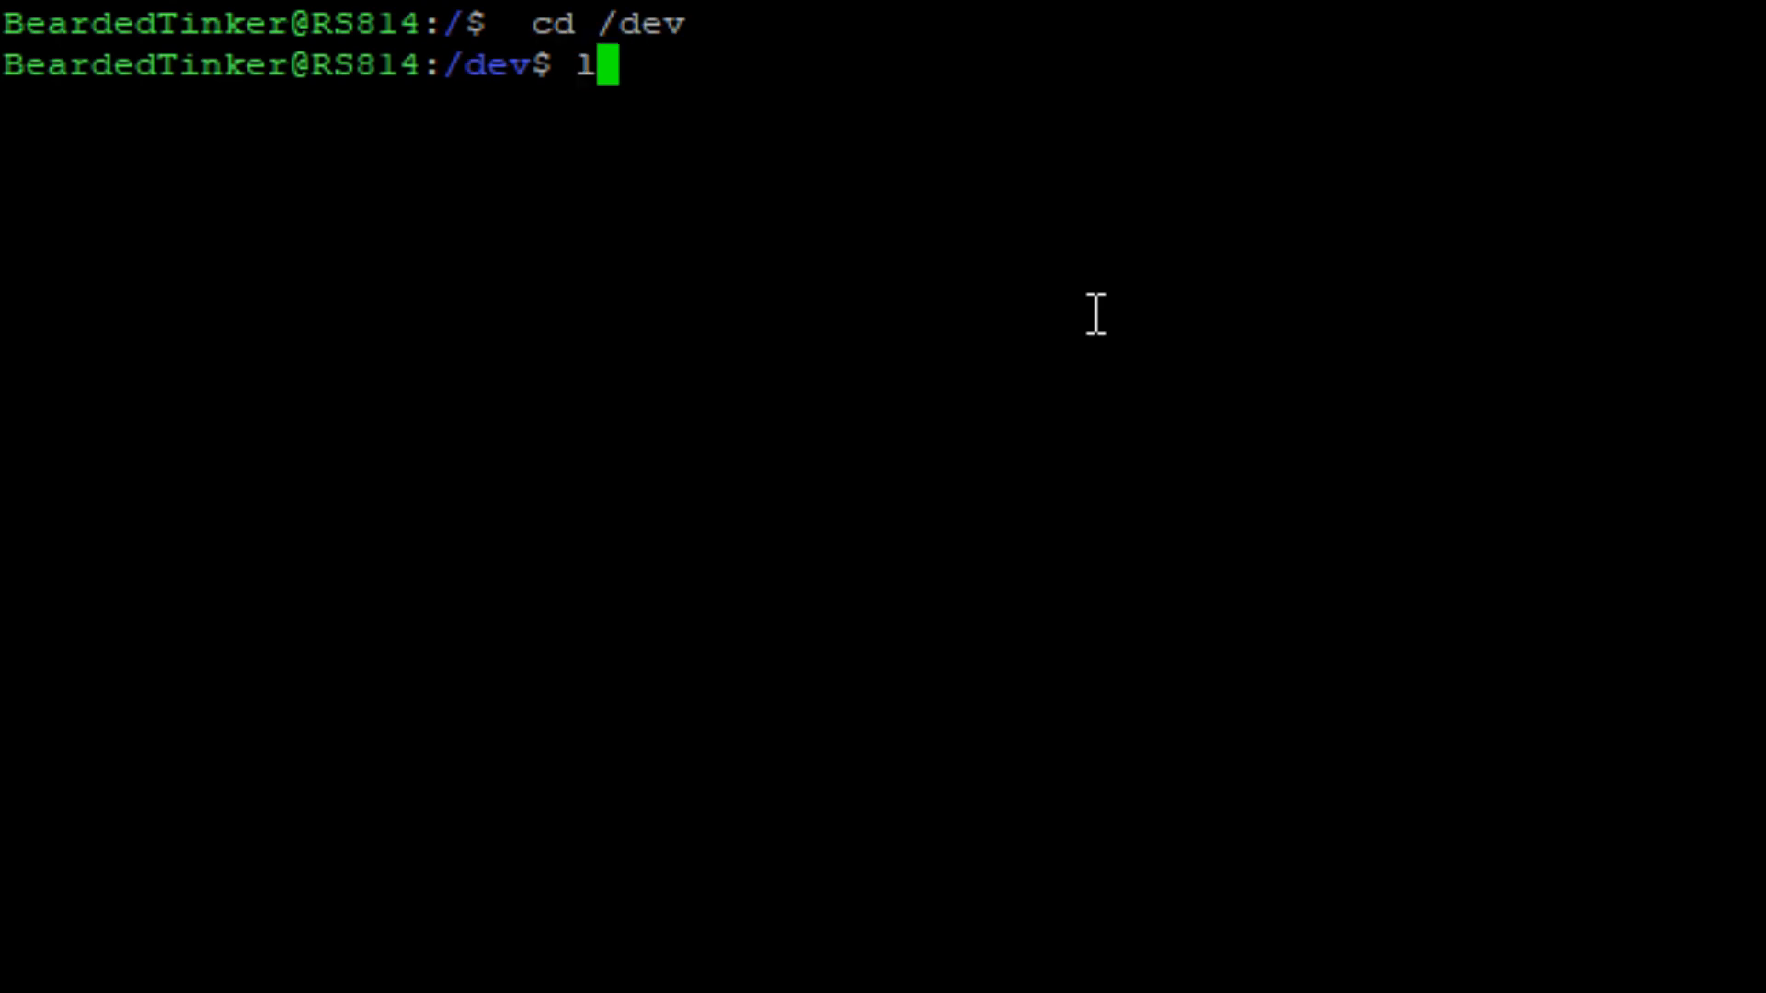
List the /dev devices to find ttyACM0, then clear the terminal.
{"action": "type", "text": "s"}
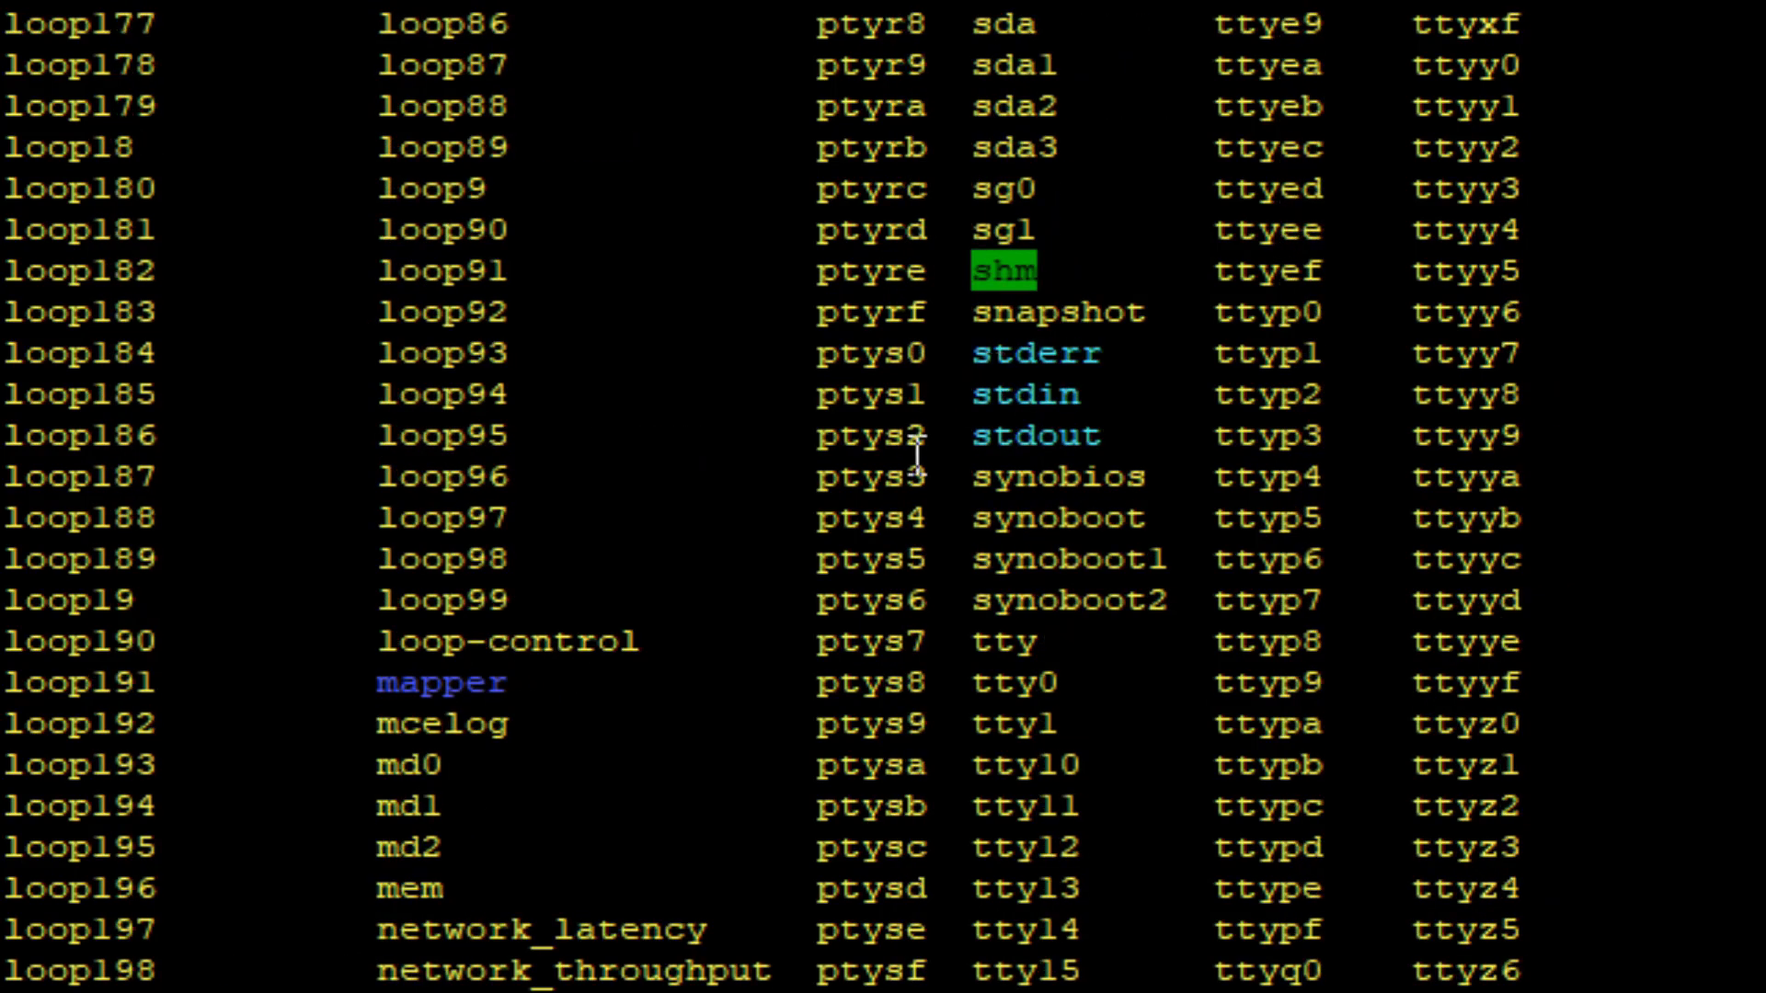
{"action": "scroll", "scroll_direction": "down", "scroll_amount": 3}
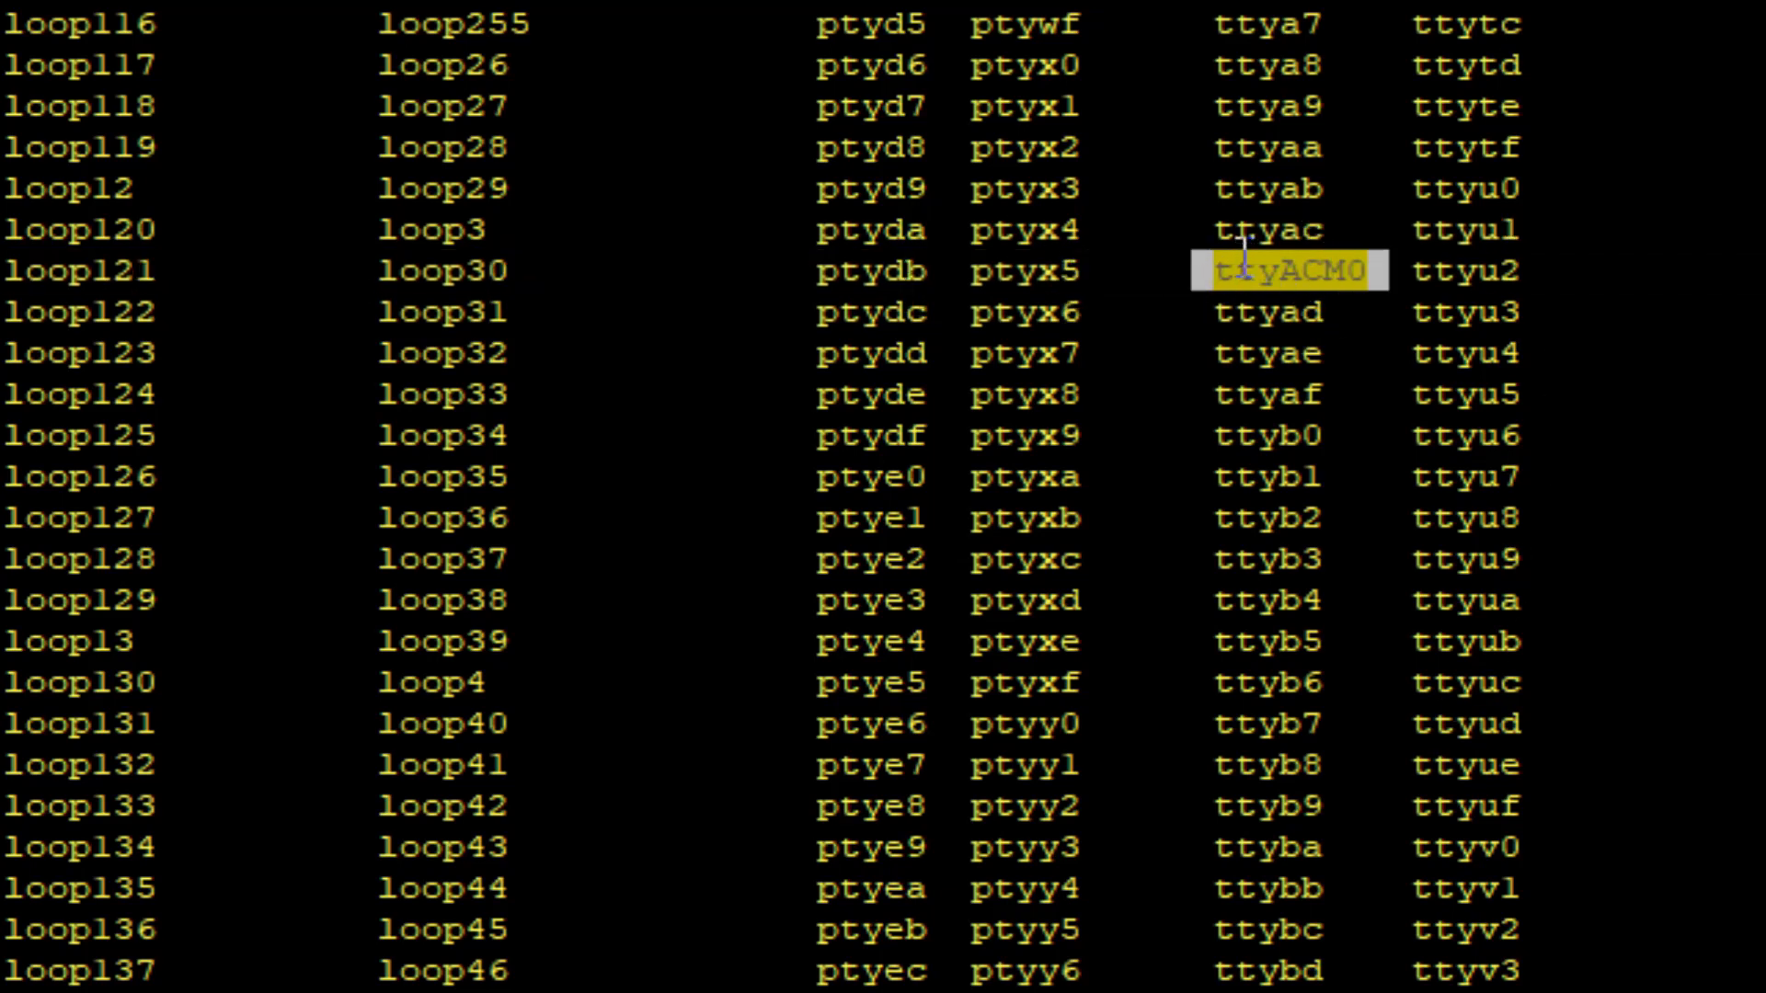
{"action": "mouse_move", "coordinate": [1262, 271]}
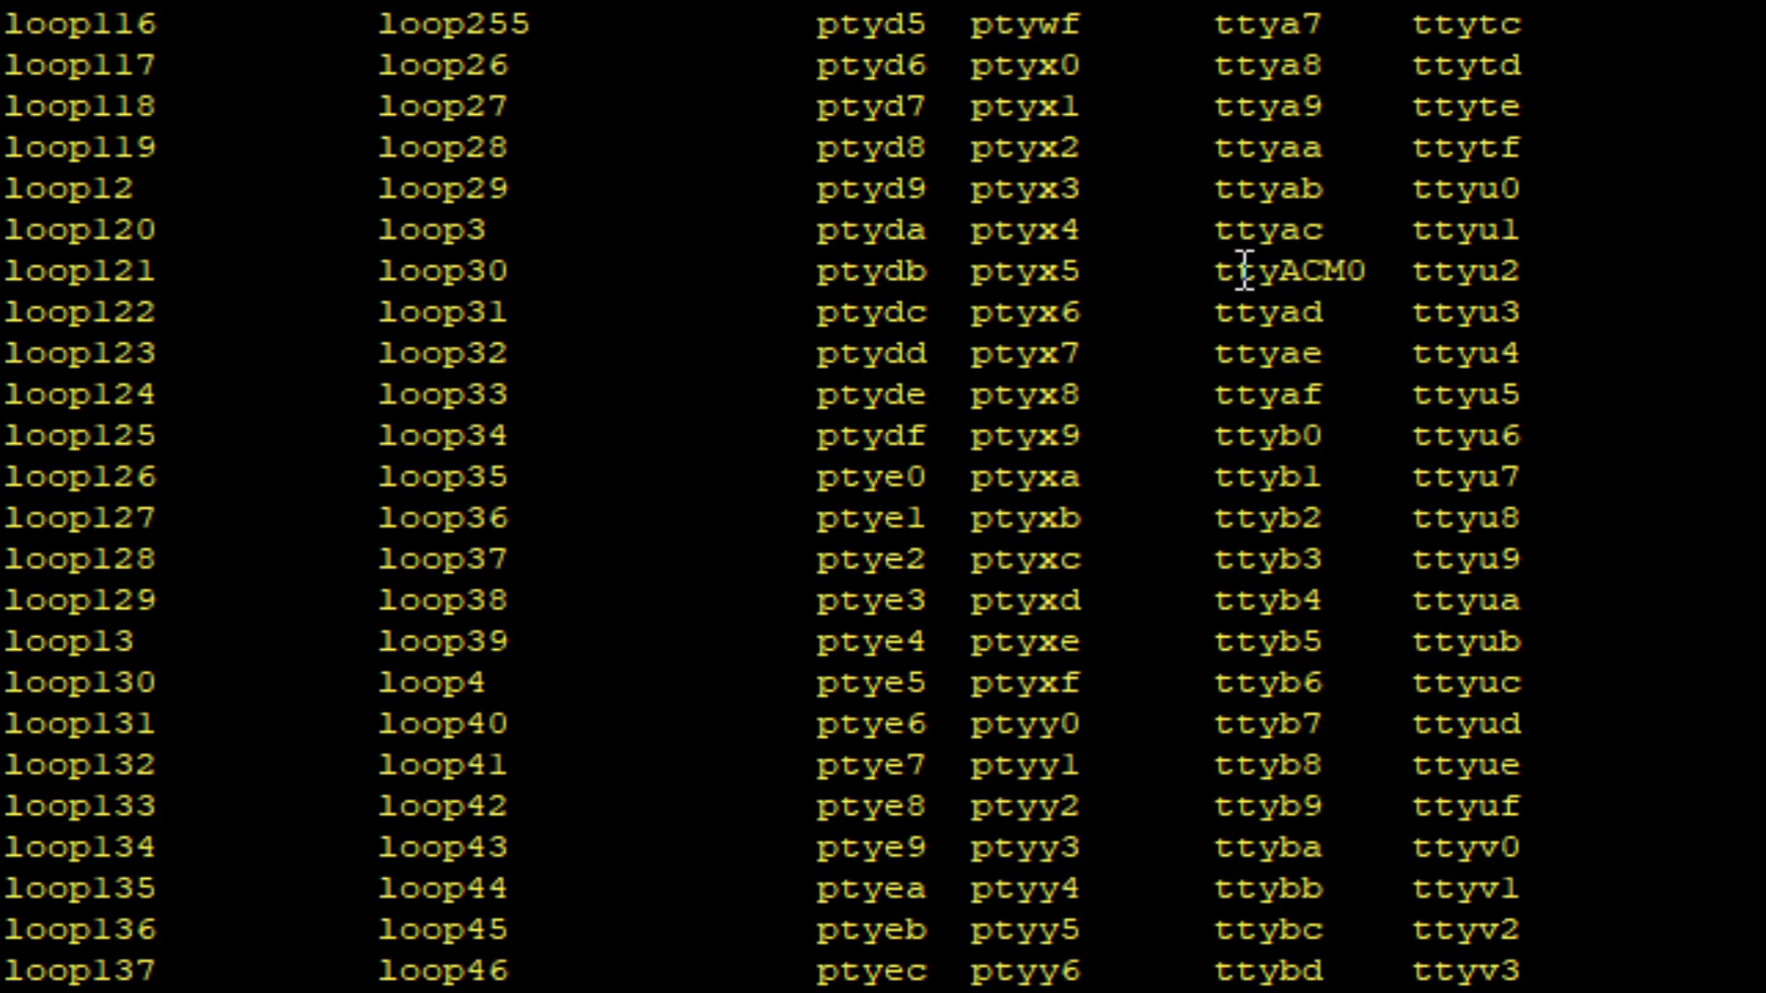
{"action": "key", "text": "Return"}
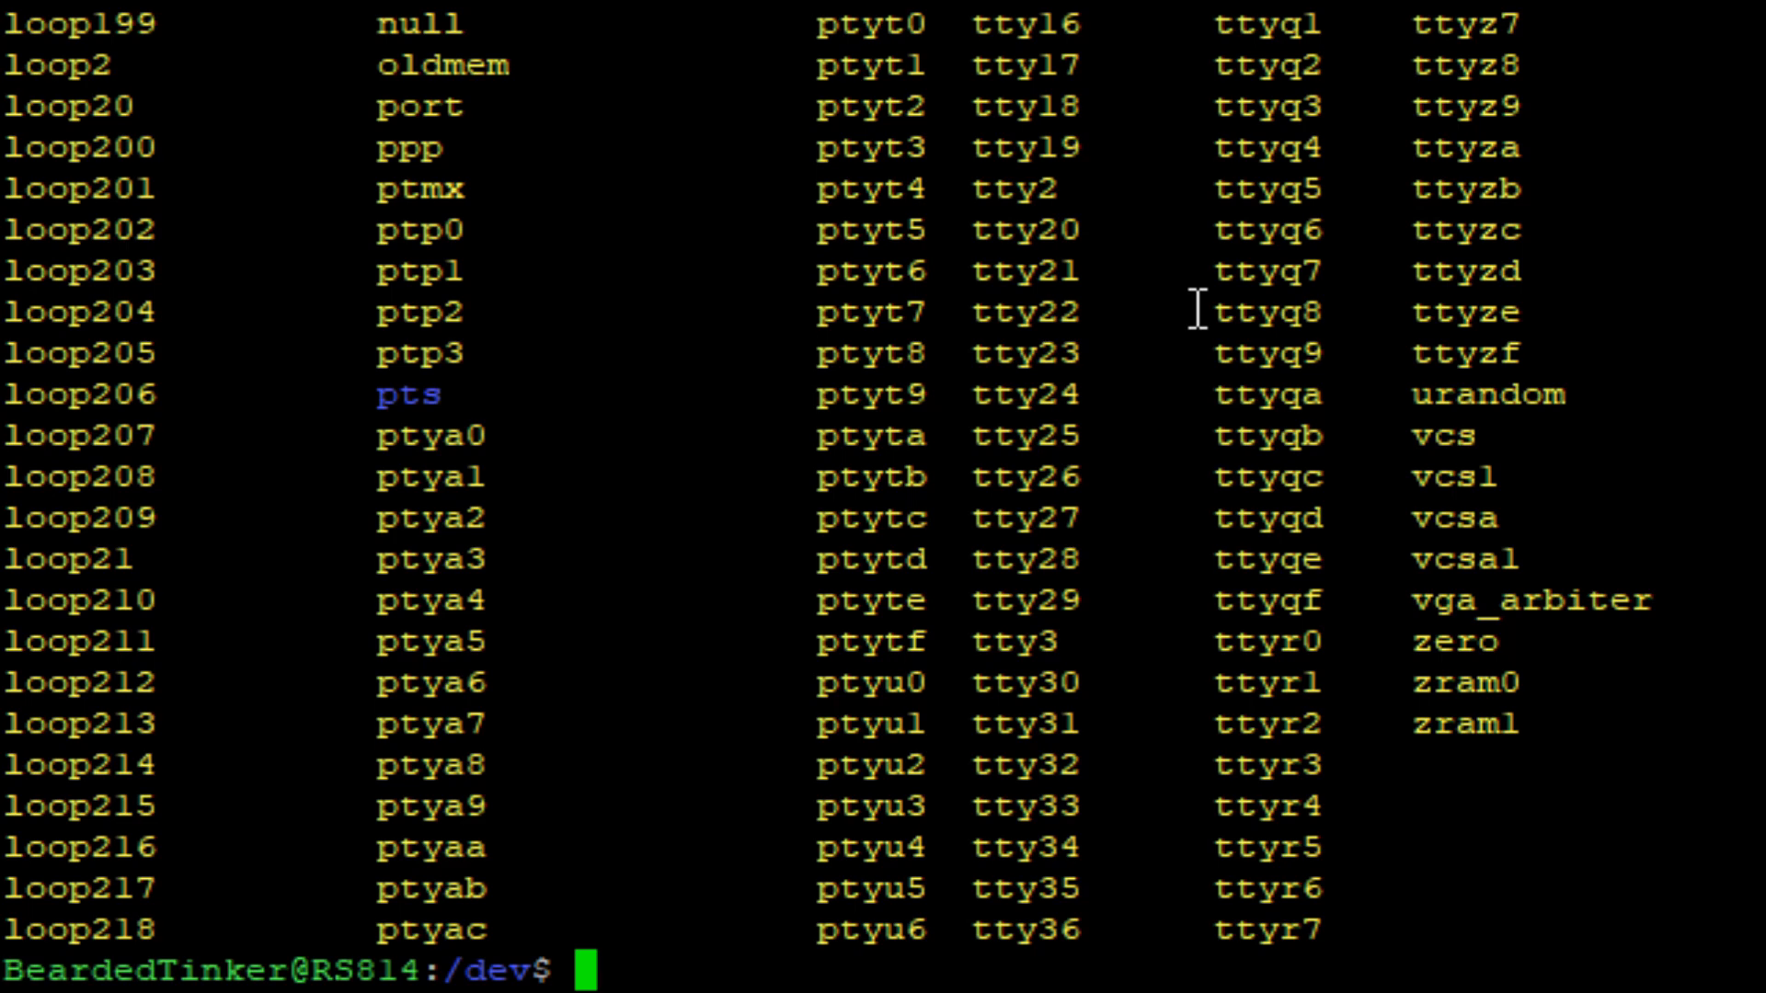
{"action": "type", "text": "clear"}
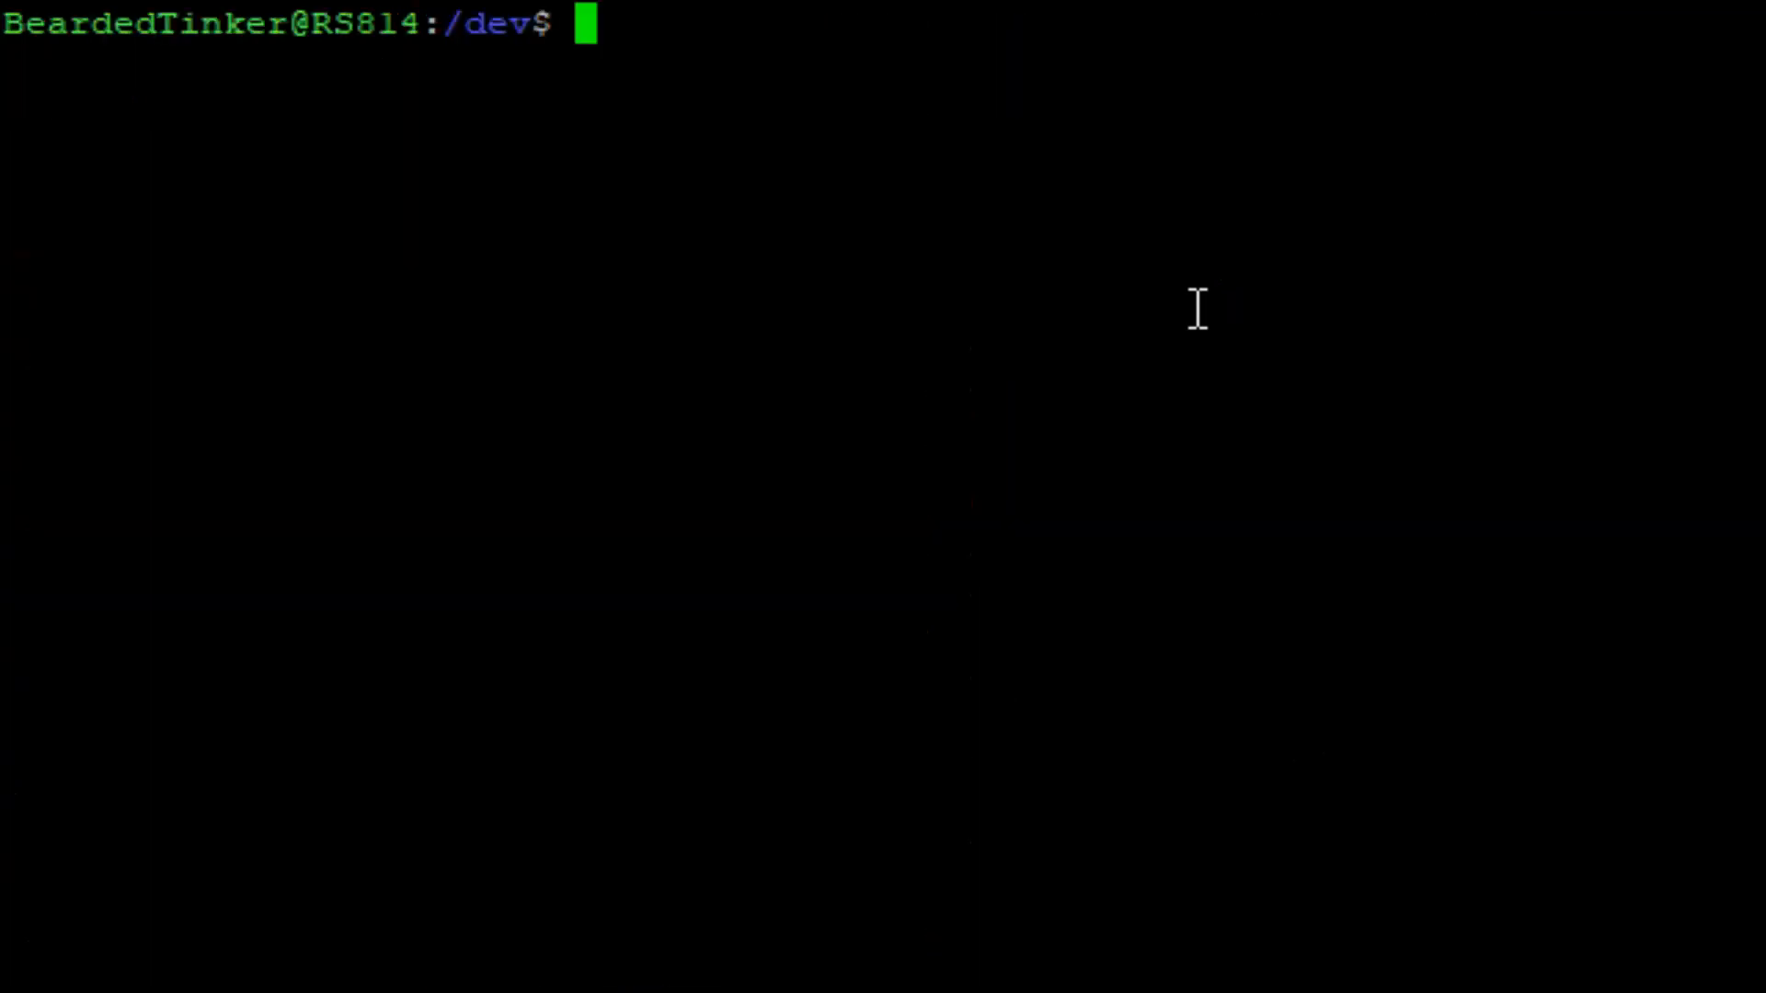
Begin sudo docker run -itd with --name="Zigbee2MQTT" and the --net= option.
{"action": "type", "text": "sudo"}
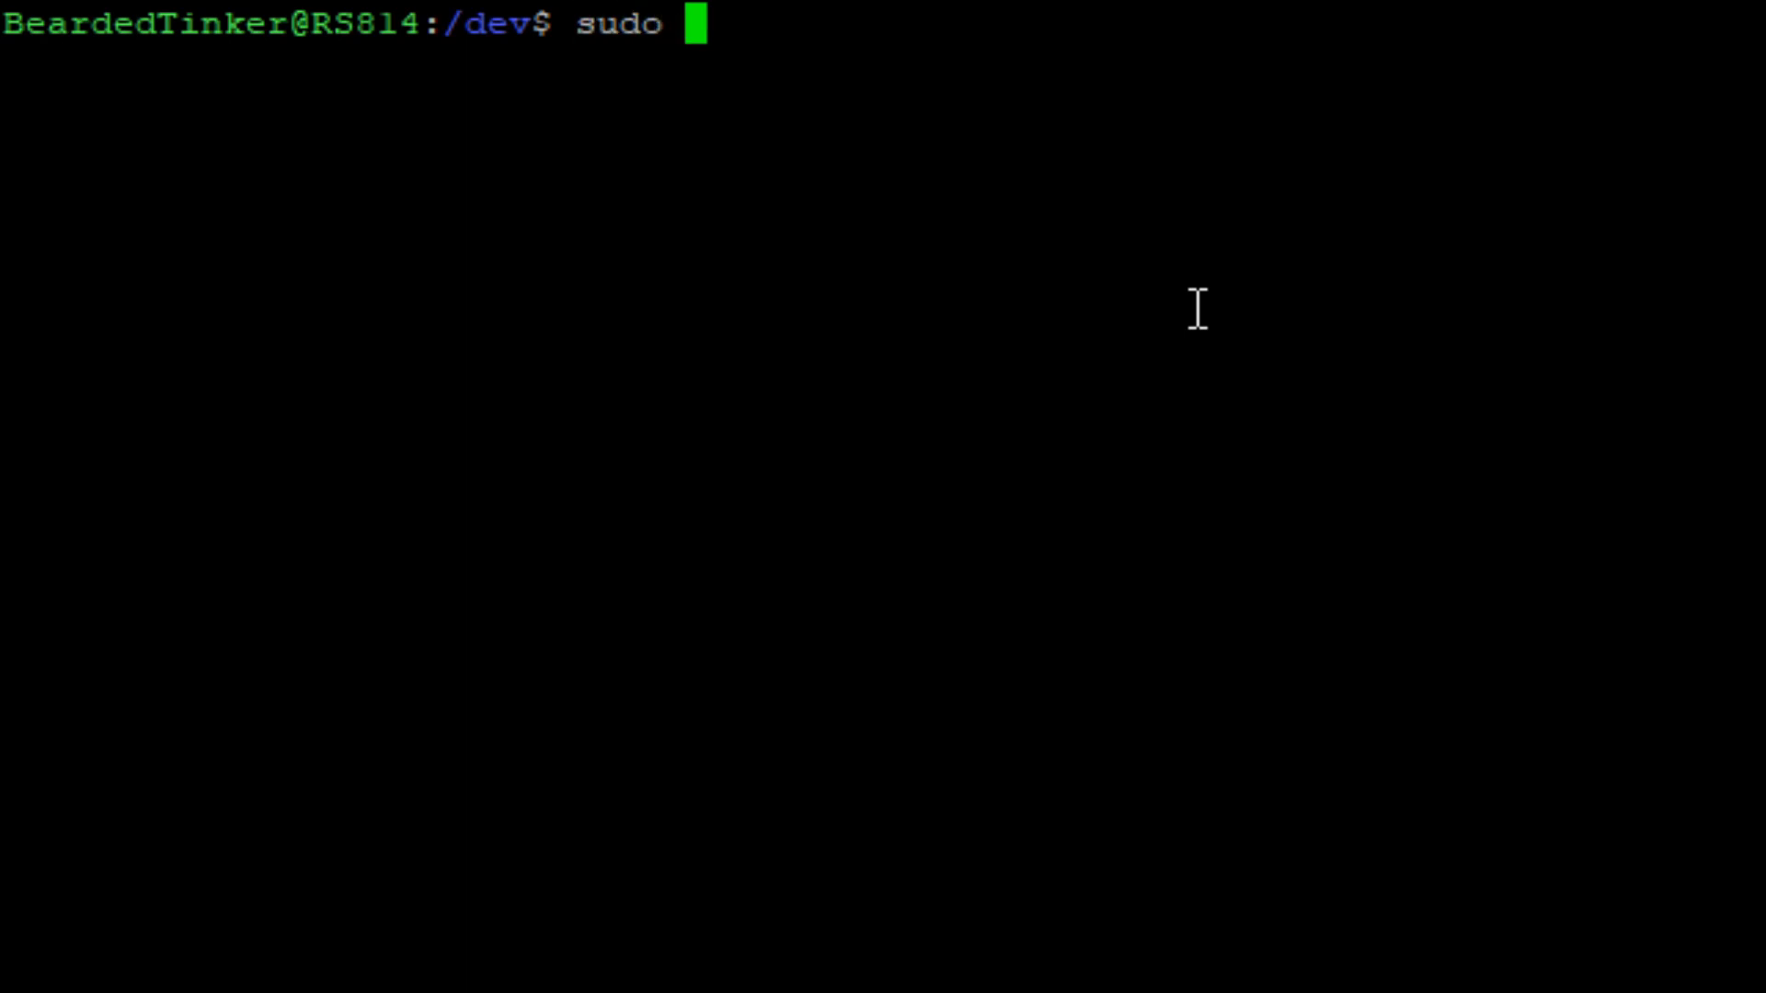
{"action": "type", "text": "doc"}
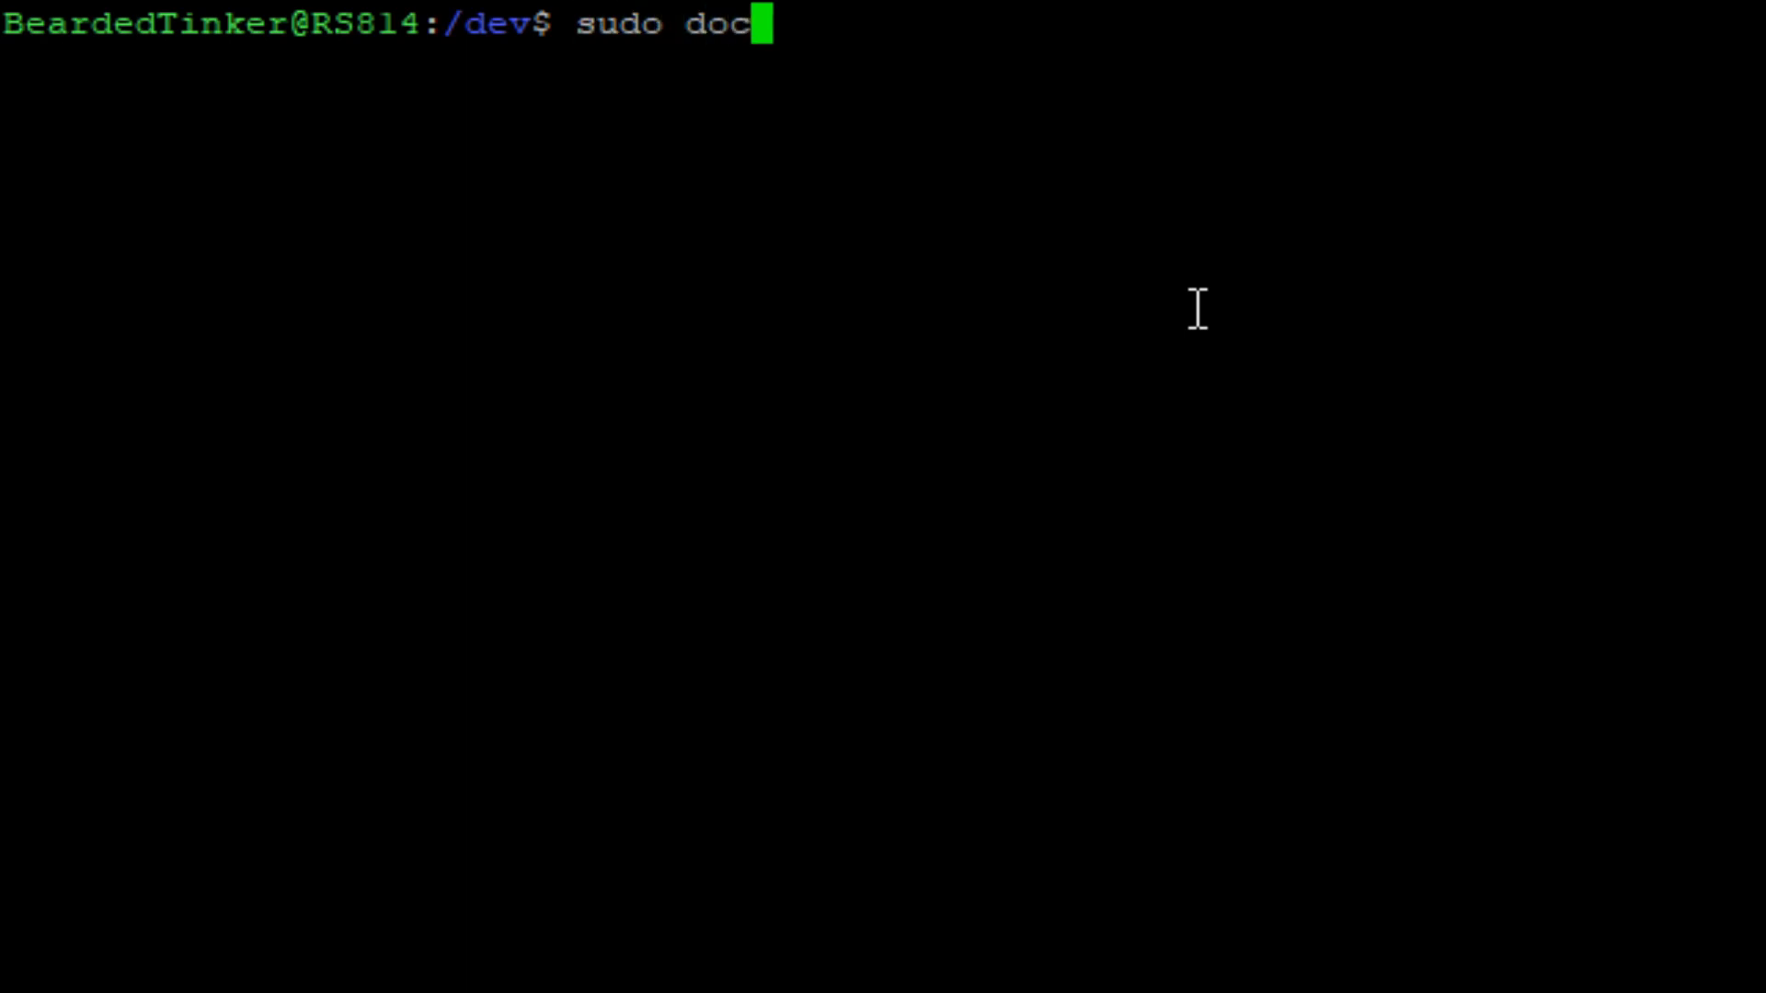
{"action": "type", "text": "ker ru"}
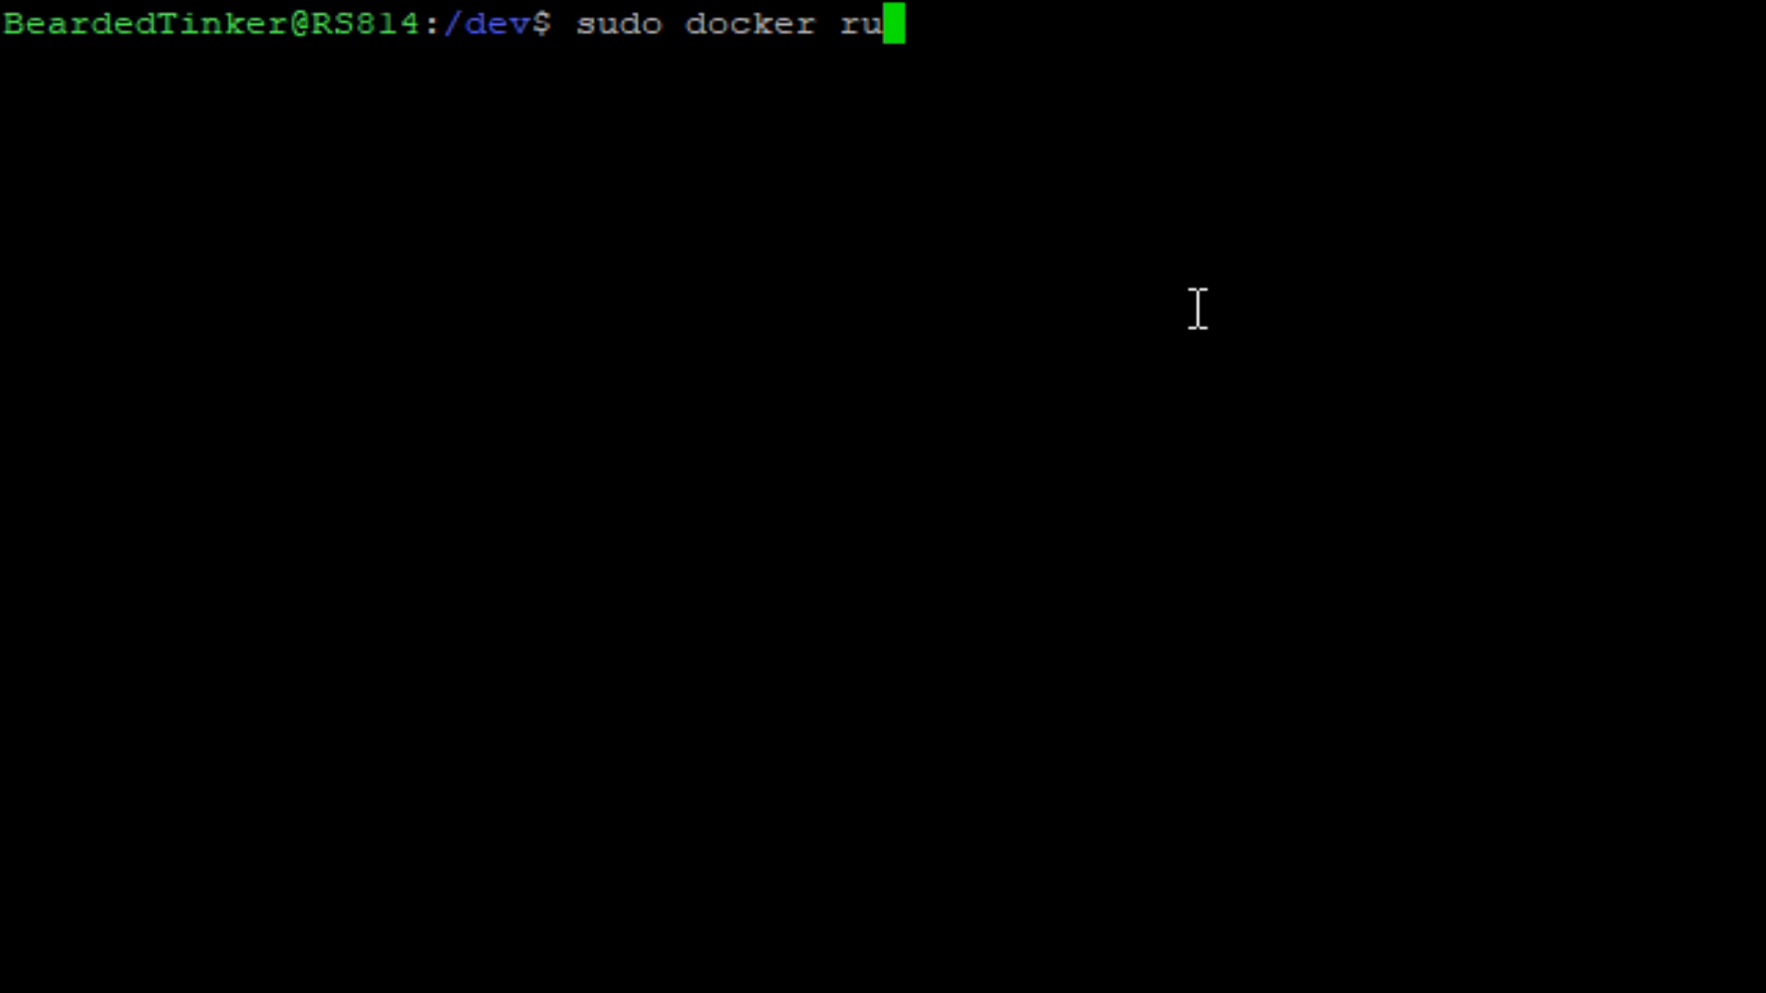
{"action": "type", "text": "n -it"}
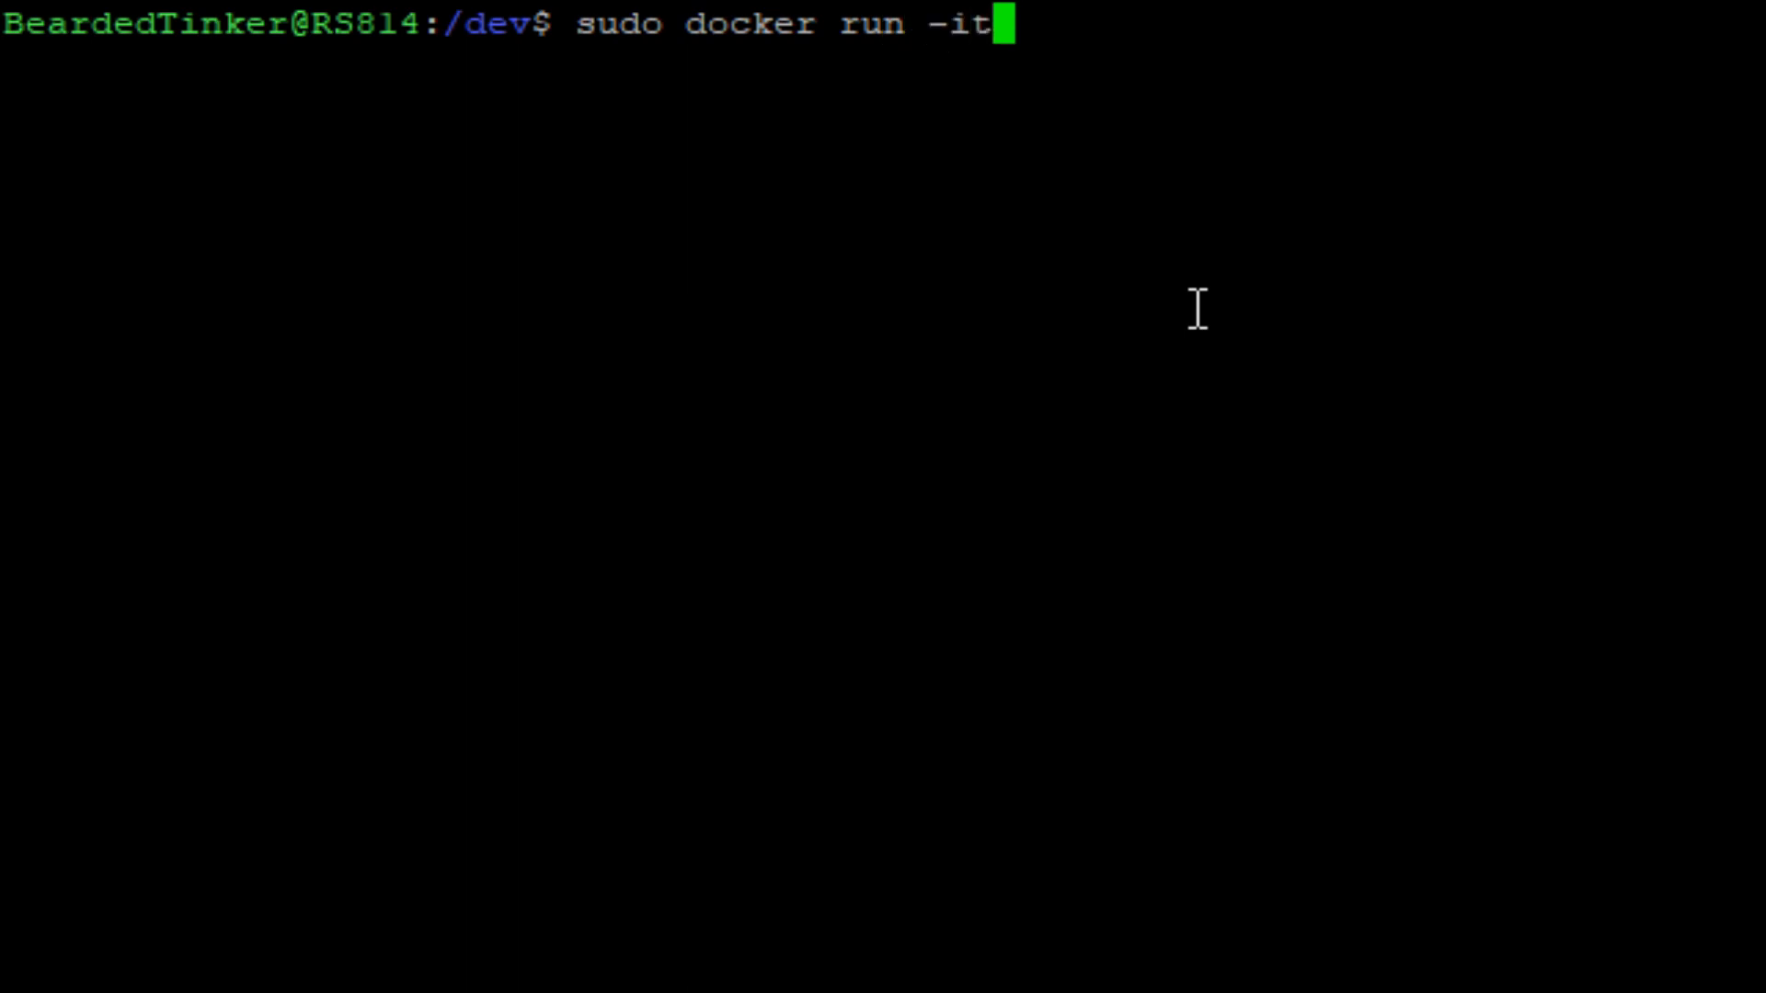
{"action": "type", "text": "d"}
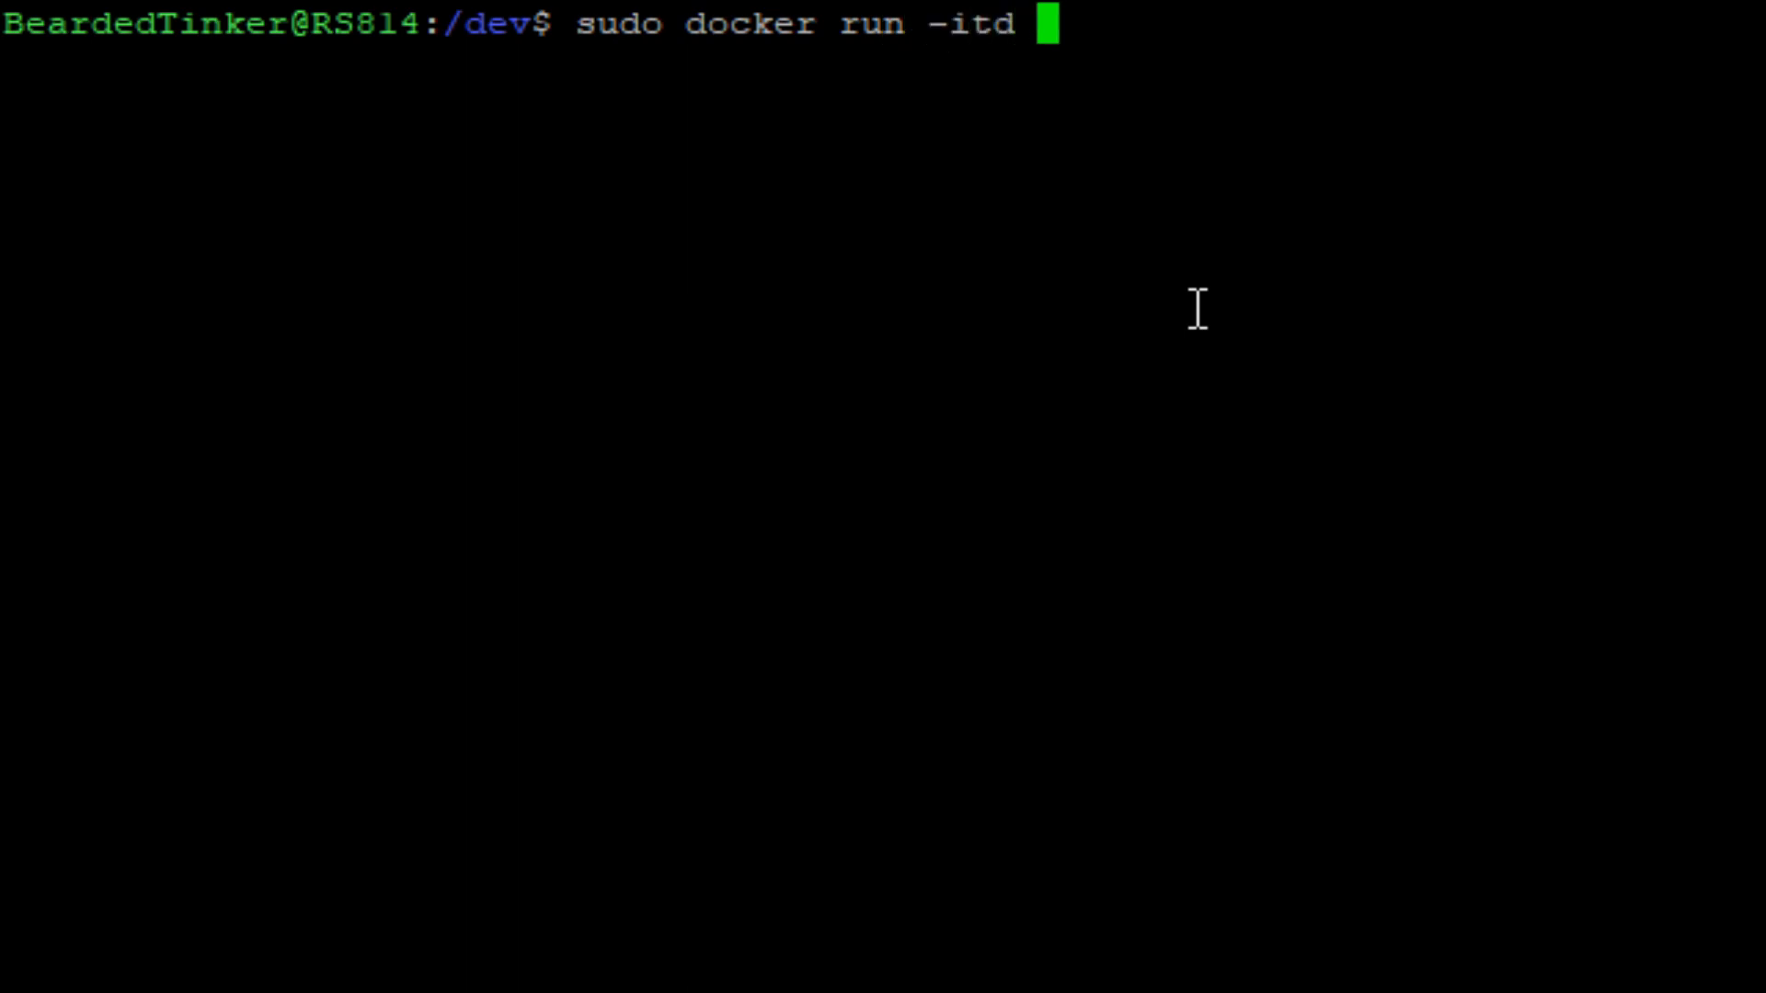
{"action": "type", "text": "--name"}
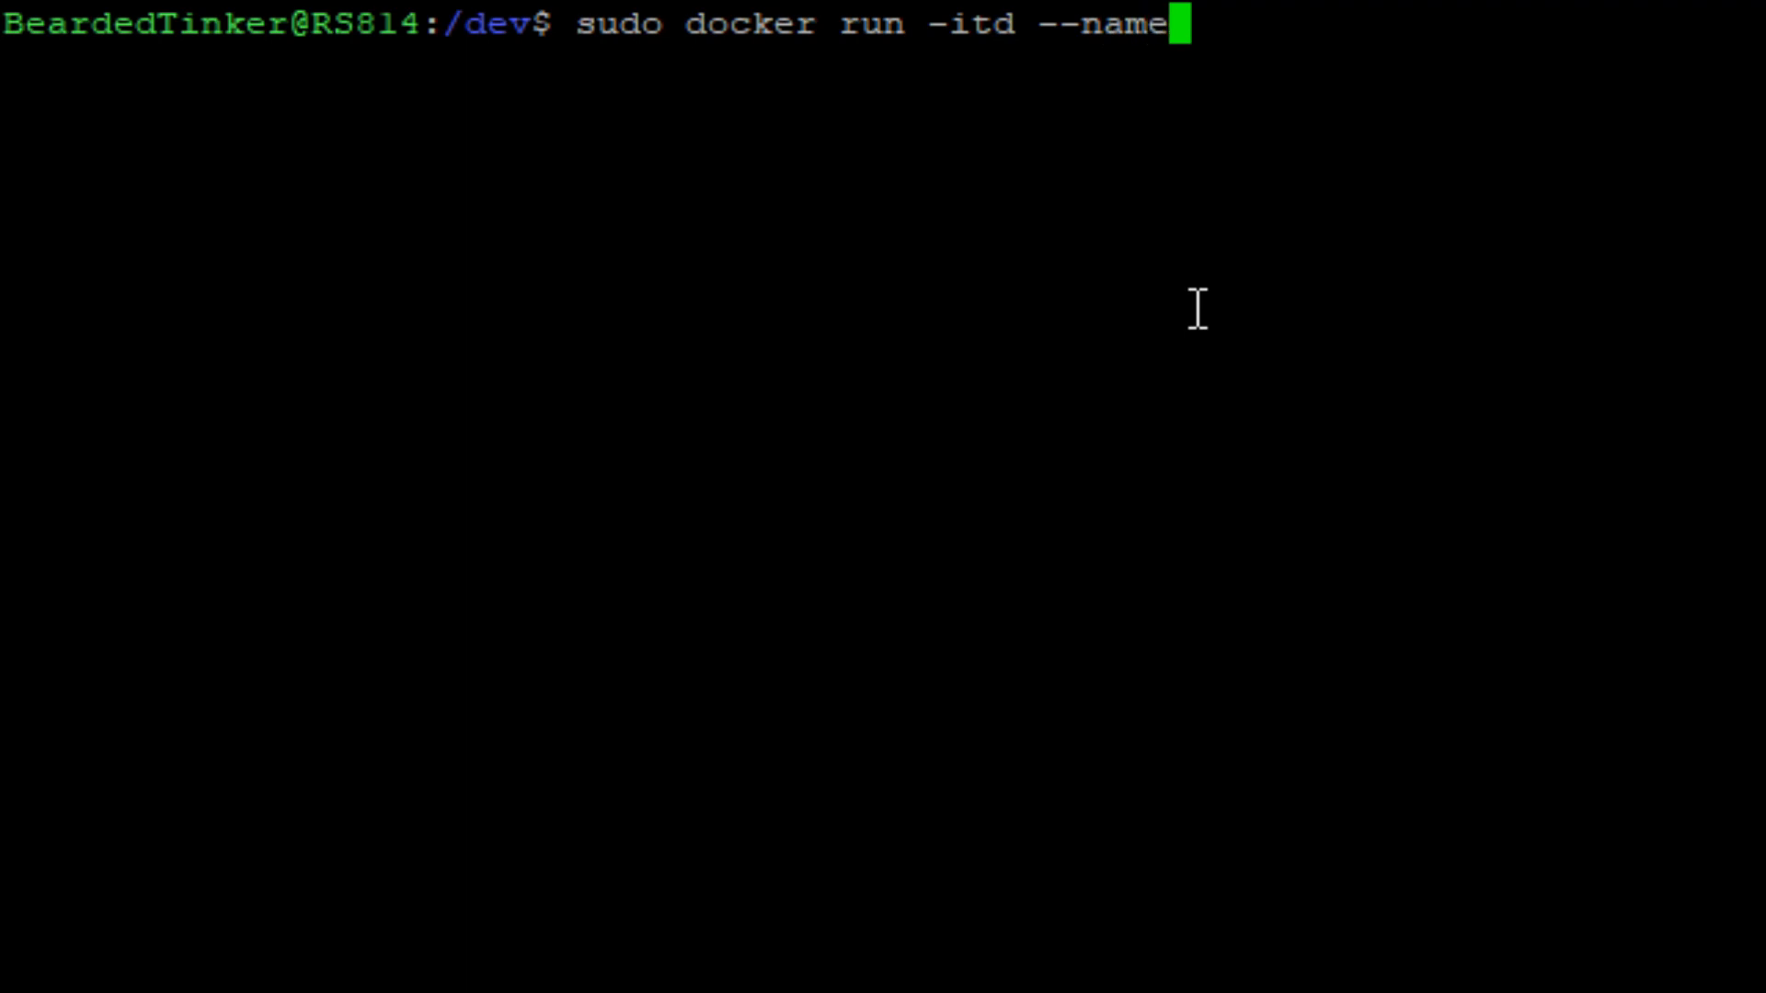
{"action": "type", "text": "=\""}
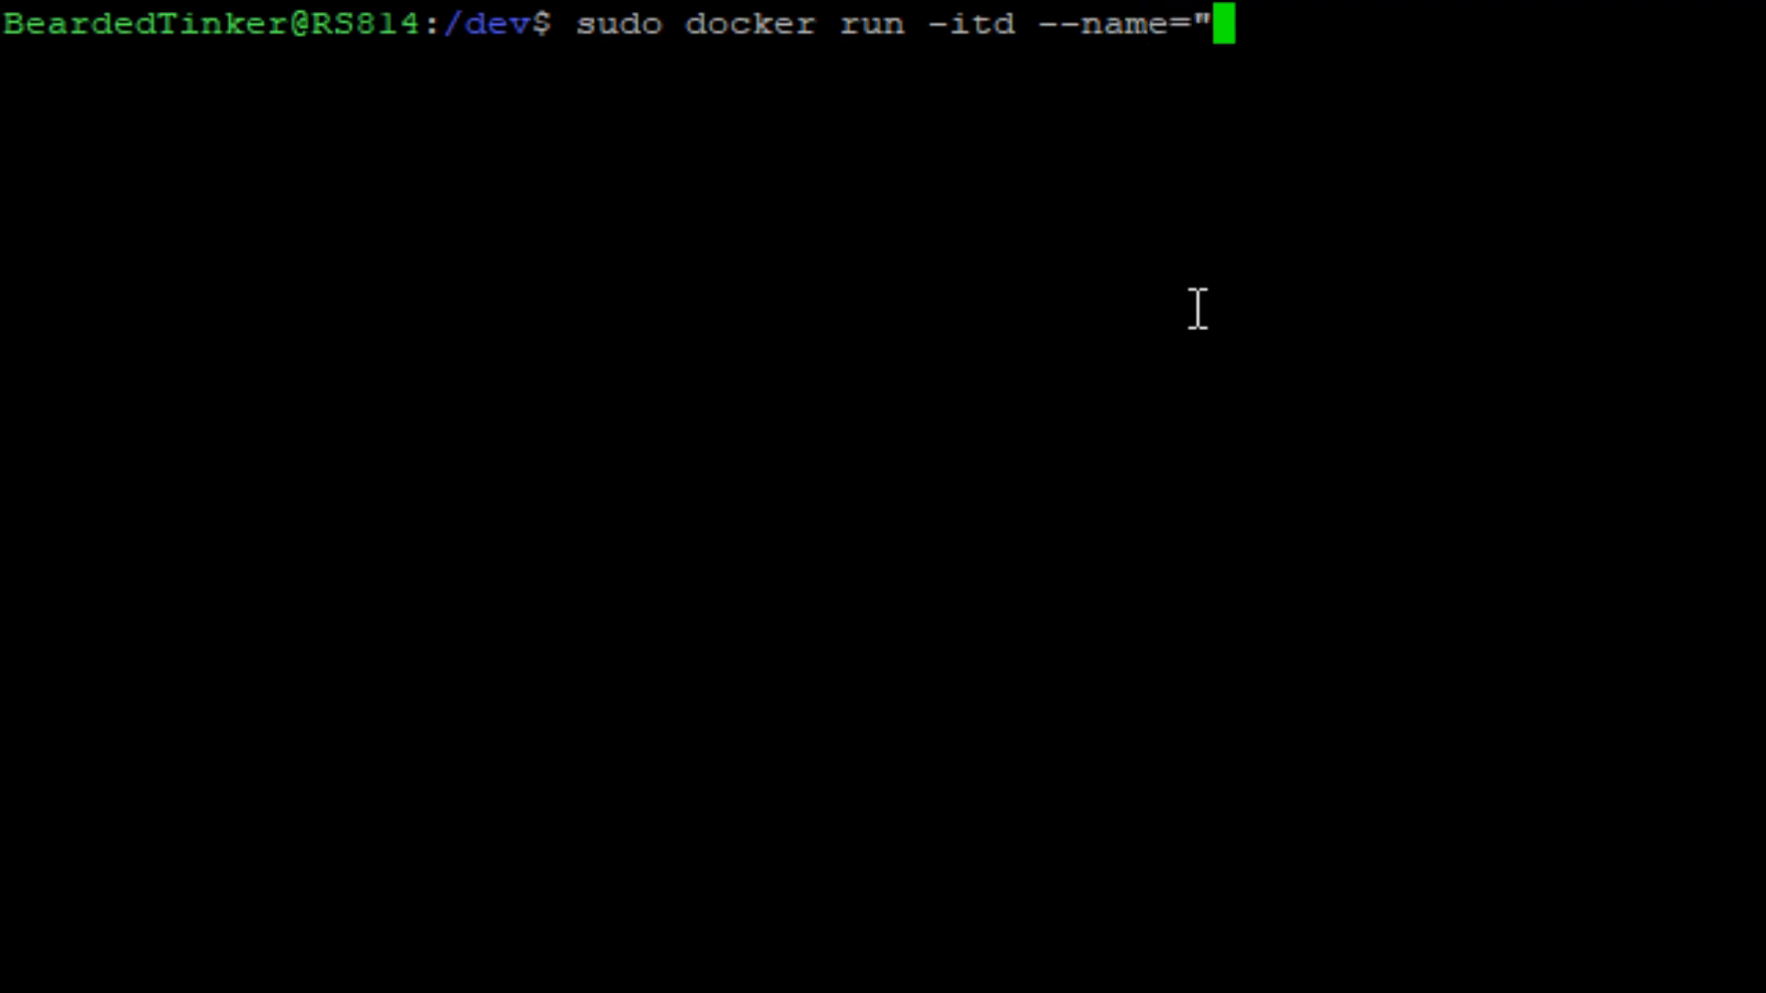
{"action": "type", "text": "Zig"}
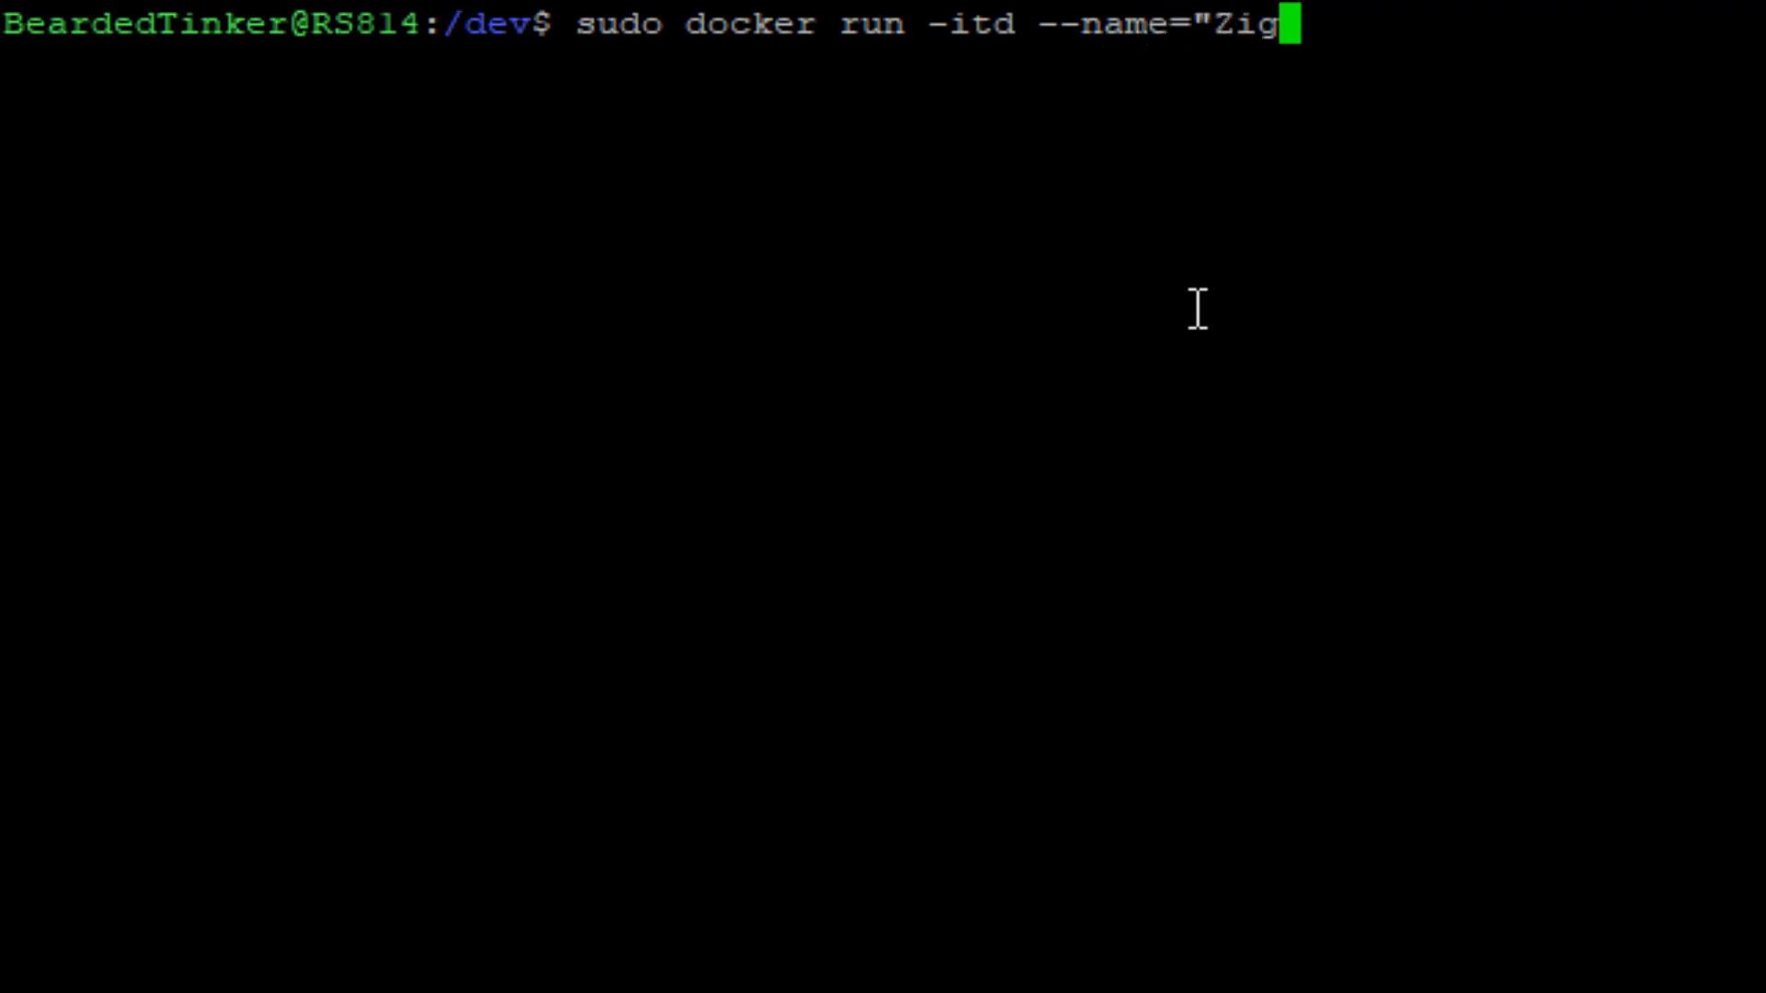
{"action": "type", "text": "bee2"}
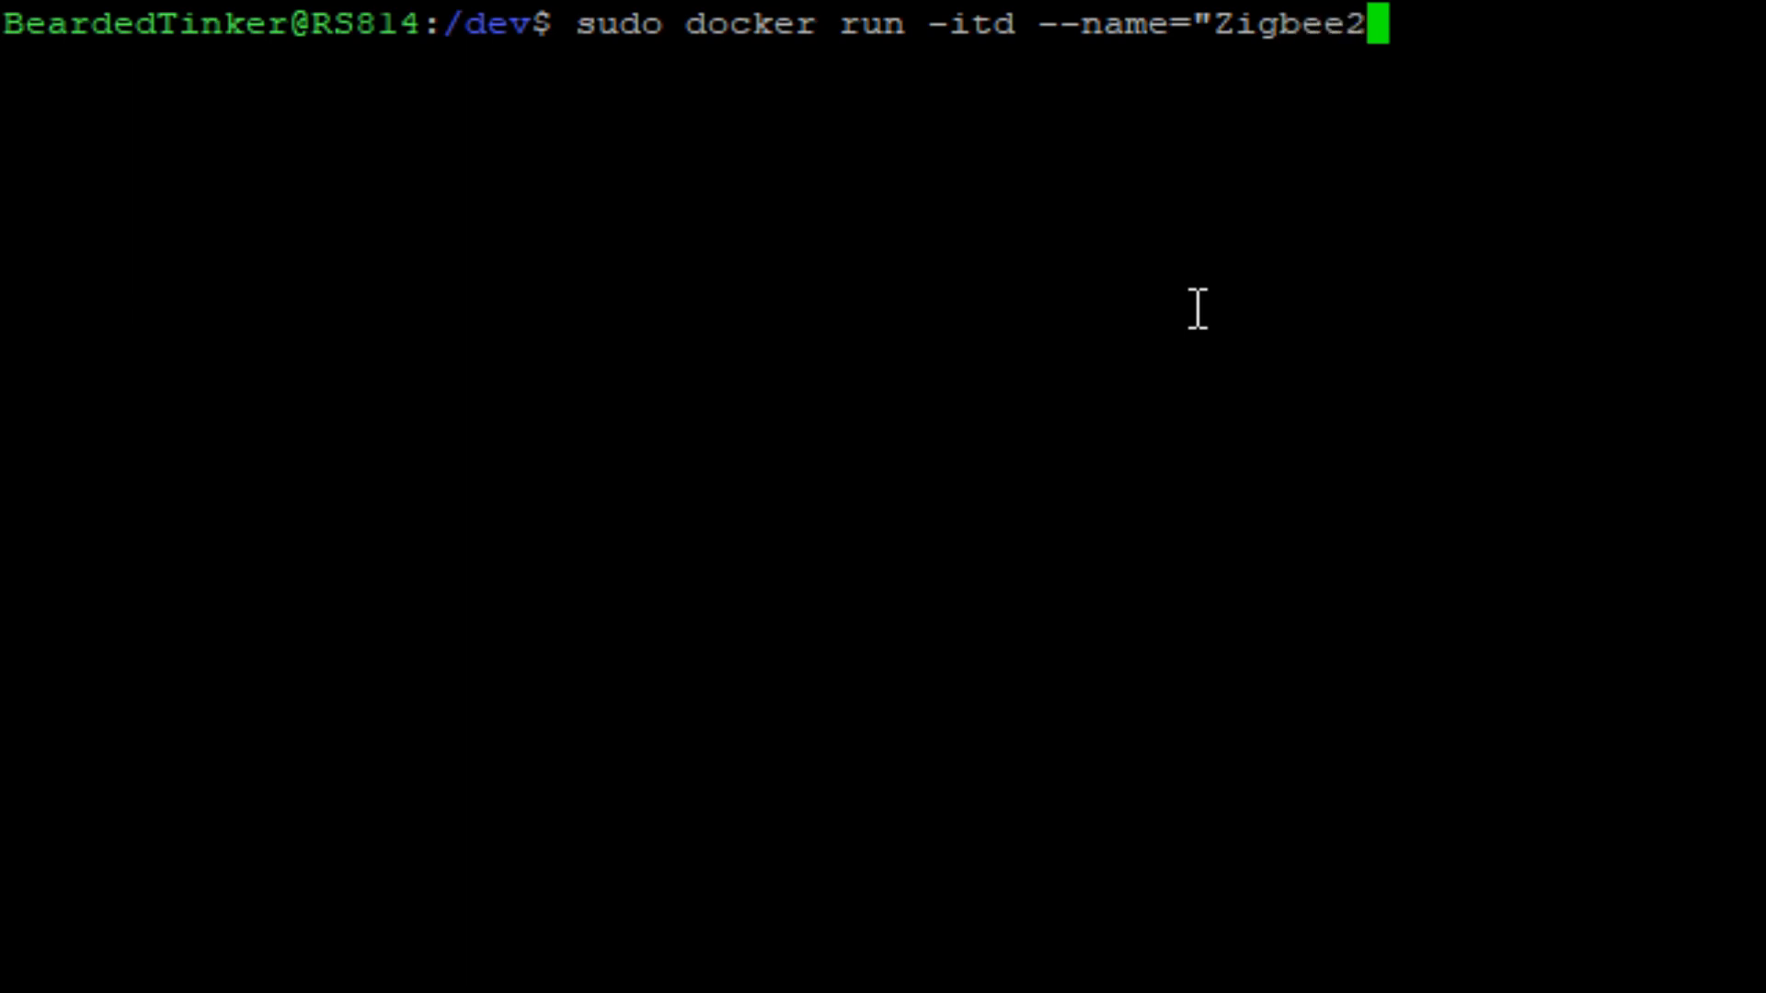
{"action": "type", "text": "MQTT\""}
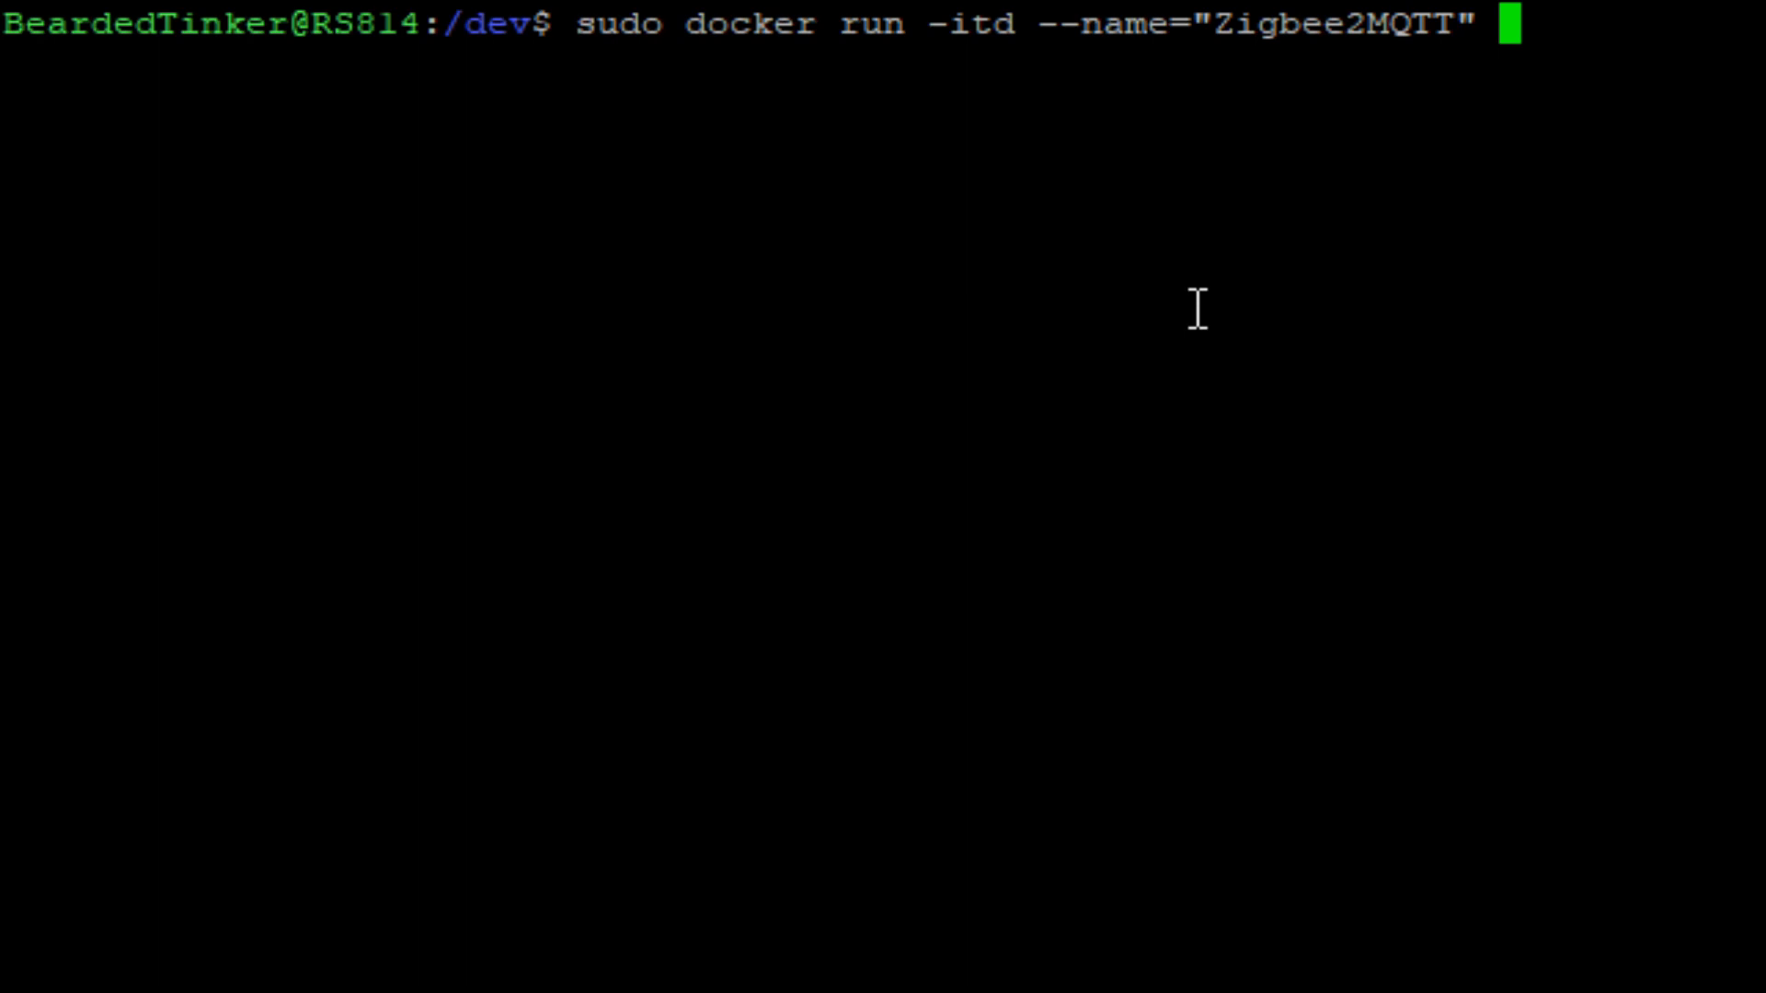
{"action": "type", "text": "--net="}
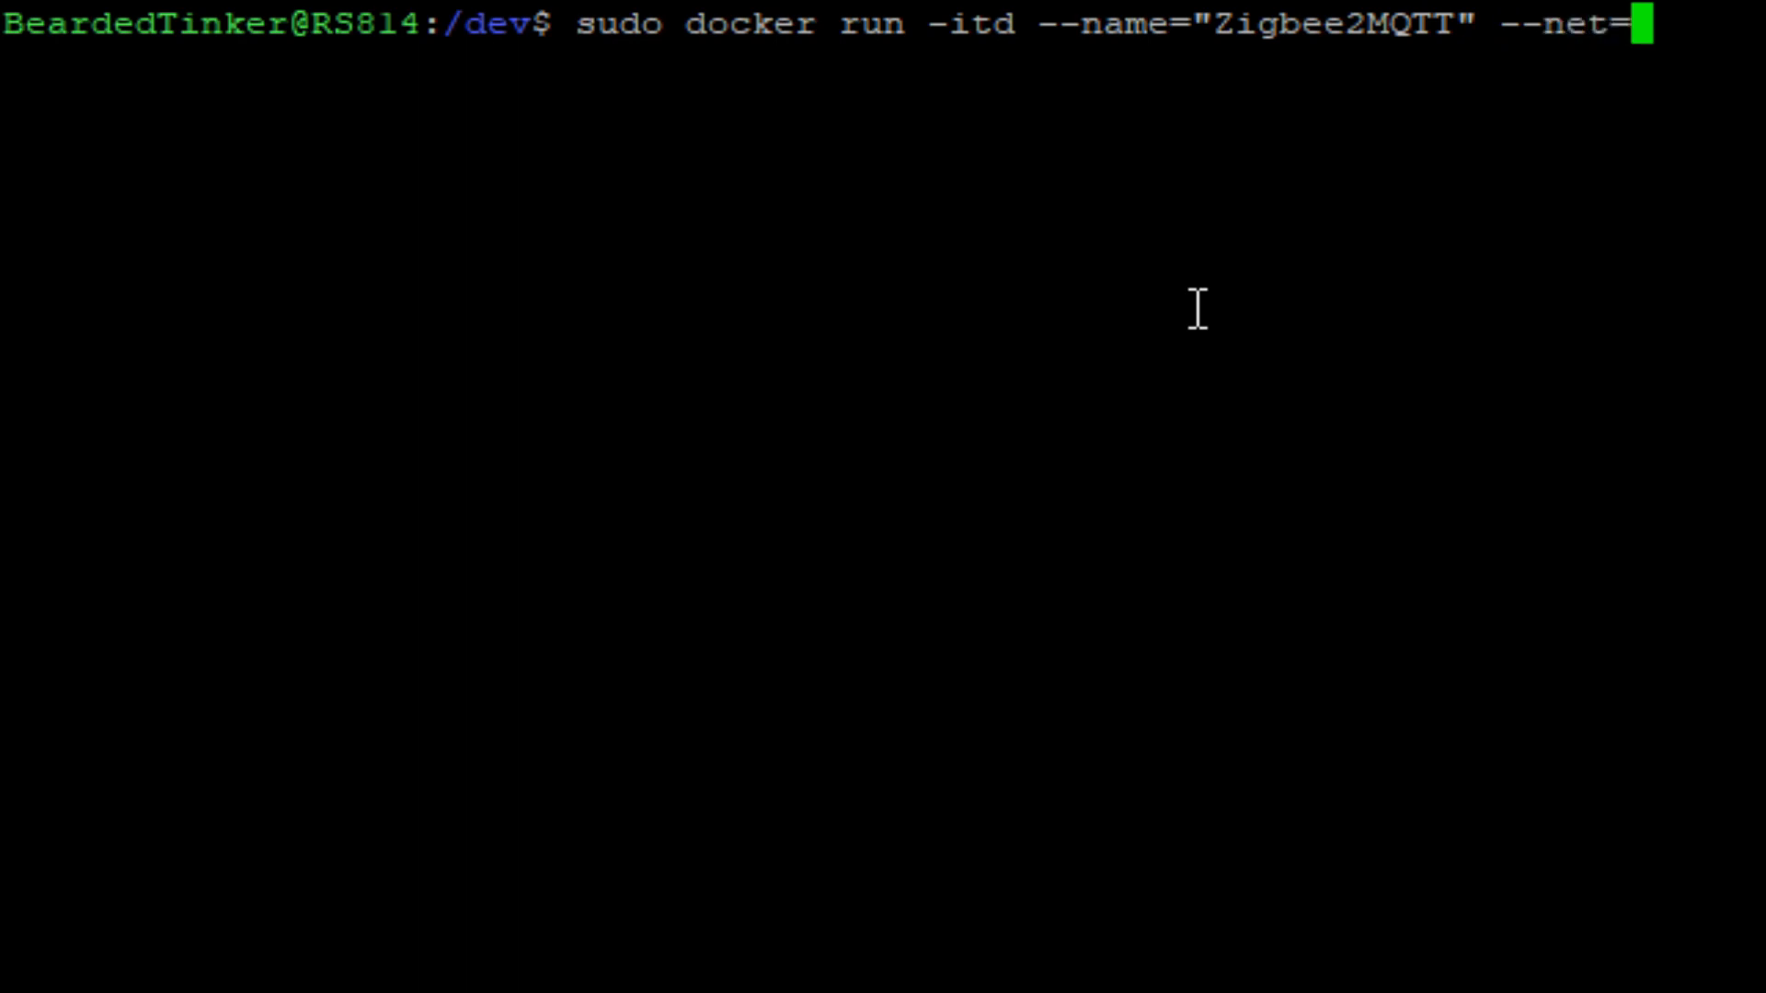
Set the container to host networking with timezone TZ=Europe/Zagreb.
{"action": "type", "text": "host -"}
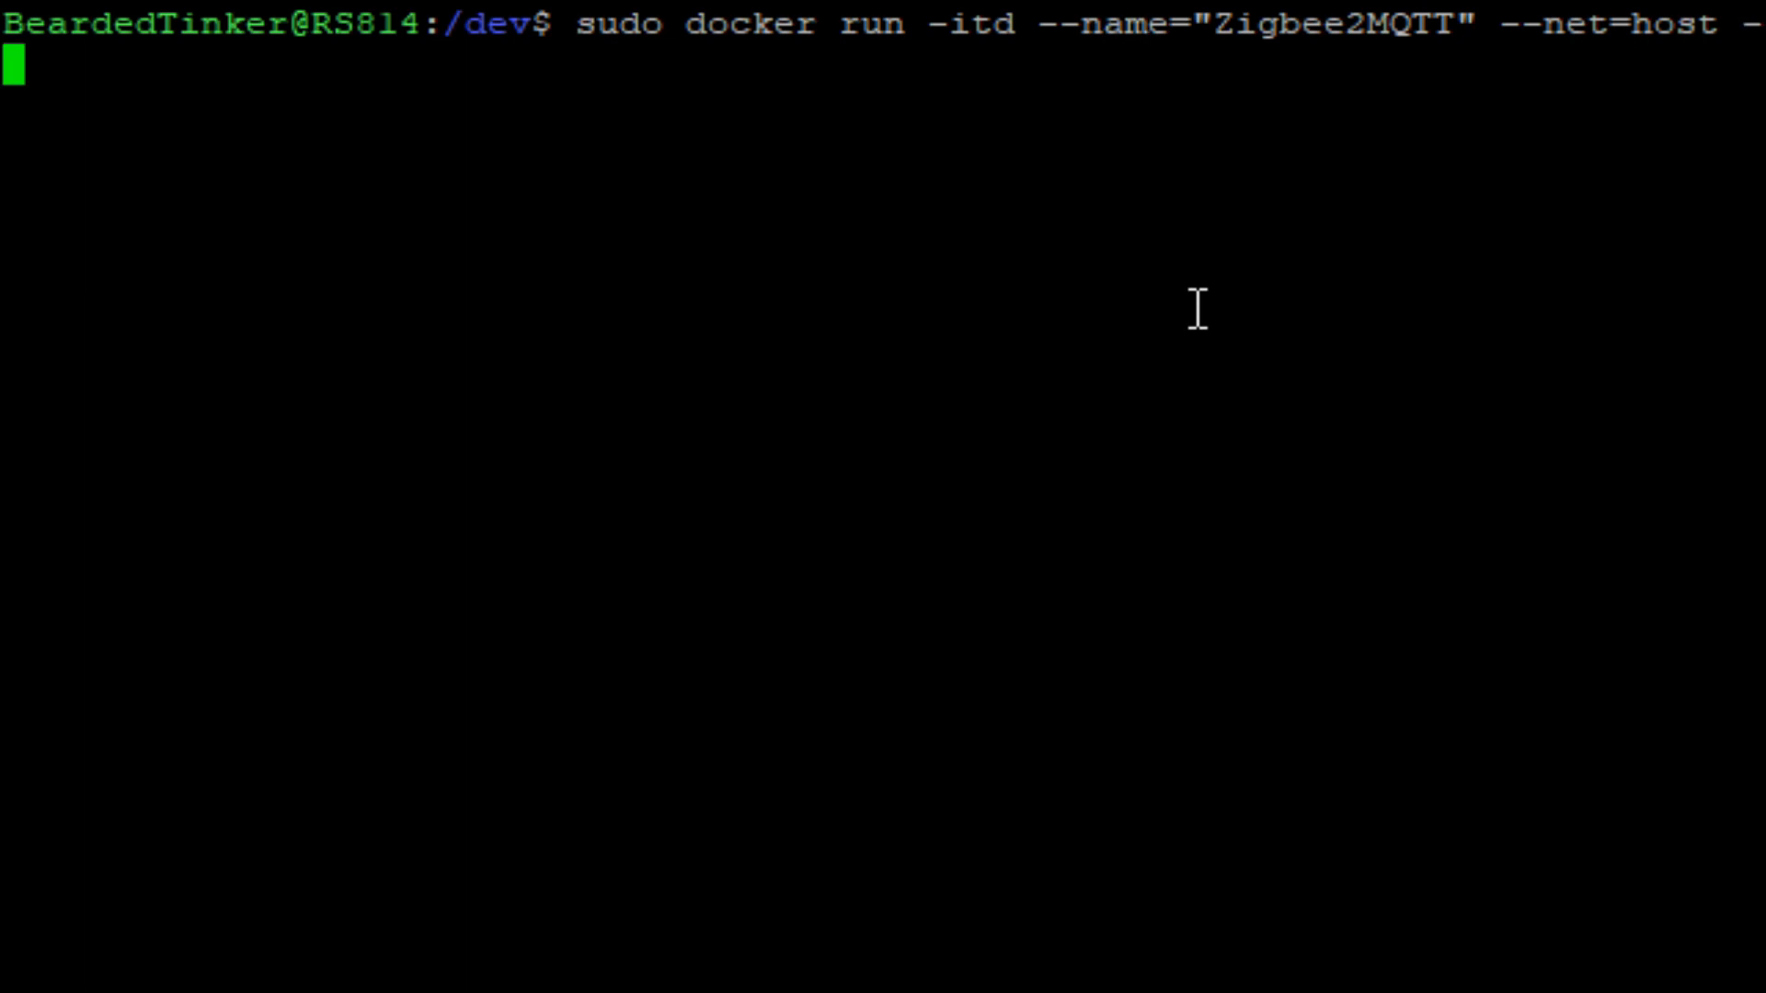
{"action": "type", "text": "e"}
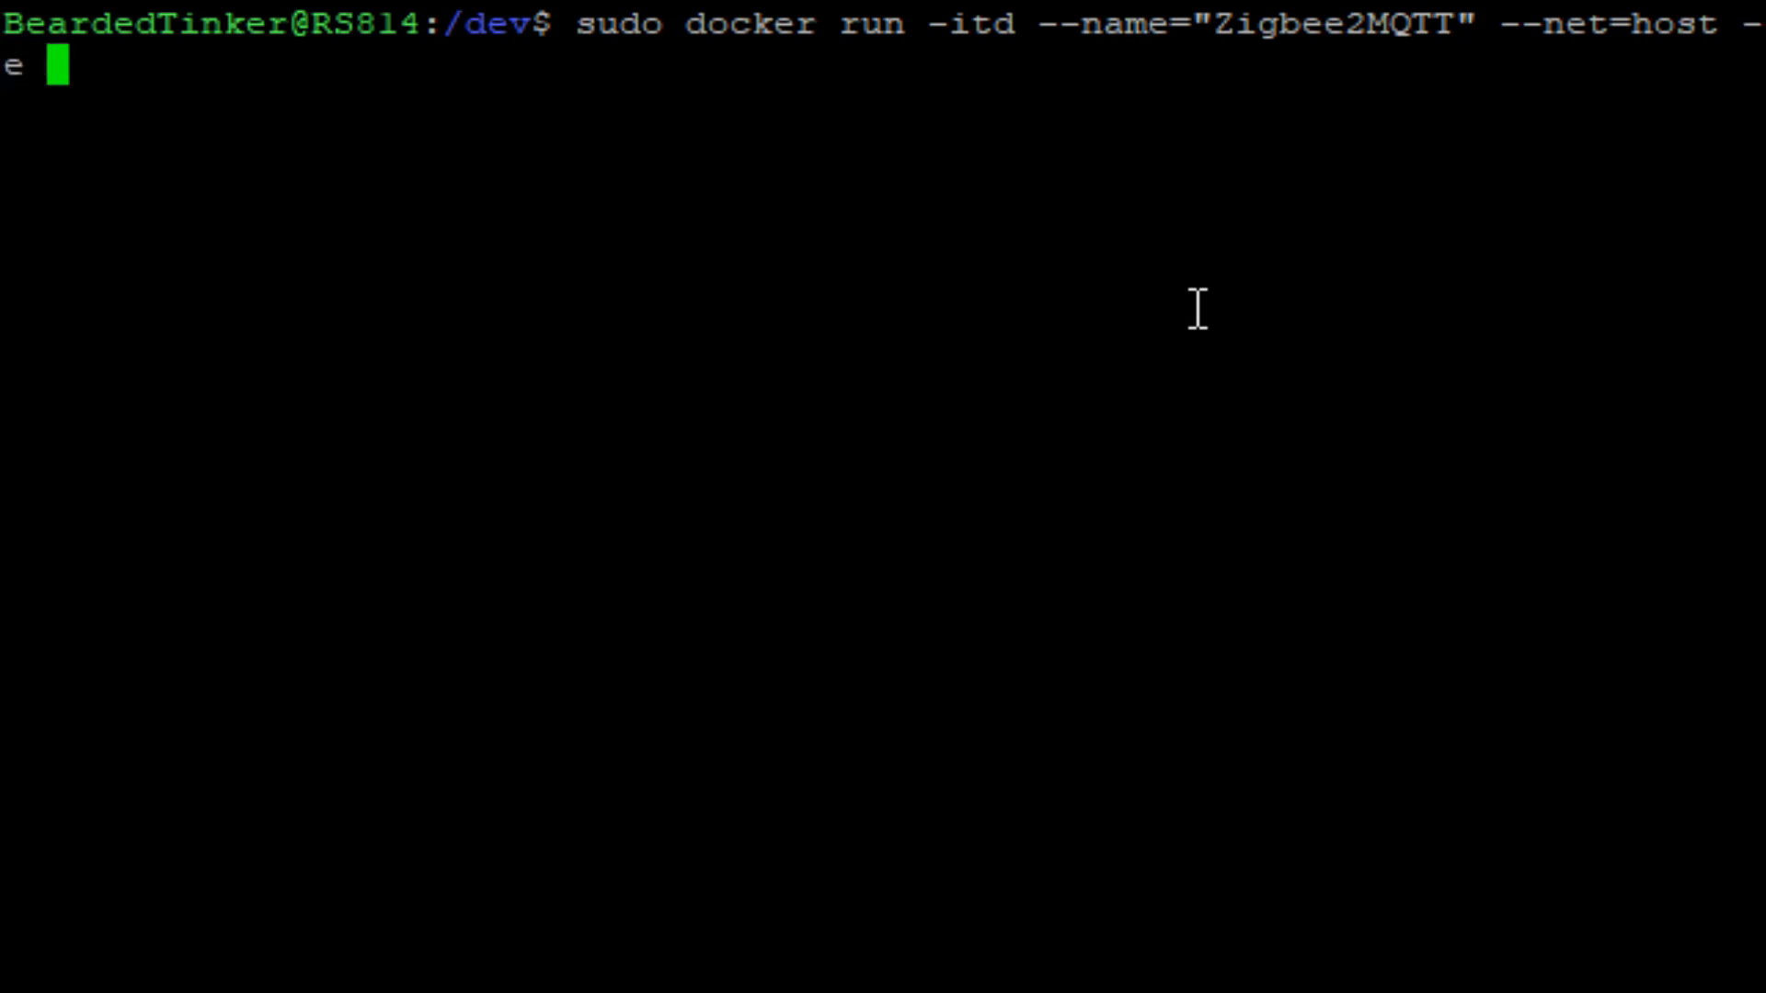
{"action": "type", "text": "TZ"}
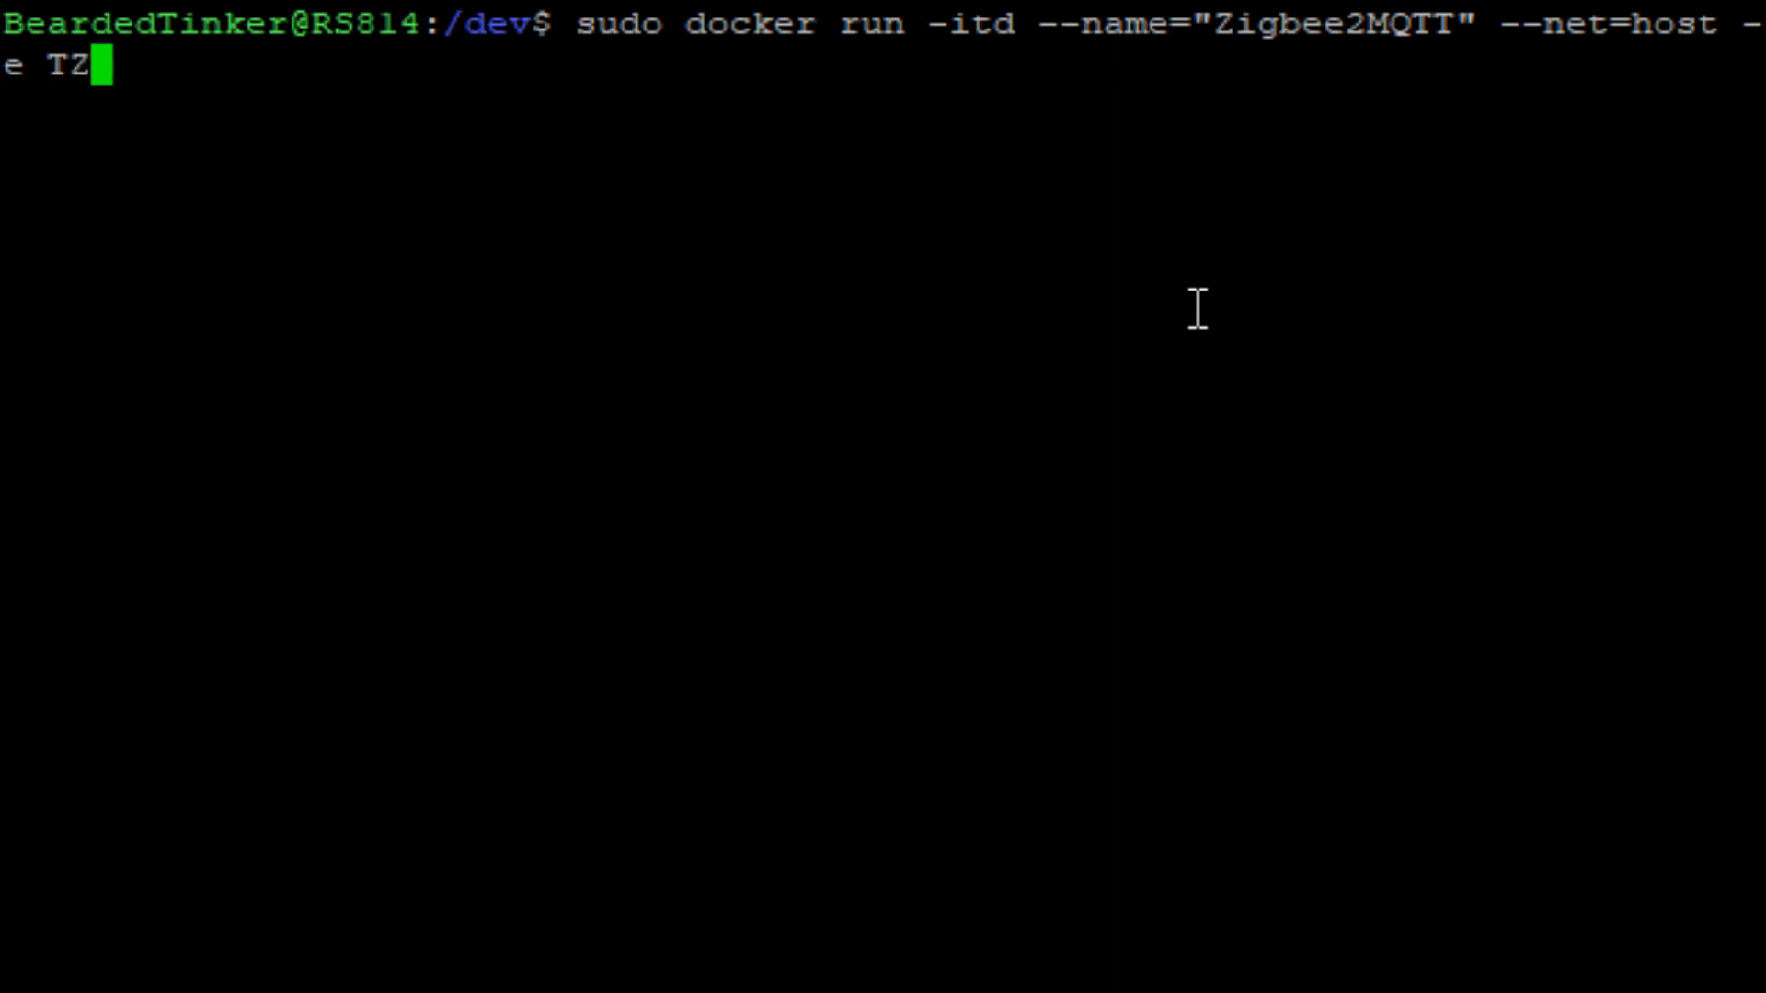
{"action": "type", "text": "=Europe"}
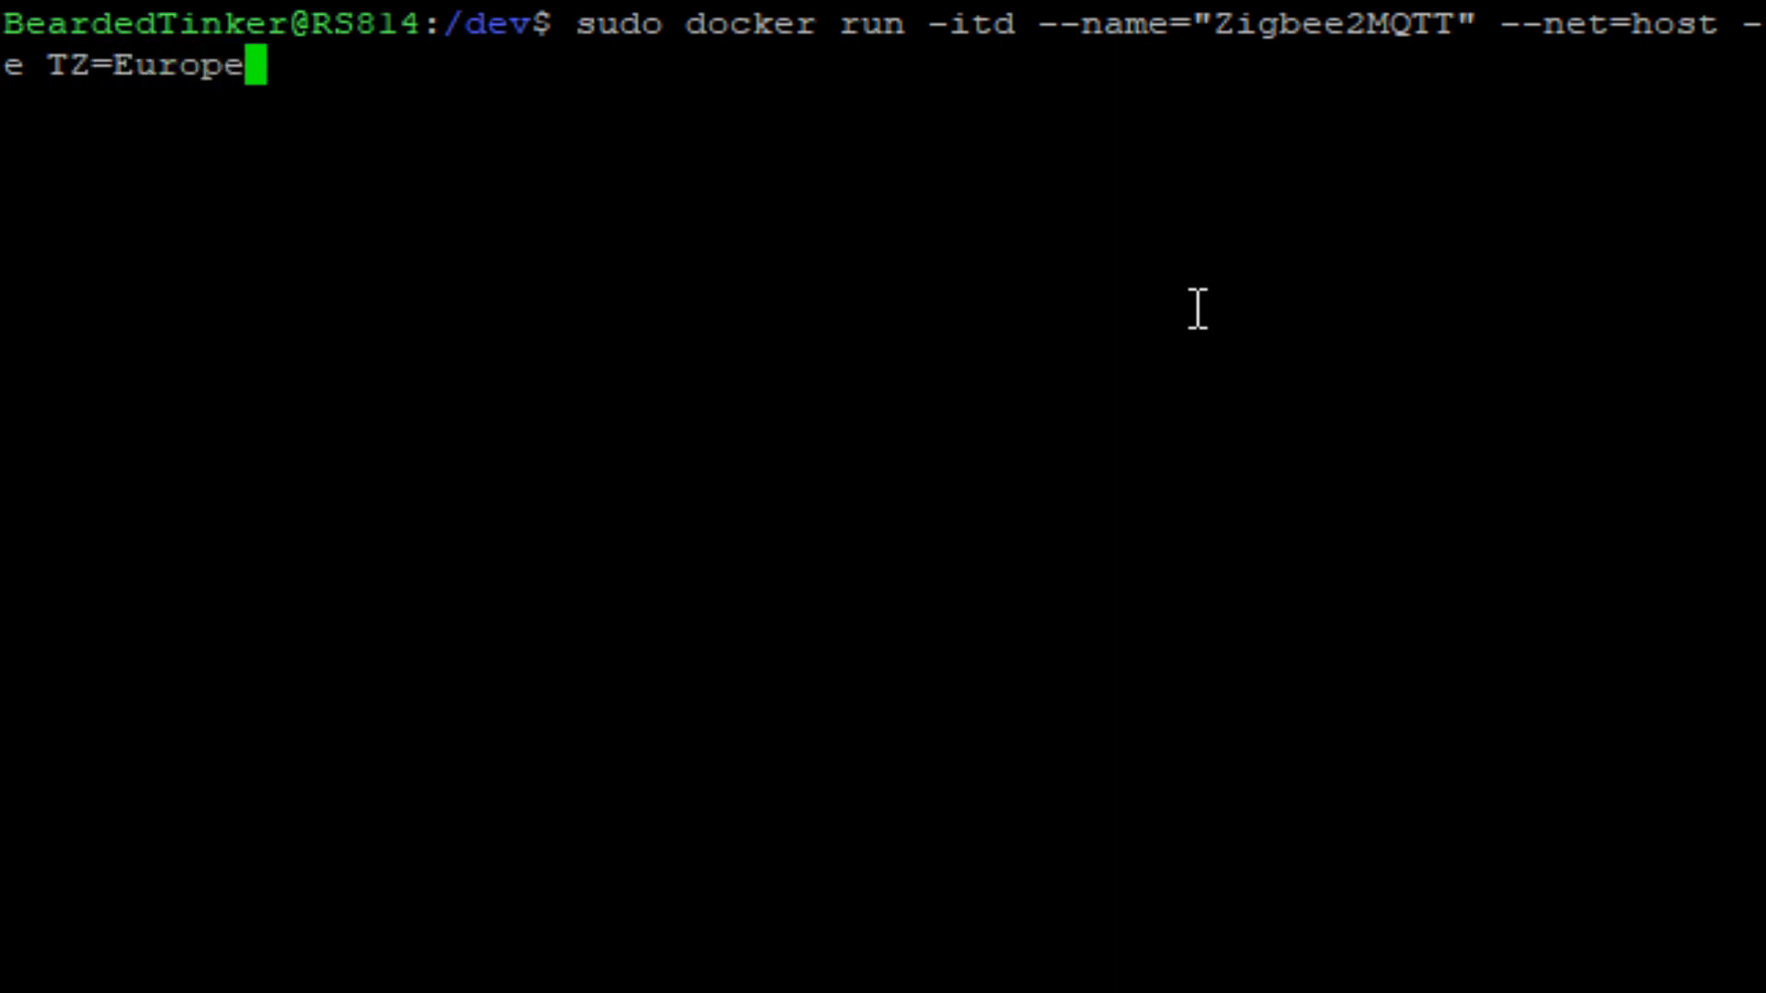
{"action": "type", "text": "/Zag"}
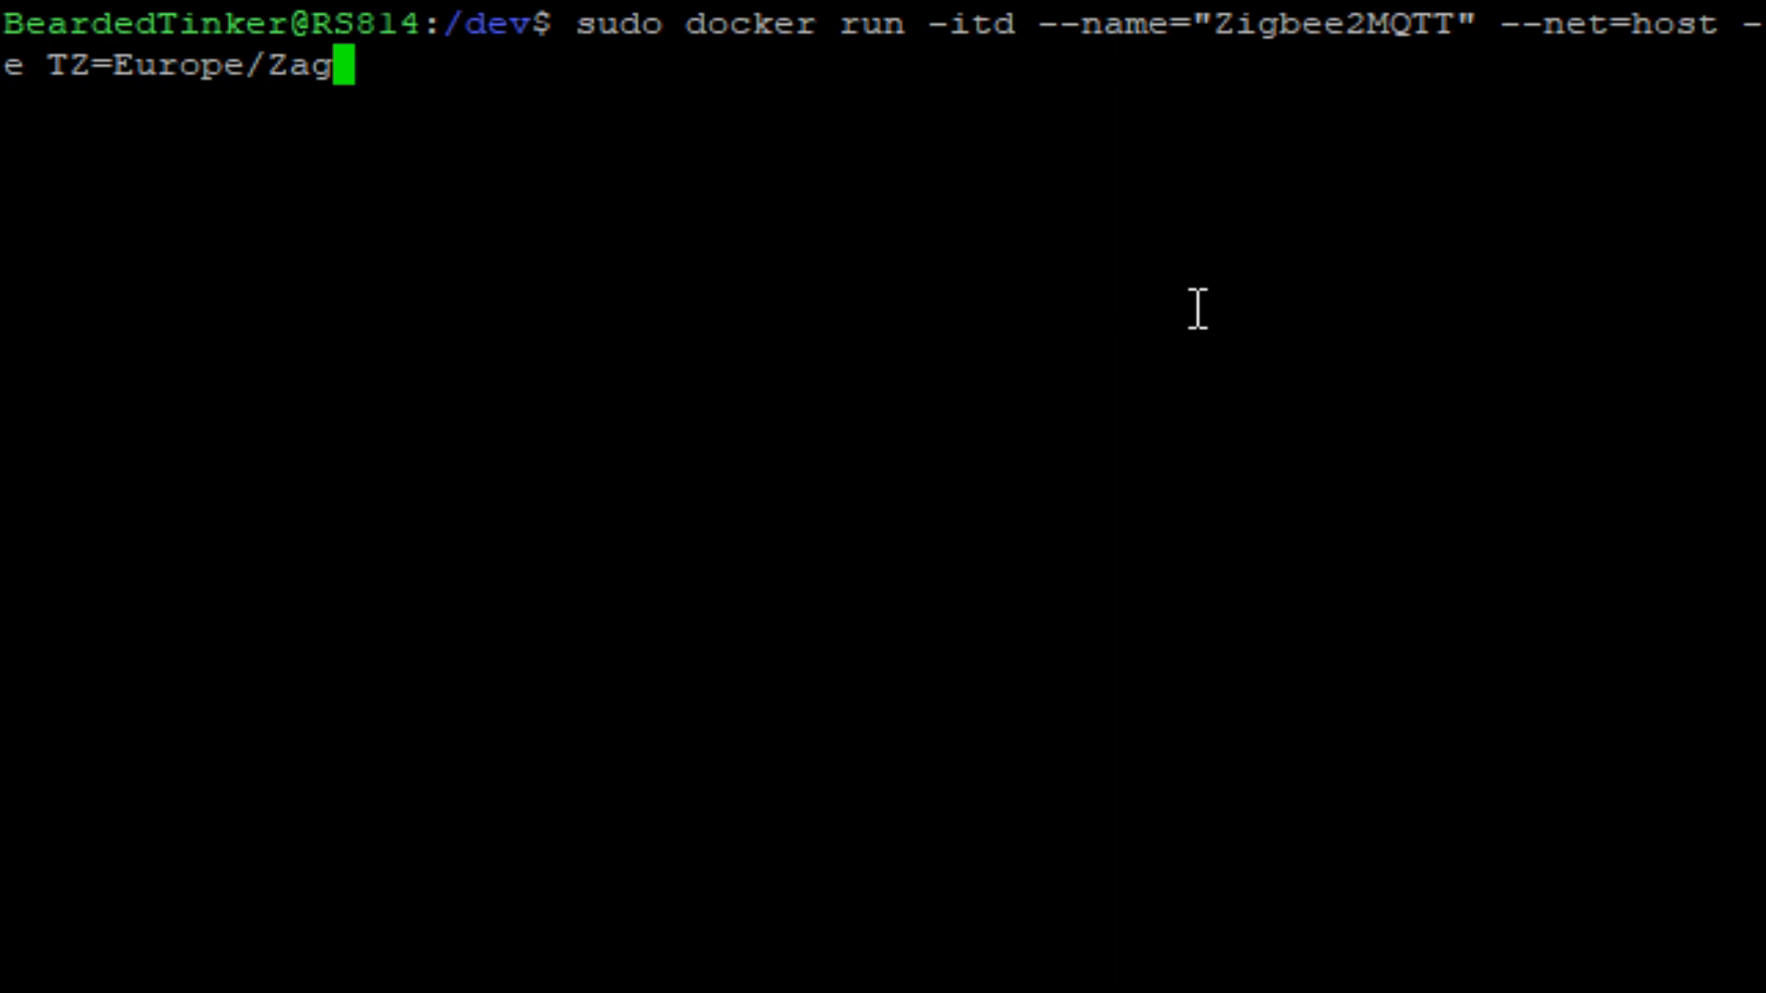
{"action": "type", "text": "reb"}
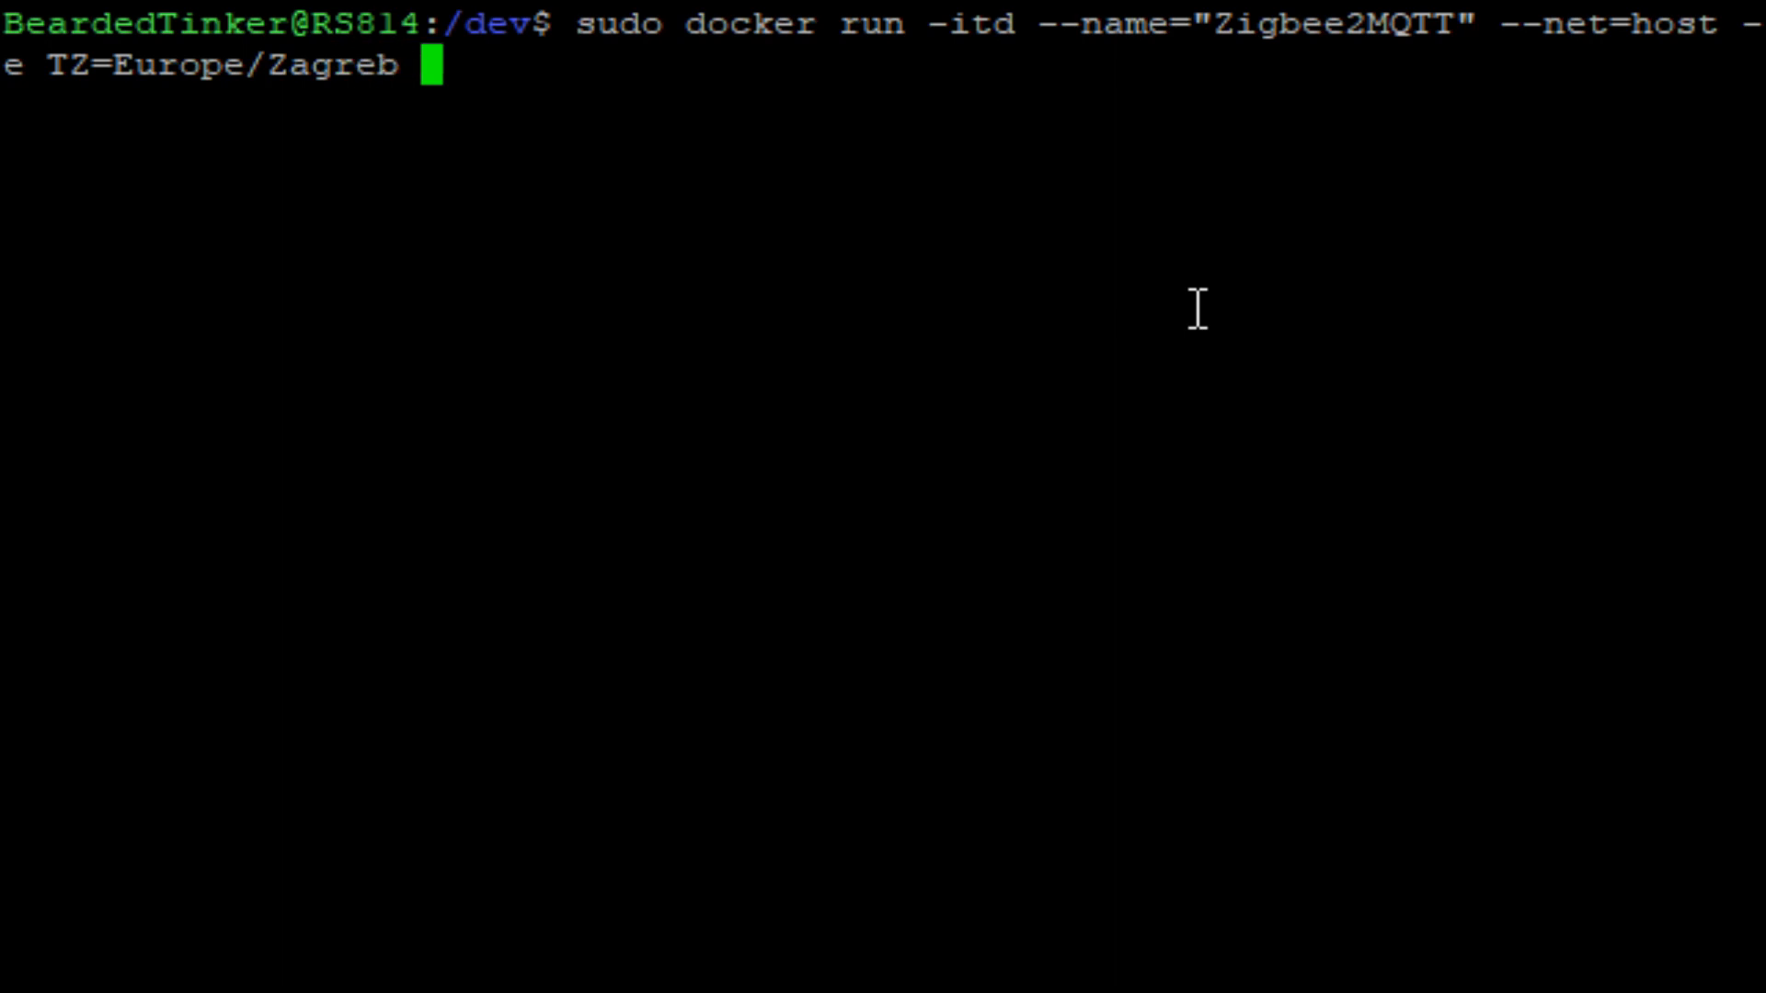
Pass the Zigbee dongle through with --device=/dev/ttyACM0.
{"action": "type", "text": "--"}
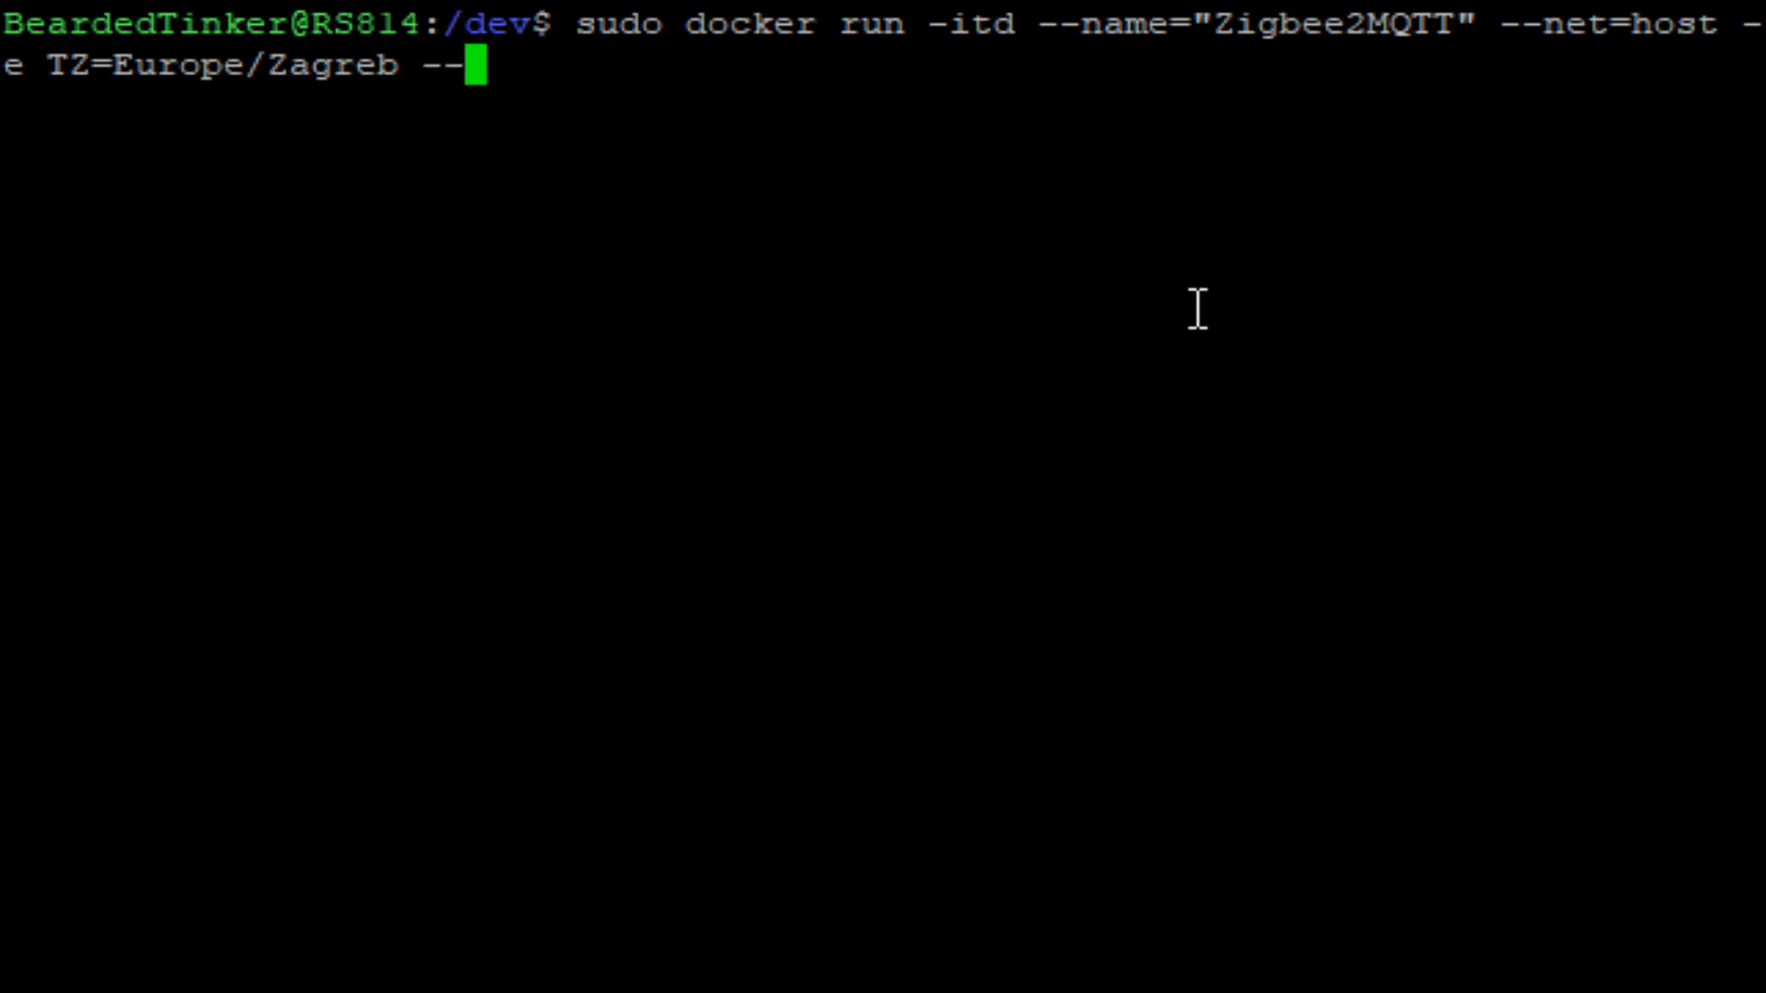
{"action": "type", "text": "device"}
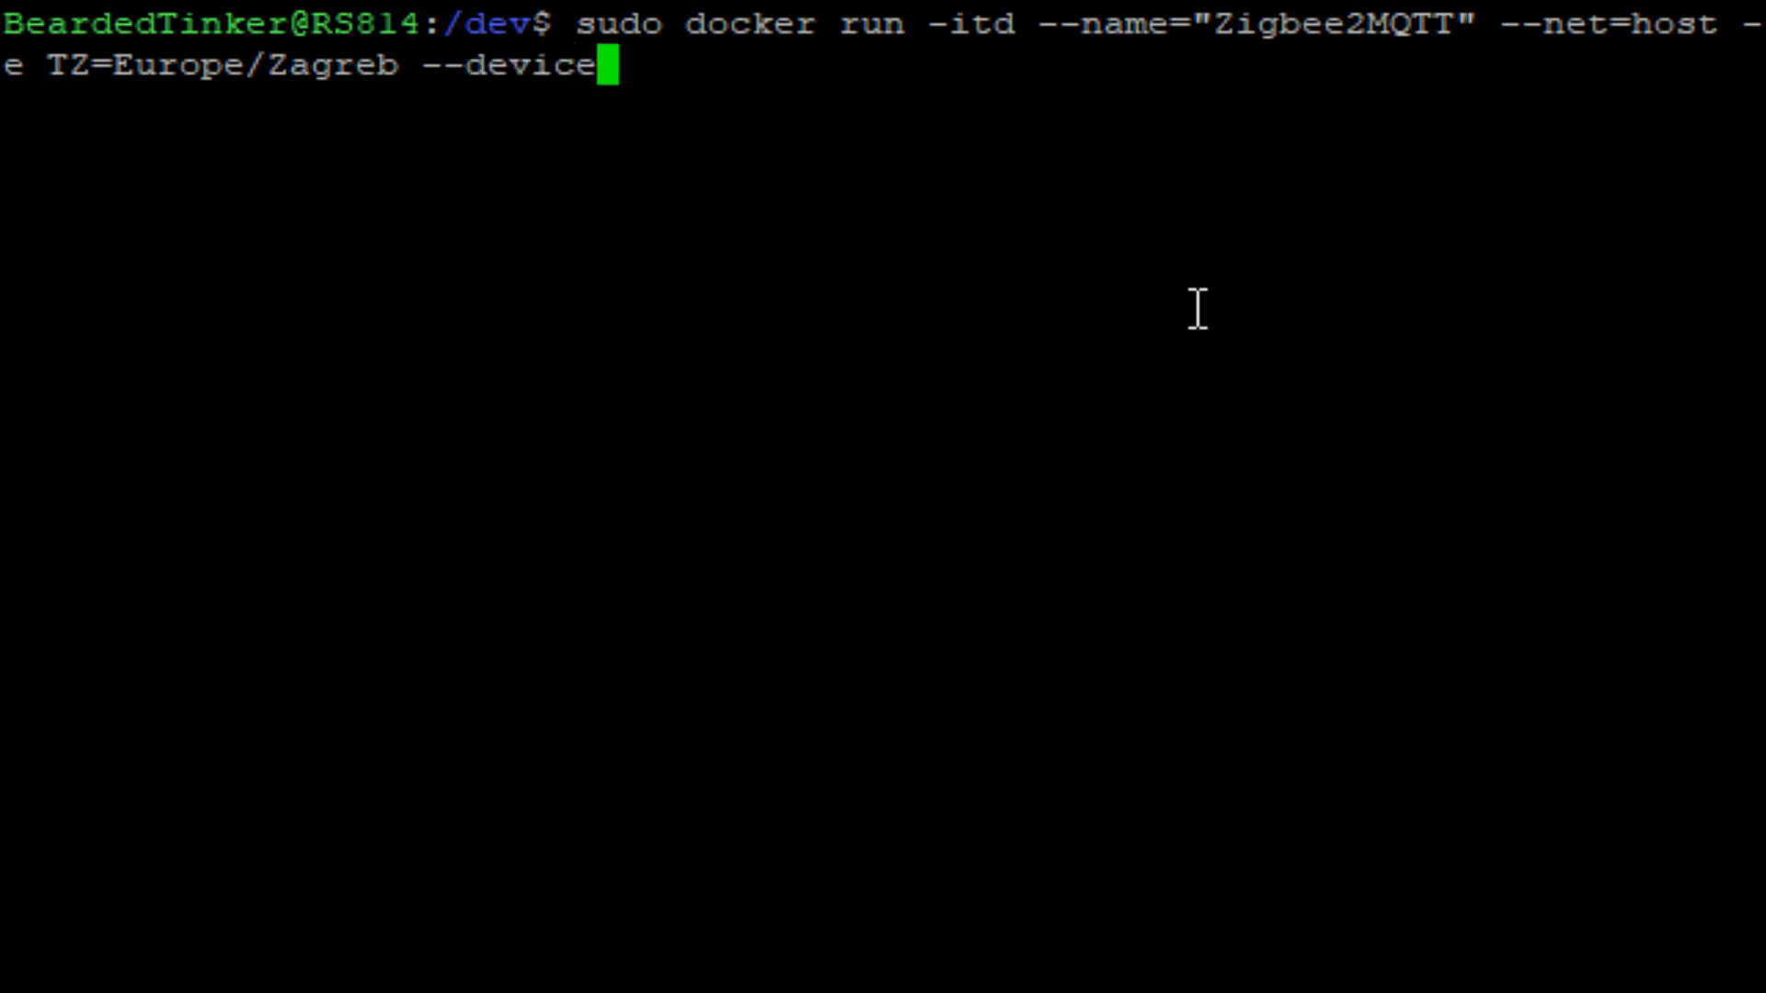
{"action": "type", "text": "=/"}
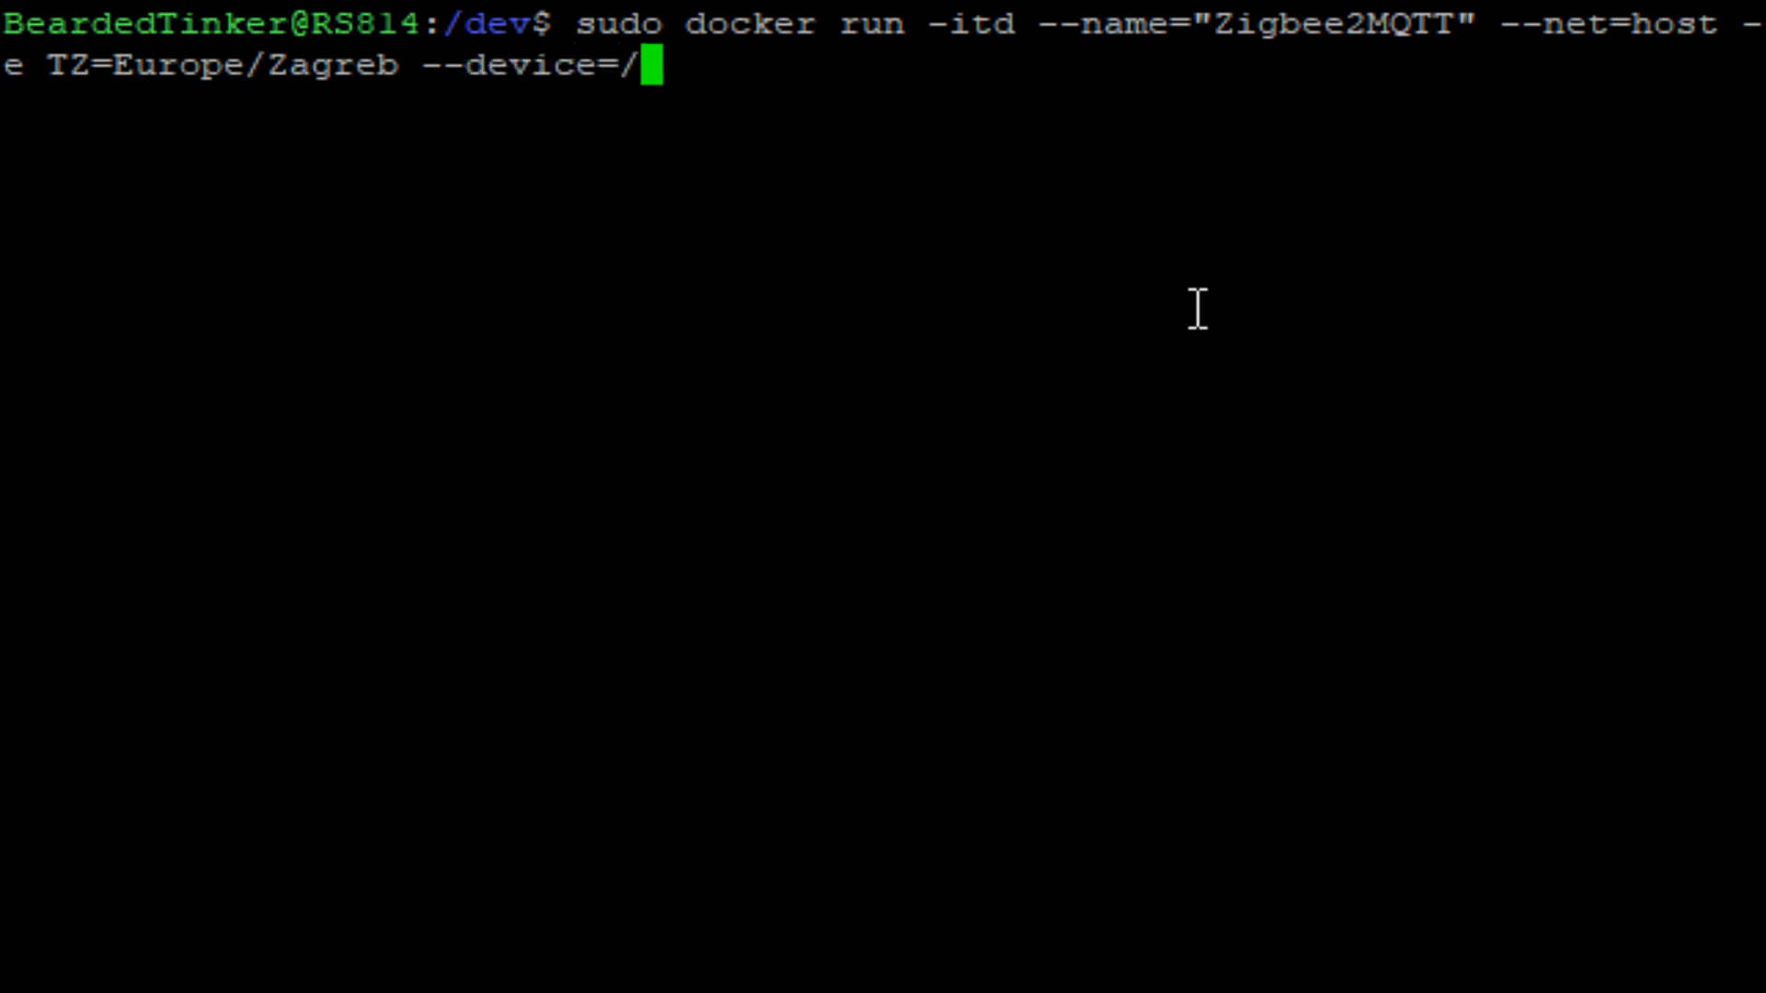
{"action": "type", "text": "dev/"}
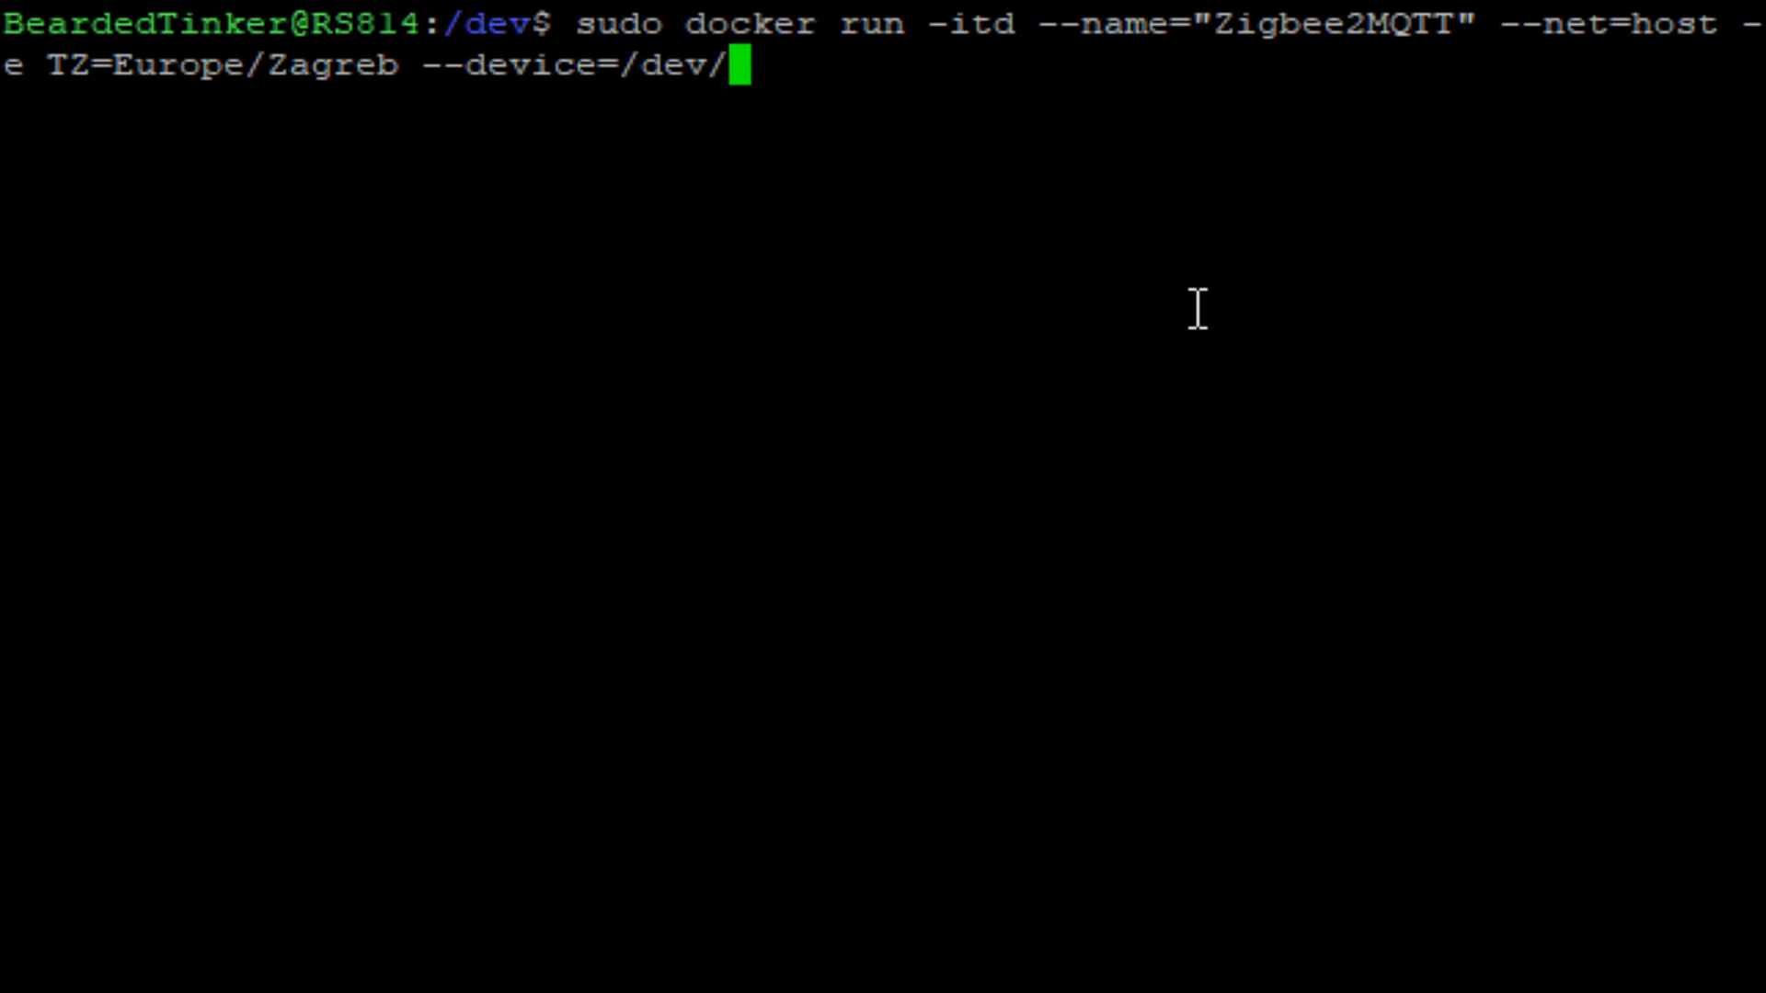
{"action": "type", "text": "t"}
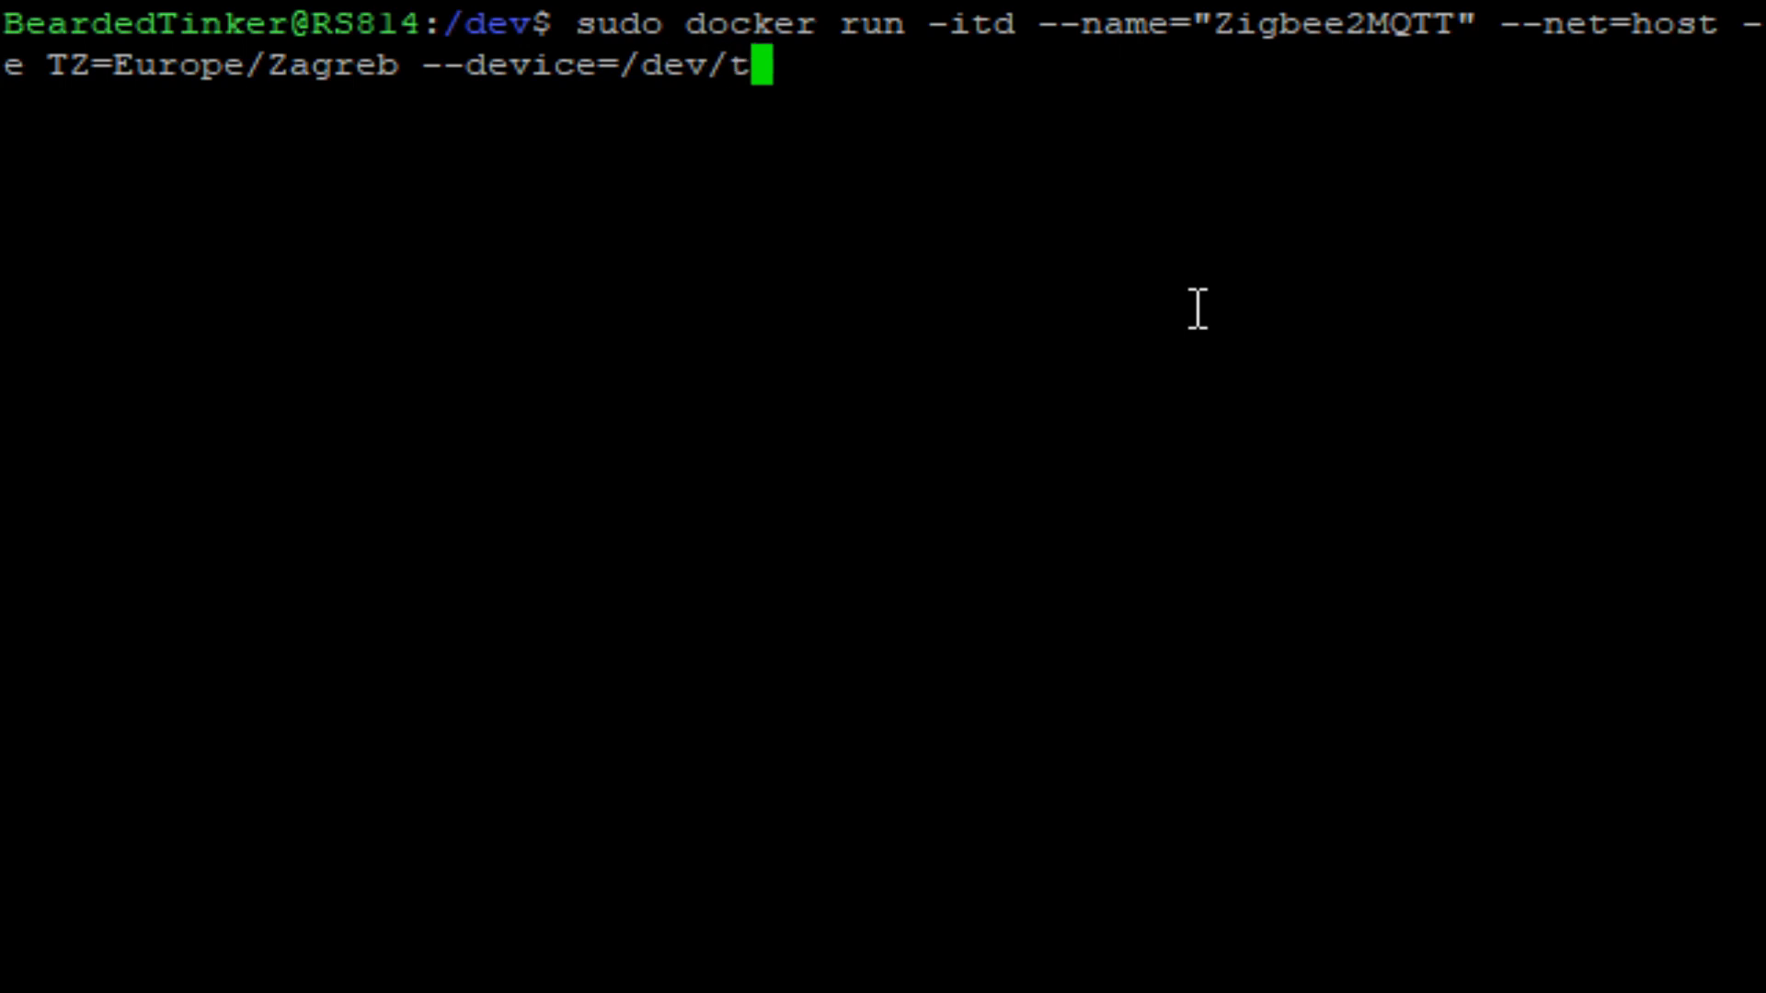
{"action": "type", "text": "ry"}
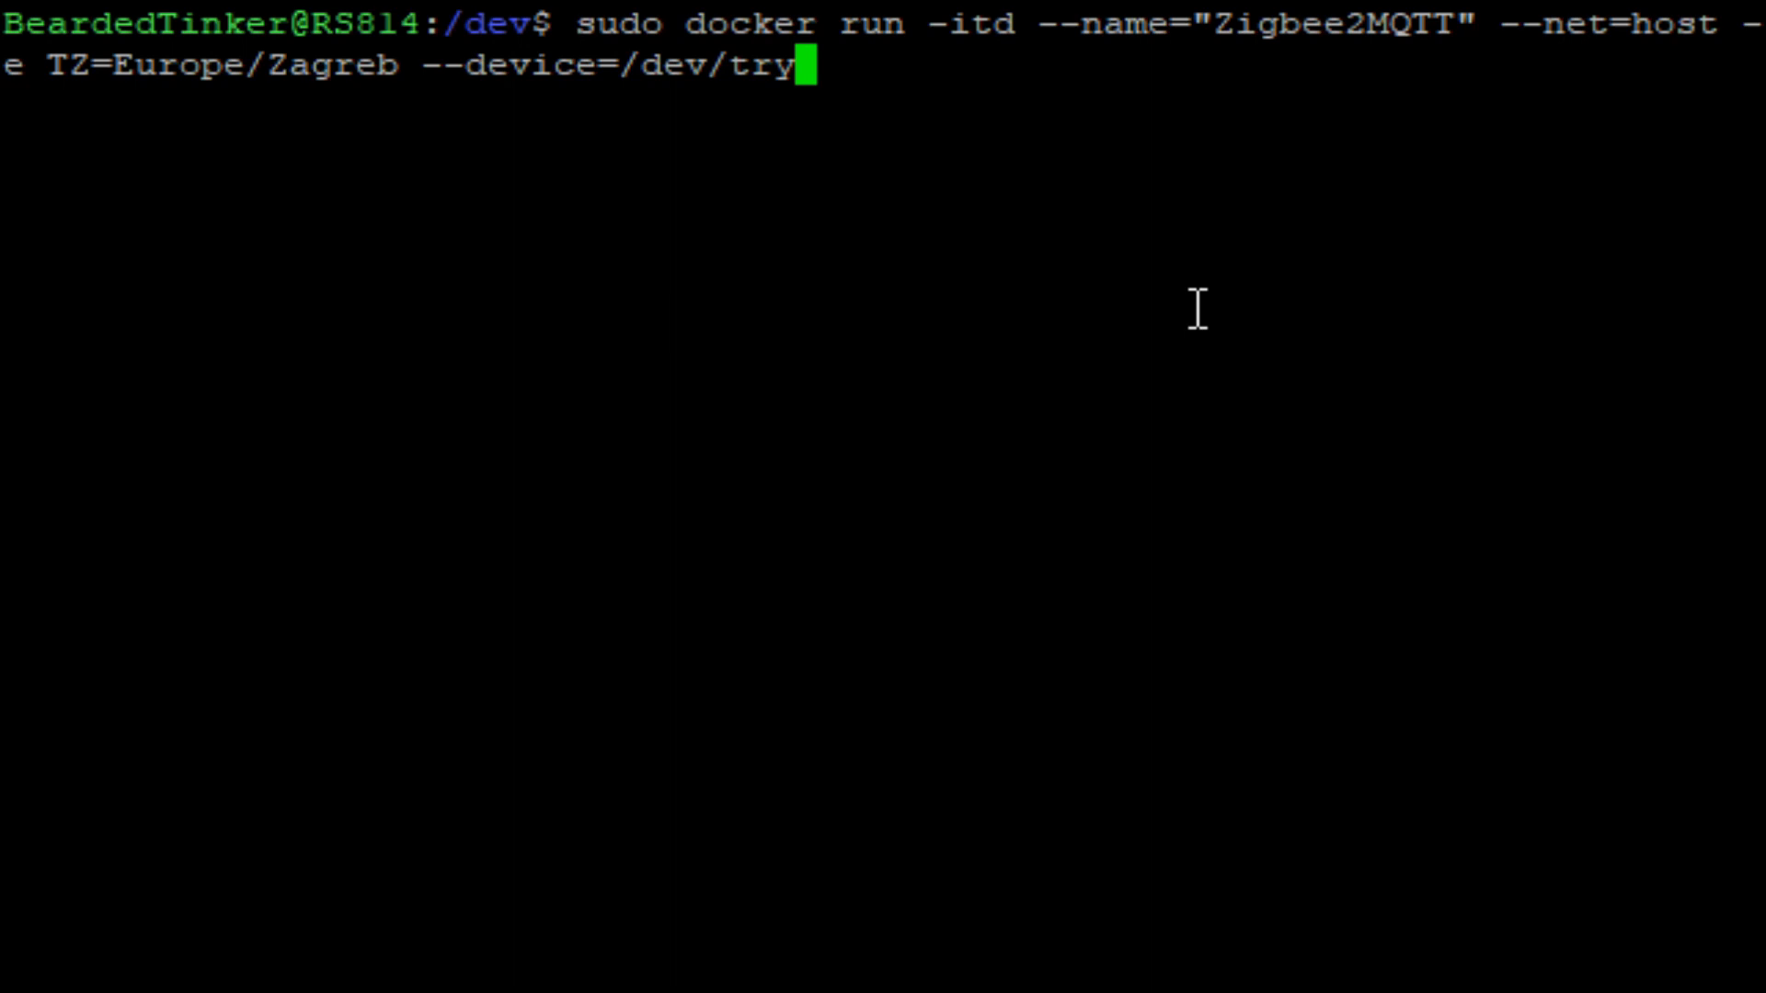
{"action": "type", "text": "tyA"}
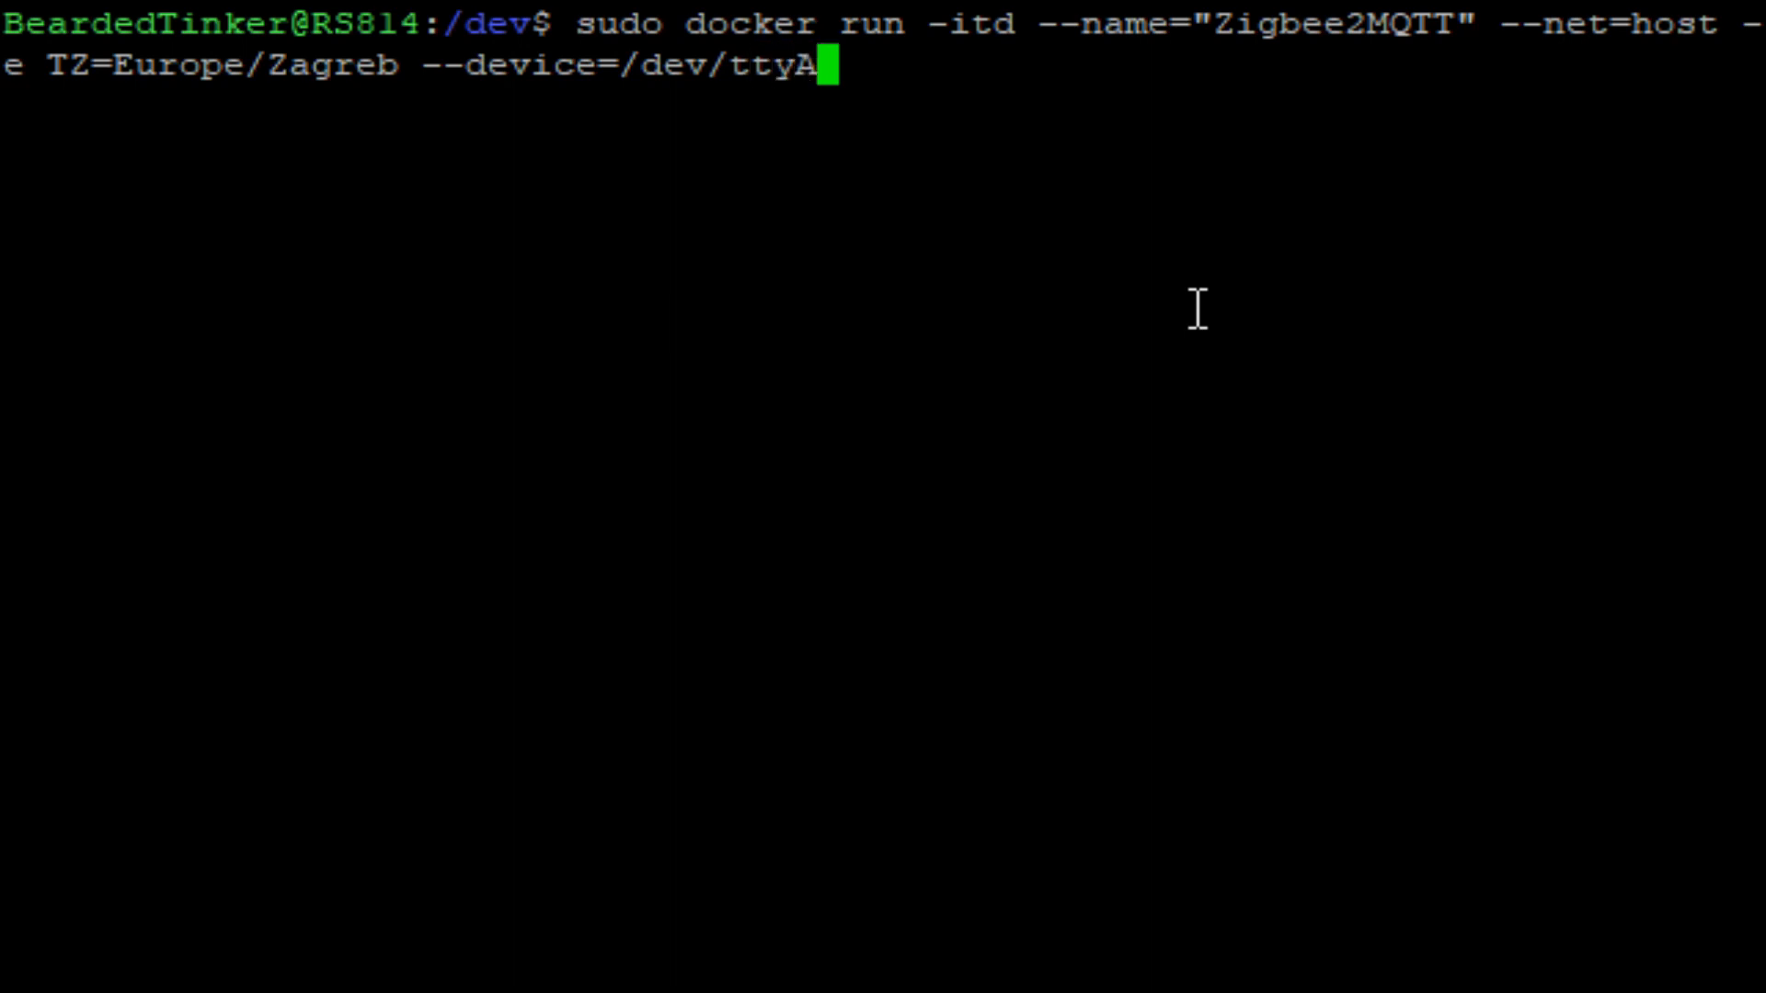
{"action": "type", "text": "CM0"}
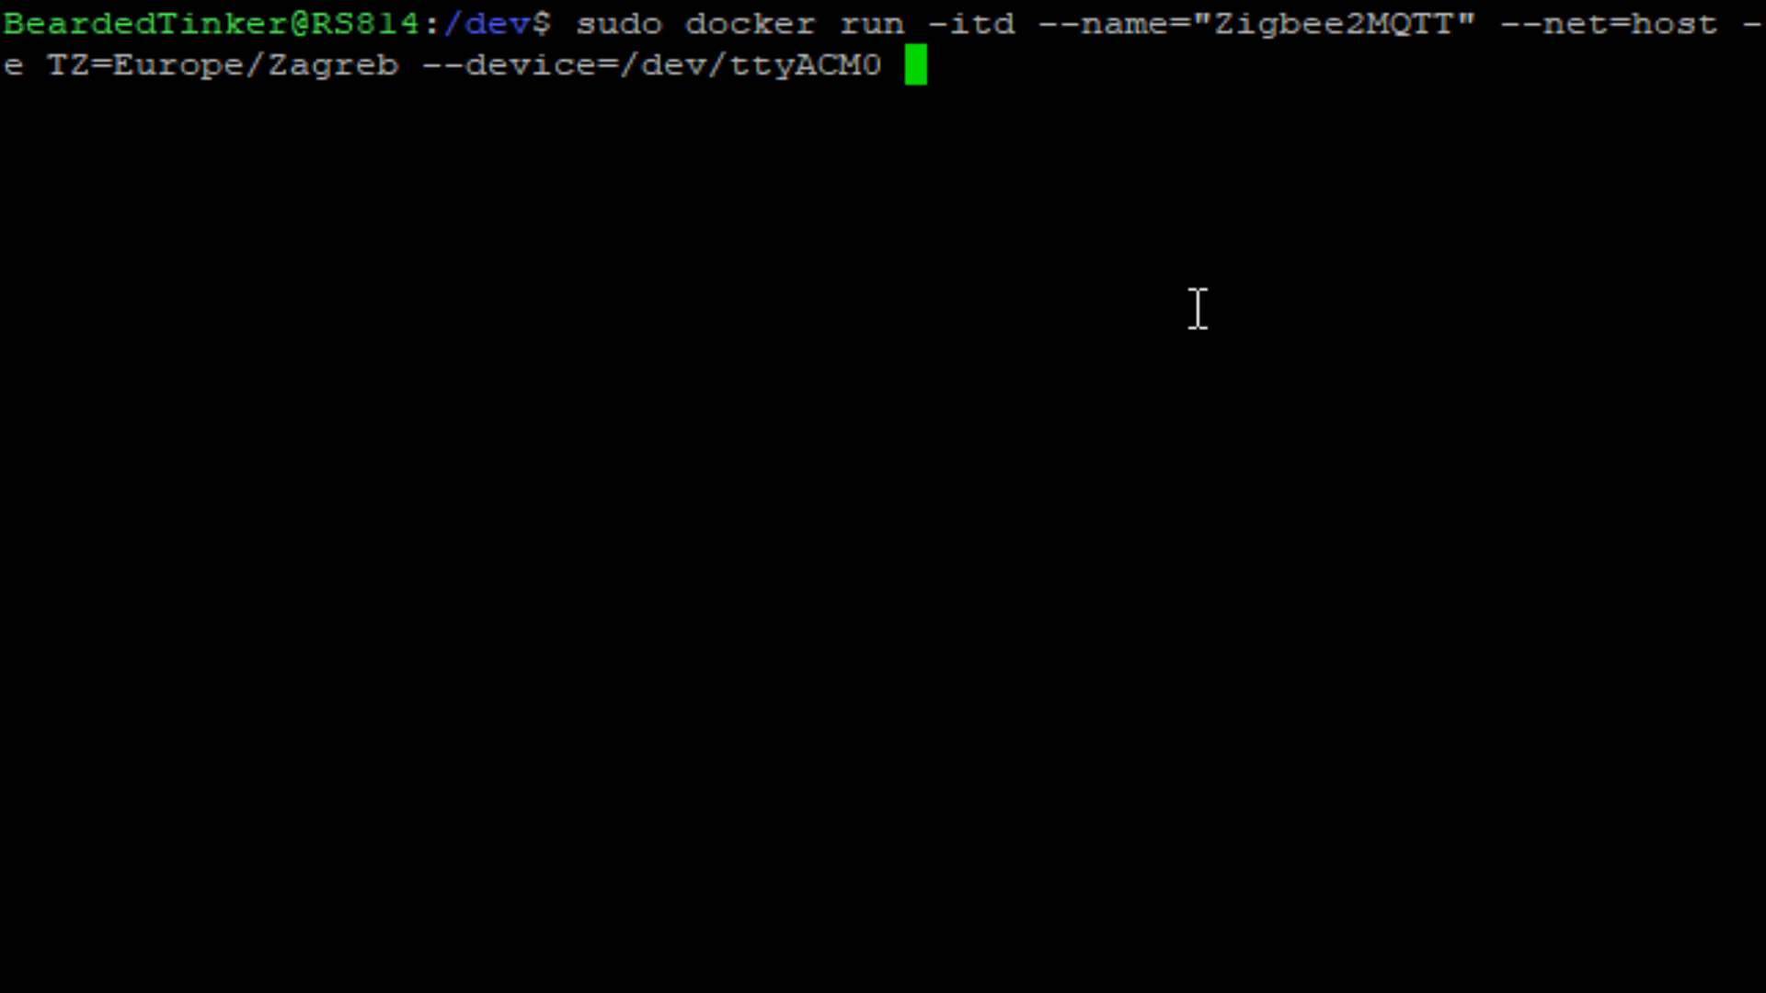
Add --restart always and map /volume1/docker/zigbee2mqtt/data to /app/data.
{"action": "type", "text": "--restart=alwa"}
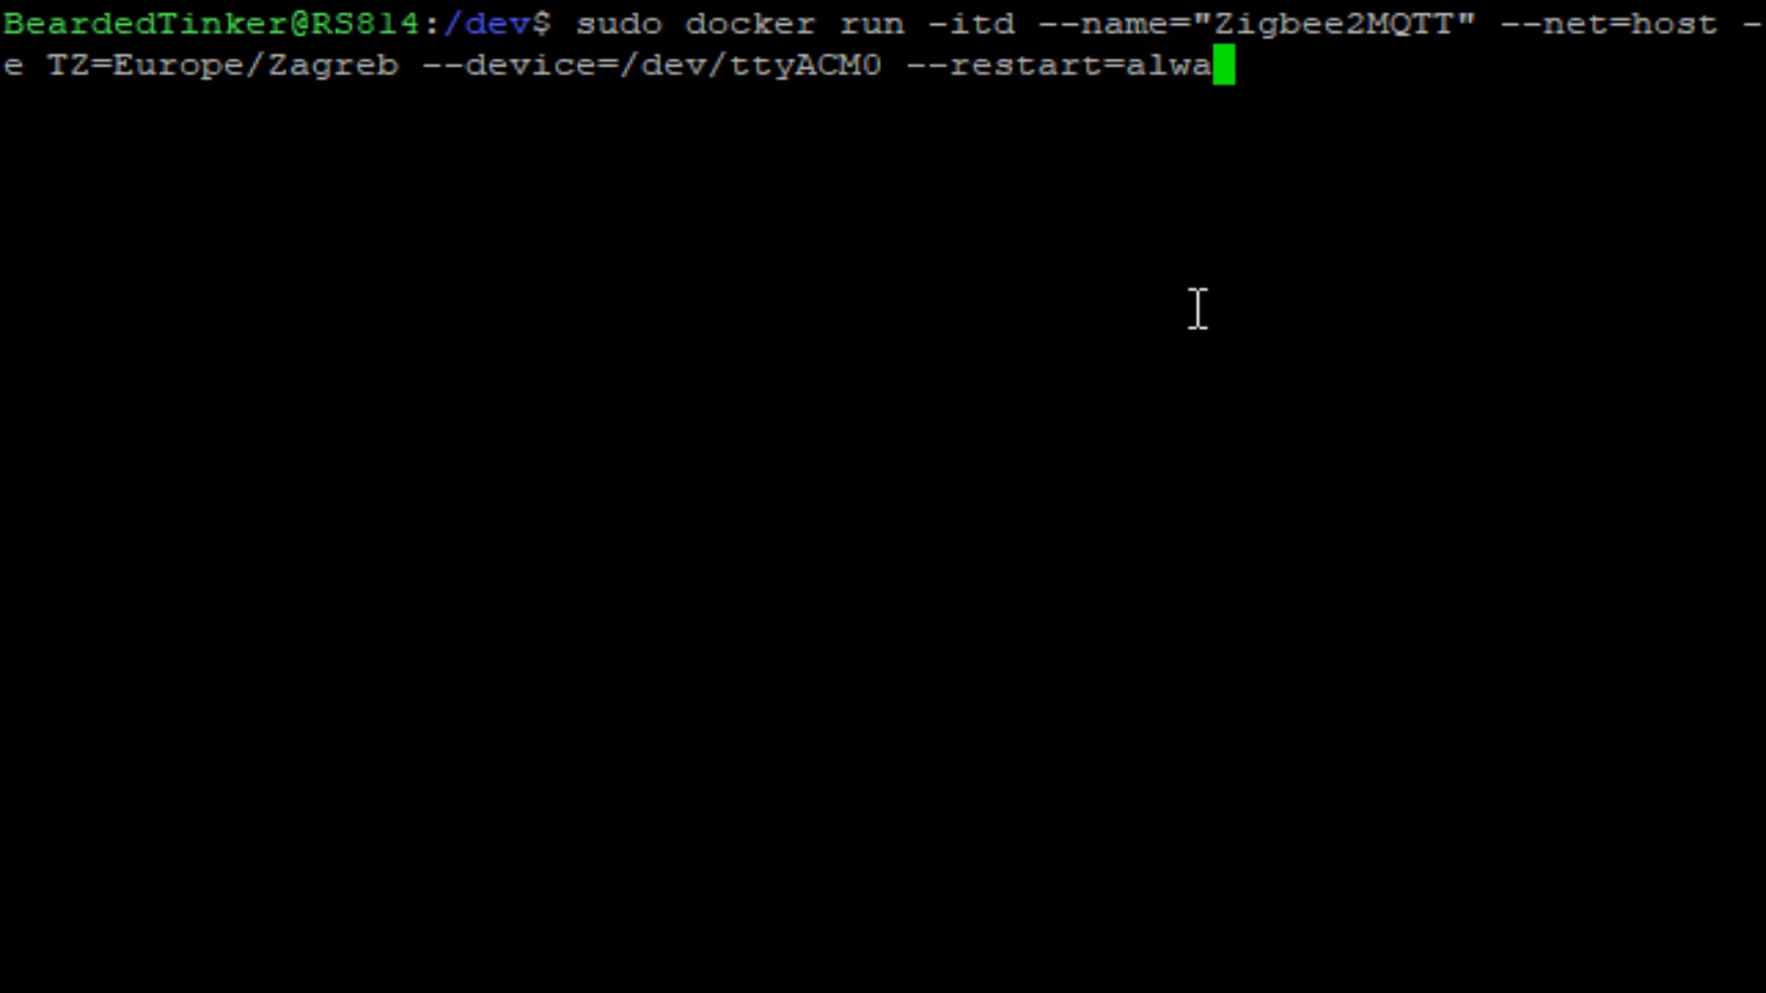
{"action": "type", "text": "ys -v"}
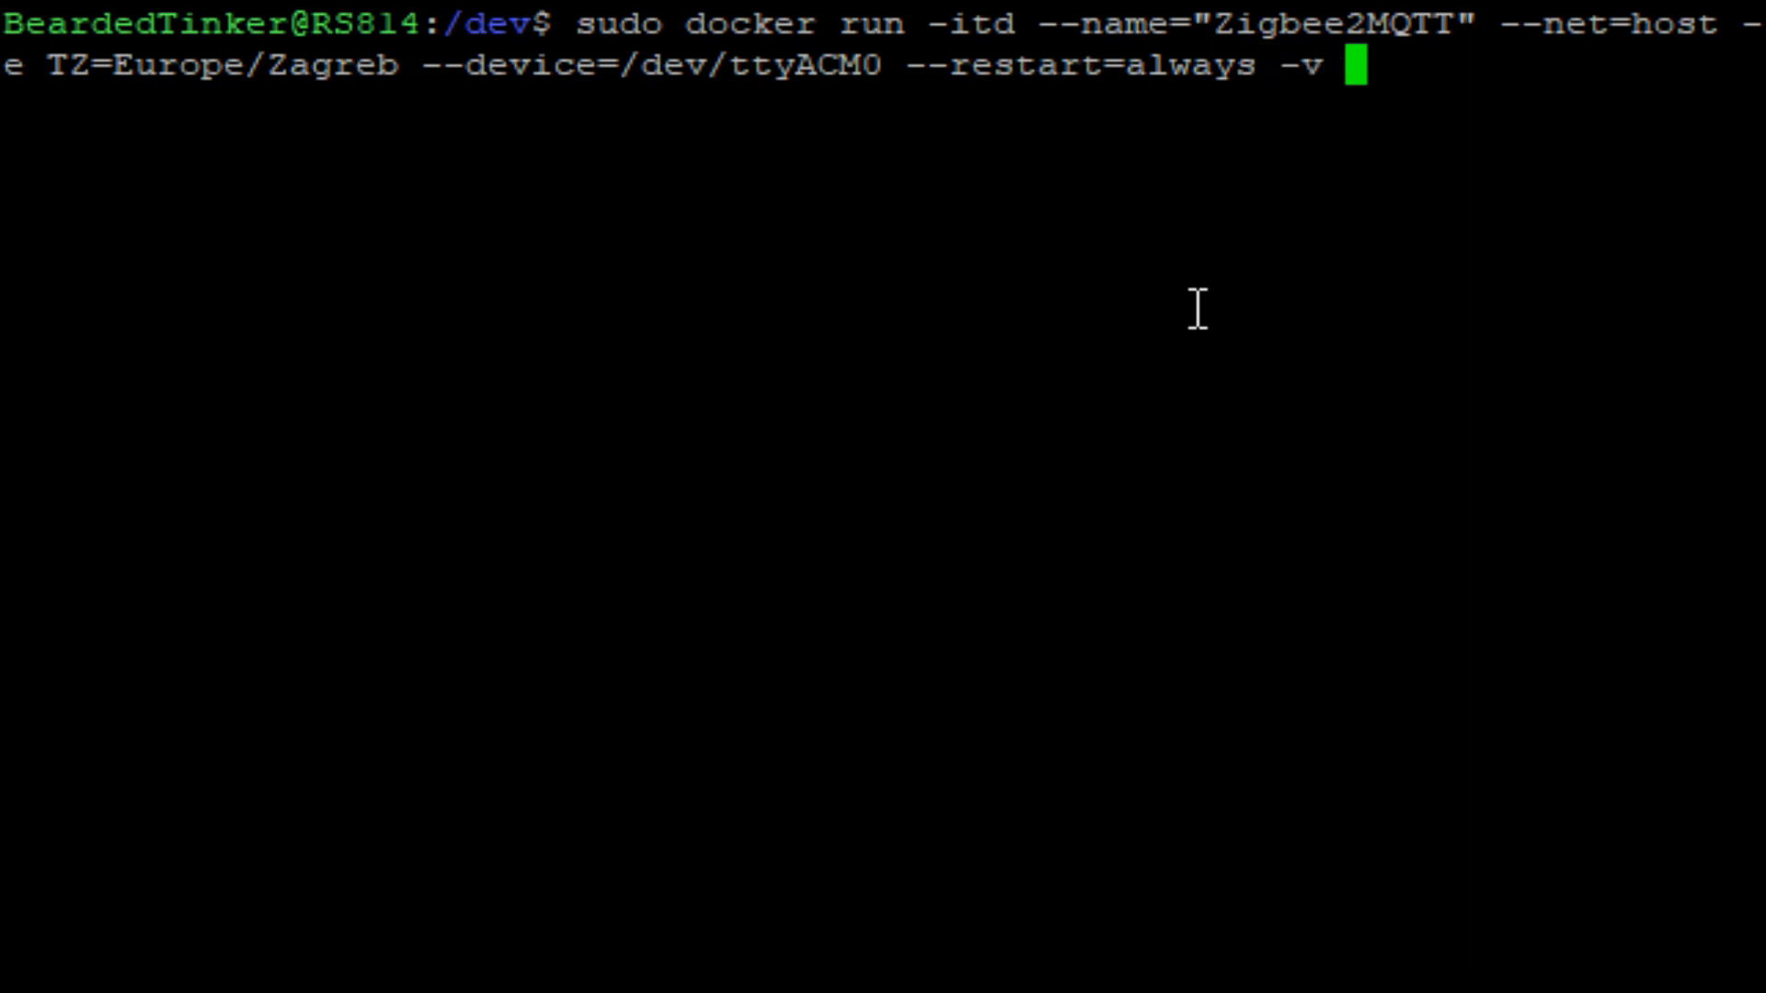
{"action": "type", "text": "/vo"}
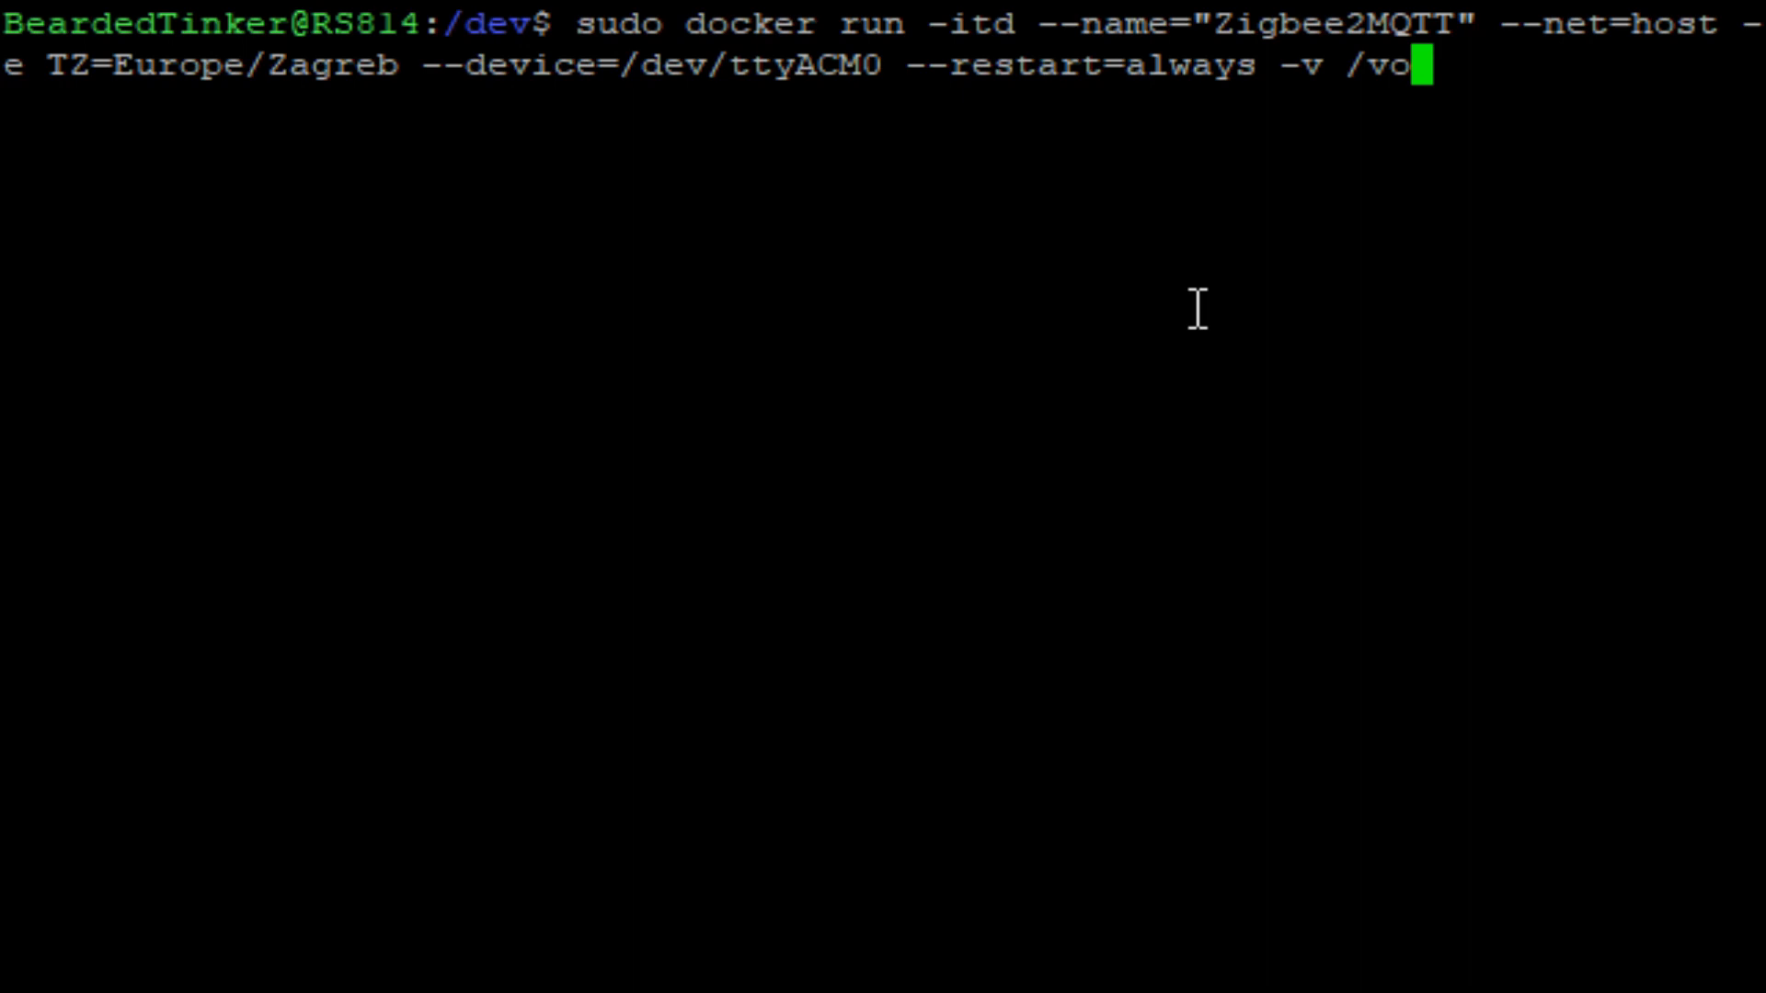
{"action": "type", "text": "lume1/docker"}
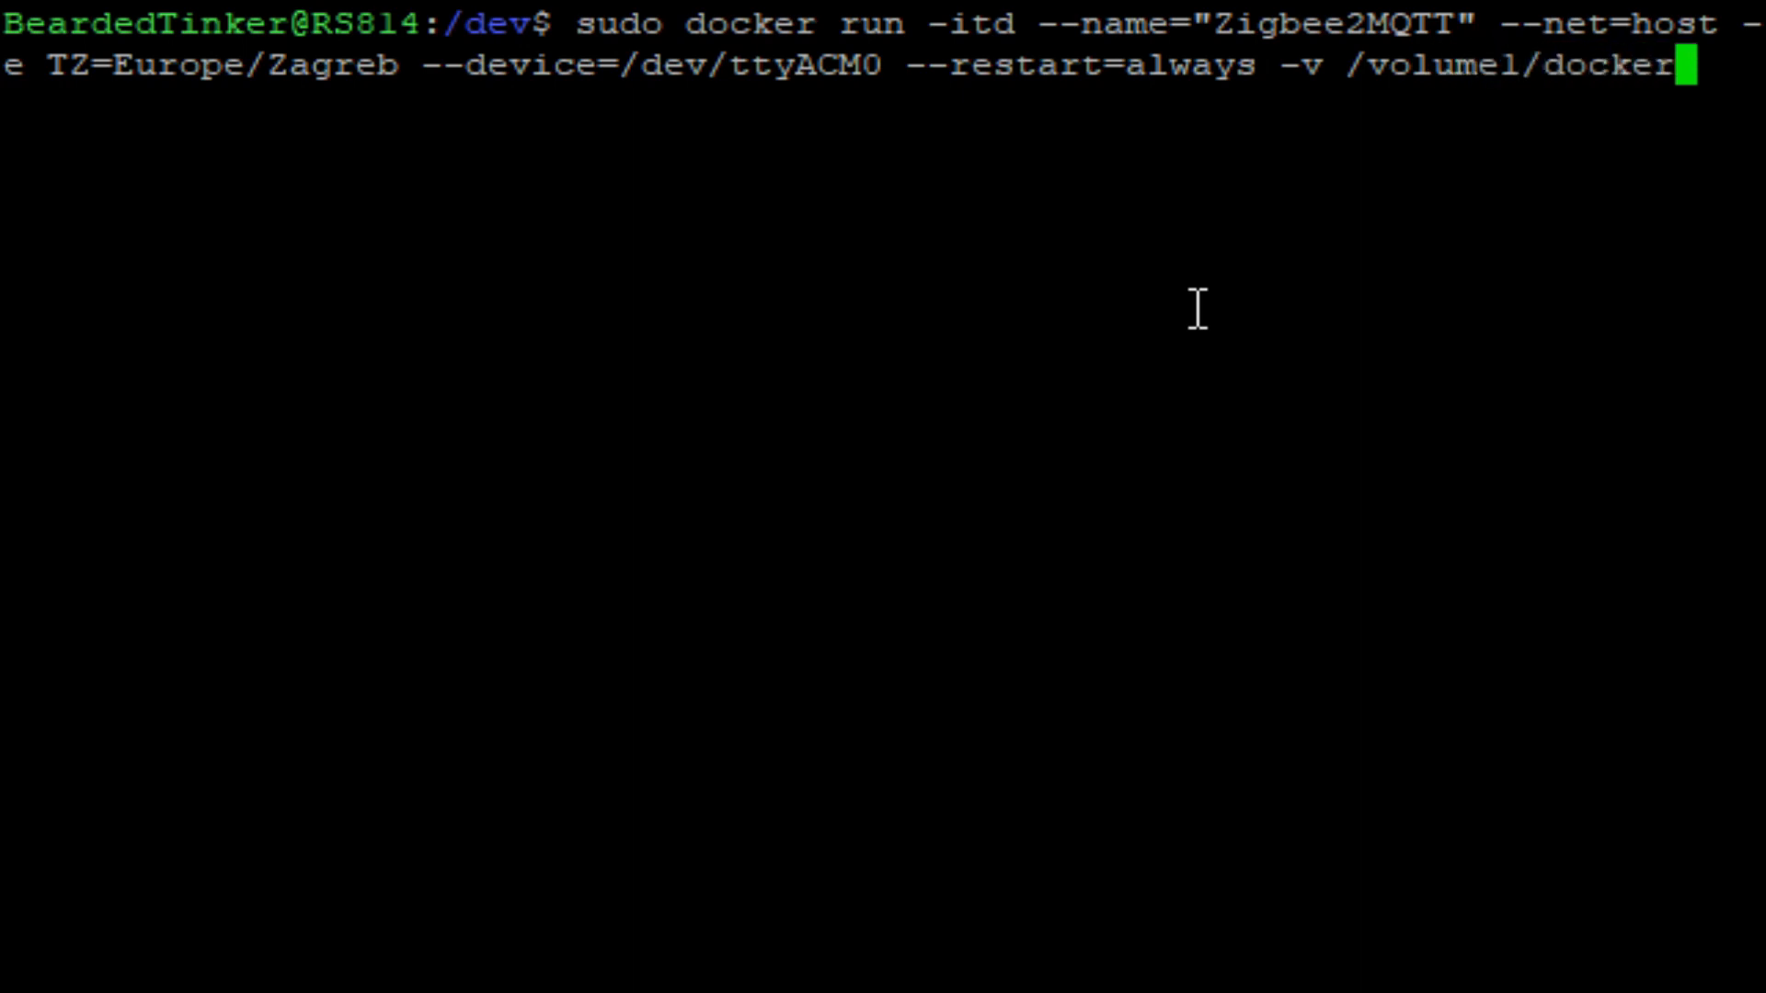
{"action": "type", "text": "/zigb"}
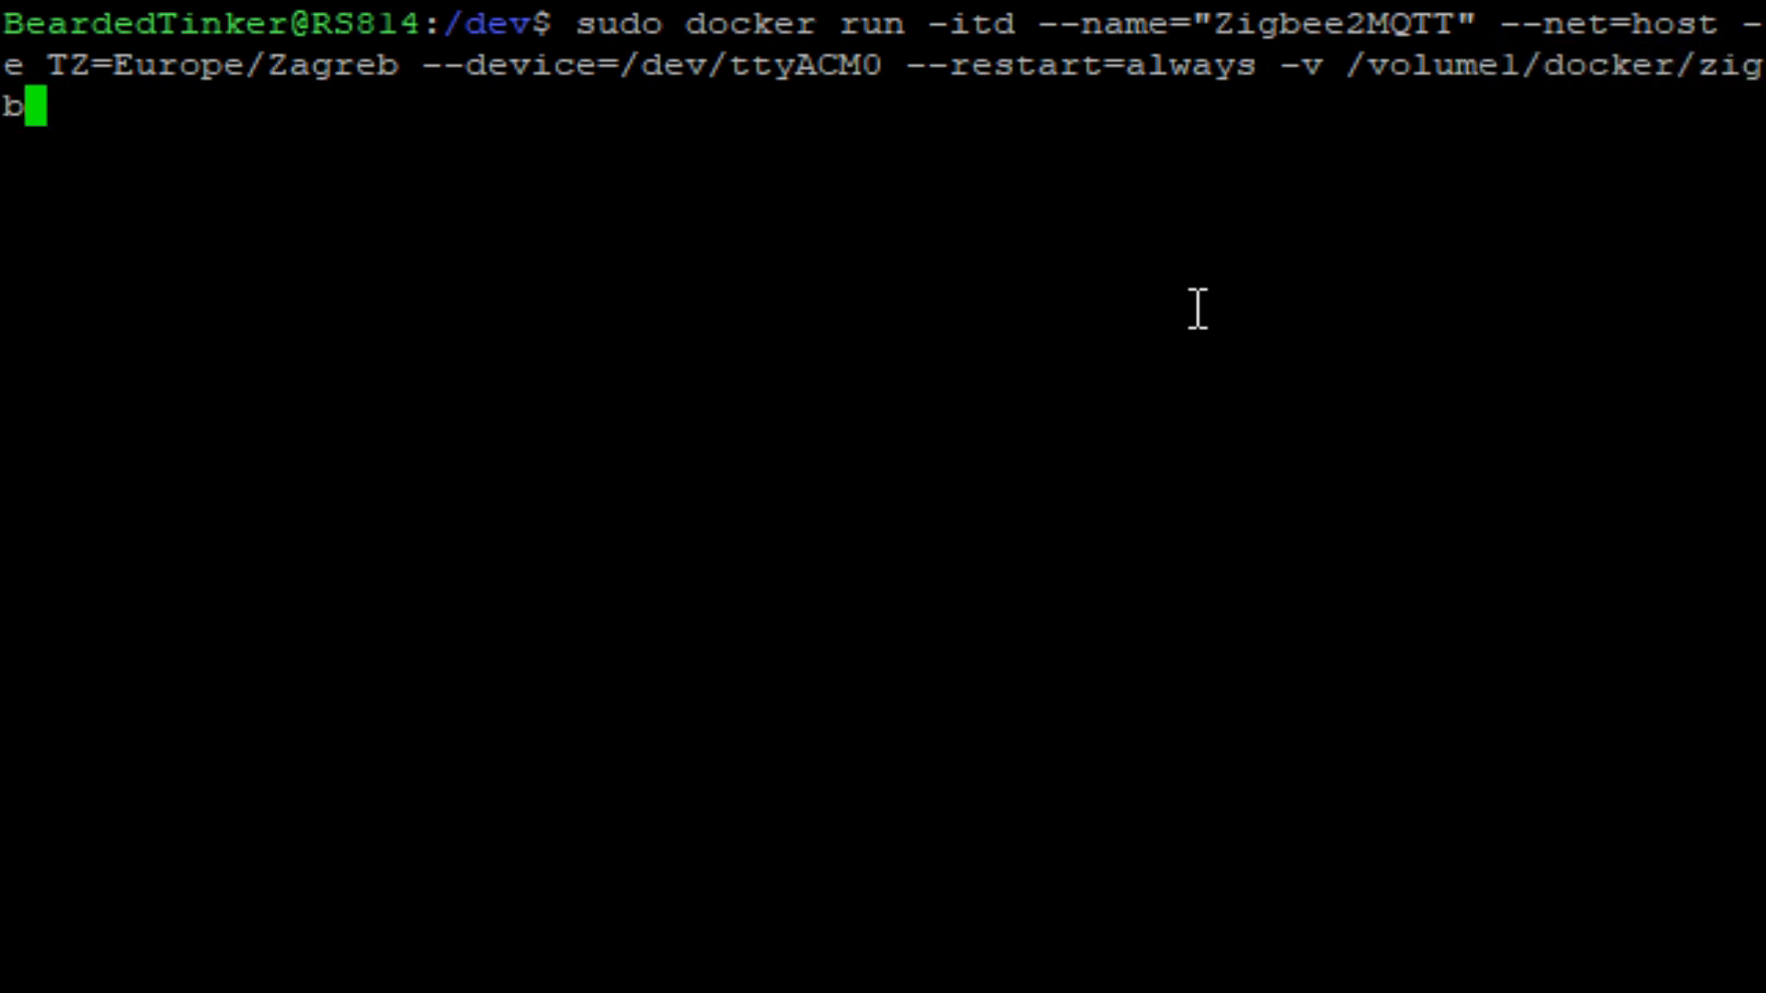
{"action": "type", "text": "ee2mqtt"}
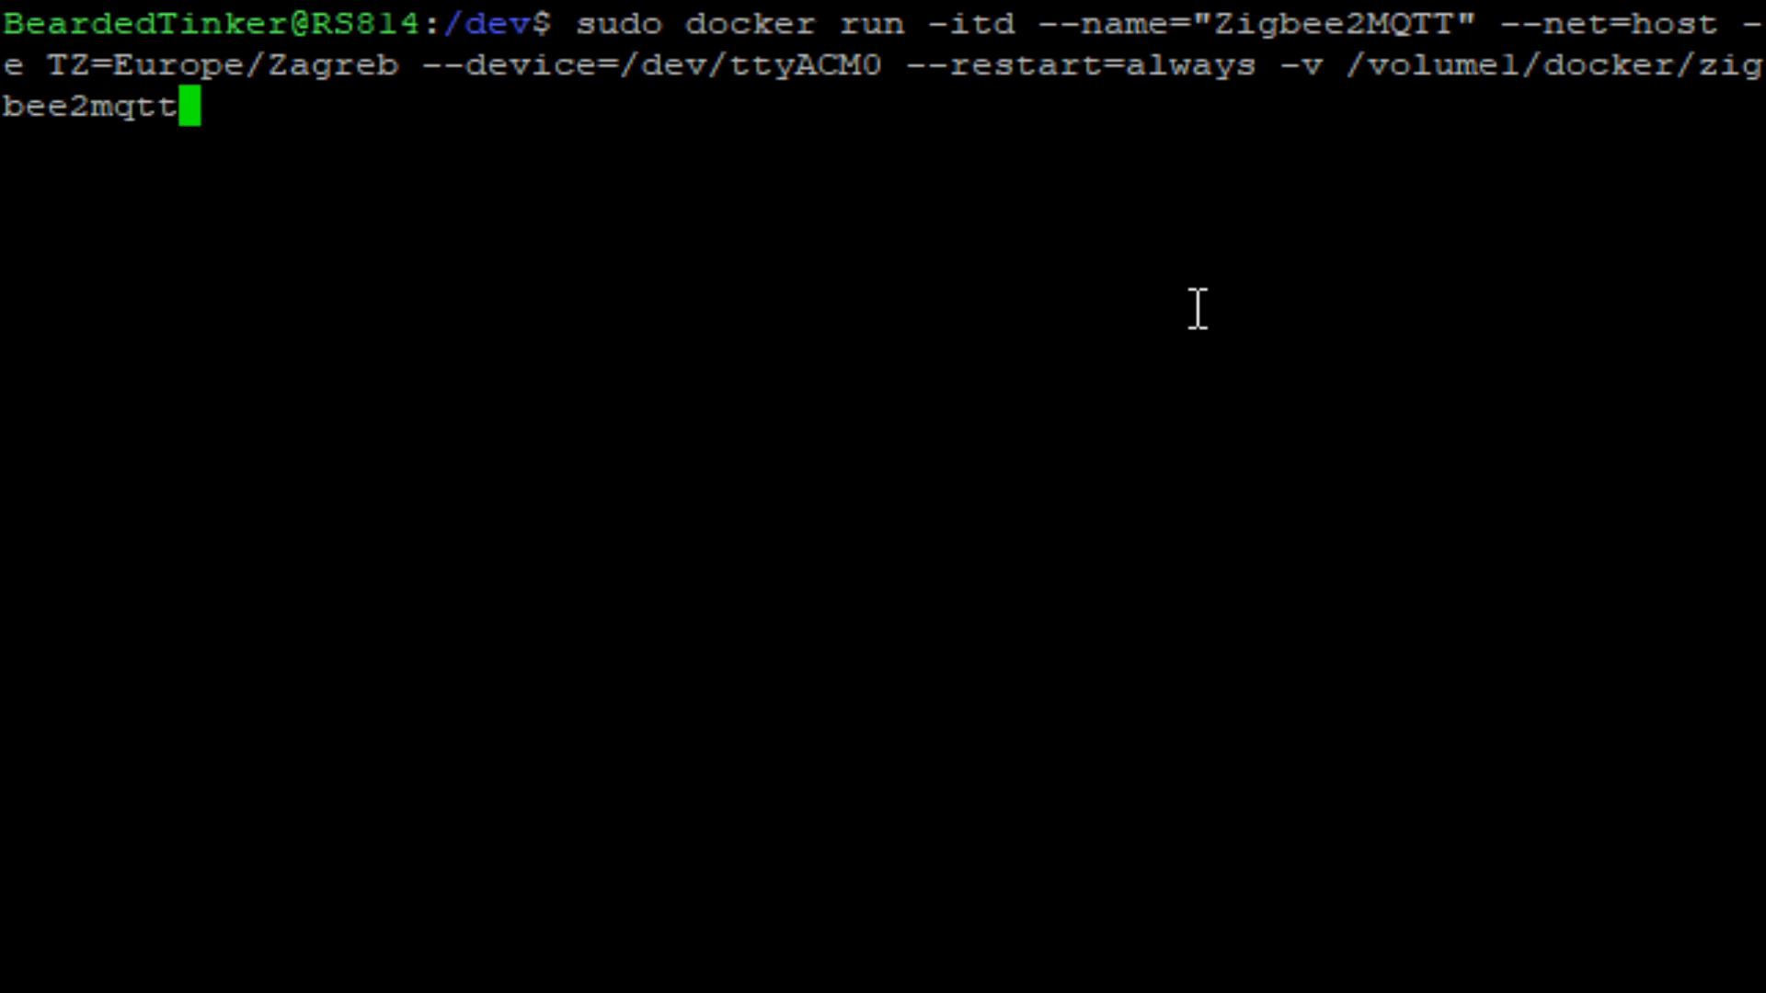
{"action": "type", "text": "/data"}
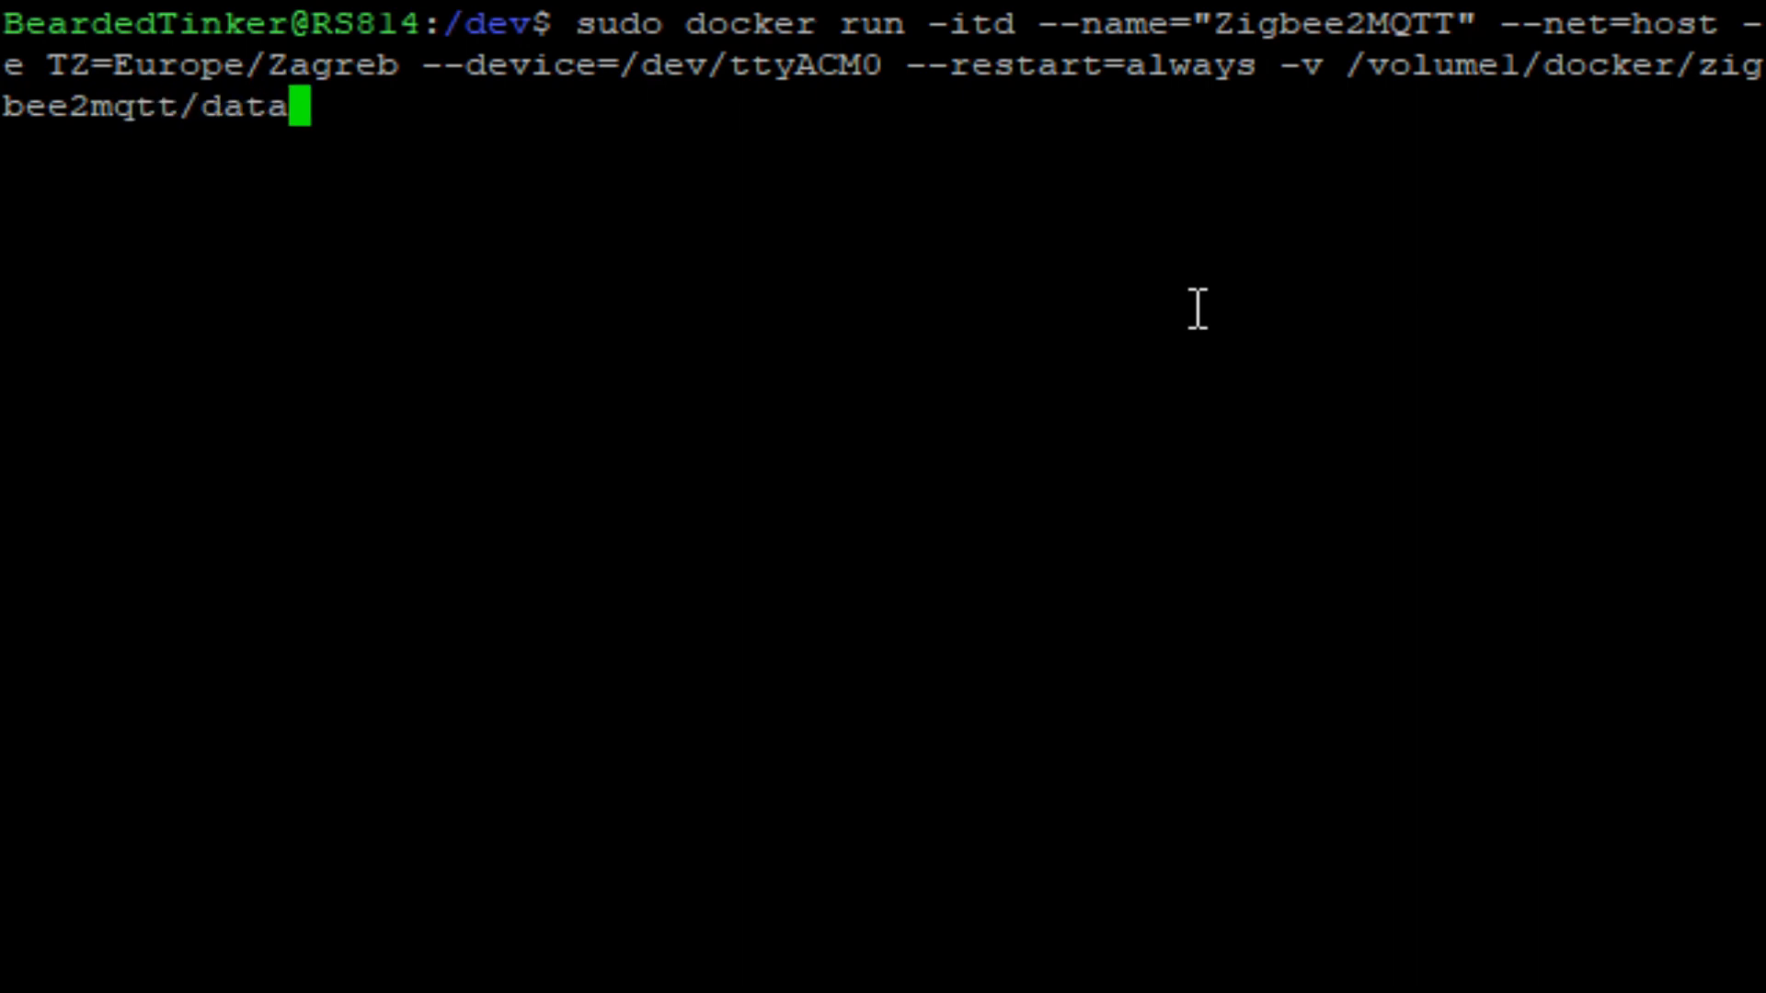
{"action": "type", "text": ":/app"}
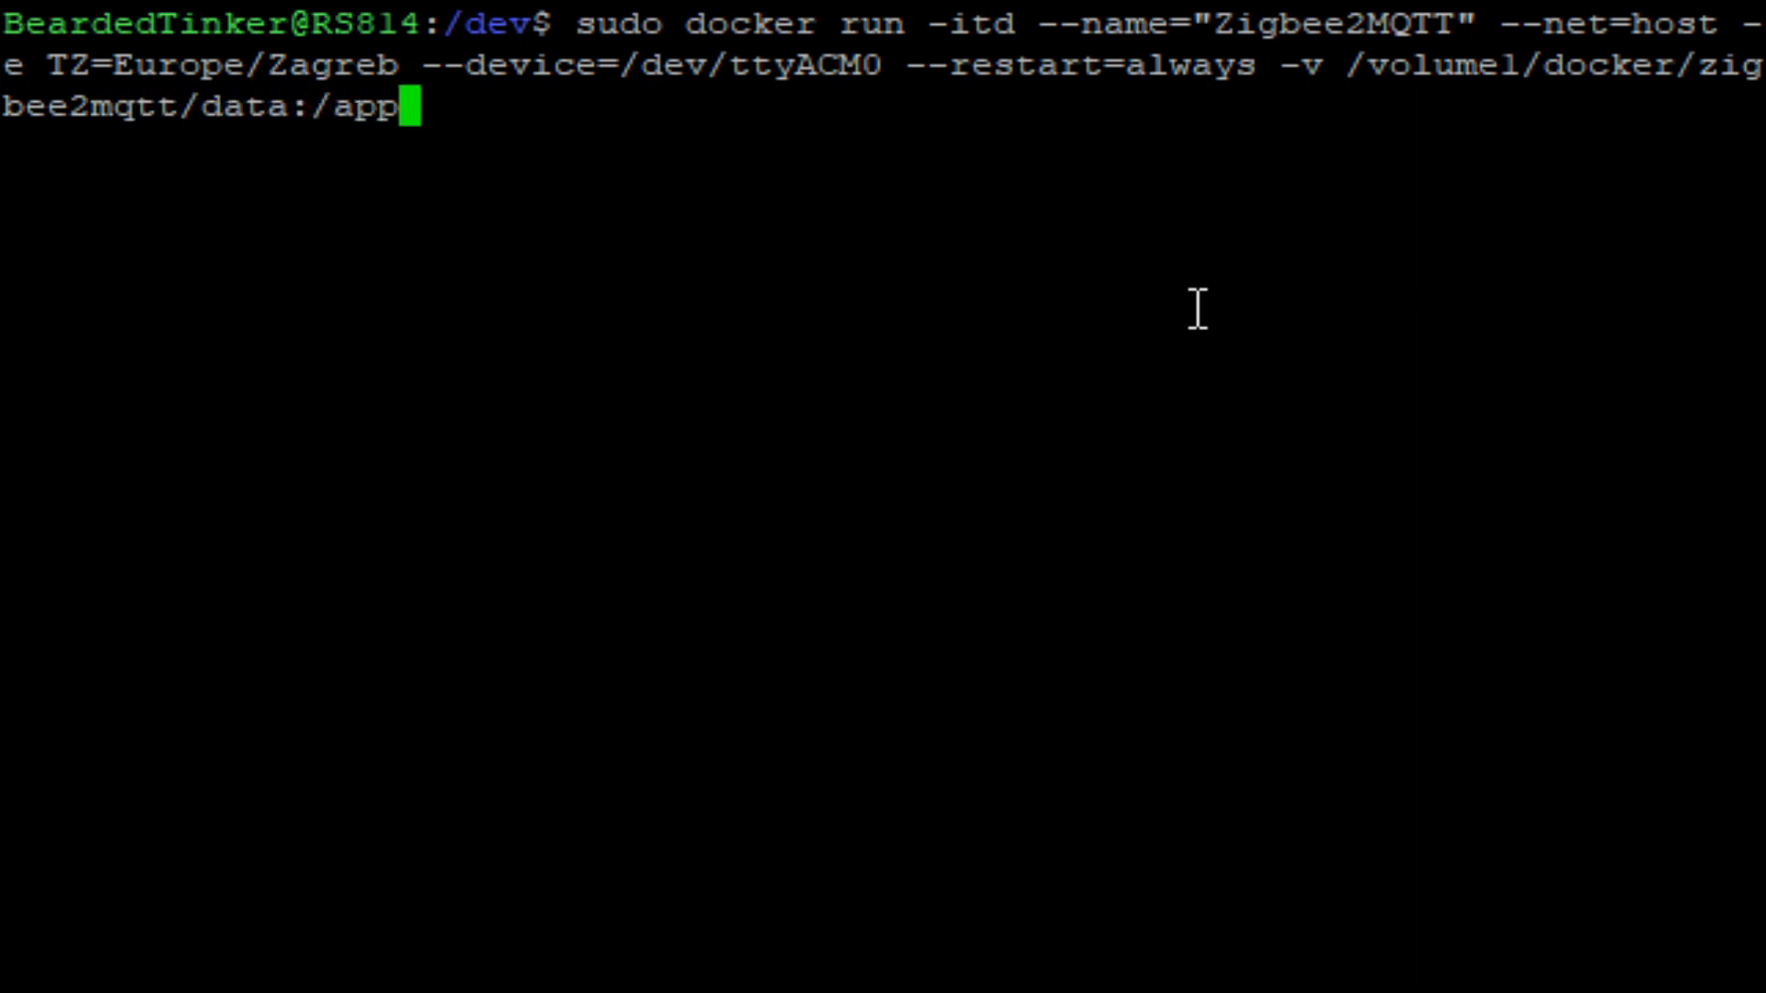
{"action": "type", "text": "/data"}
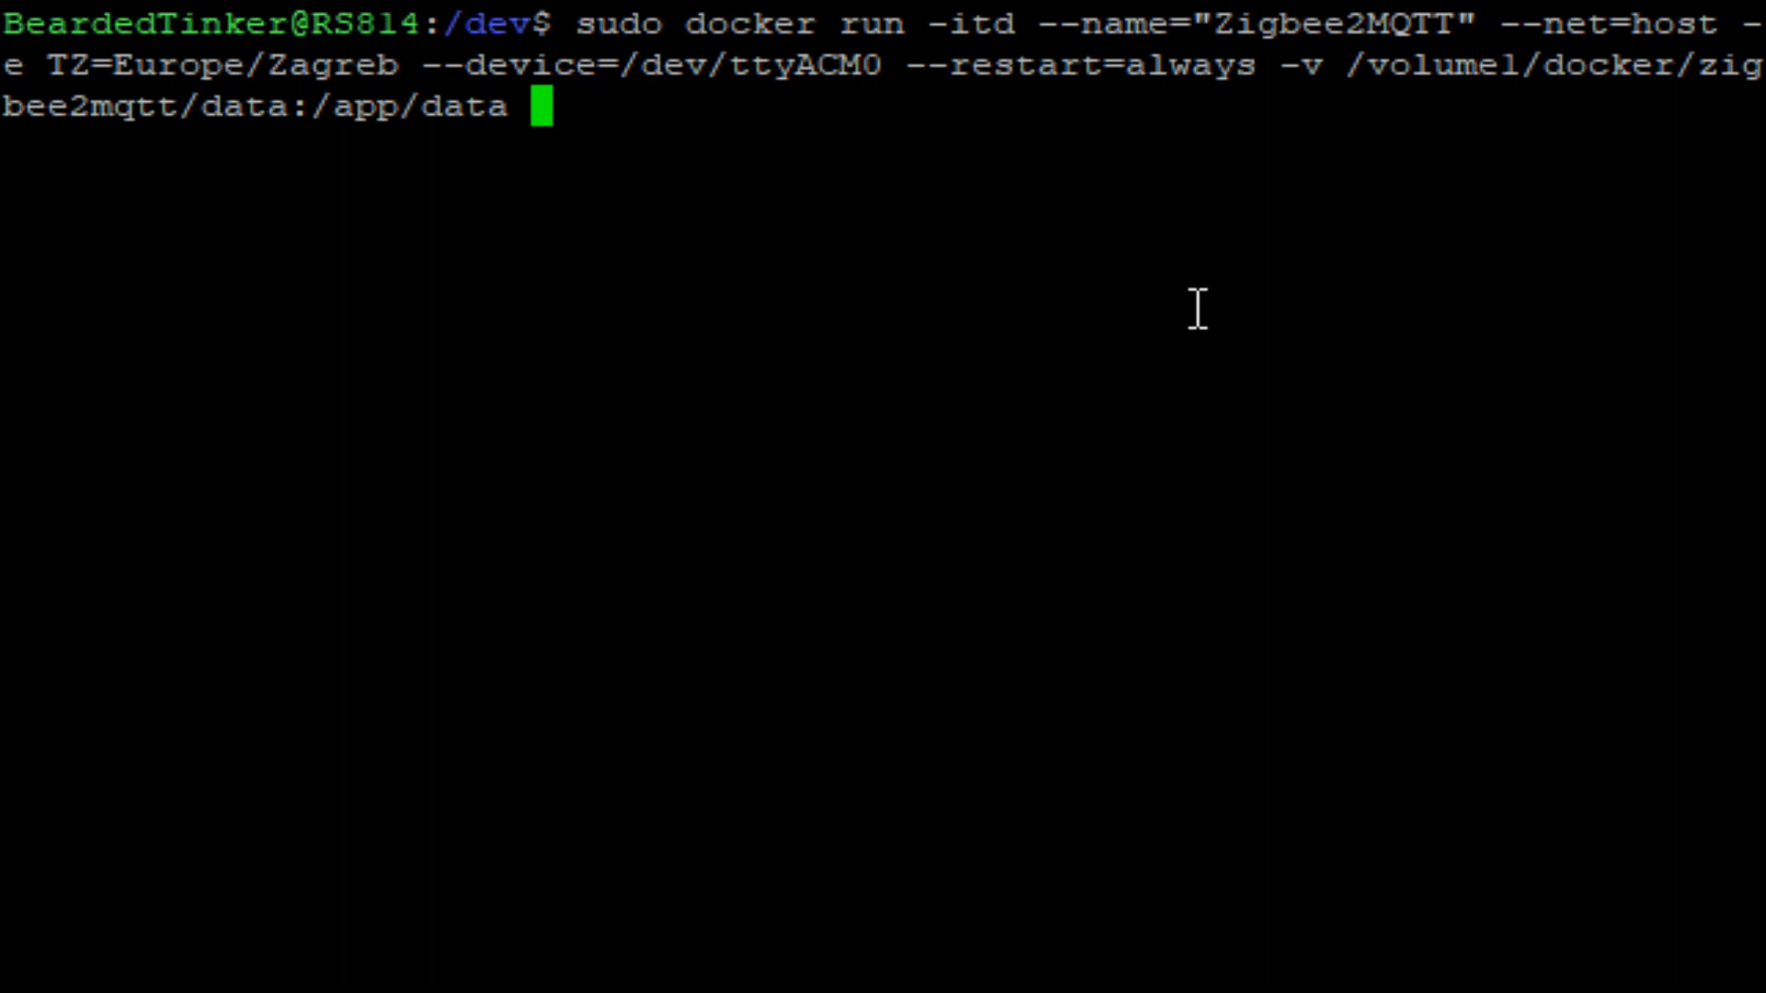
Finish the command with the koenkk/zigbee2mqtt:latest image.
{"action": "type", "text": "ko"}
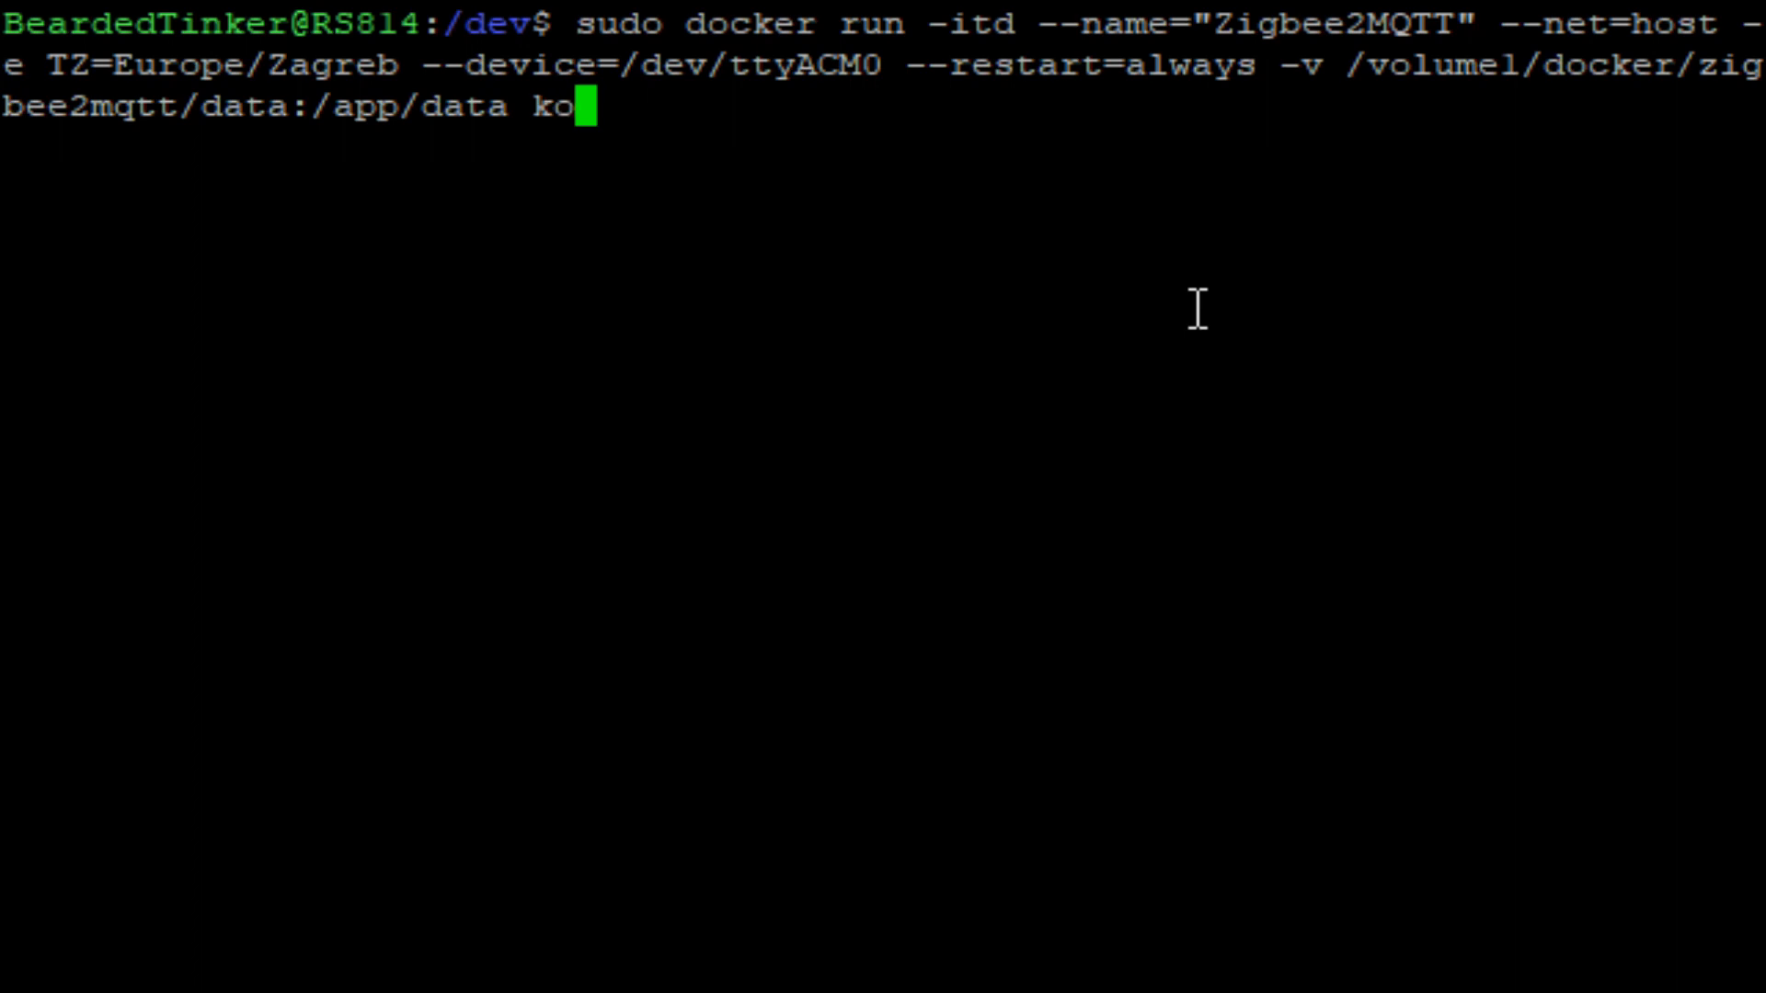
{"action": "type", "text": "enkk"}
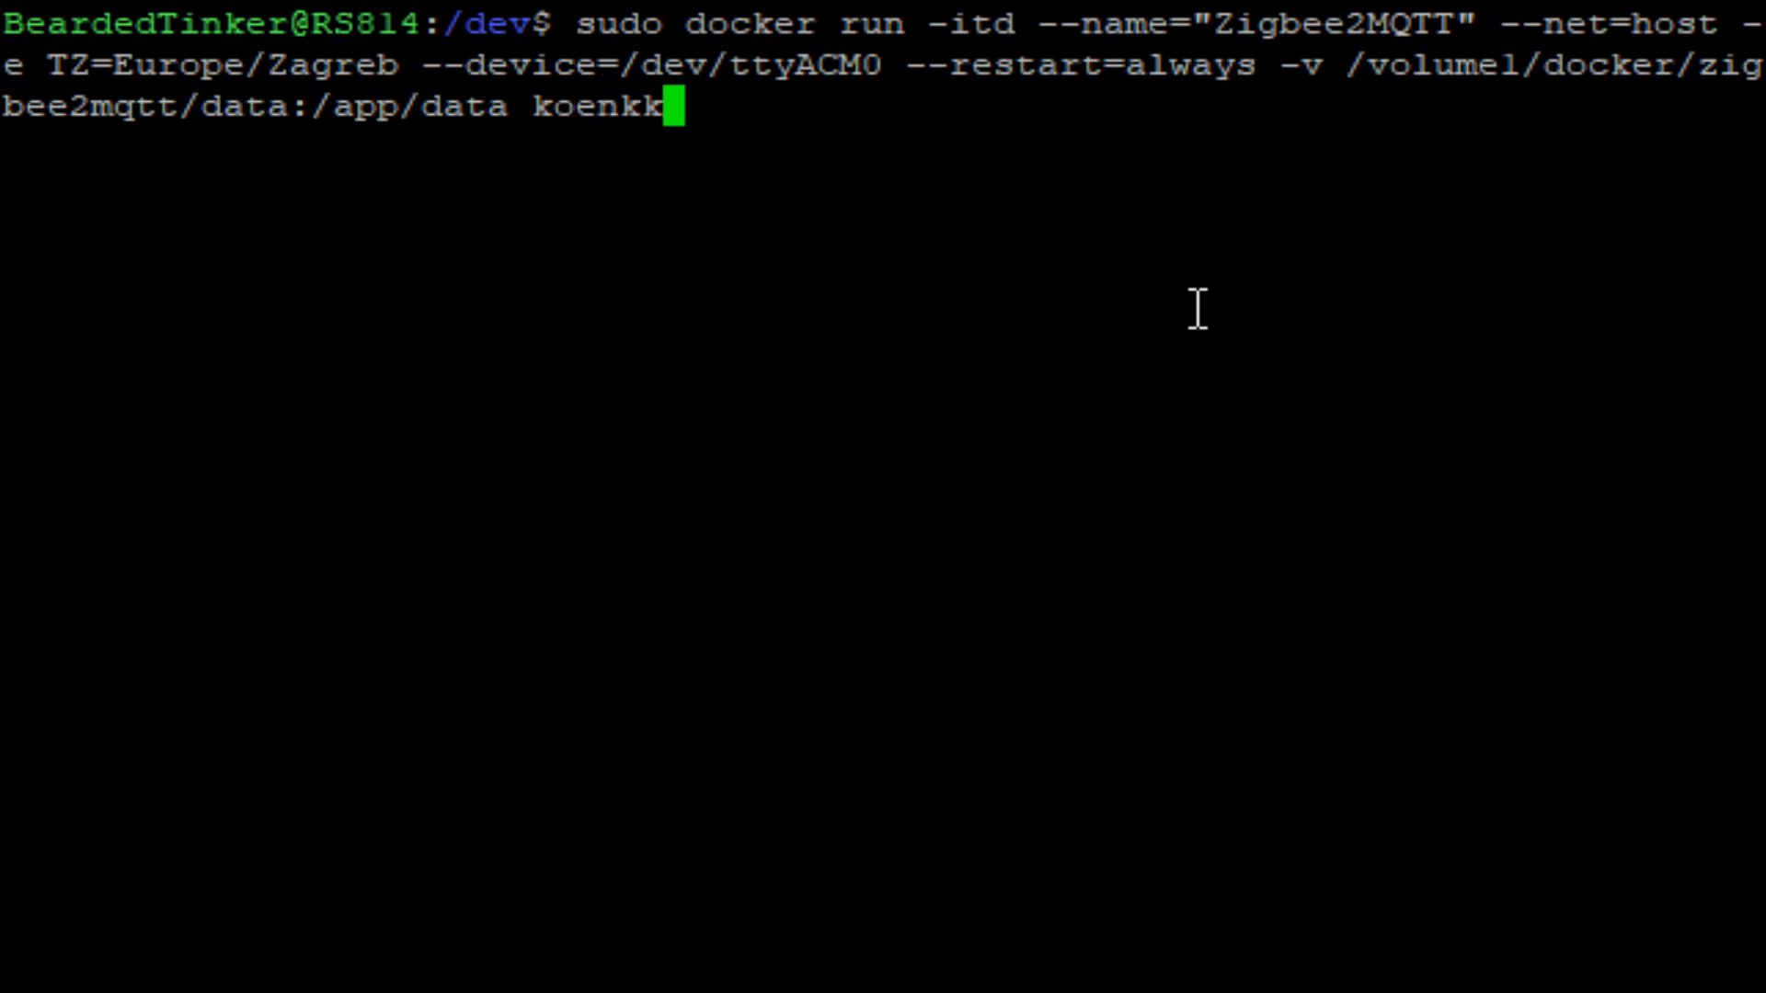
{"action": "type", "text": "/zigbee"}
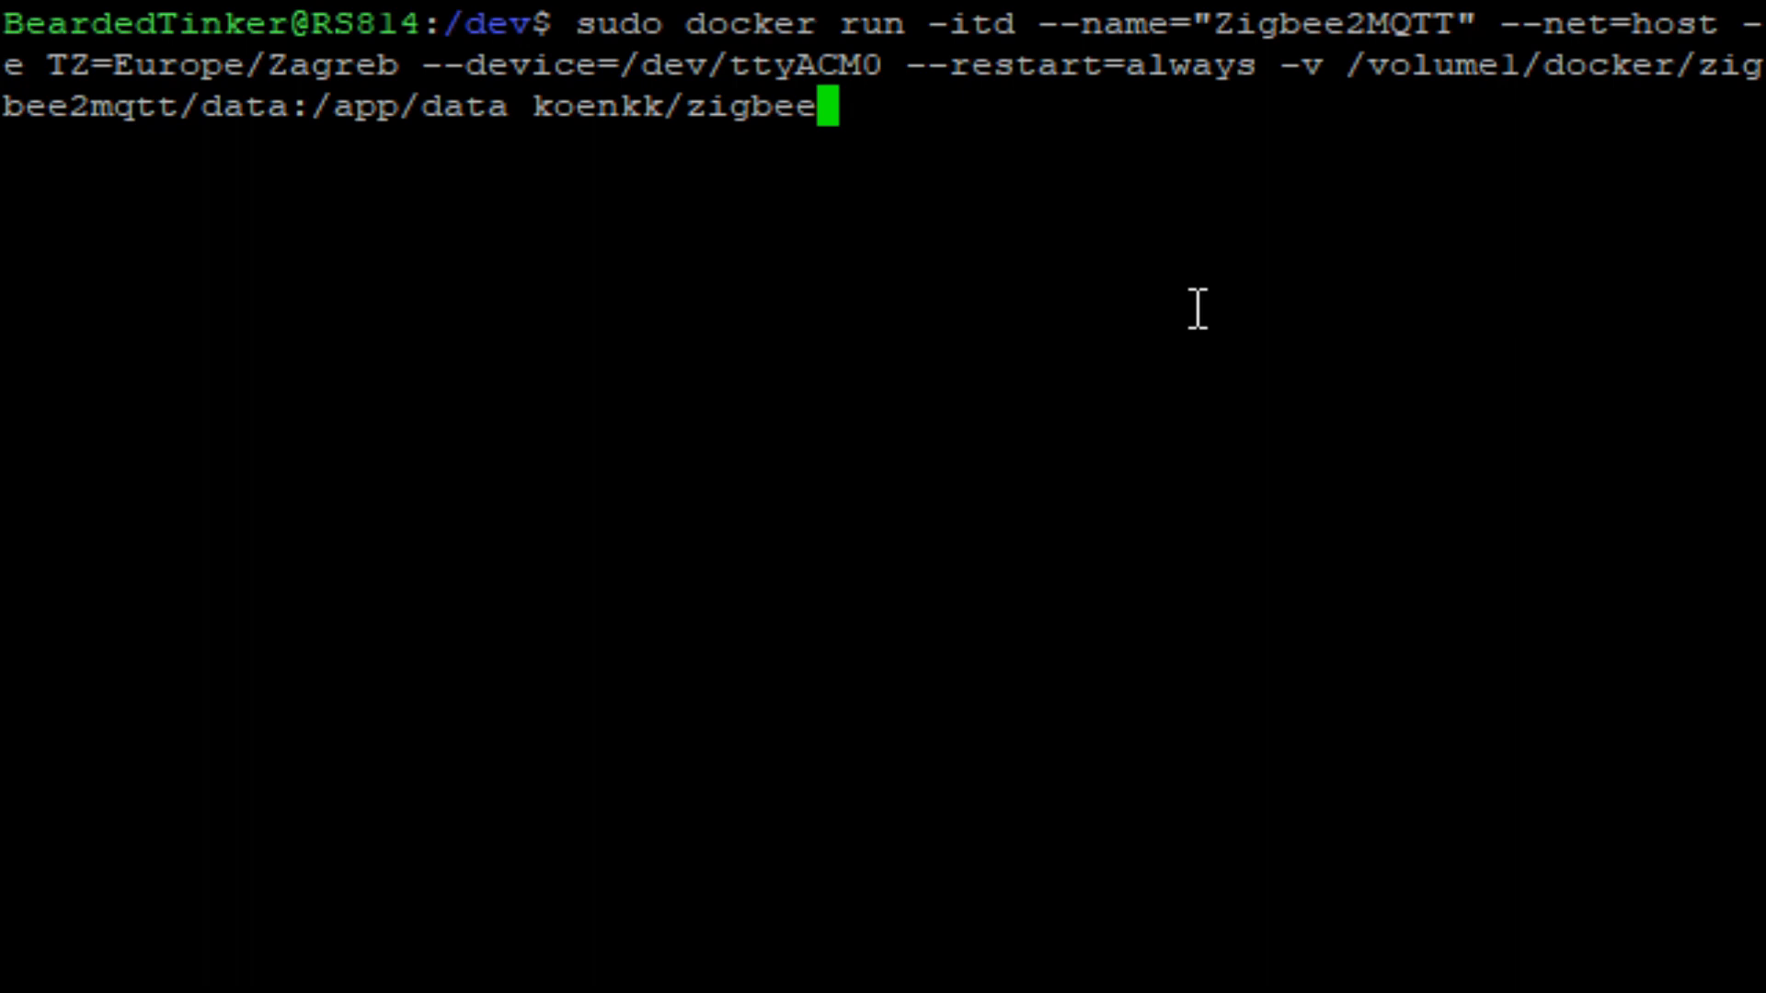
{"action": "type", "text": "2mqtt"}
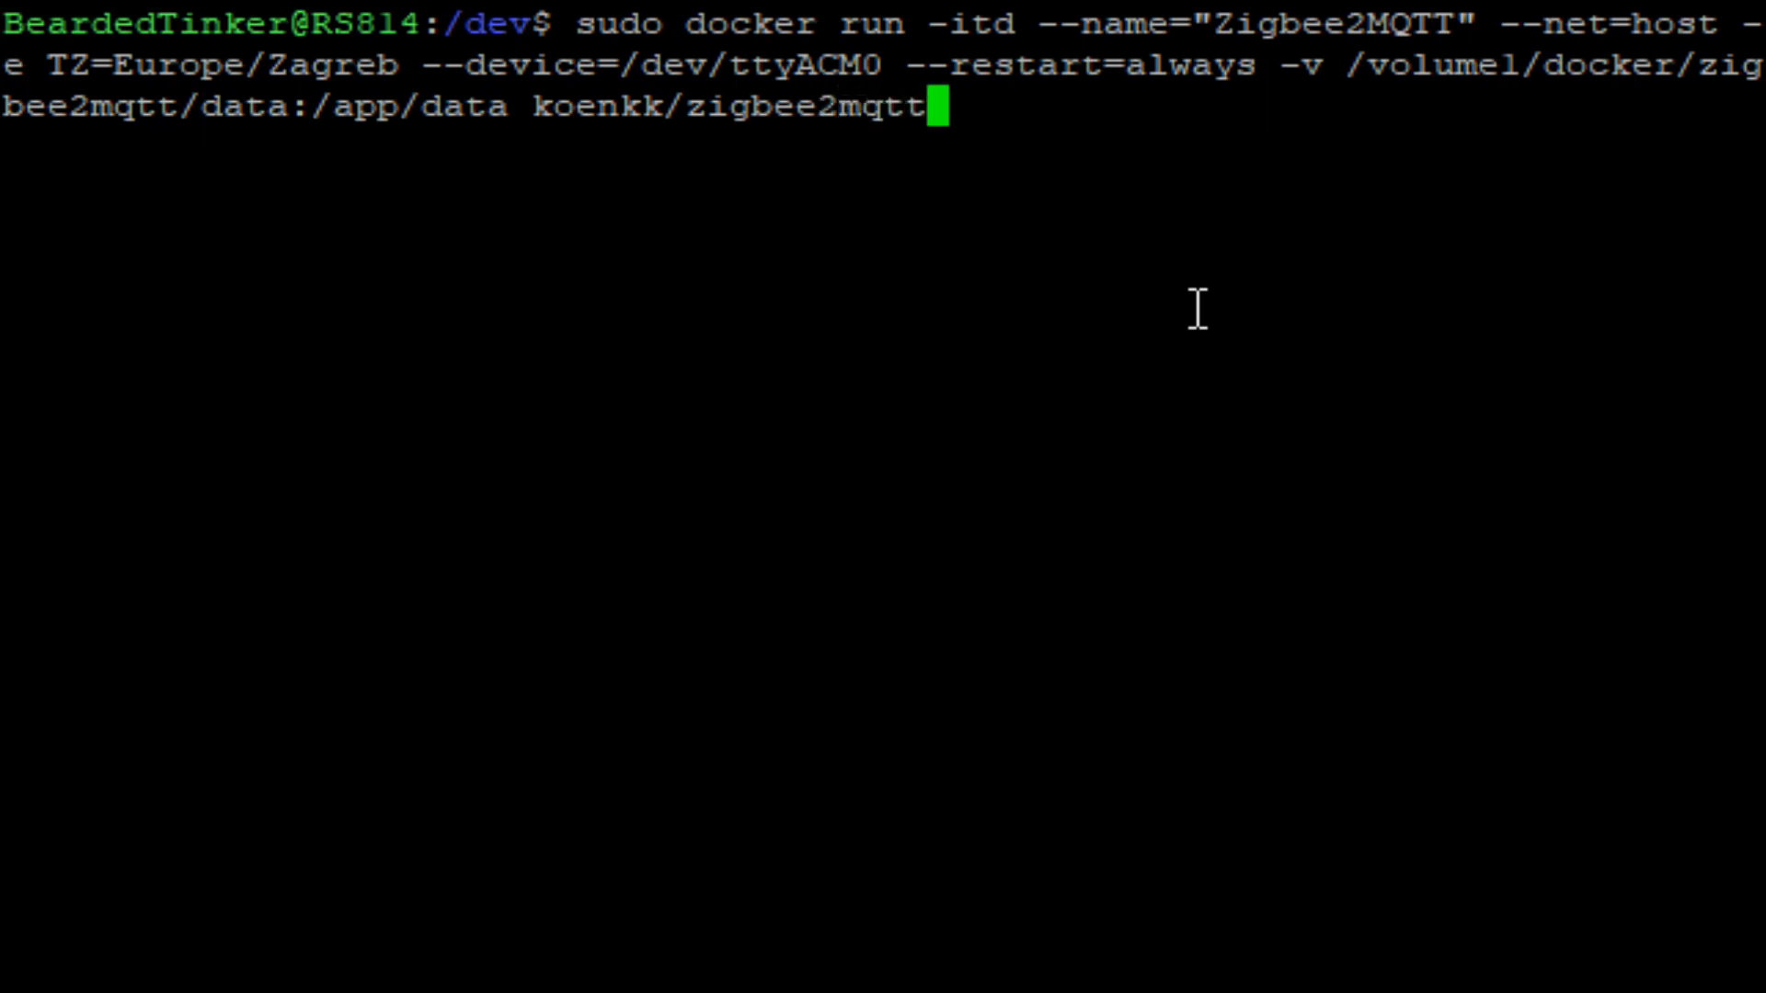
{"action": "type", "text": ":la"}
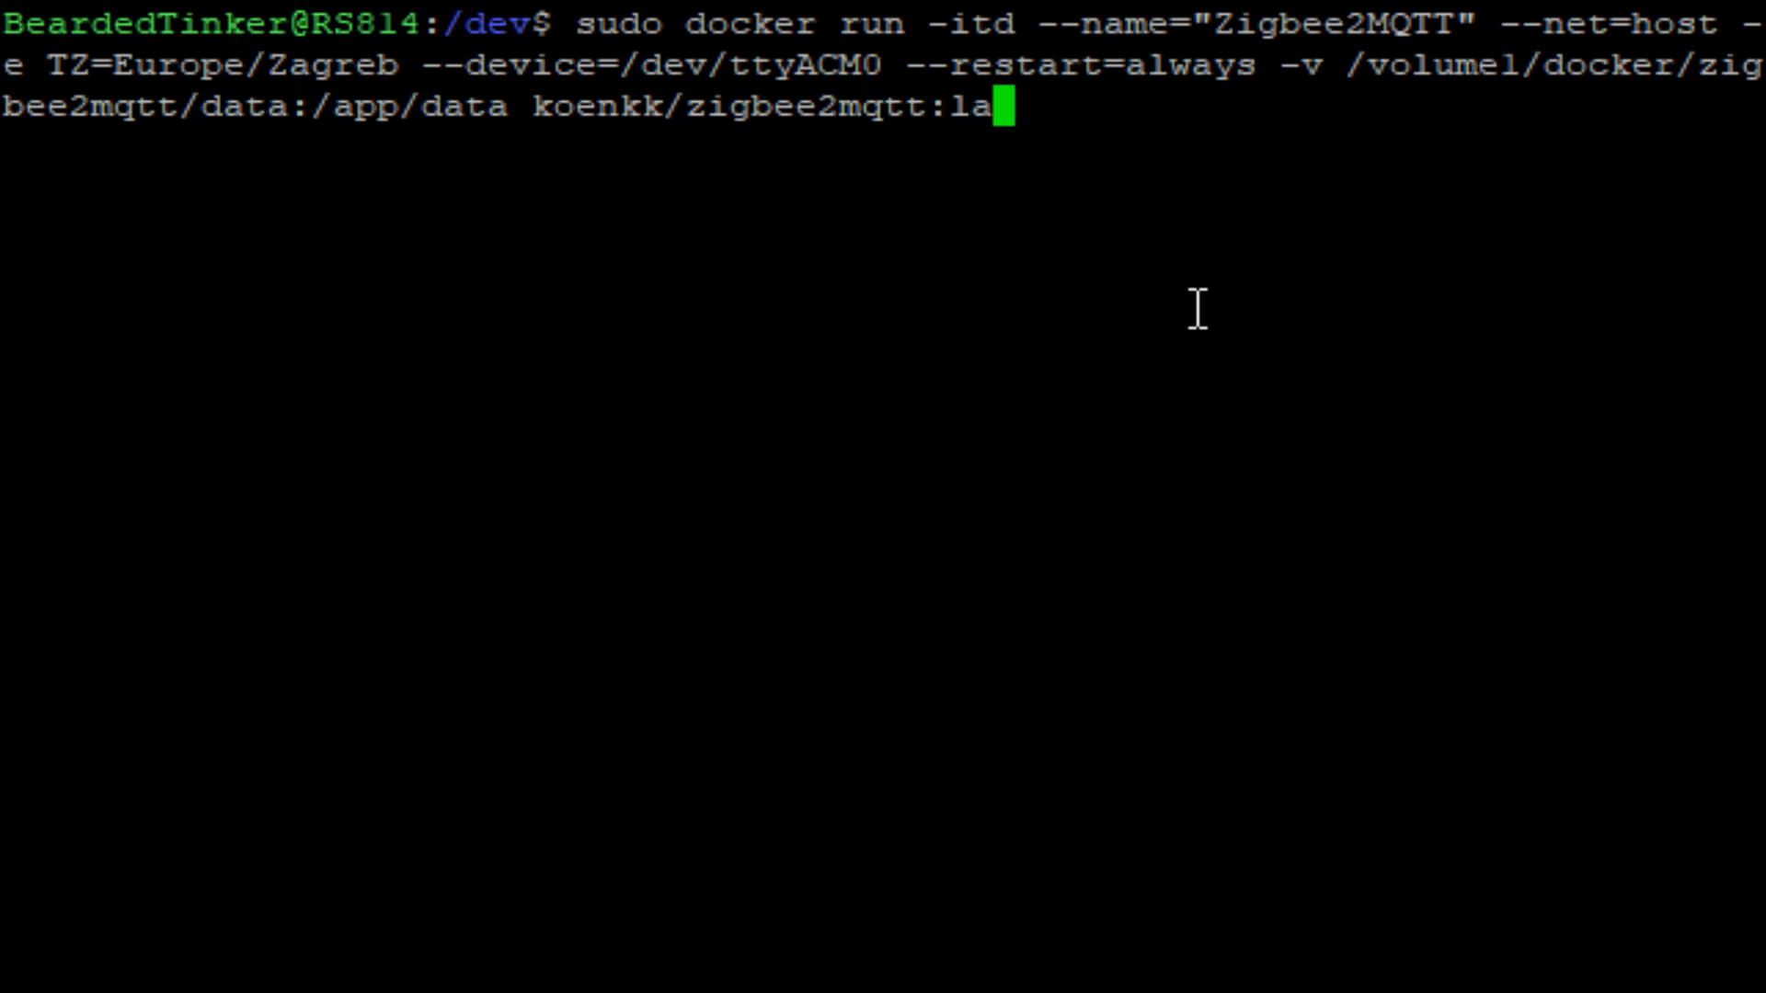
{"action": "type", "text": "test"}
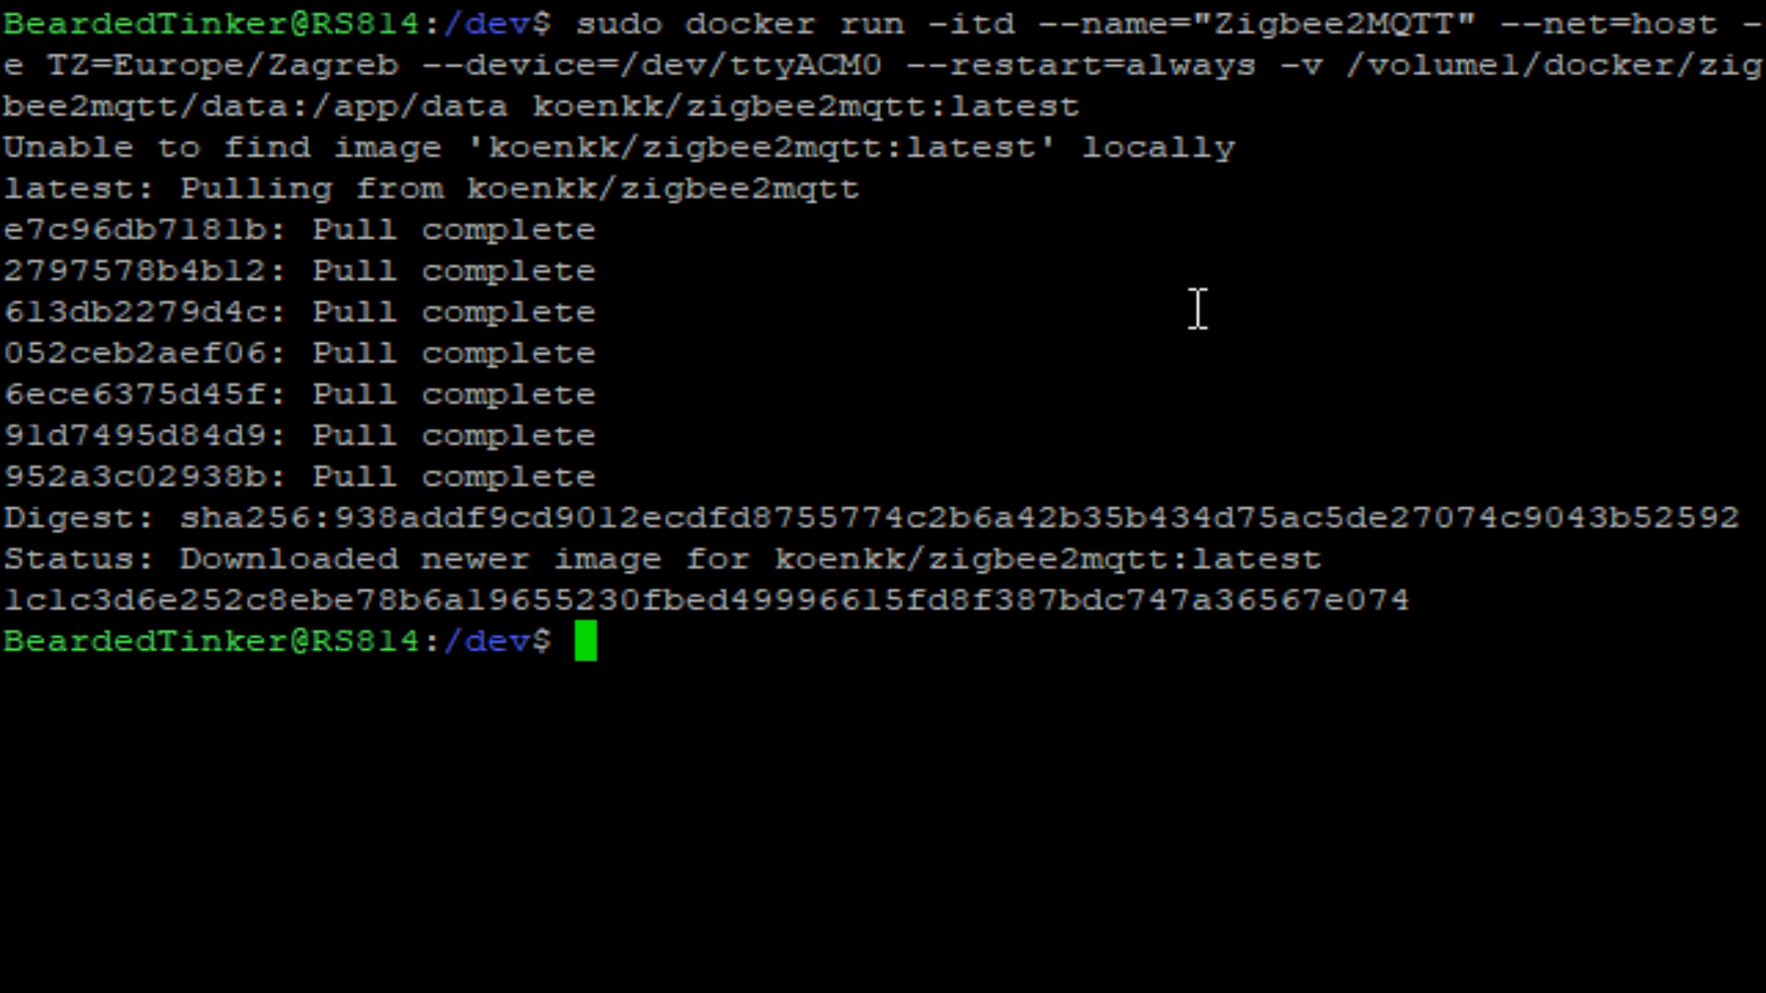
{"action": "mouse_move", "coordinate": [978, 571]}
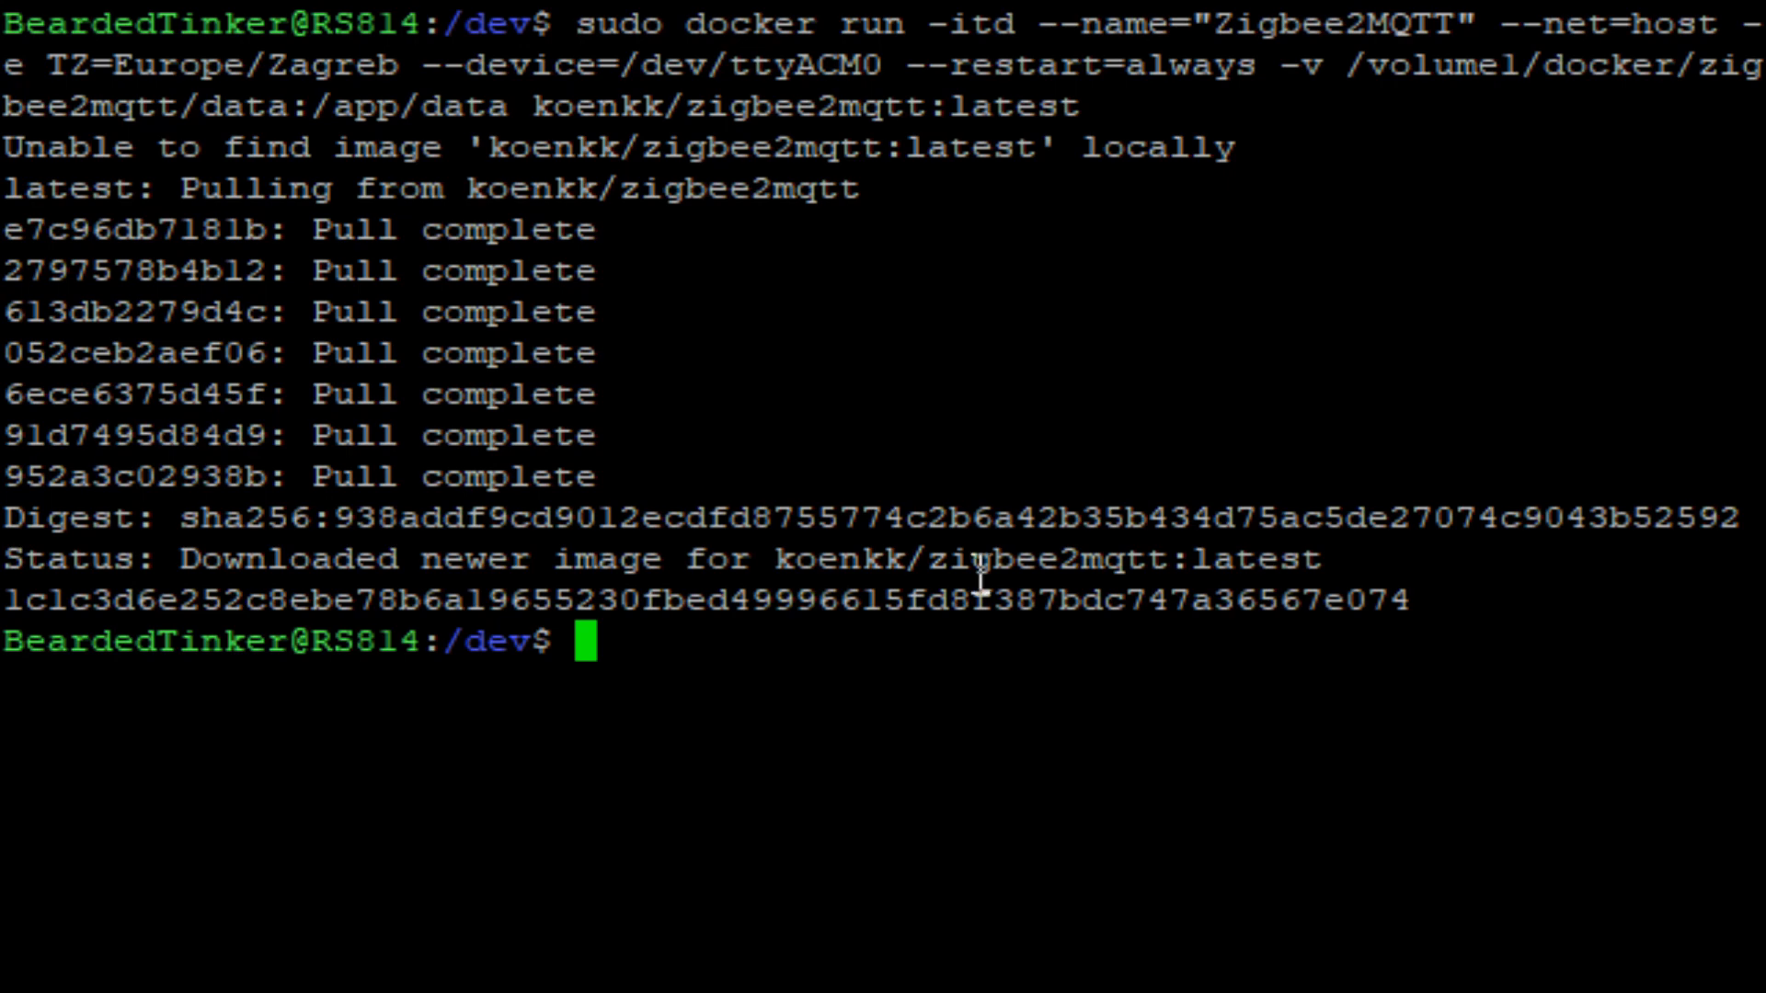
{"action": "mouse_move", "coordinate": [1041, 521]}
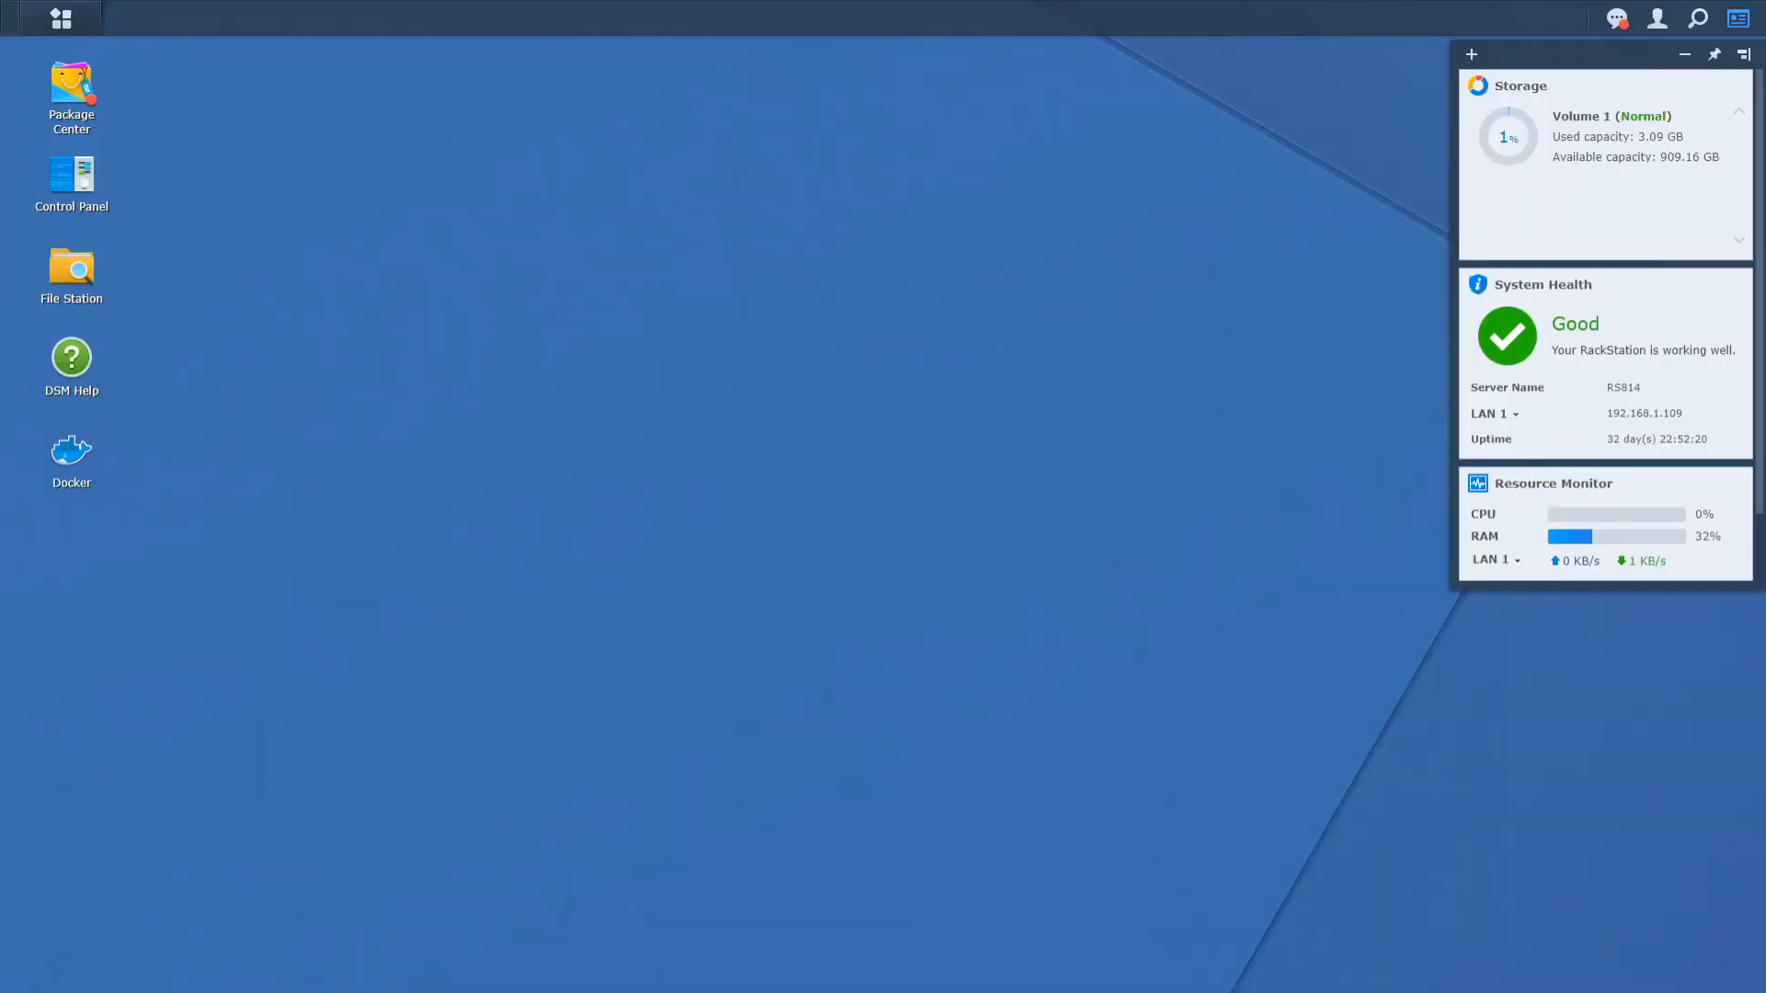
In File Station, browse into docker/zigbee2mqtt/data to see the generated config files.
{"action": "double_click", "coordinate": [70, 270]}
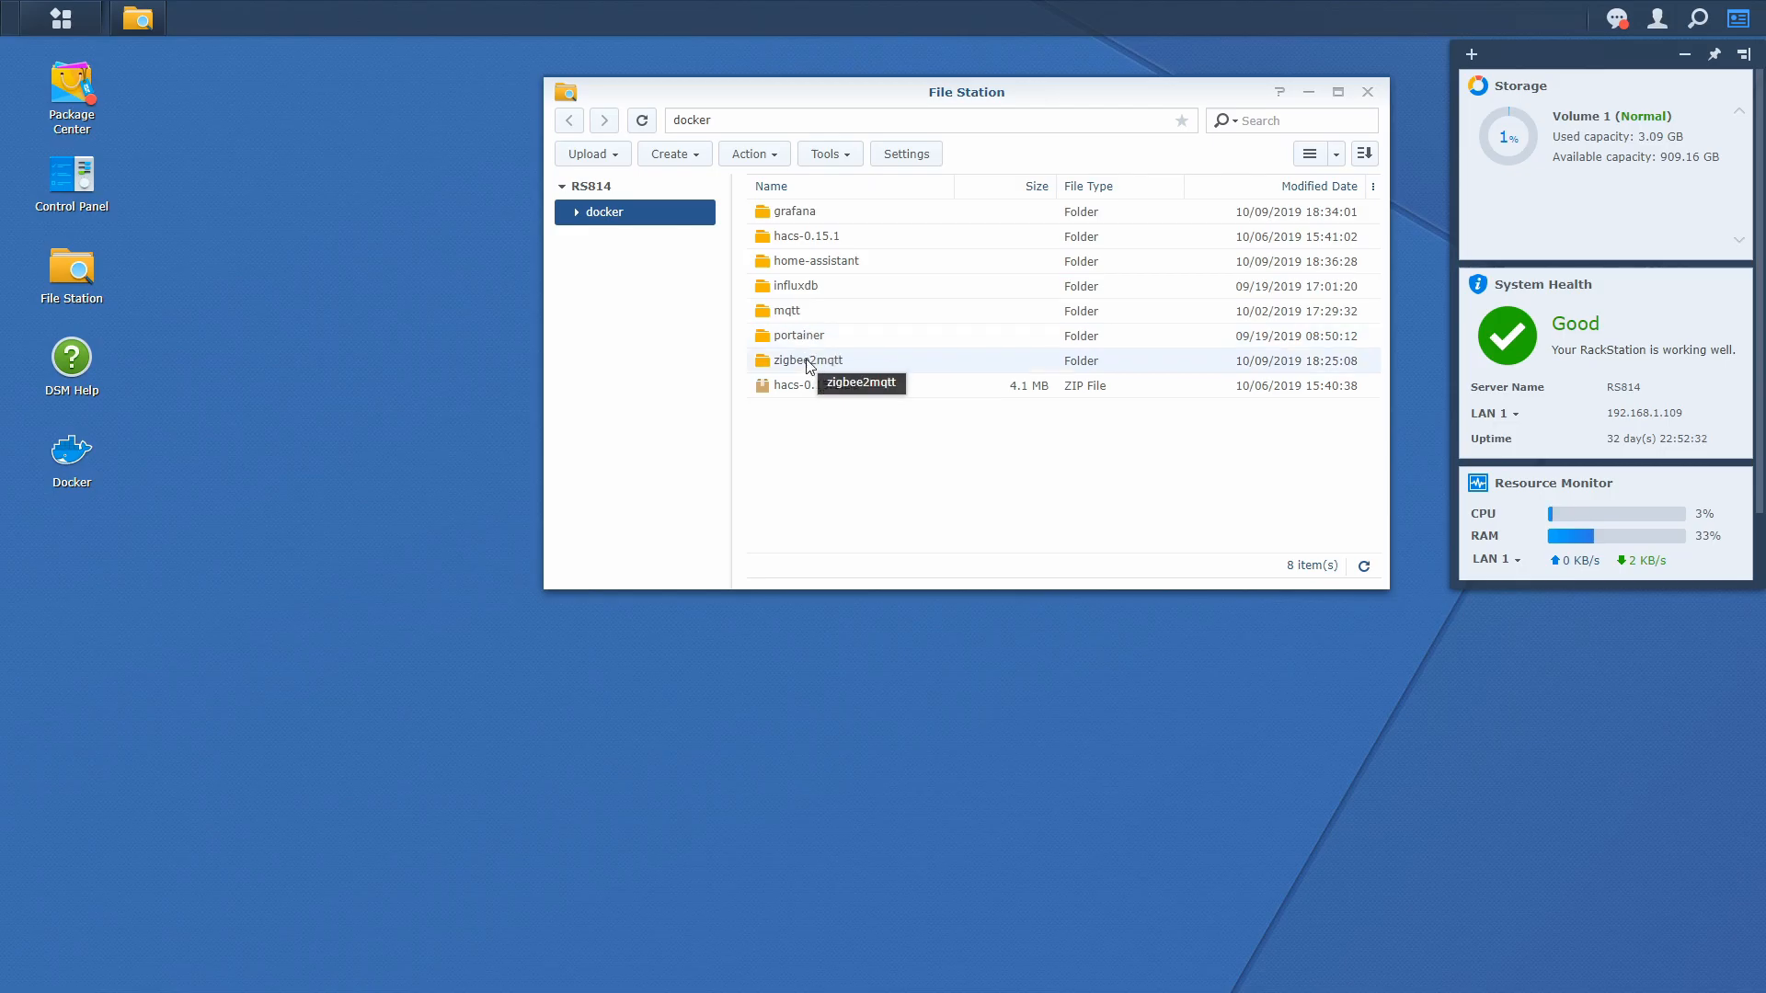
{"action": "double_click", "coordinate": [805, 361]}
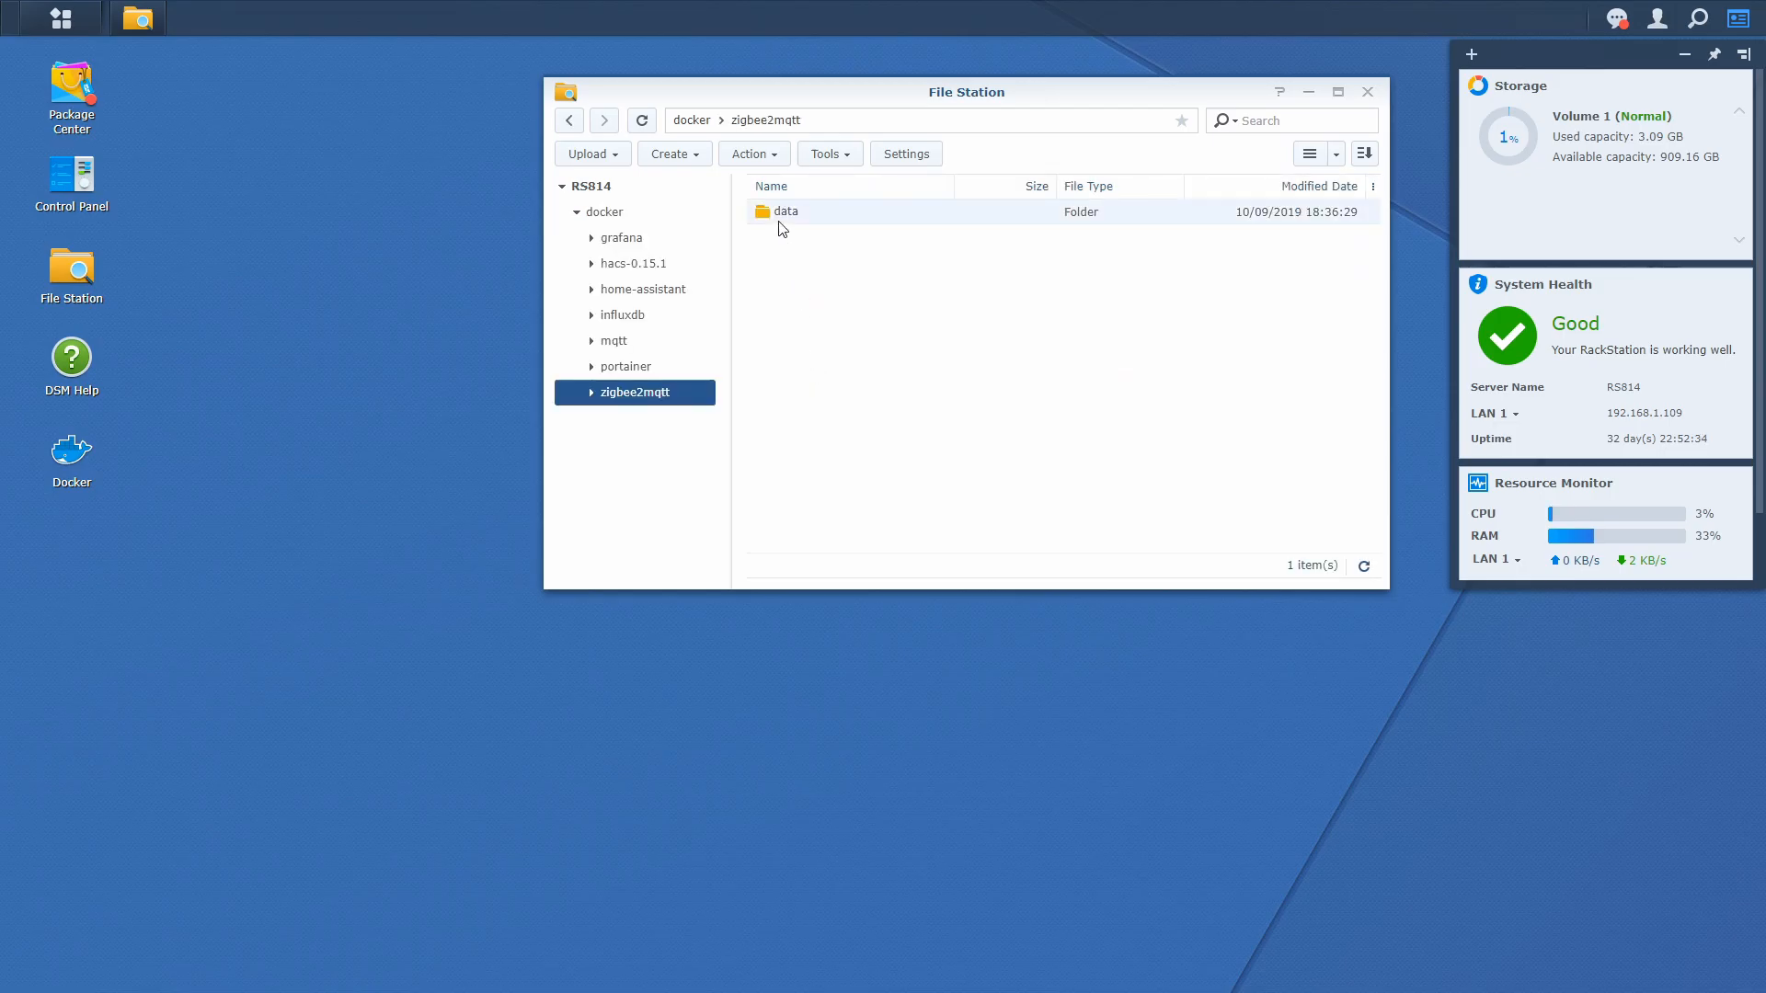
{"action": "double_click", "coordinate": [786, 210]}
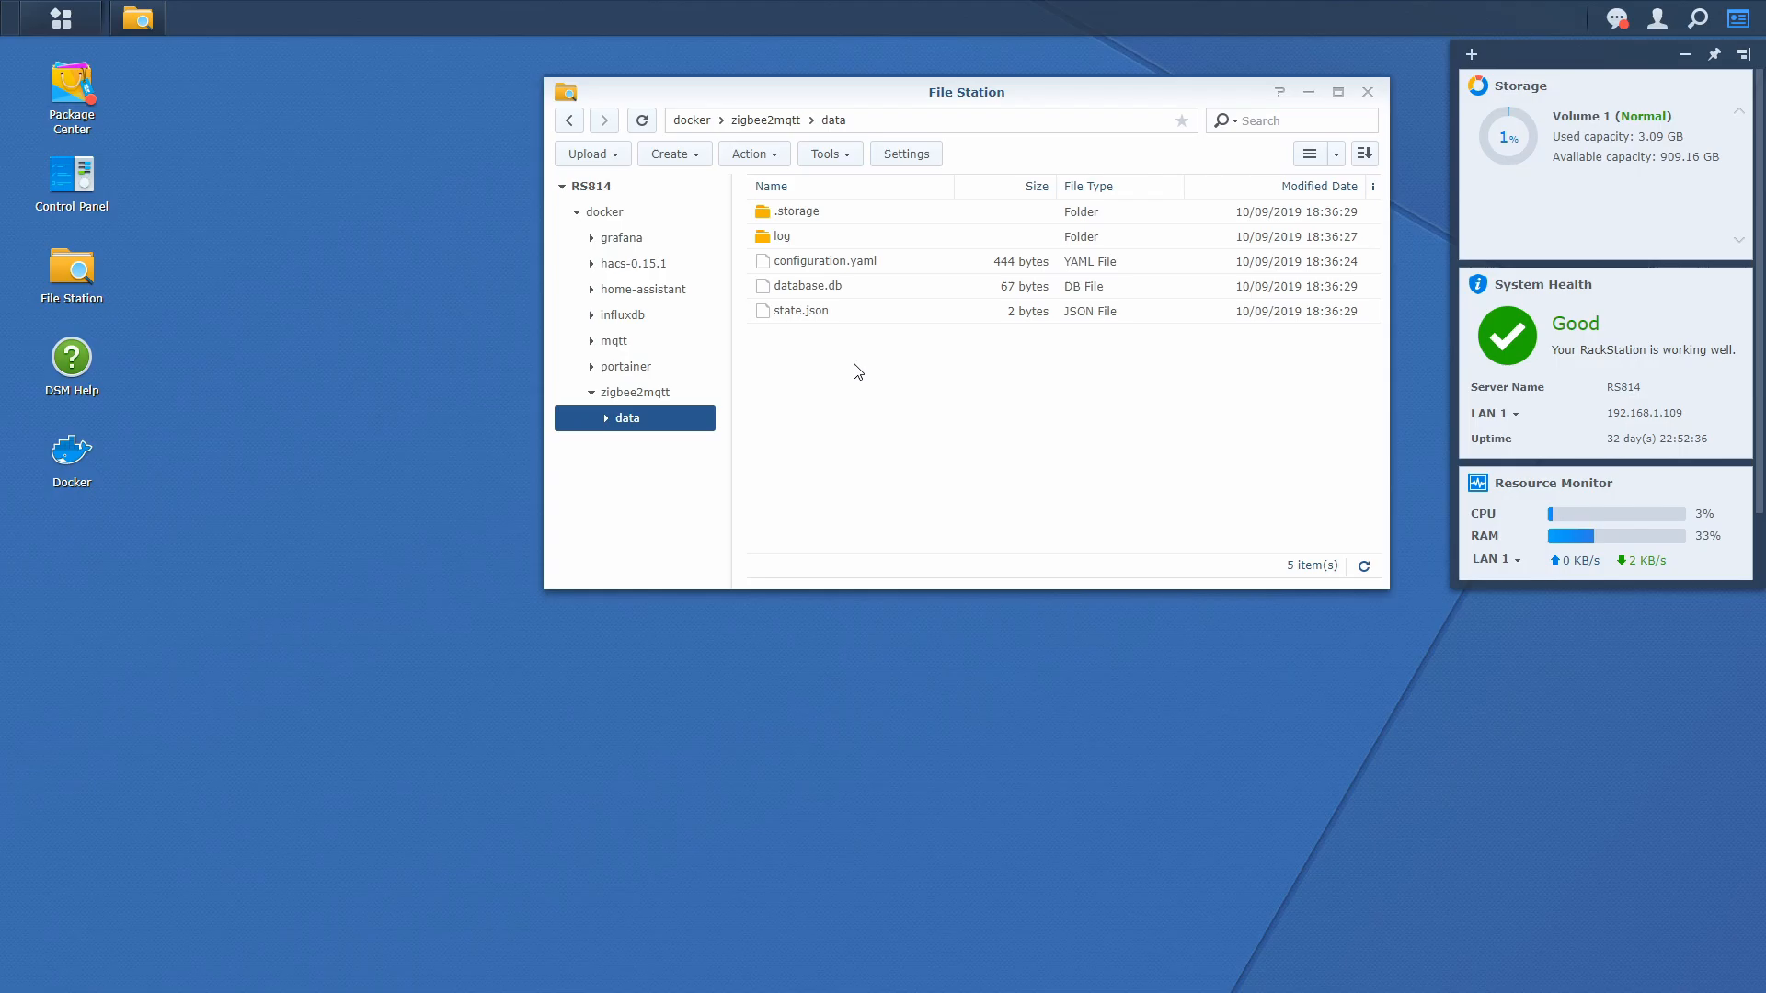
{"action": "mouse_move", "coordinate": [839, 315]}
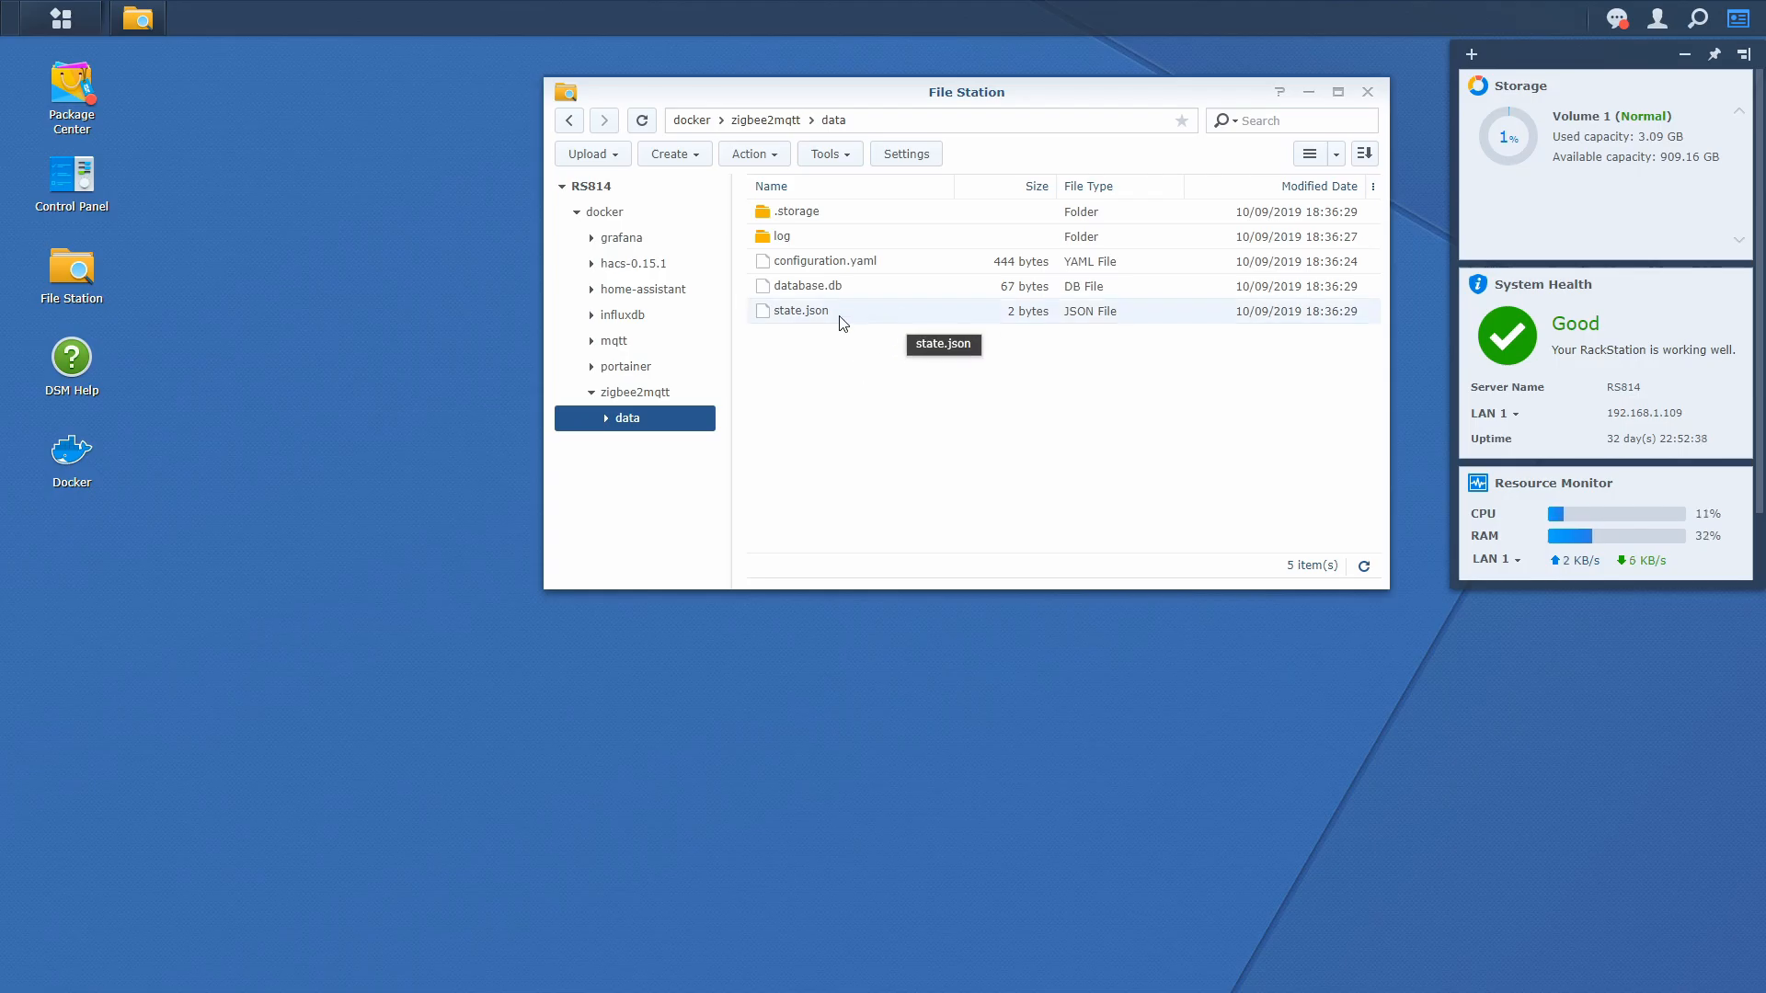
{"action": "mouse_move", "coordinate": [874, 287]}
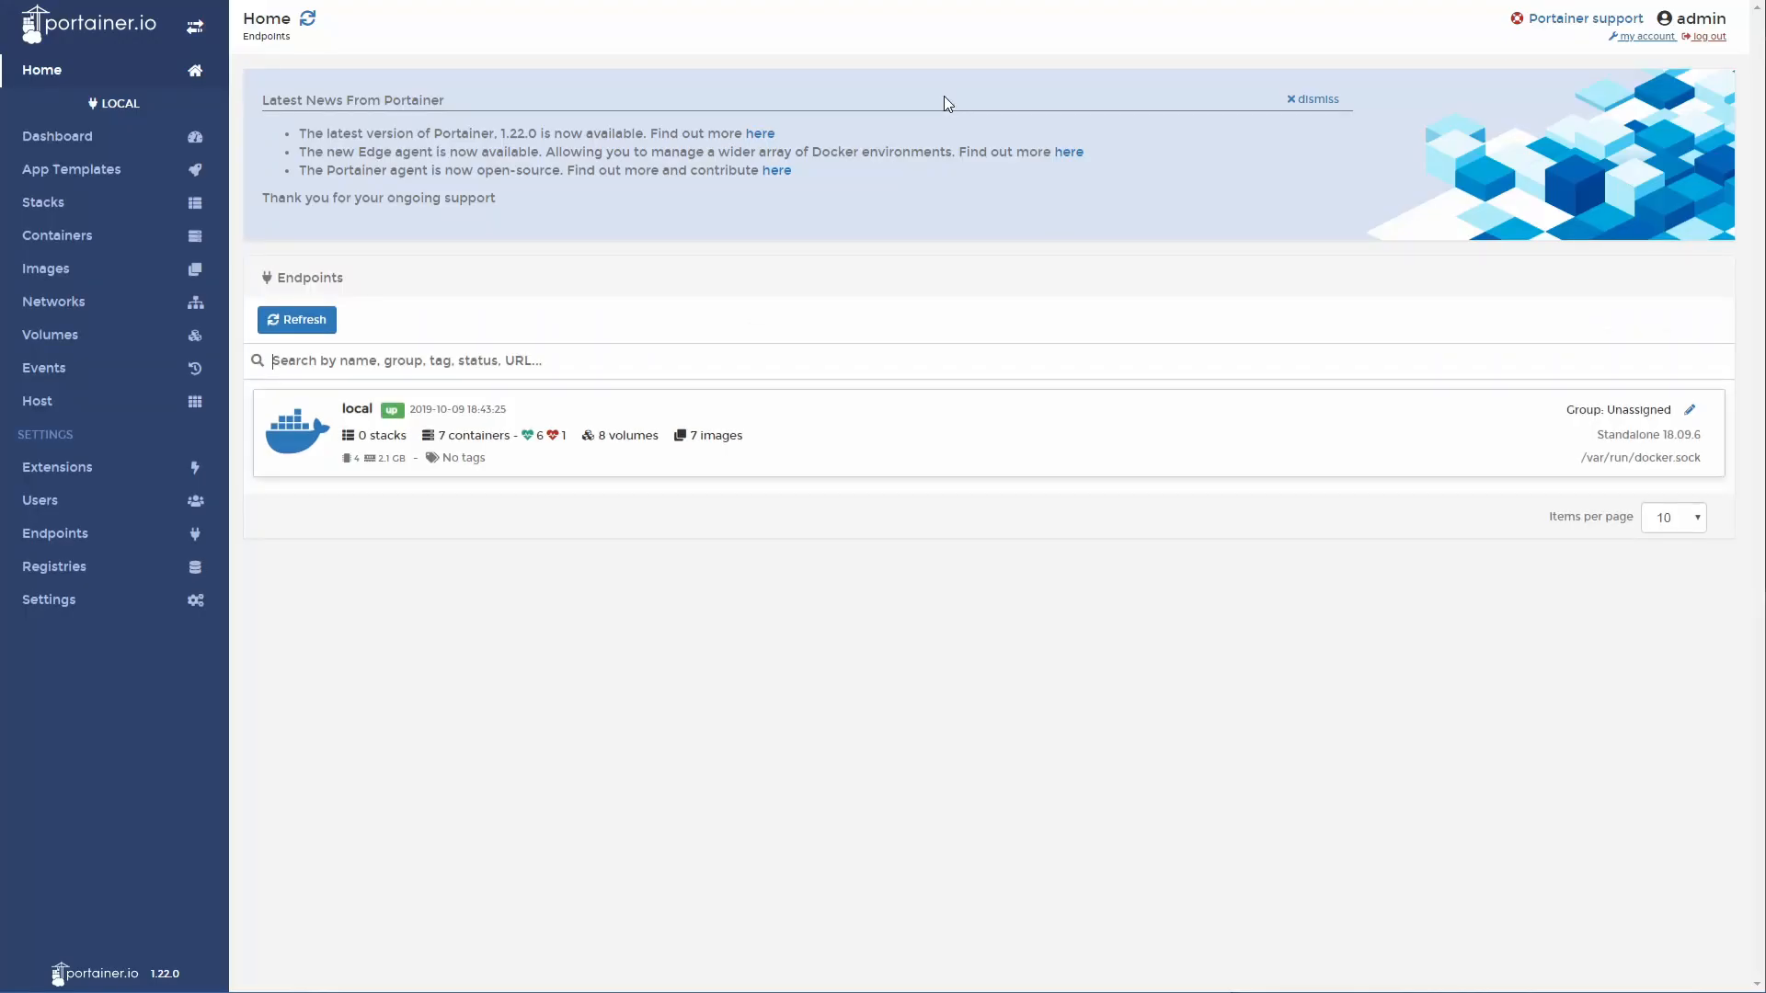
{"action": "mouse_move", "coordinate": [826, 442]}
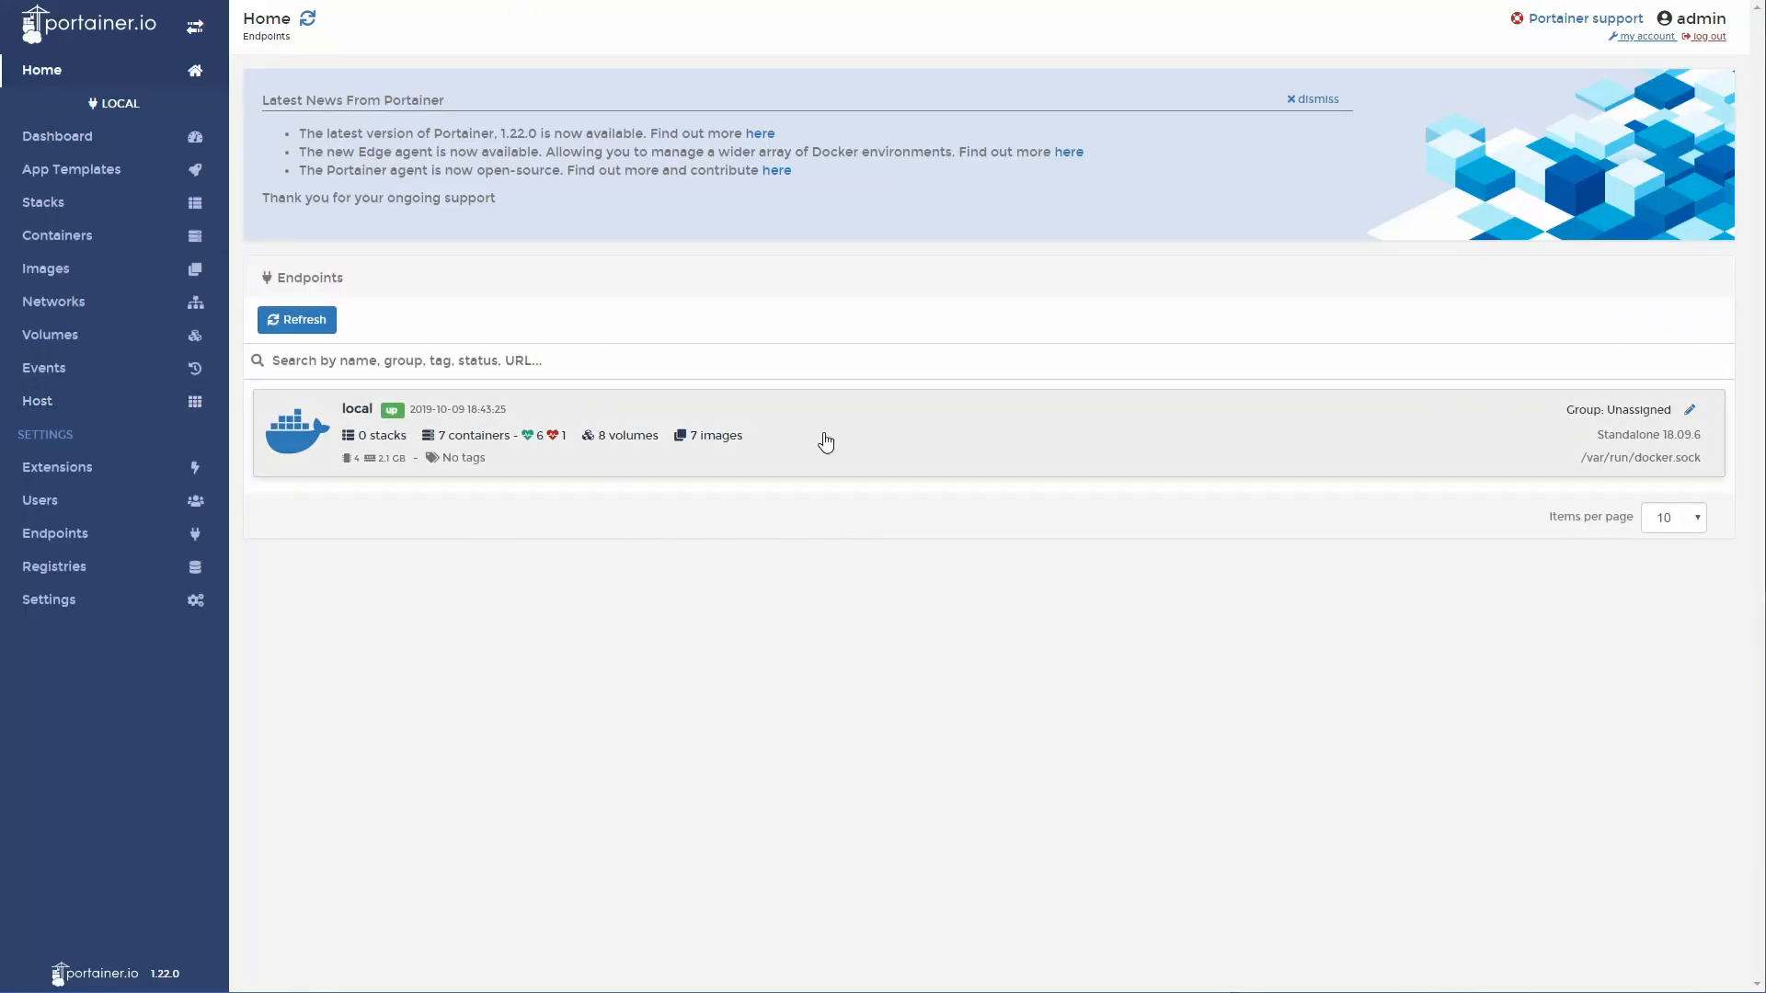
{"action": "mouse_move", "coordinate": [478, 451]}
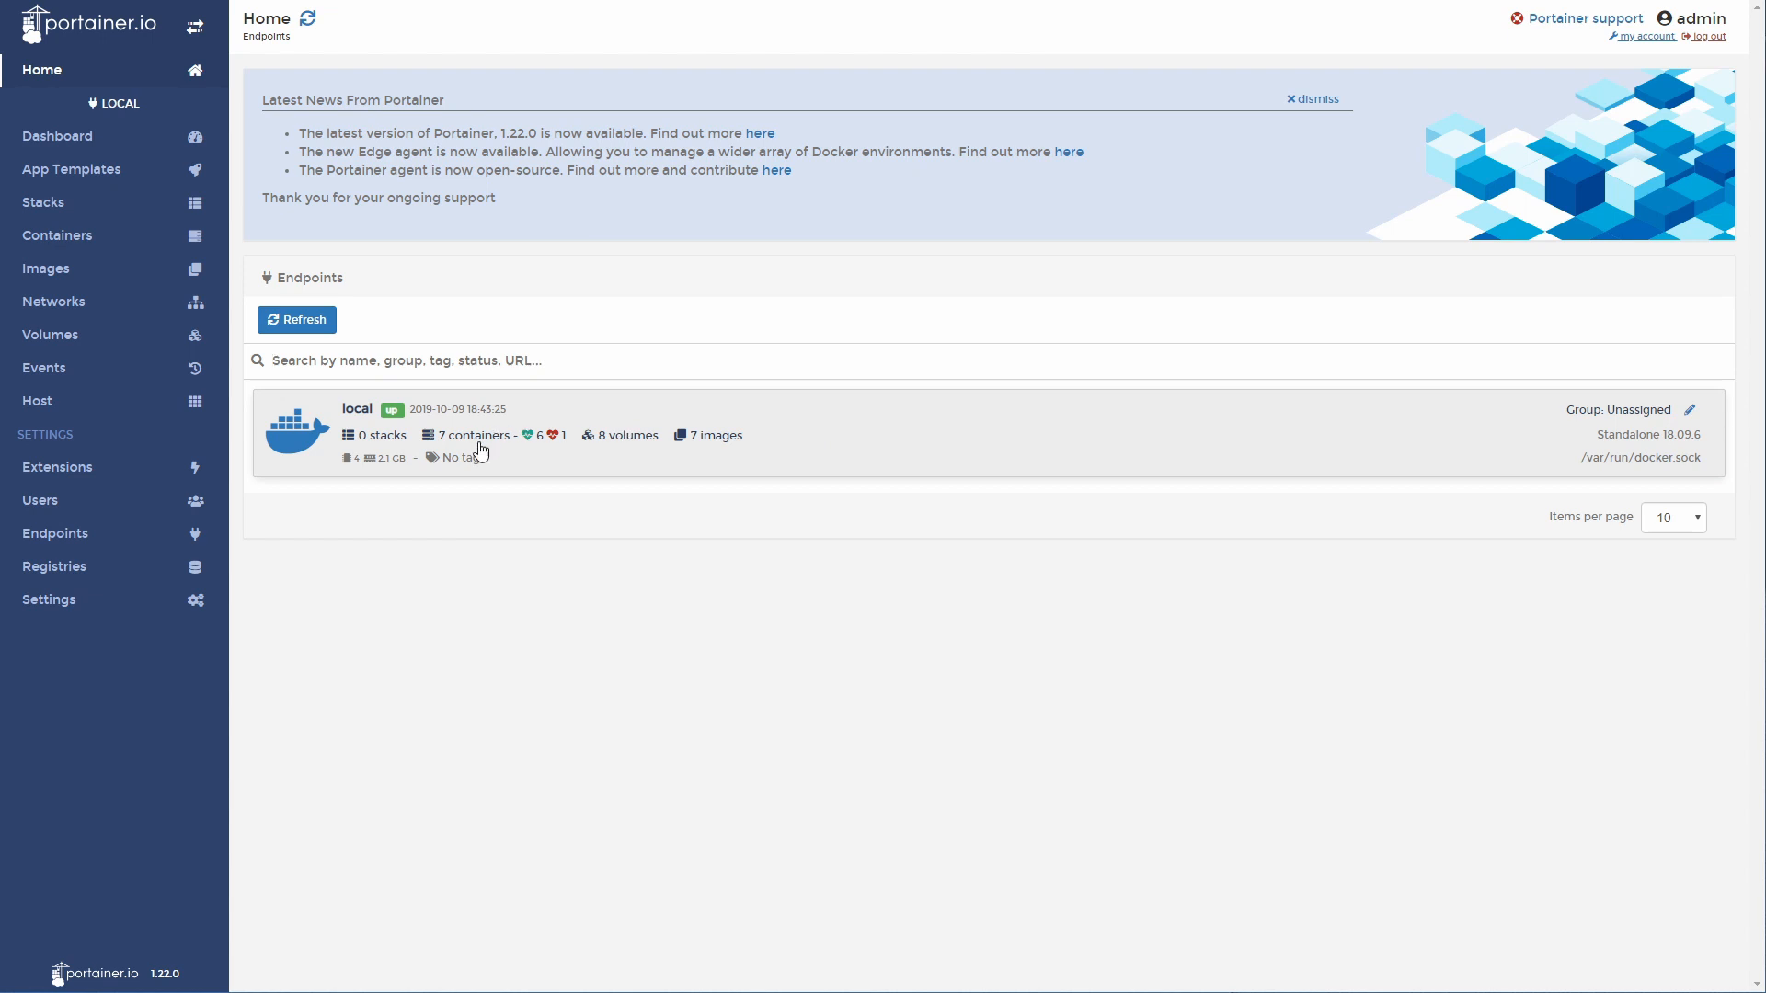
{"action": "mouse_move", "coordinate": [537, 438]}
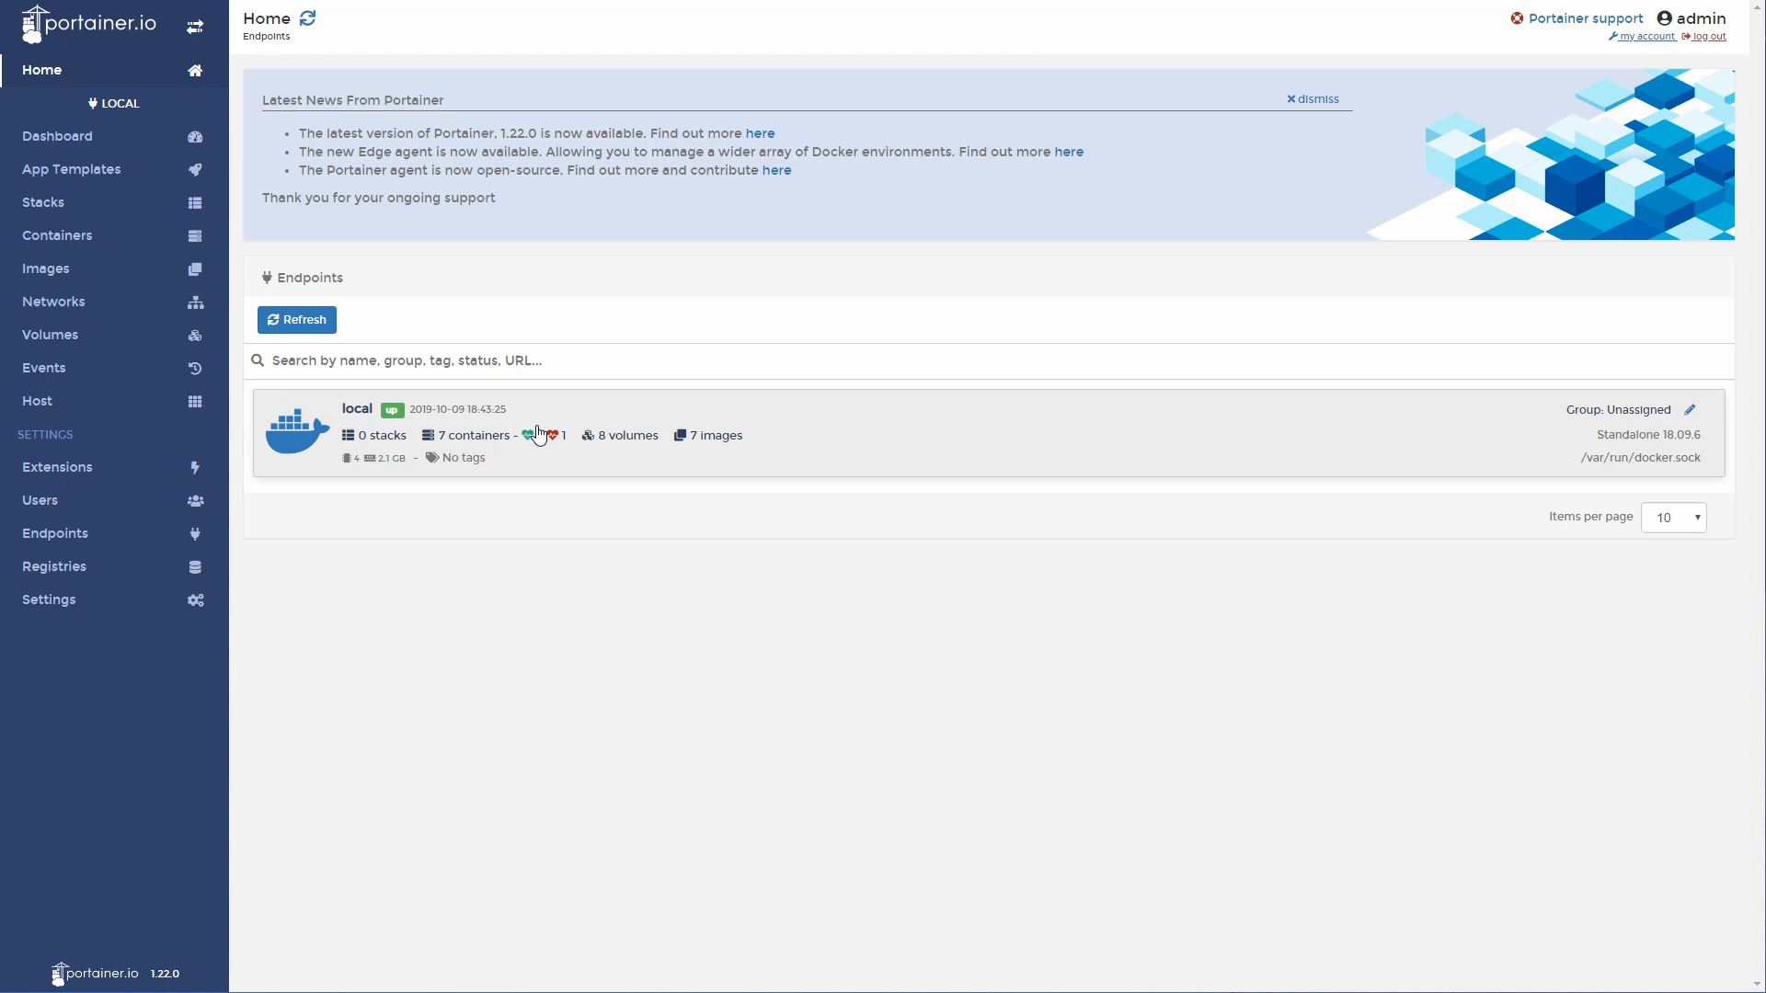
In Portainer's local endpoint container list, select Zigbee2MQTT and stop it.
{"action": "left_click", "coordinate": [357, 409]}
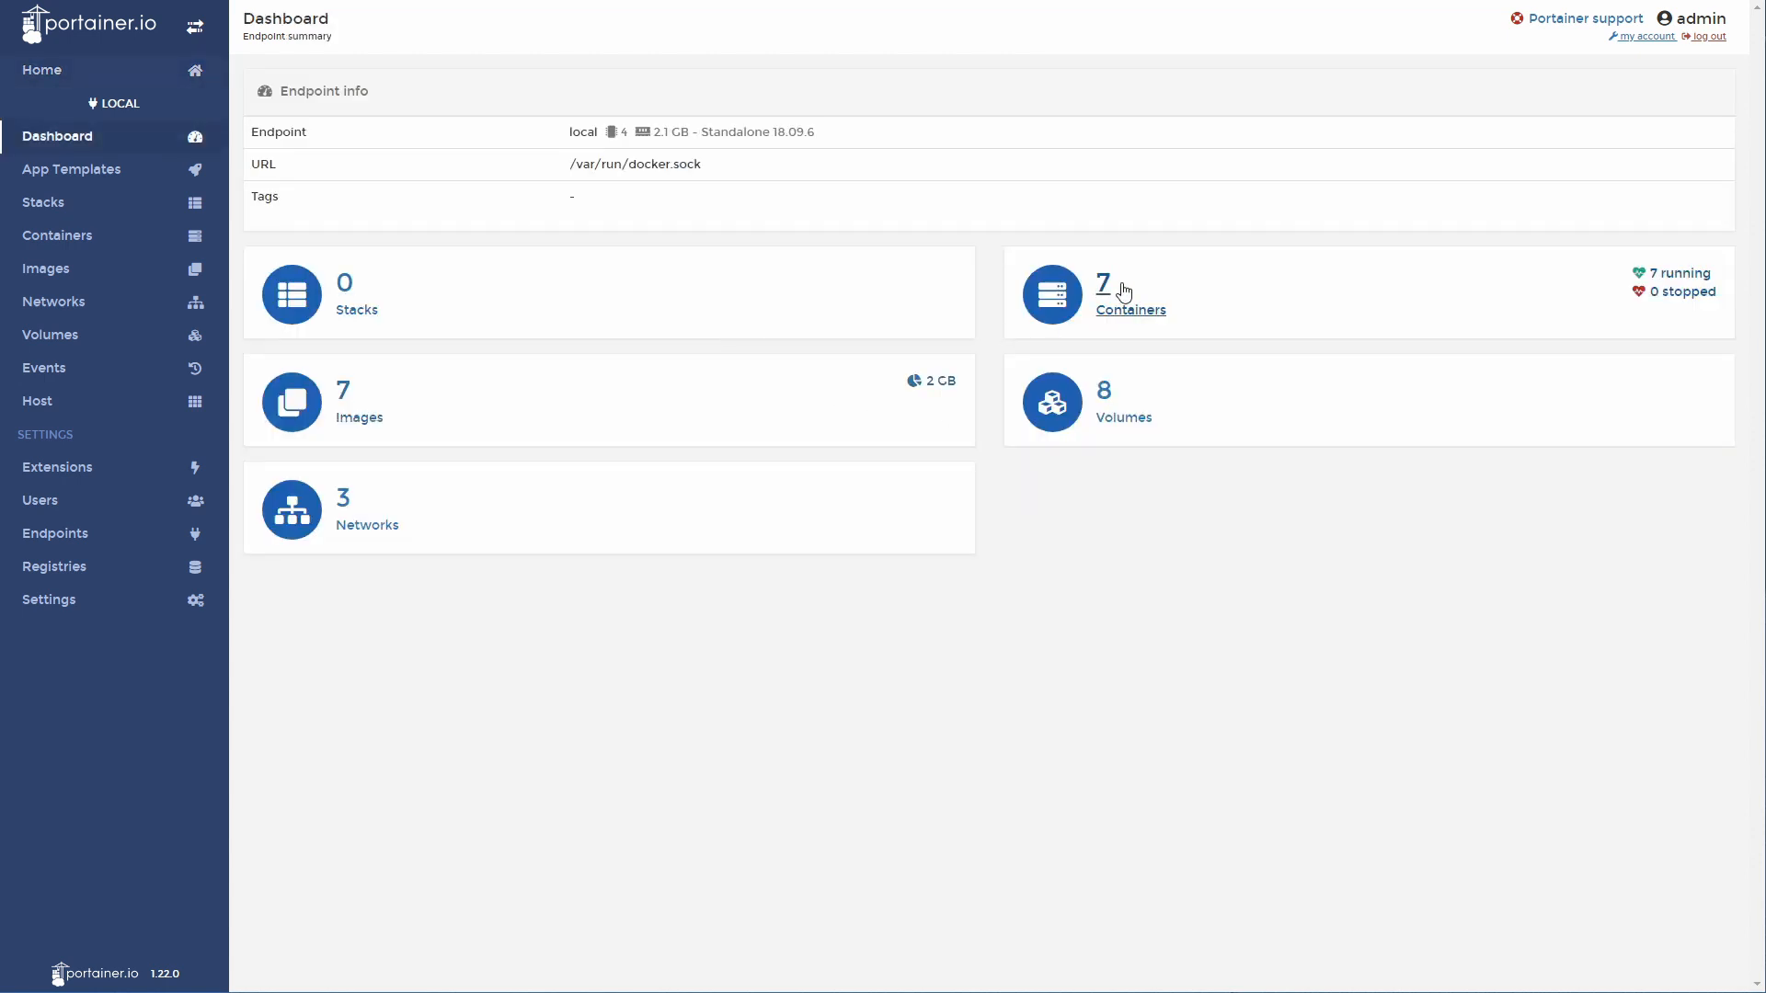
{"action": "left_click", "coordinate": [1130, 309]}
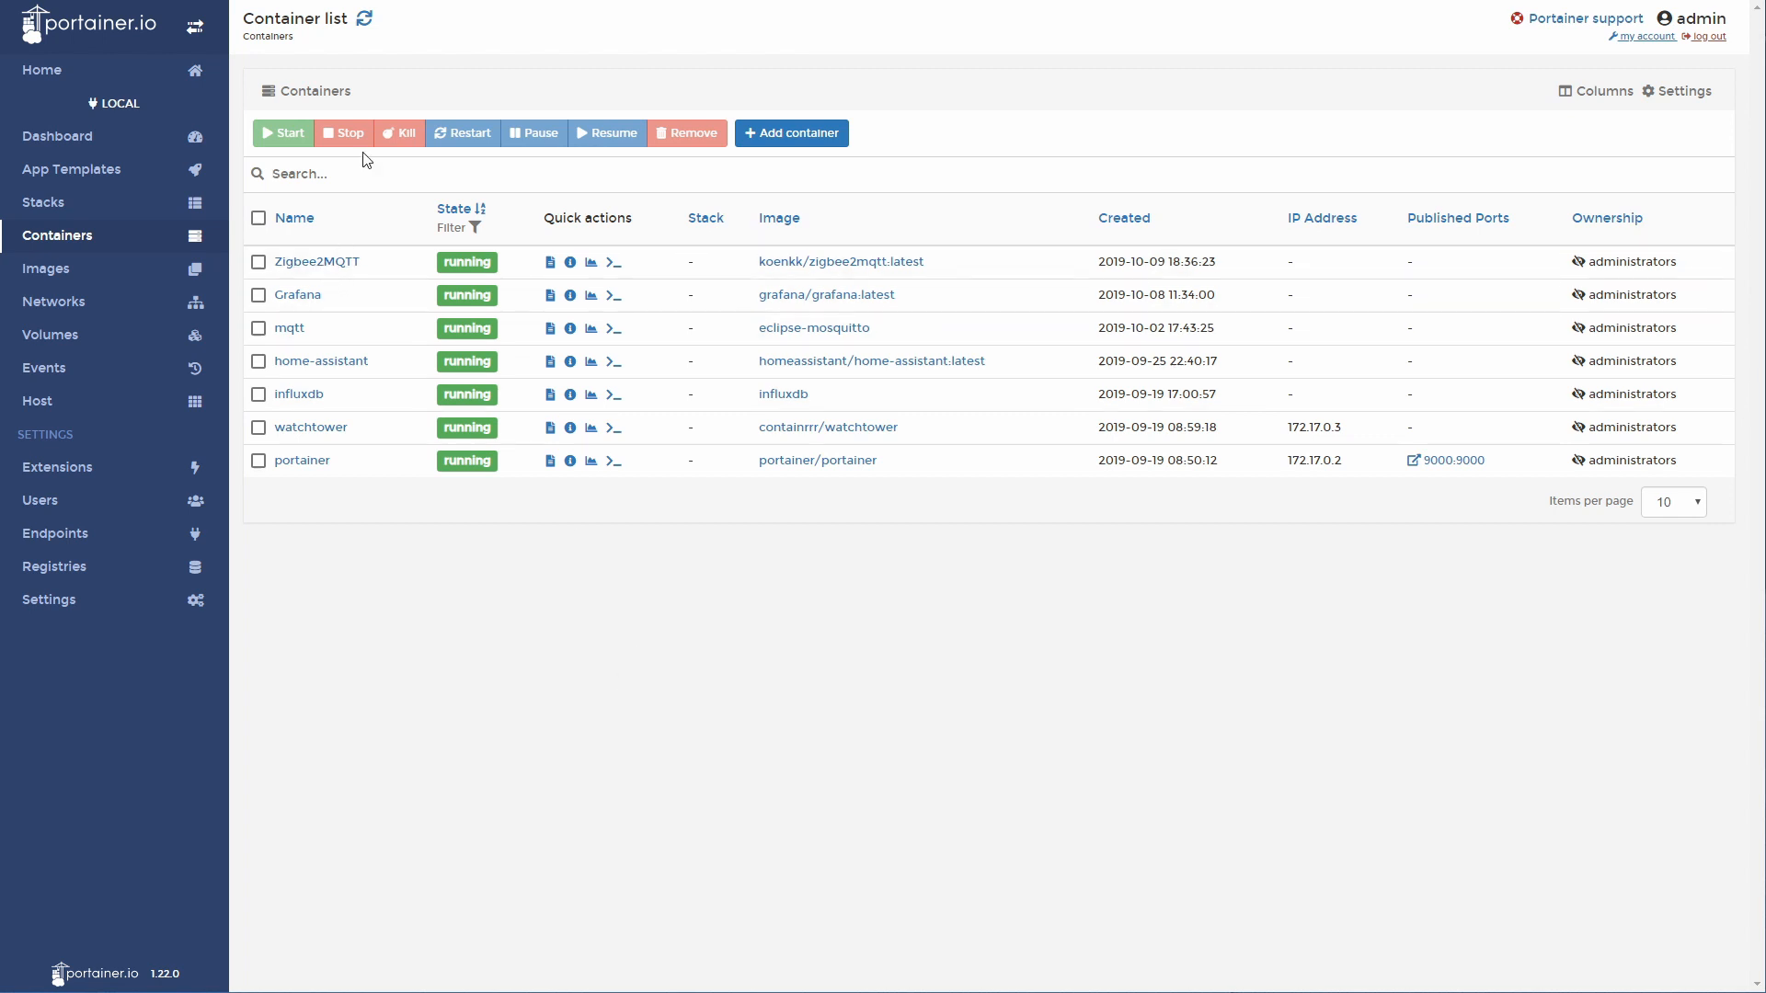
{"action": "left_click", "coordinate": [259, 261]}
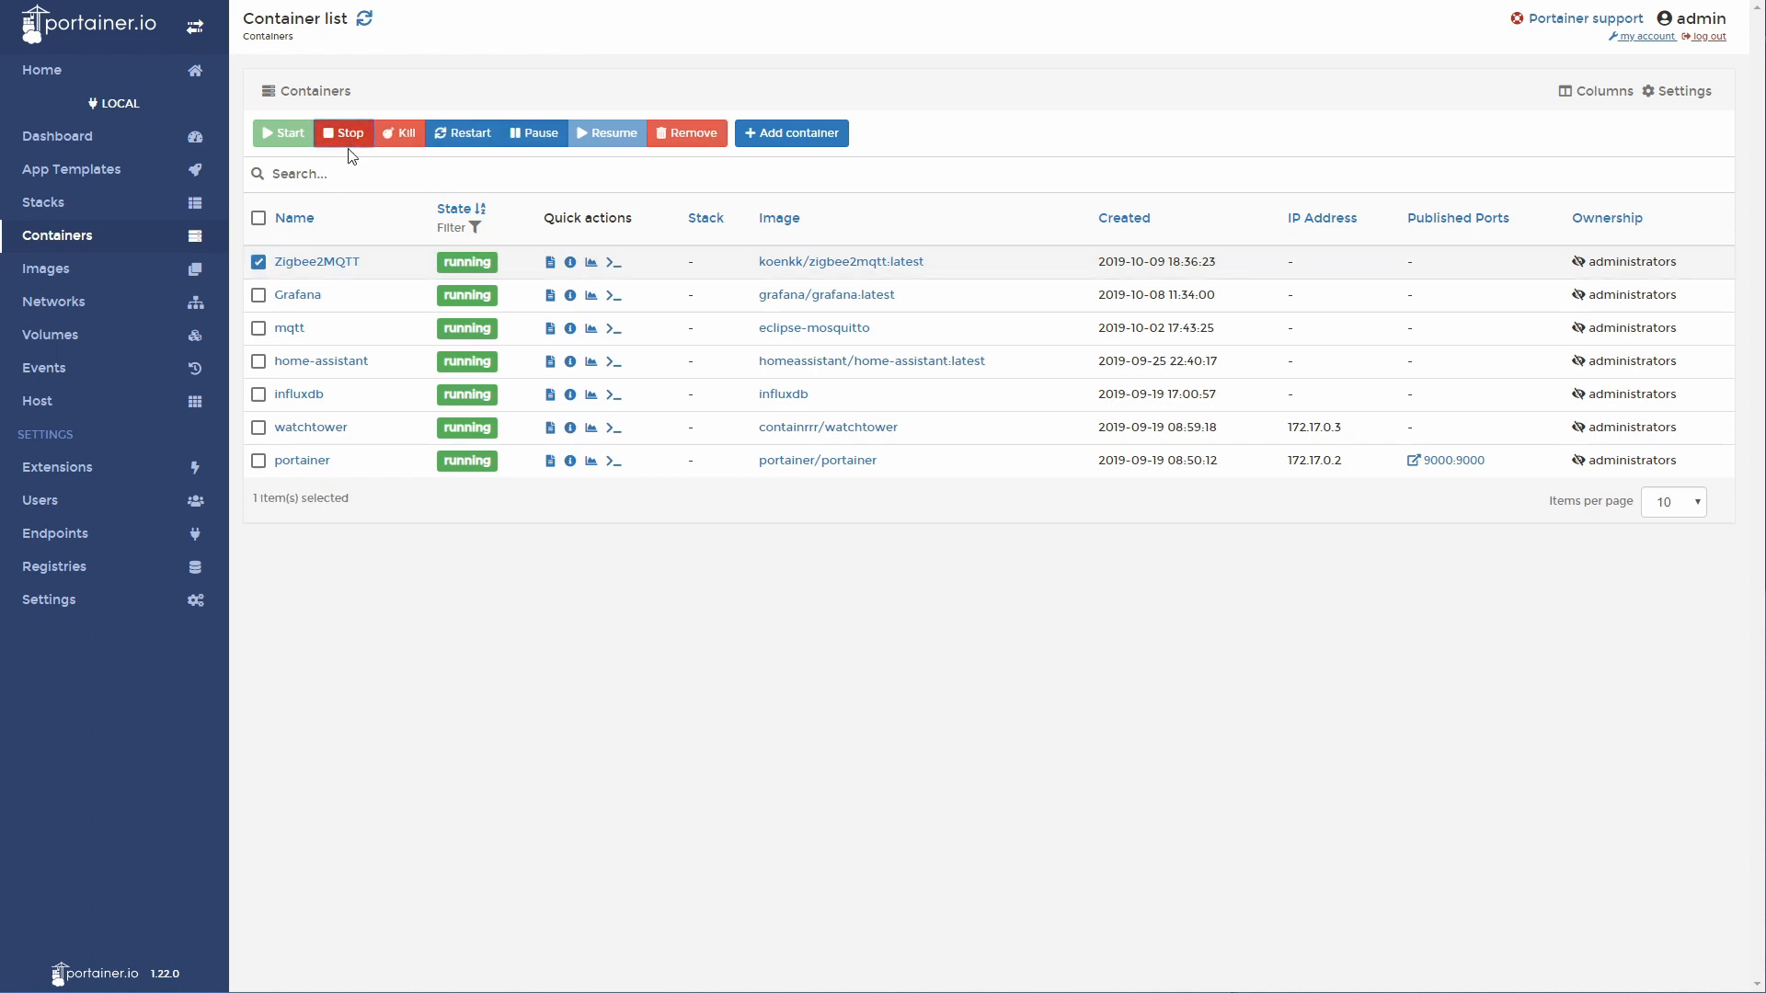
{"action": "left_click", "coordinate": [342, 133]}
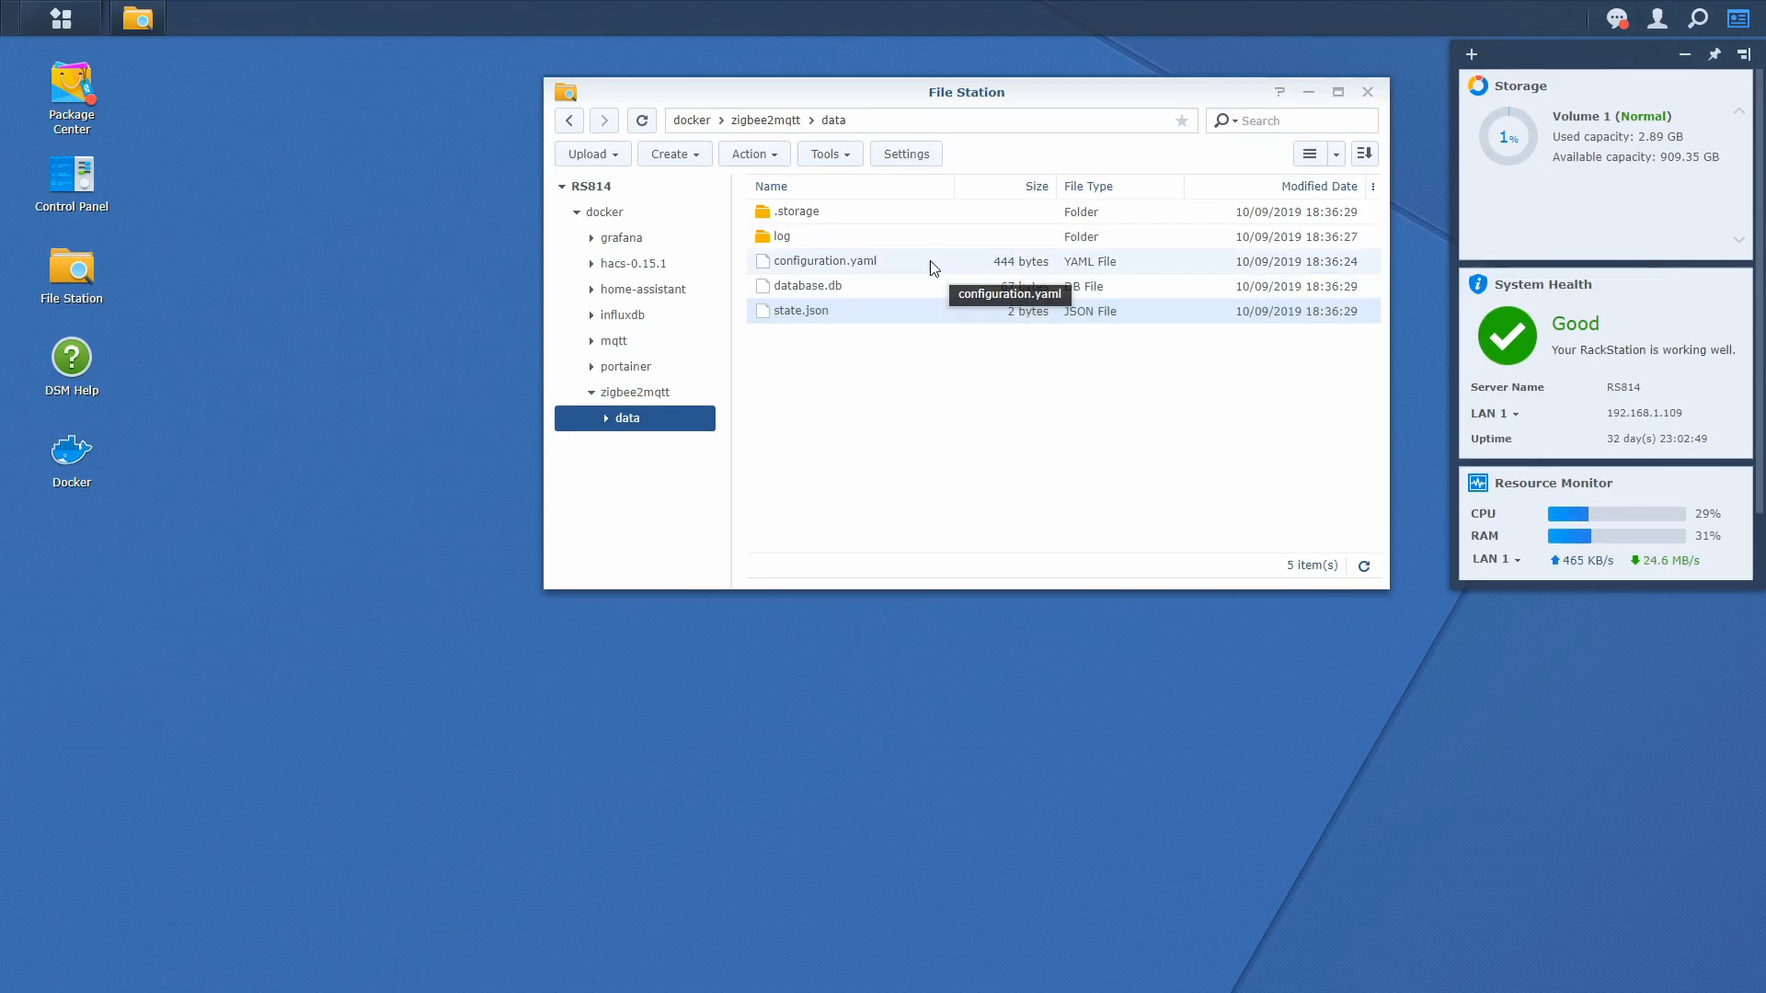
Open configuration.yaml from the data folder in DSM Text Editor.
{"action": "double_click", "coordinate": [824, 260]}
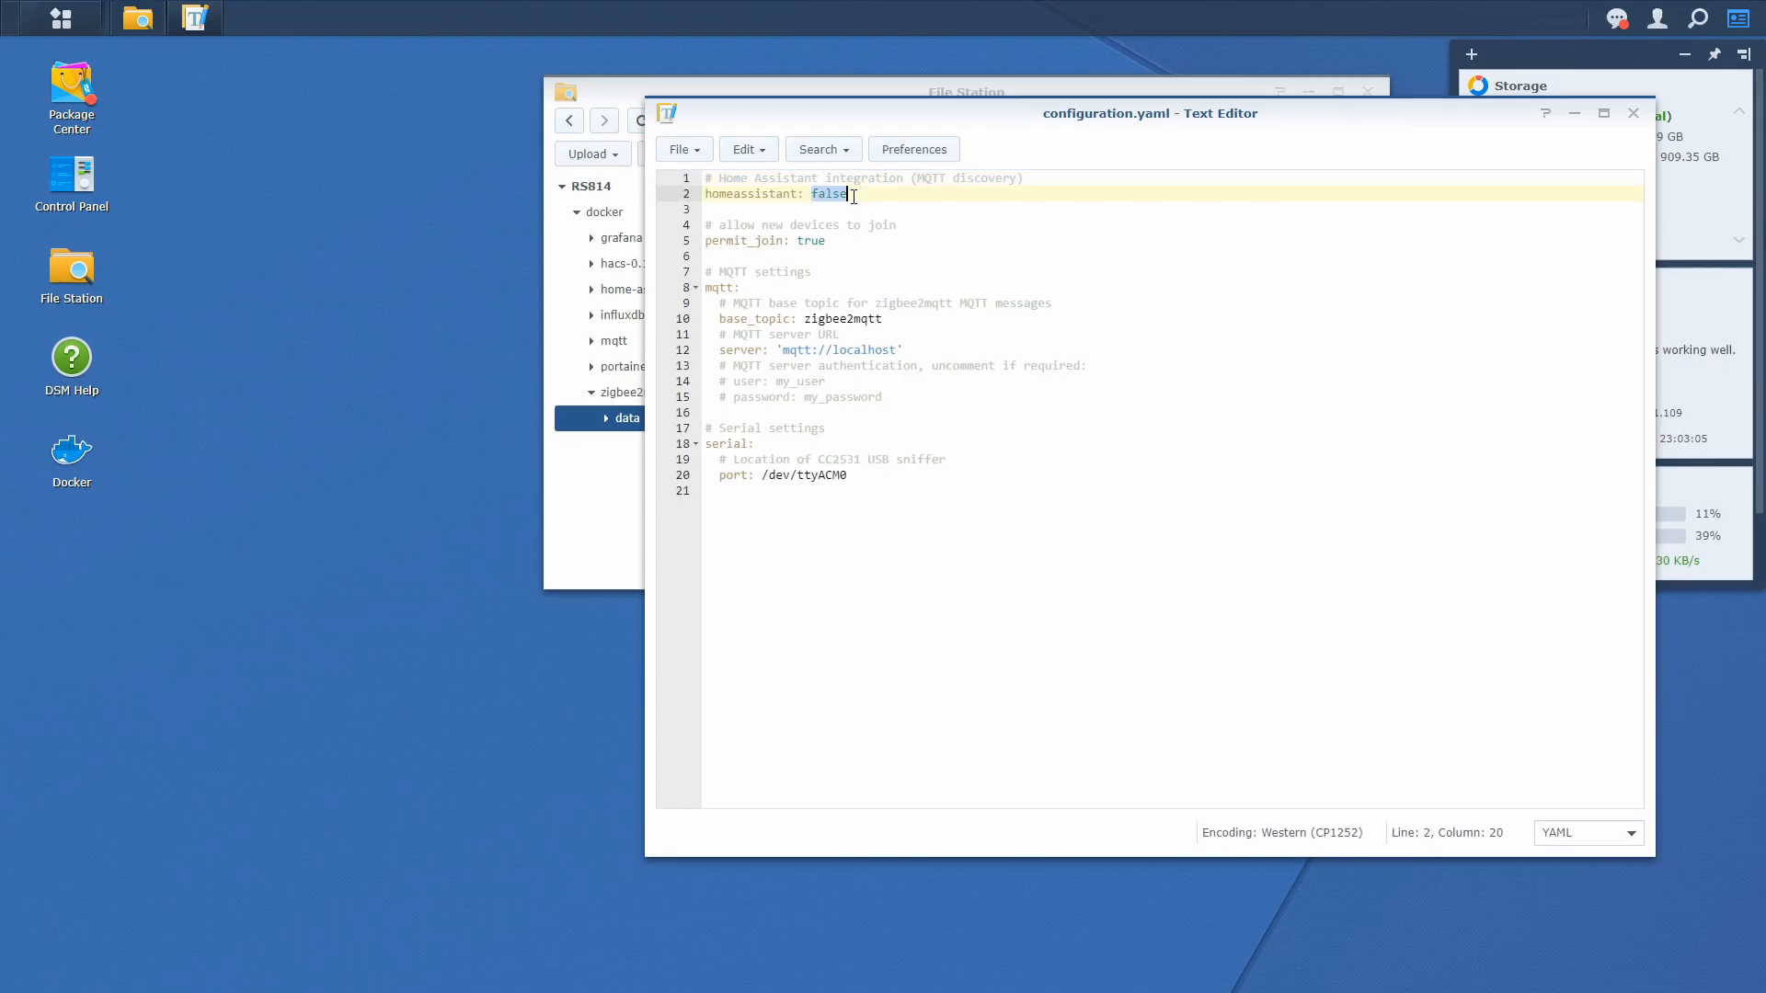
Set homeassistant to true and the MQTT server to mqtt://192.168.1.109:1883.
{"action": "type", "text": "tru"}
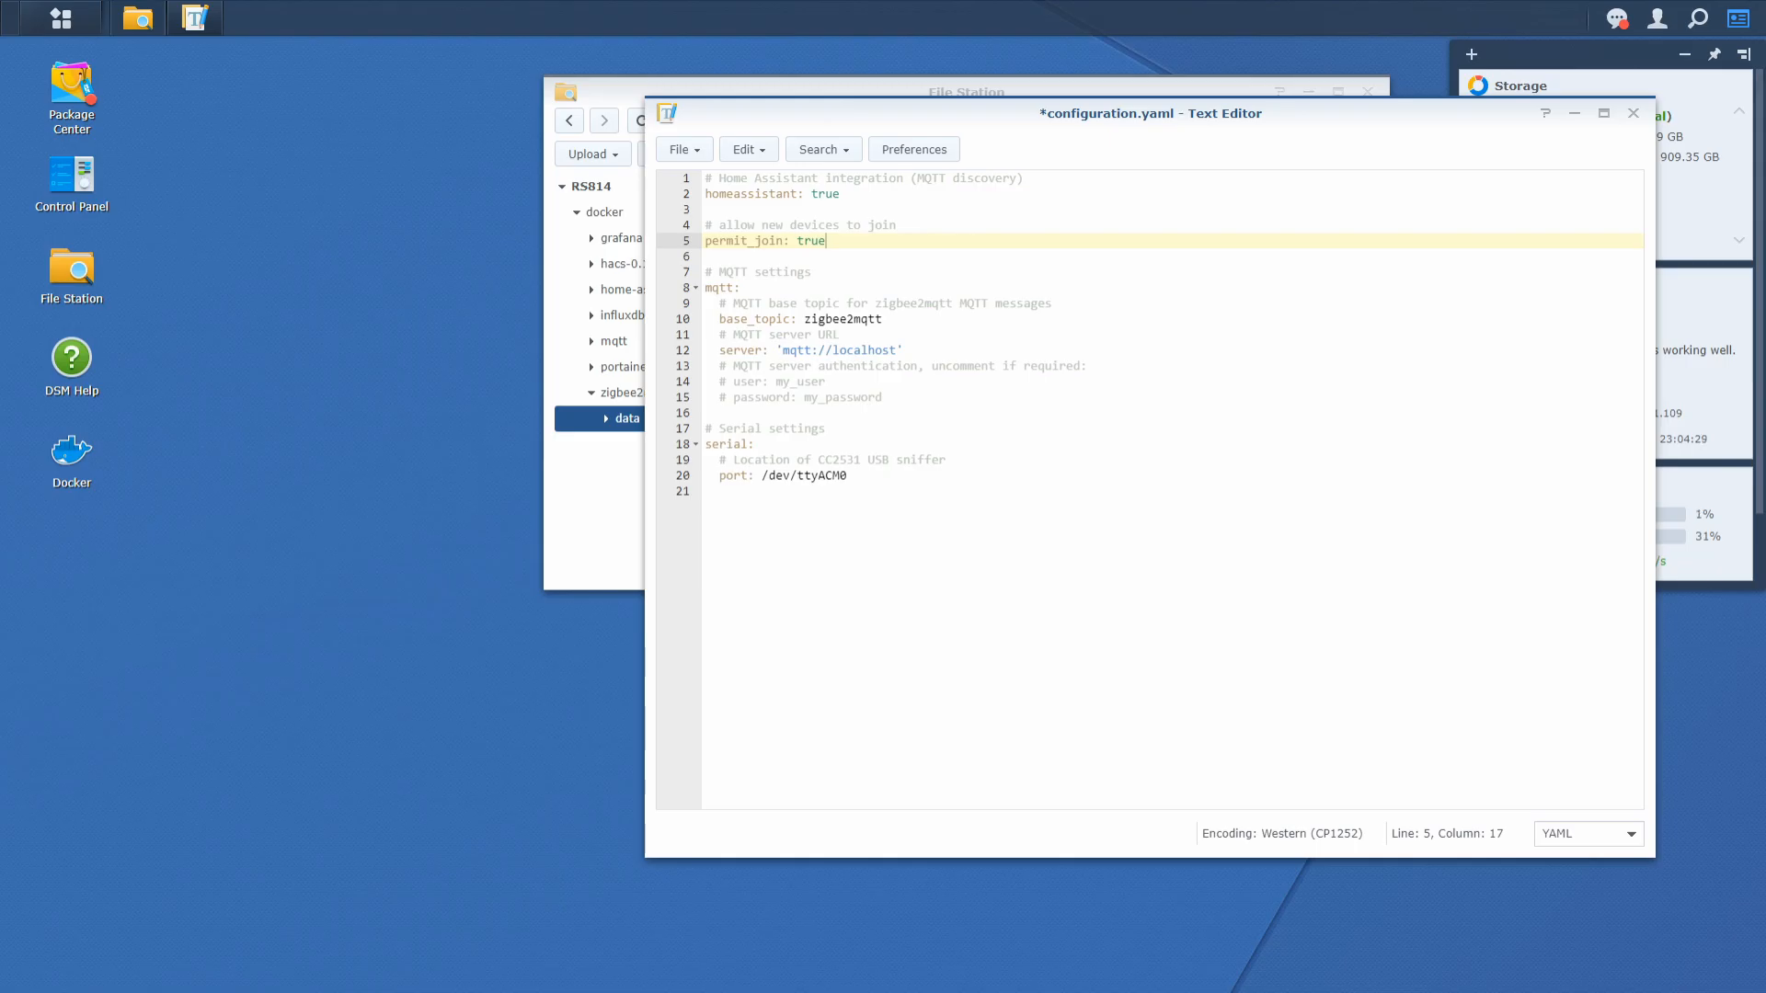
{"action": "double_click", "coordinate": [864, 349]}
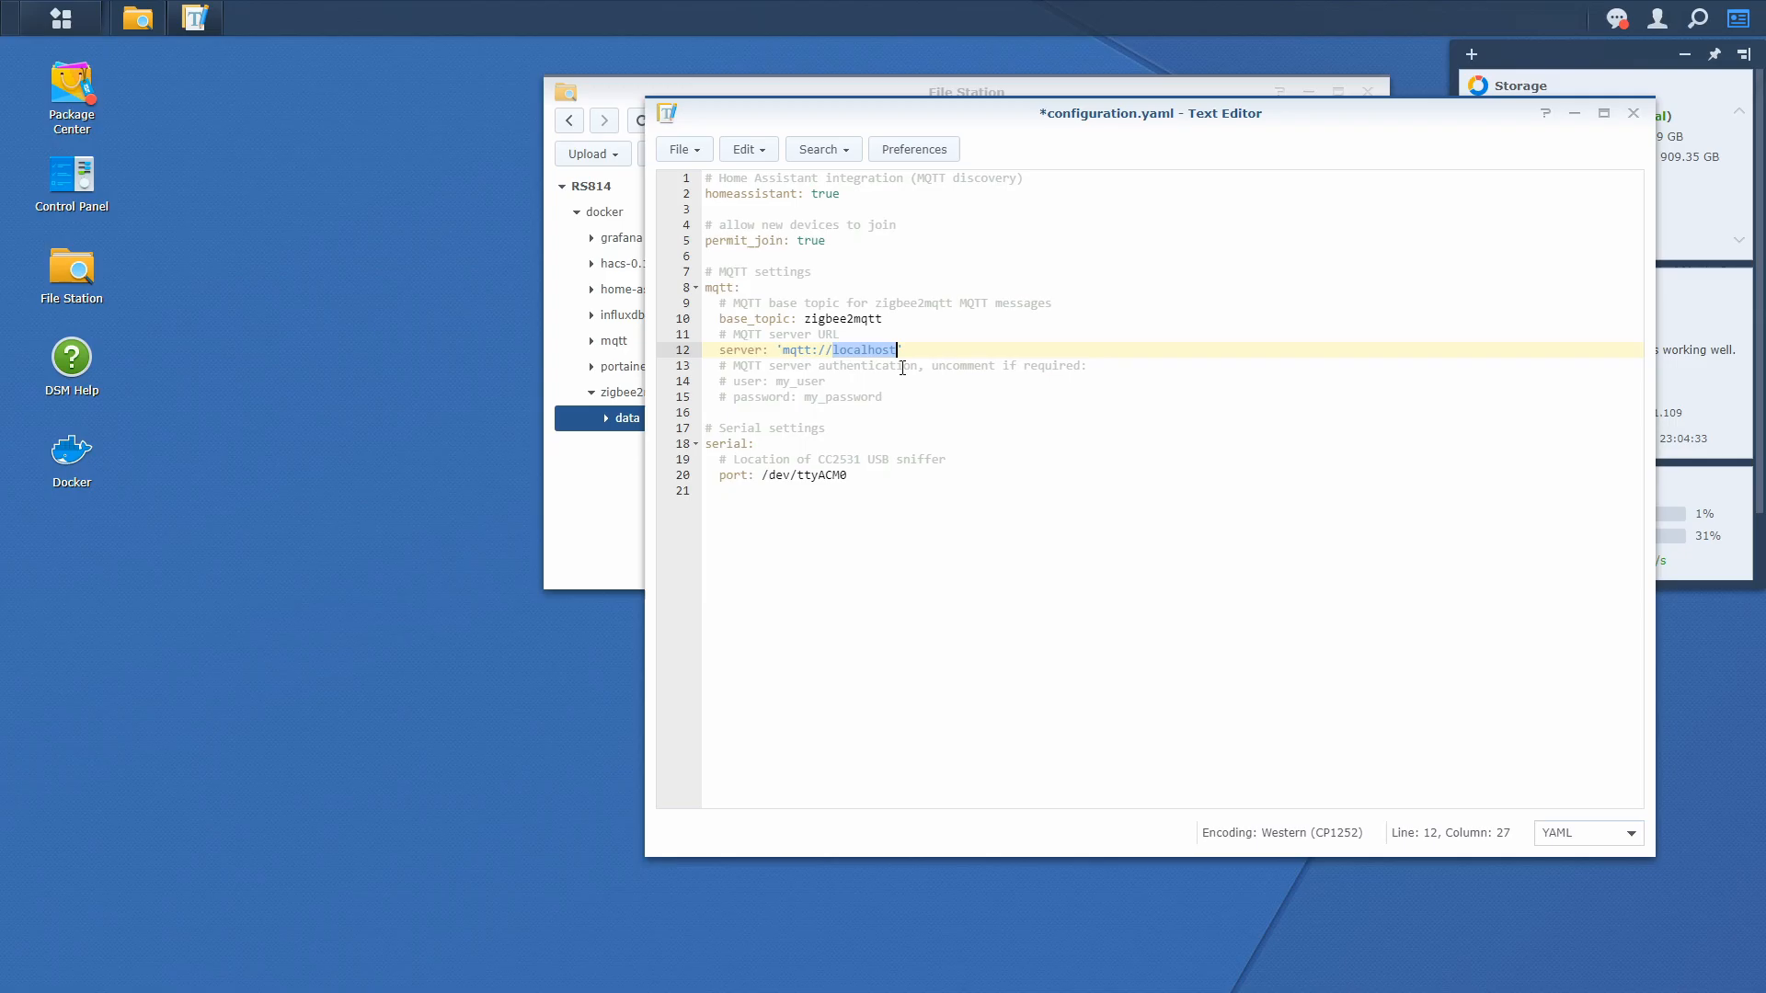
{"action": "type", "text": "192."}
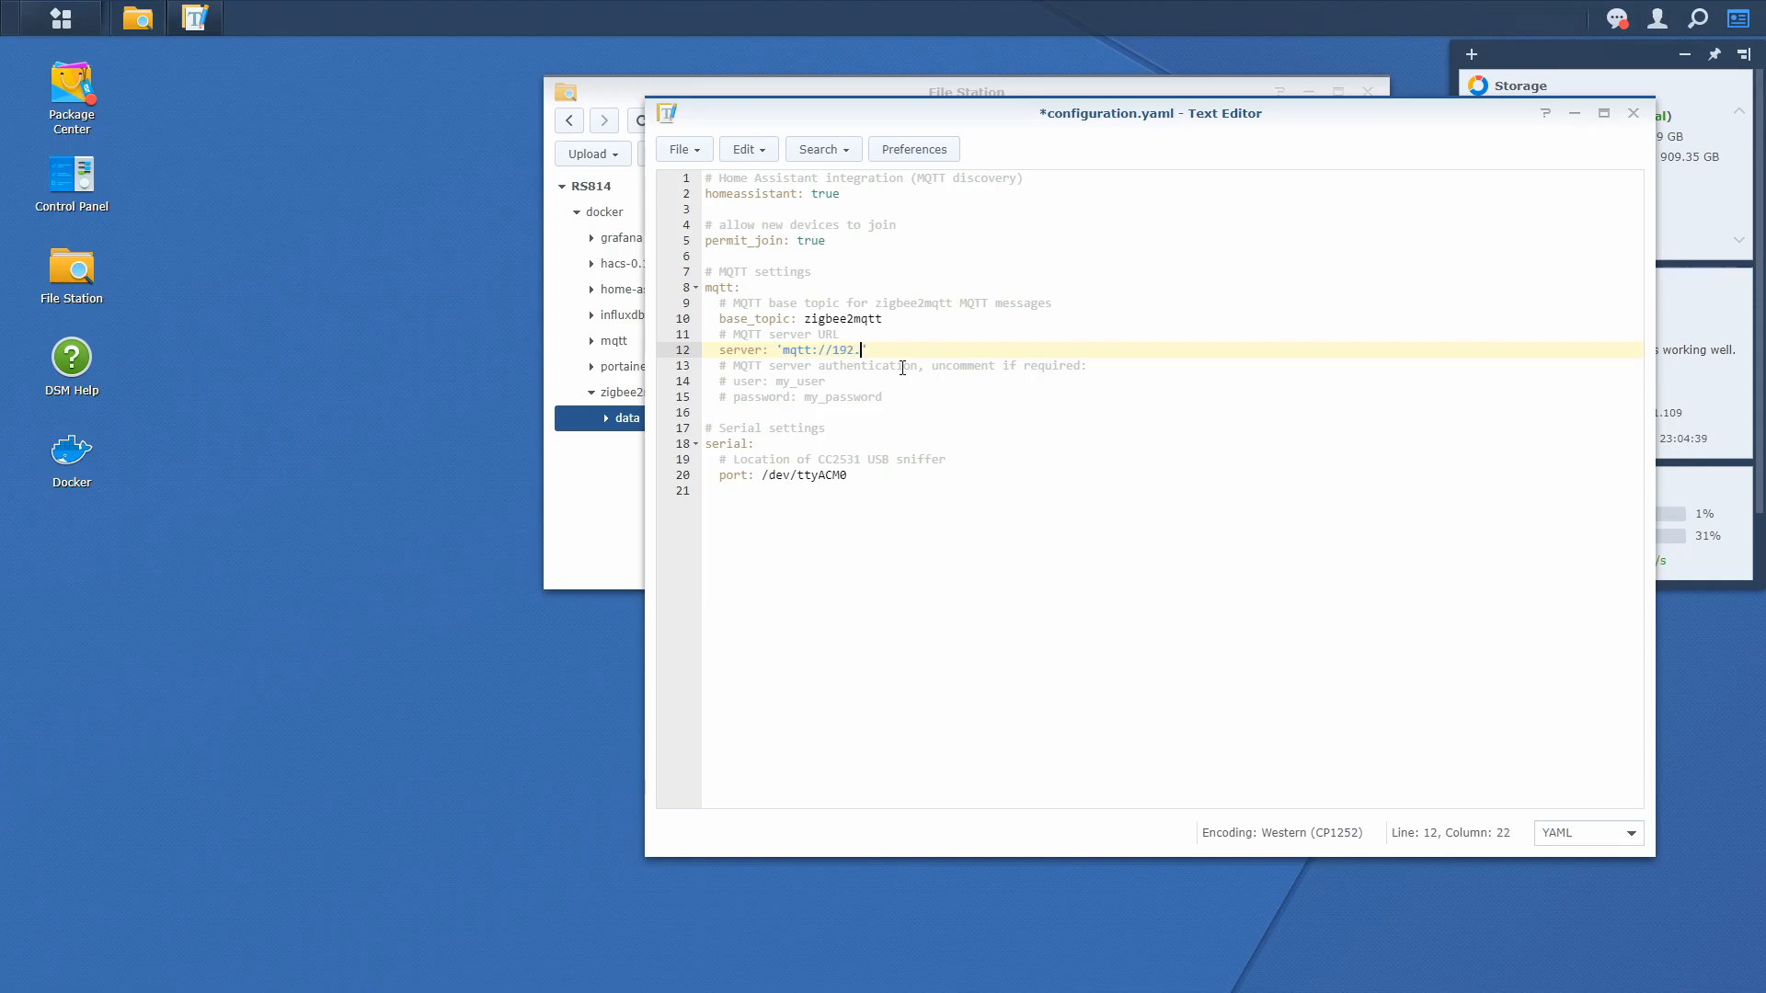
{"action": "type", "text": "168.1"}
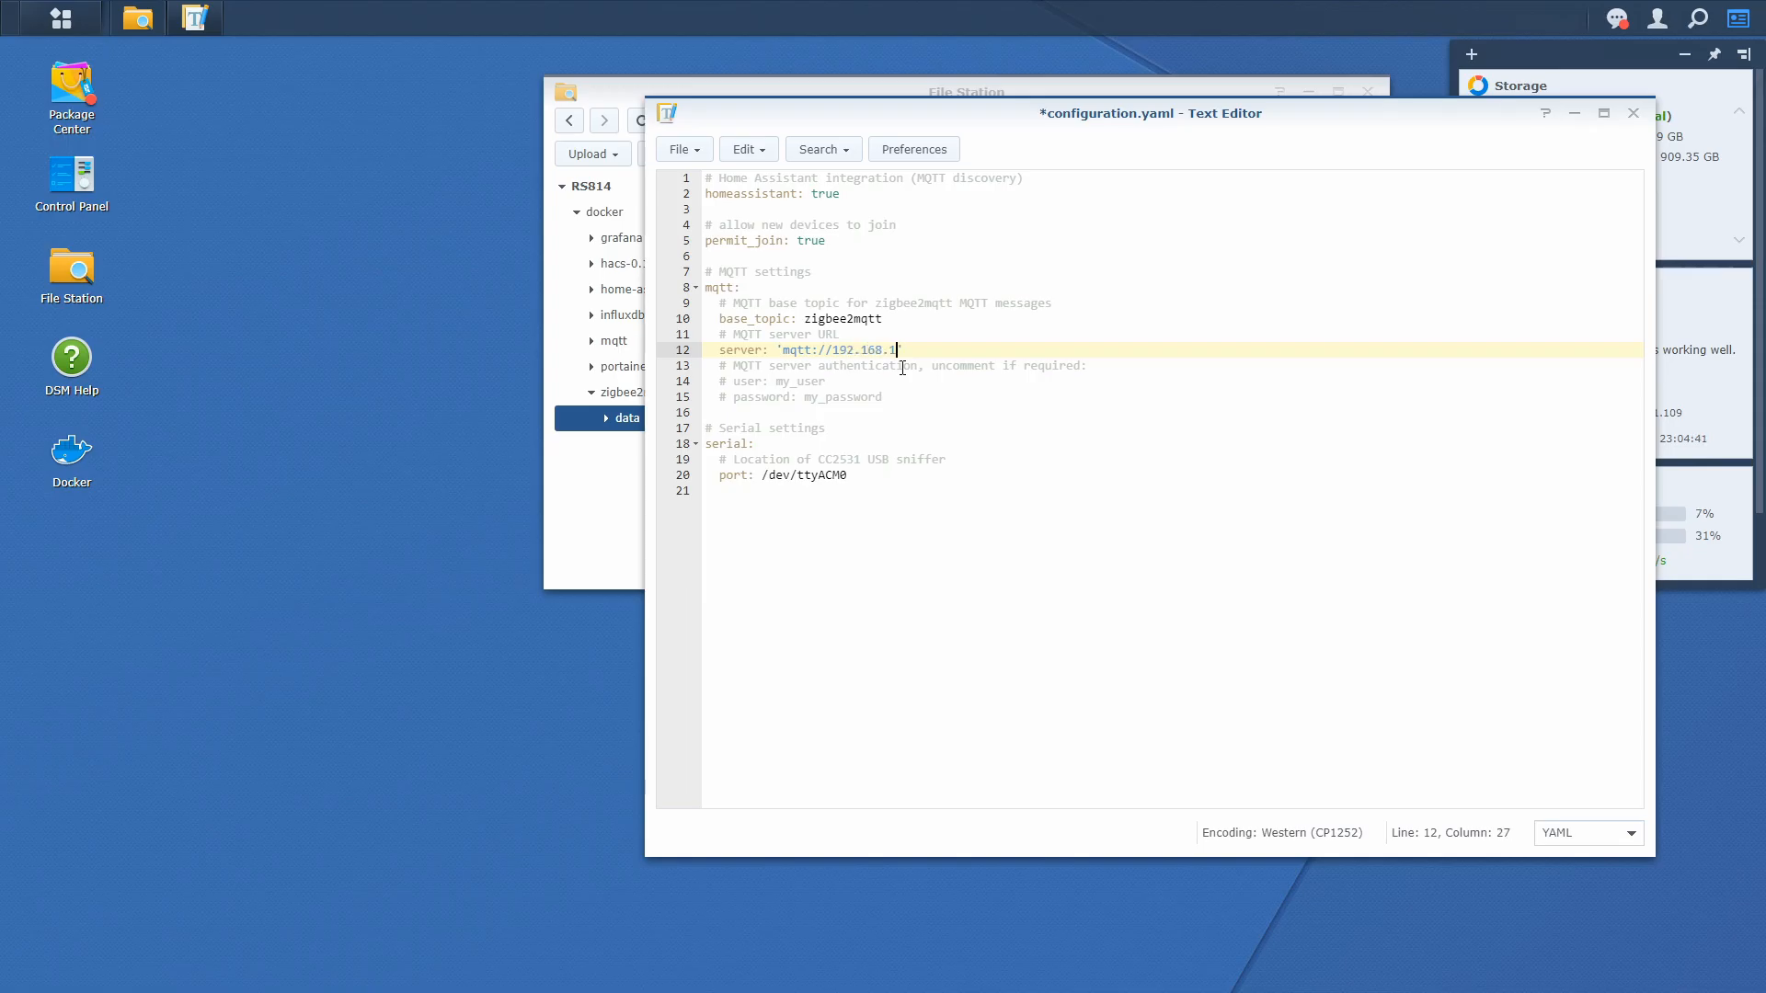
{"action": "type", "text": "109'"}
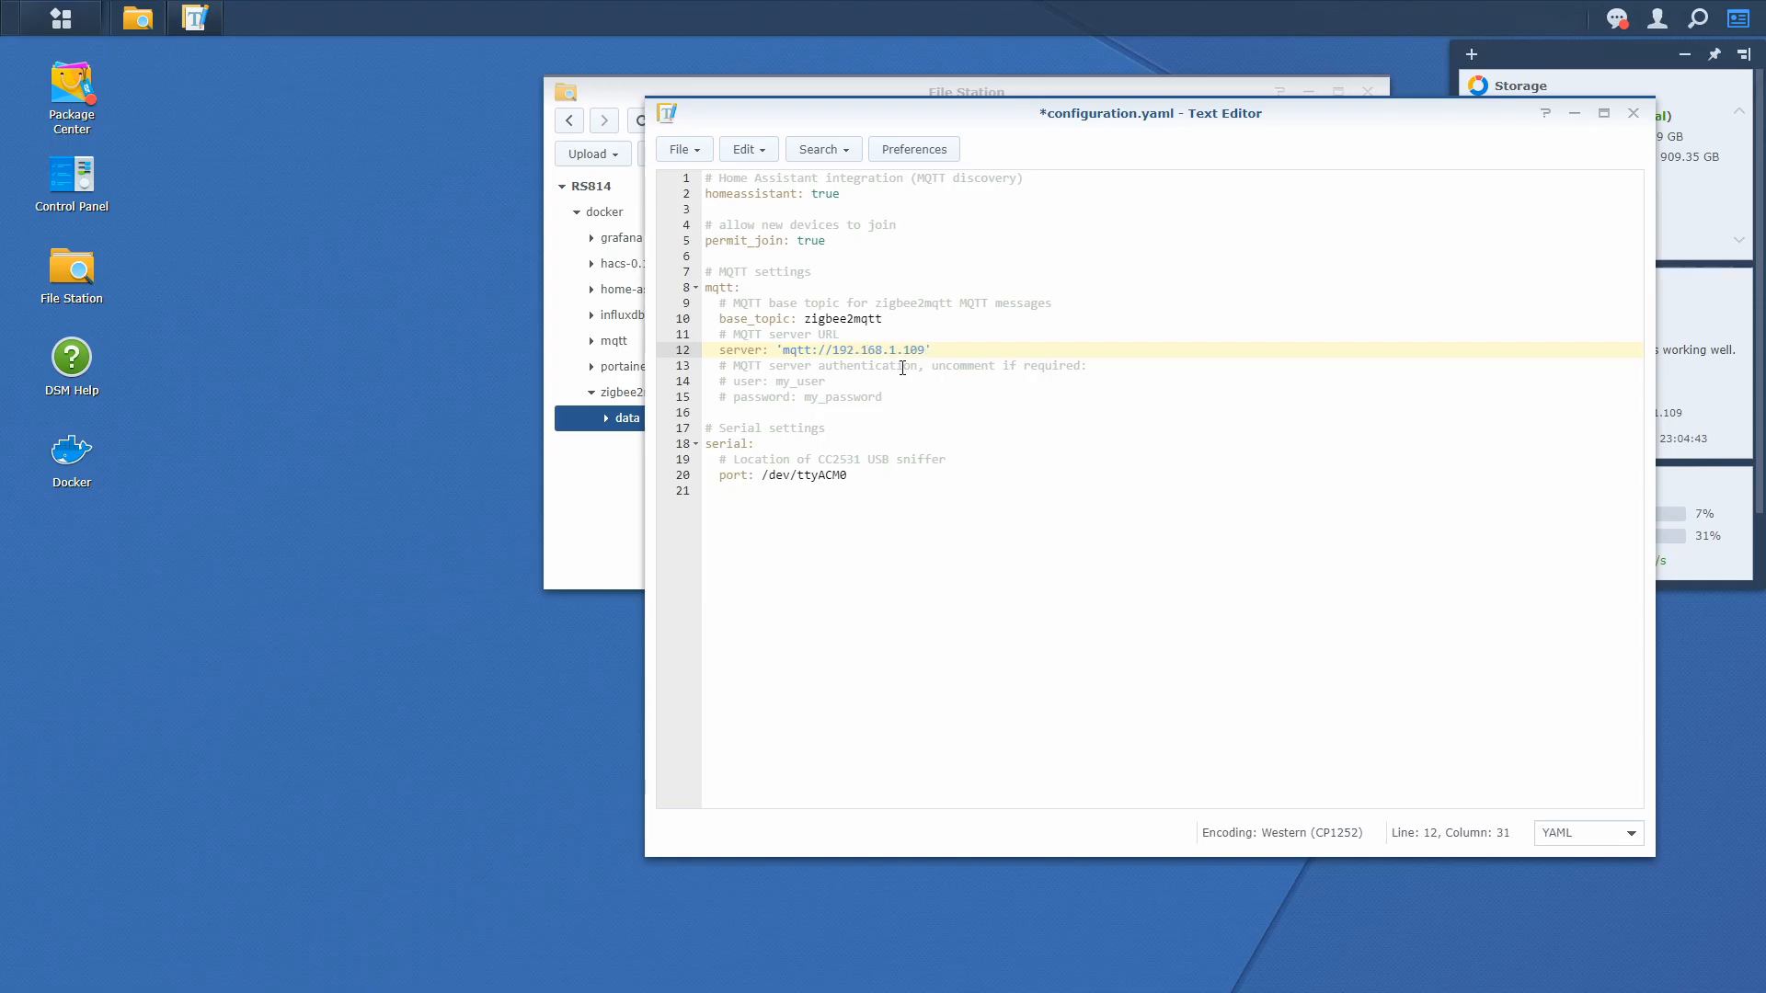
{"action": "type", "text": ":"}
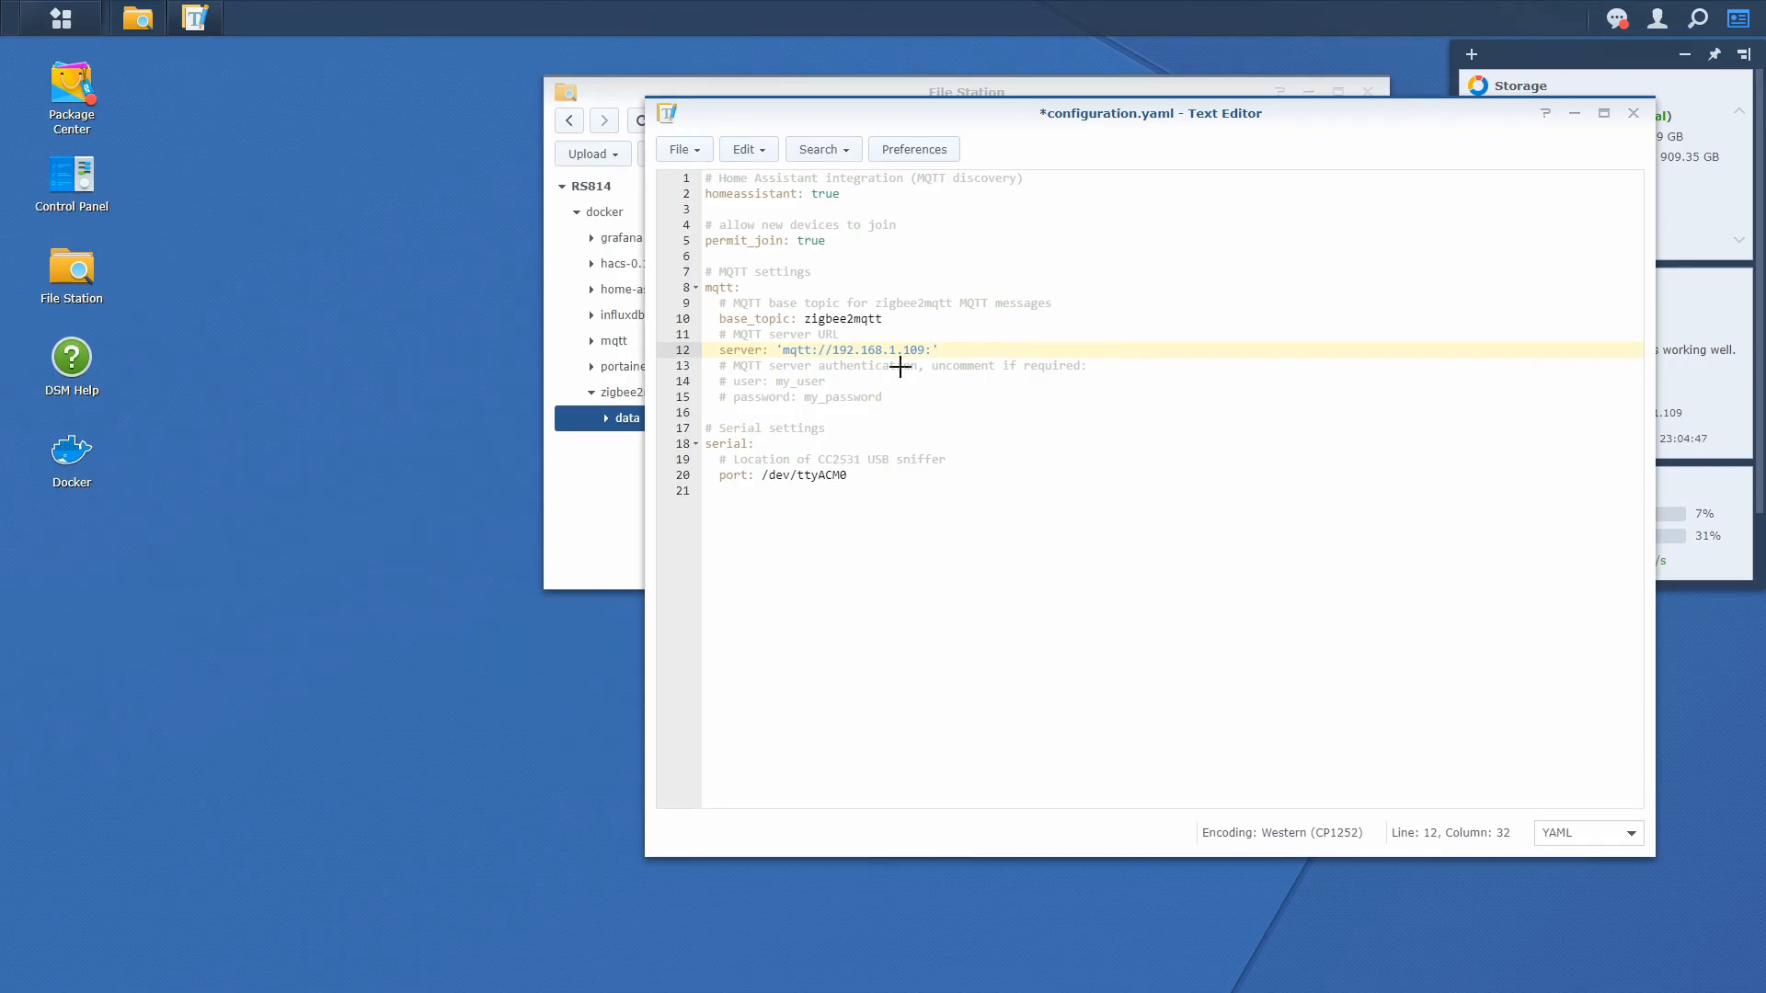
{"action": "type", "text": "1883"}
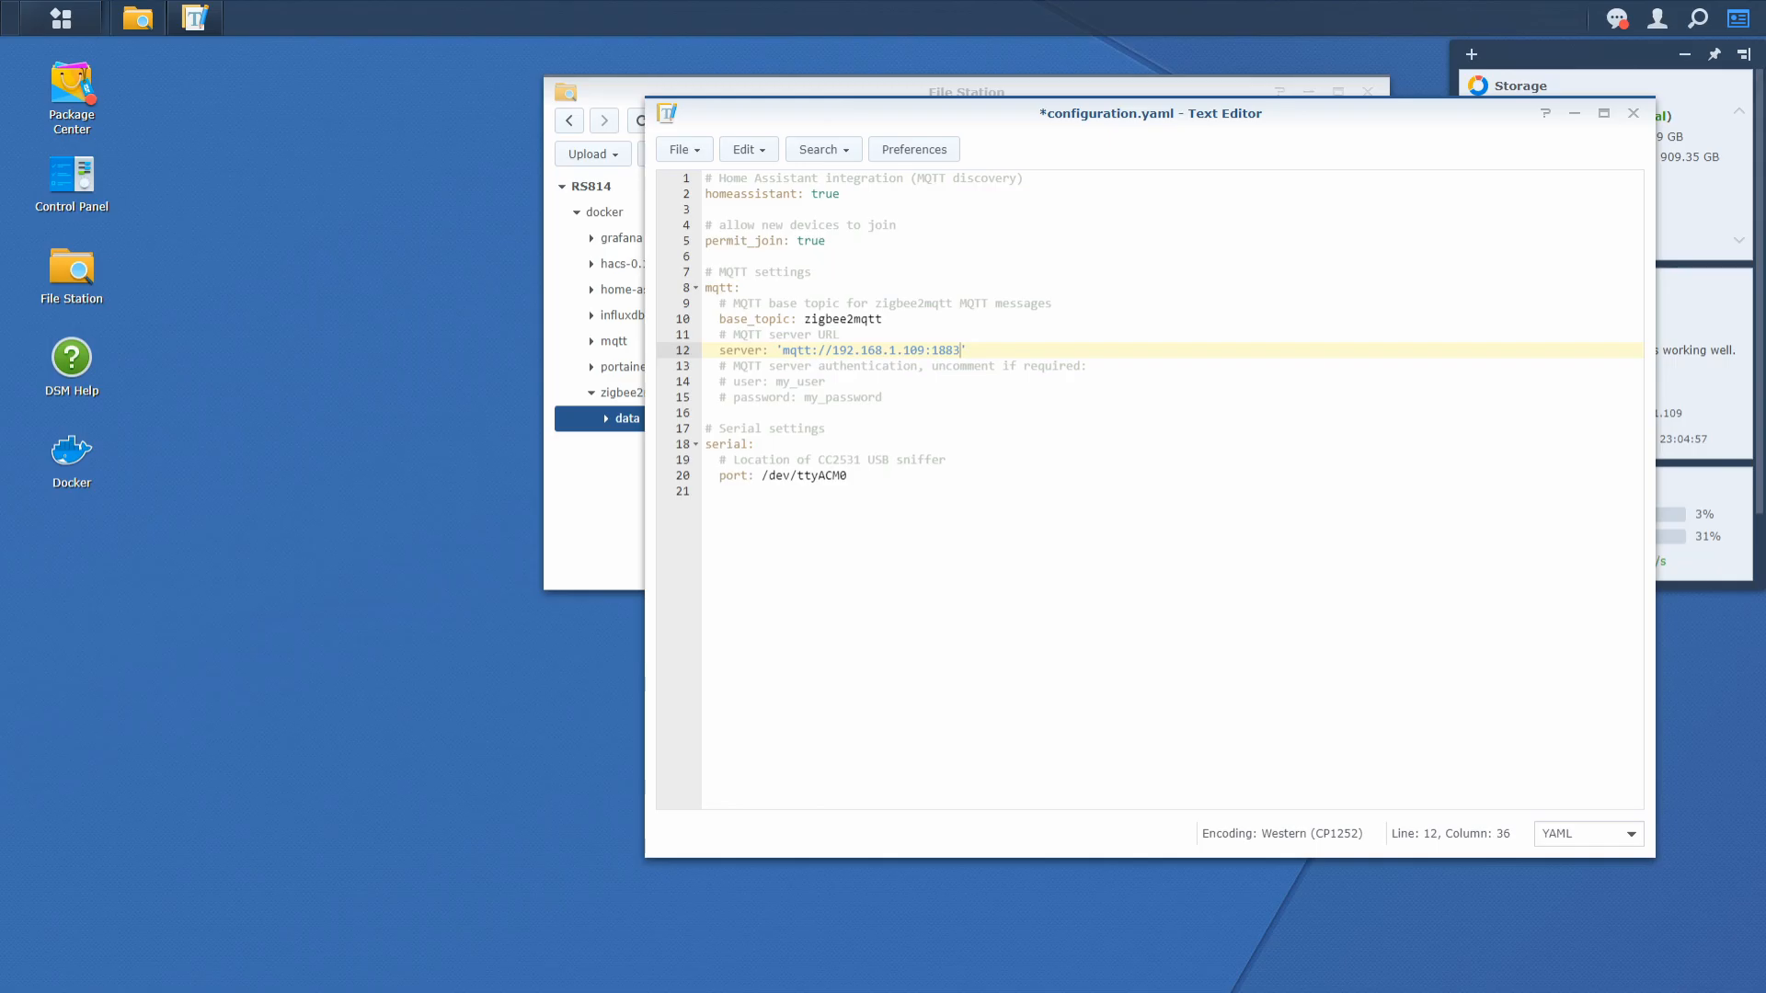
{"action": "key", "text": "Enter"}
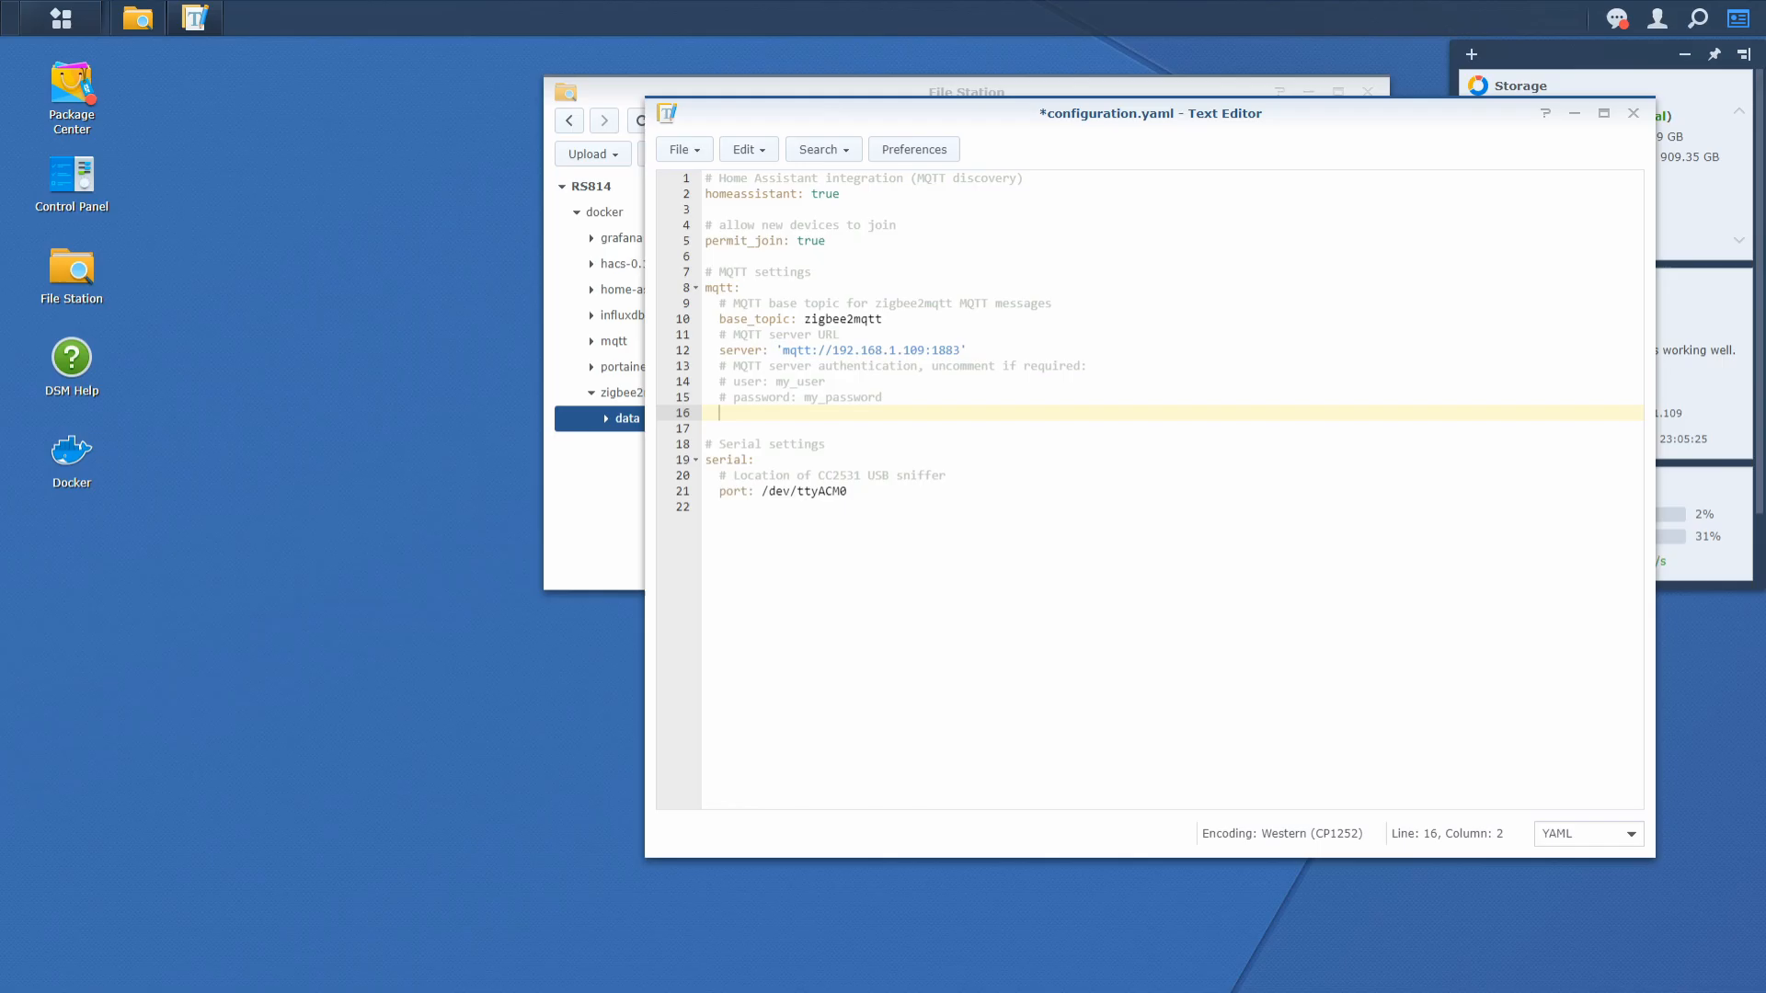
Add a client_id setting of 'zigb2mqtt' under the MQTT section.
{"action": "type", "text": "client"}
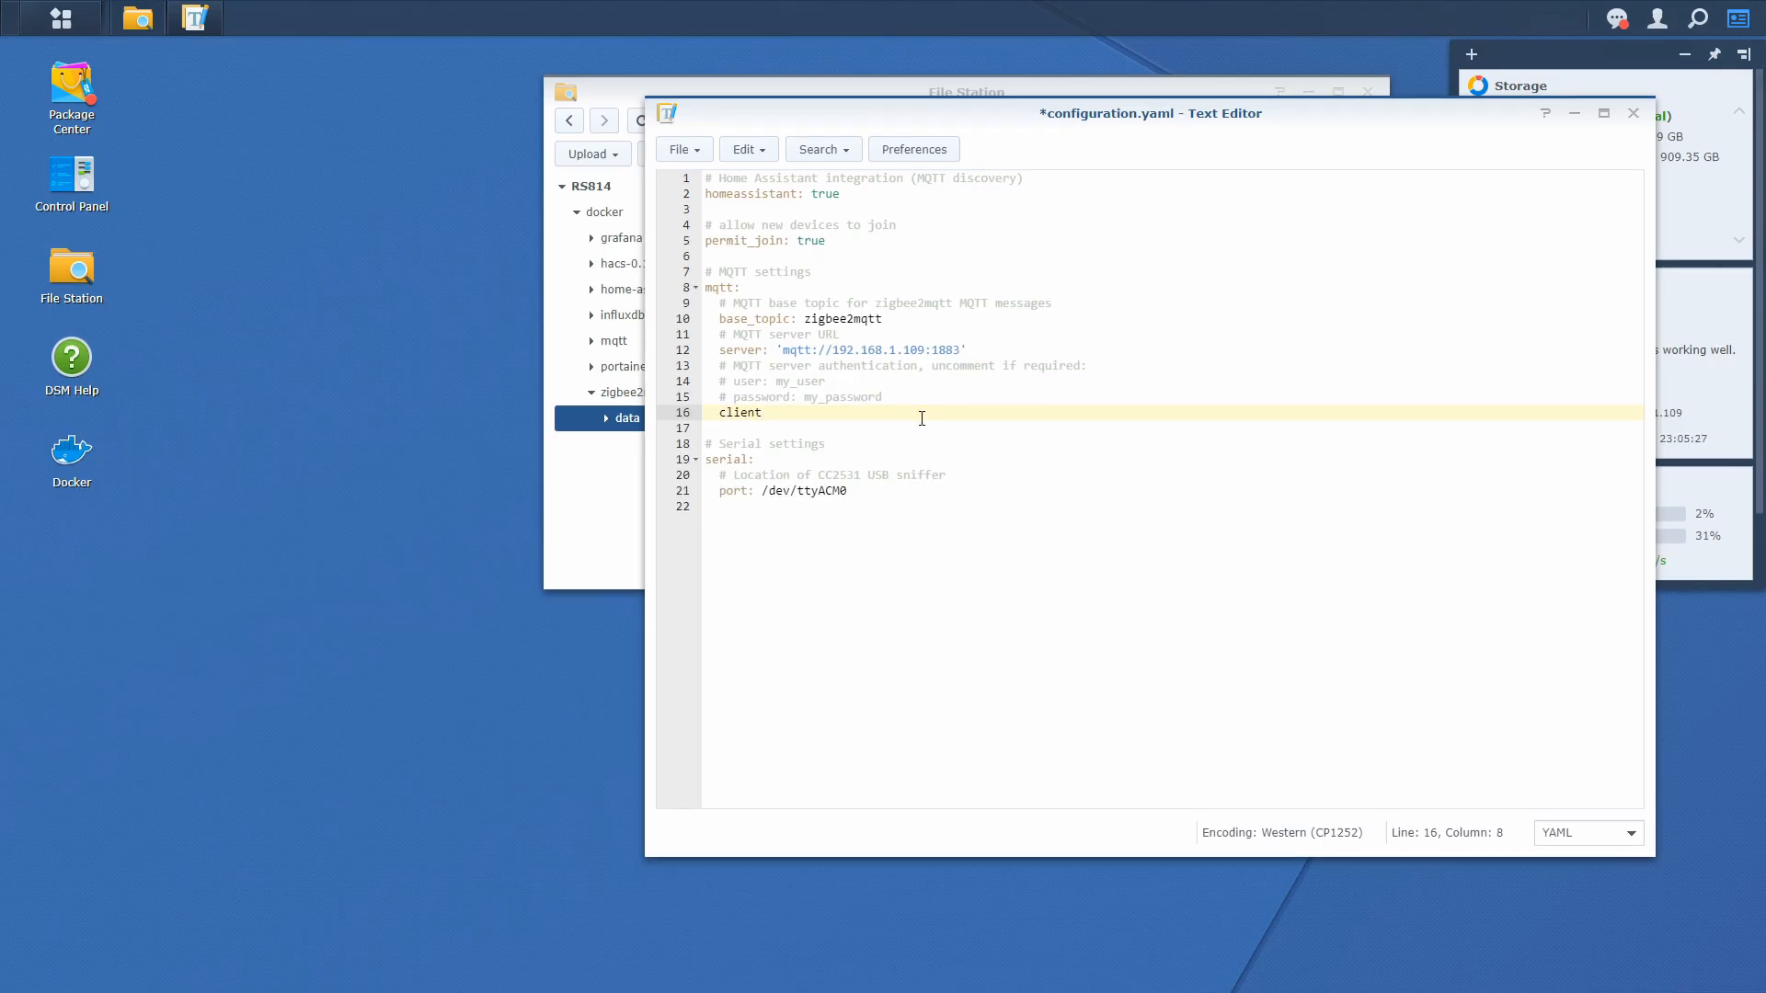
{"action": "type", "text": "_id:"}
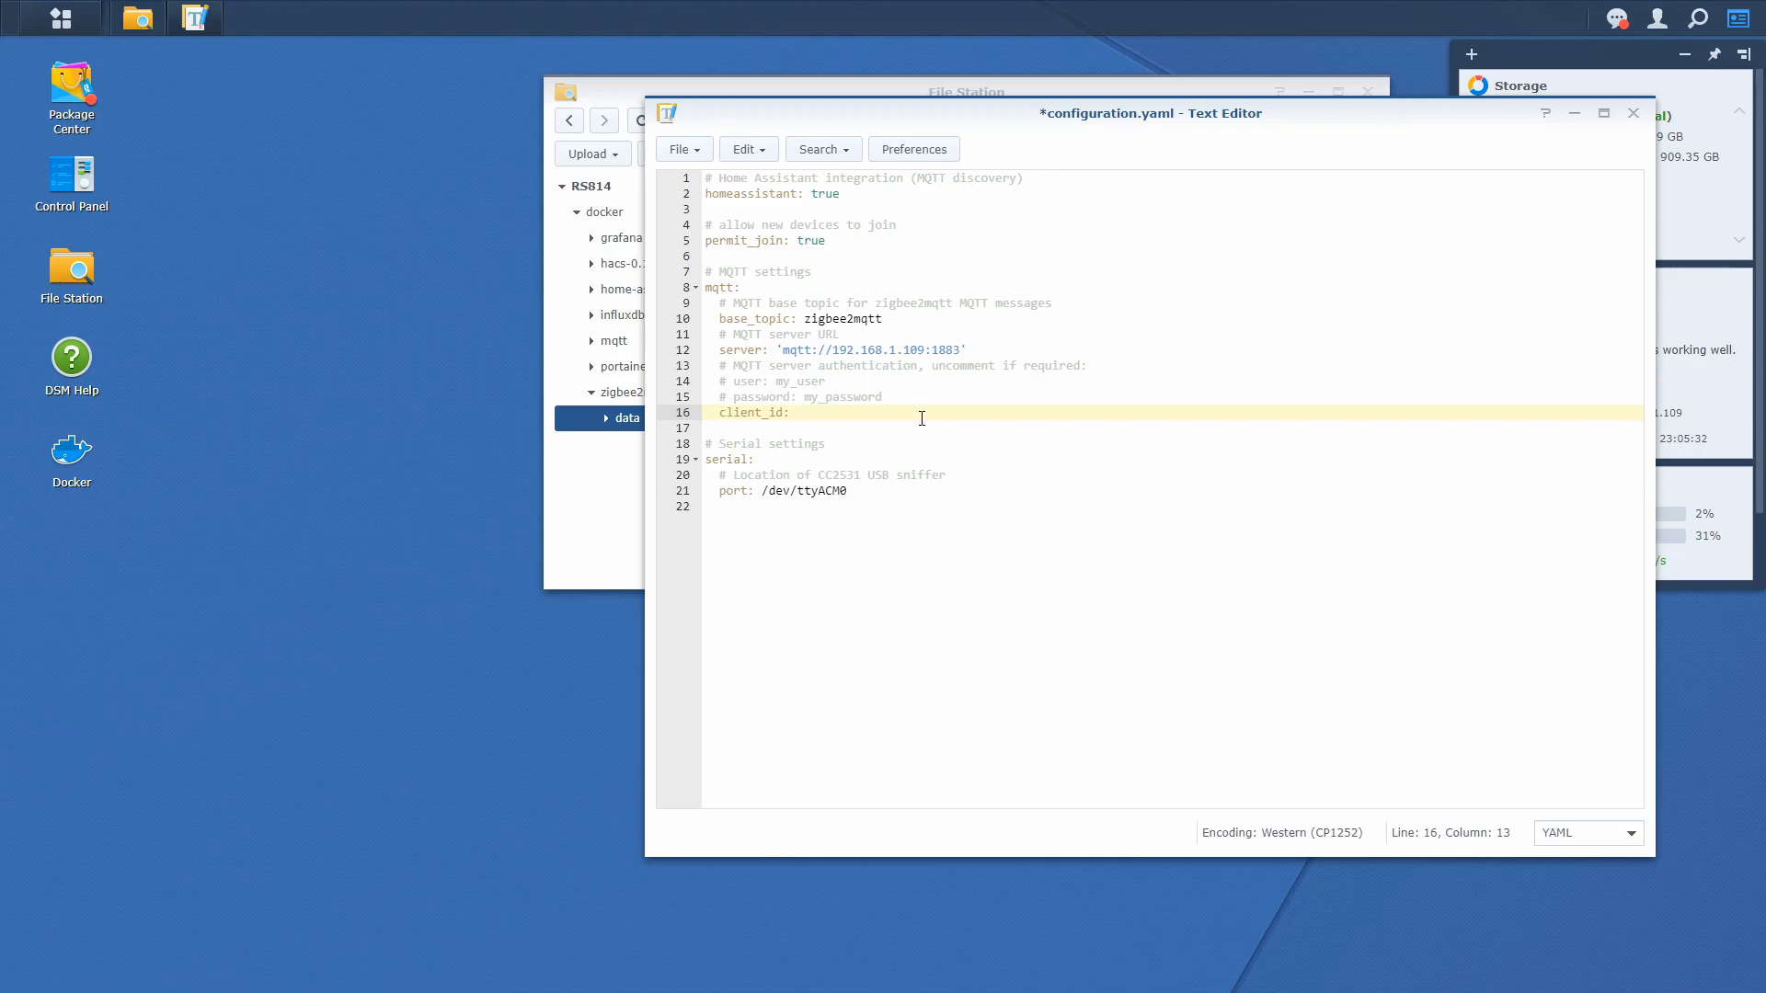
{"action": "left_click", "coordinate": [797, 412]}
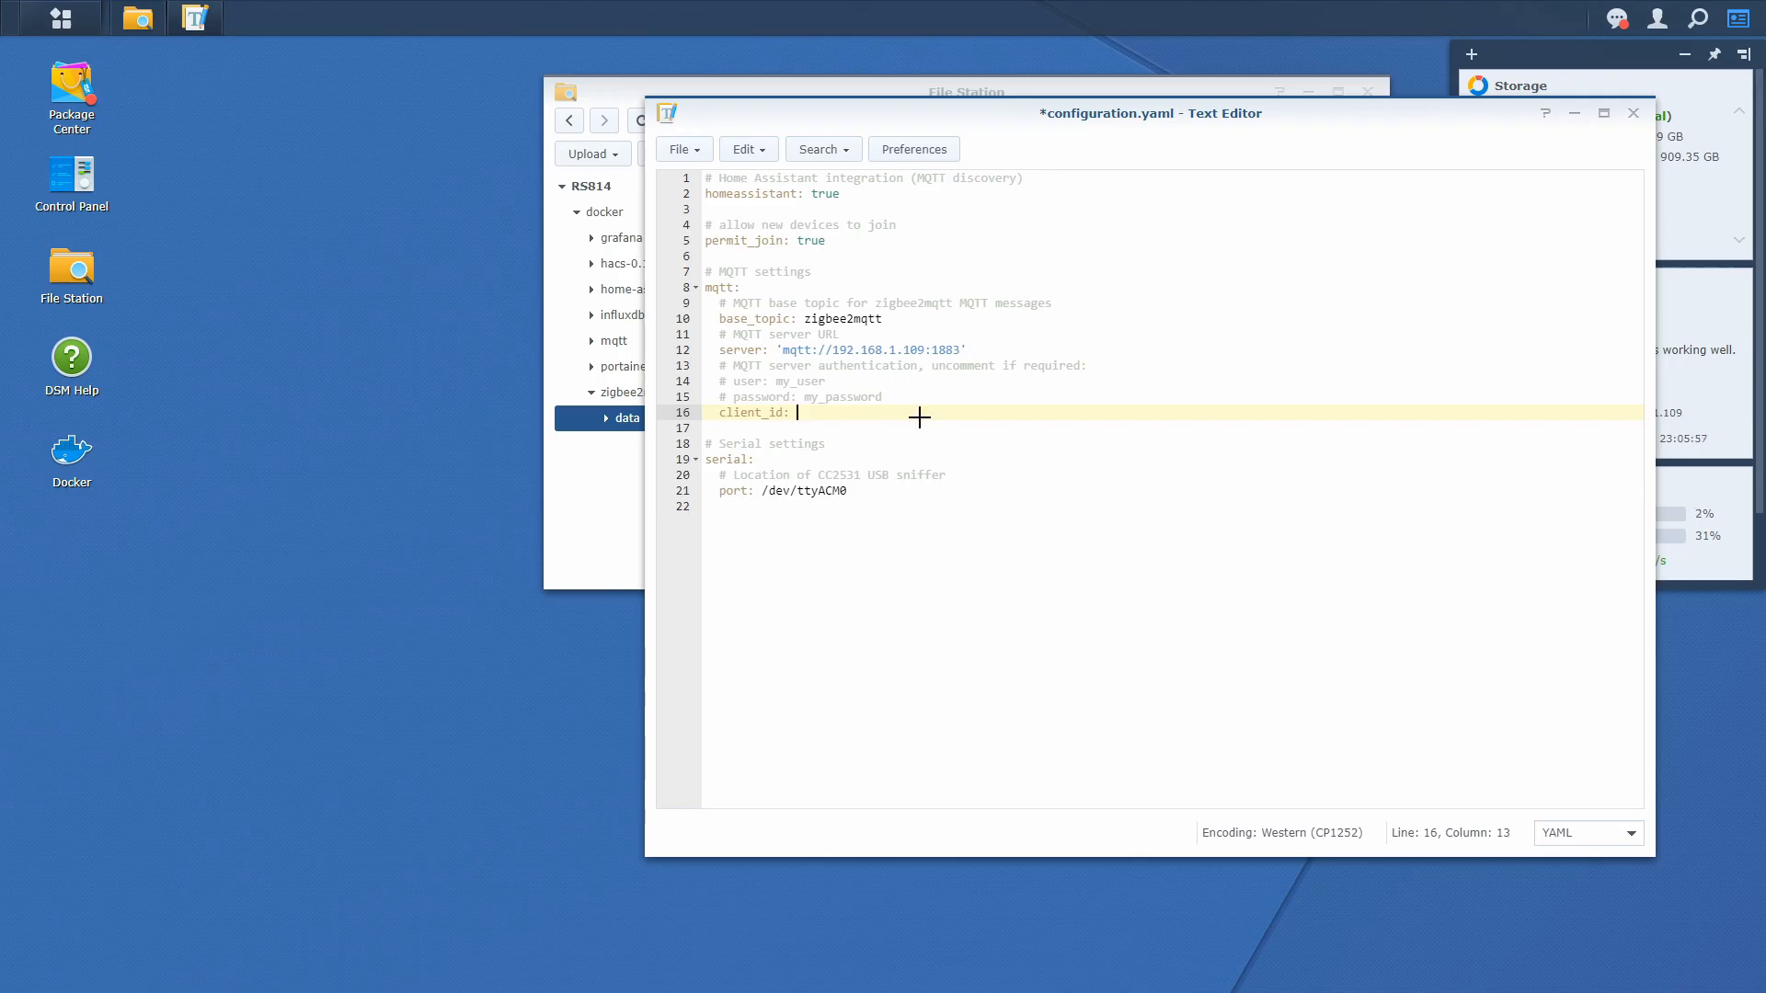
{"action": "type", "text": "'zi"}
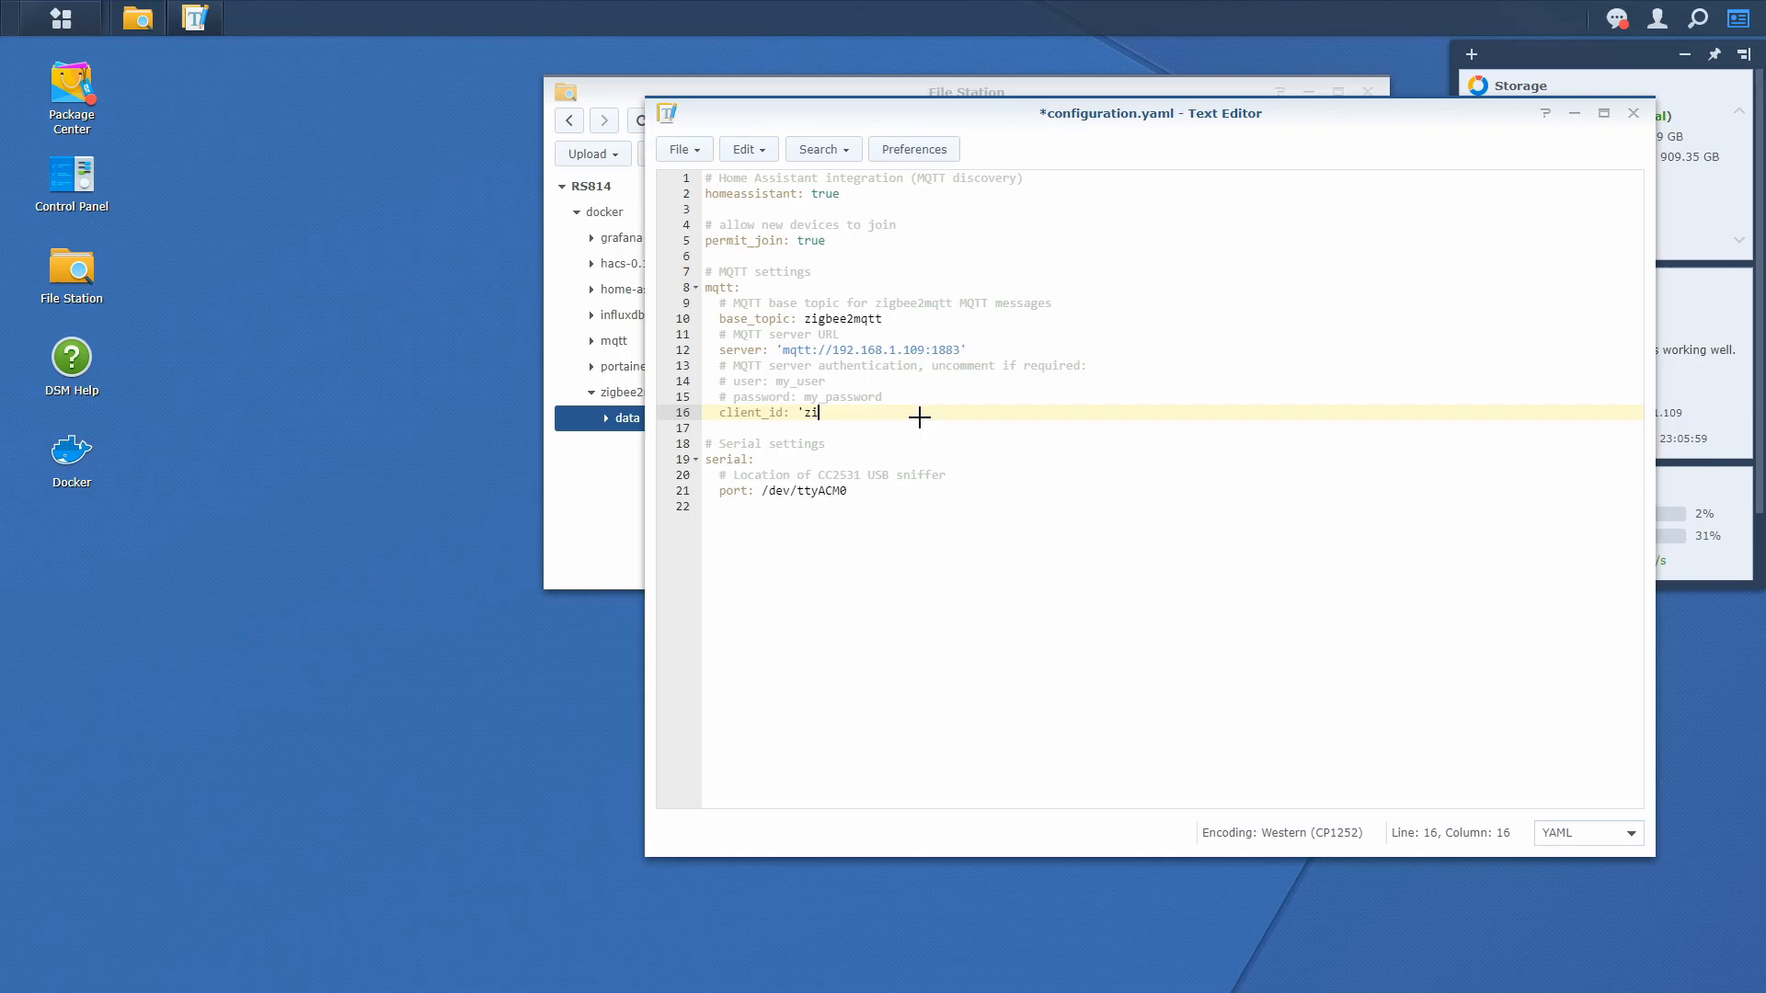
{"action": "type", "text": "gb2mqtt"}
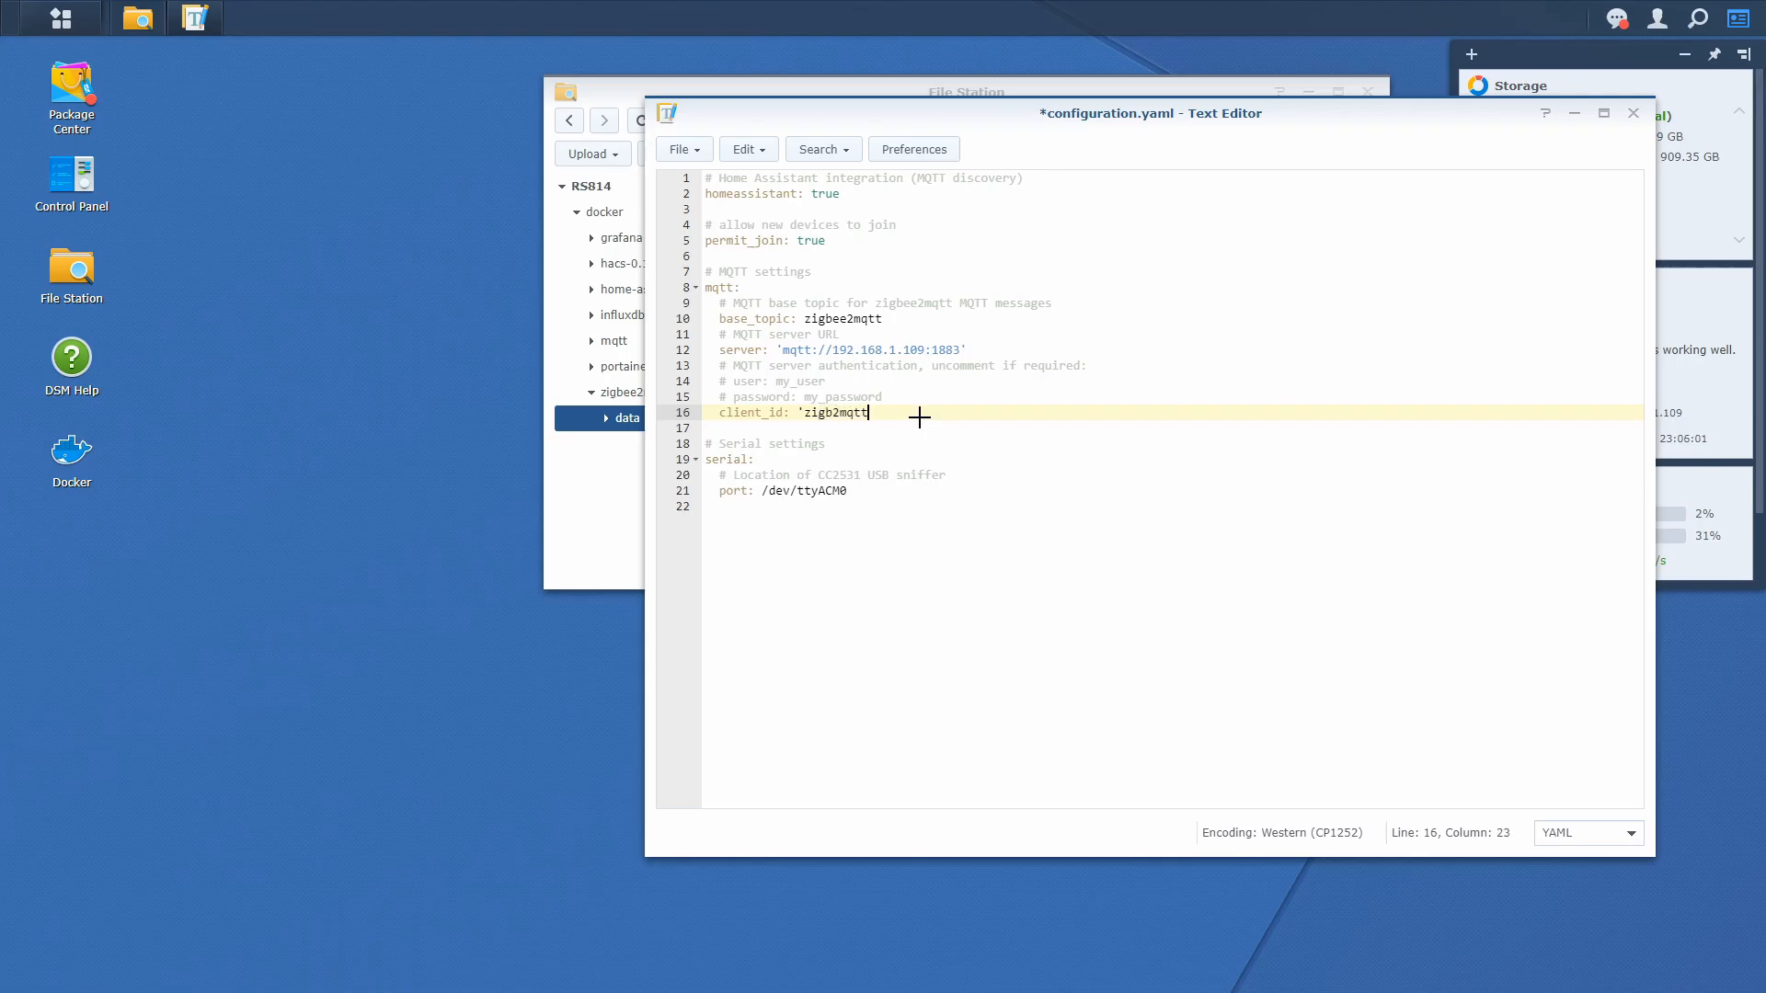
{"action": "type", "text": "'"}
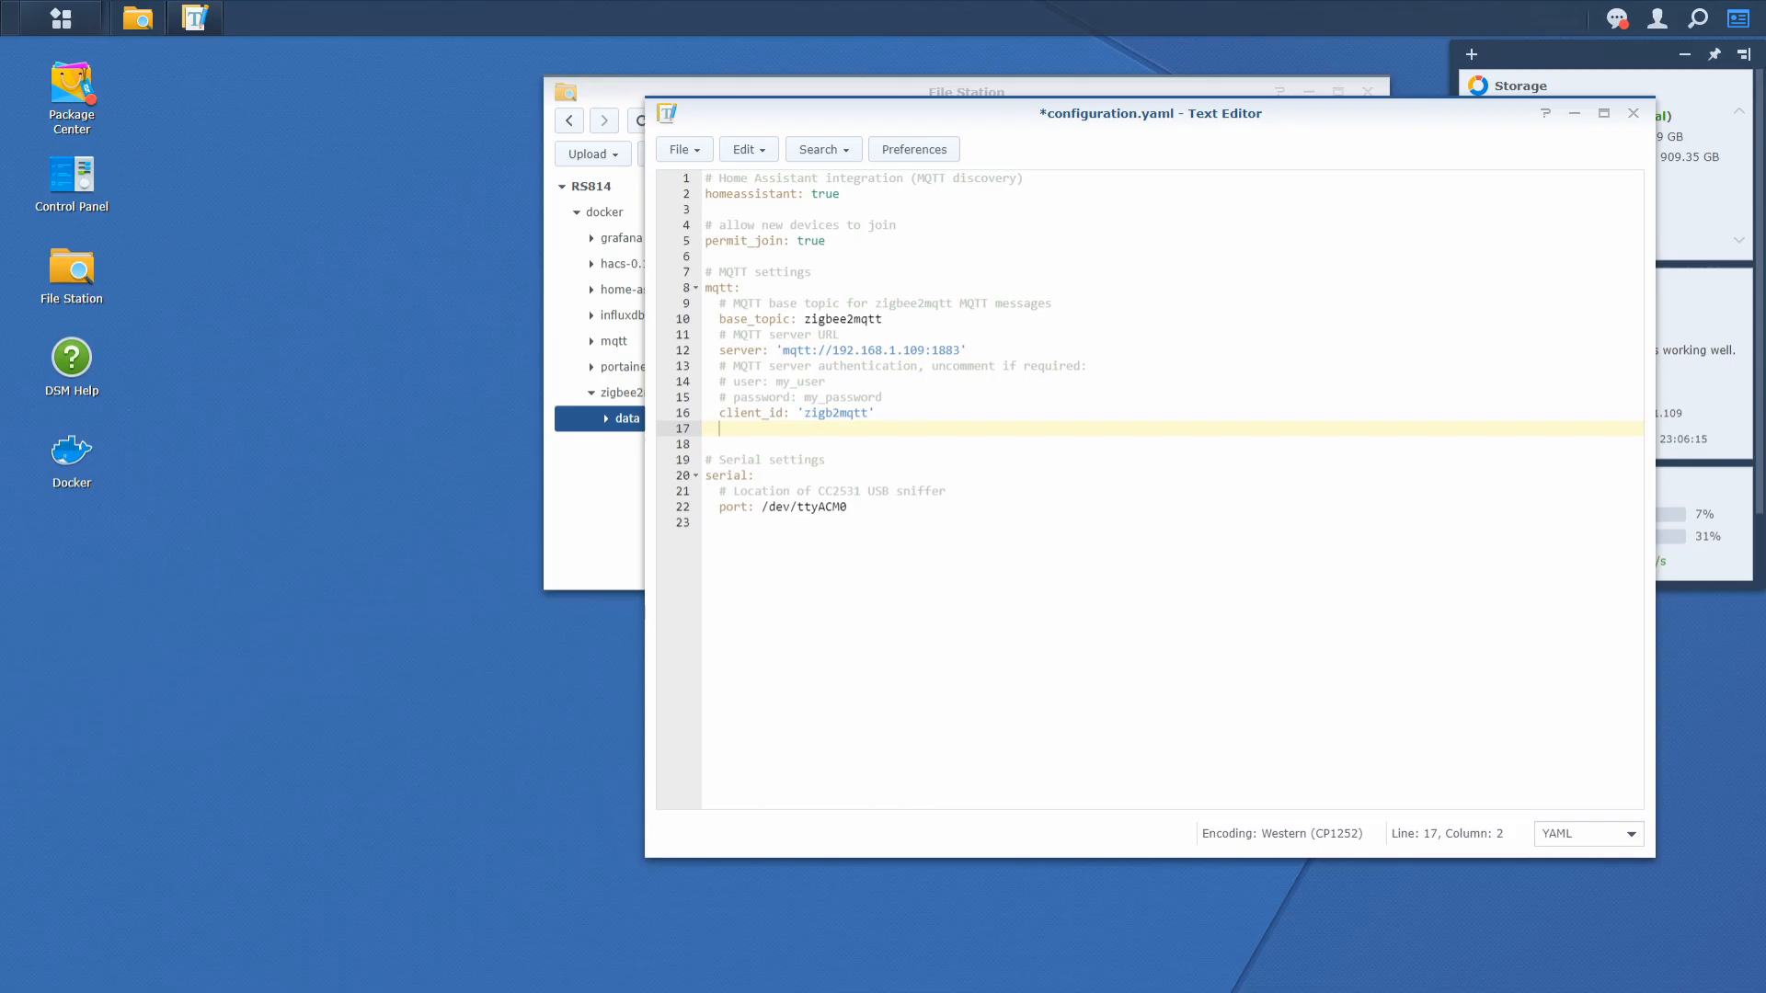
{"action": "mouse_move", "coordinate": [920, 418]}
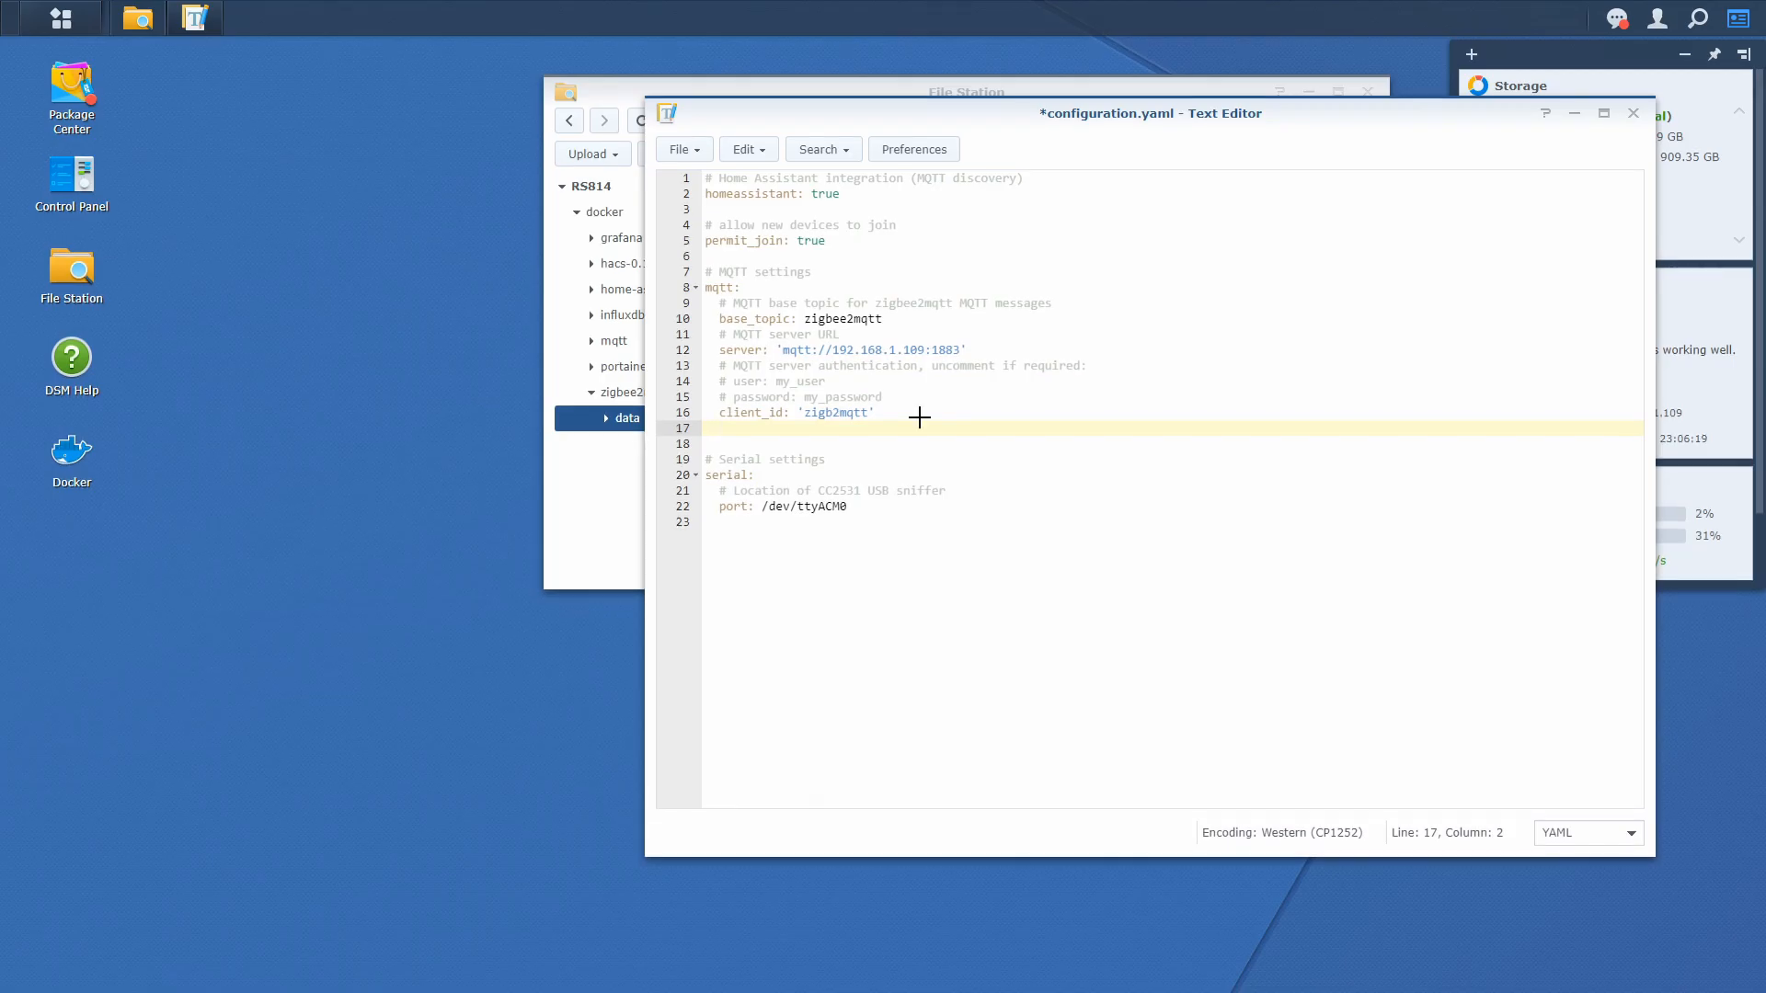
Add include_device_information: true under client_id in the mqtt section.
{"action": "type", "text": "incu"}
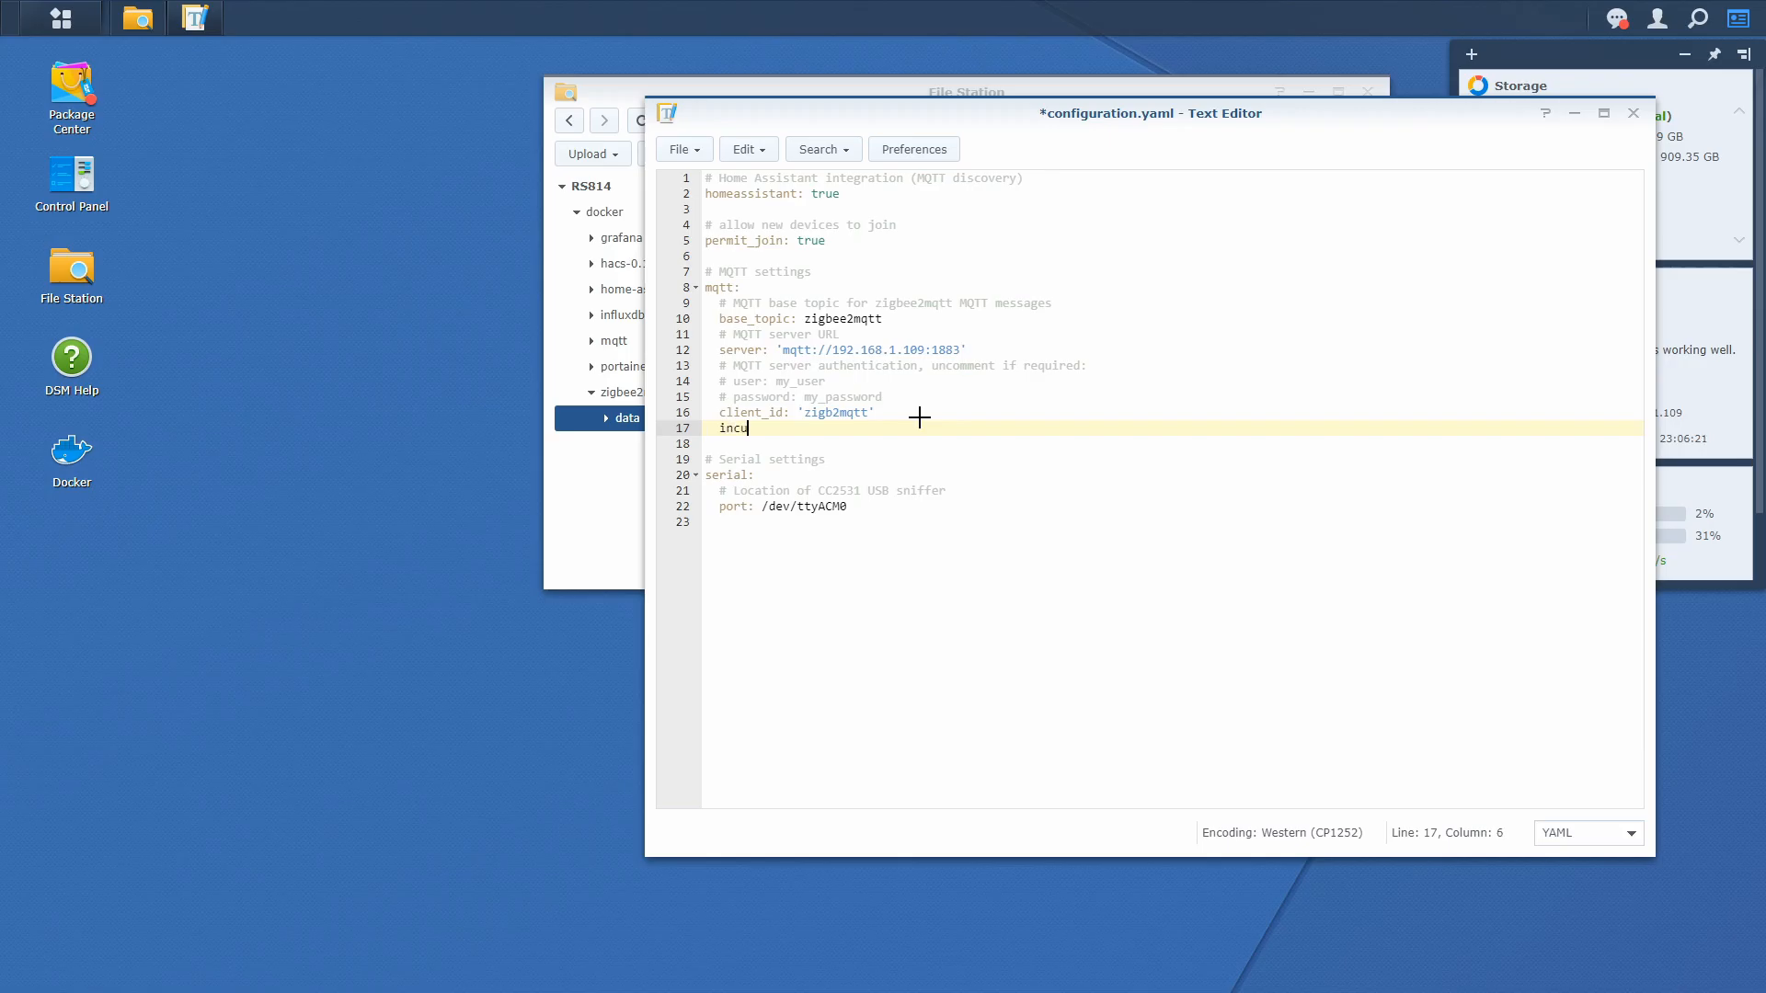
{"action": "type", "text": "lude:"}
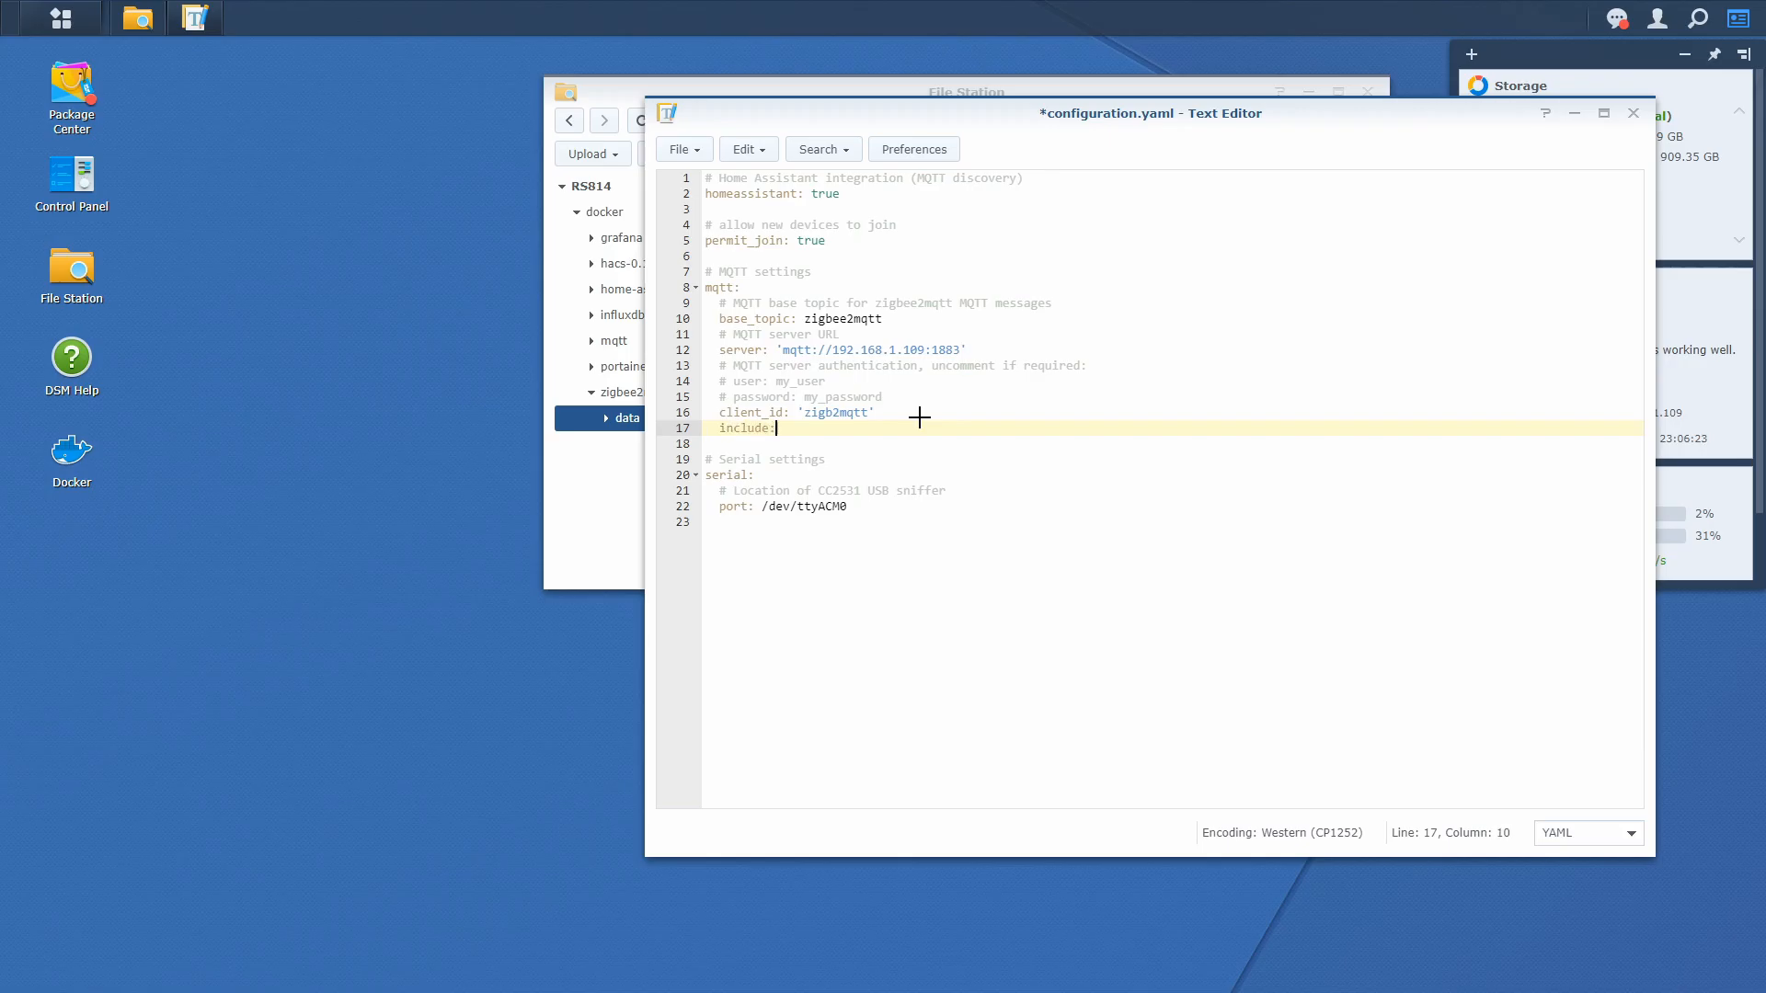
{"action": "type", "text": "_dive"}
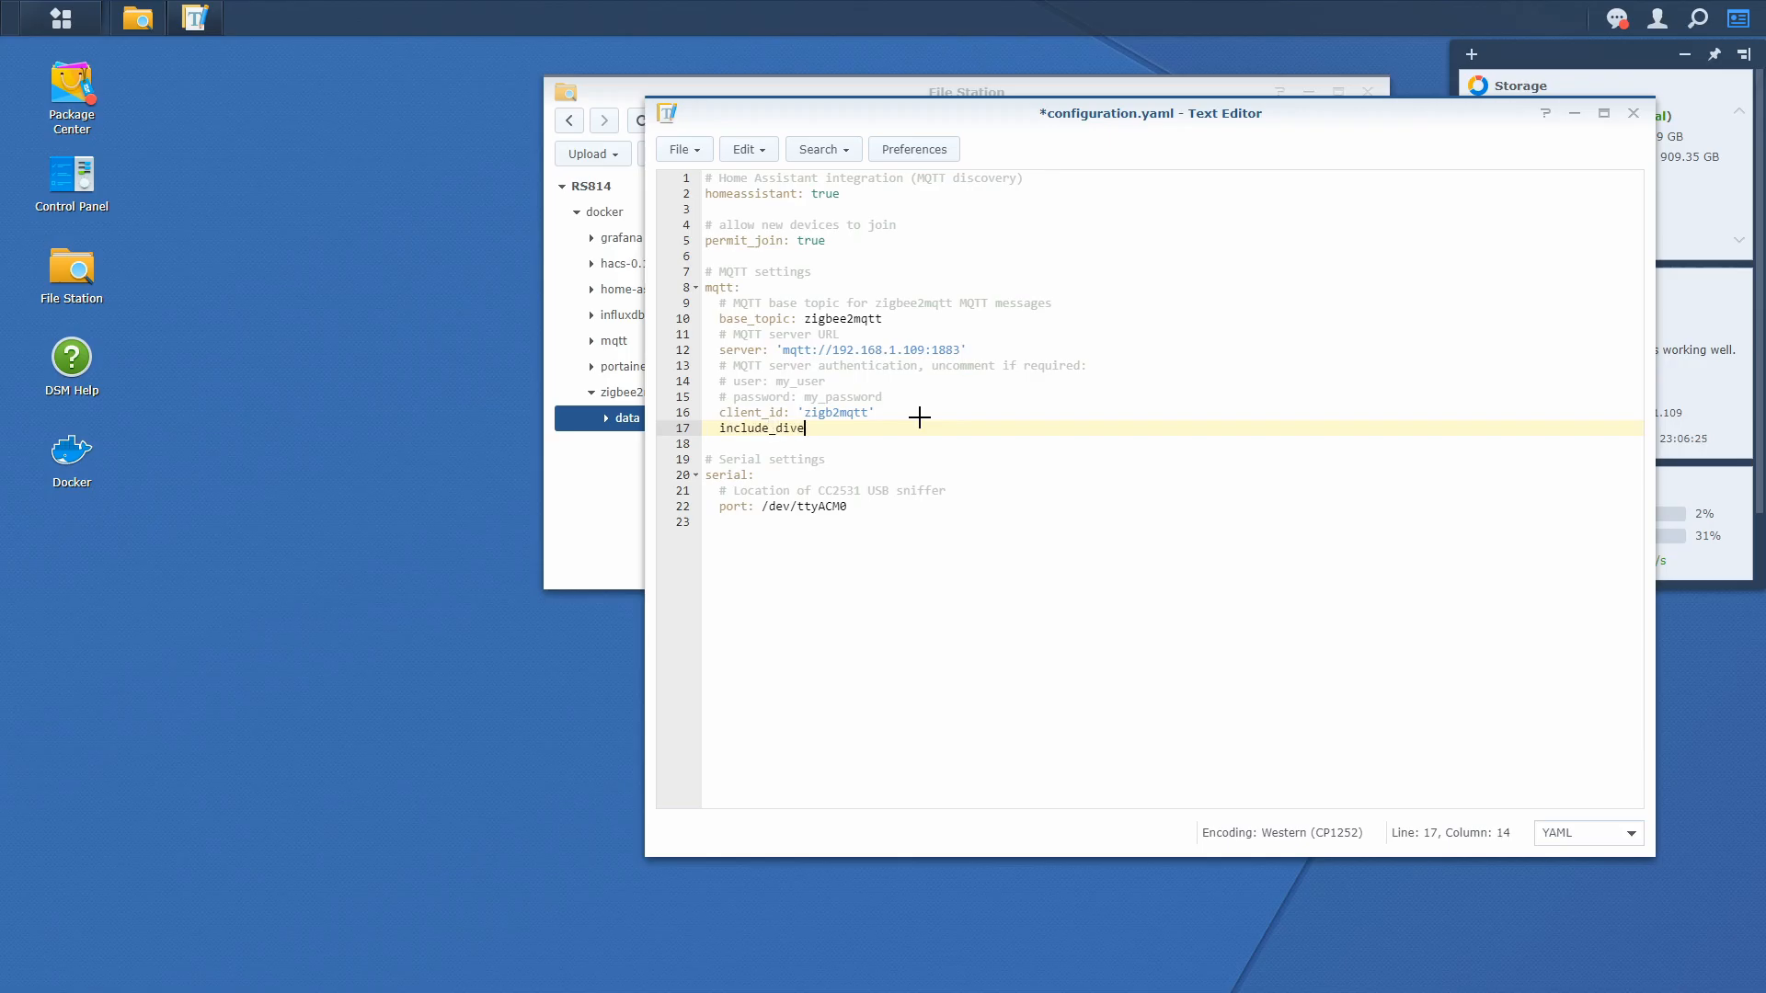
{"action": "type", "text": "ce"}
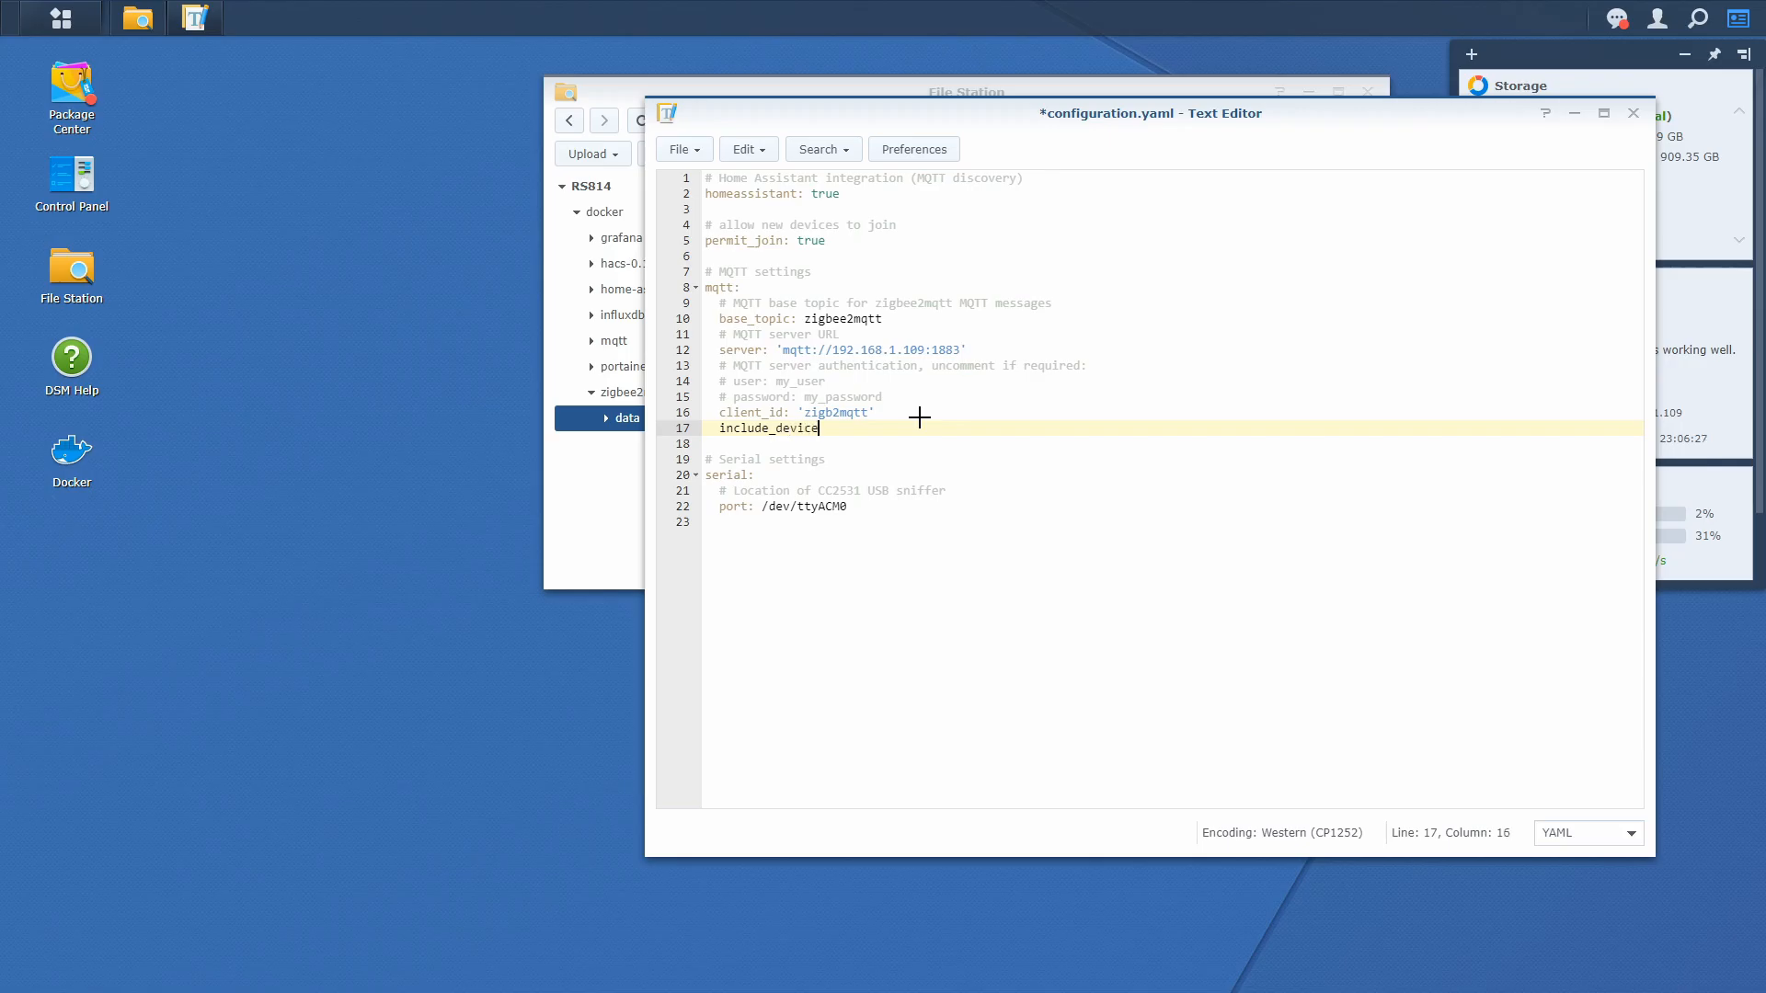
{"action": "type", "text": "_information"}
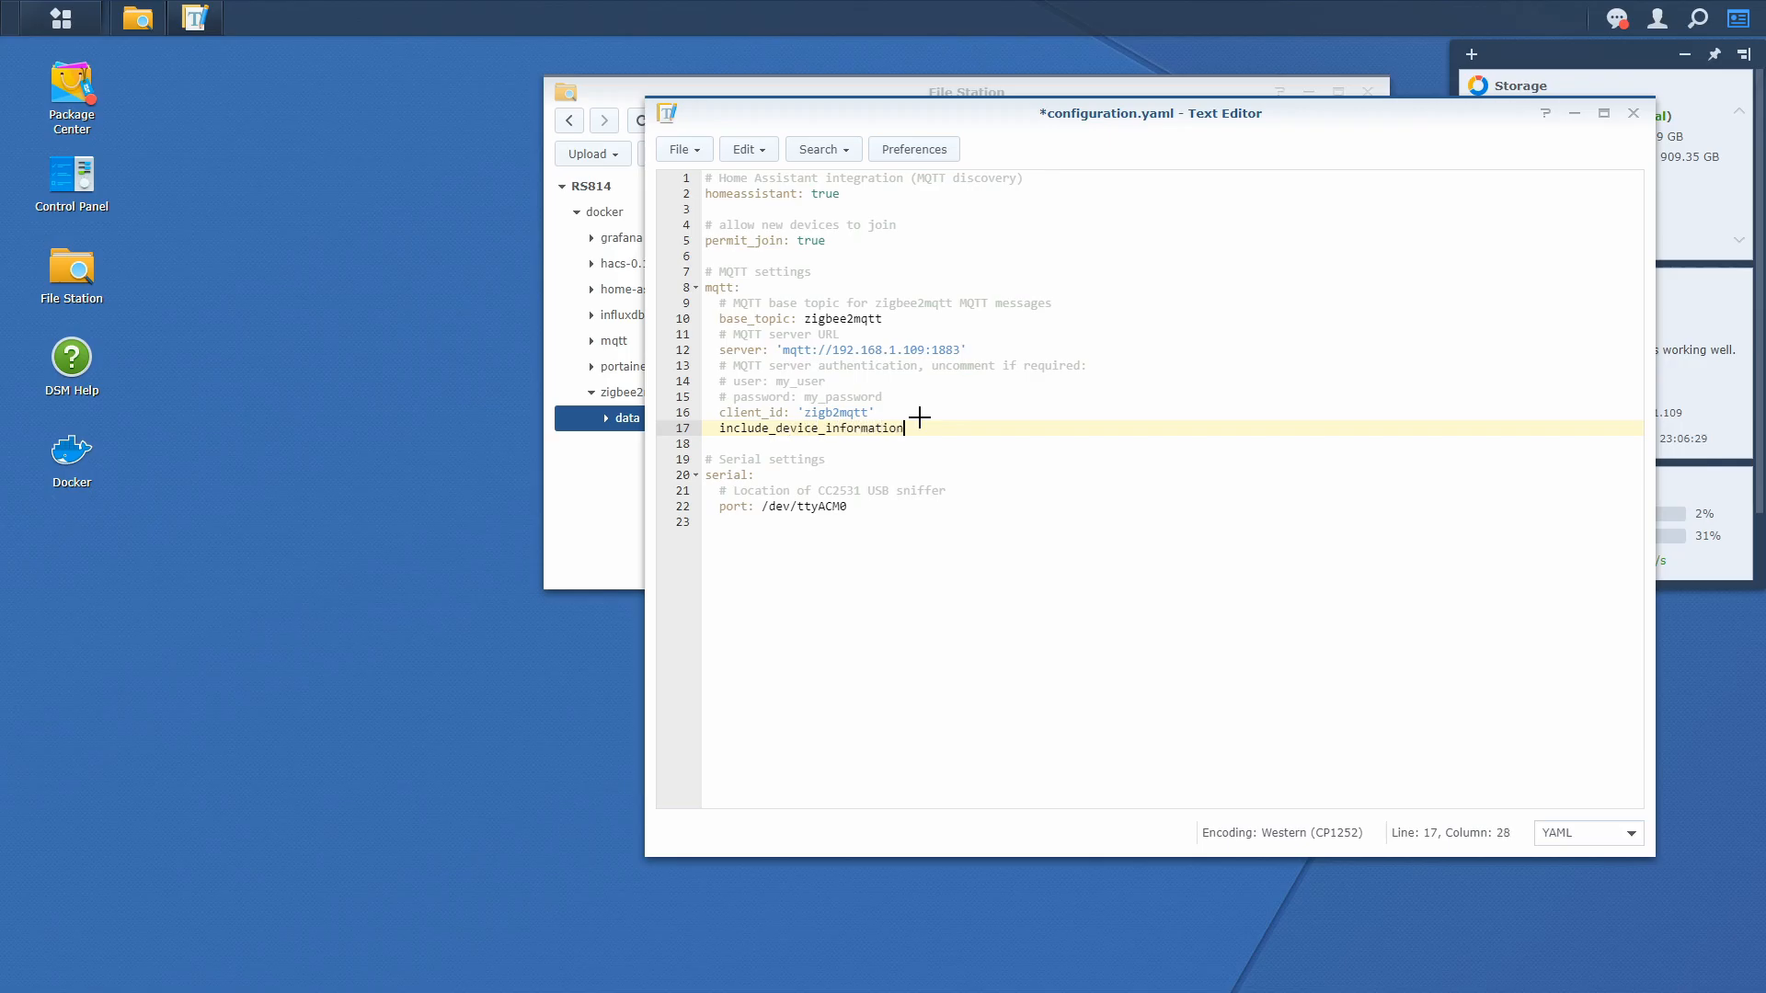
{"action": "type", "text": ":"}
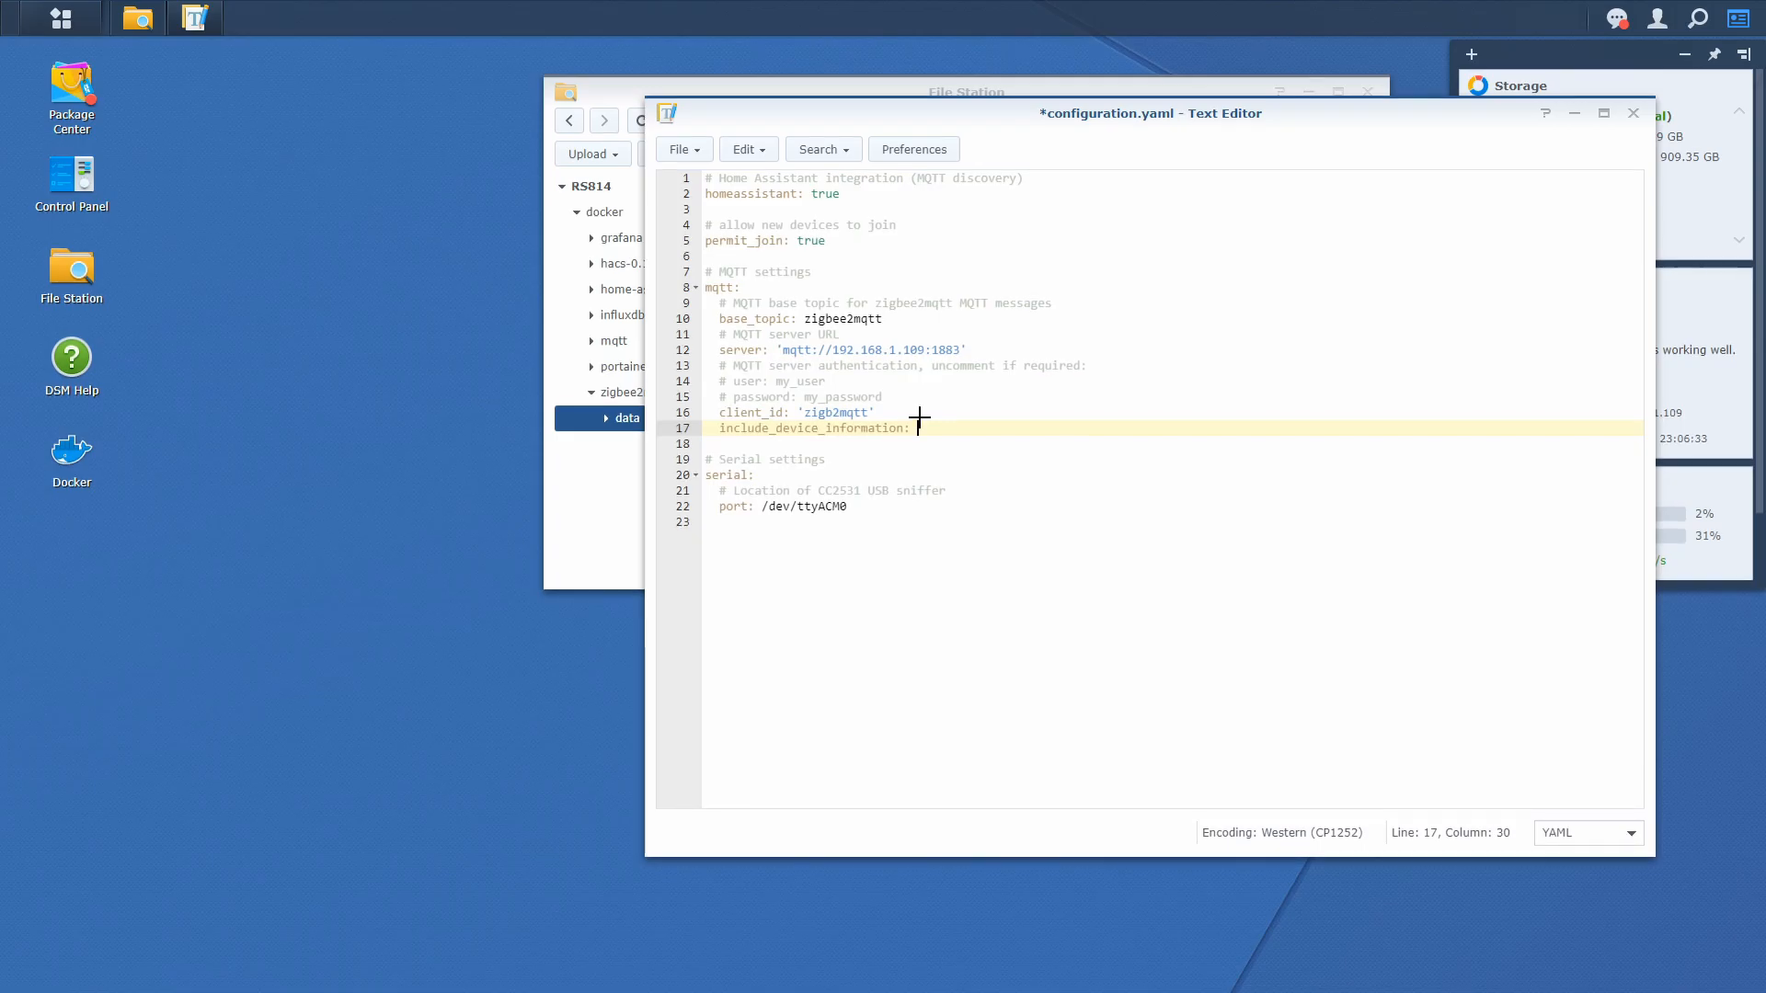
{"action": "type", "text": "true"}
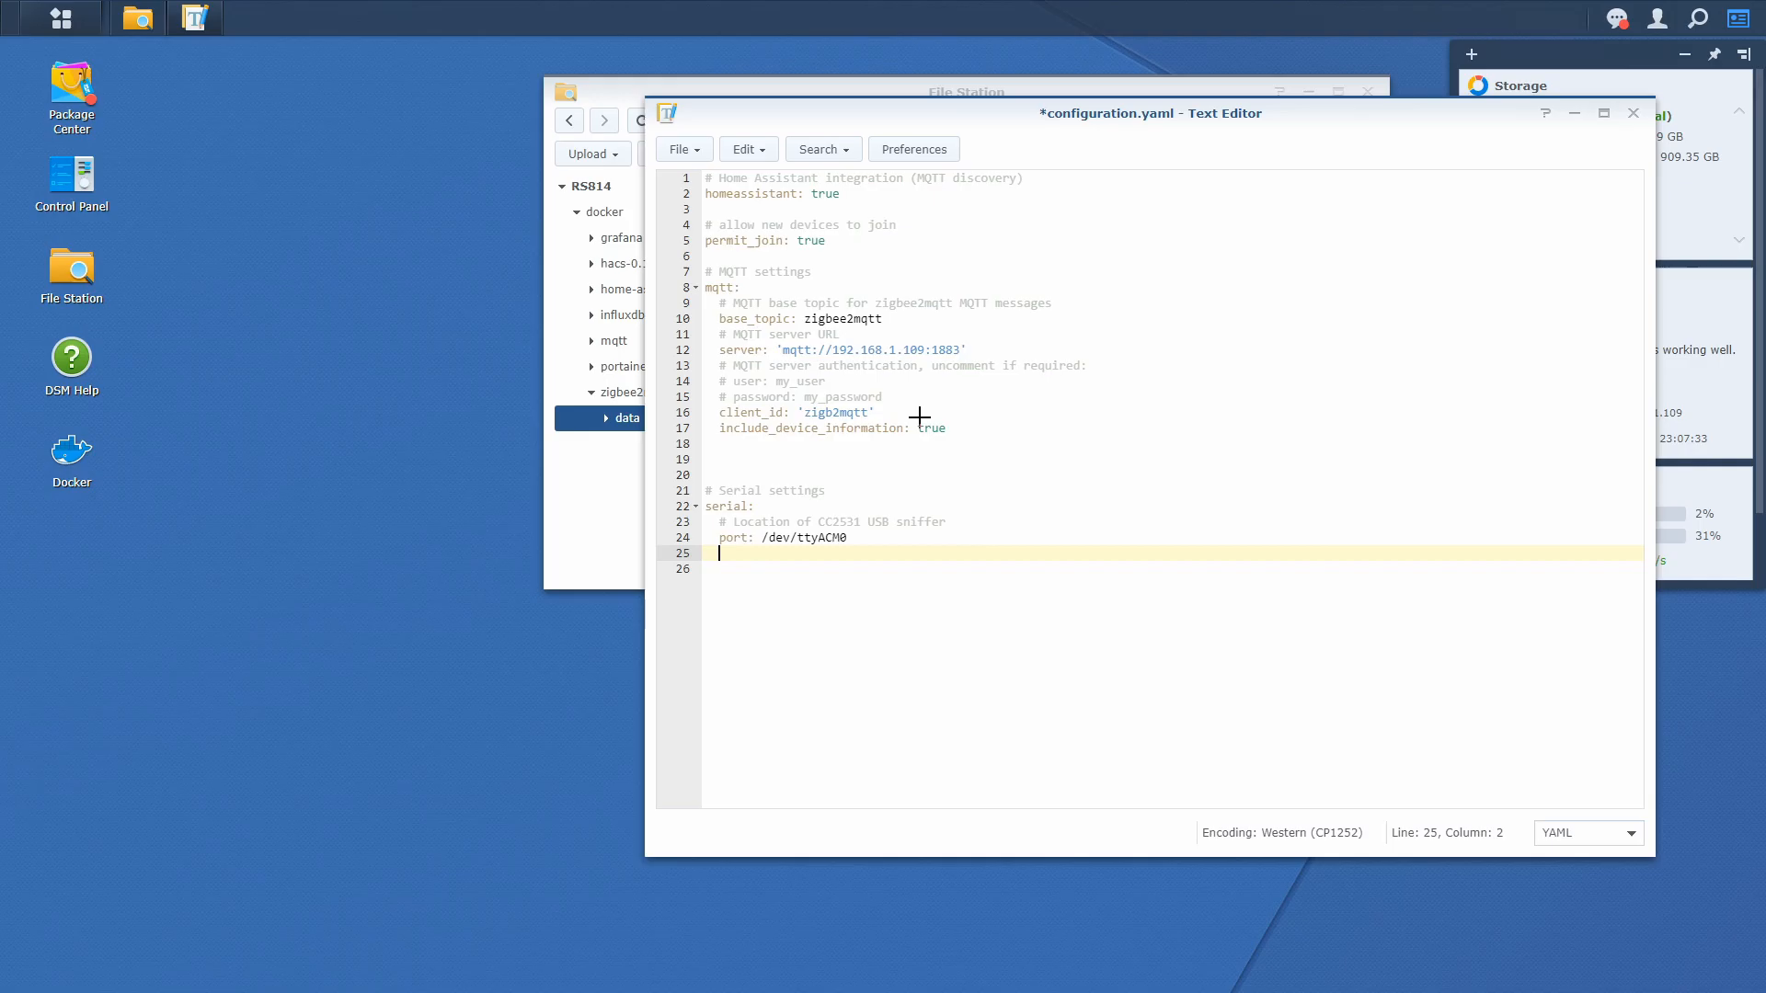
Add disable_led: false under port: /dev/ttyACM0 and start new lines below it.
{"action": "type", "text": "d"}
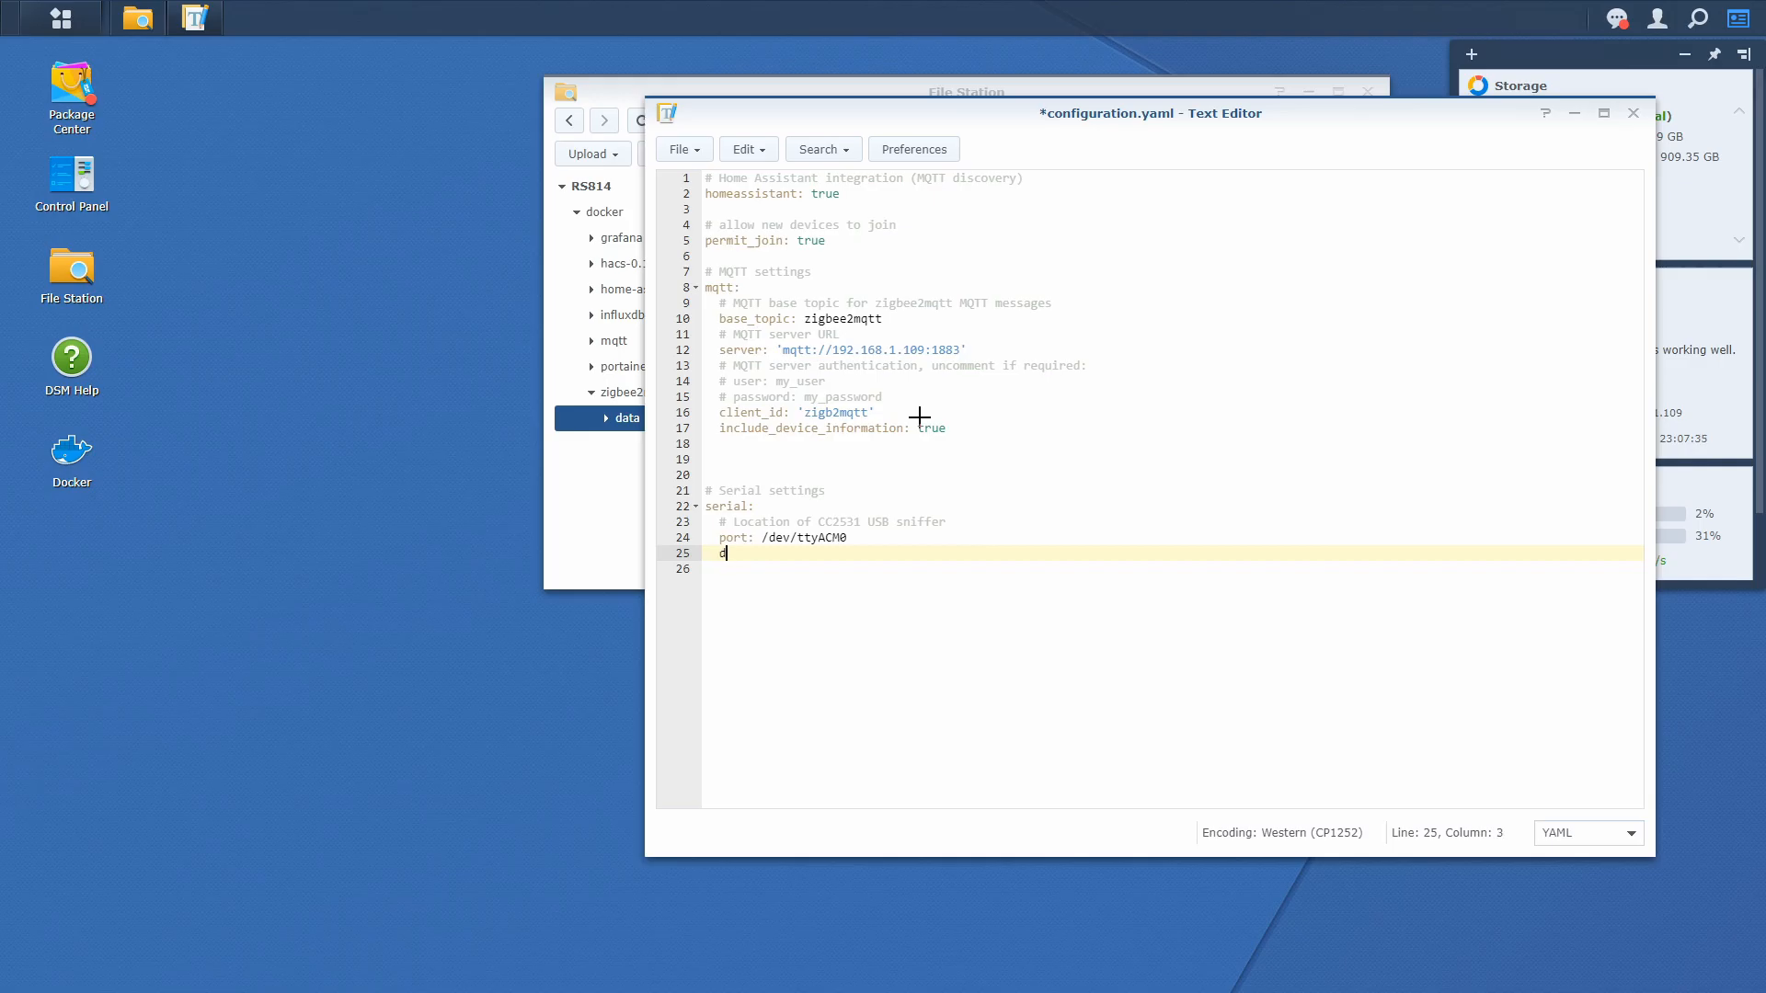
{"action": "type", "text": "isav"}
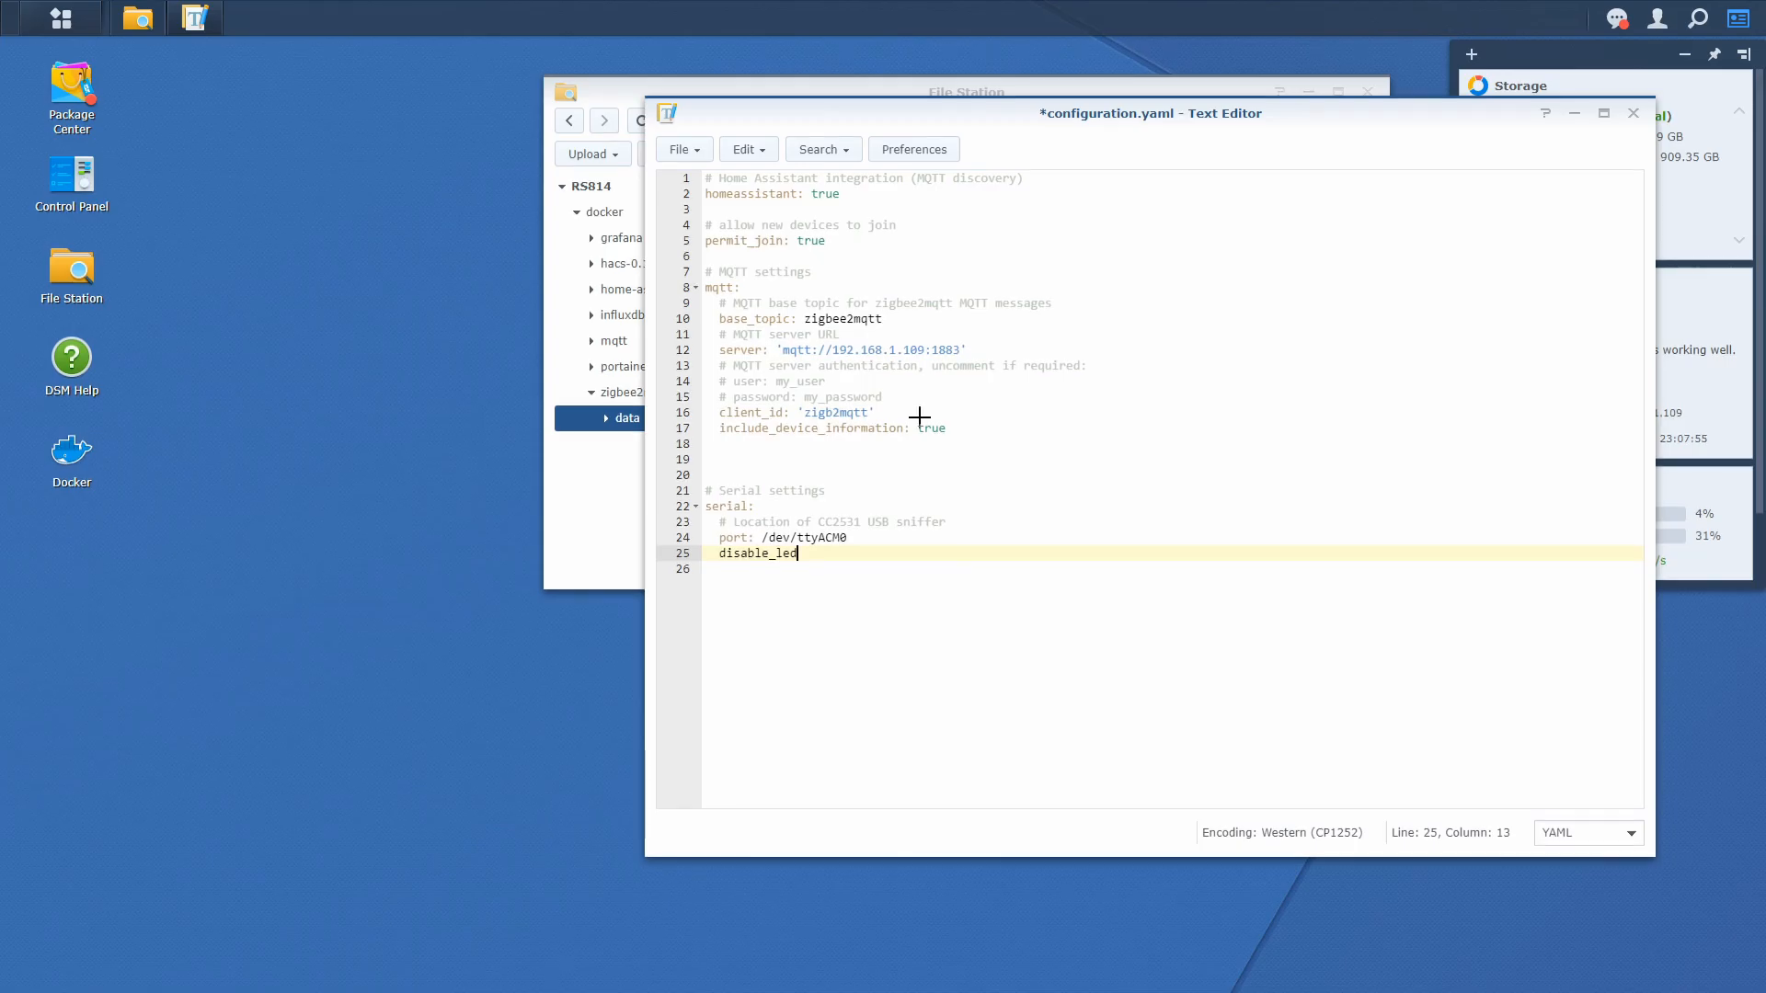
{"action": "type", "text": ":"}
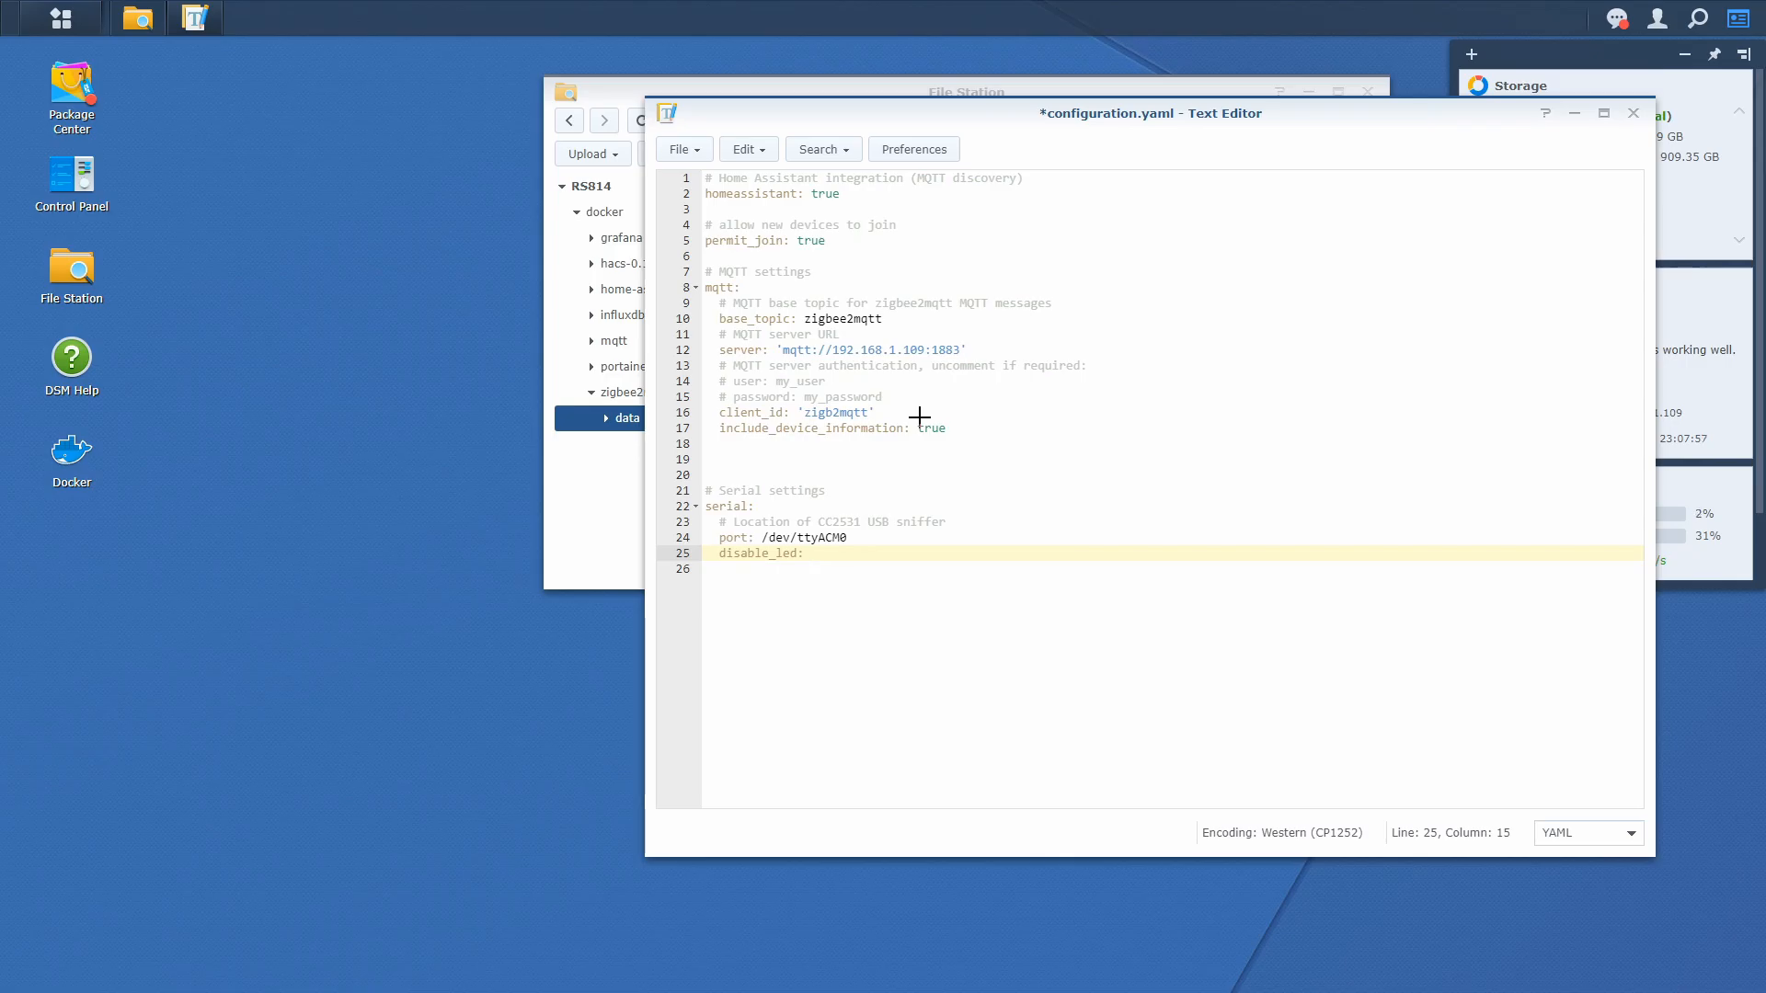
{"action": "type", "text": "flase"}
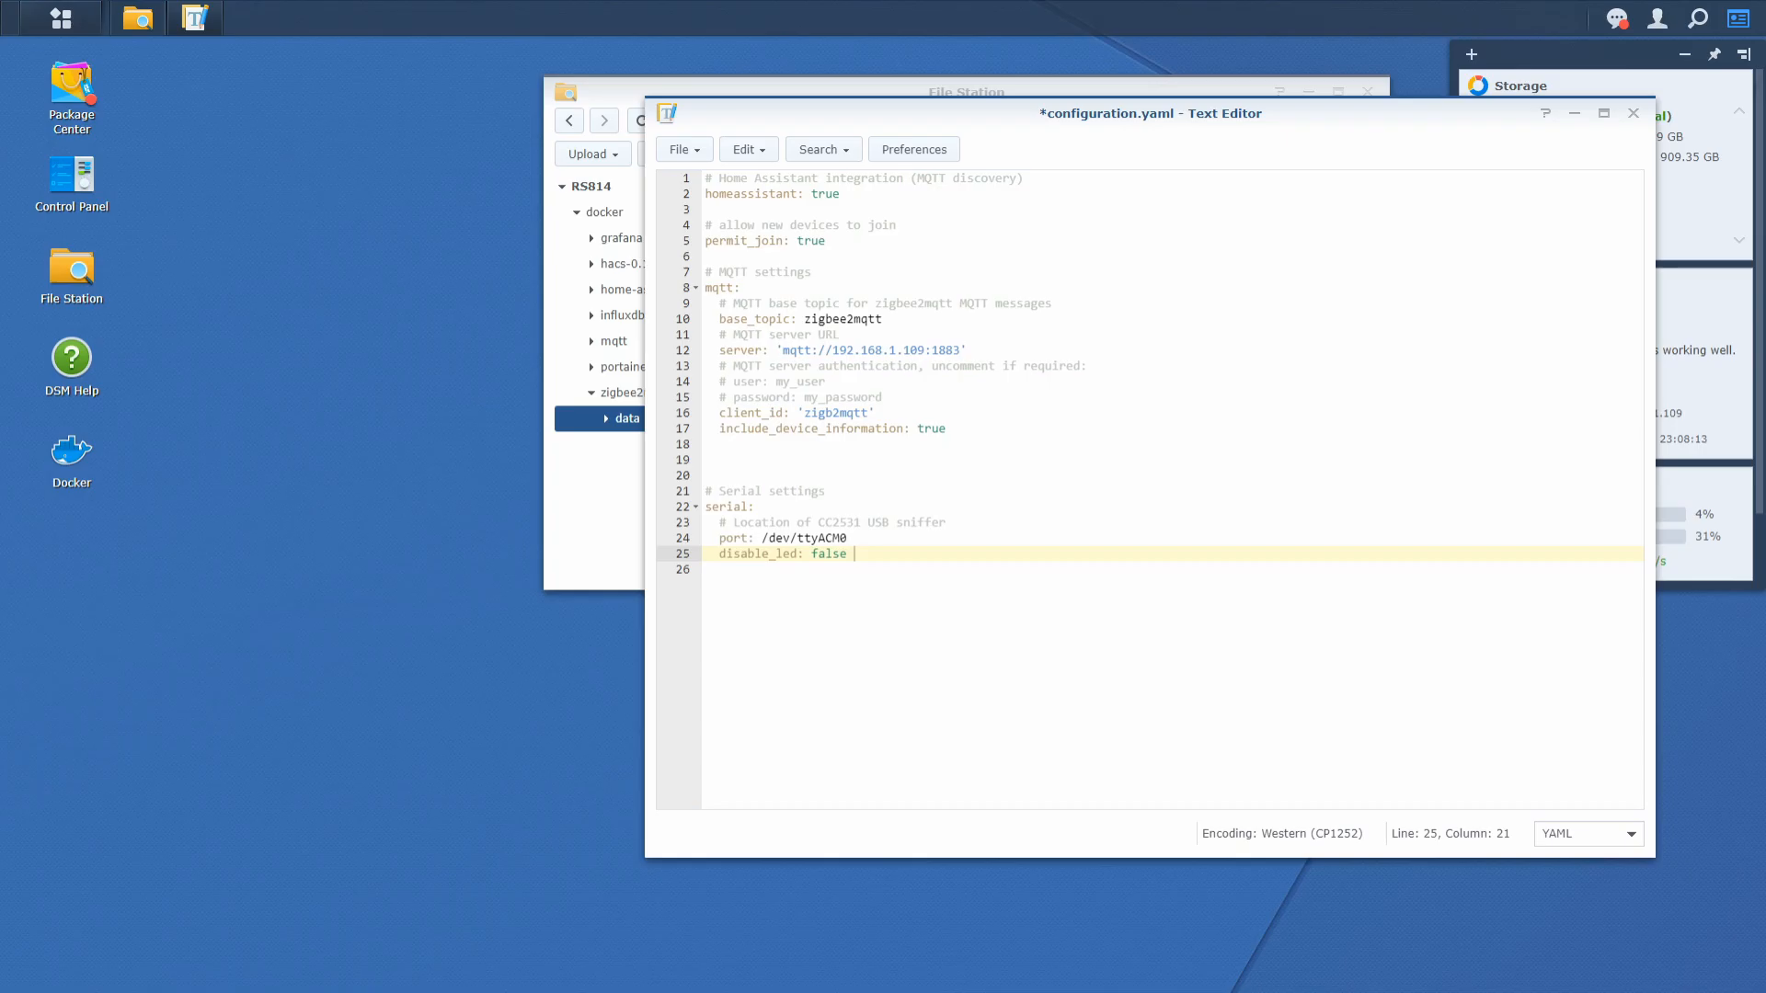
{"action": "key", "text": "enter"}
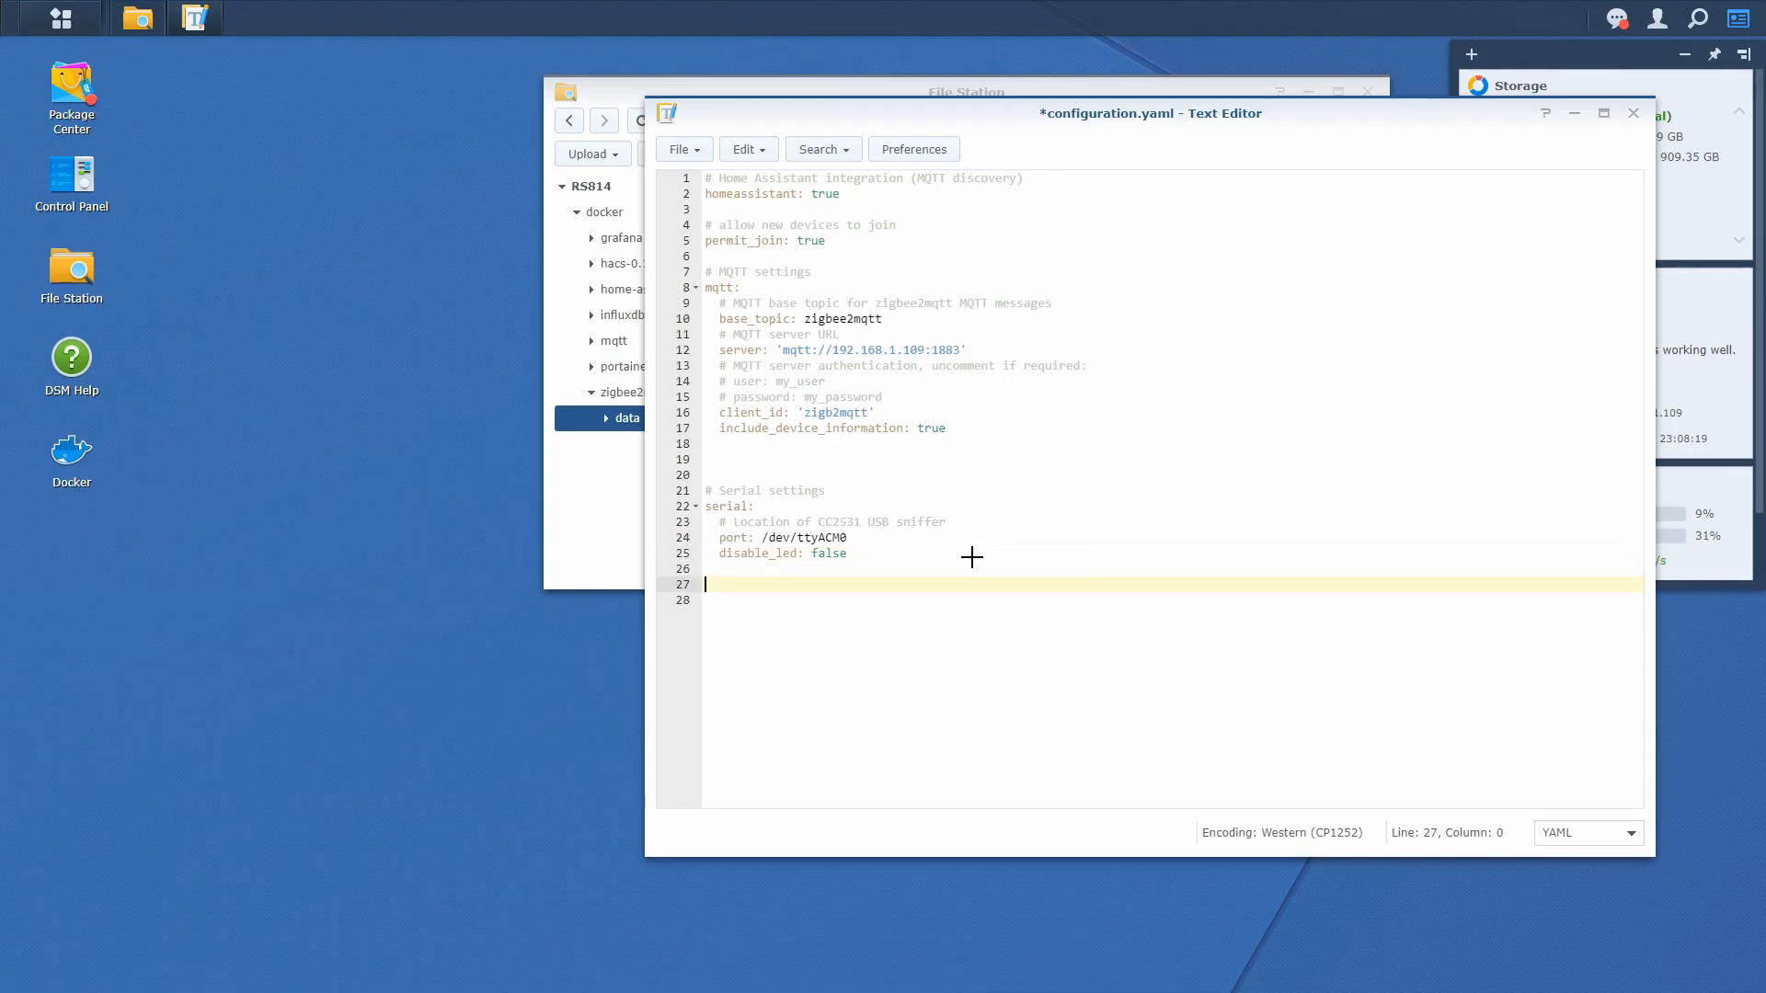
Add an advanced section with homeassistant_discovery_topic: 'homeassistant' and save configuration.yaml.
{"action": "type", "text": "ad"}
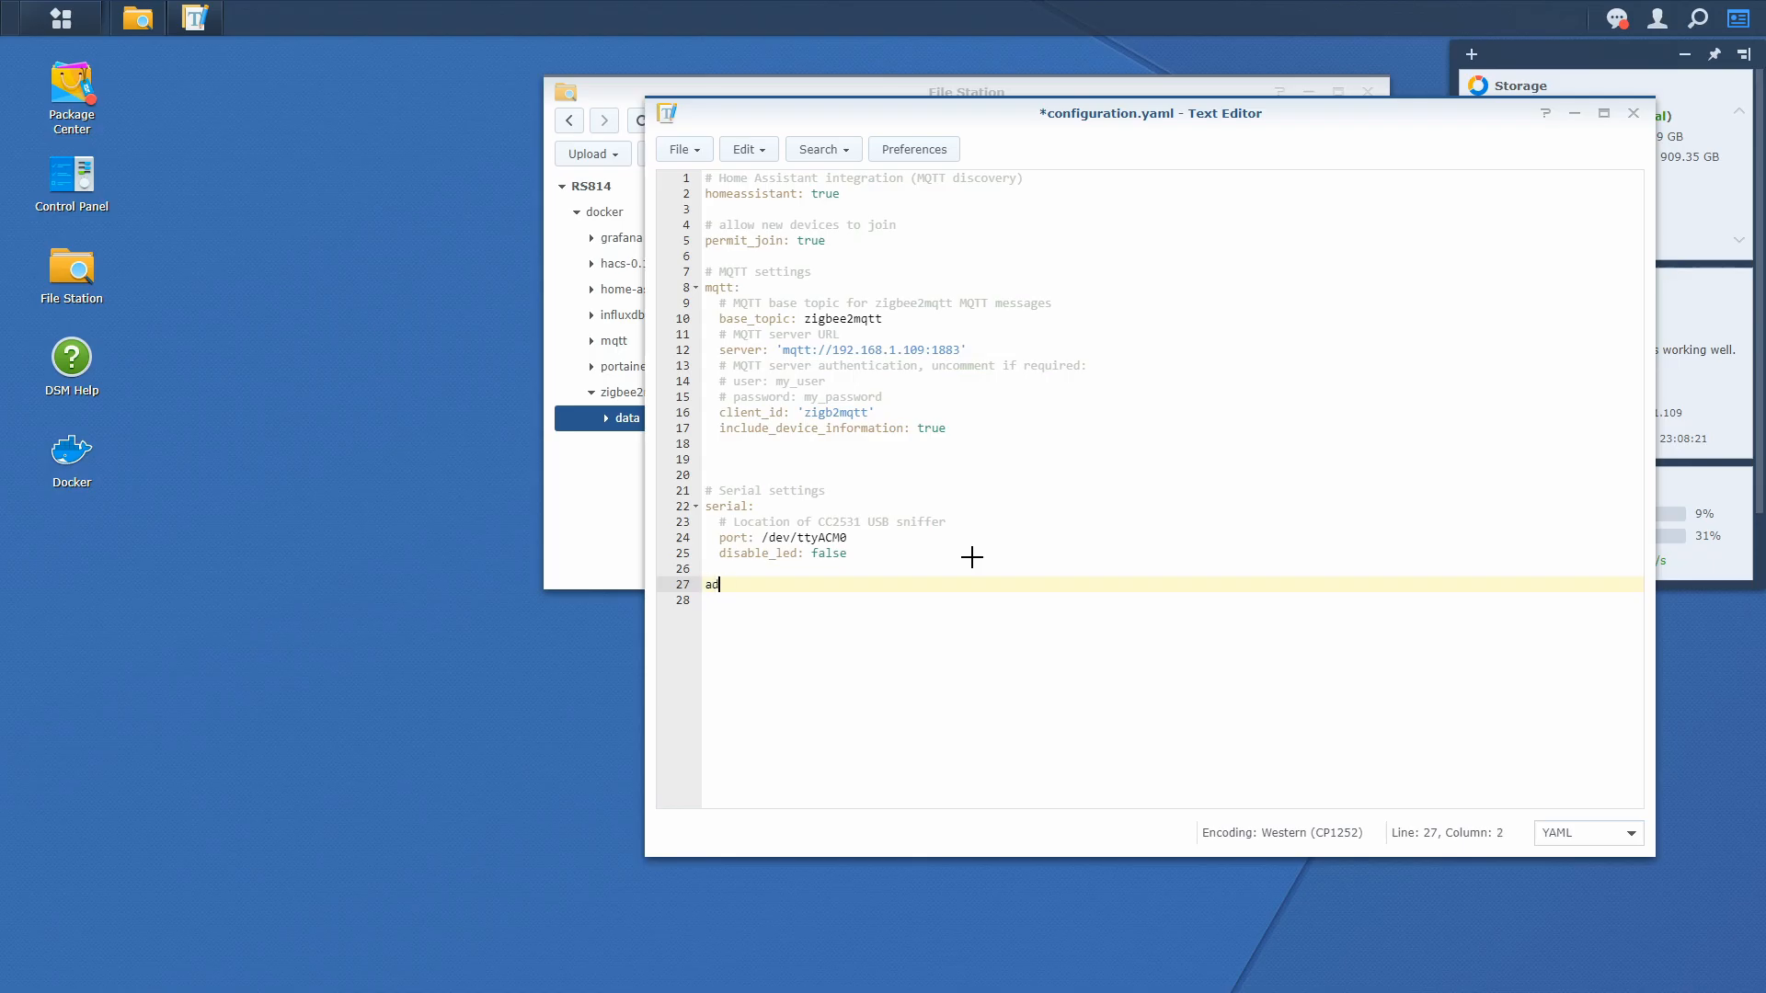
{"action": "type", "text": "vanced:"}
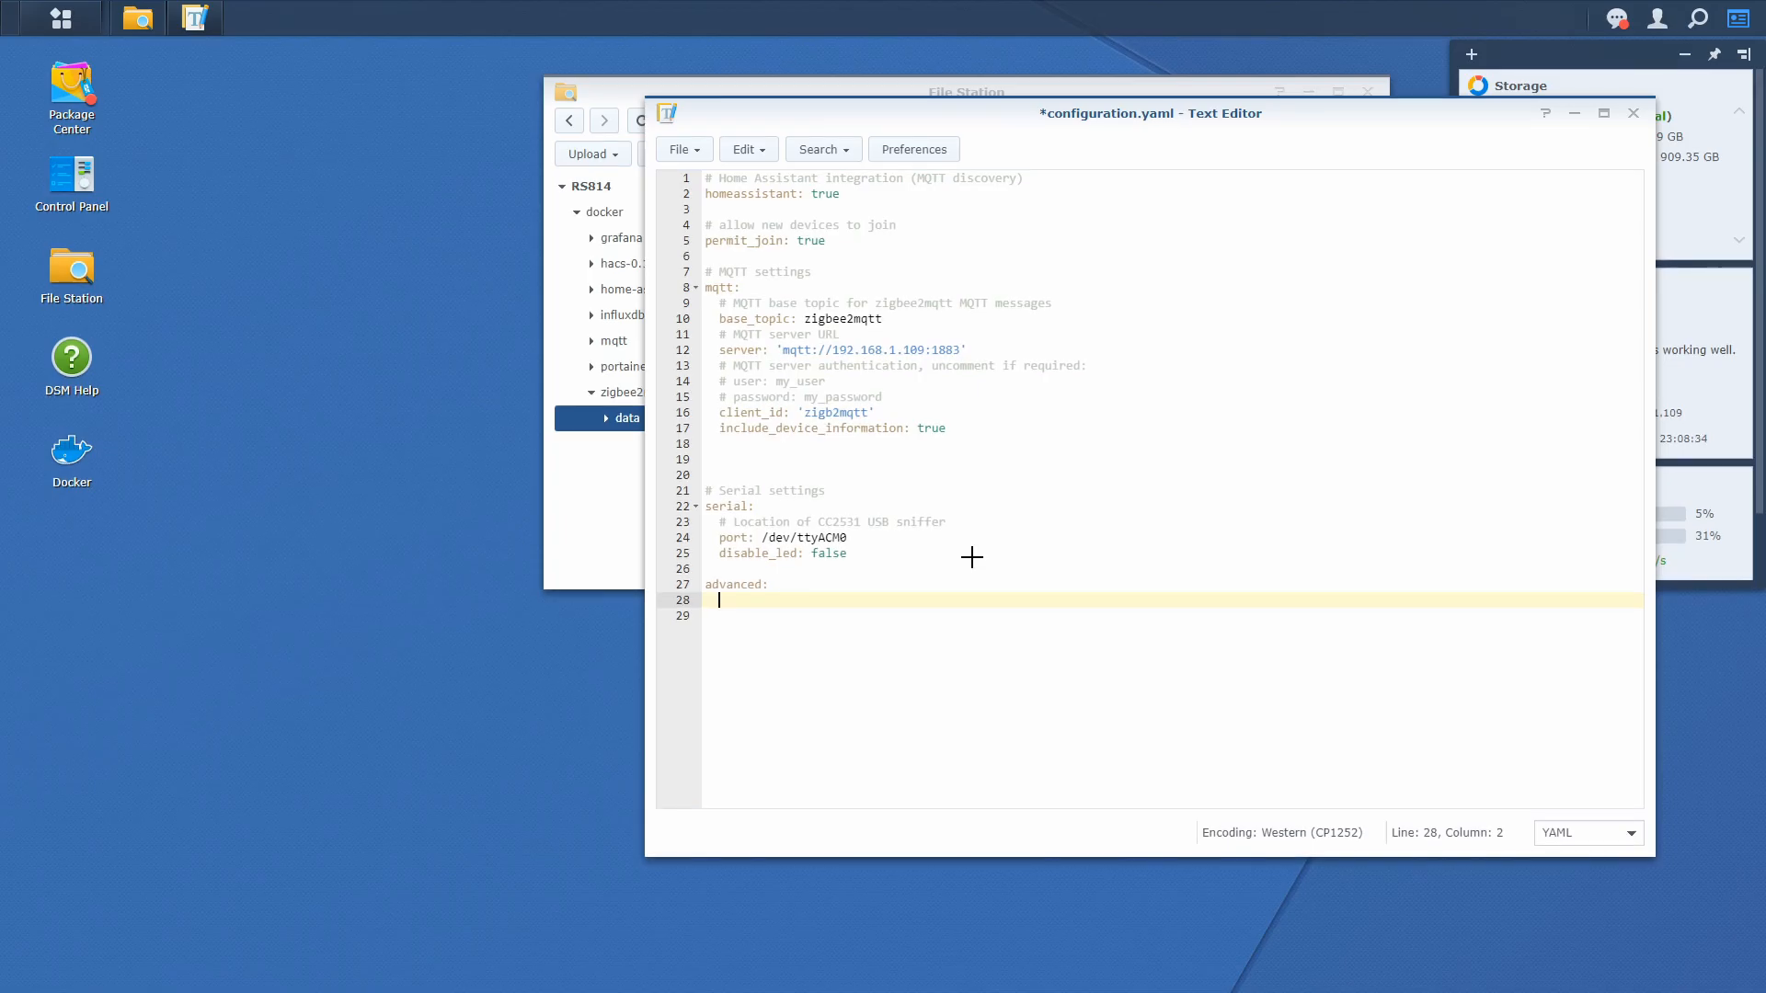
{"action": "type", "text": "homeass"}
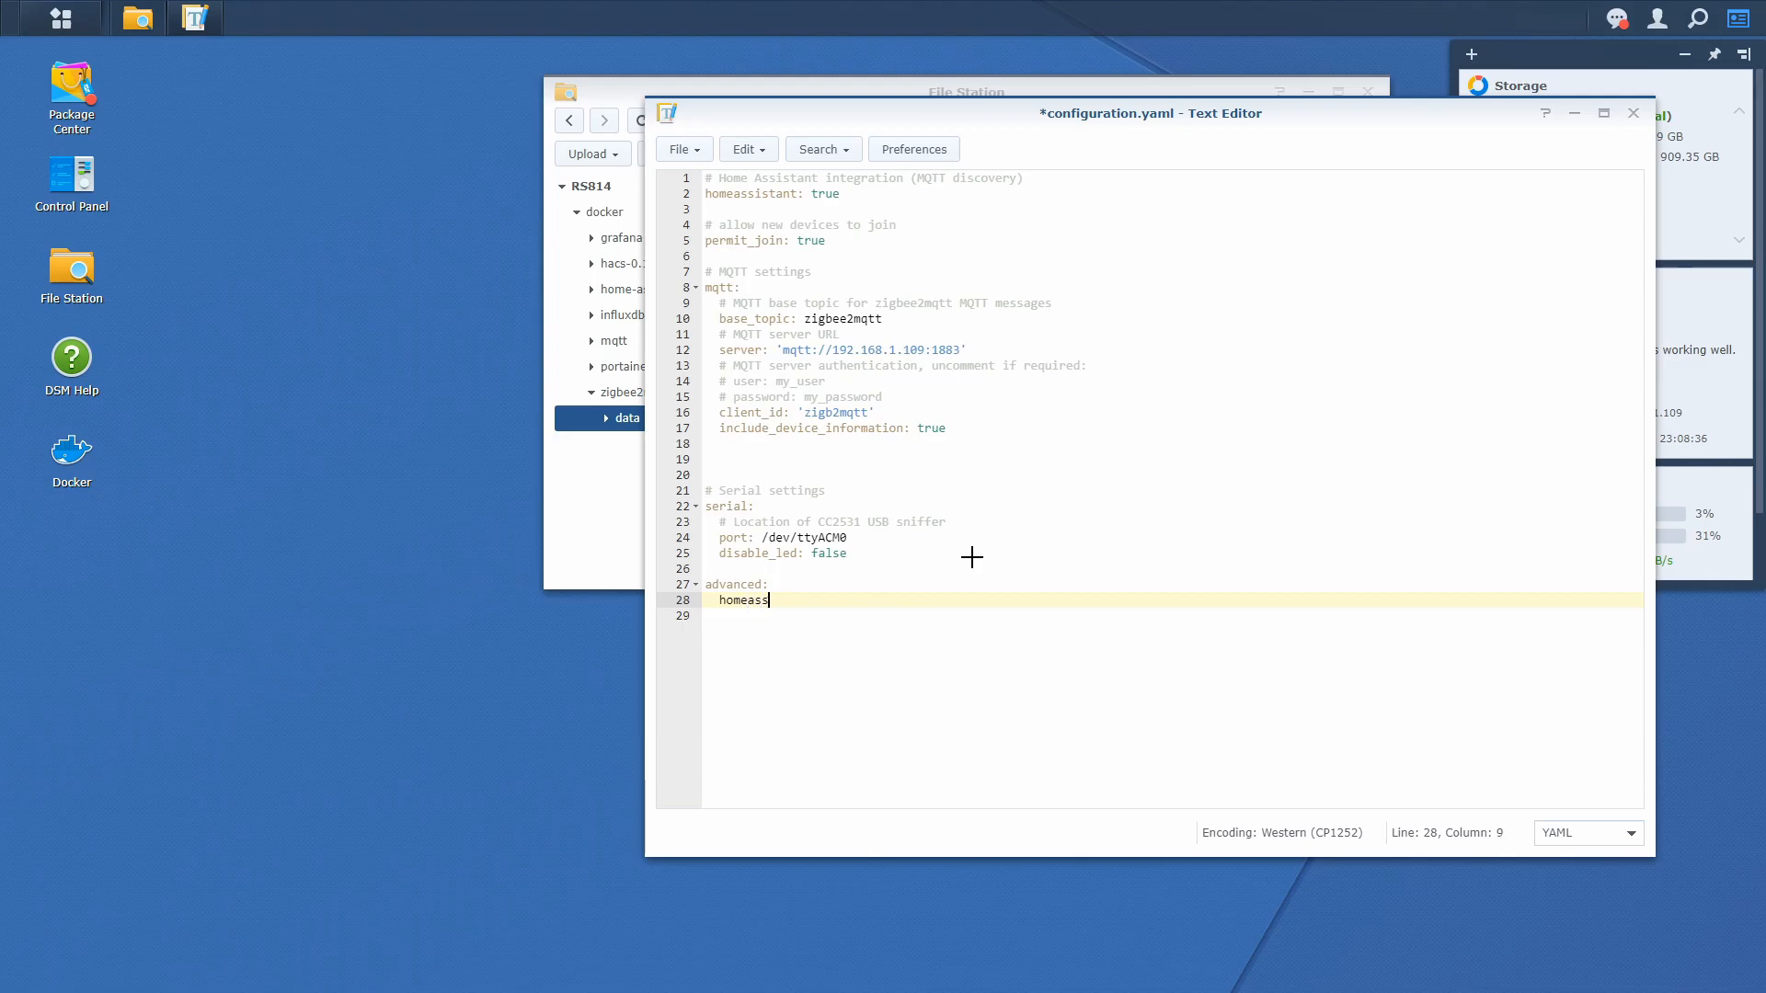
{"action": "type", "text": "istant_disco"}
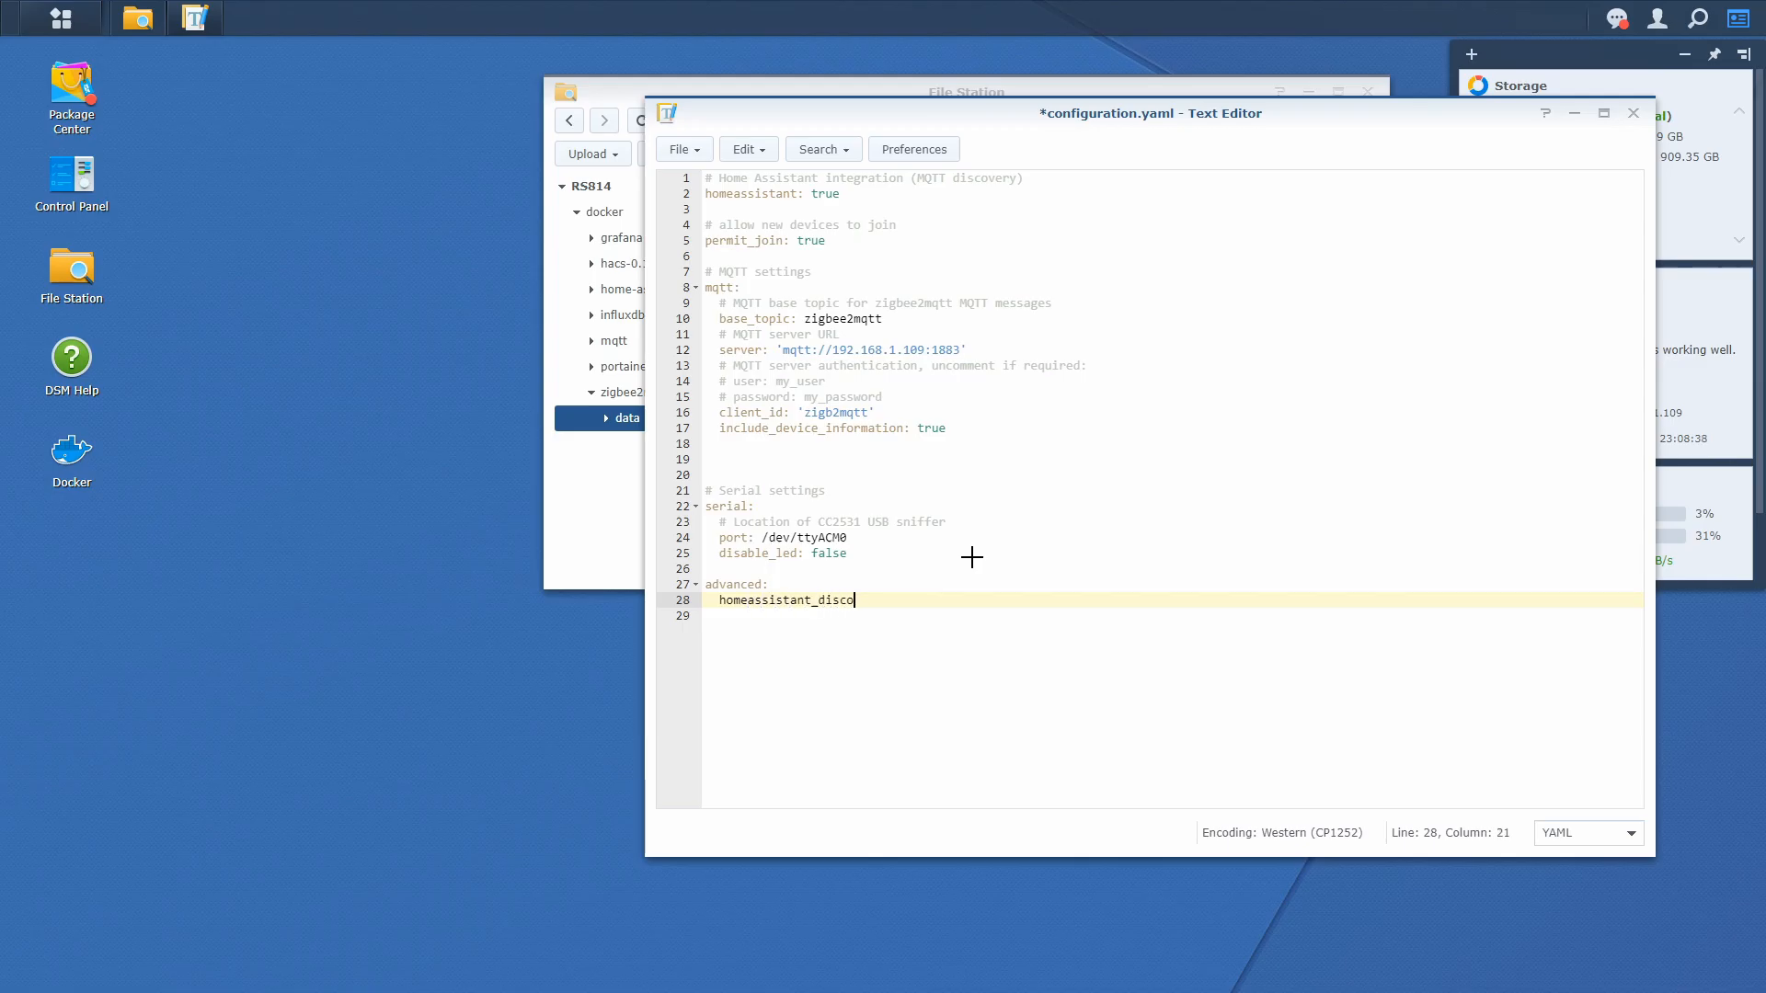
{"action": "type", "text": "very"}
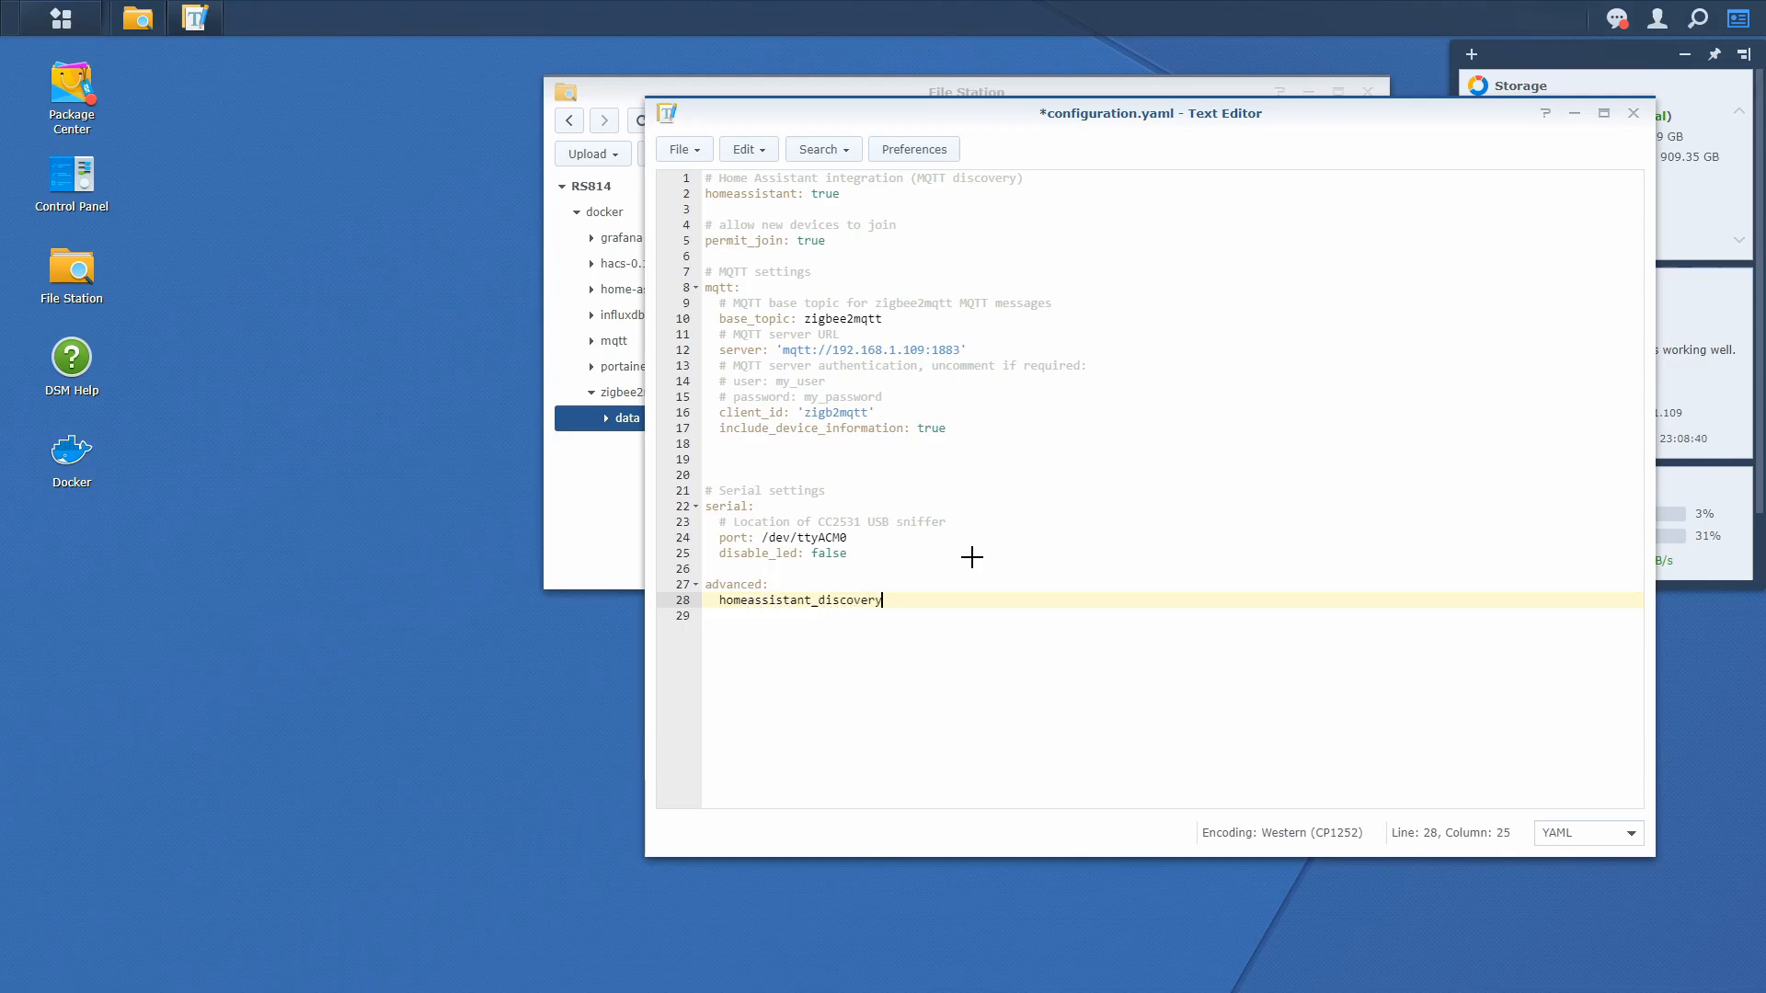
{"action": "type", "text": "_topi"}
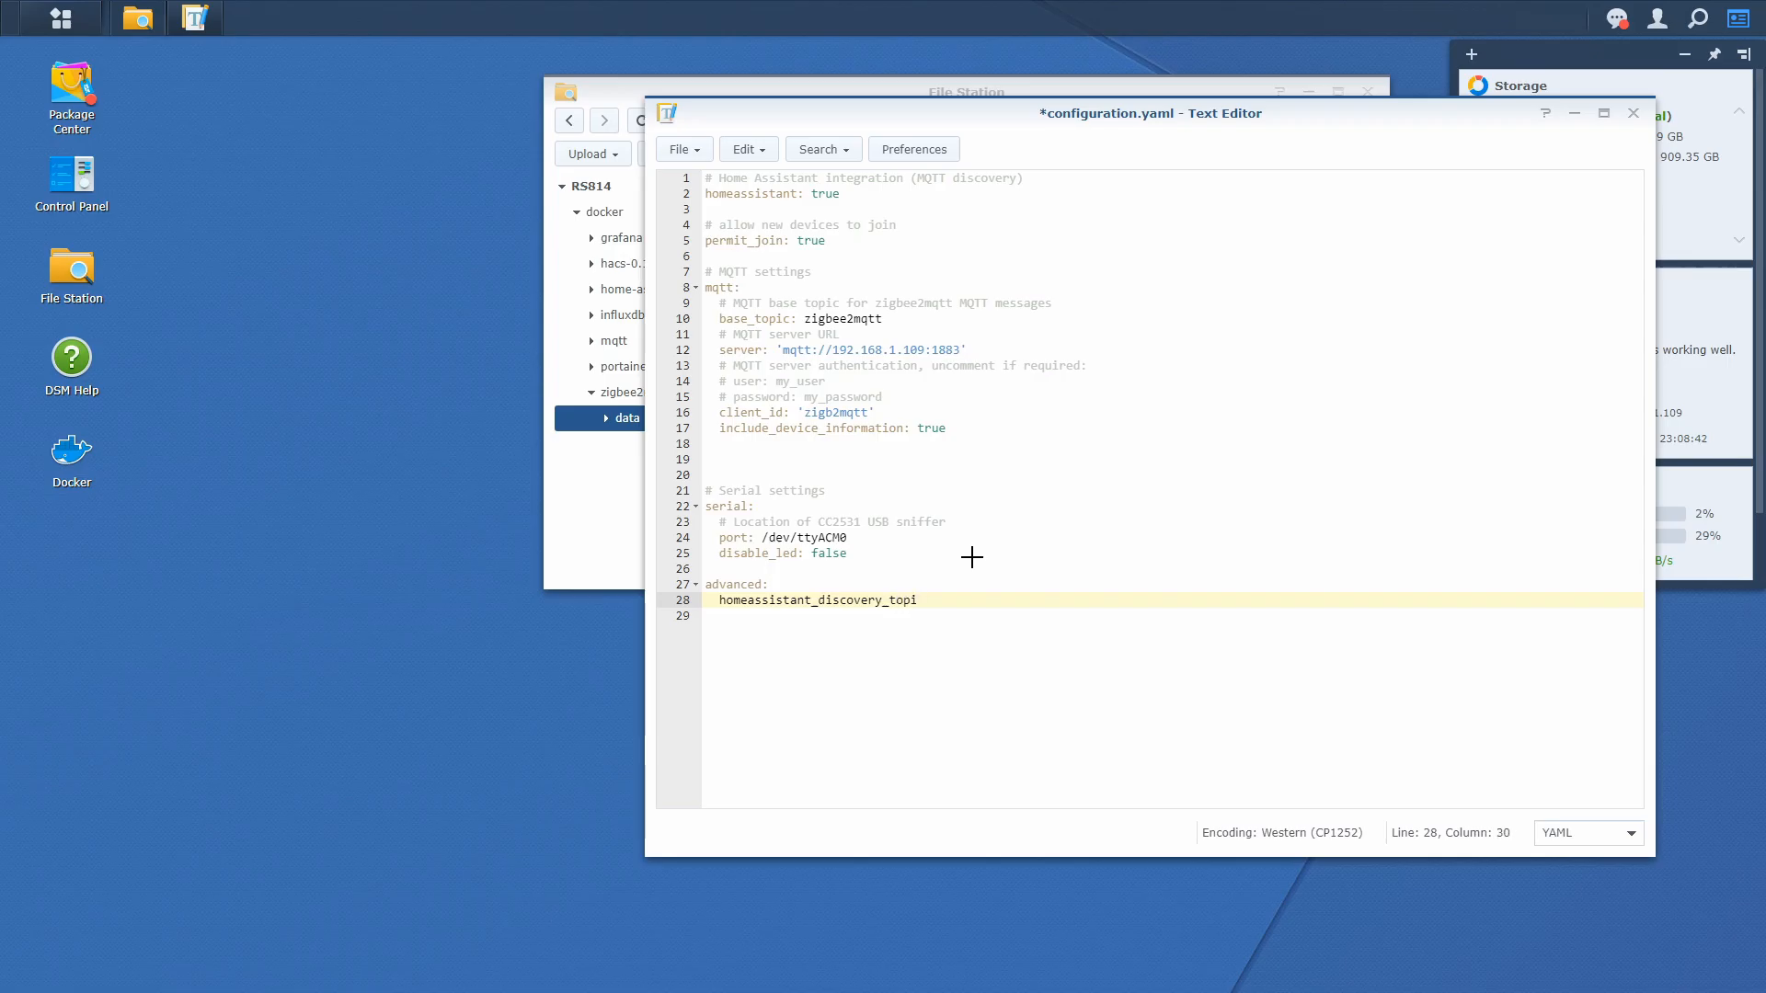
{"action": "type", "text": "c:"}
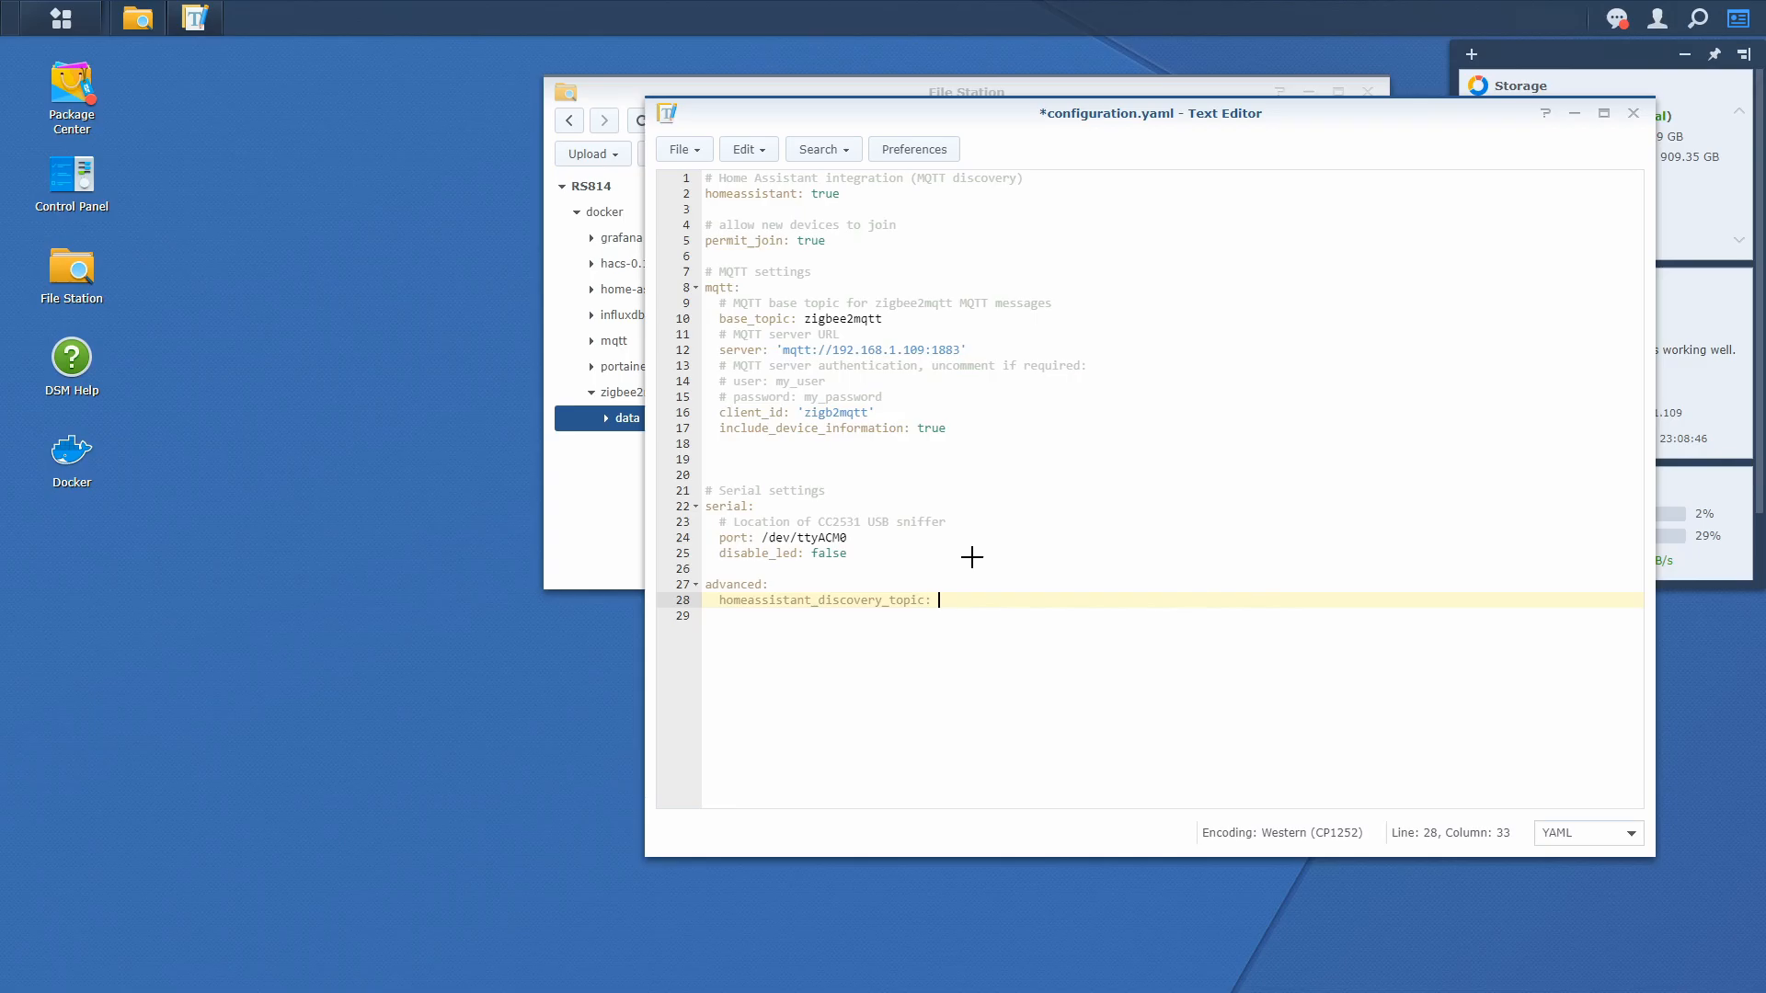
{"action": "type", "text": "'home"}
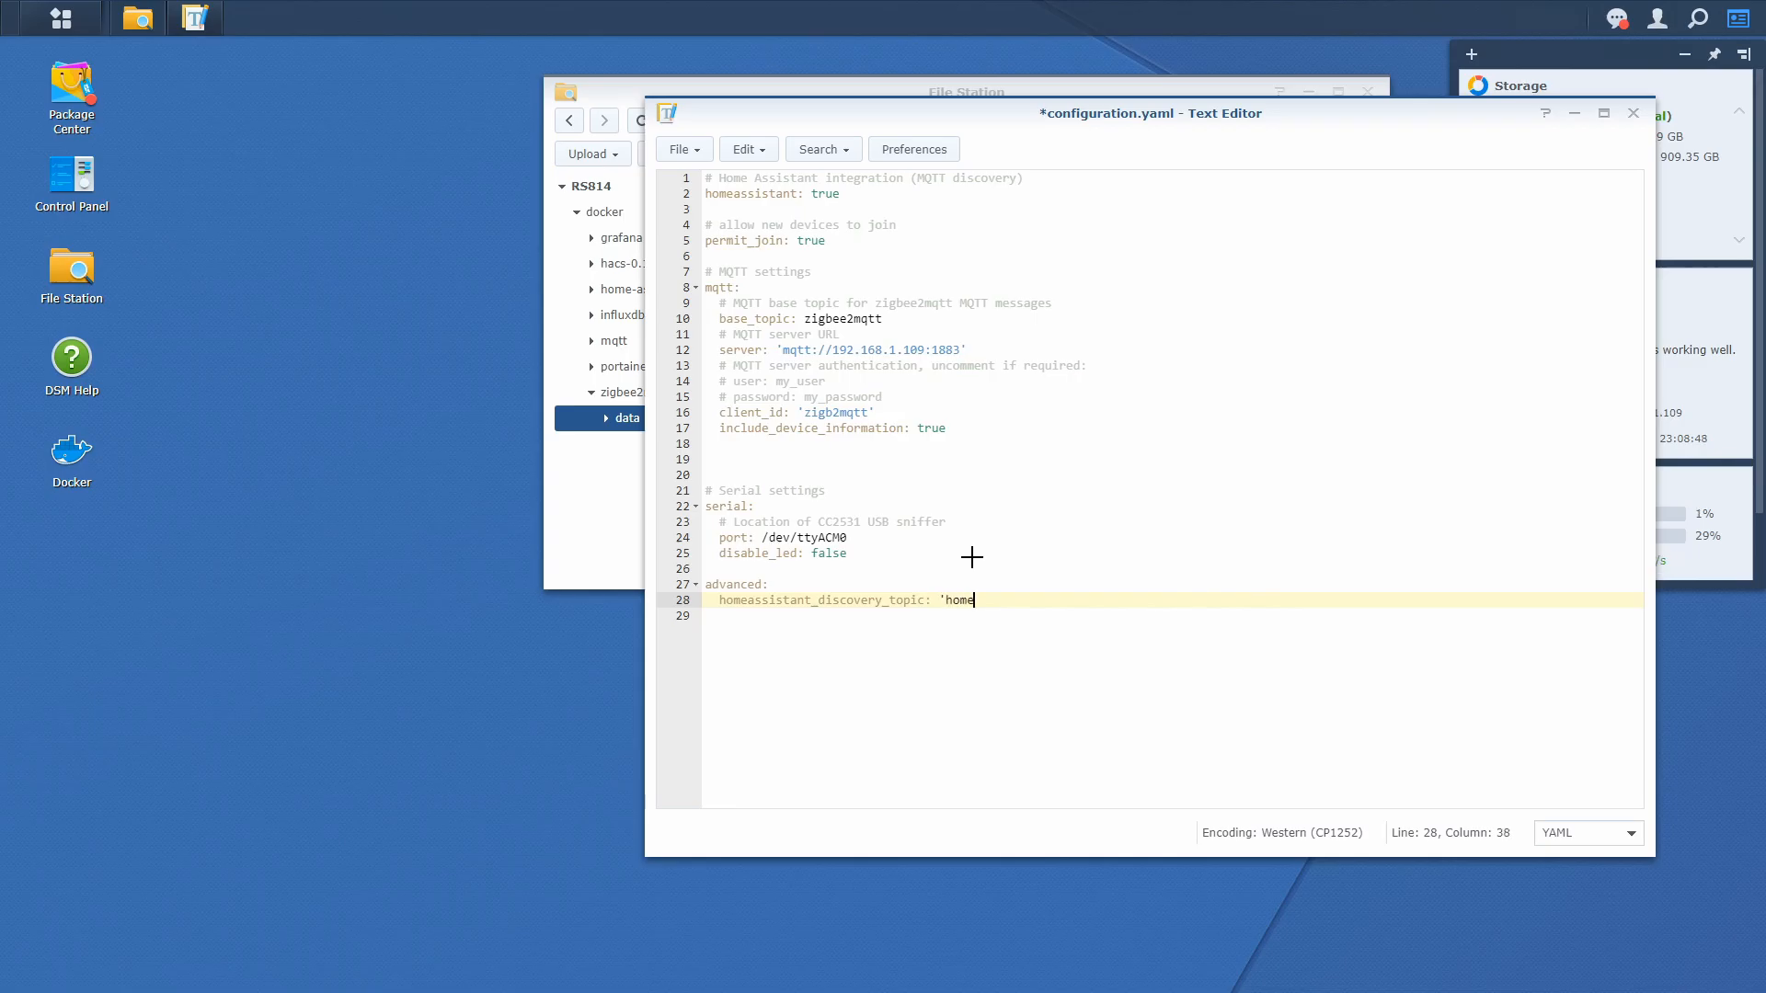
{"action": "type", "text": "assistant'"}
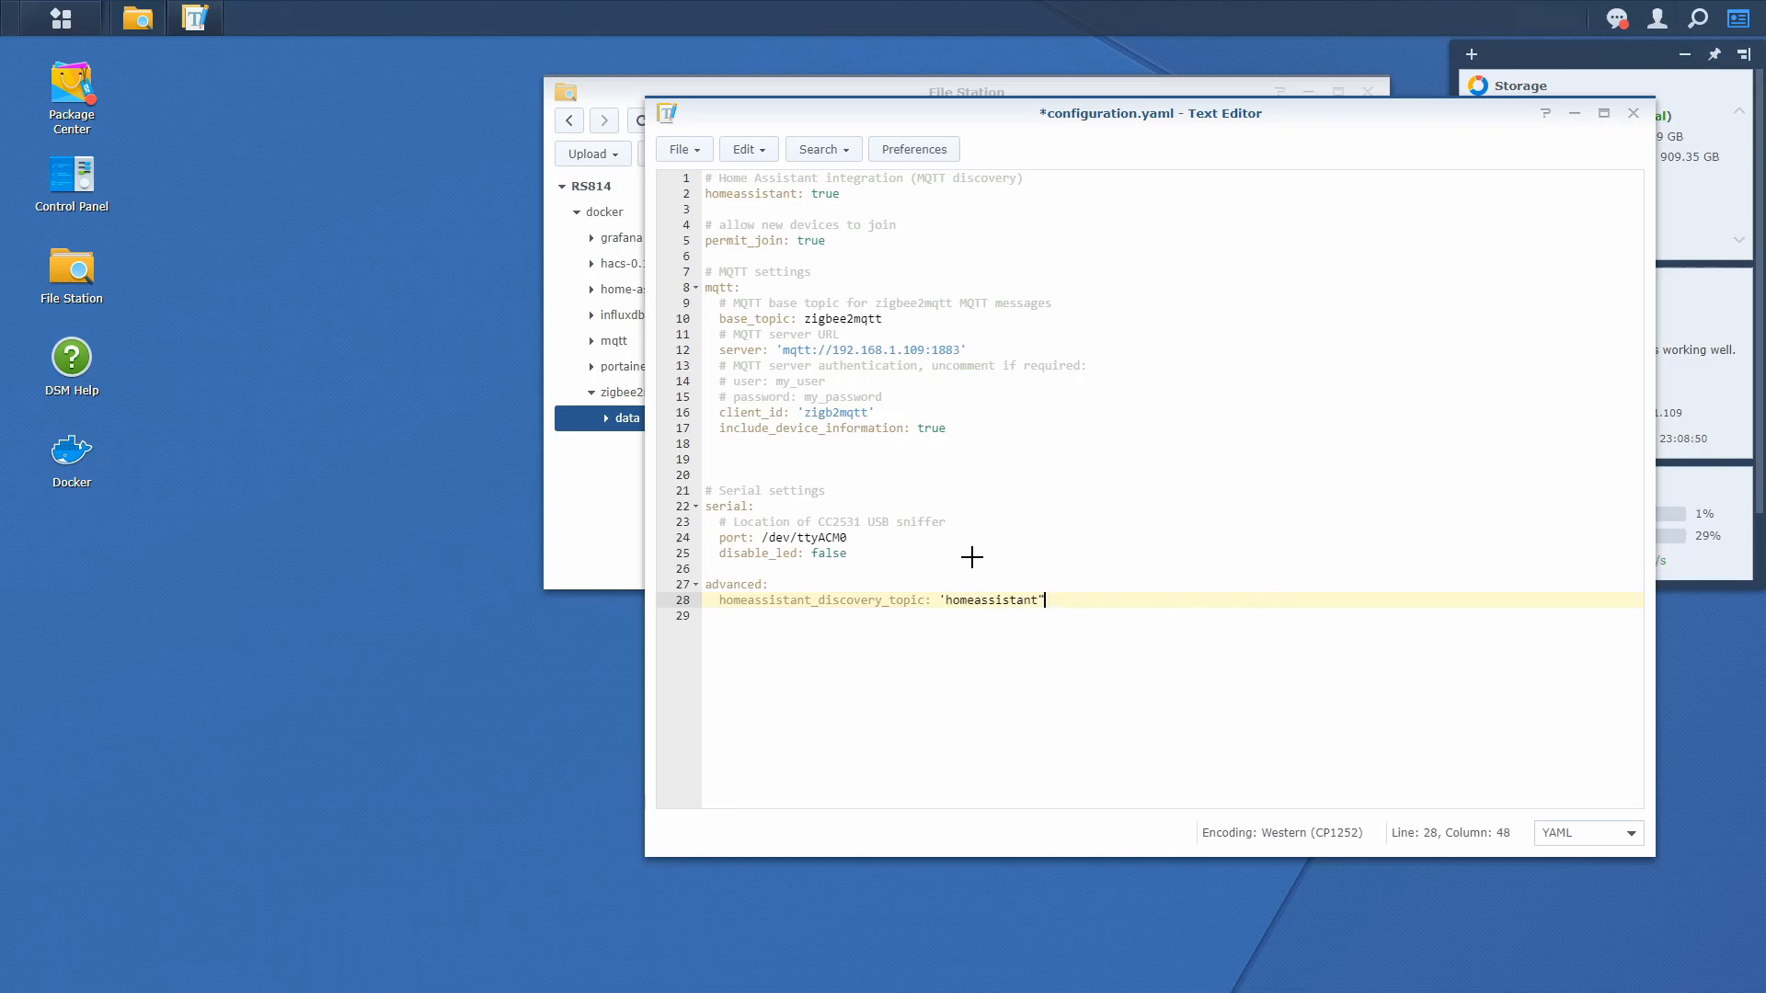
{"action": "key", "text": "Home"}
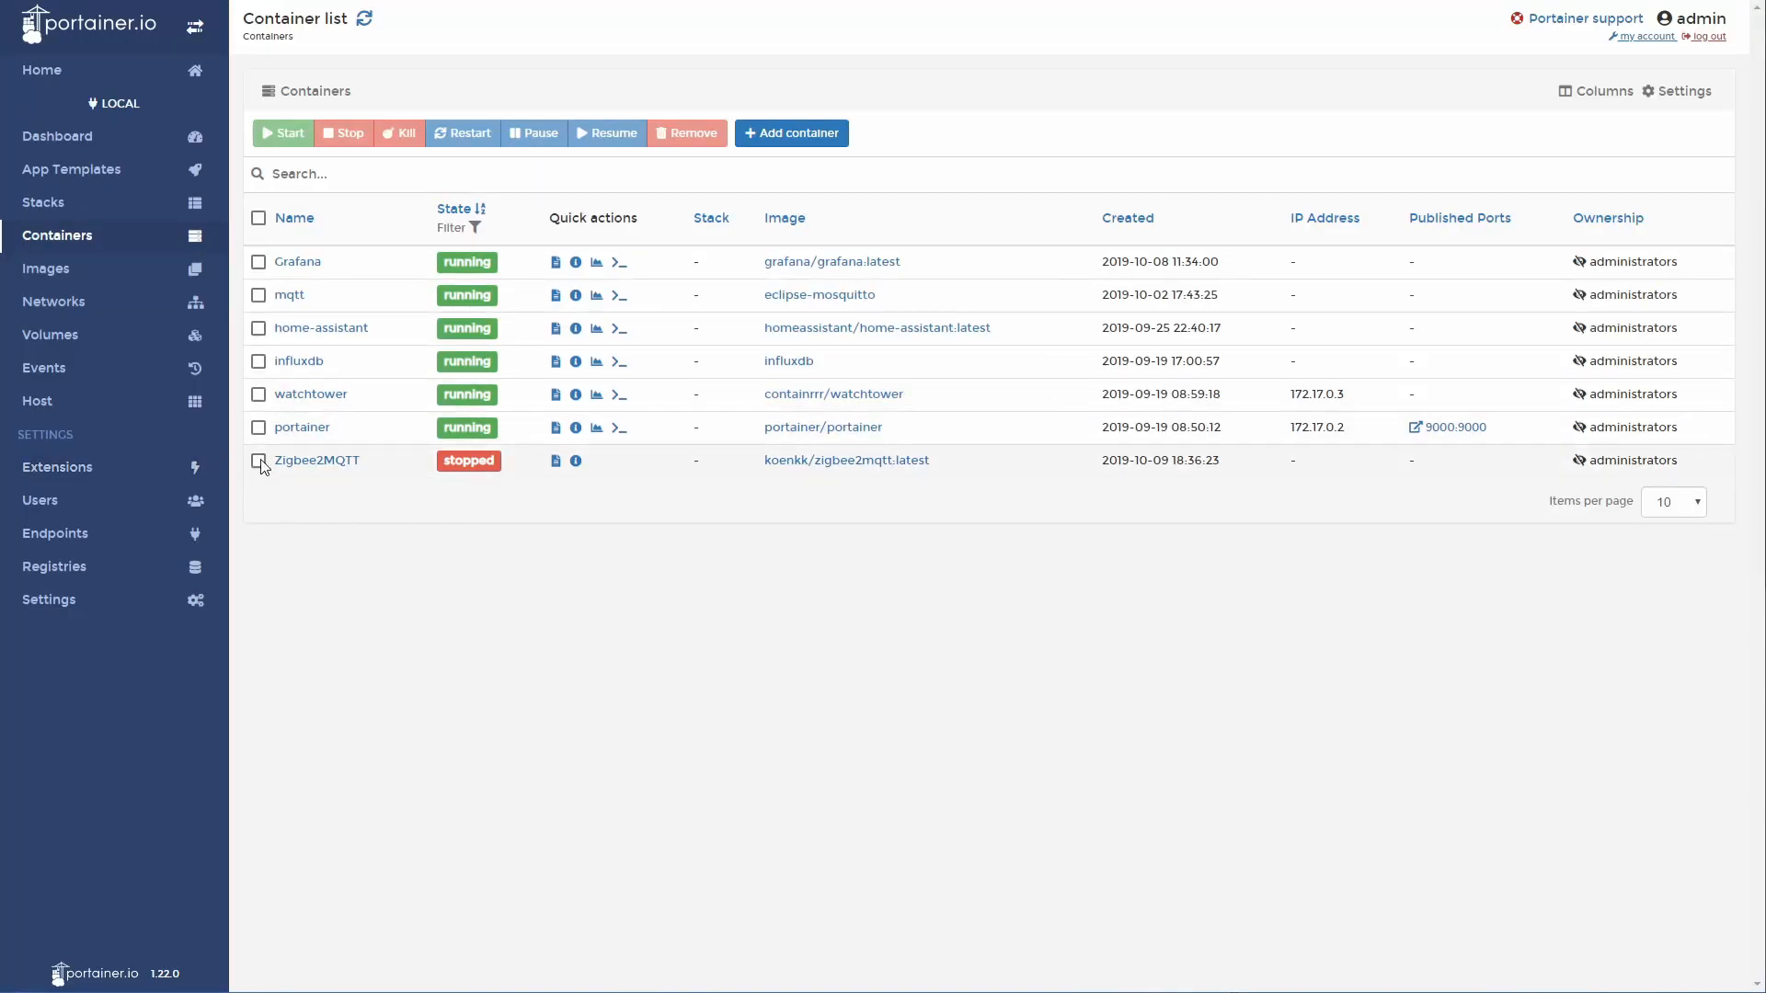
Start the stopped Zigbee2MQTT container and view its live resource statistics.
{"action": "left_click", "coordinate": [260, 460]}
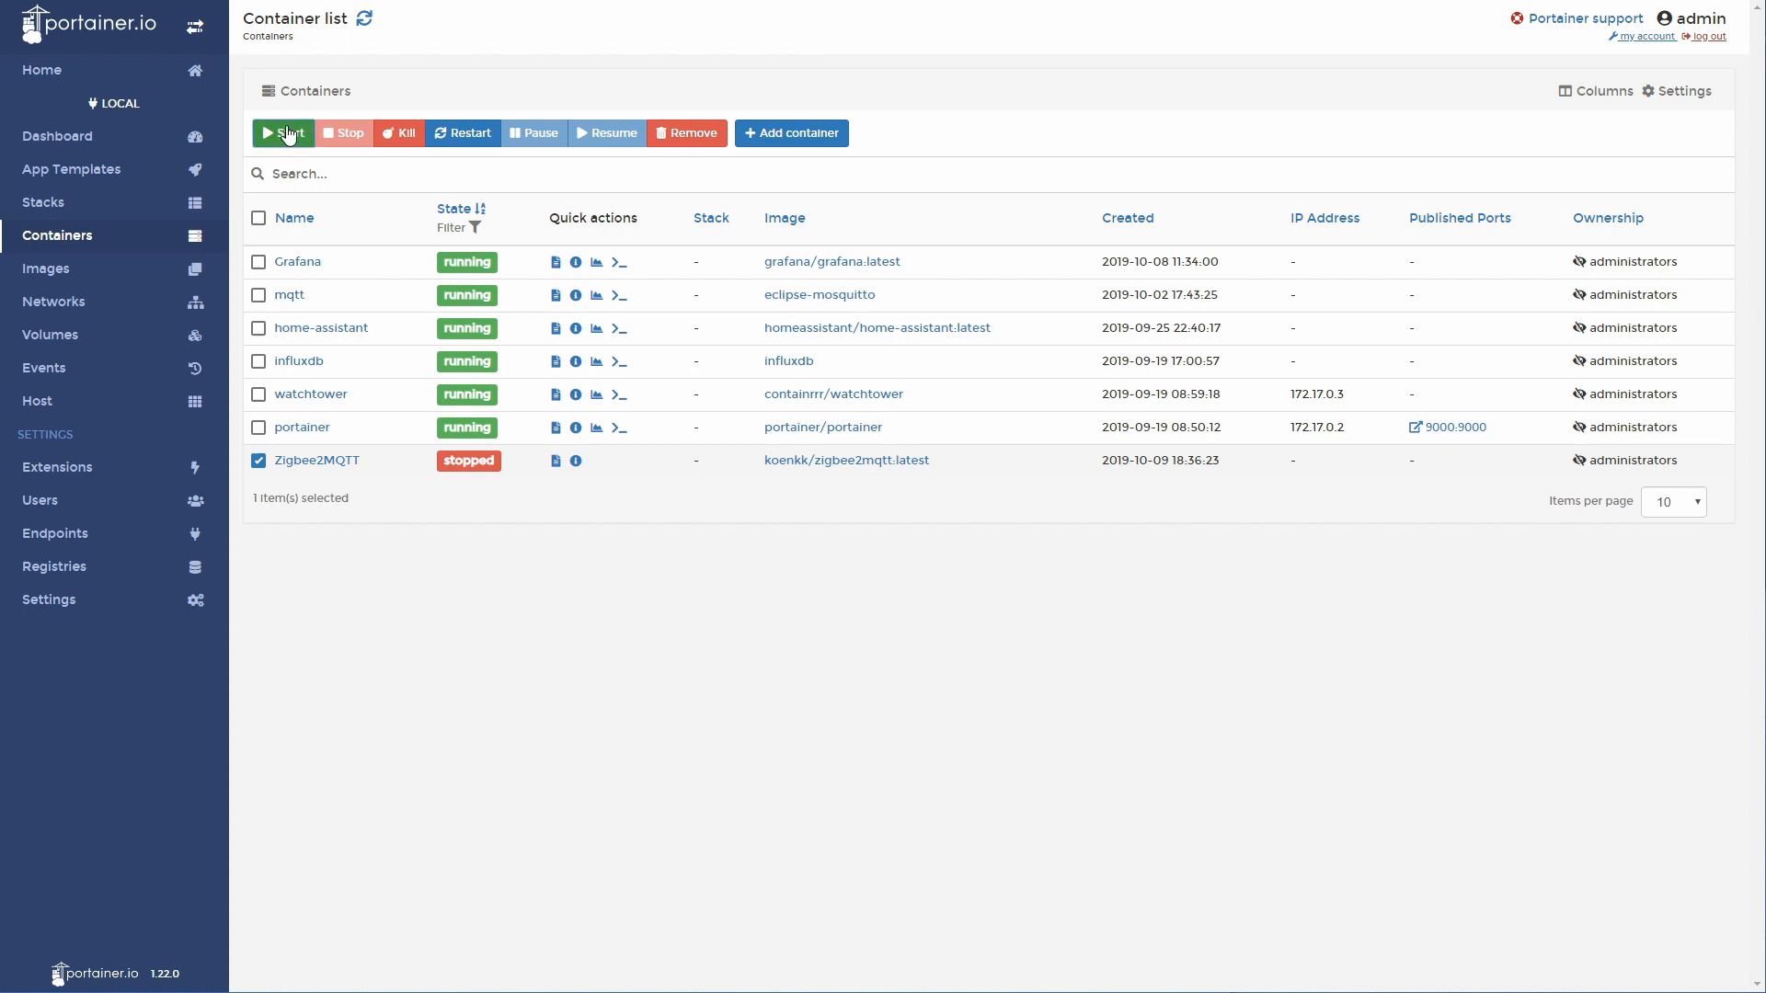
{"action": "left_click", "coordinate": [284, 132]}
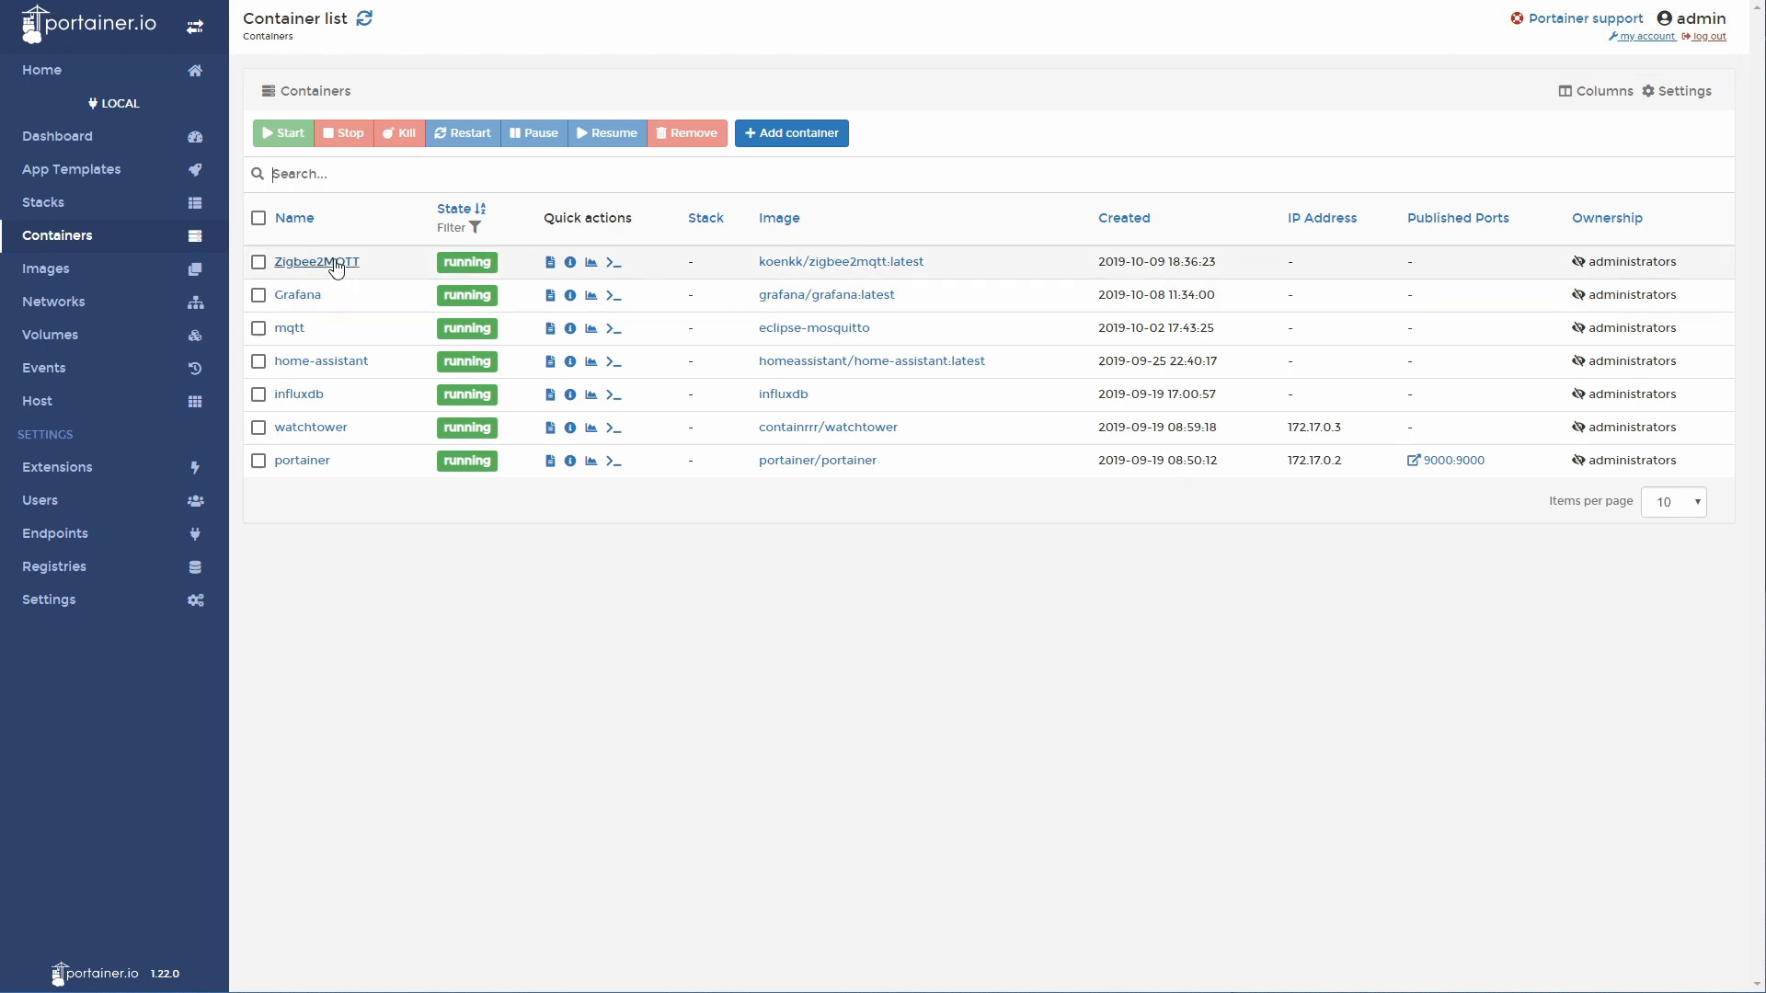
{"action": "left_click", "coordinate": [314, 261]}
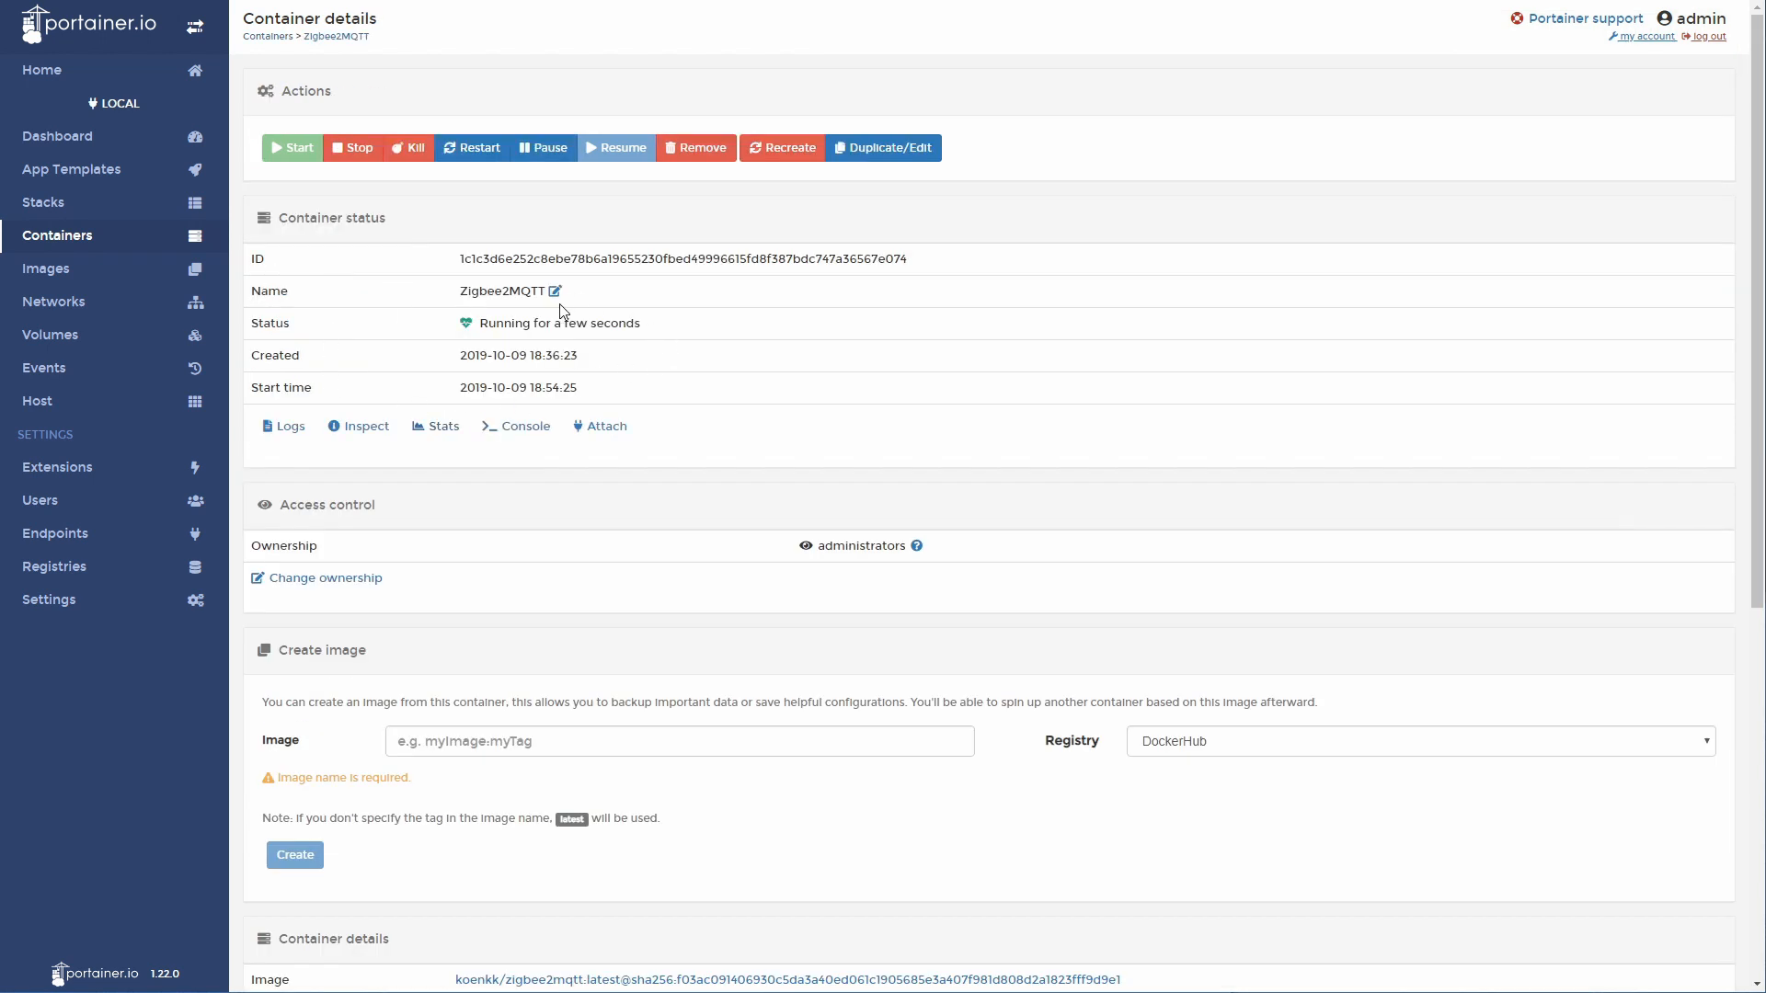
{"action": "mouse_move", "coordinate": [434, 425]}
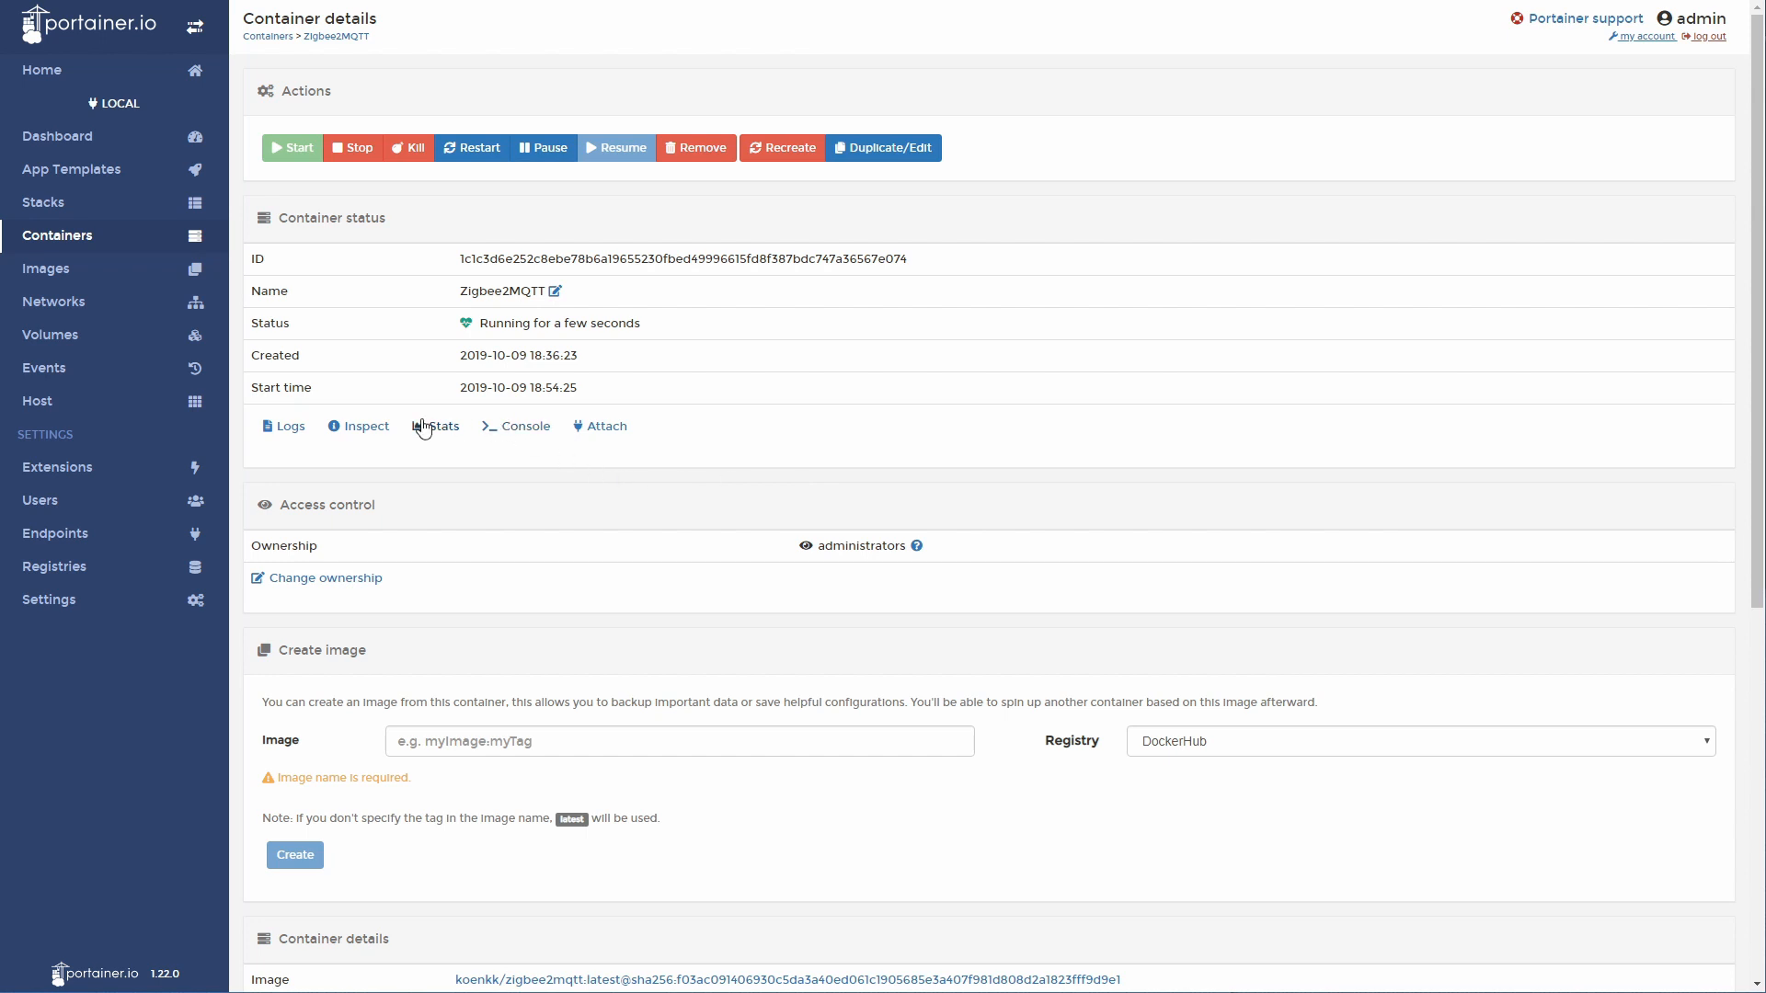
{"action": "left_click", "coordinate": [440, 424]}
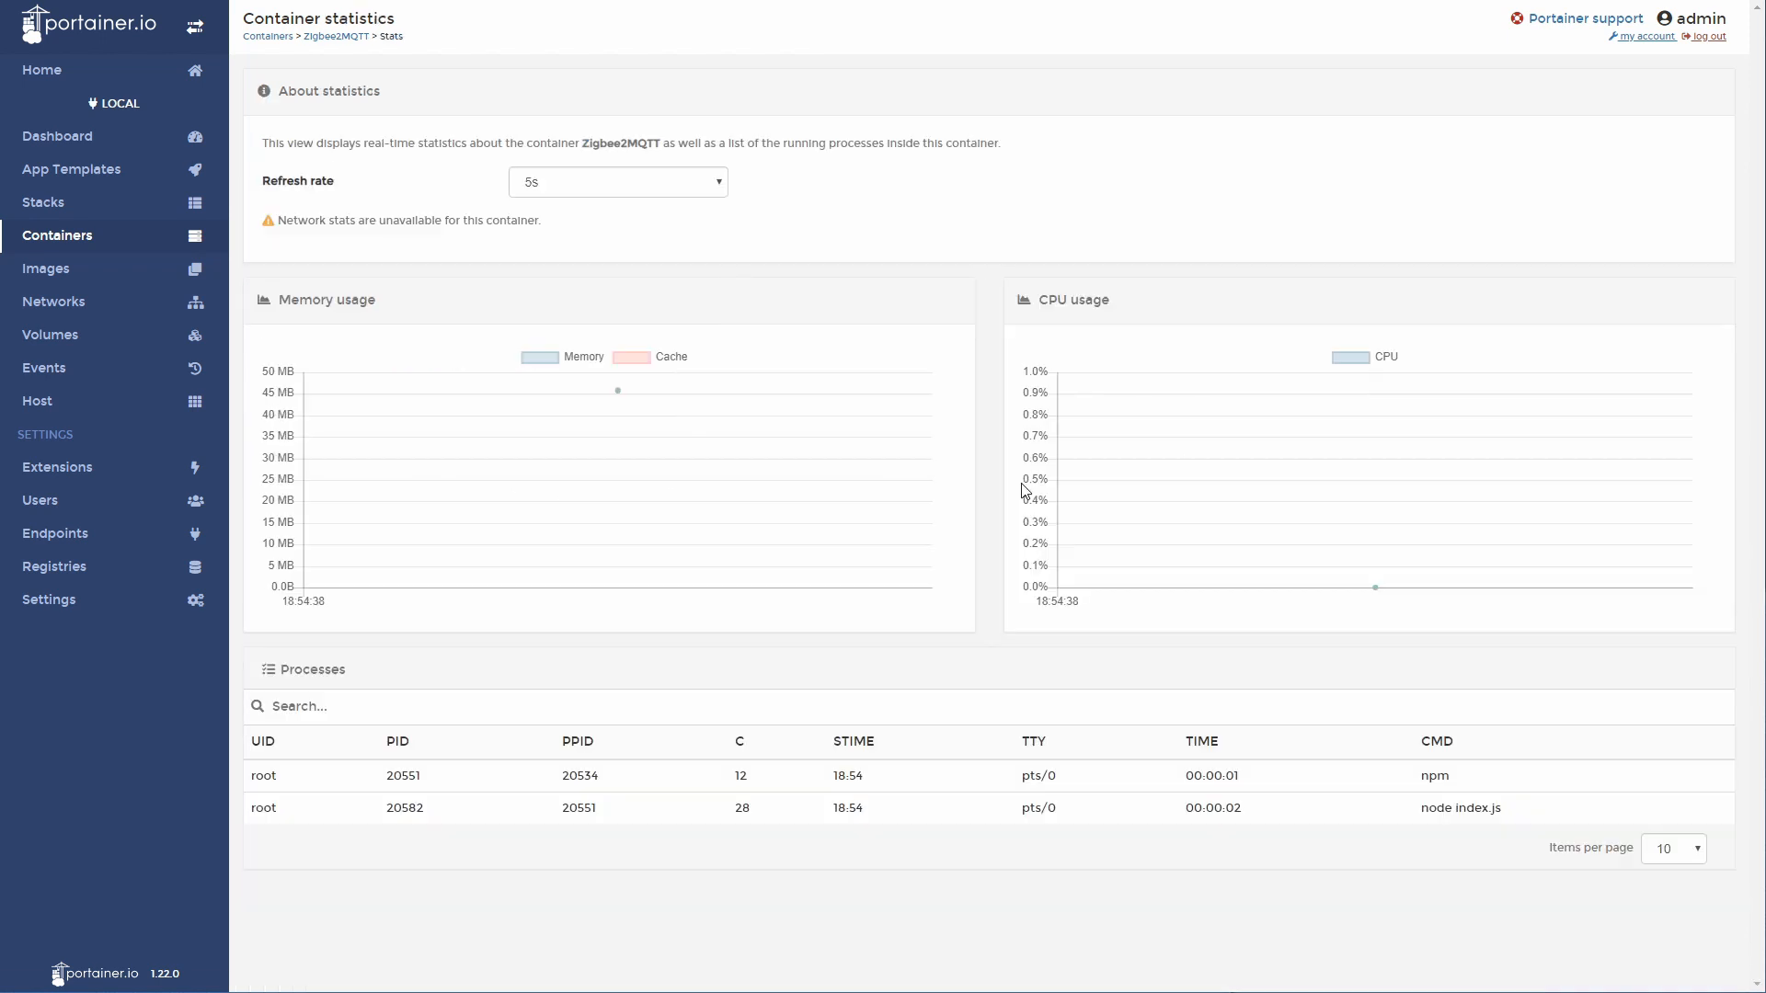
Review the memory and CPU charts, return to container details, and view Zigbee2MQTT's logs.
{"action": "left_click", "coordinate": [293, 707]}
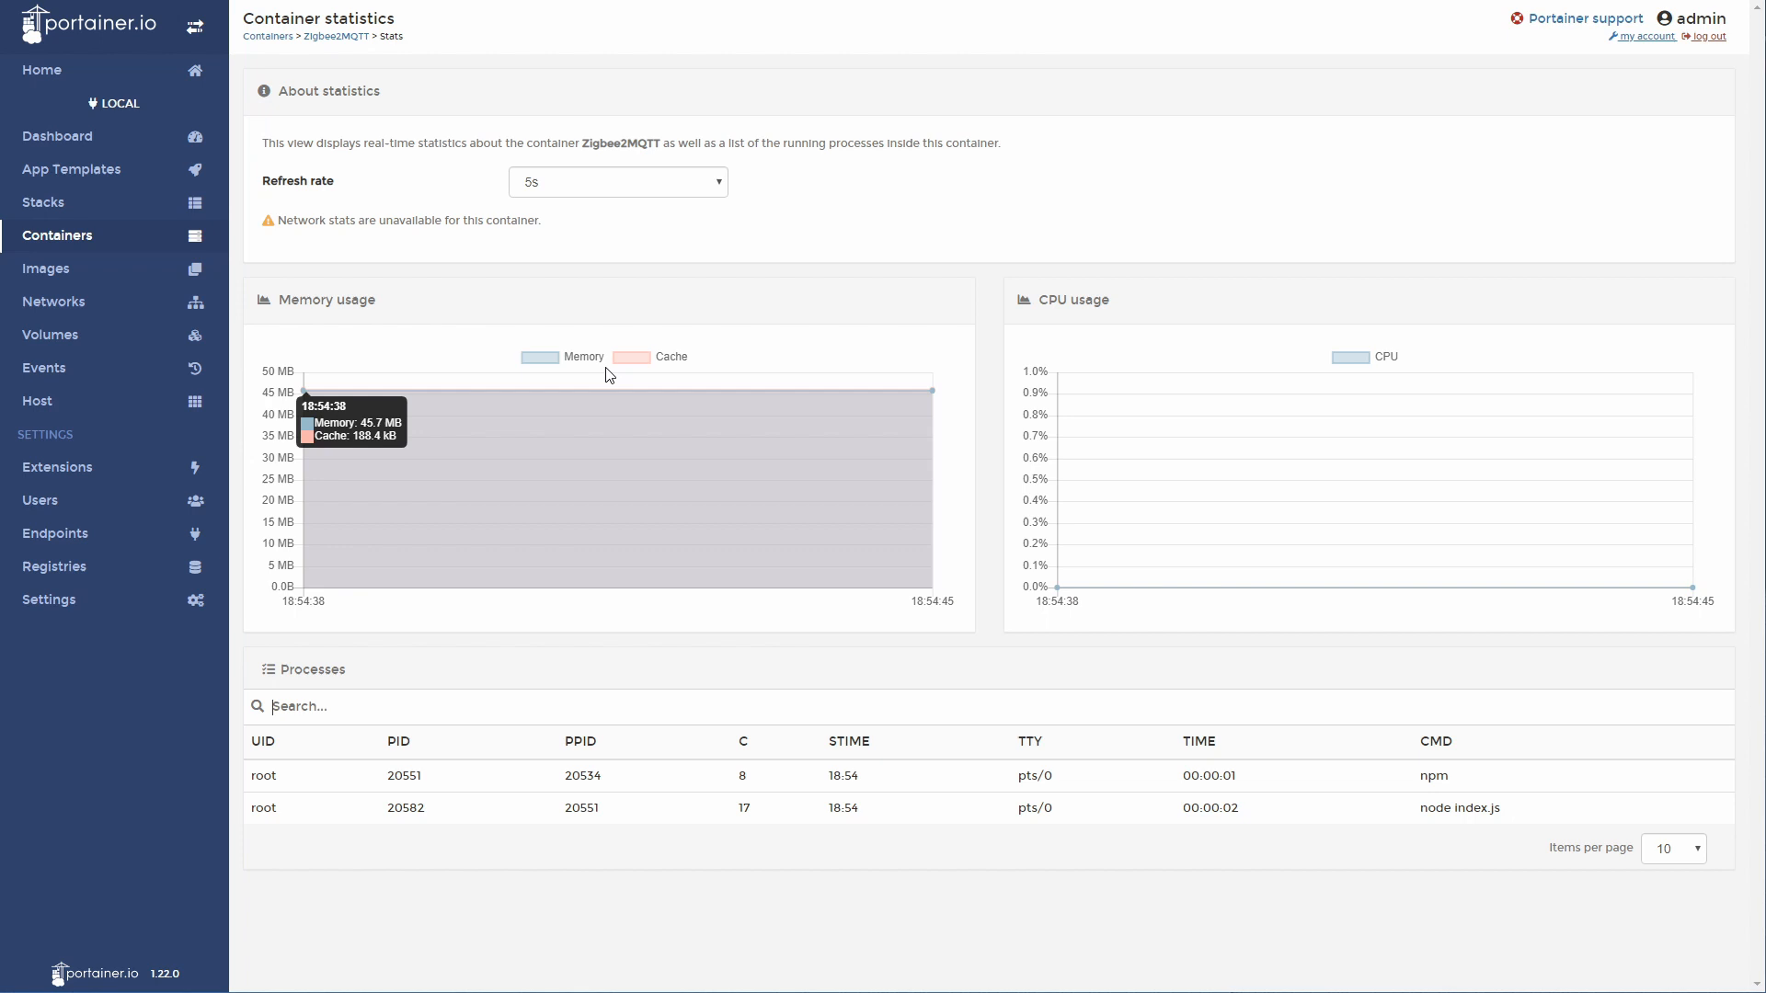
{"action": "mouse_move", "coordinate": [1514, 475]}
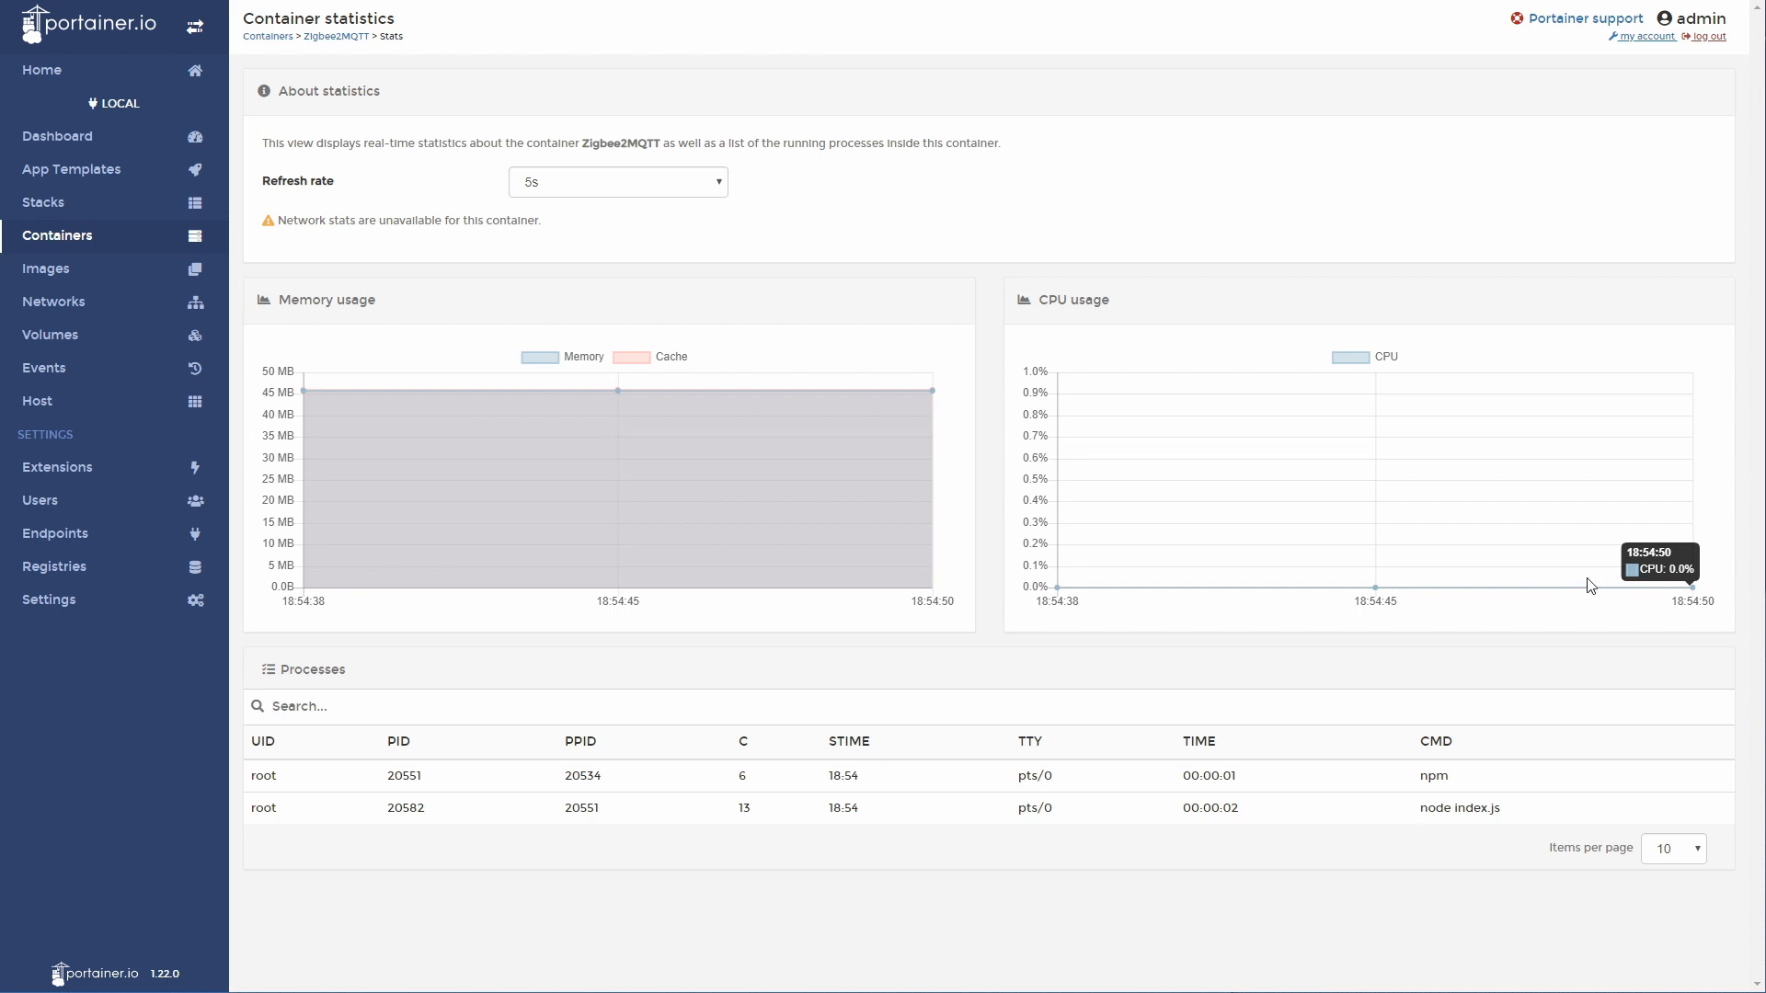
{"action": "left_click", "coordinate": [334, 37]}
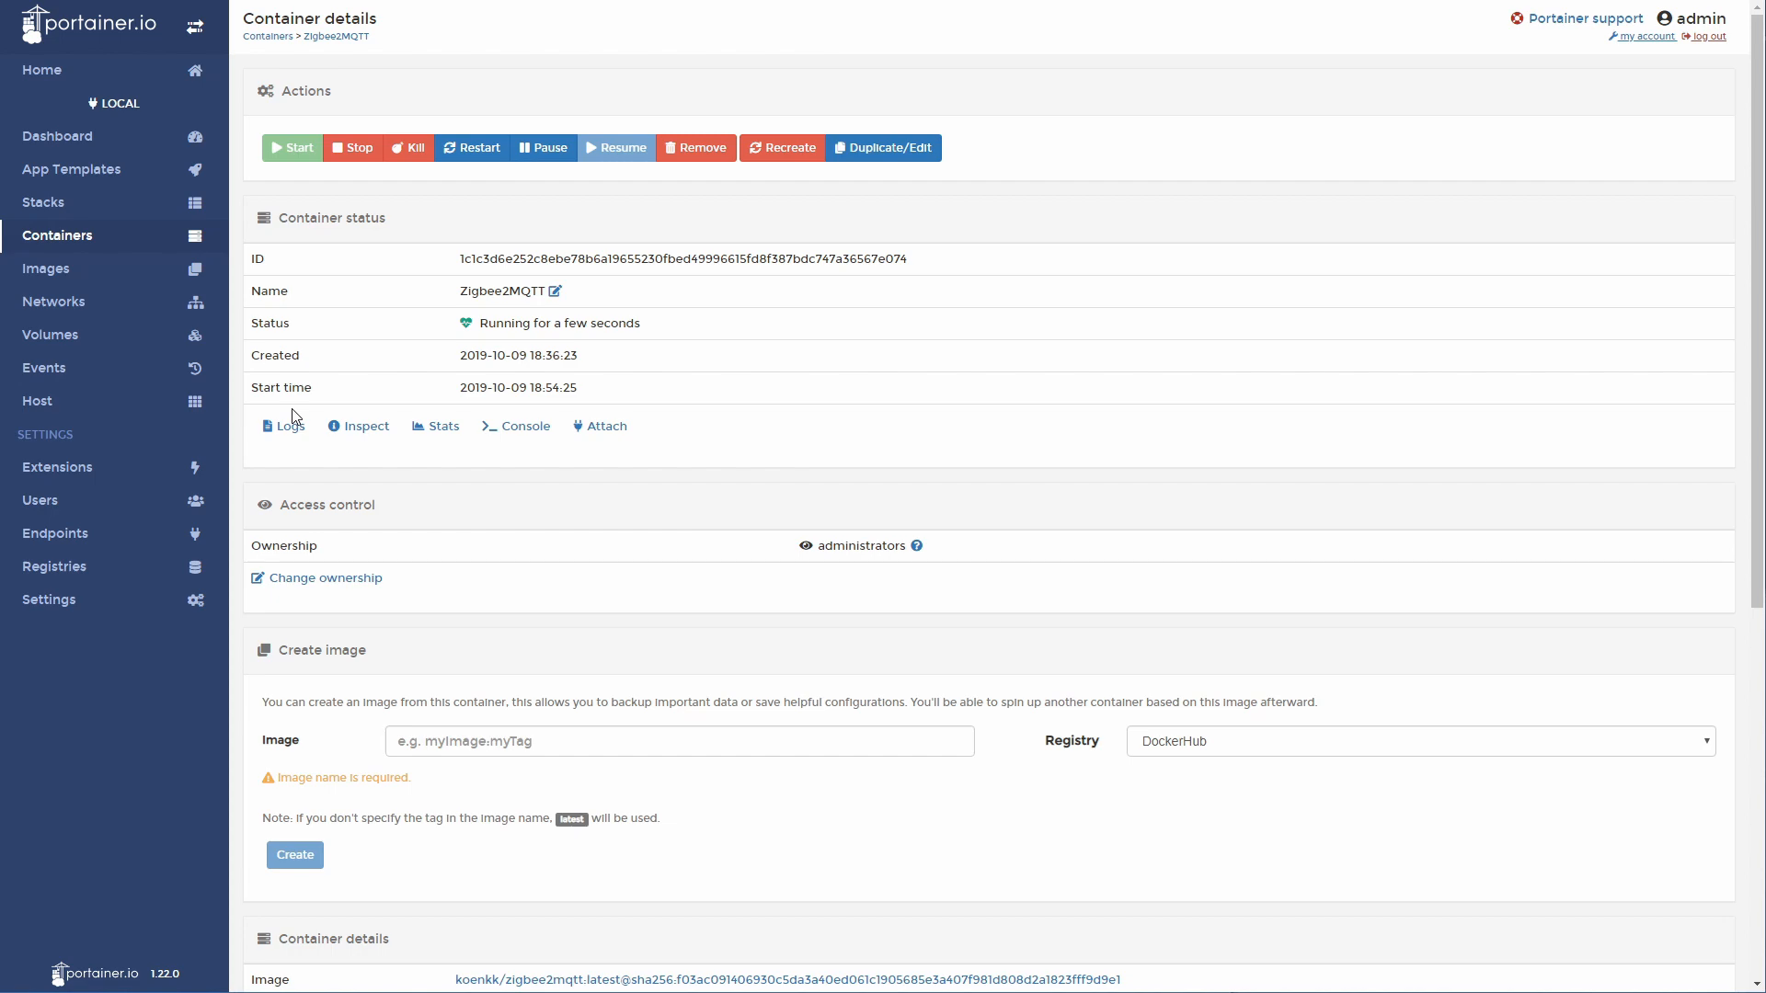
{"action": "left_click", "coordinate": [289, 425]}
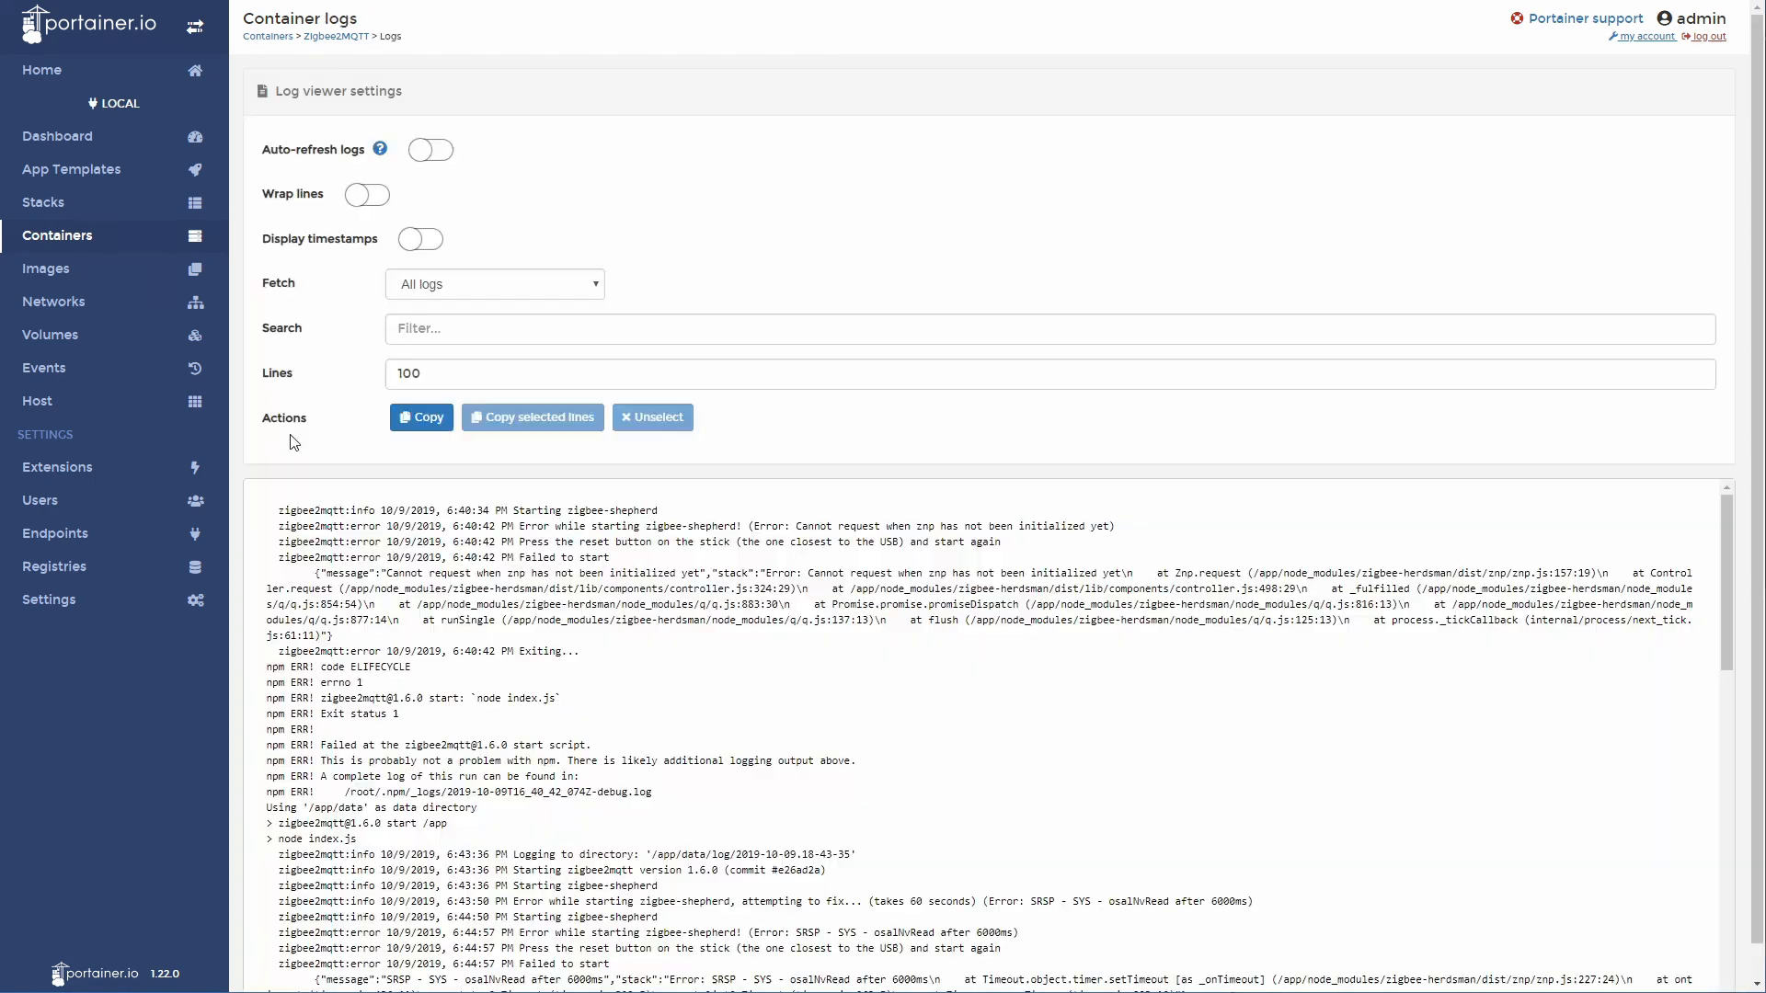
Make the Zigbee2MQTT container logs refresh automatically.
{"action": "left_click", "coordinate": [430, 114]}
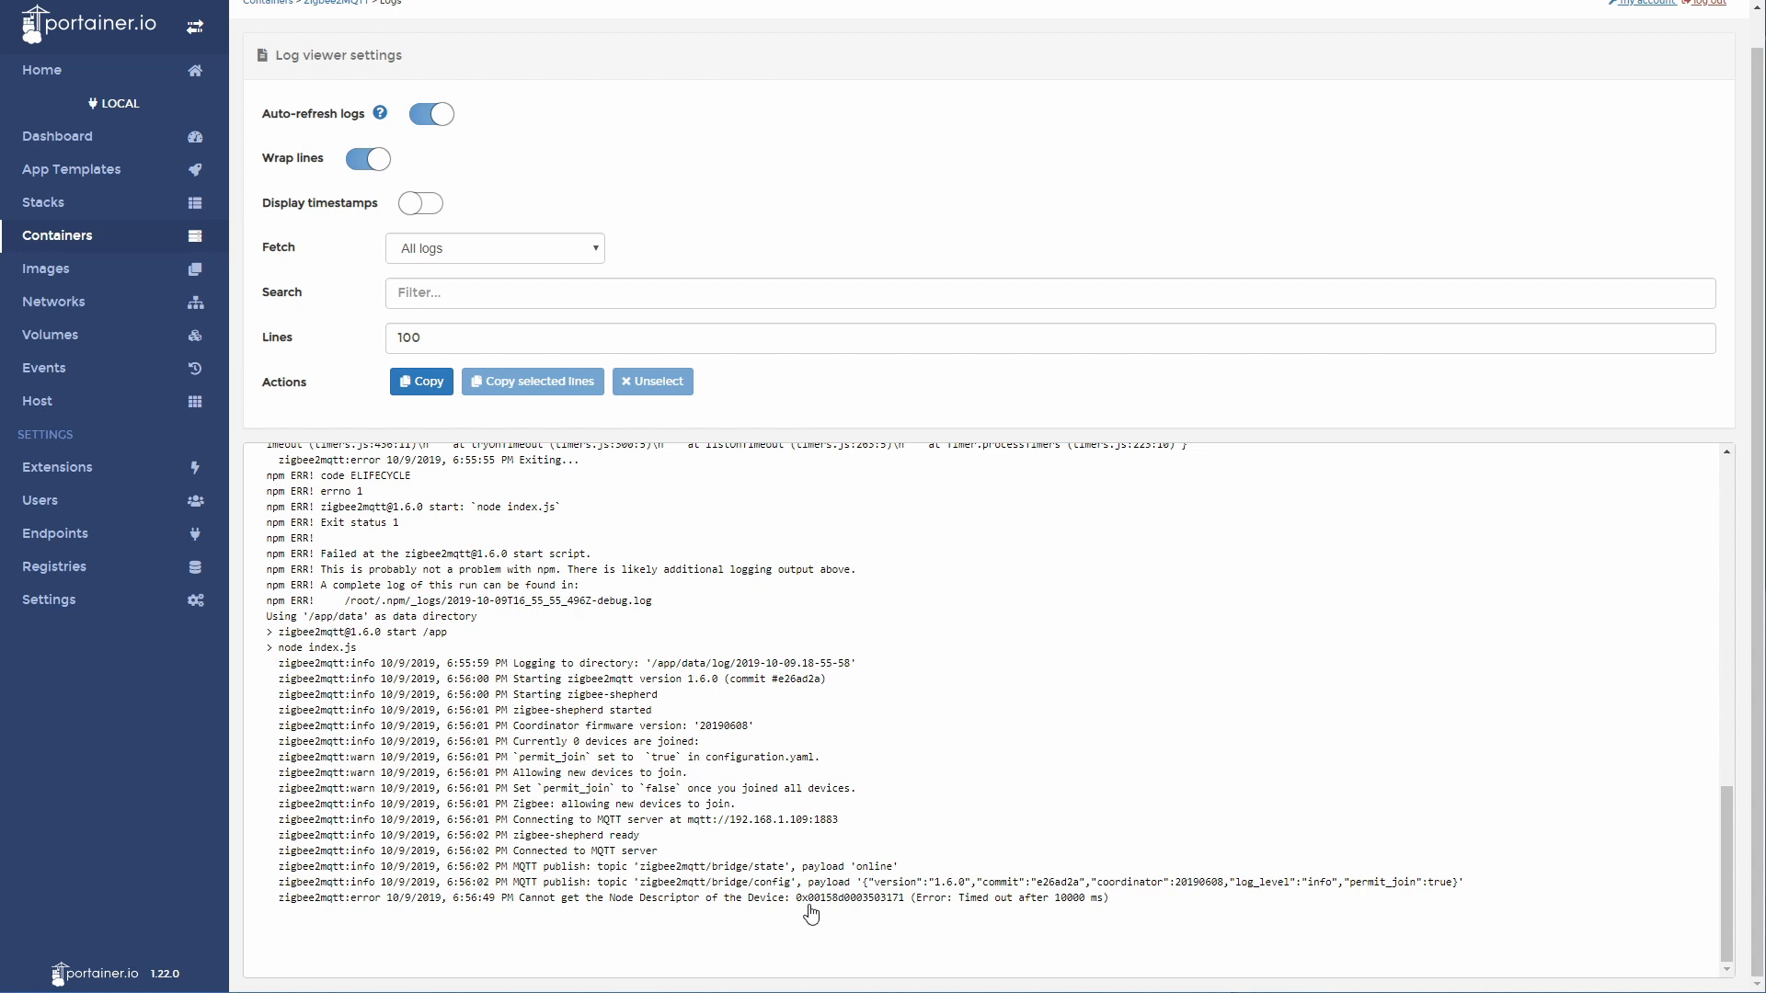
{"action": "mouse_move", "coordinate": [789, 872]}
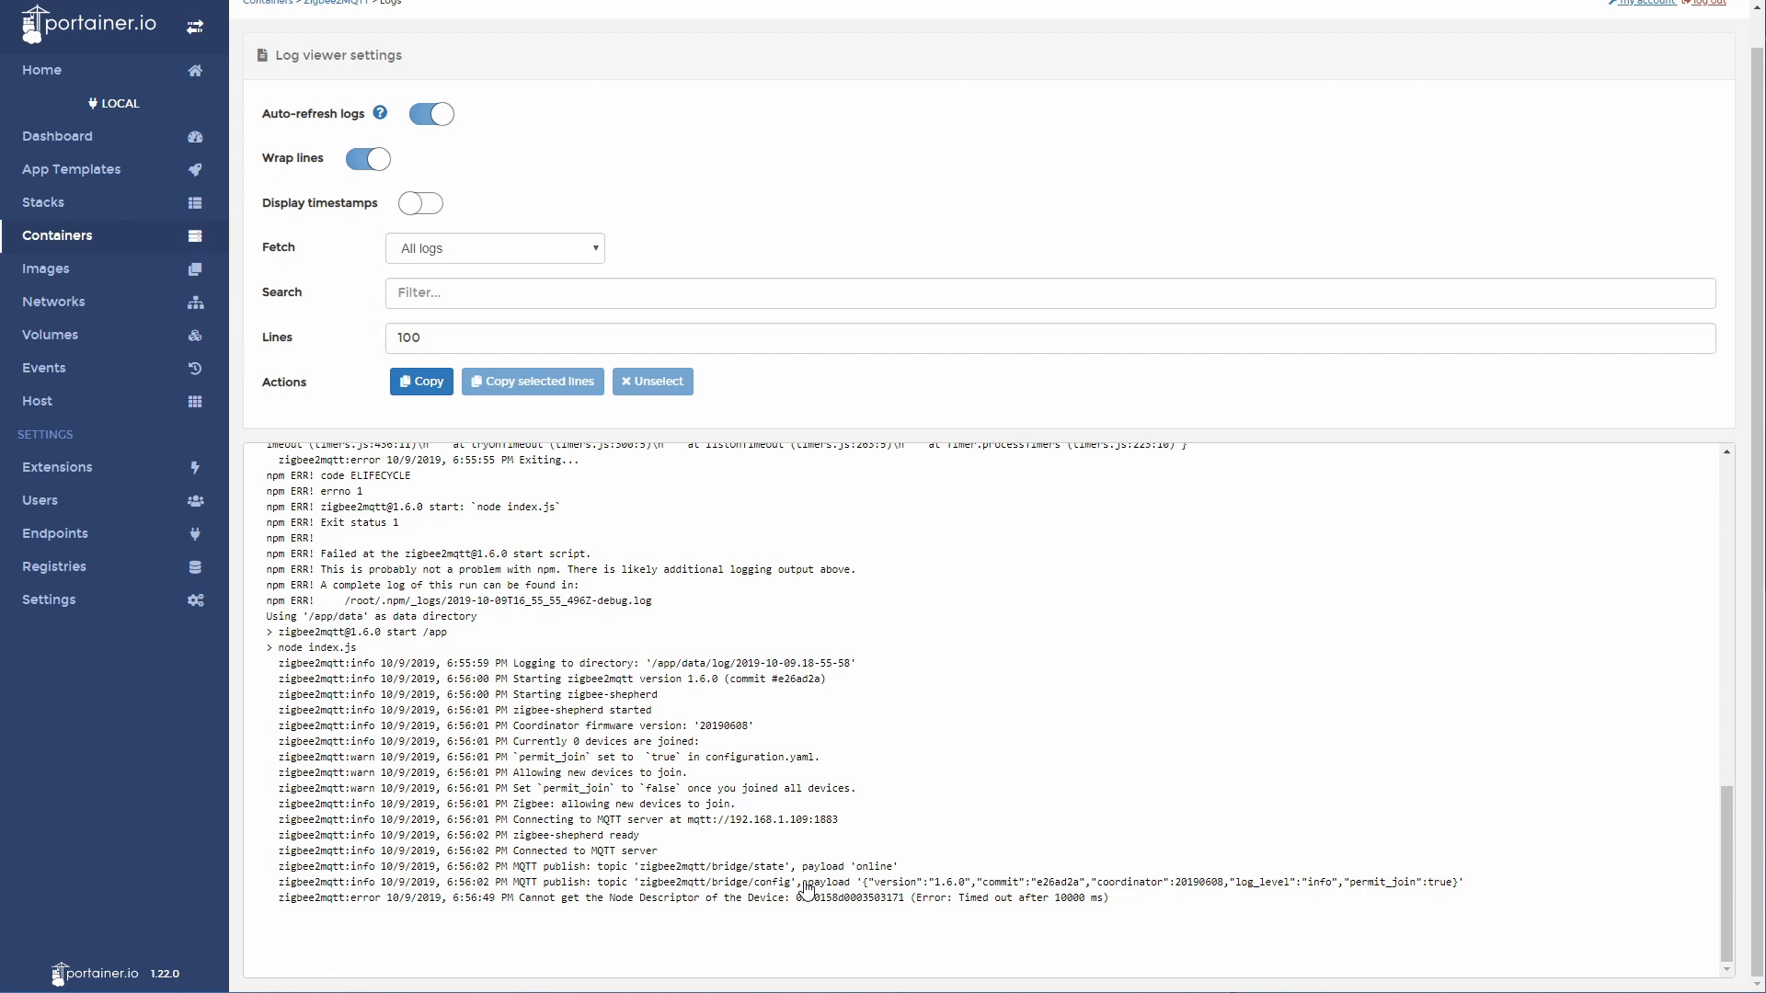
{"action": "mouse_move", "coordinate": [777, 807]}
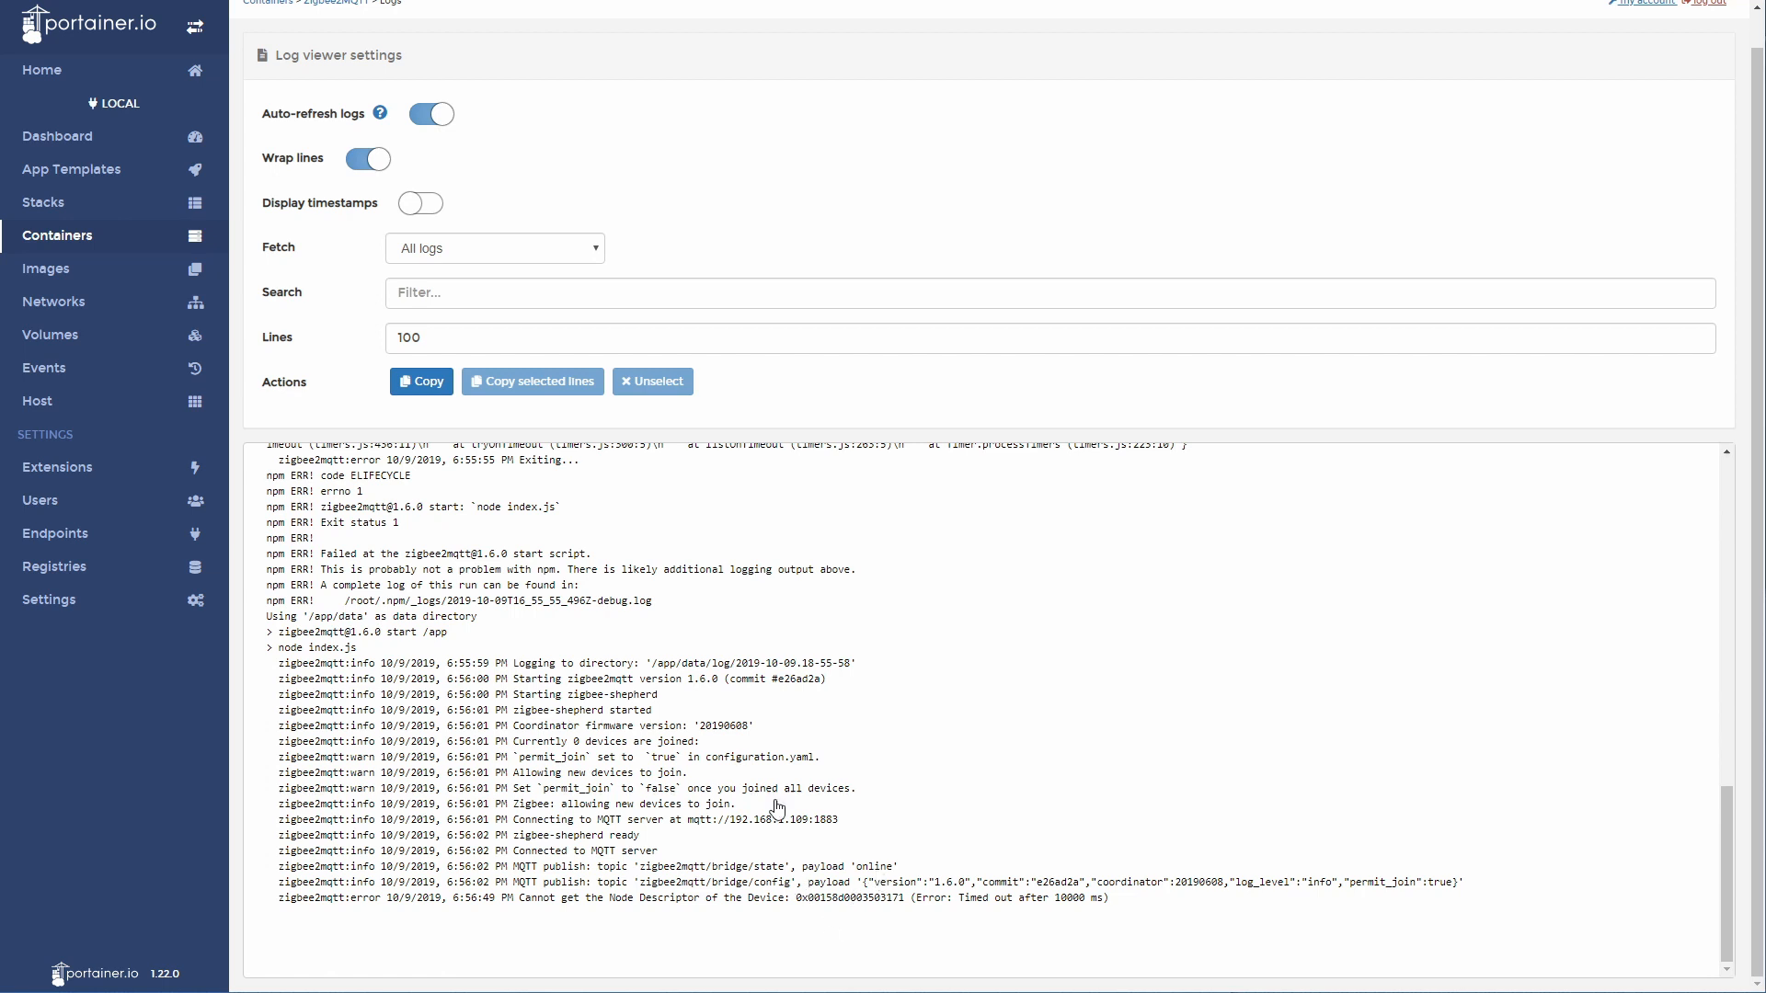
{"action": "mouse_move", "coordinate": [786, 703]}
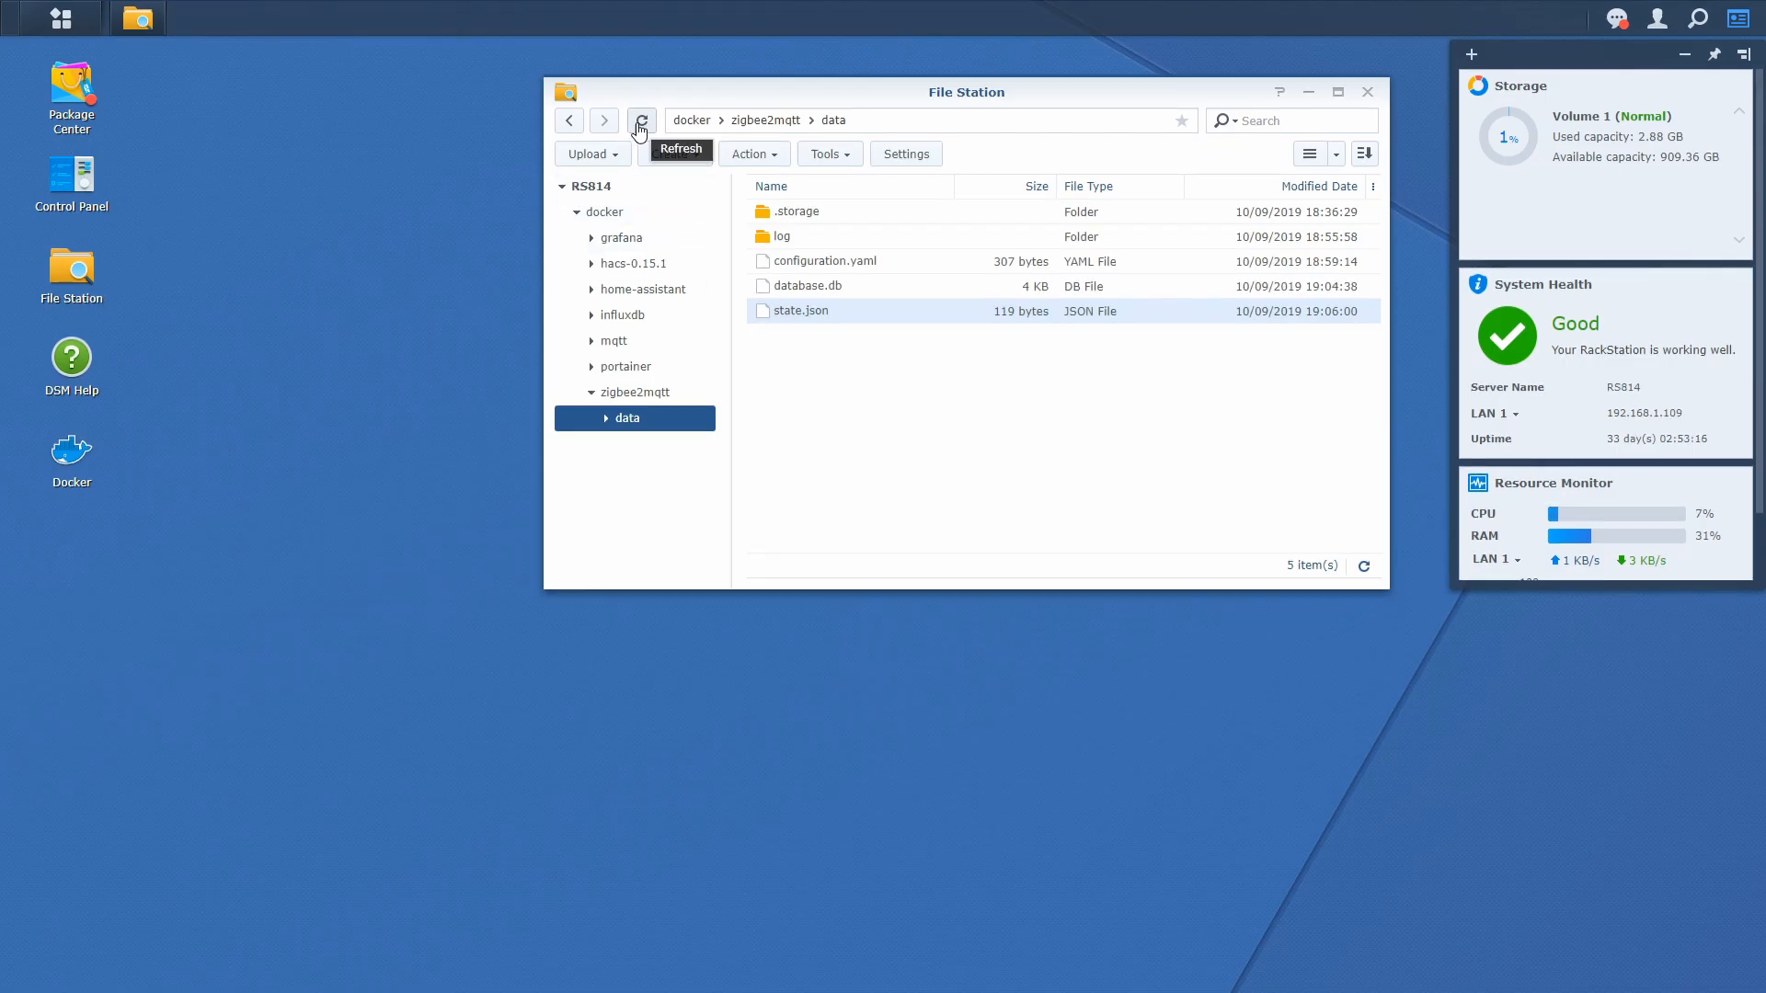
Refresh the zigbee2mqtt data folder and reopen configuration.yaml in Text Editor.
{"action": "left_click", "coordinate": [642, 122]}
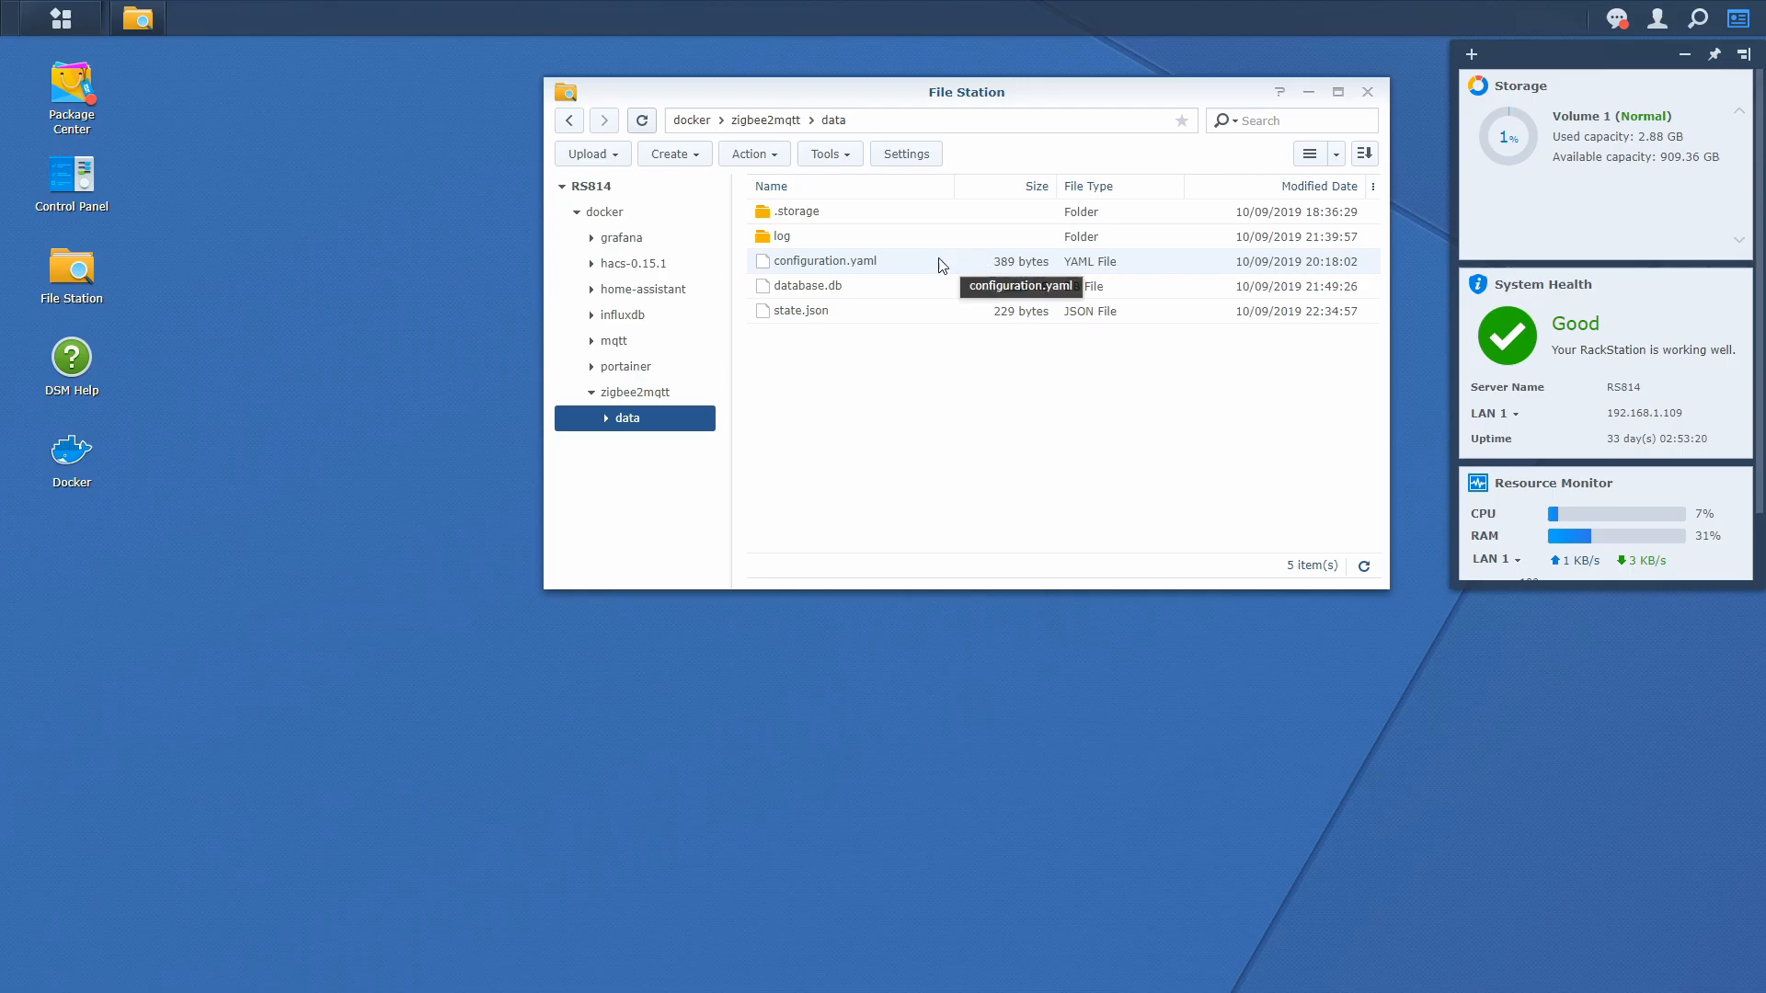
{"action": "double_click", "coordinate": [826, 260]}
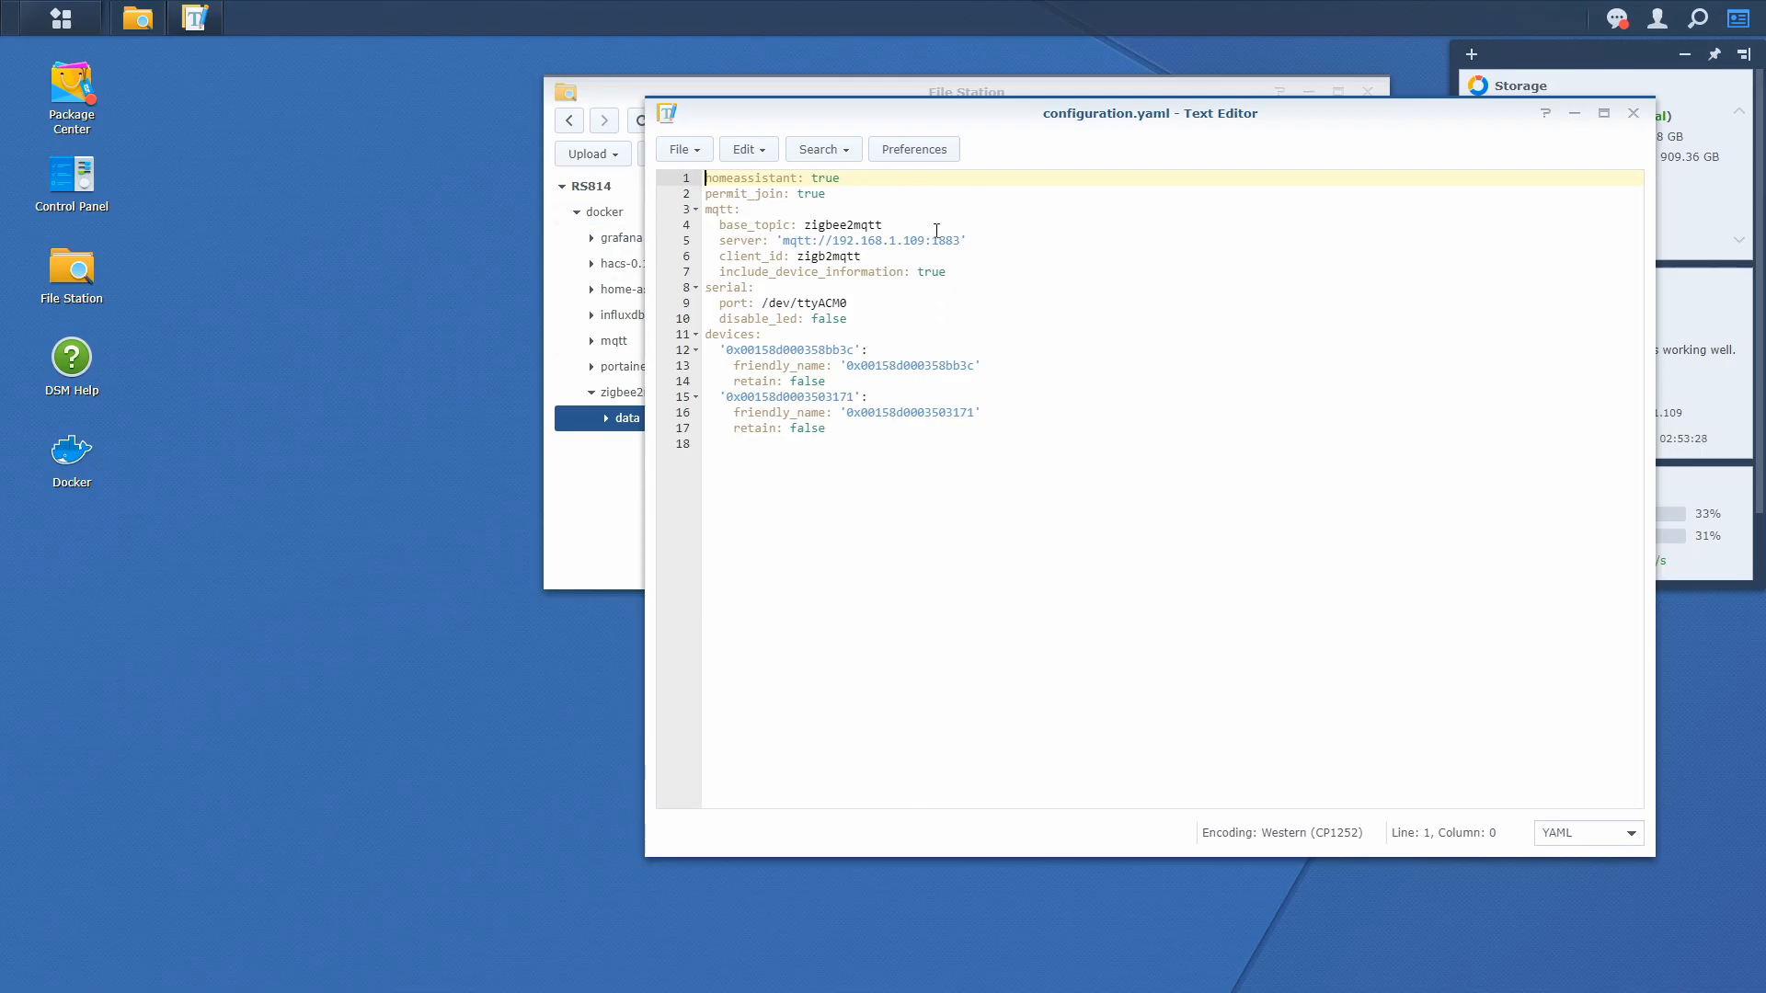
{"action": "mouse_move", "coordinate": [764, 509]}
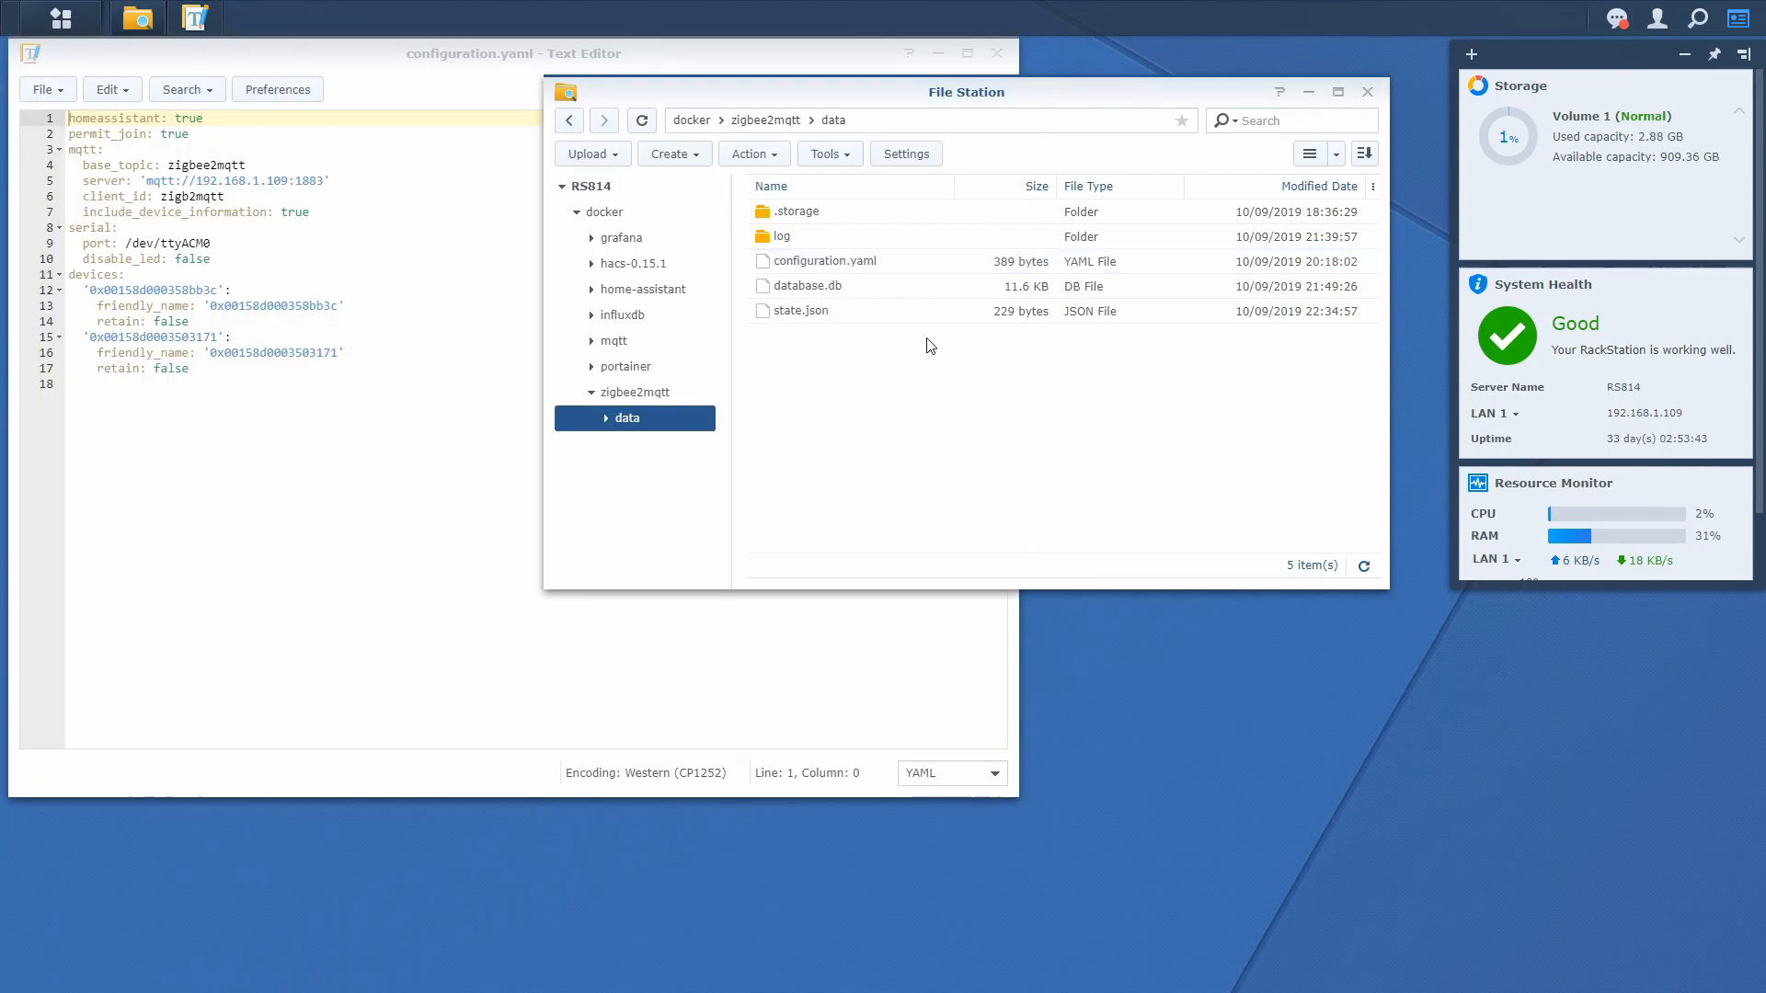
Open state.json alongside configuration.yaml and compare the sensor device IDs between the two files.
{"action": "double_click", "coordinate": [802, 311]}
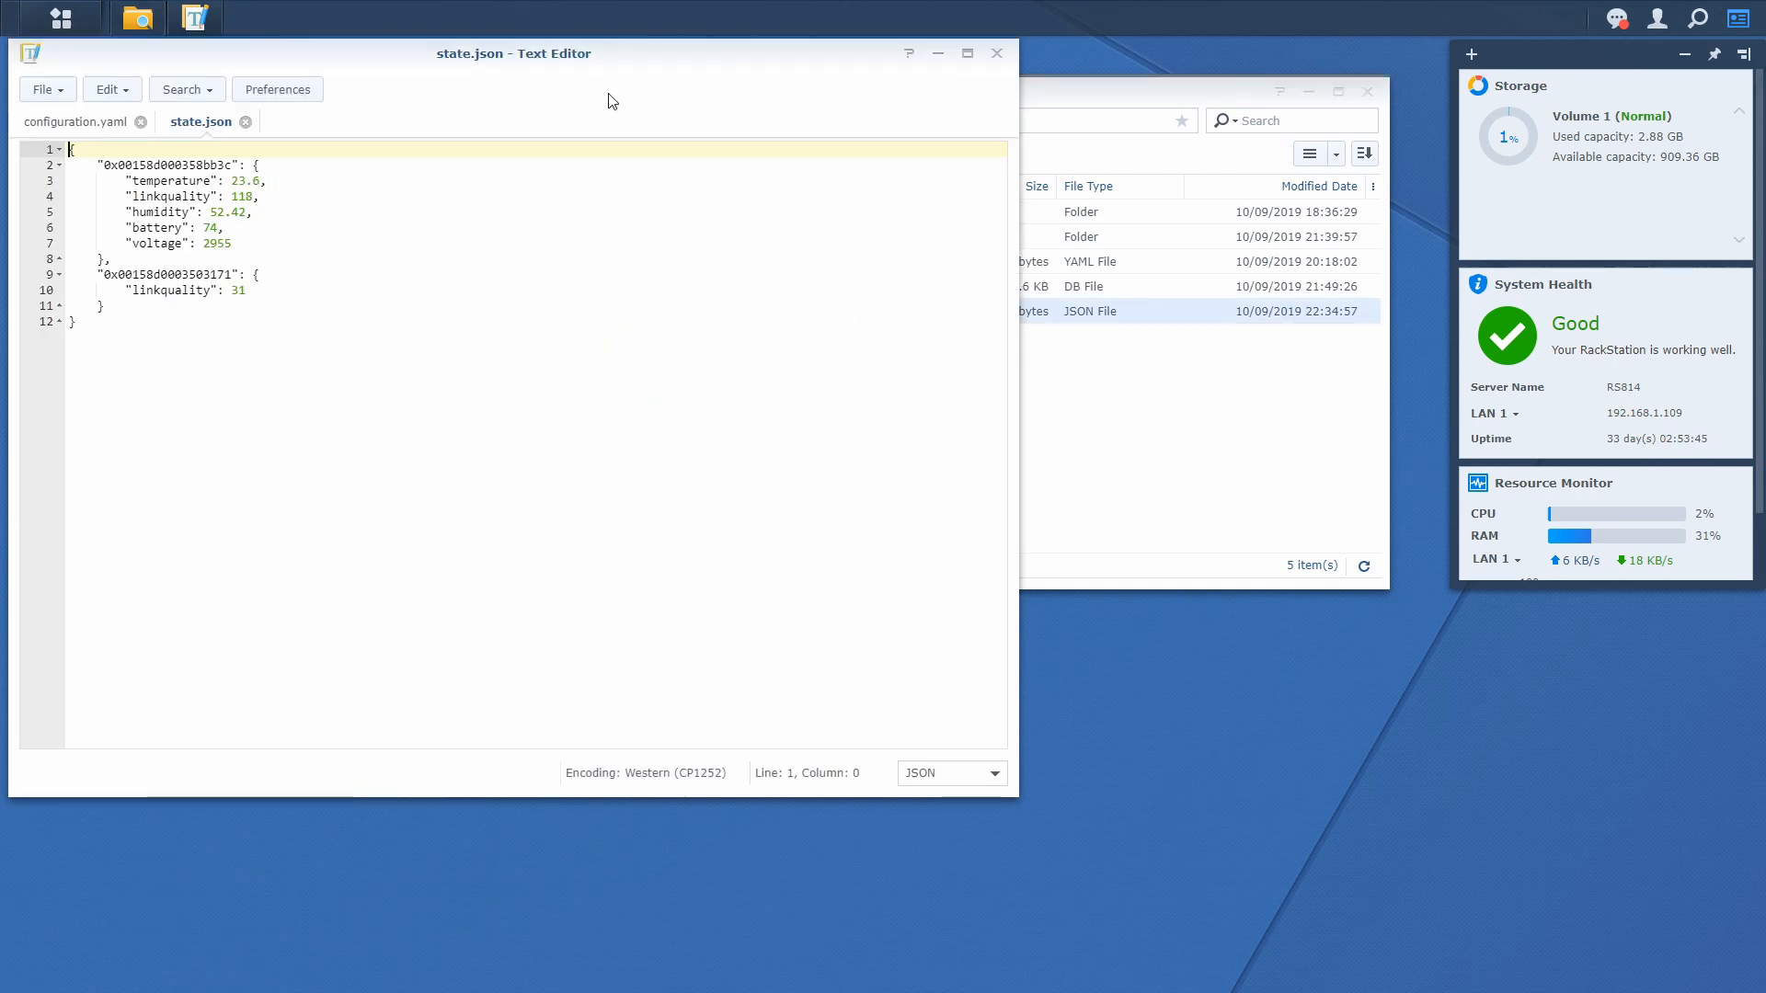
{"action": "left_click_drag", "start_coordinate": [513, 54], "coordinate": [980, 179]}
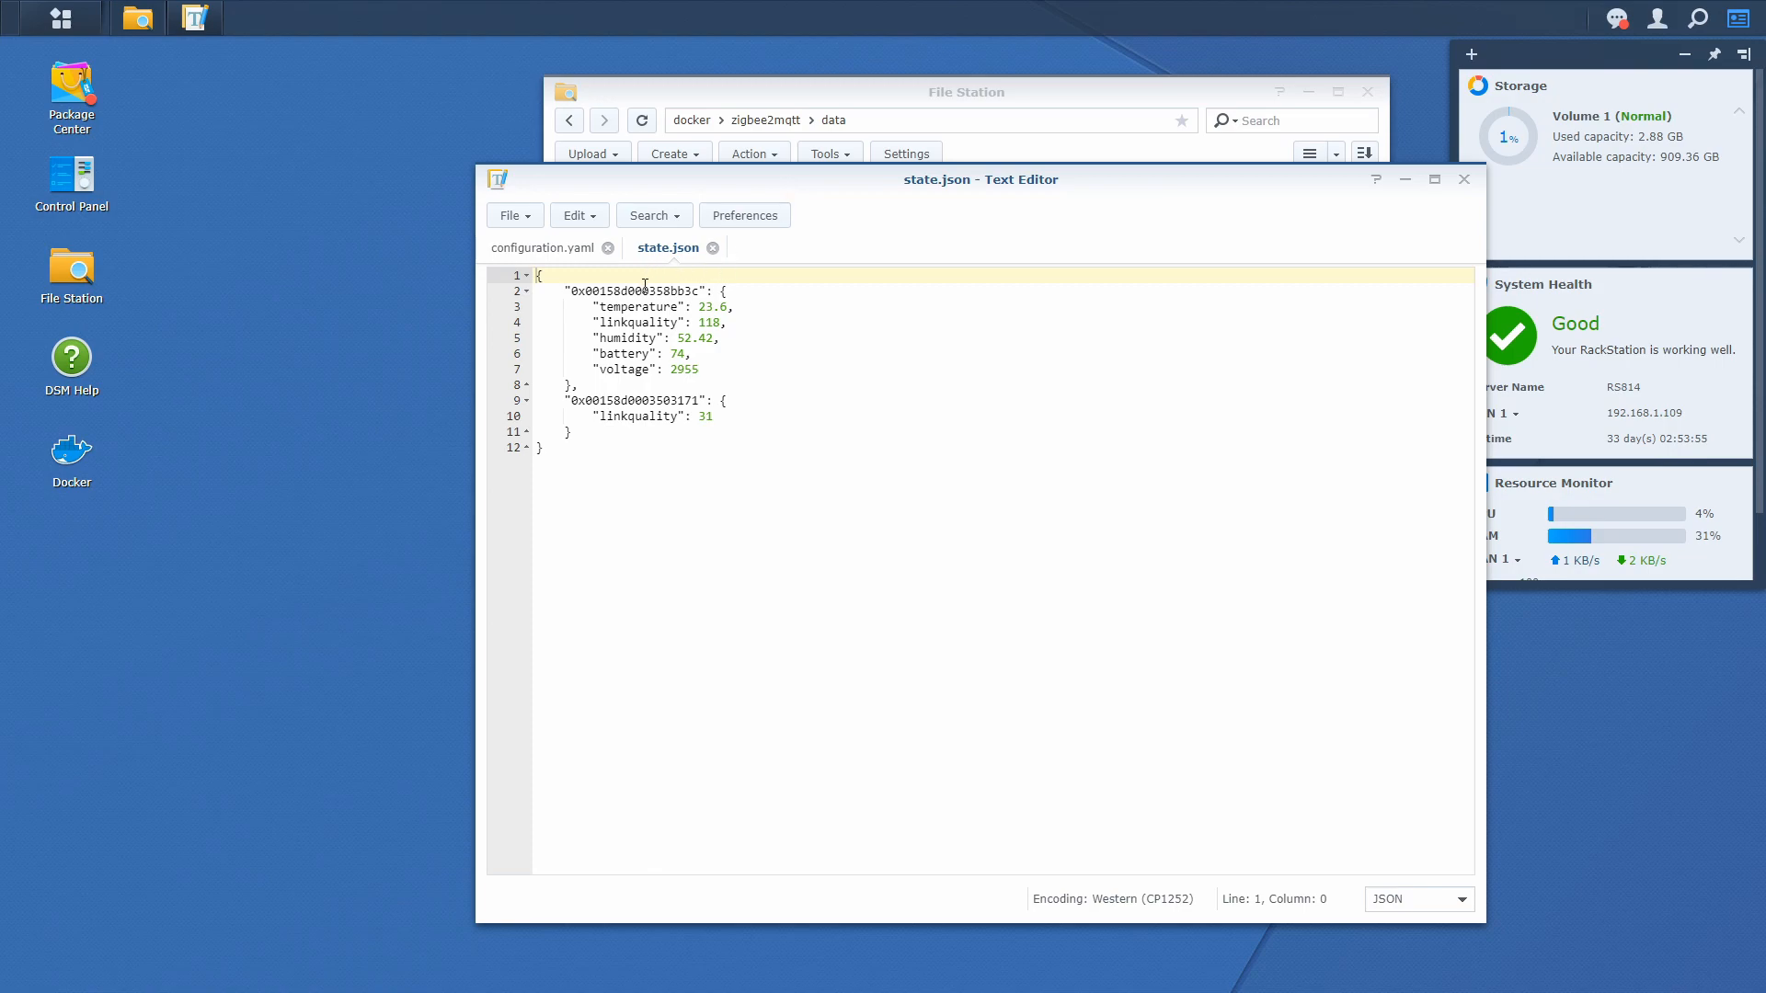
{"action": "double_click", "coordinate": [631, 291]}
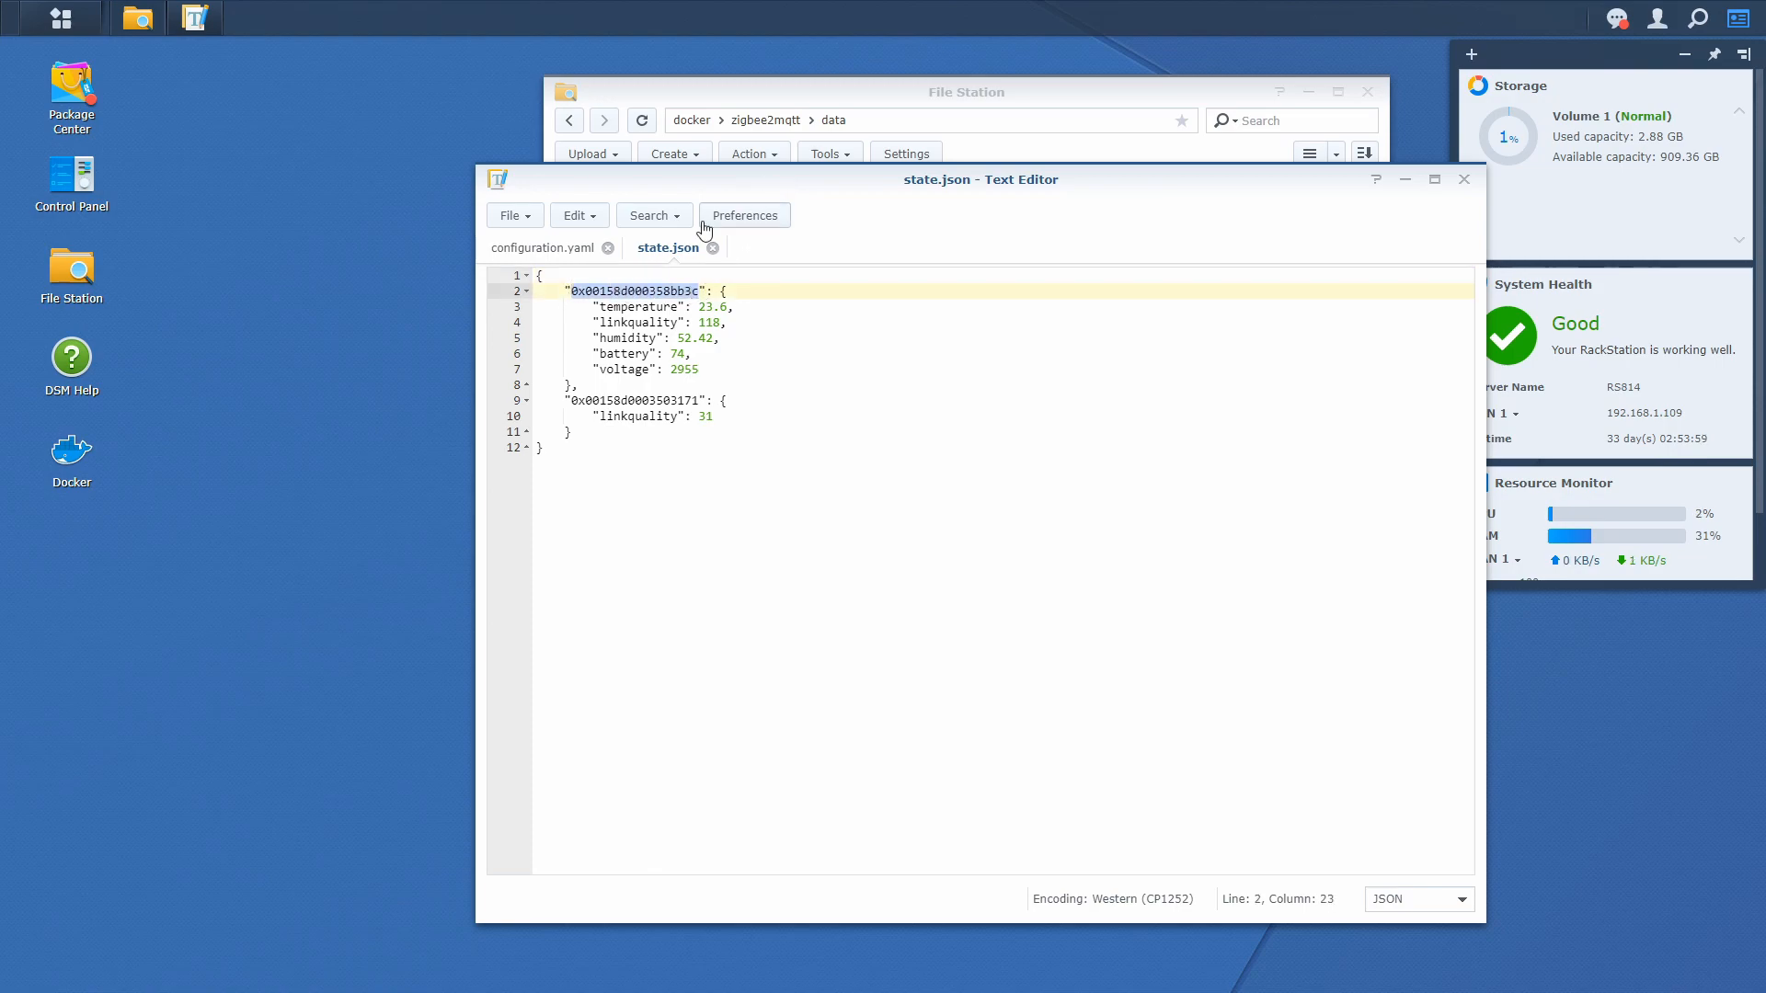
{"action": "left_click", "coordinate": [548, 247]}
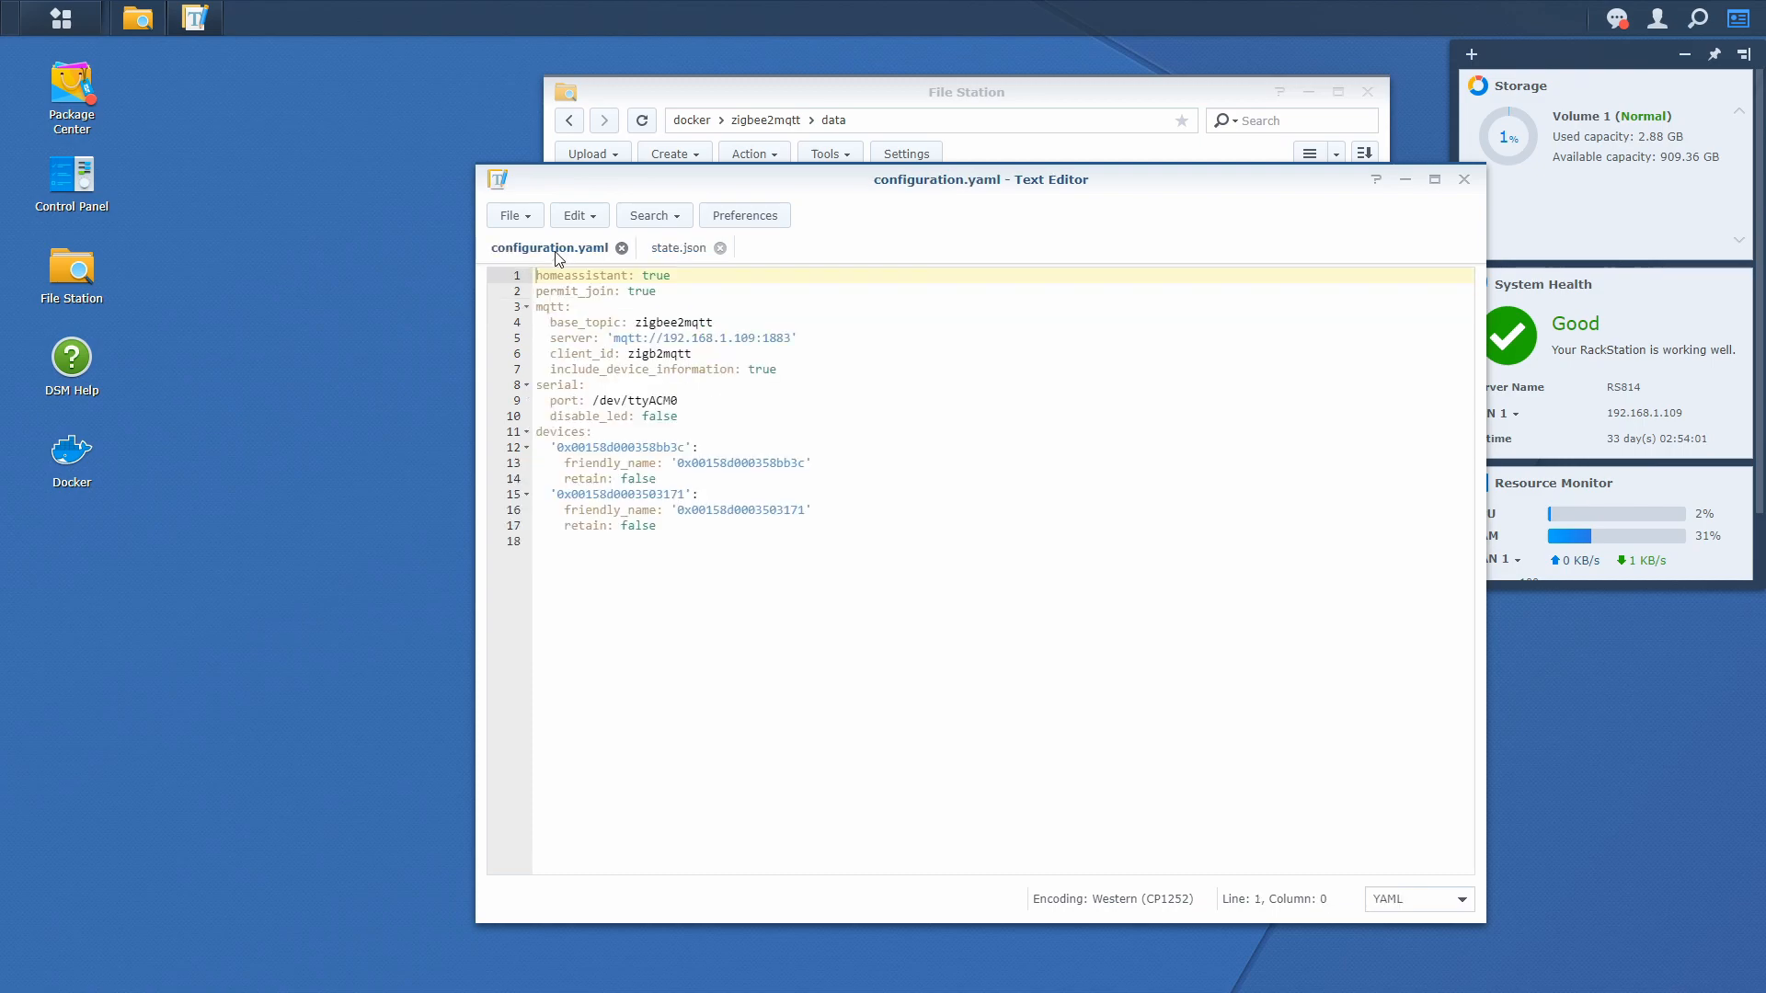
{"action": "double_click", "coordinate": [627, 447]}
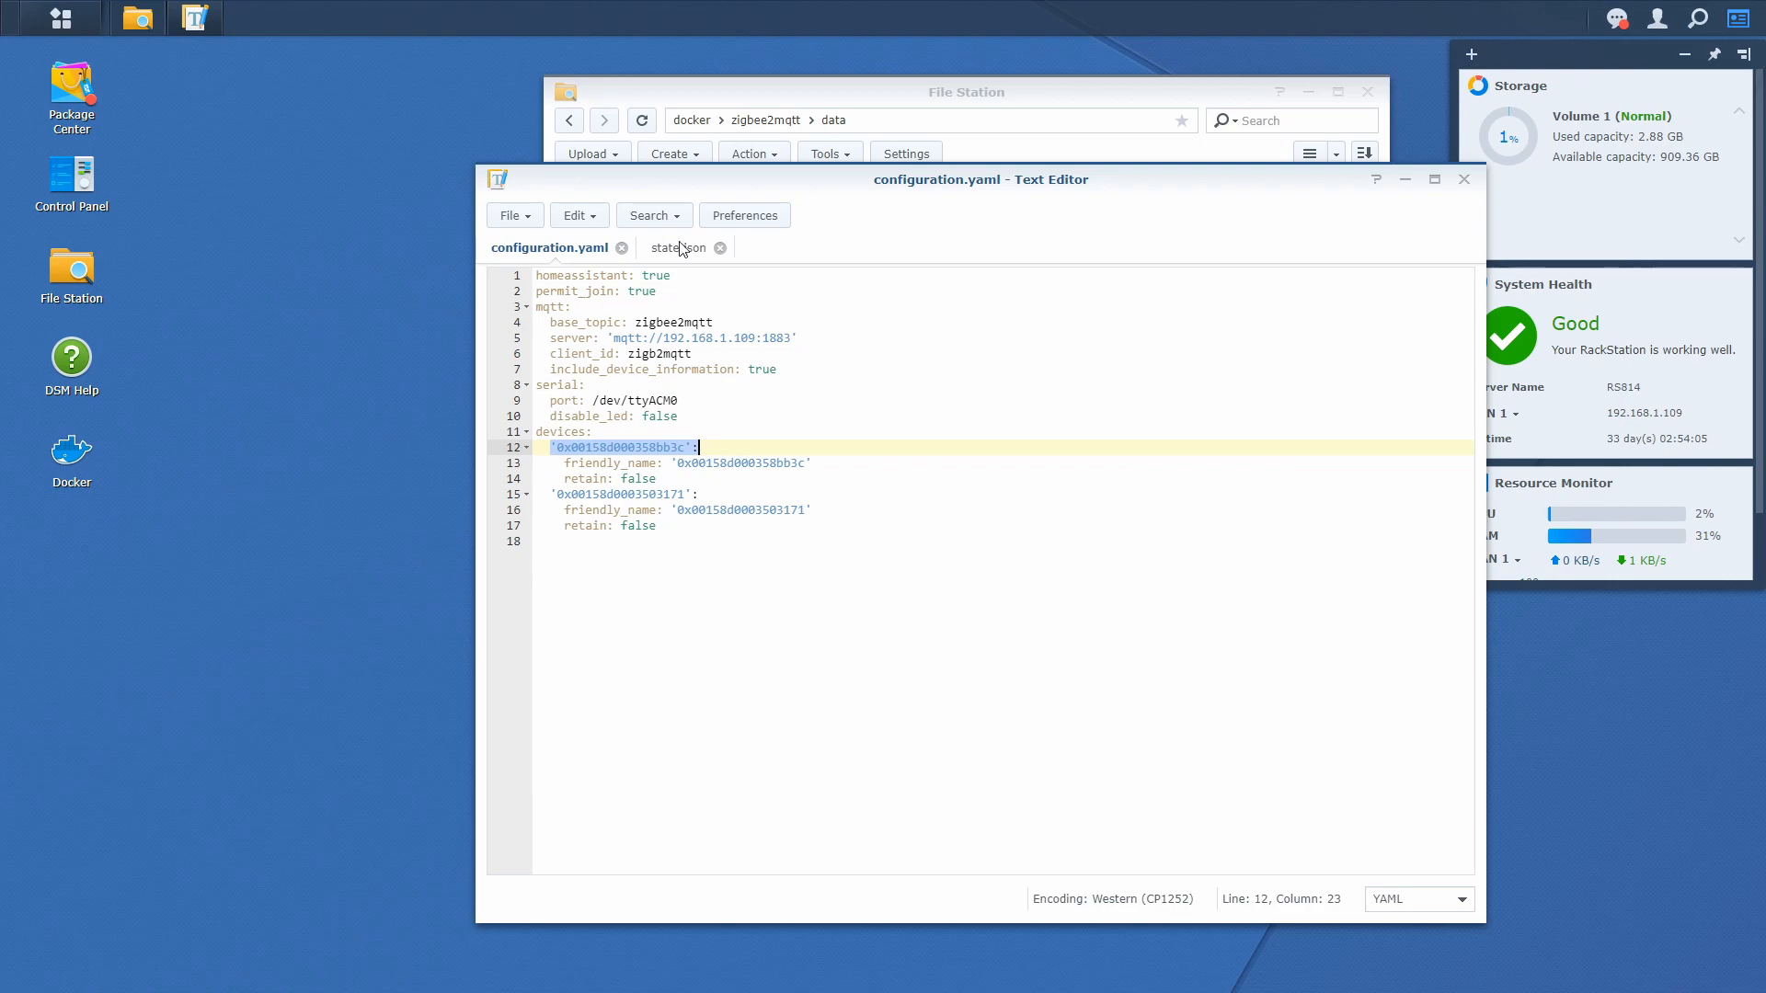
{"action": "left_click", "coordinate": [677, 246]}
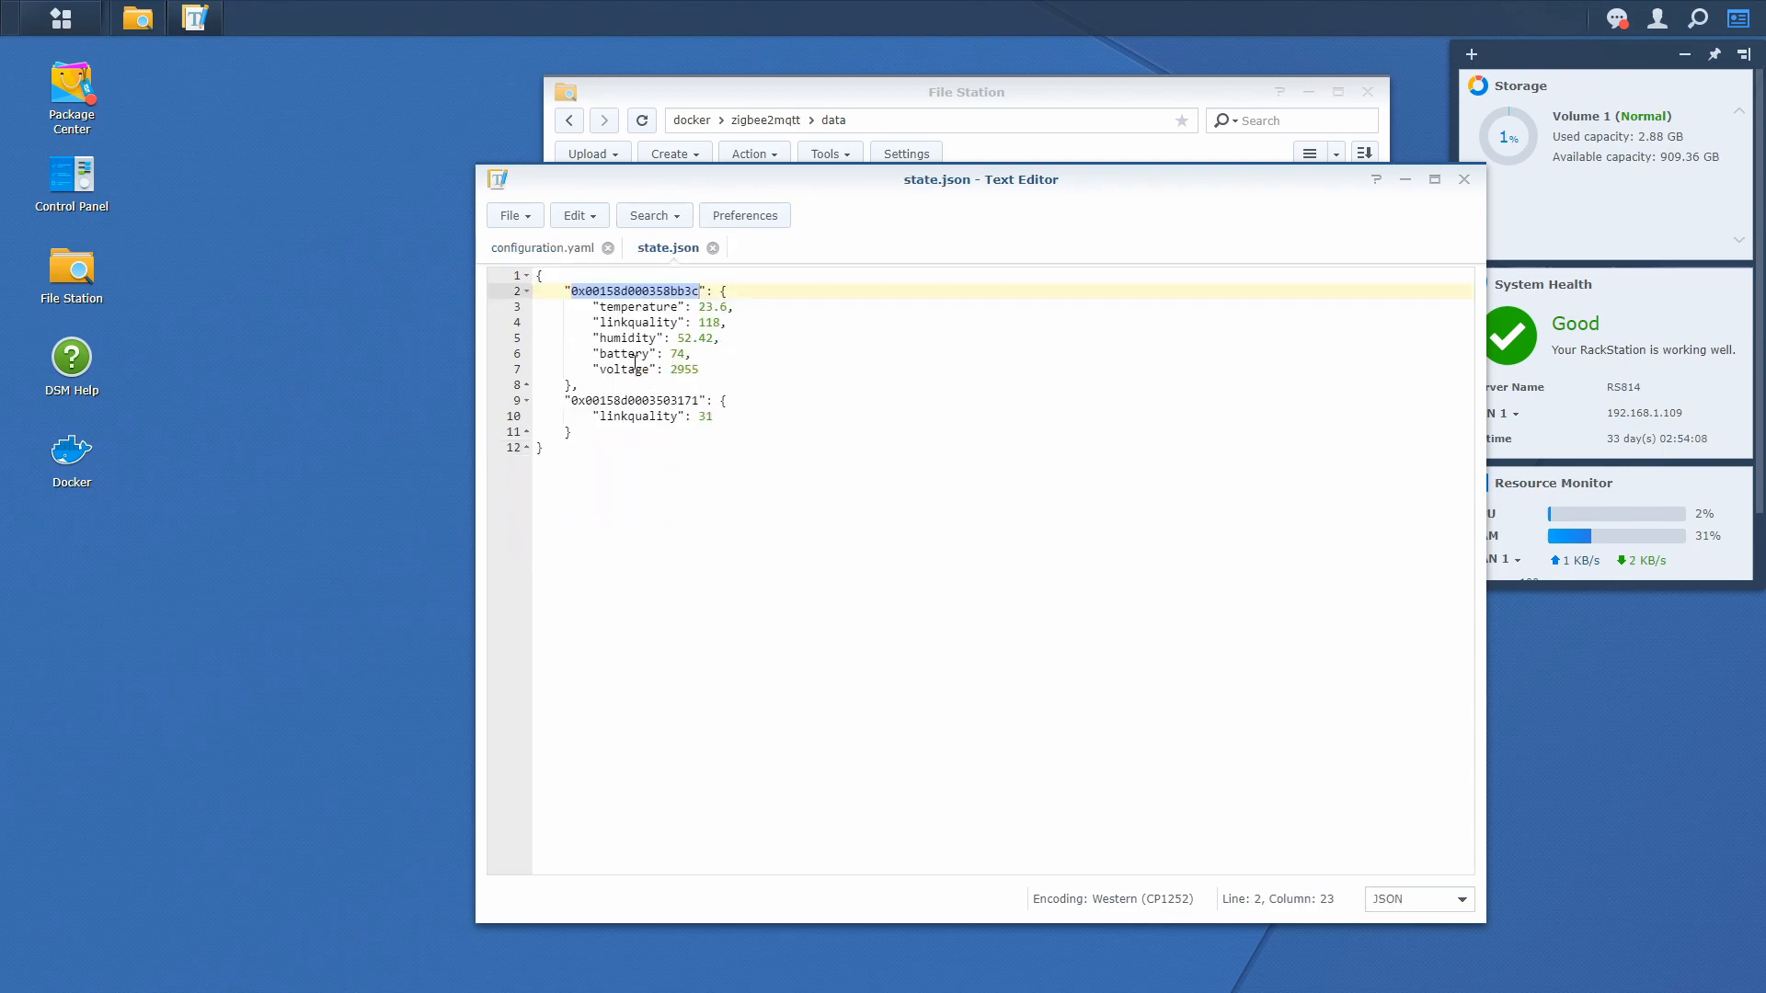
{"action": "mouse_move", "coordinate": [755, 438]}
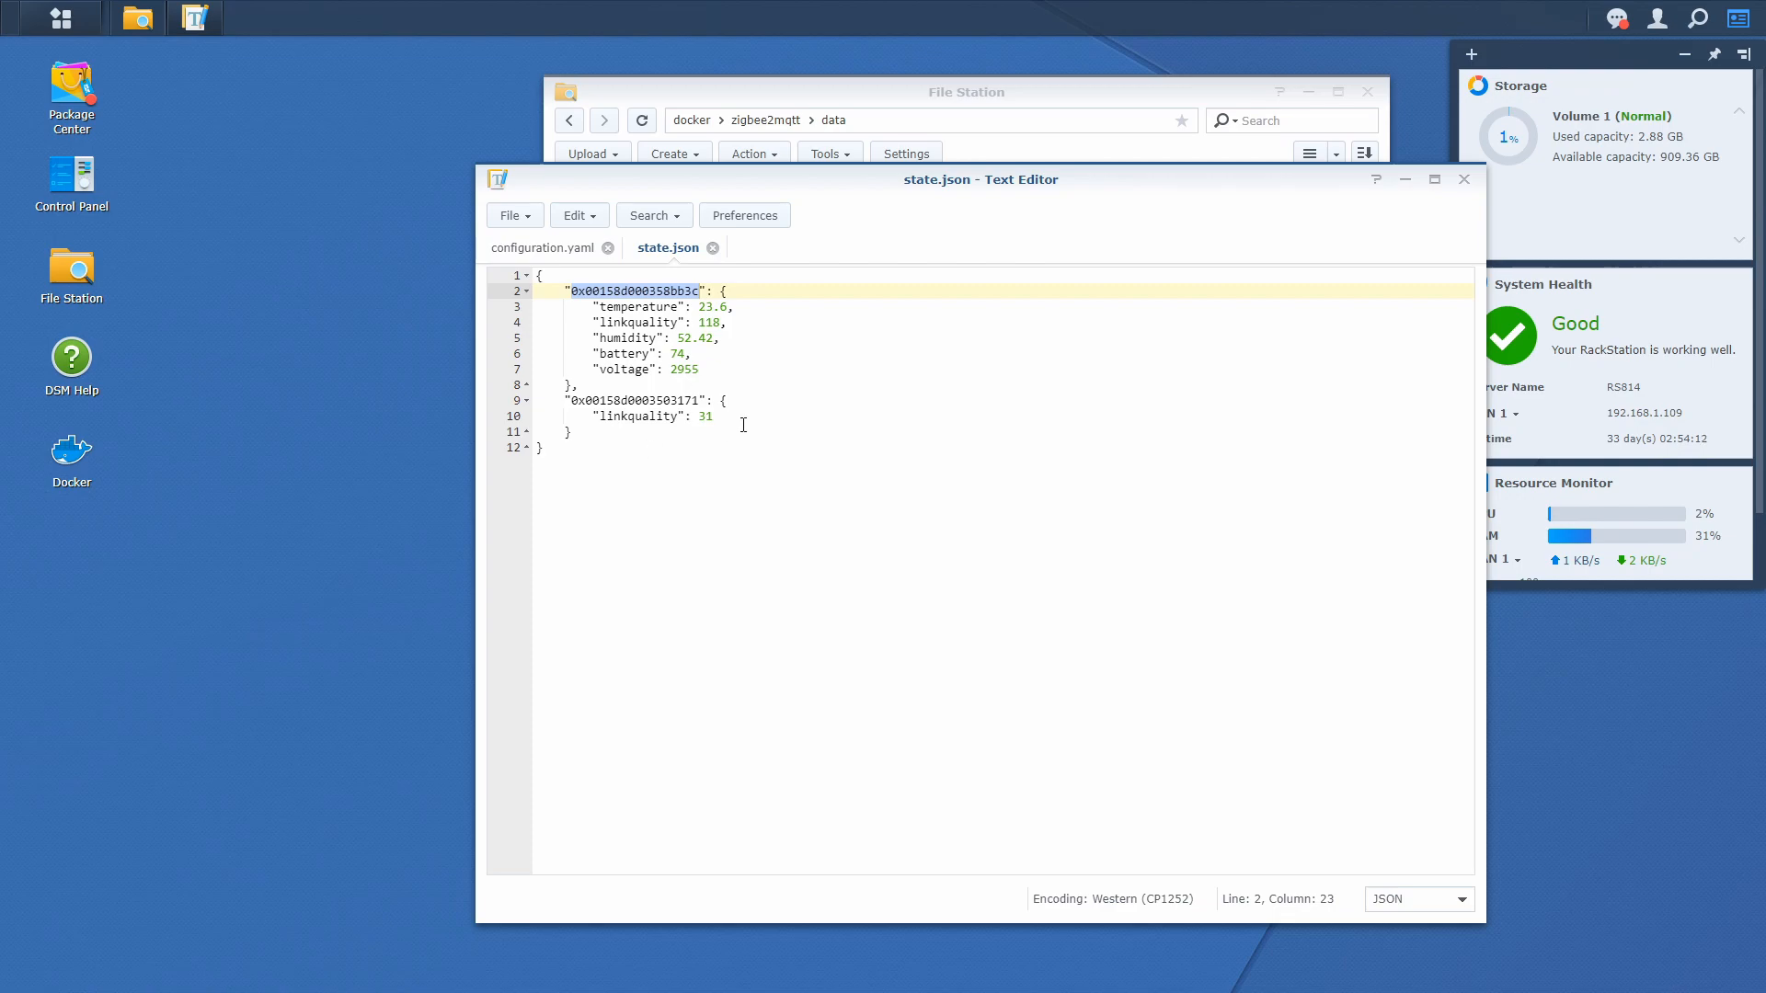
{"action": "mouse_move", "coordinate": [565, 253]}
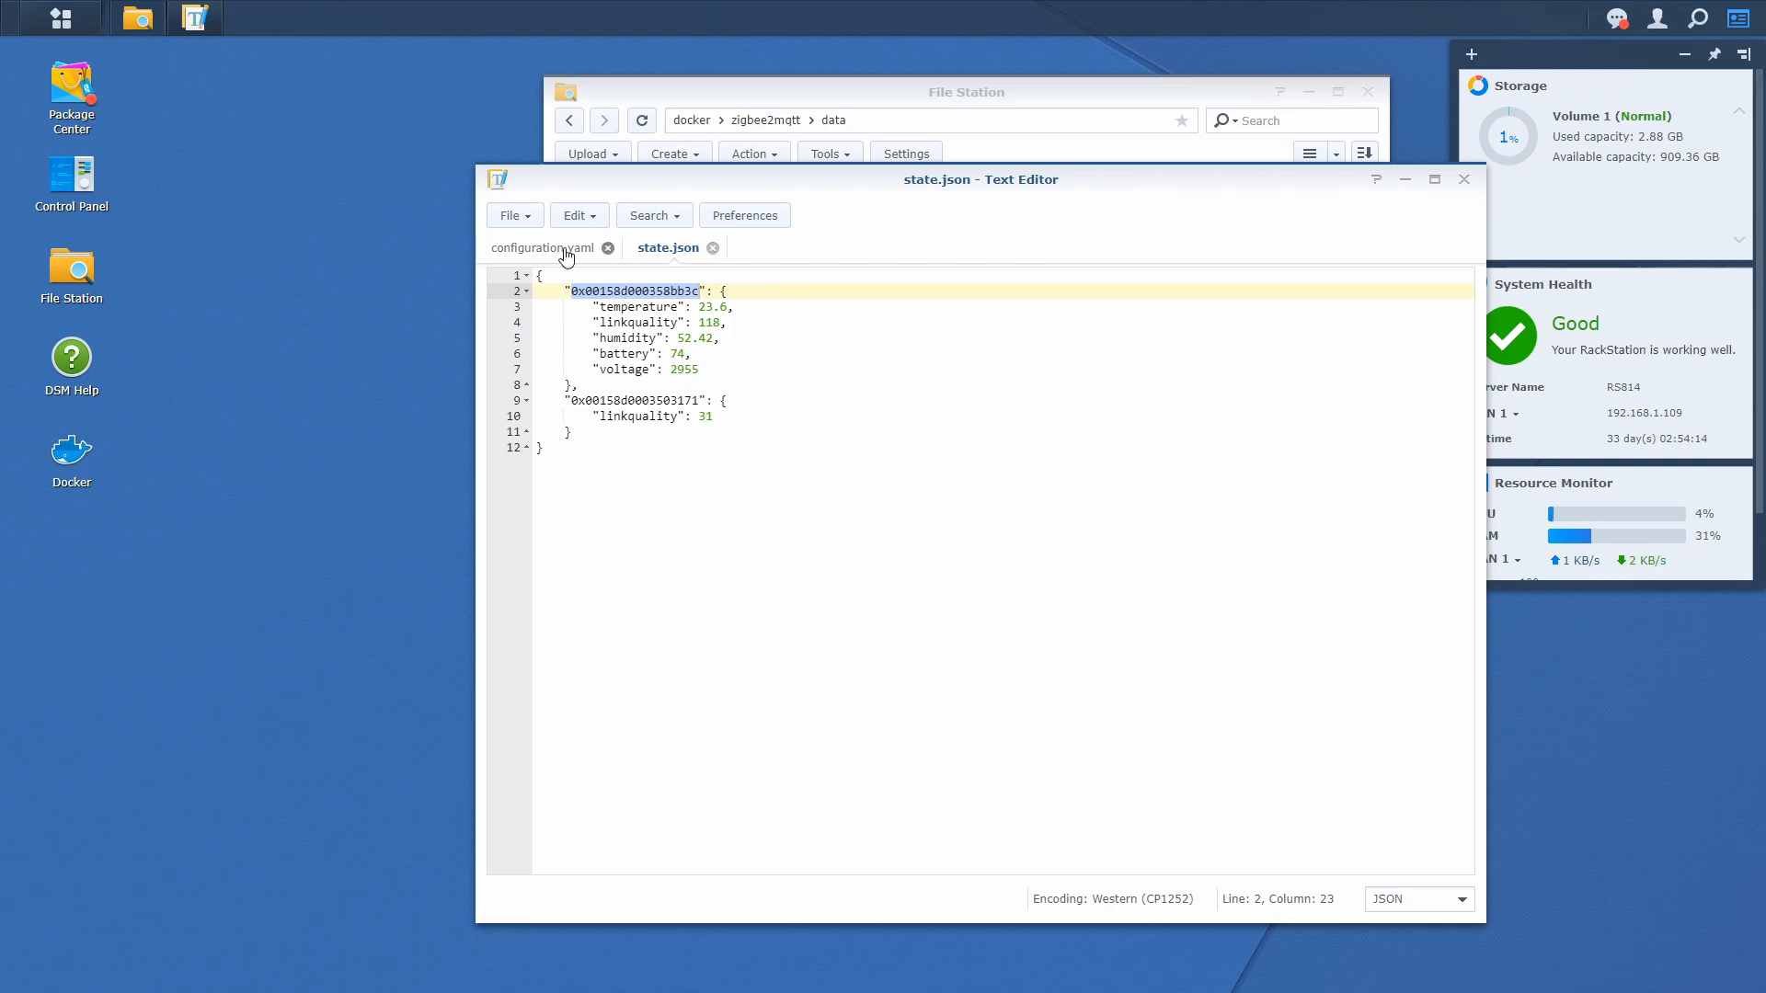
{"action": "left_click", "coordinate": [545, 247]}
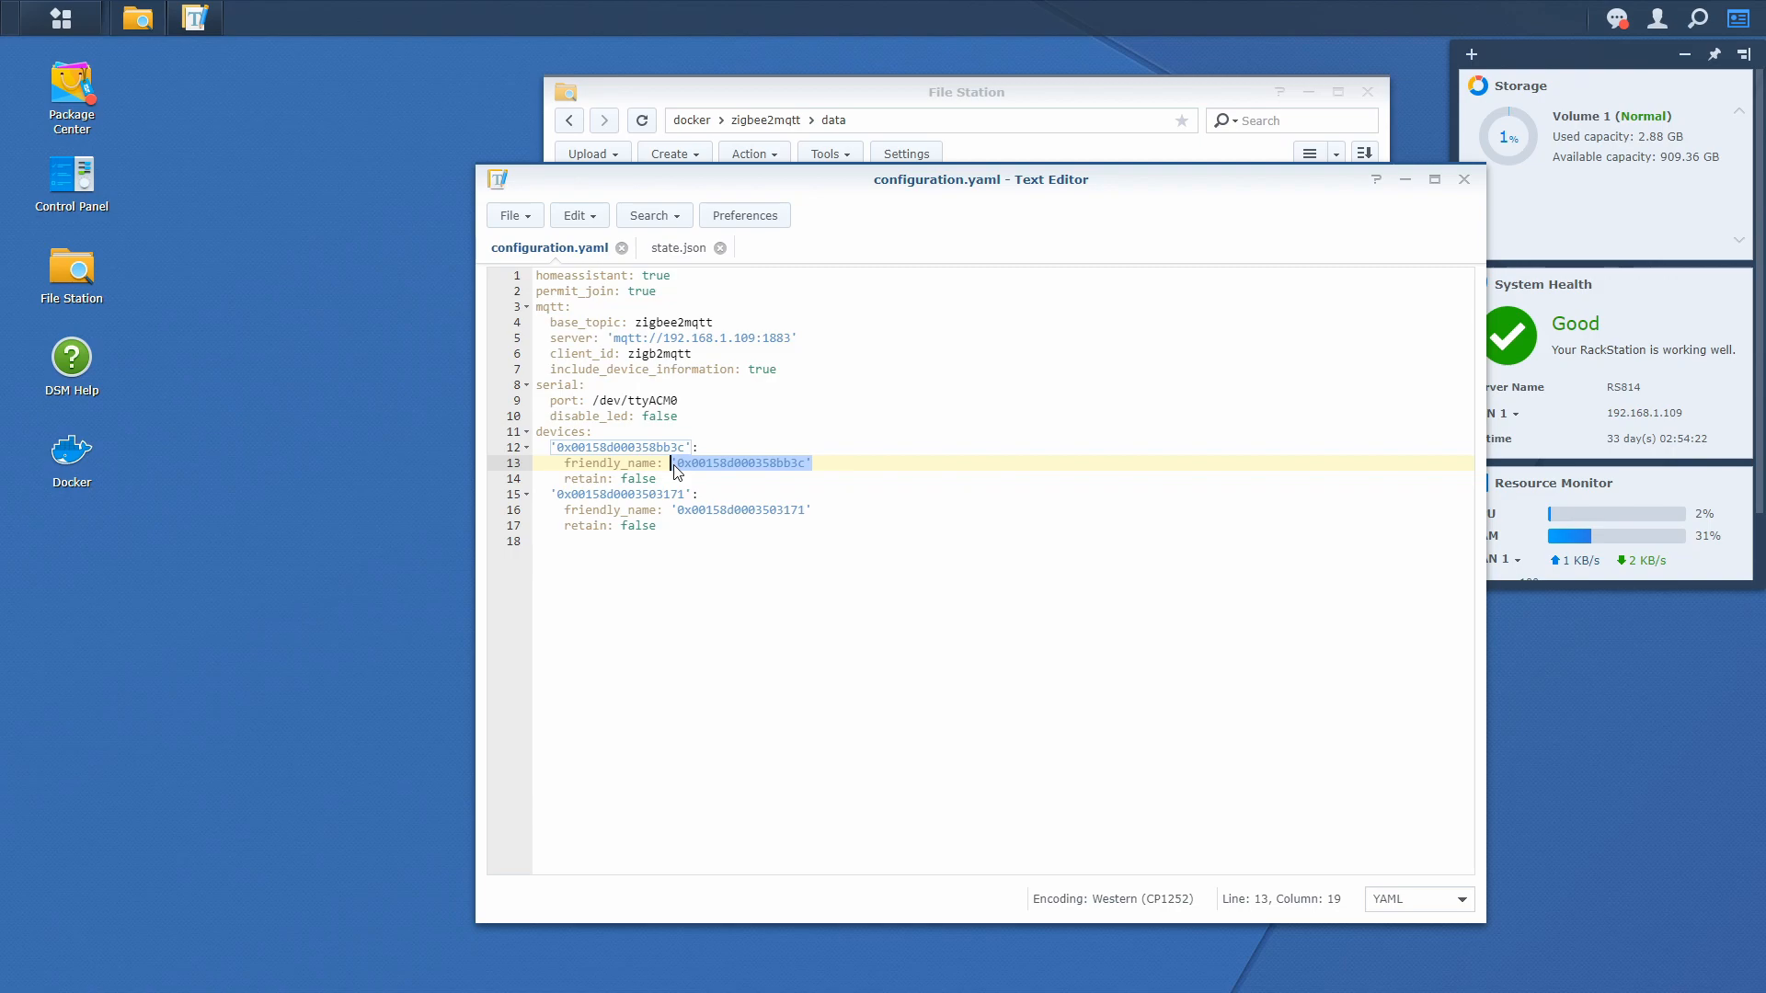
Set the two devices' friendly_name values to Temperature and Switch and save configuration.yaml.
{"action": "type", "text": "Temperatur"}
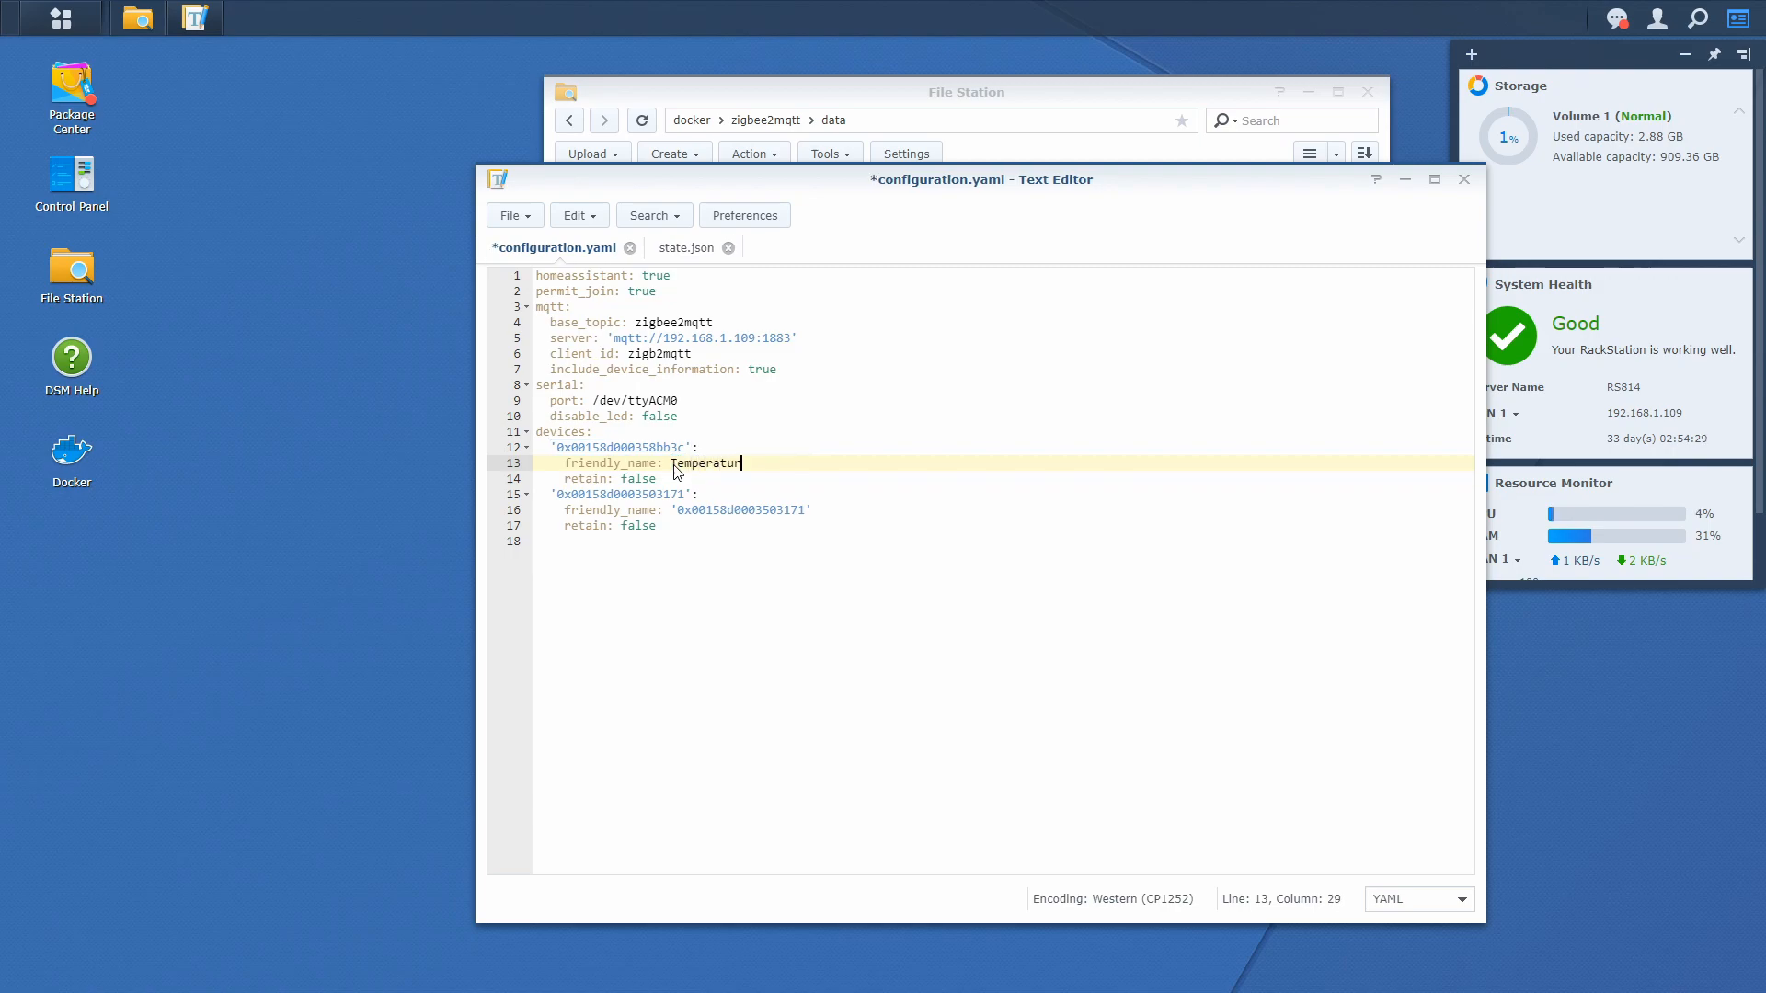
{"action": "type", "text": "e"}
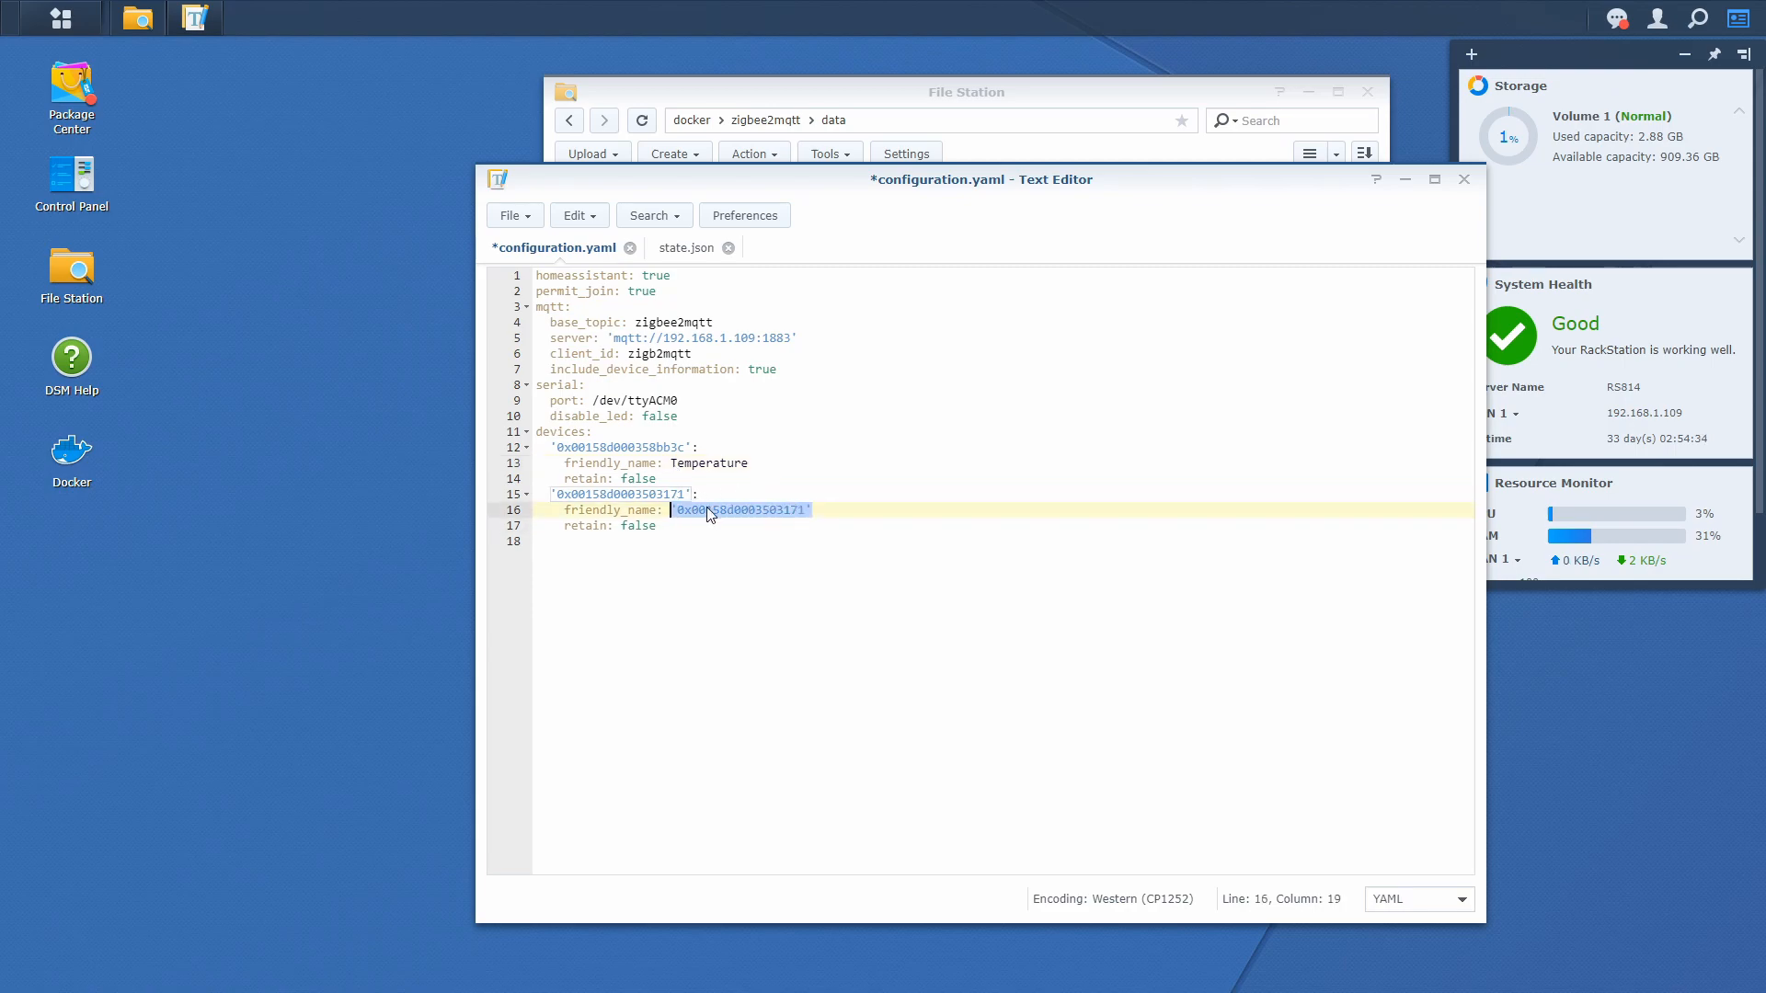
{"action": "type", "text": "Switch"}
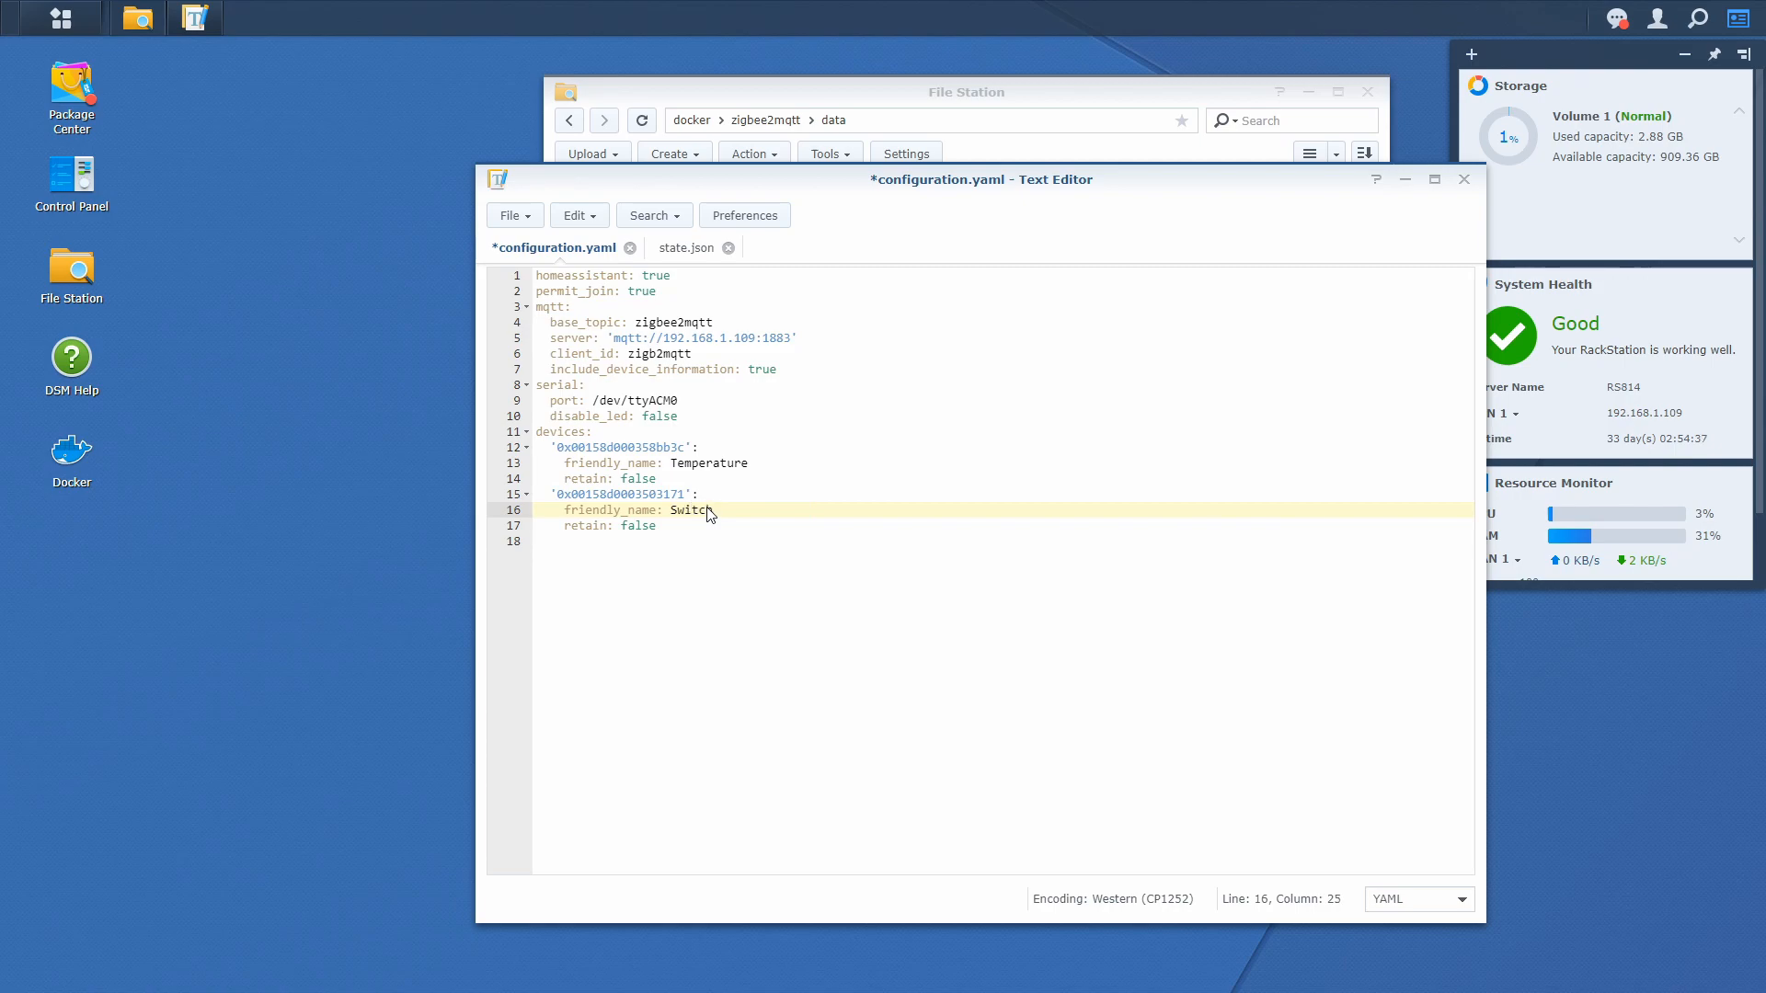
{"action": "key", "text": "ctrl+s"}
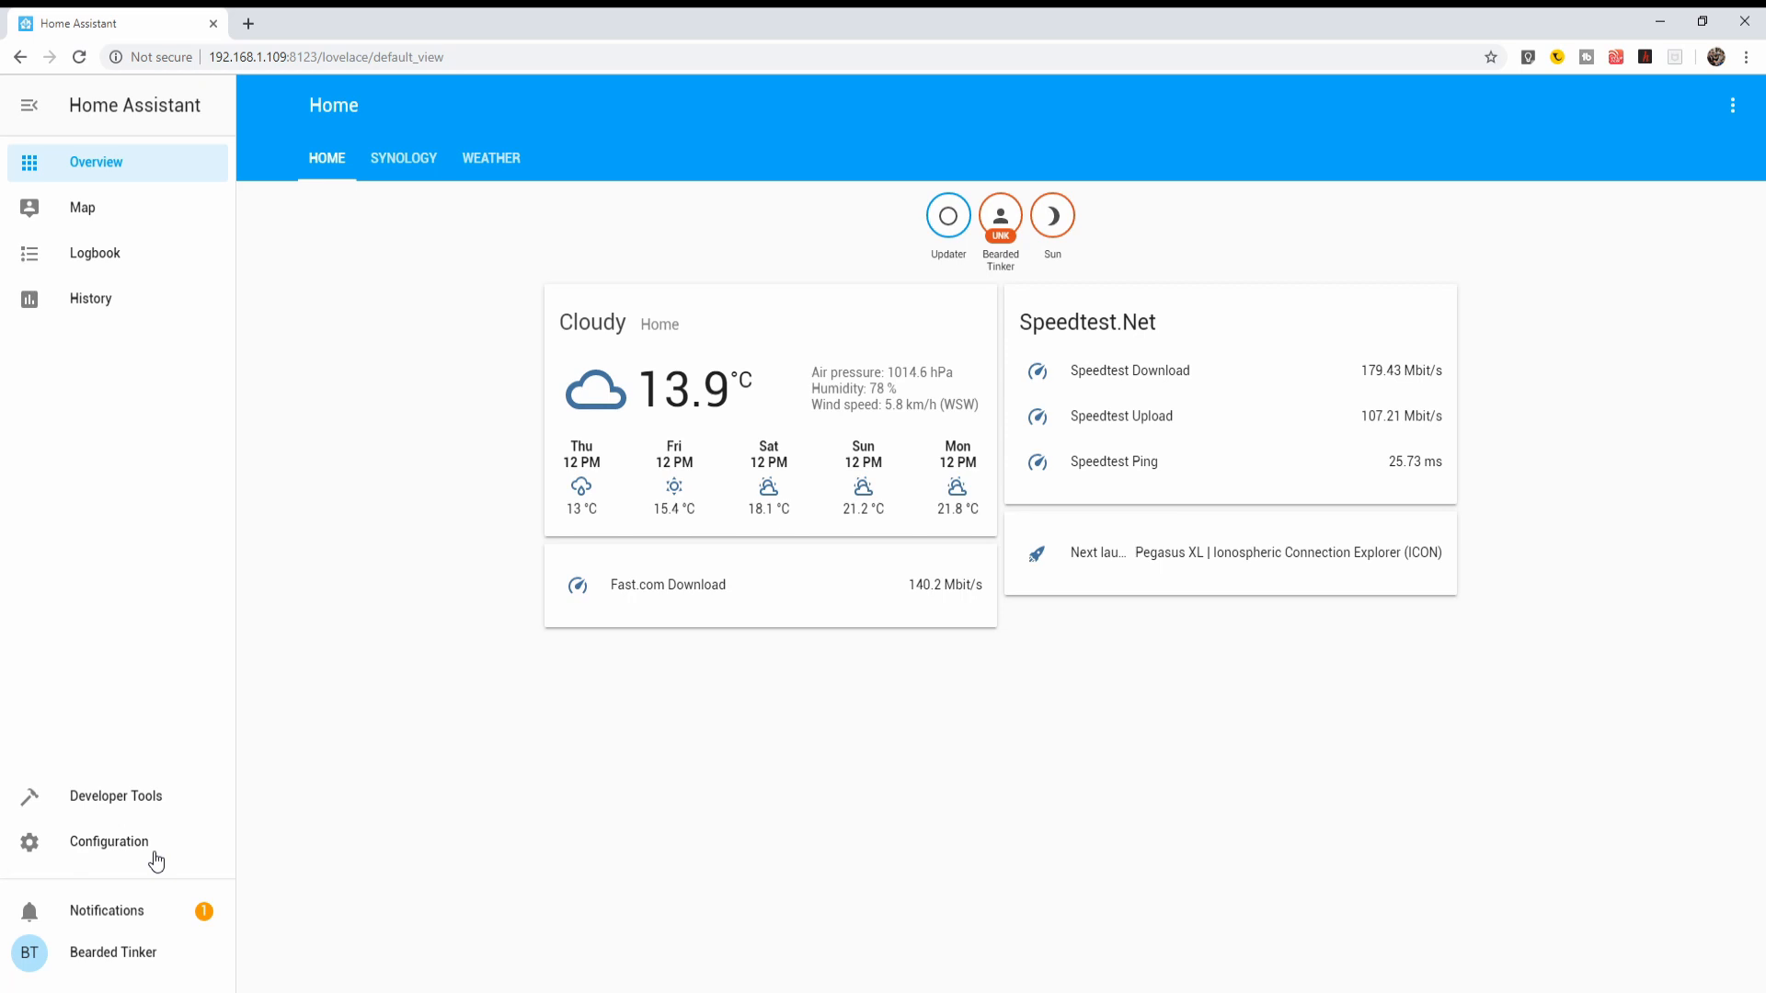
Go to Configuration > Integrations and view the MQTT integration's devices.
{"action": "left_click", "coordinate": [108, 841]}
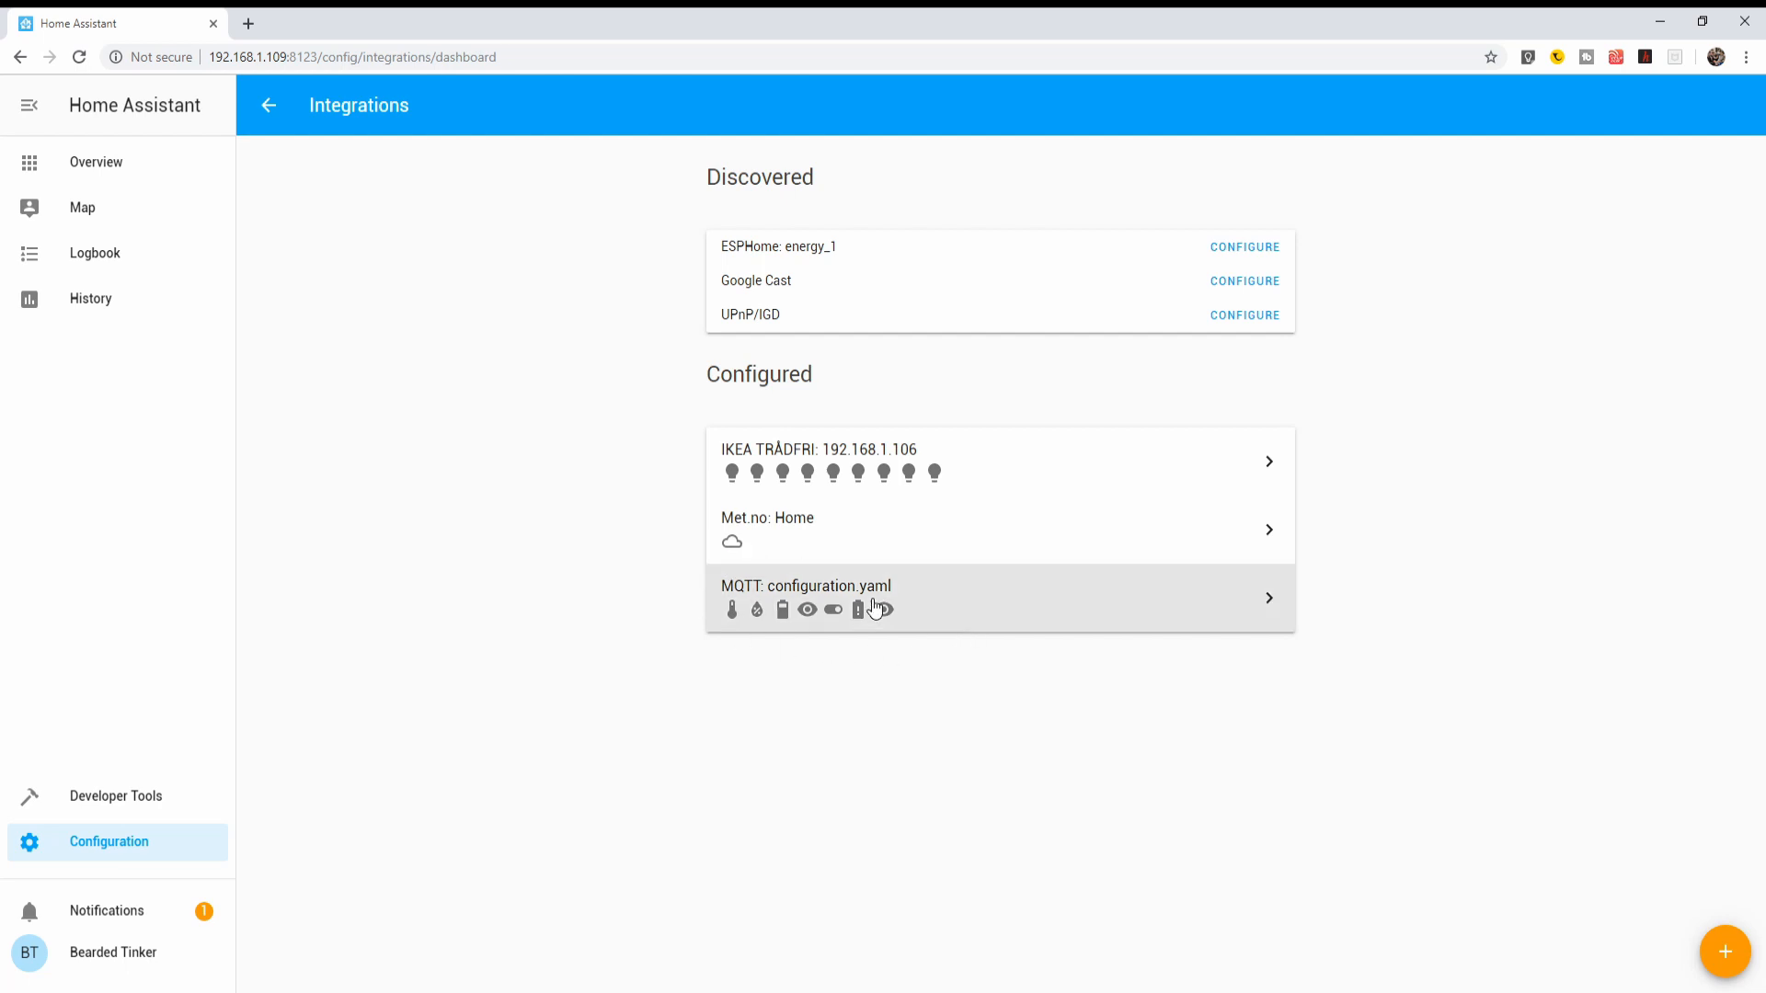
{"action": "left_click", "coordinate": [998, 598]}
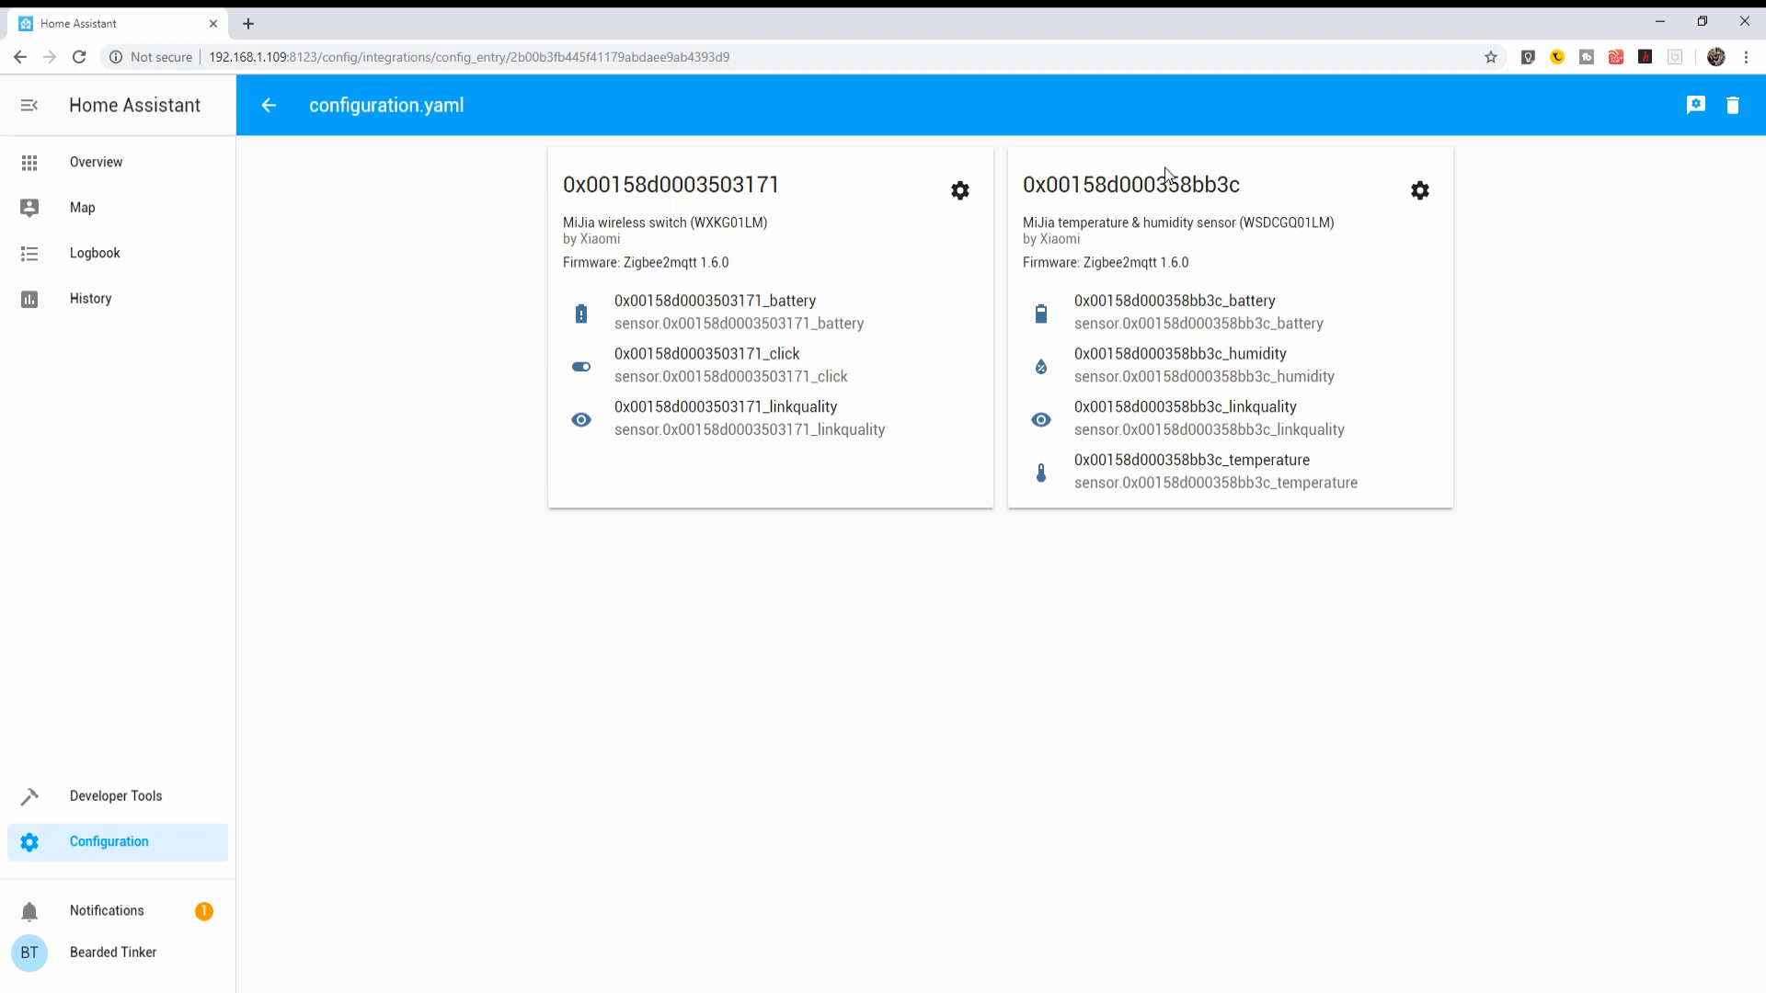
{"action": "mouse_move", "coordinate": [1219, 260]}
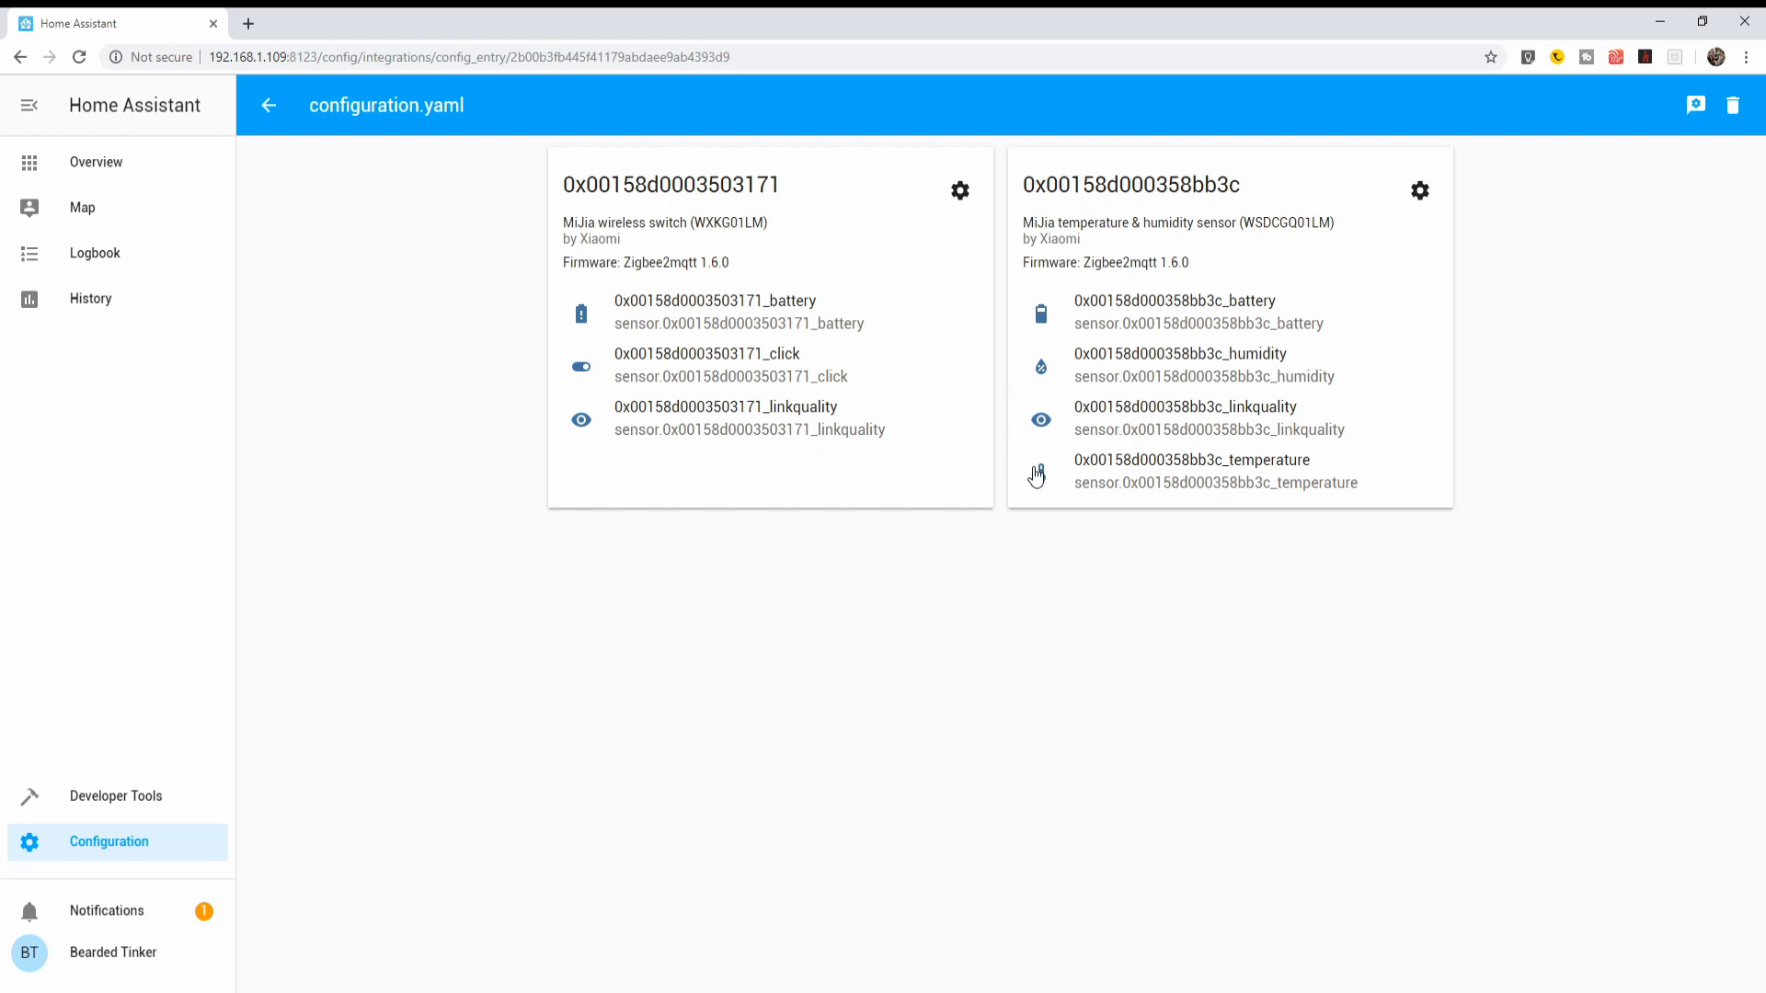
{"action": "mouse_move", "coordinate": [1051, 293]}
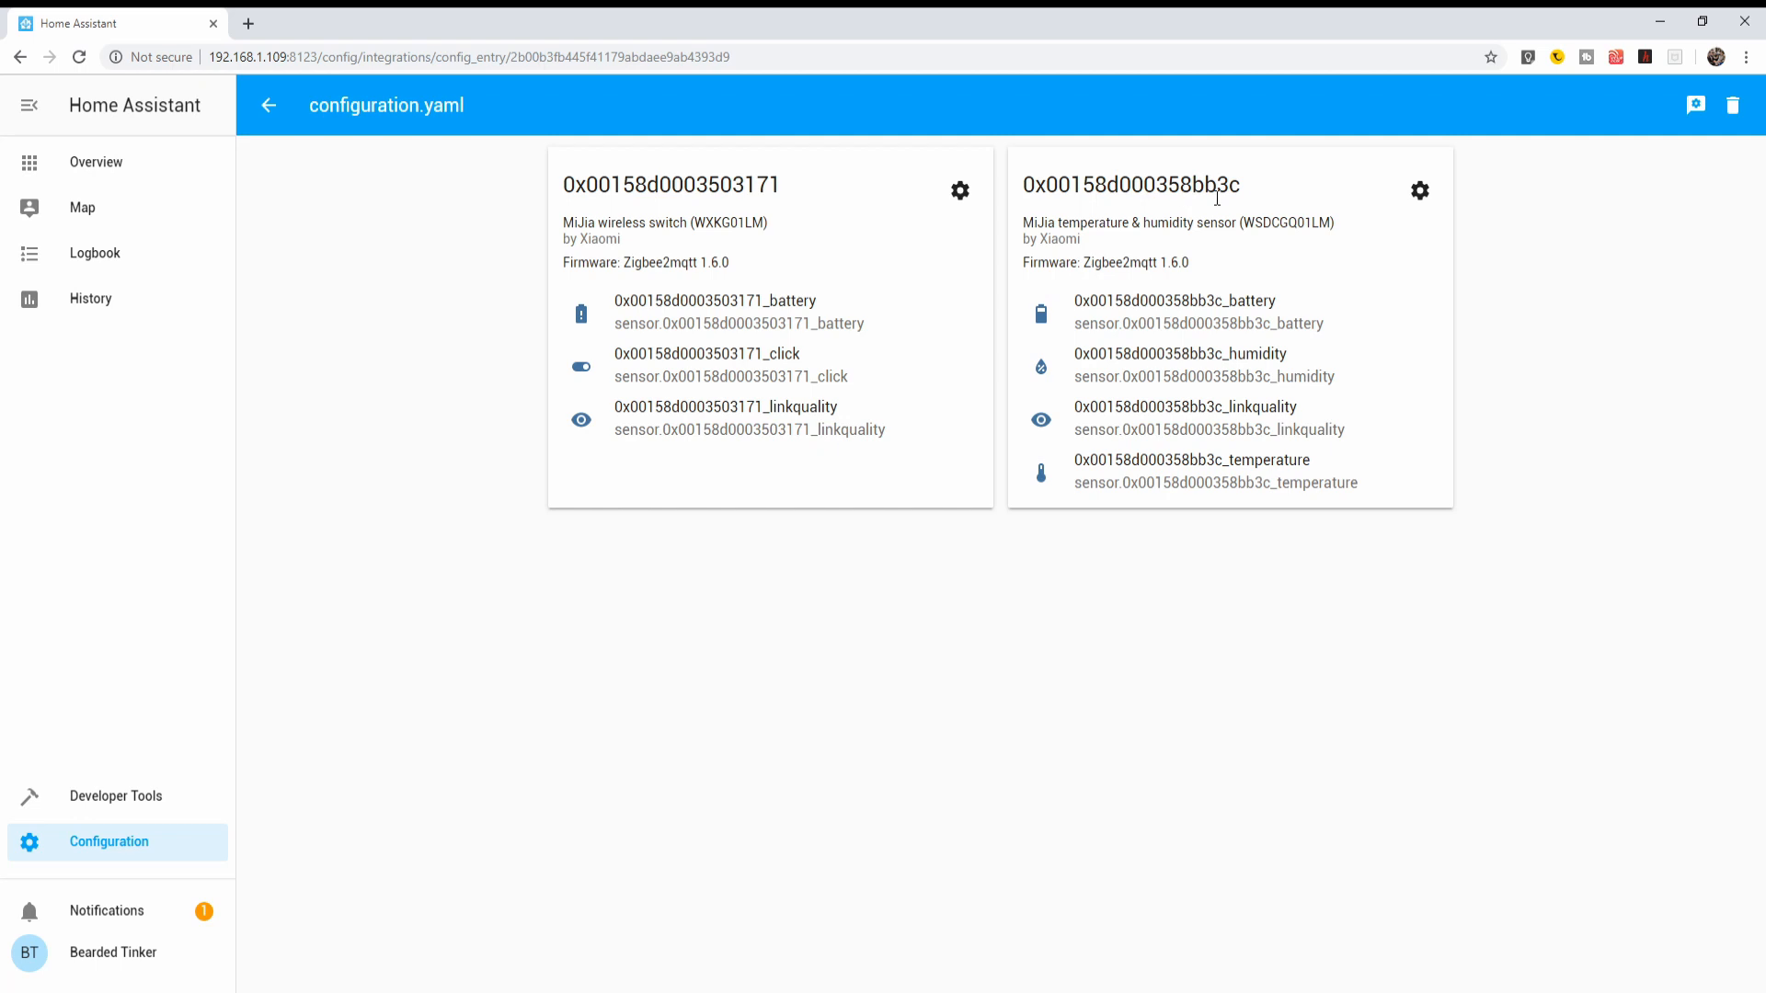
{"action": "mouse_move", "coordinate": [1203, 124]}
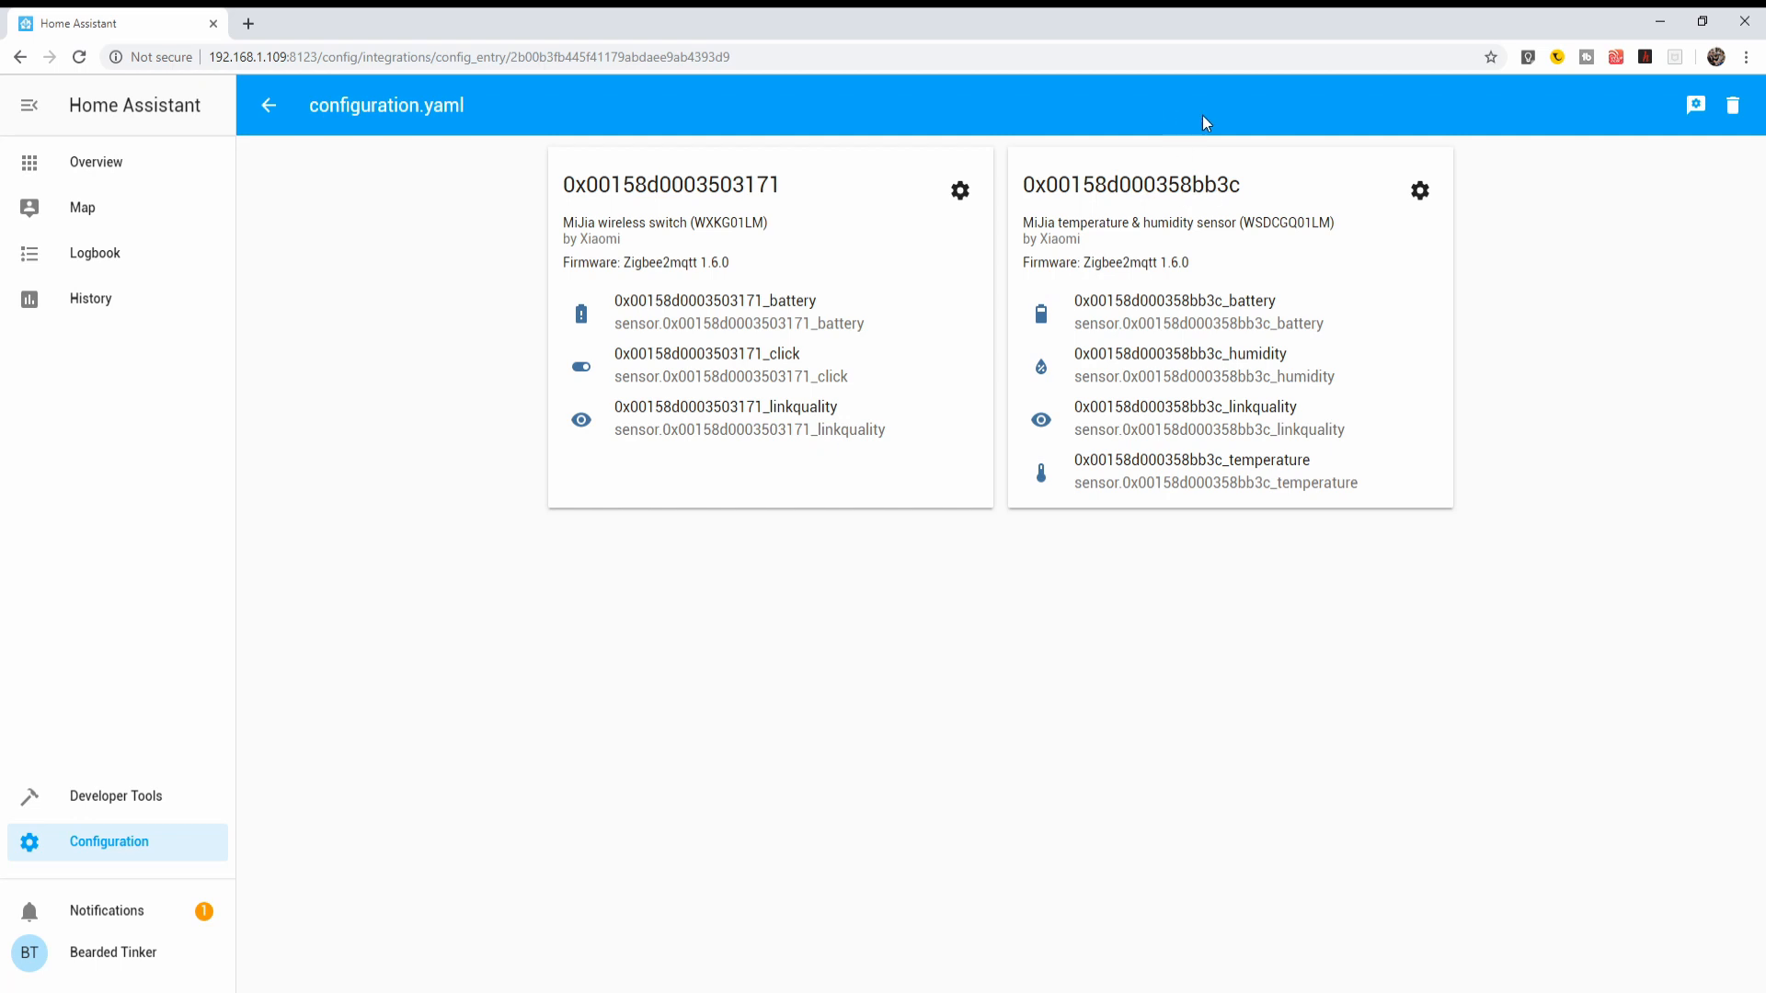
{"action": "mouse_move", "coordinate": [1041, 341]}
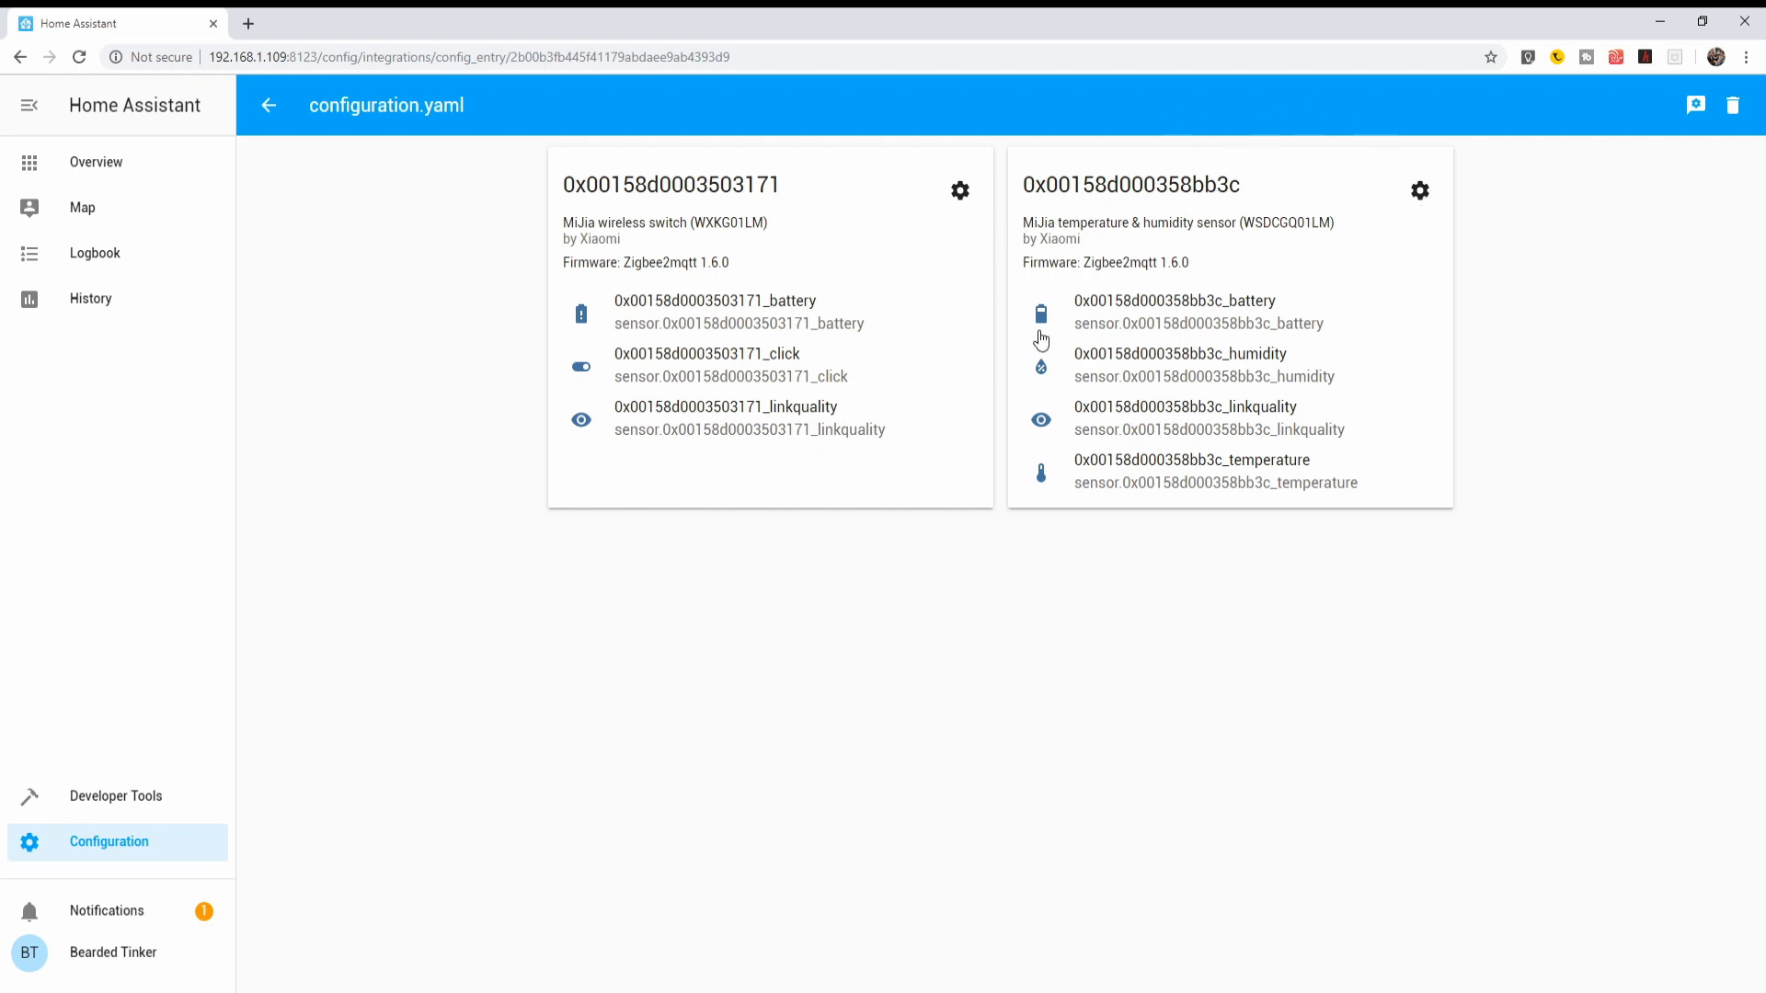
{"action": "mouse_move", "coordinate": [1093, 550]}
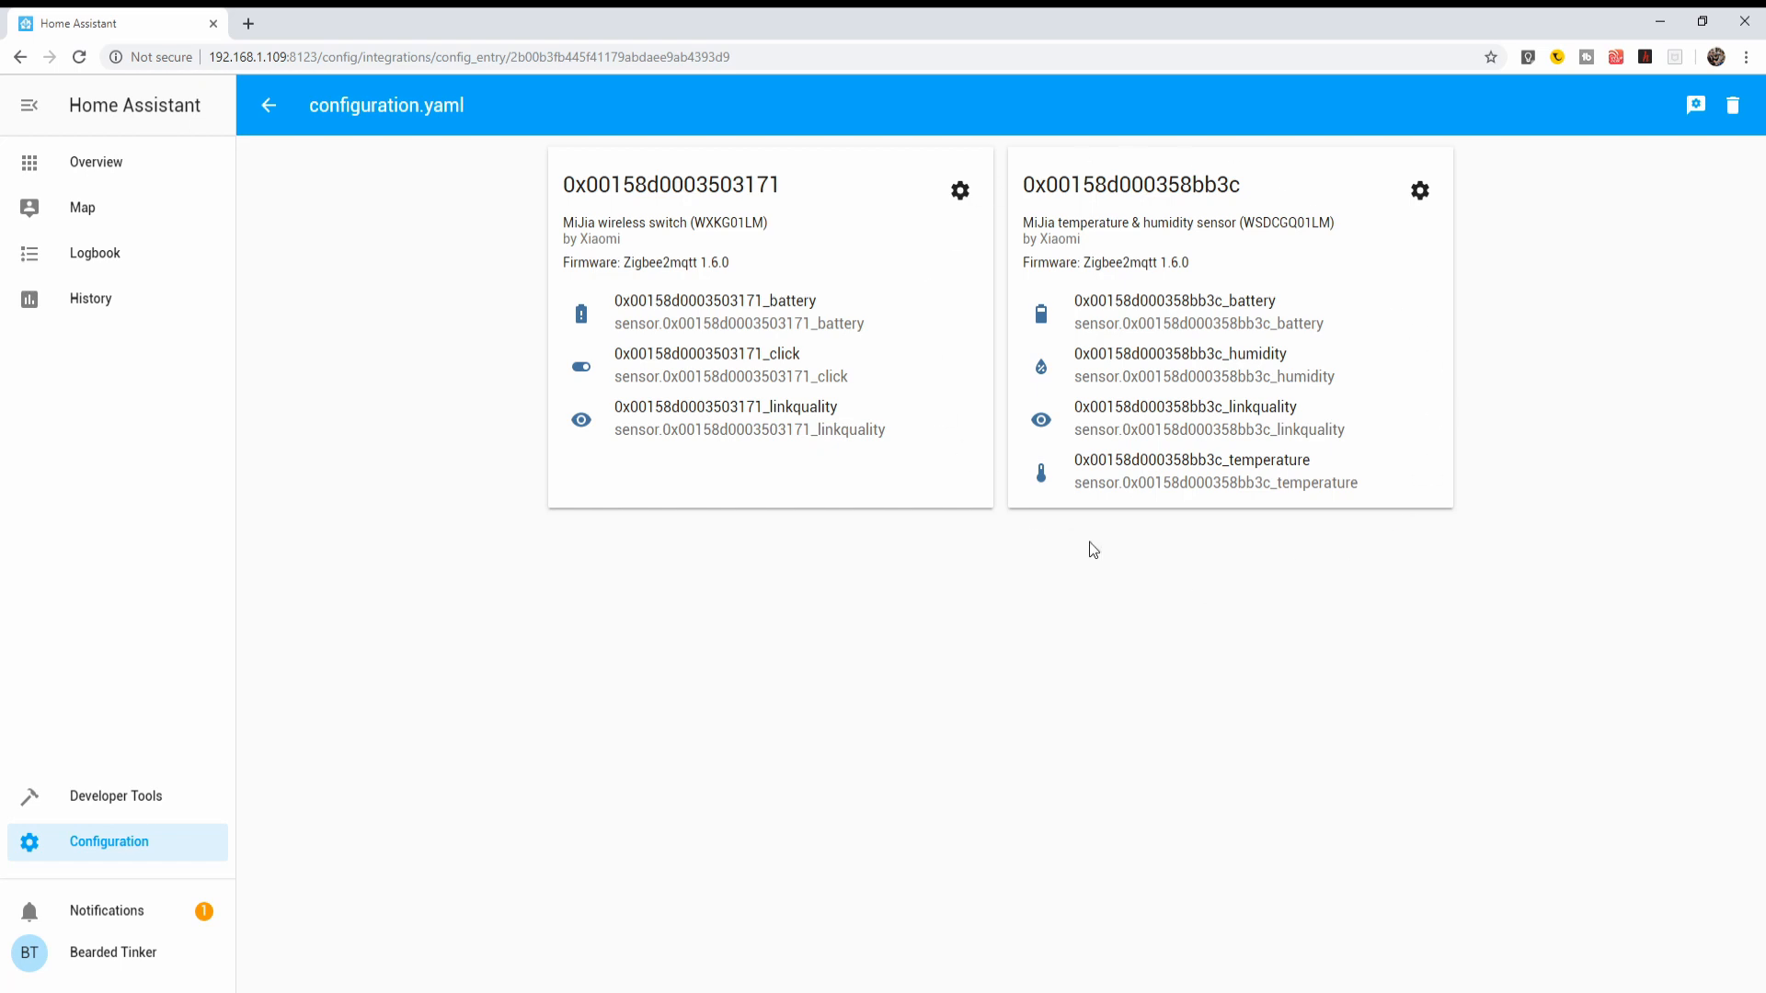
{"action": "mouse_move", "coordinate": [1327, 554]}
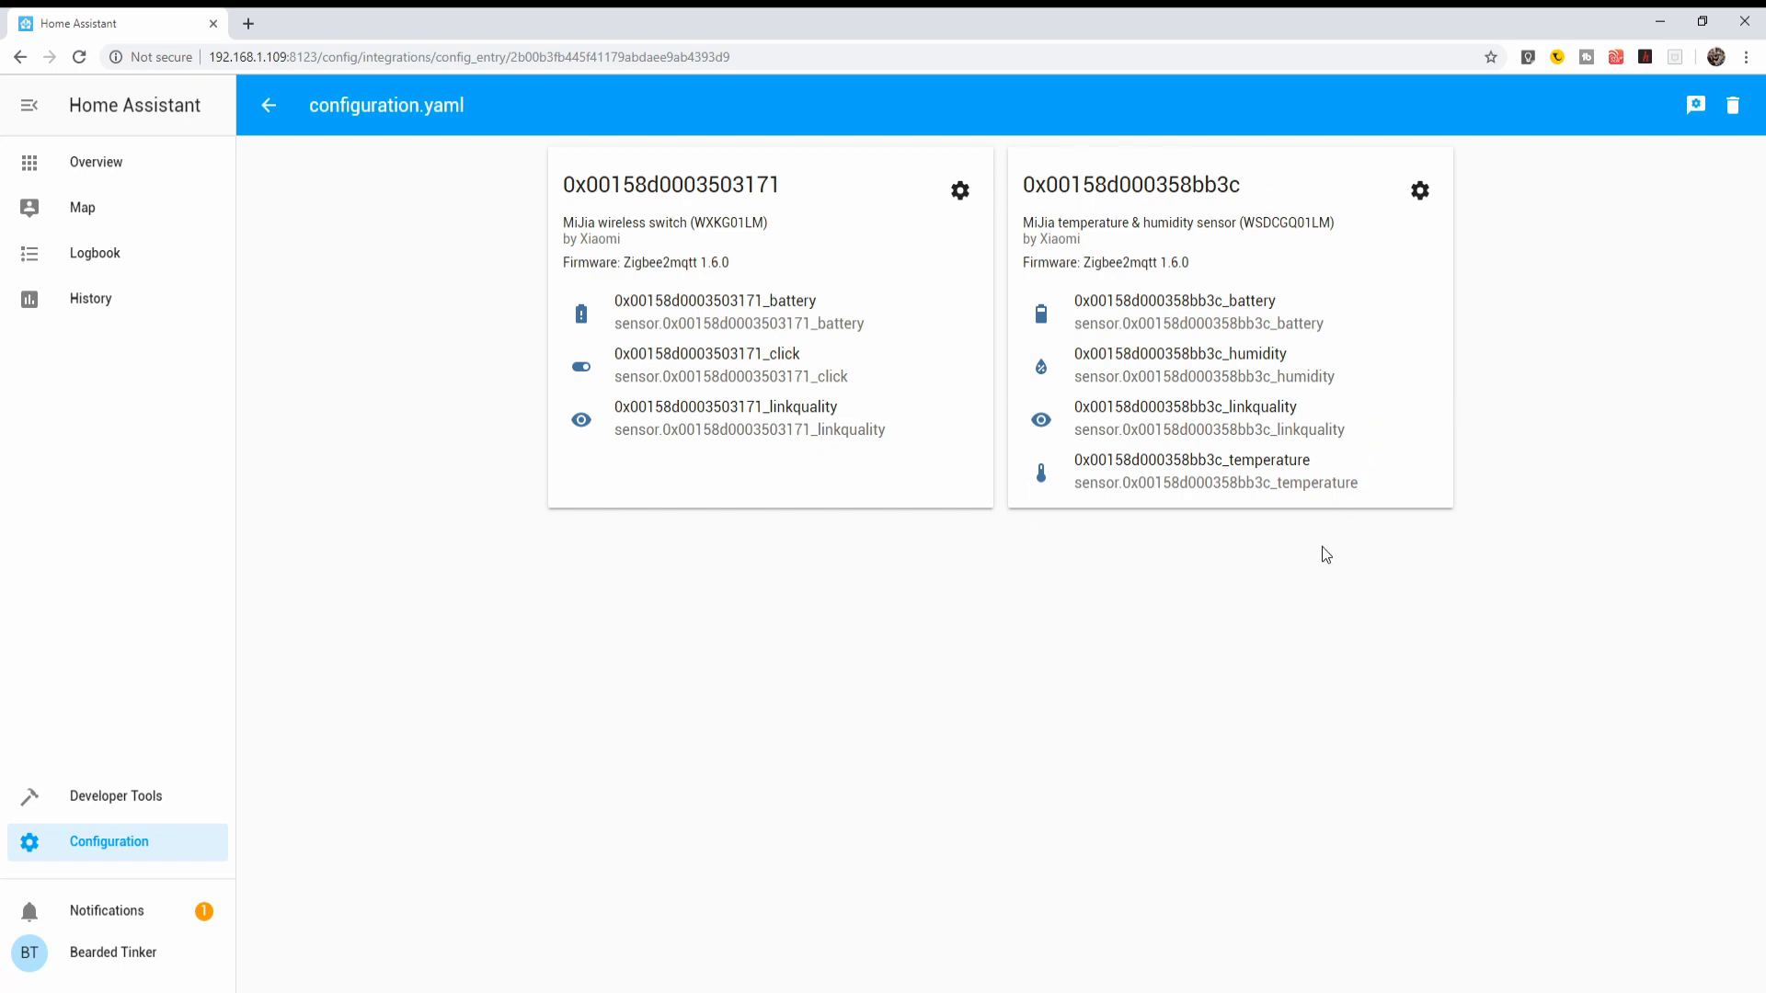
Rename the temperature & humidity sensor device to Bathroom via its Name Override.
{"action": "left_click", "coordinate": [1418, 189]}
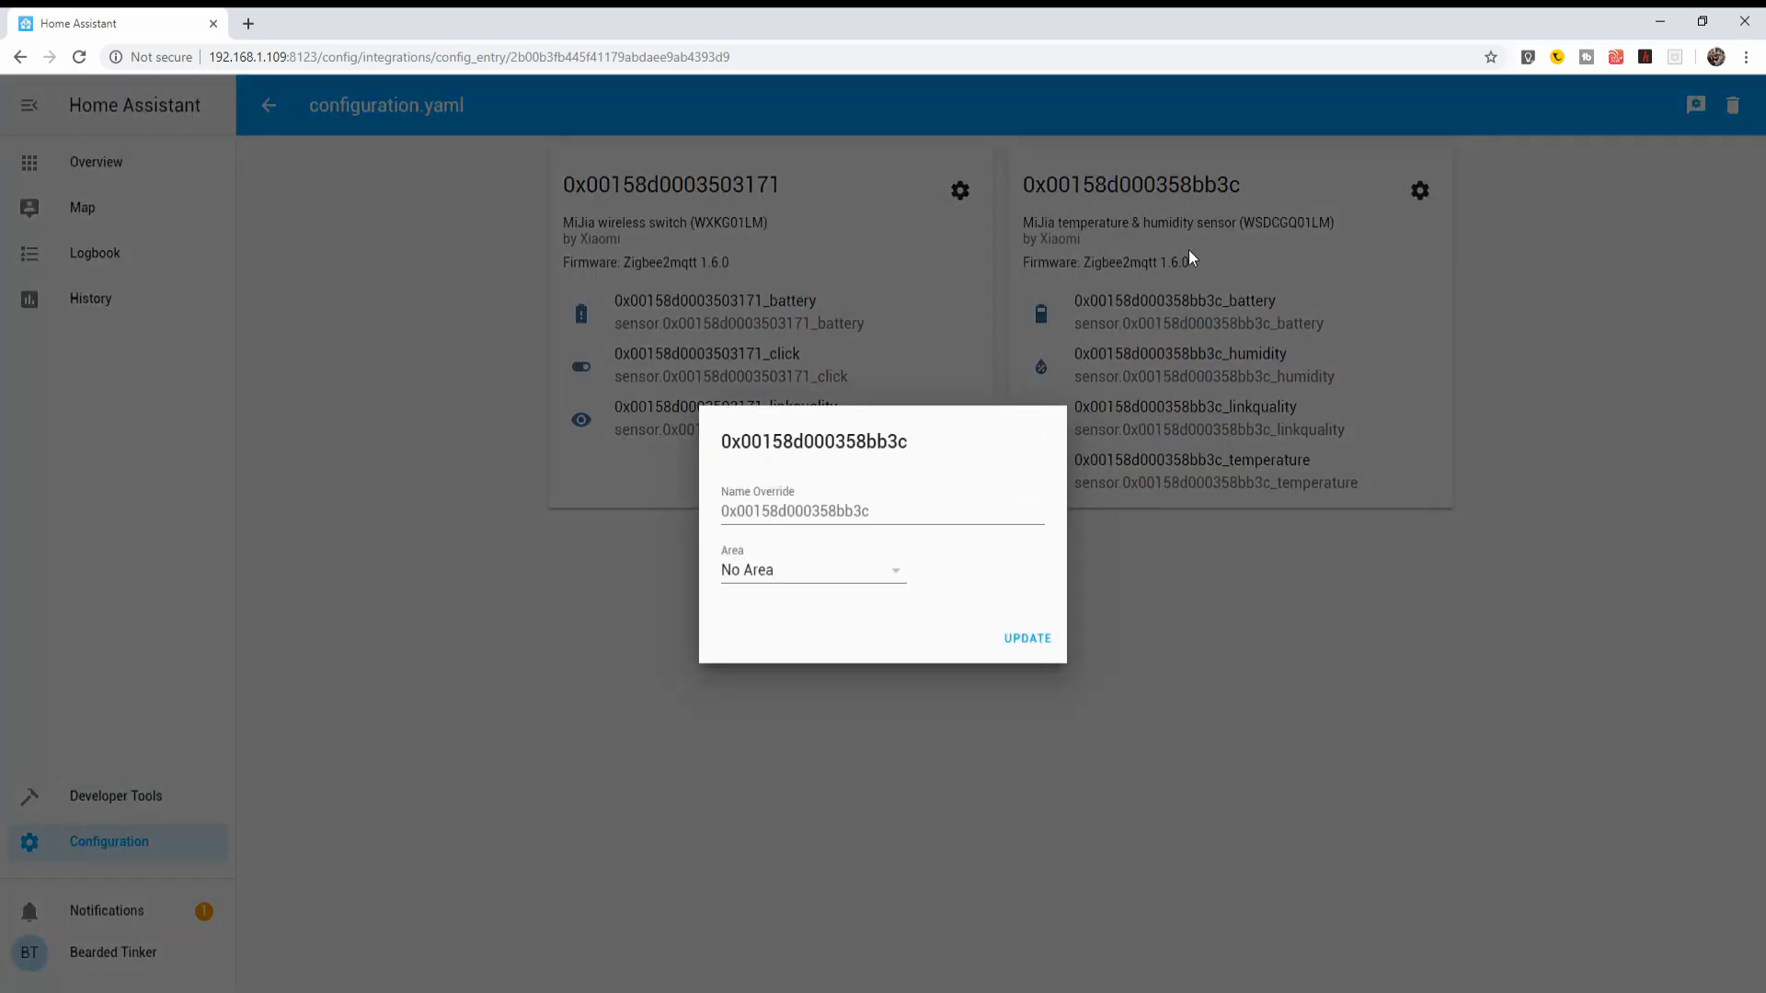
{"action": "type", "text": "B"}
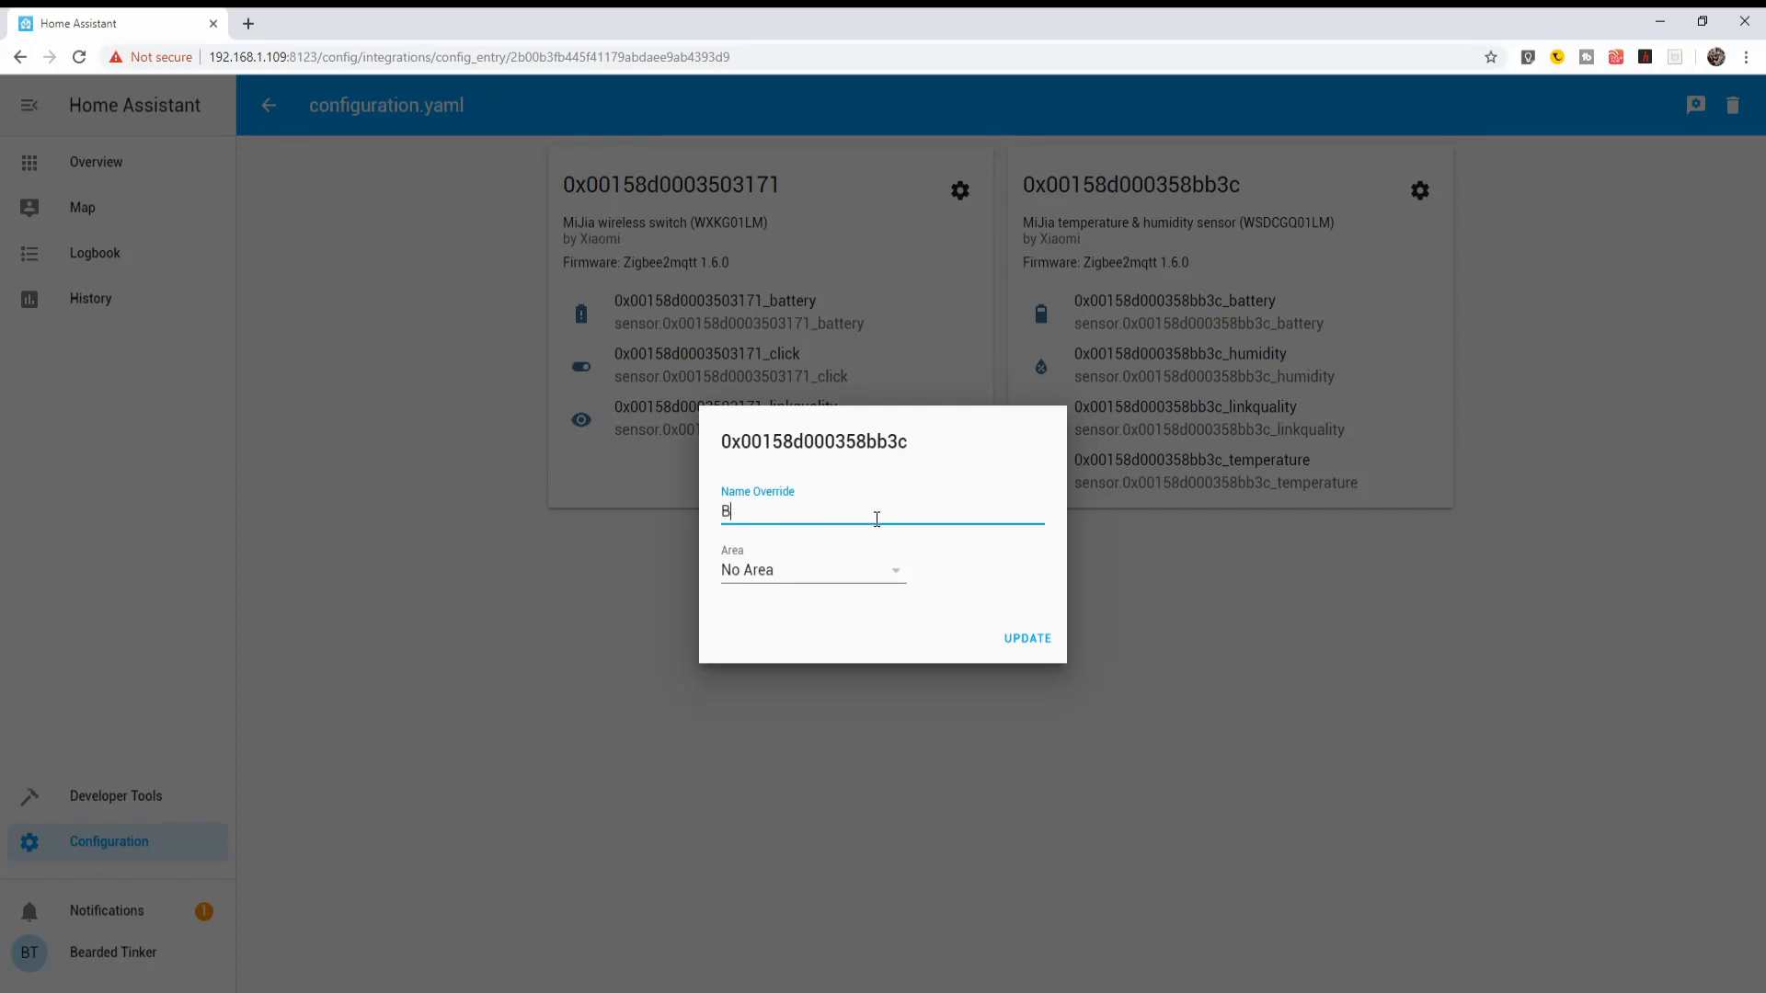
{"action": "type", "text": "athroom"}
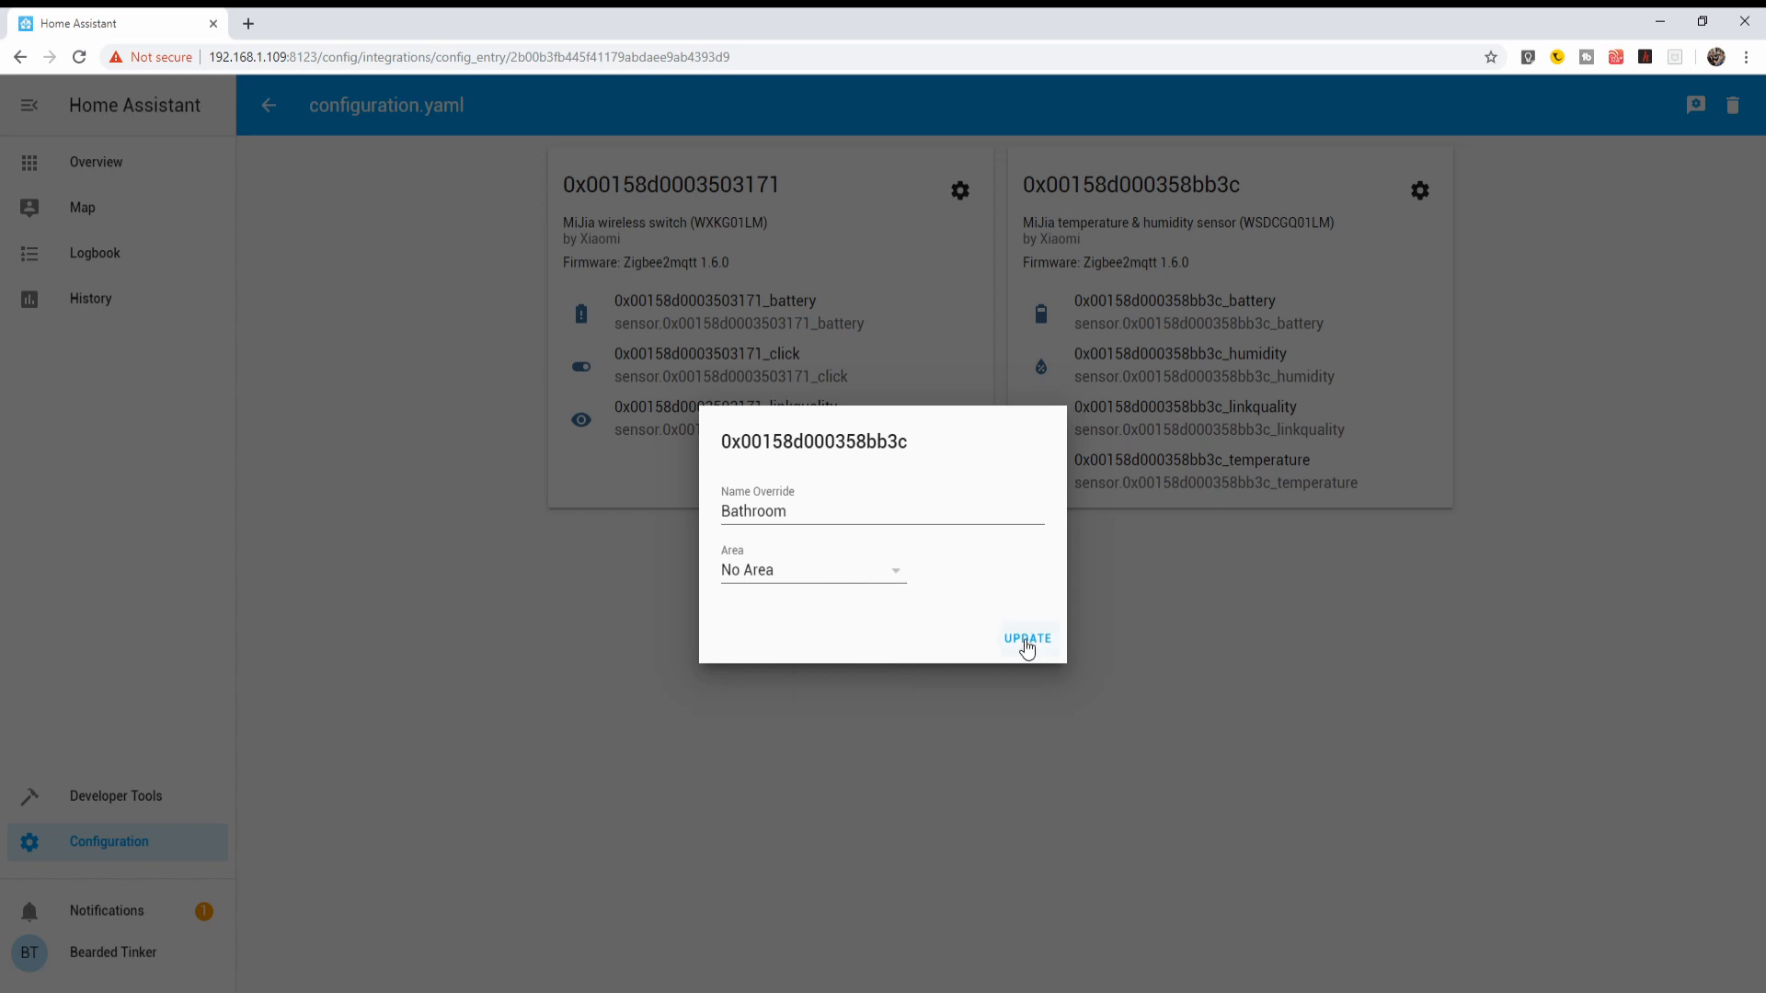
{"action": "left_click", "coordinate": [1027, 638]}
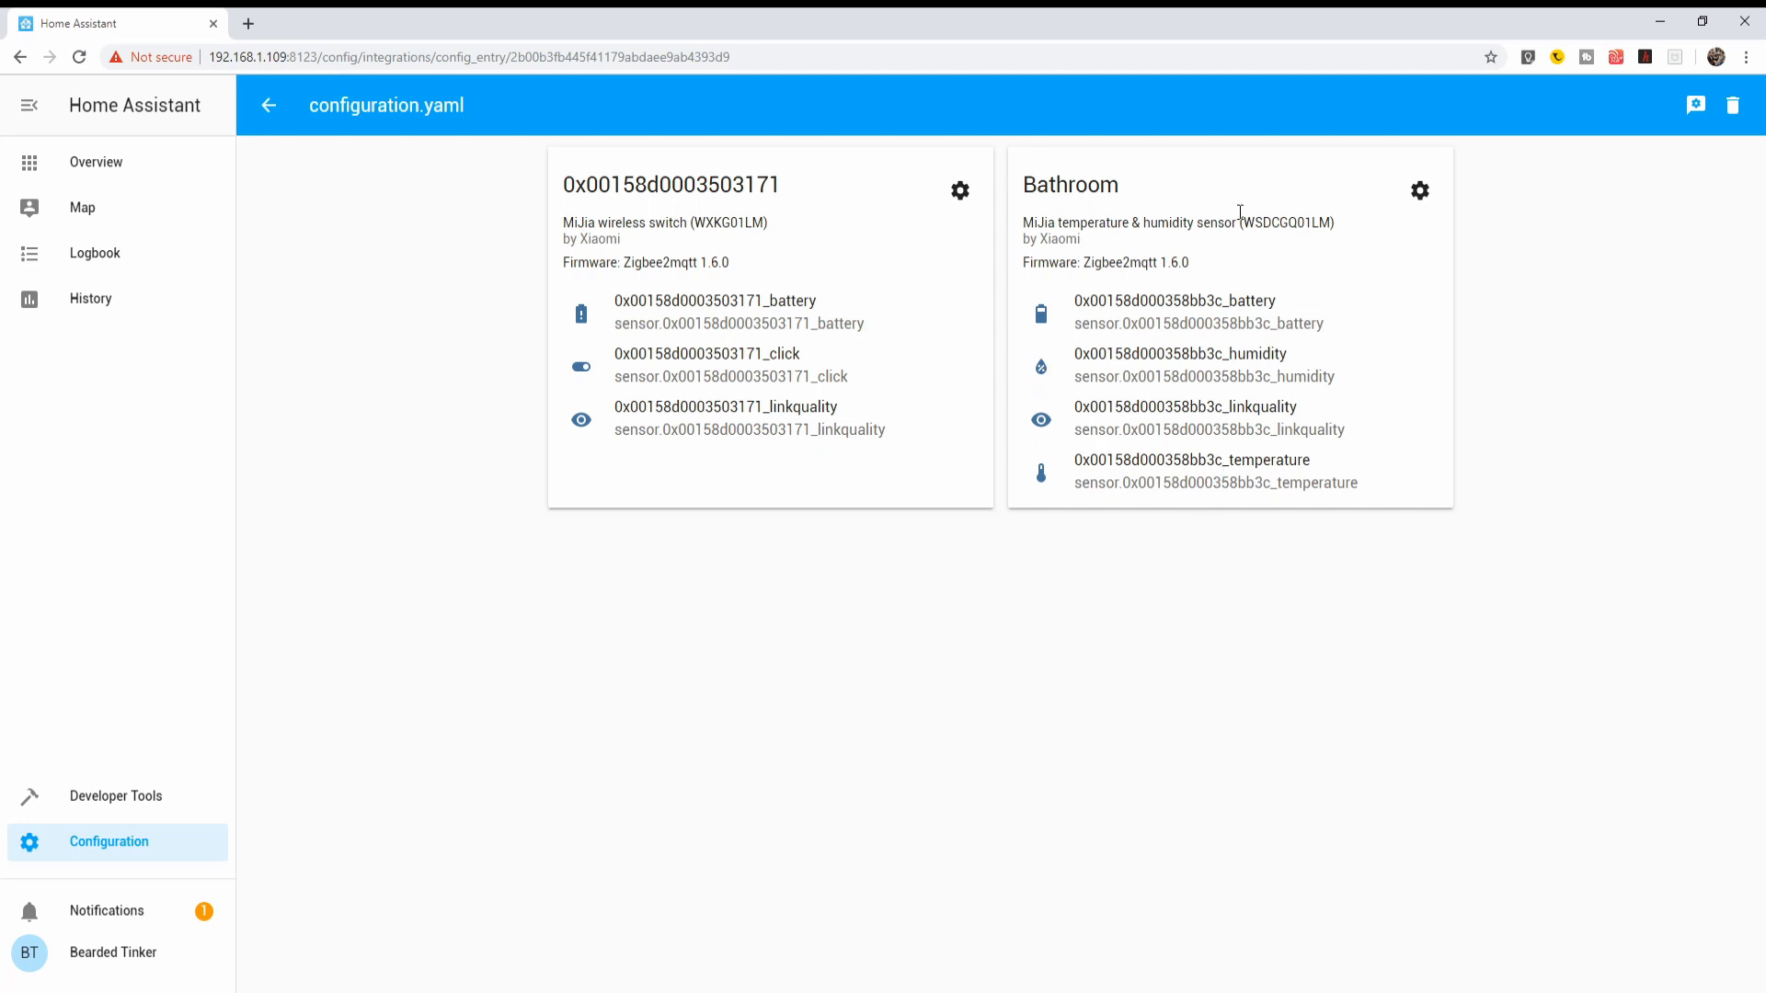
{"action": "mouse_move", "coordinate": [1249, 536]}
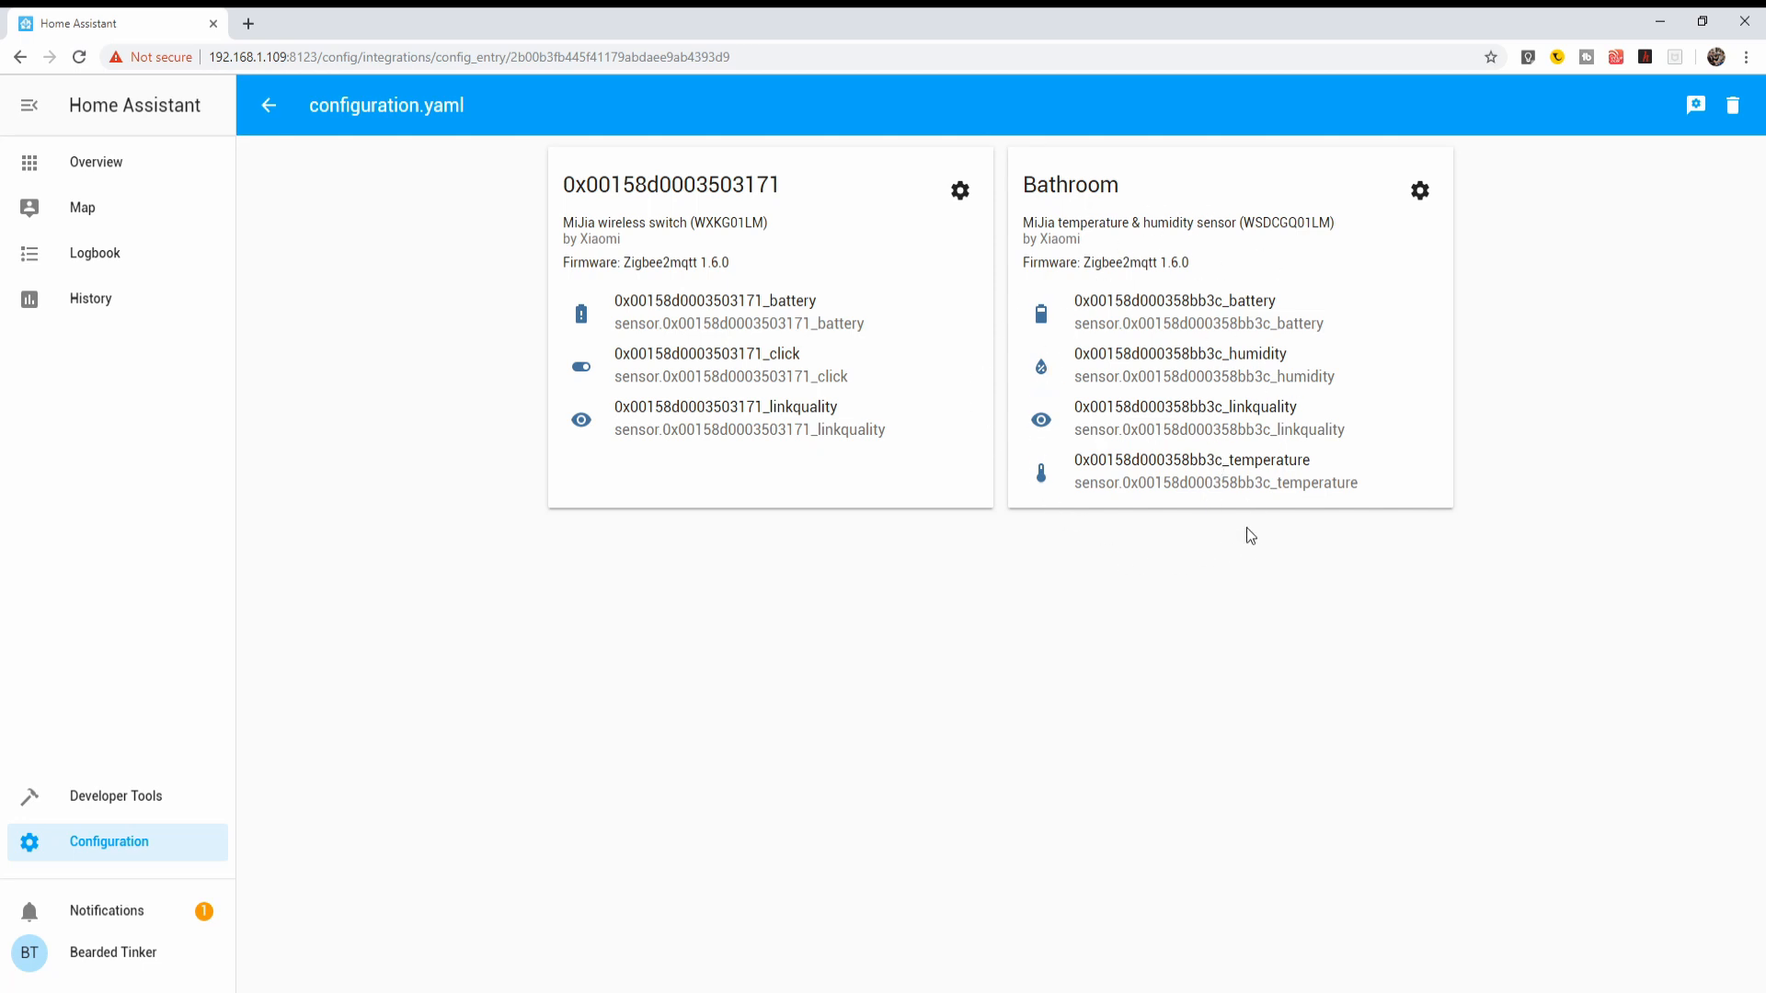
{"action": "mouse_move", "coordinate": [1122, 250]}
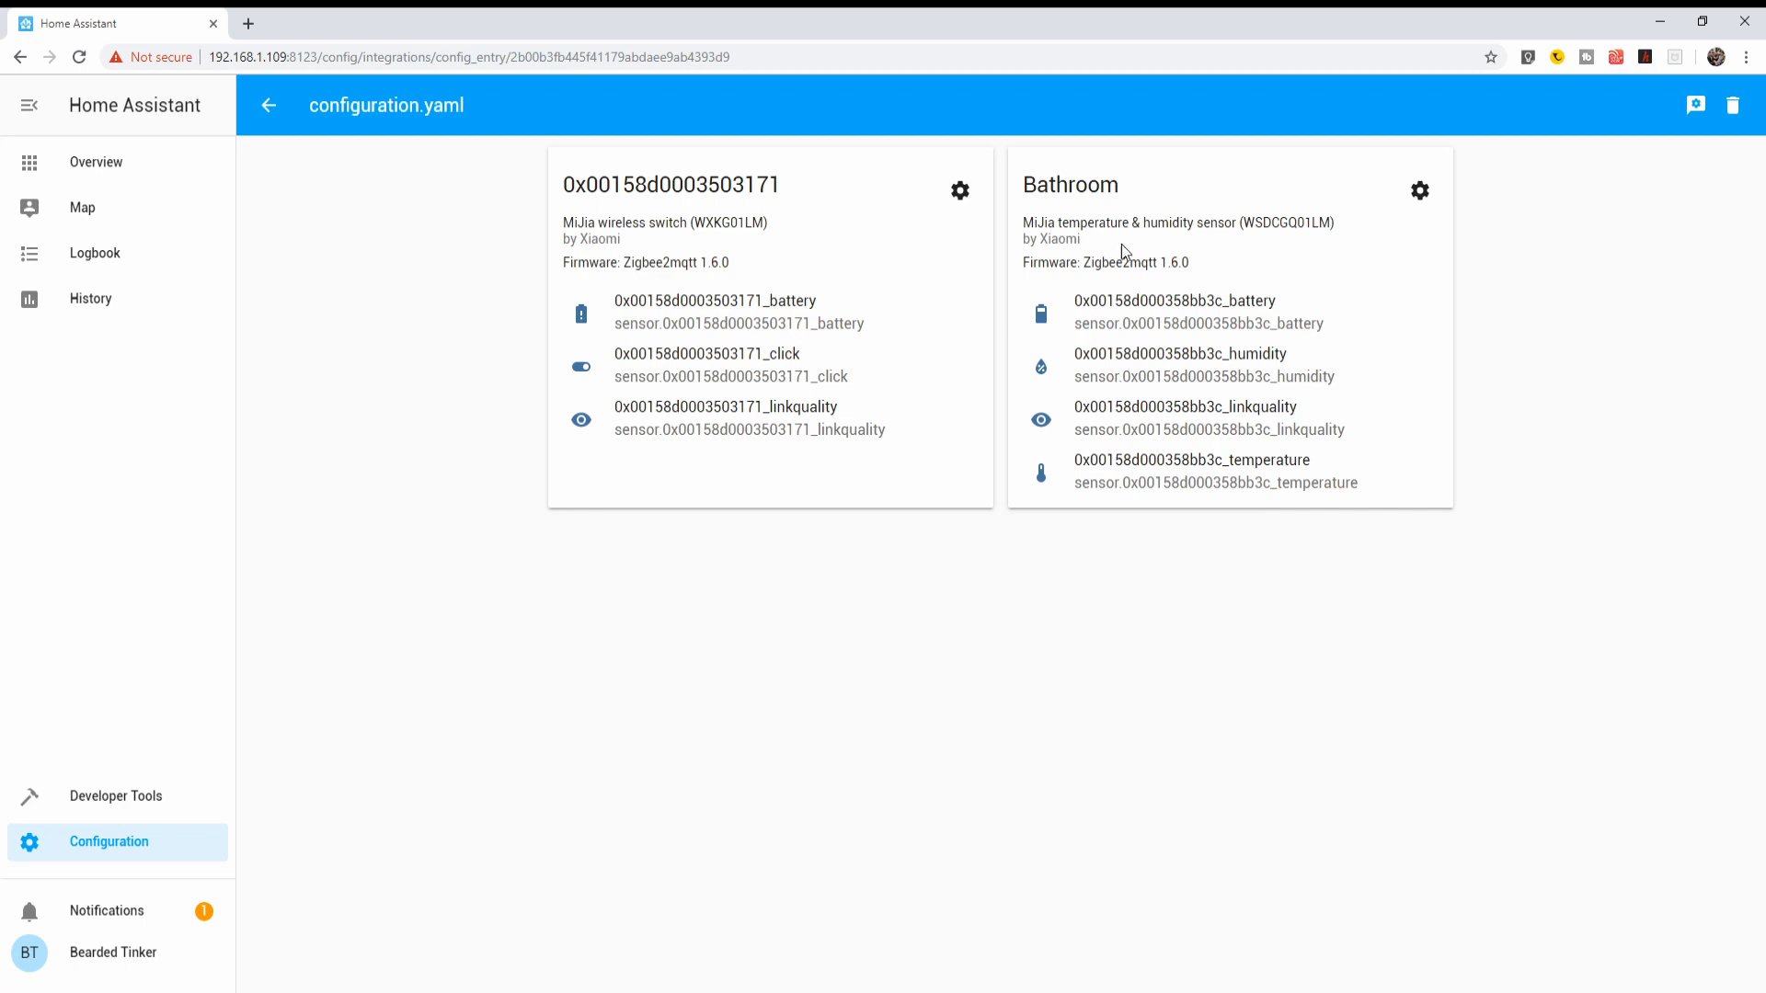
{"action": "mouse_move", "coordinate": [1235, 543]}
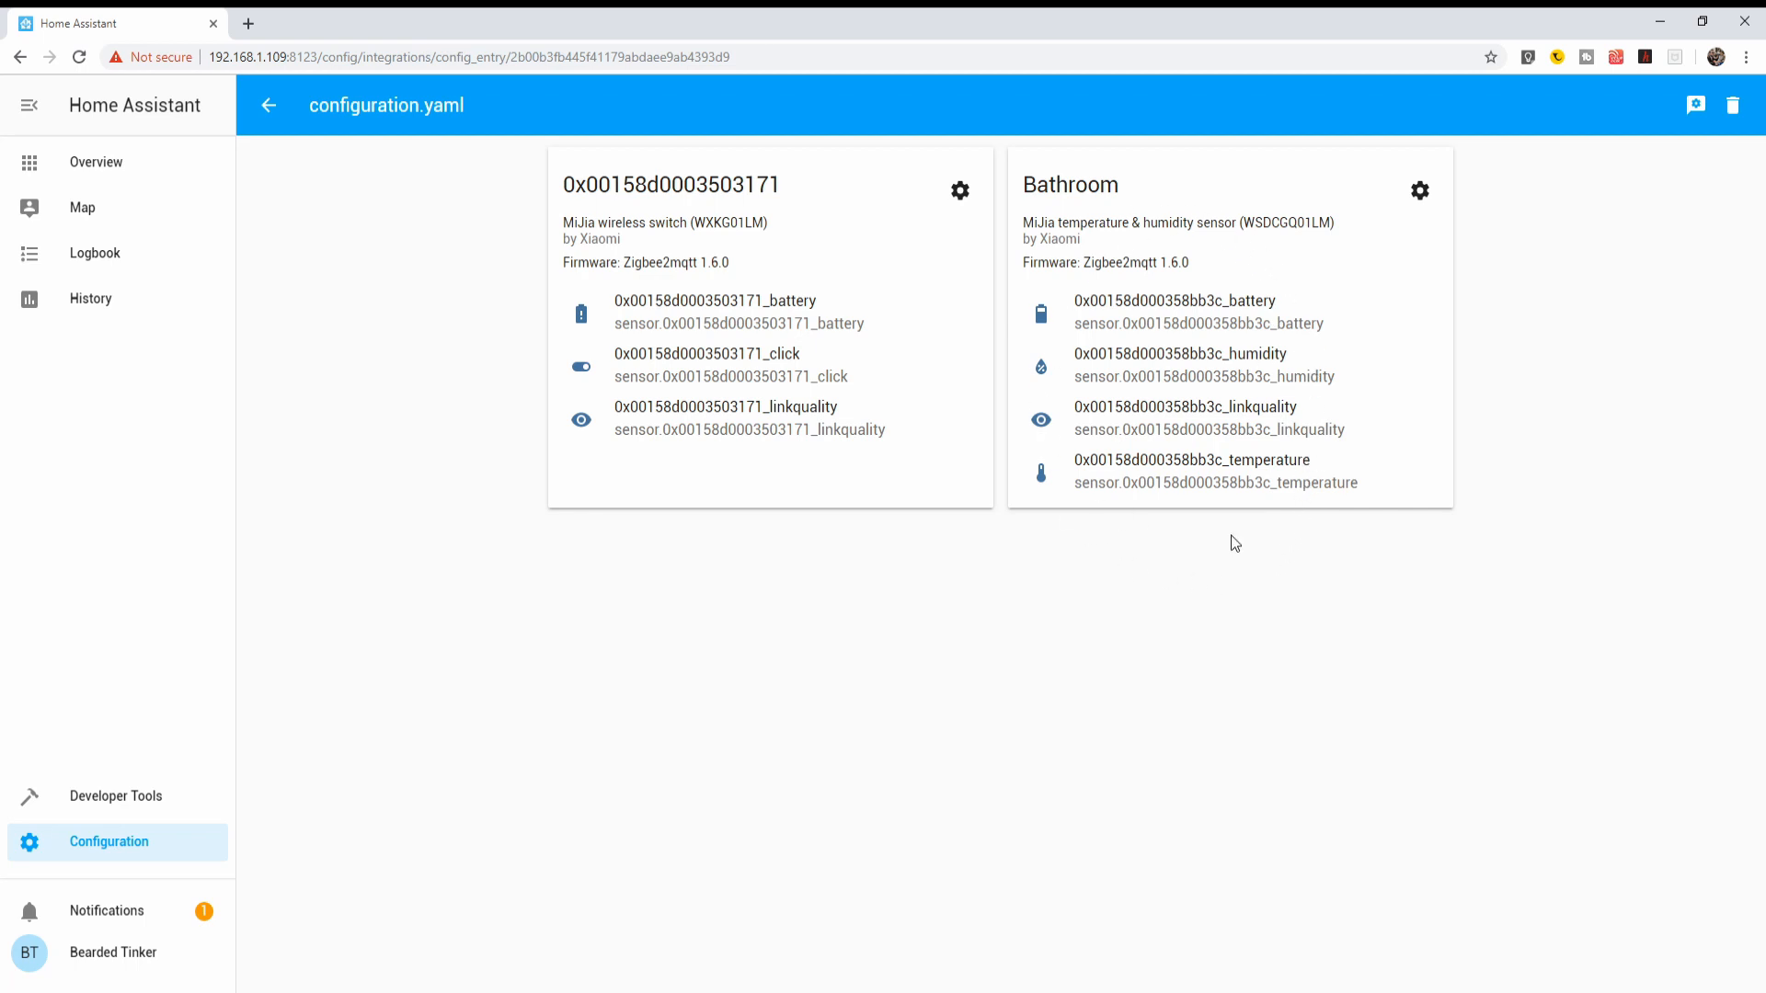
Change the battery entity's ID to sensor.bathroom_battery and save it.
{"action": "left_click", "coordinate": [1176, 300]}
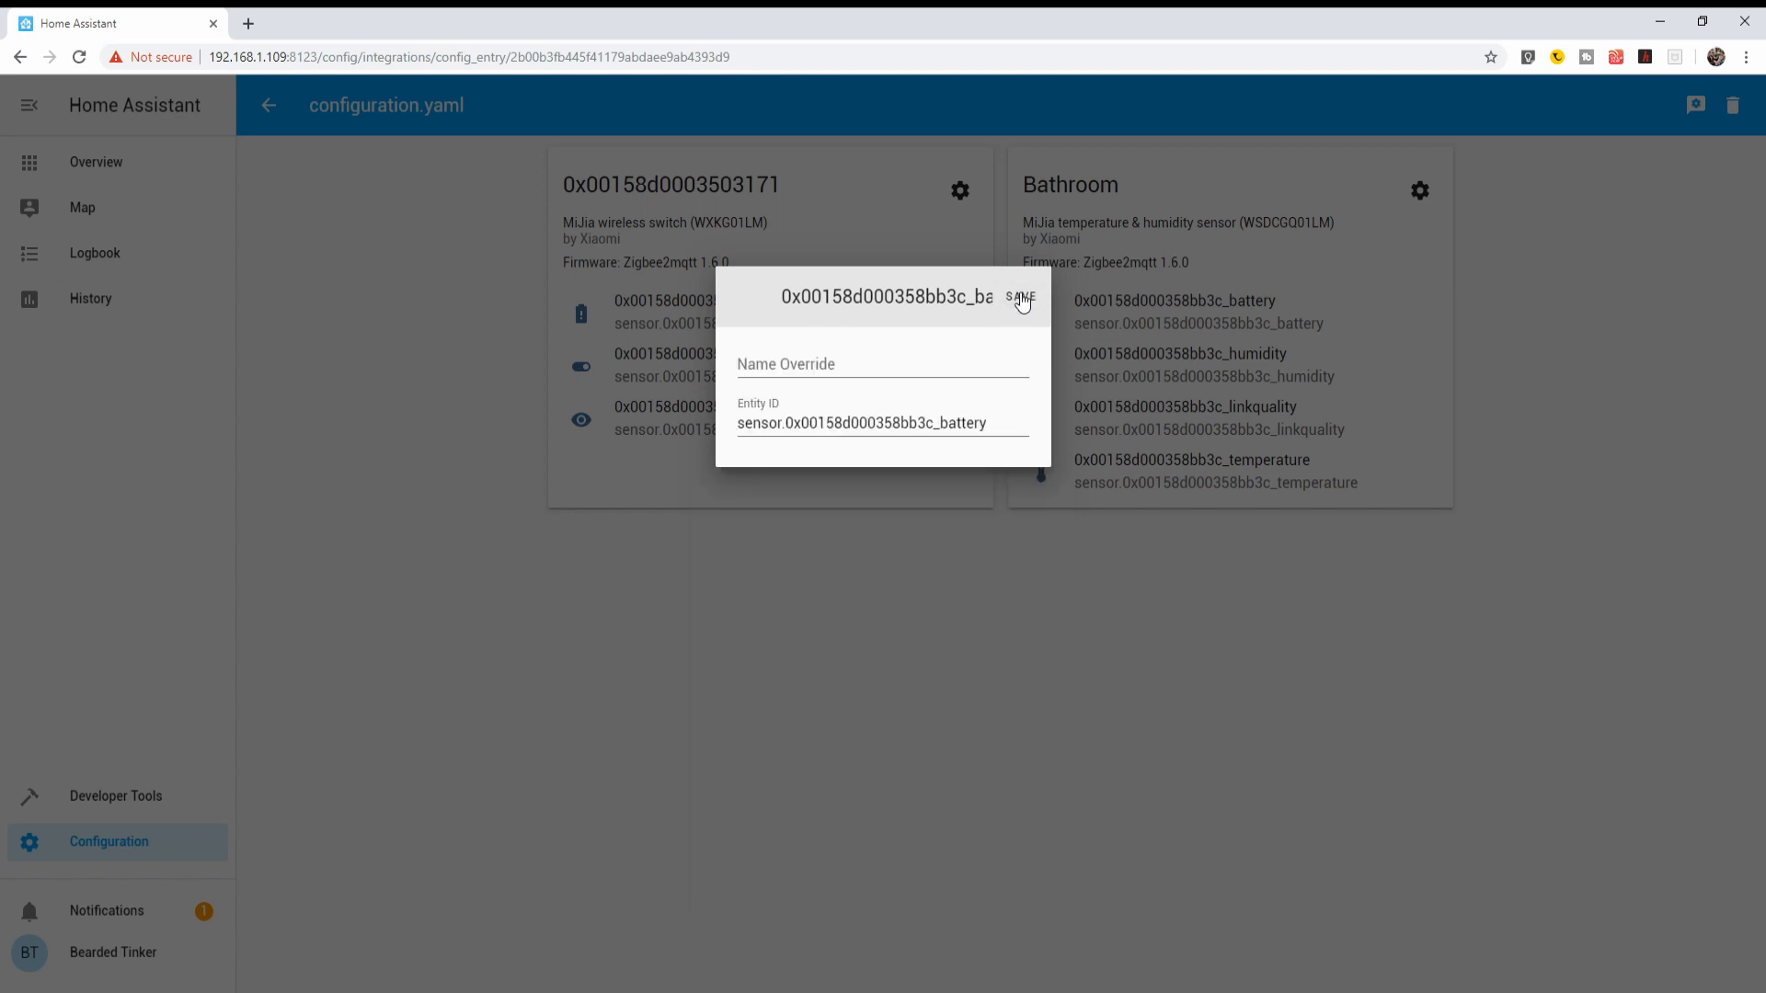
{"action": "double_click", "coordinate": [861, 423]}
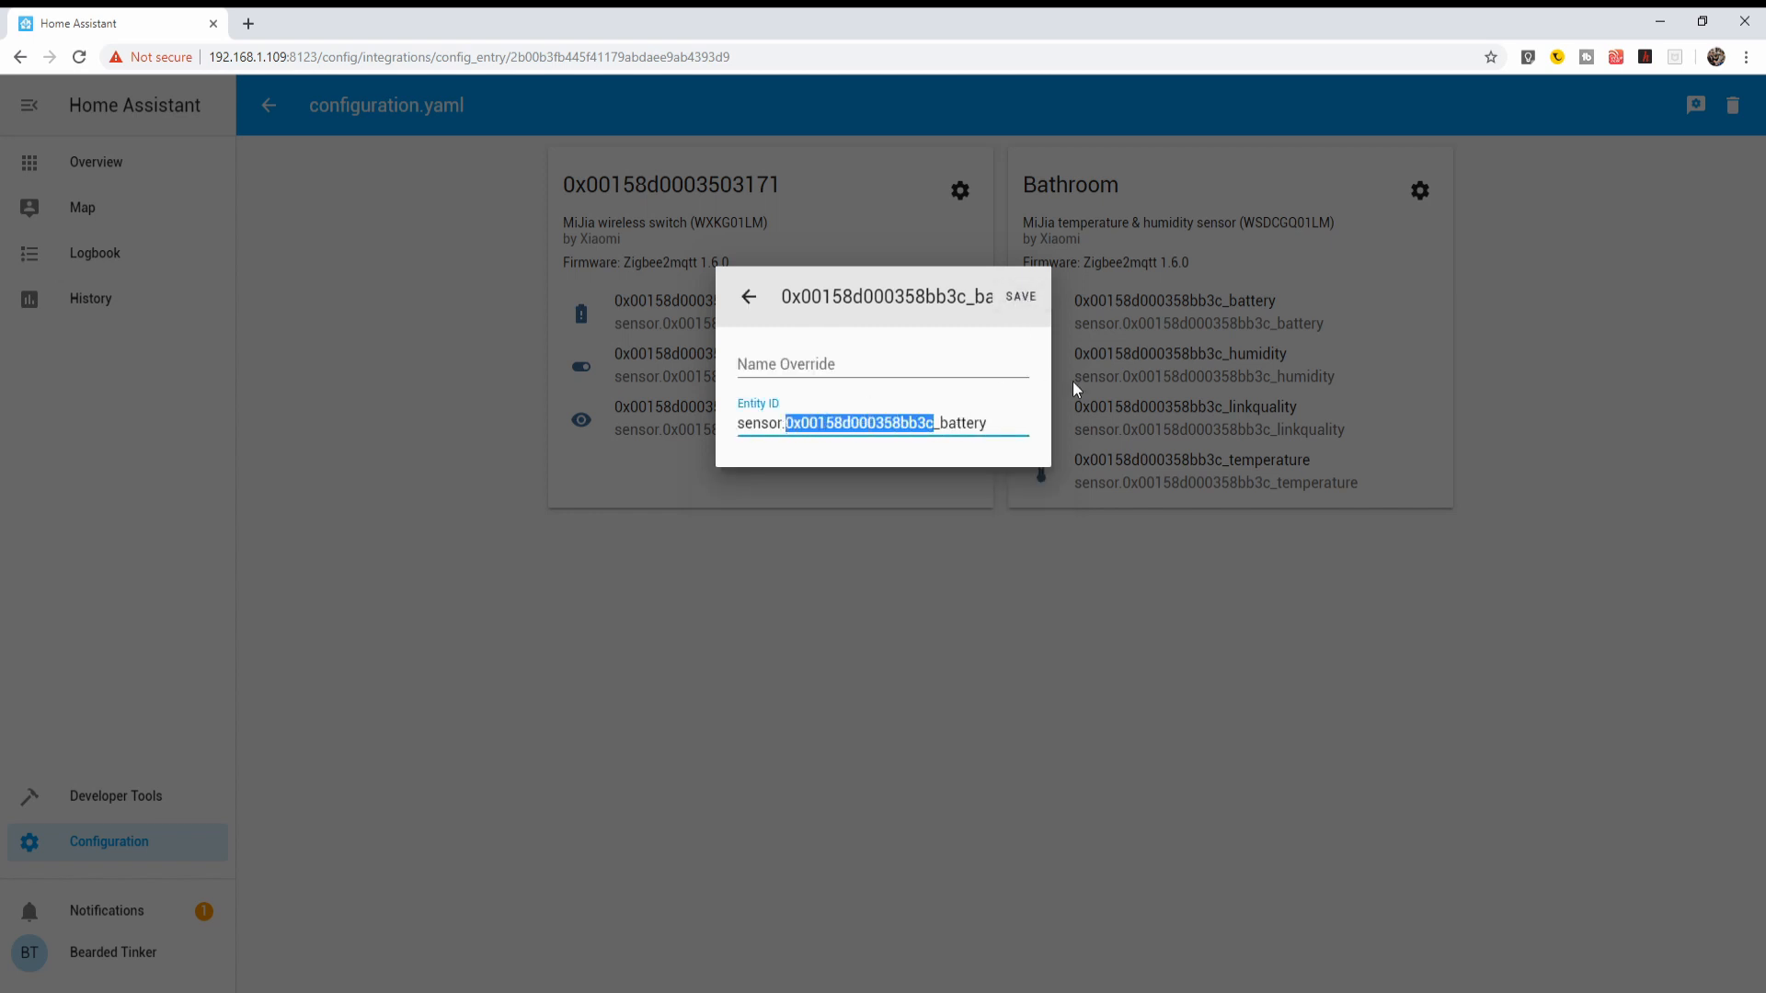
{"action": "type", "text": "nathroom_battery"}
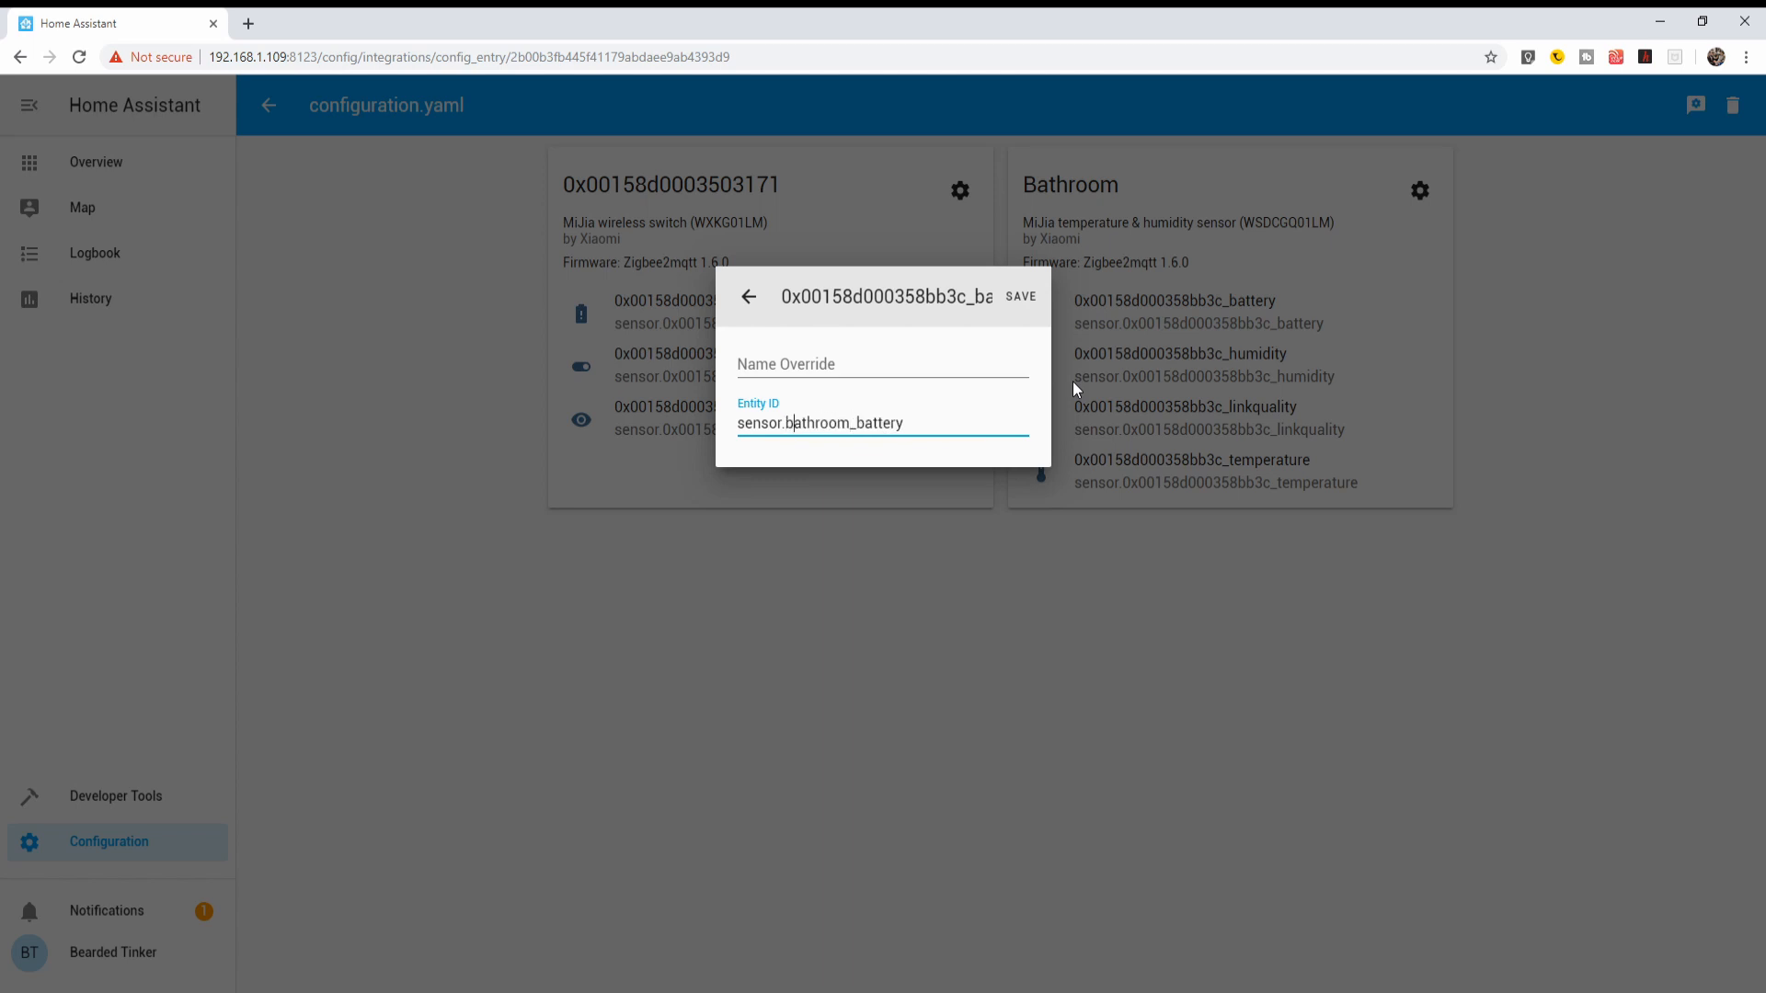
{"action": "left_click", "coordinate": [1021, 296]}
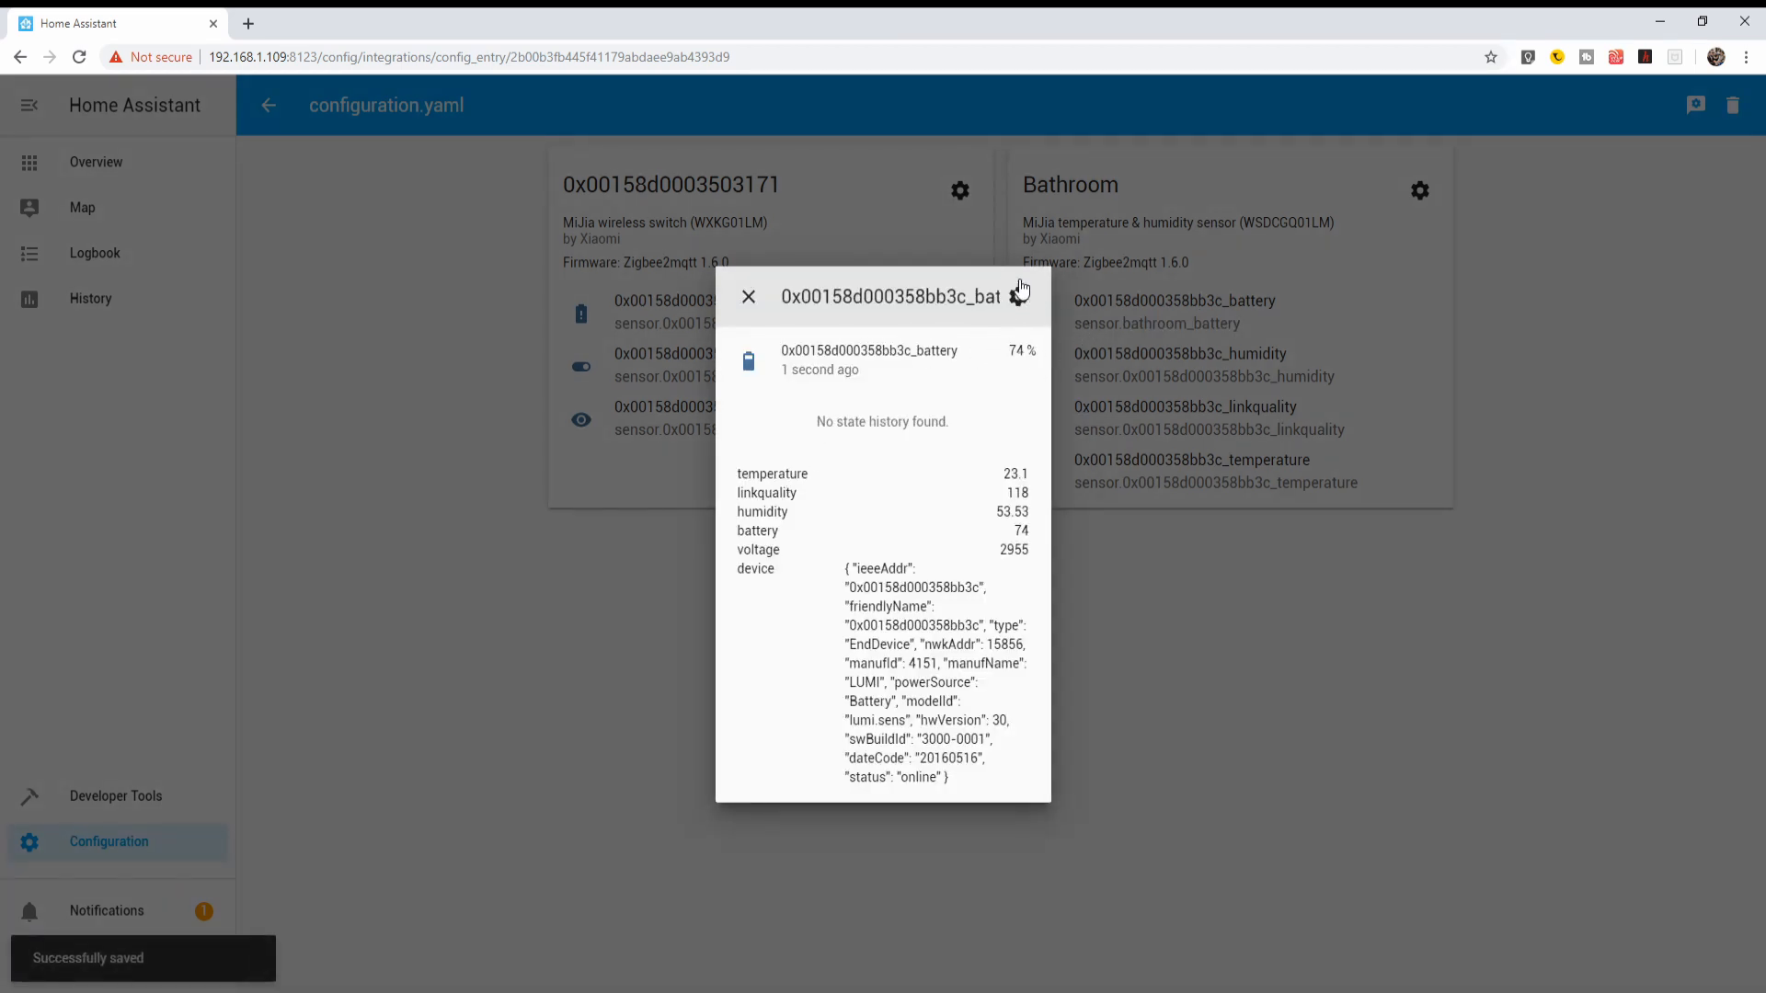
Set the battery entity's display name to Bathroom battery and save.
{"action": "left_click", "coordinate": [1021, 296]}
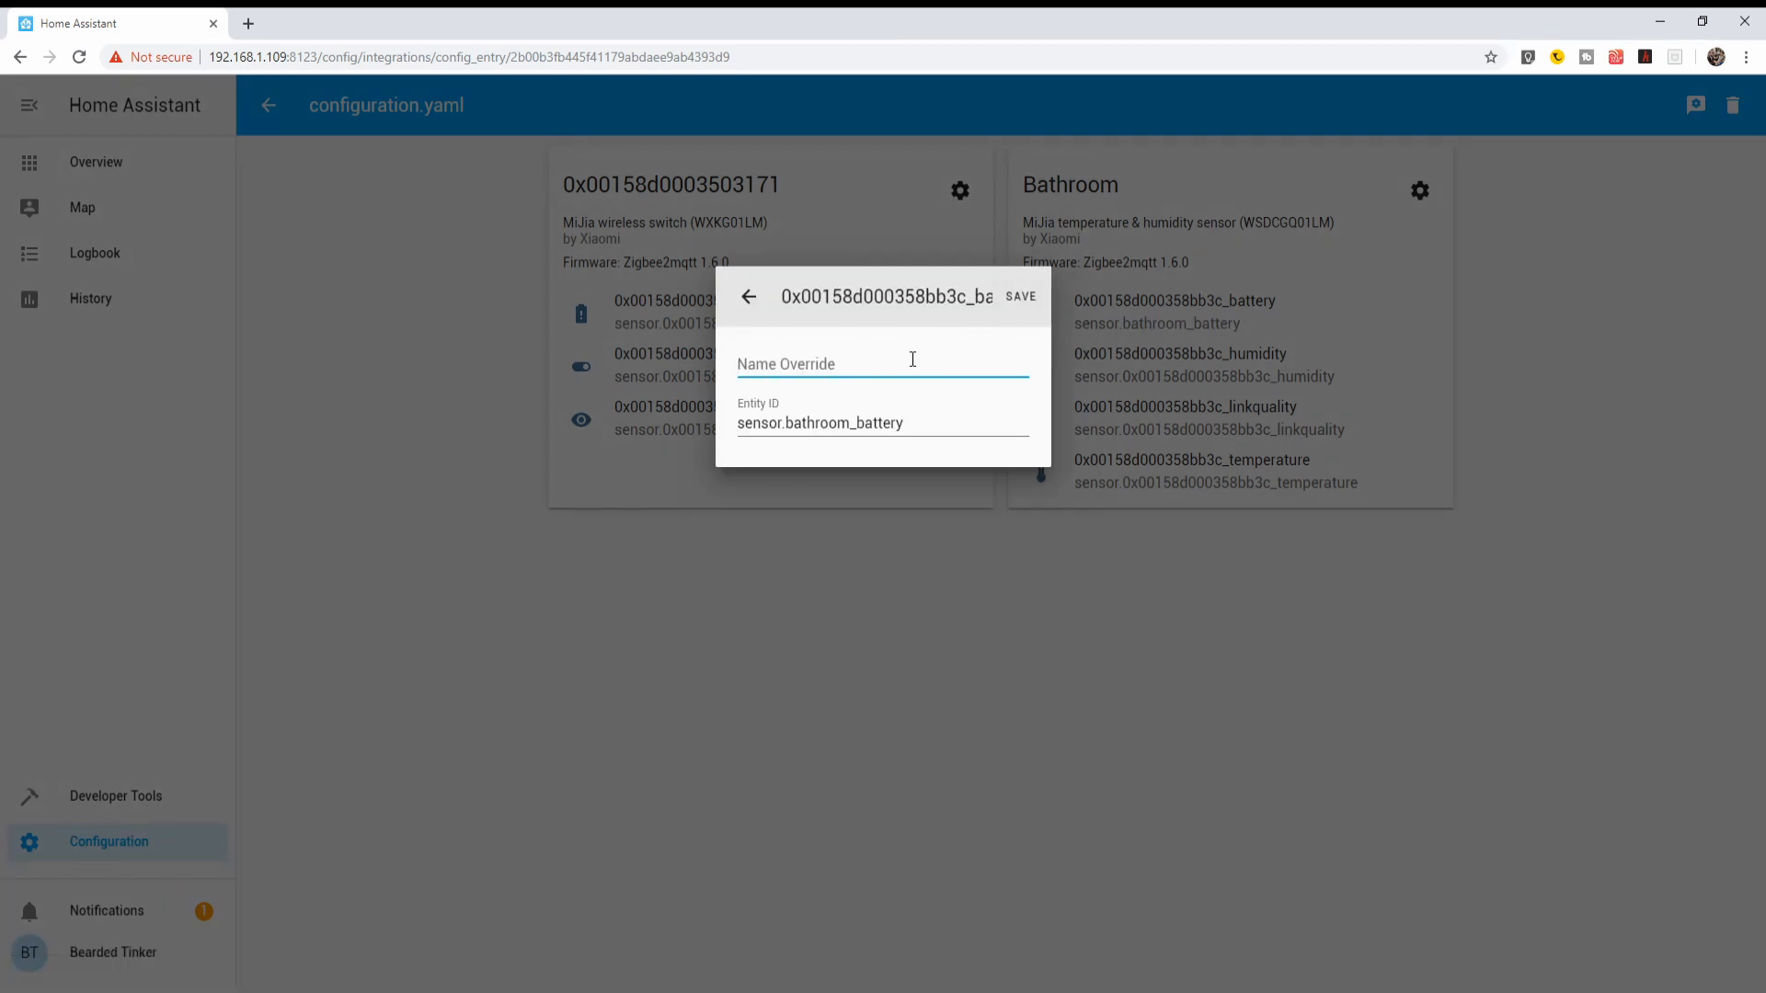
{"action": "type", "text": "Bathroom"}
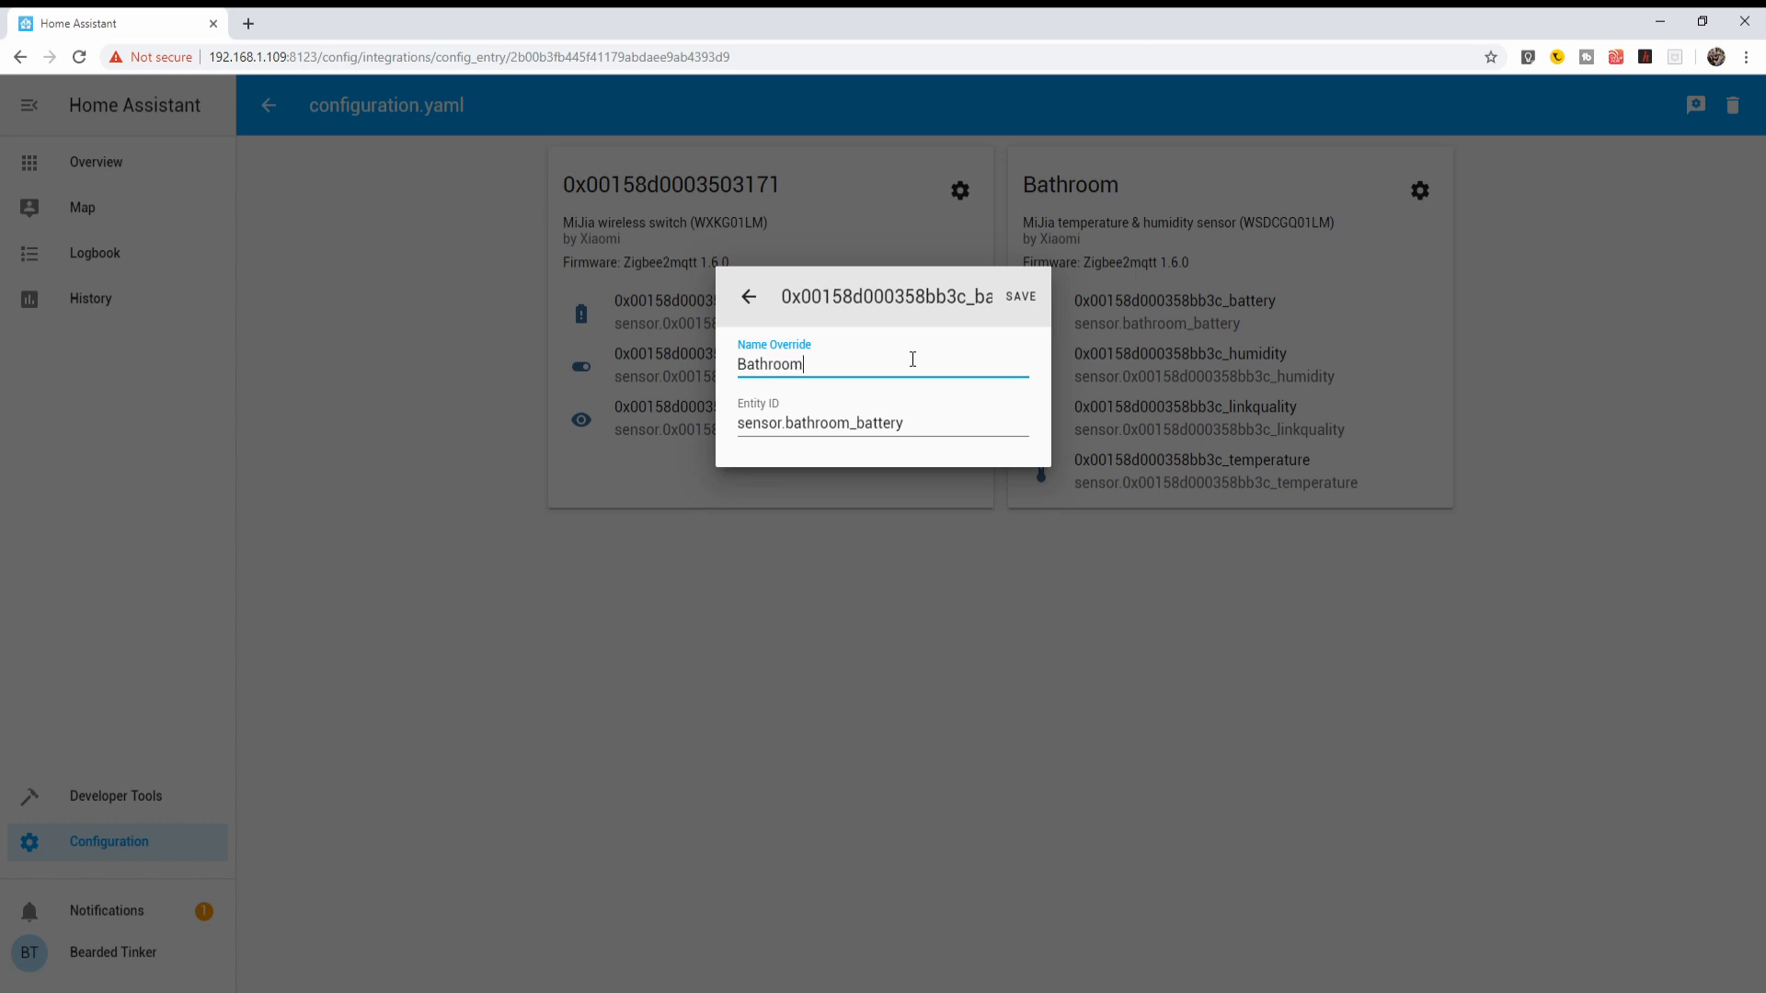
{"action": "type", "text": "battery"}
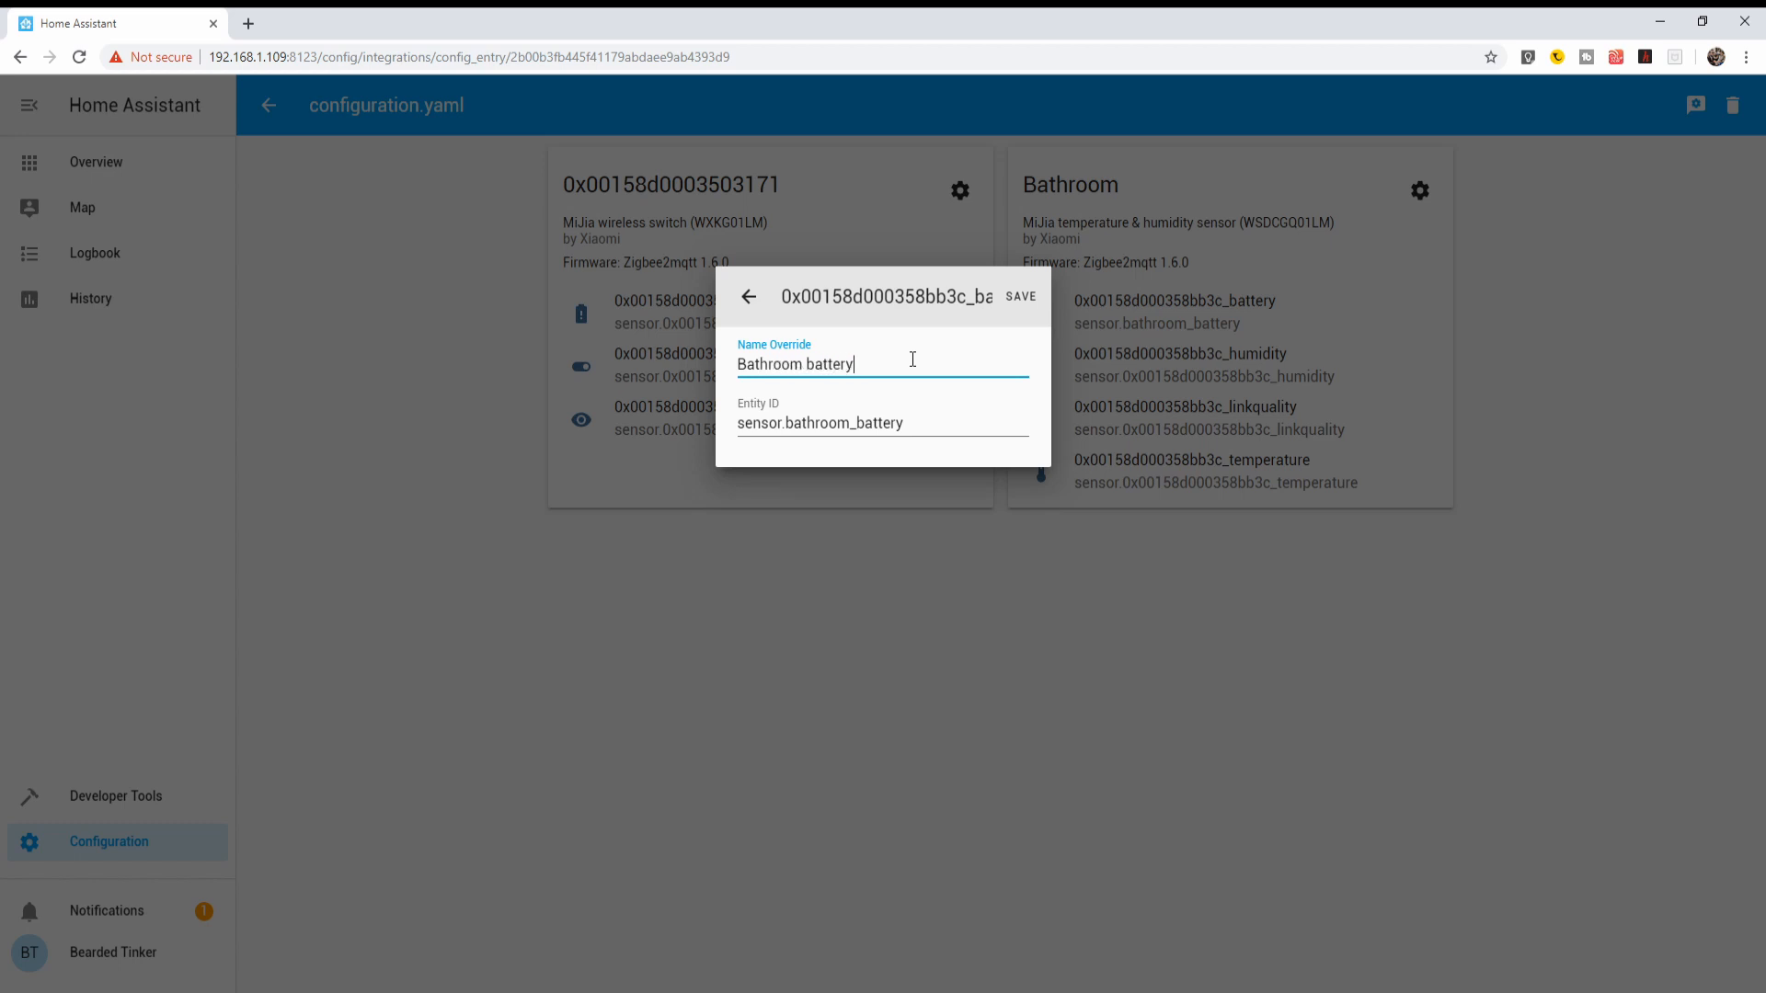
{"action": "left_click", "coordinate": [1020, 297]}
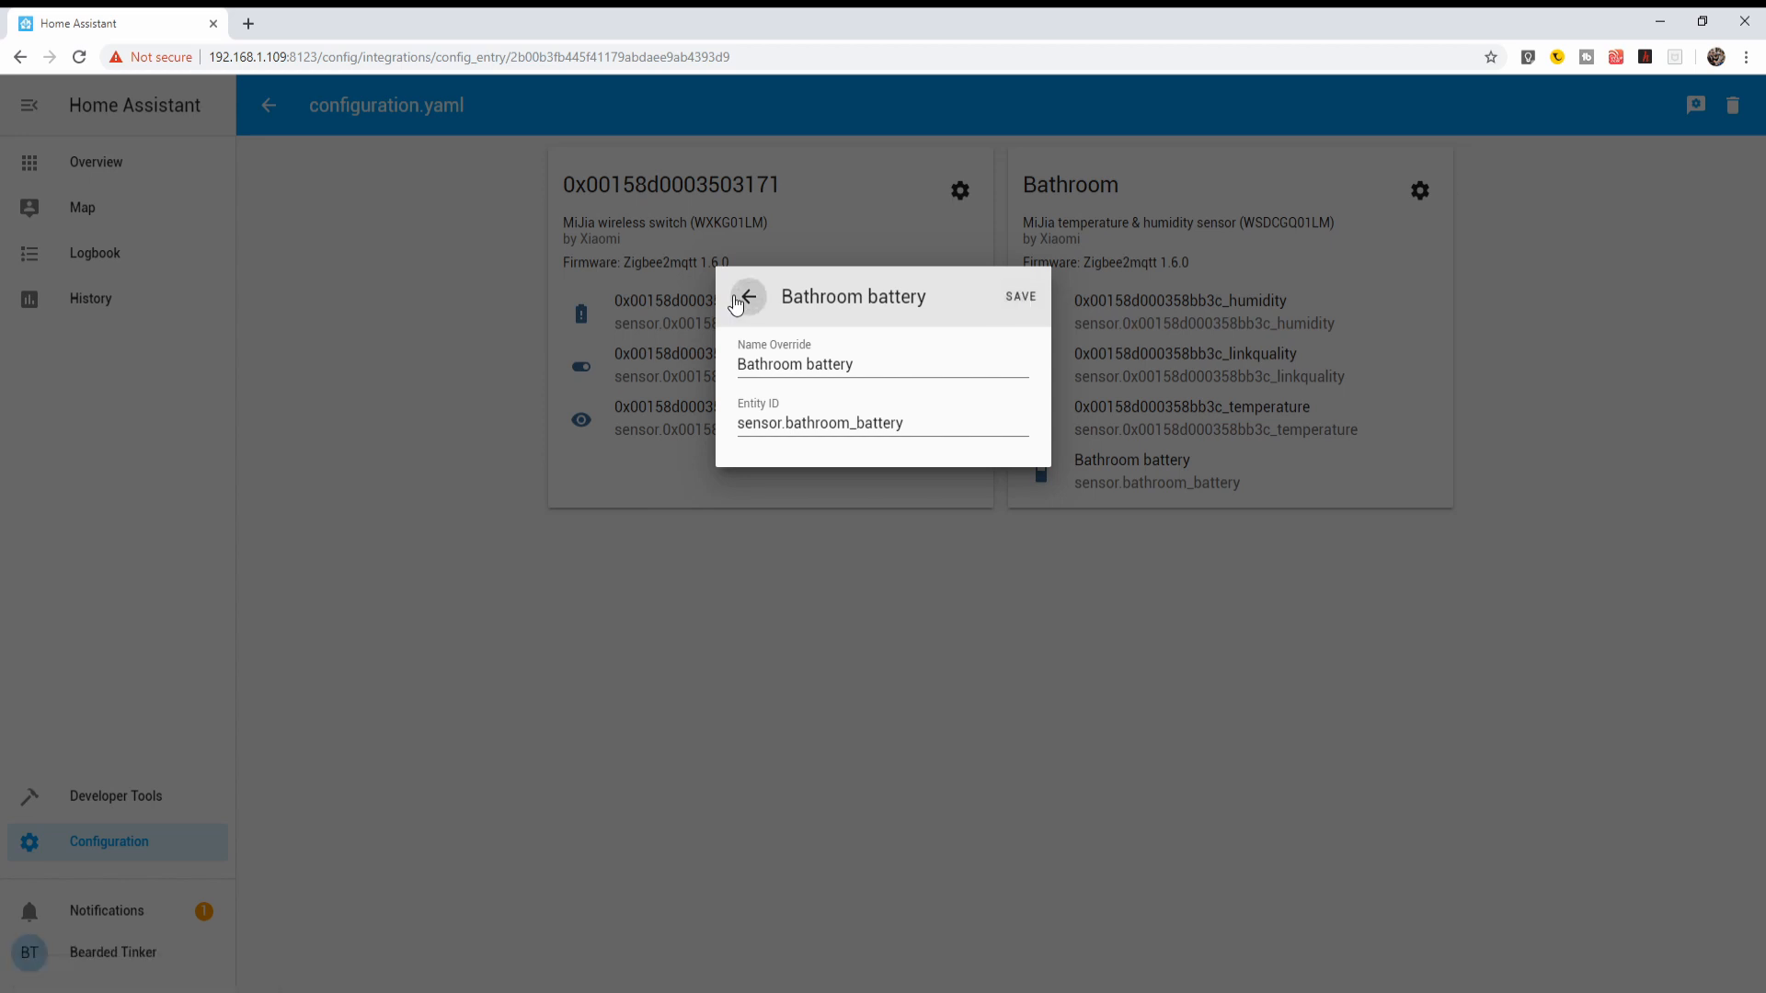
Give the link quality entity a Bathroom name and the ID sensor.bathroom_linkquality.
{"action": "left_click", "coordinate": [747, 296]}
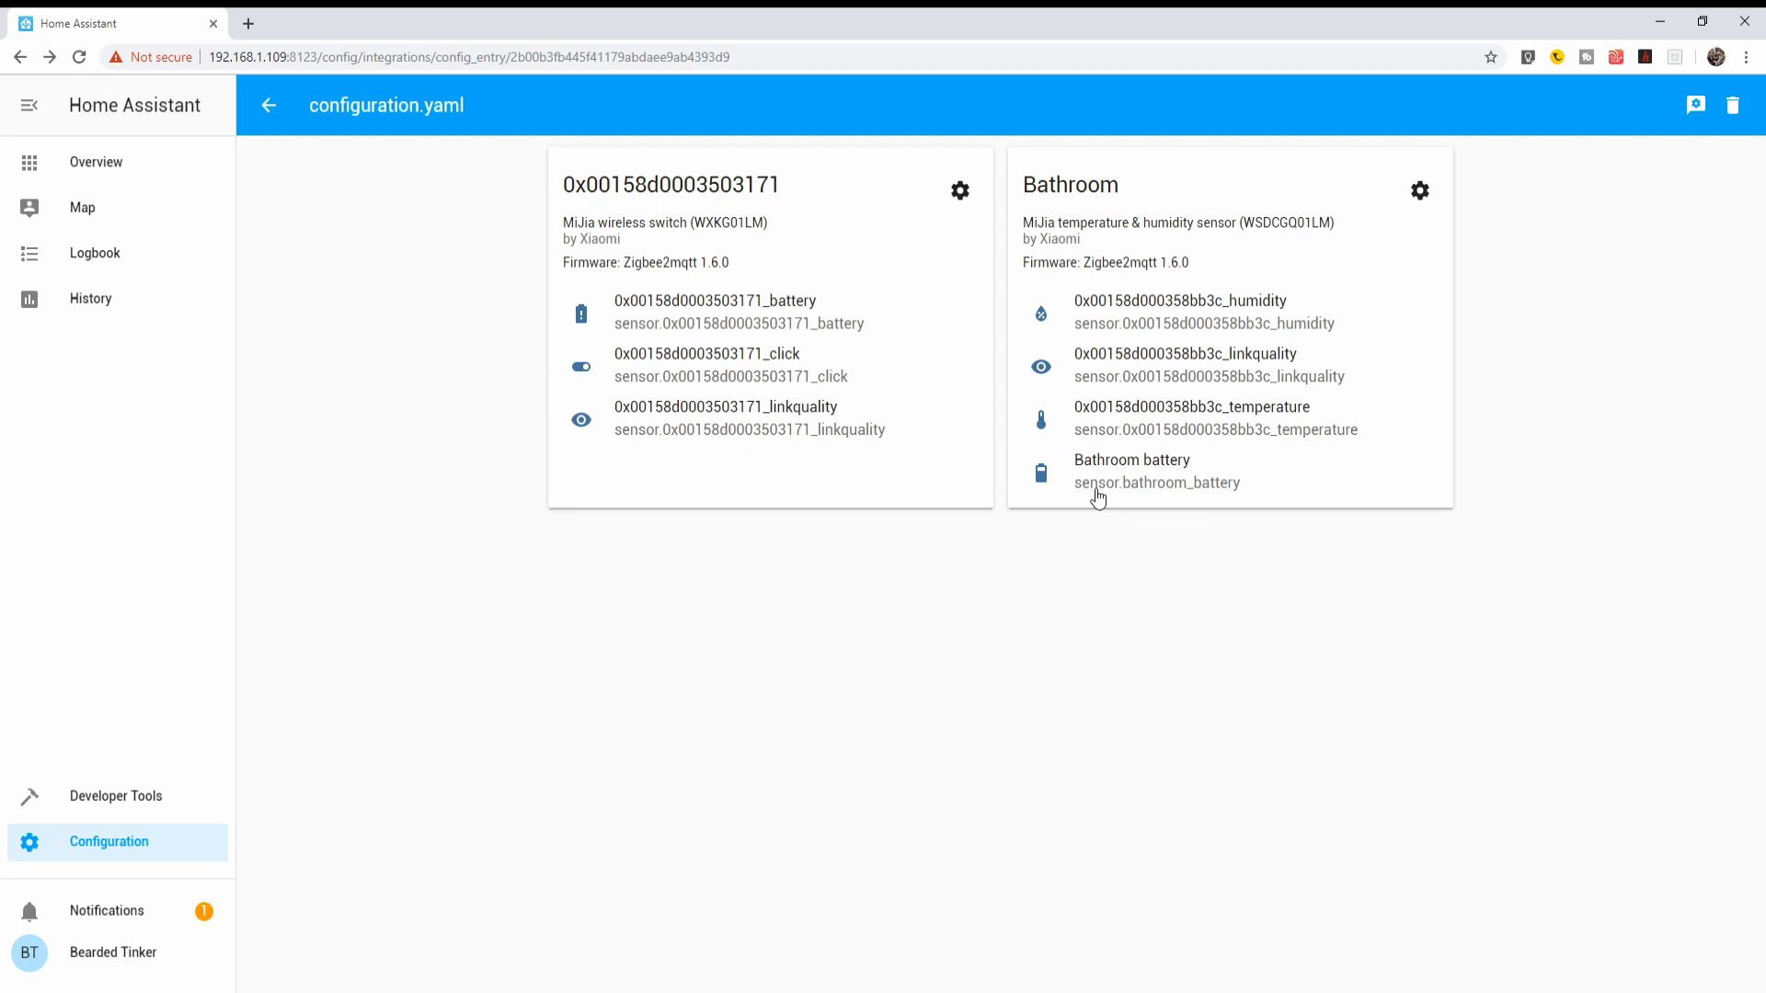
{"action": "mouse_move", "coordinate": [1115, 465]}
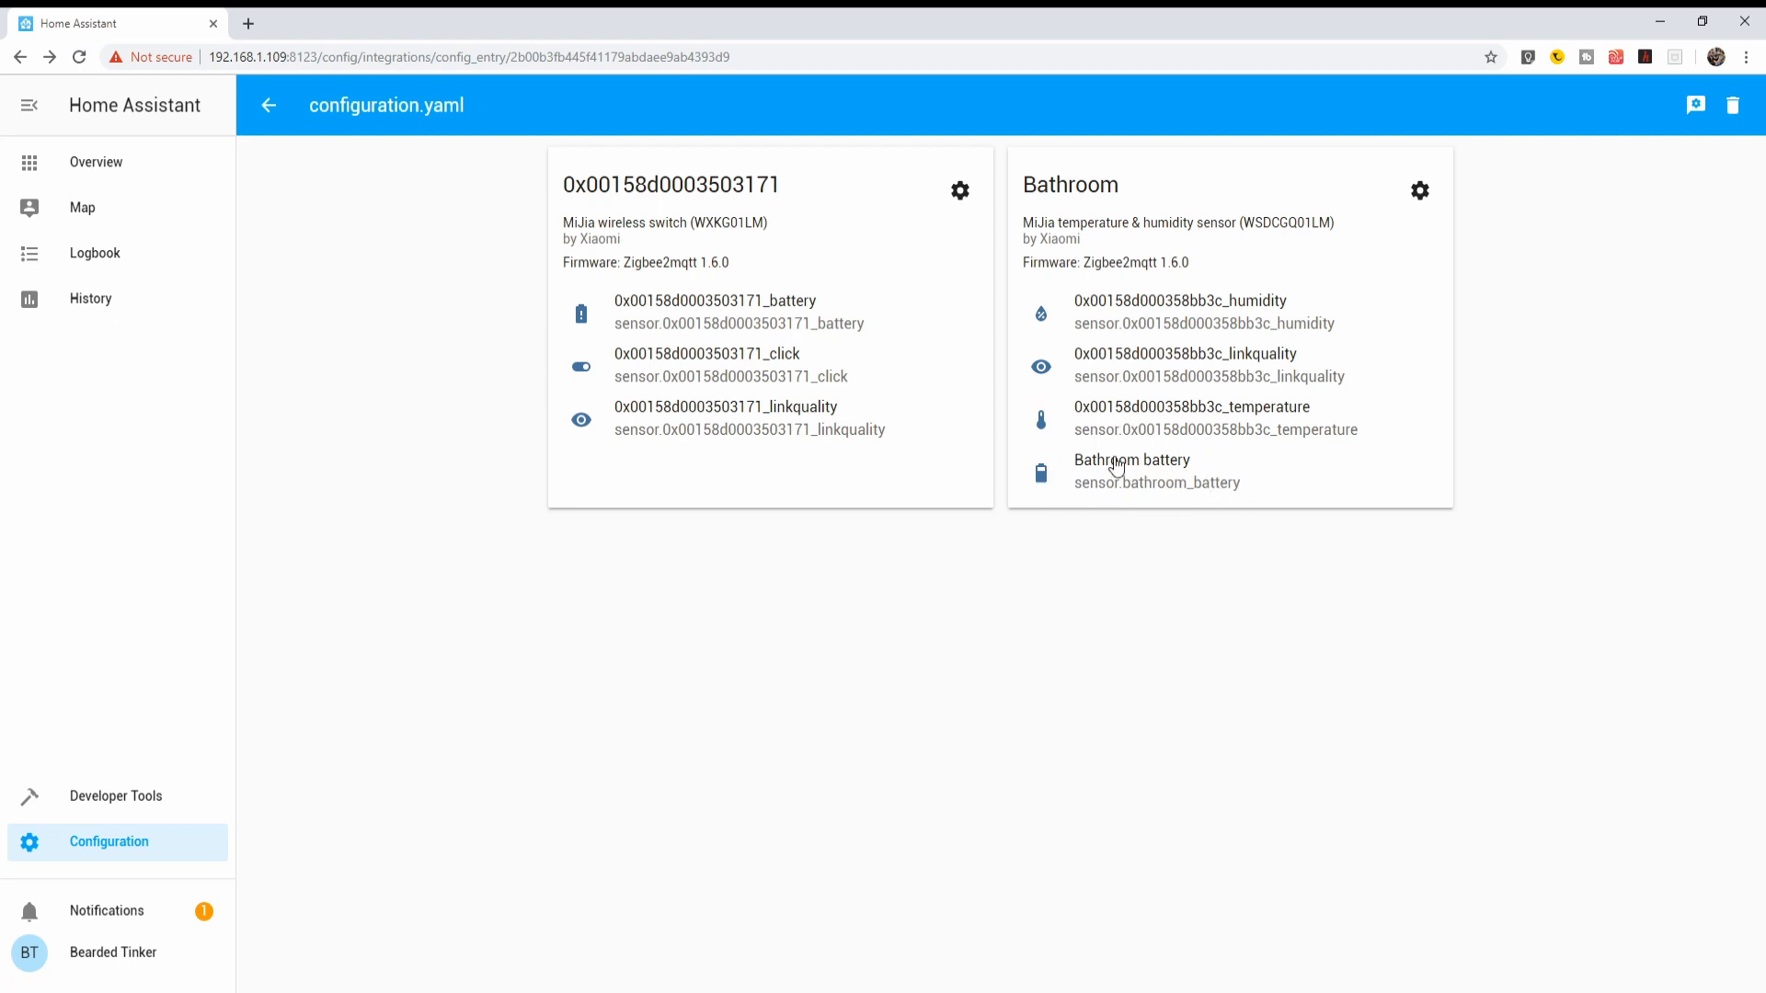
{"action": "mouse_move", "coordinate": [1062, 497]}
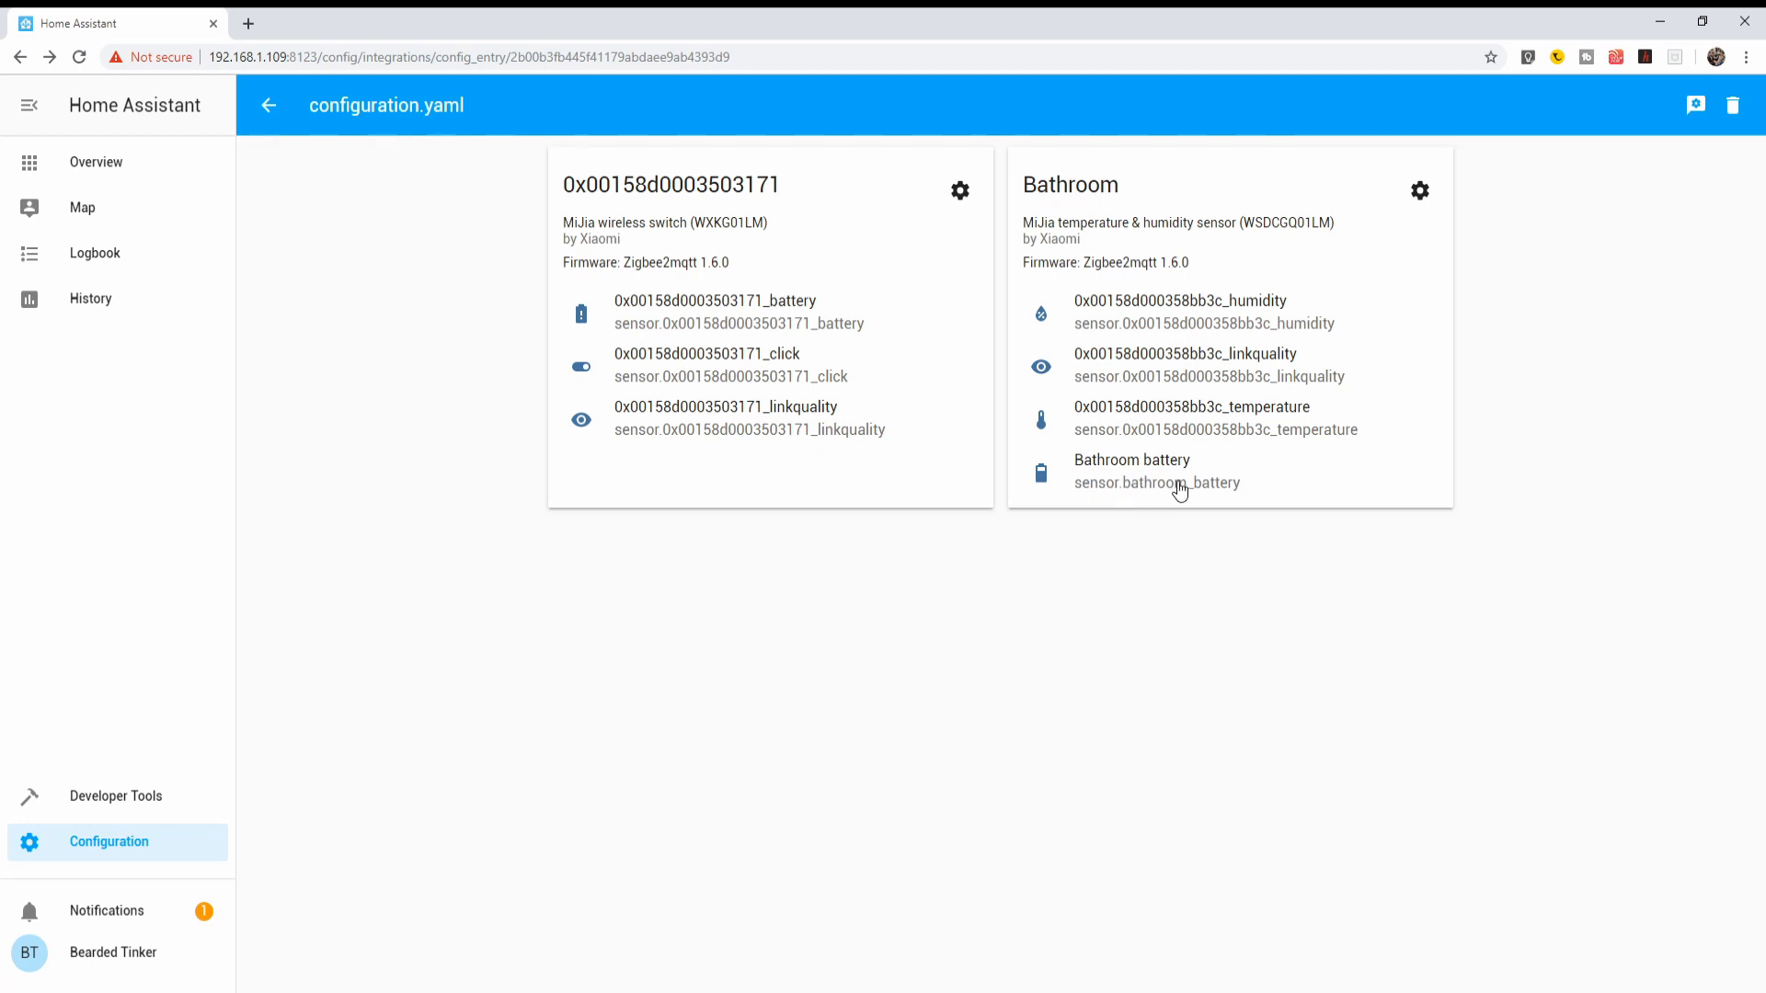
{"action": "mouse_move", "coordinate": [1211, 437]}
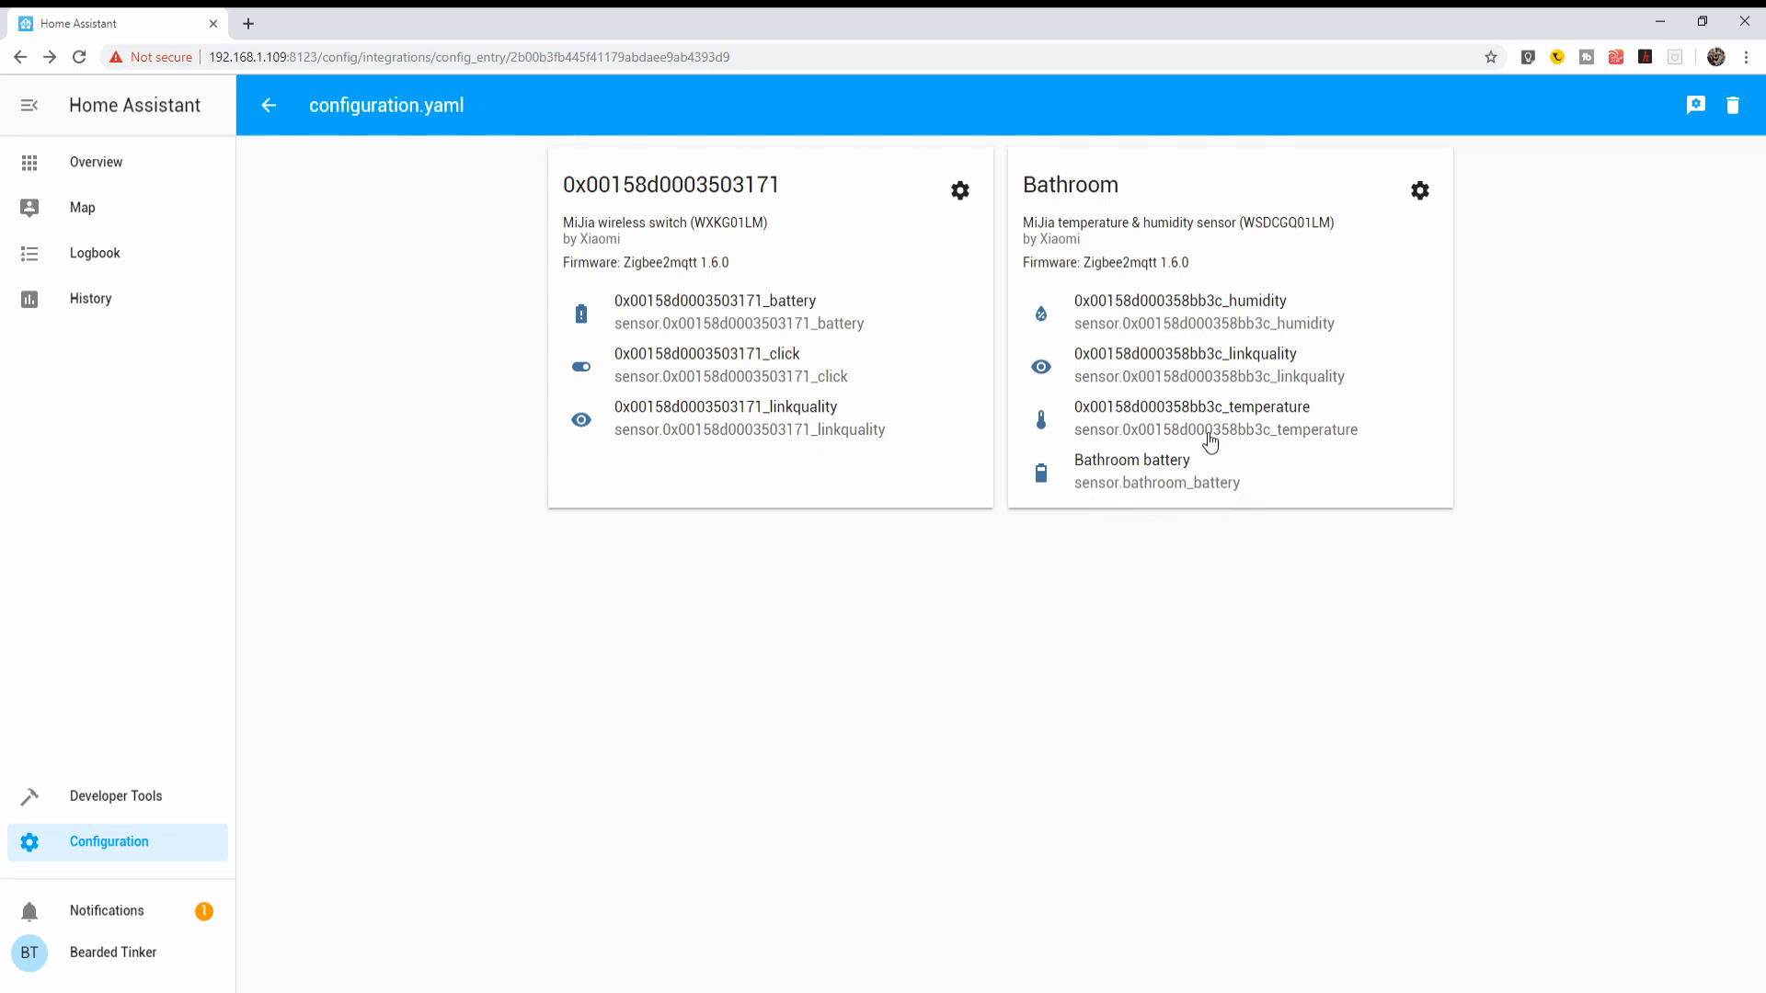
{"action": "mouse_move", "coordinate": [1129, 417]}
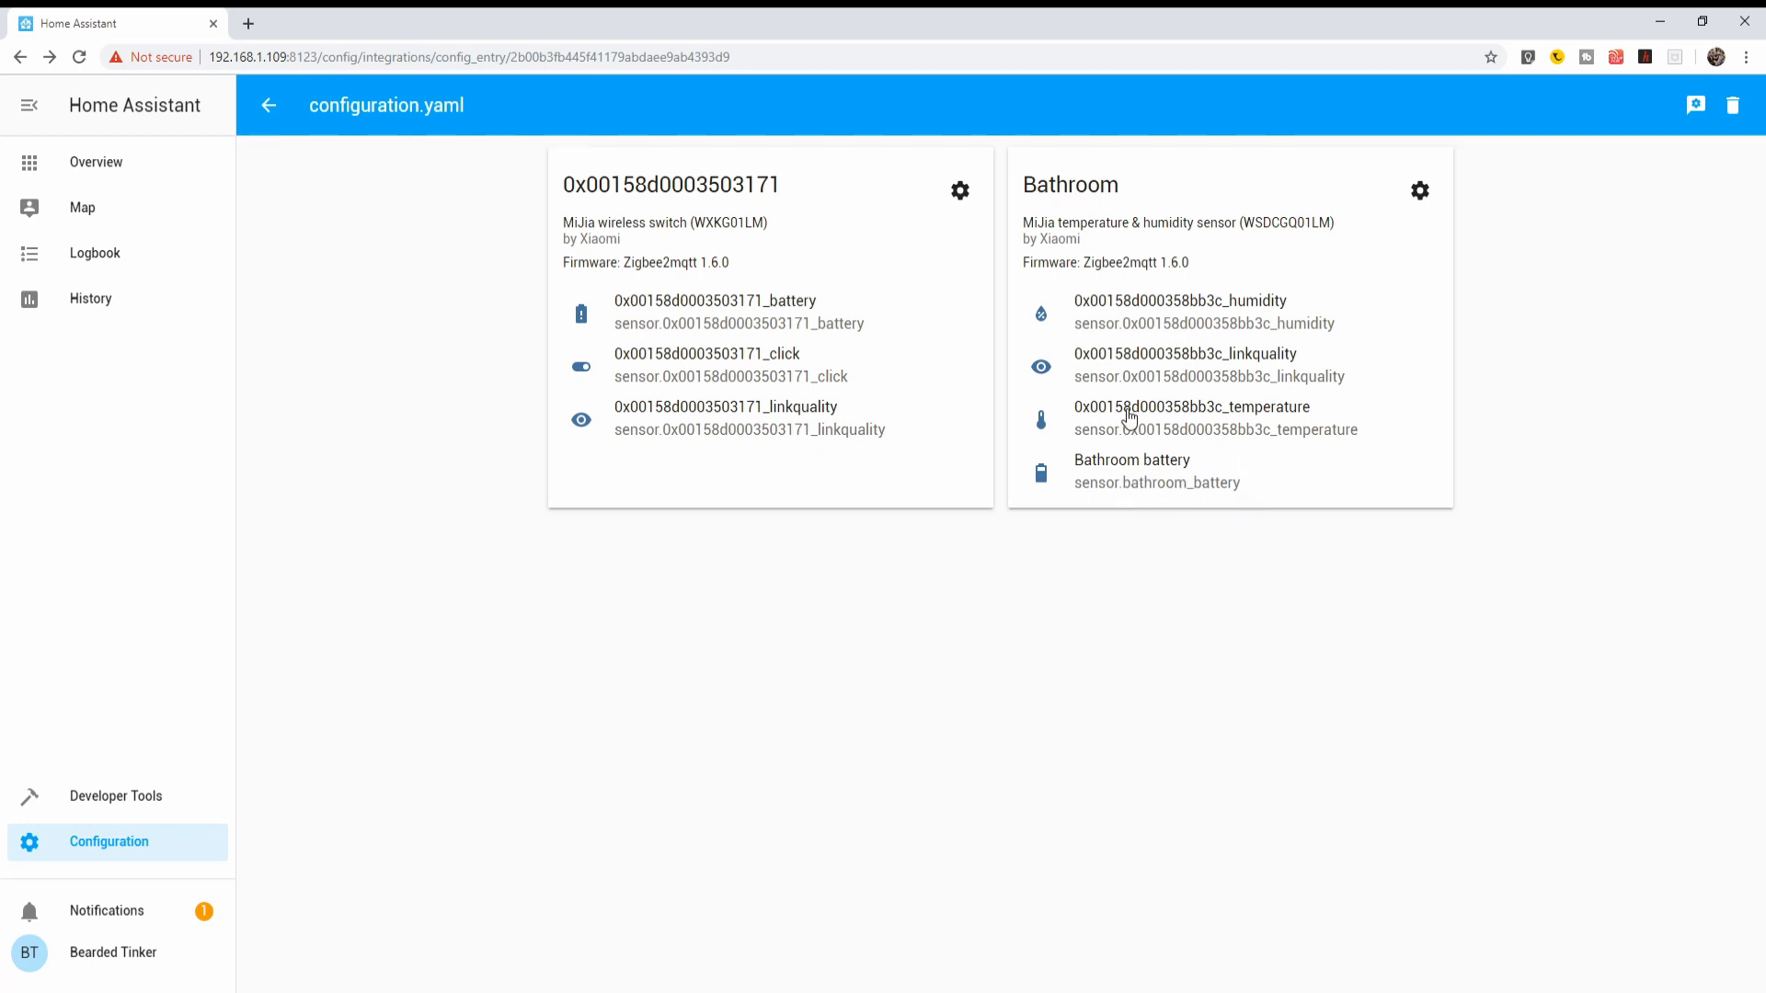
{"action": "left_click", "coordinate": [1194, 407]}
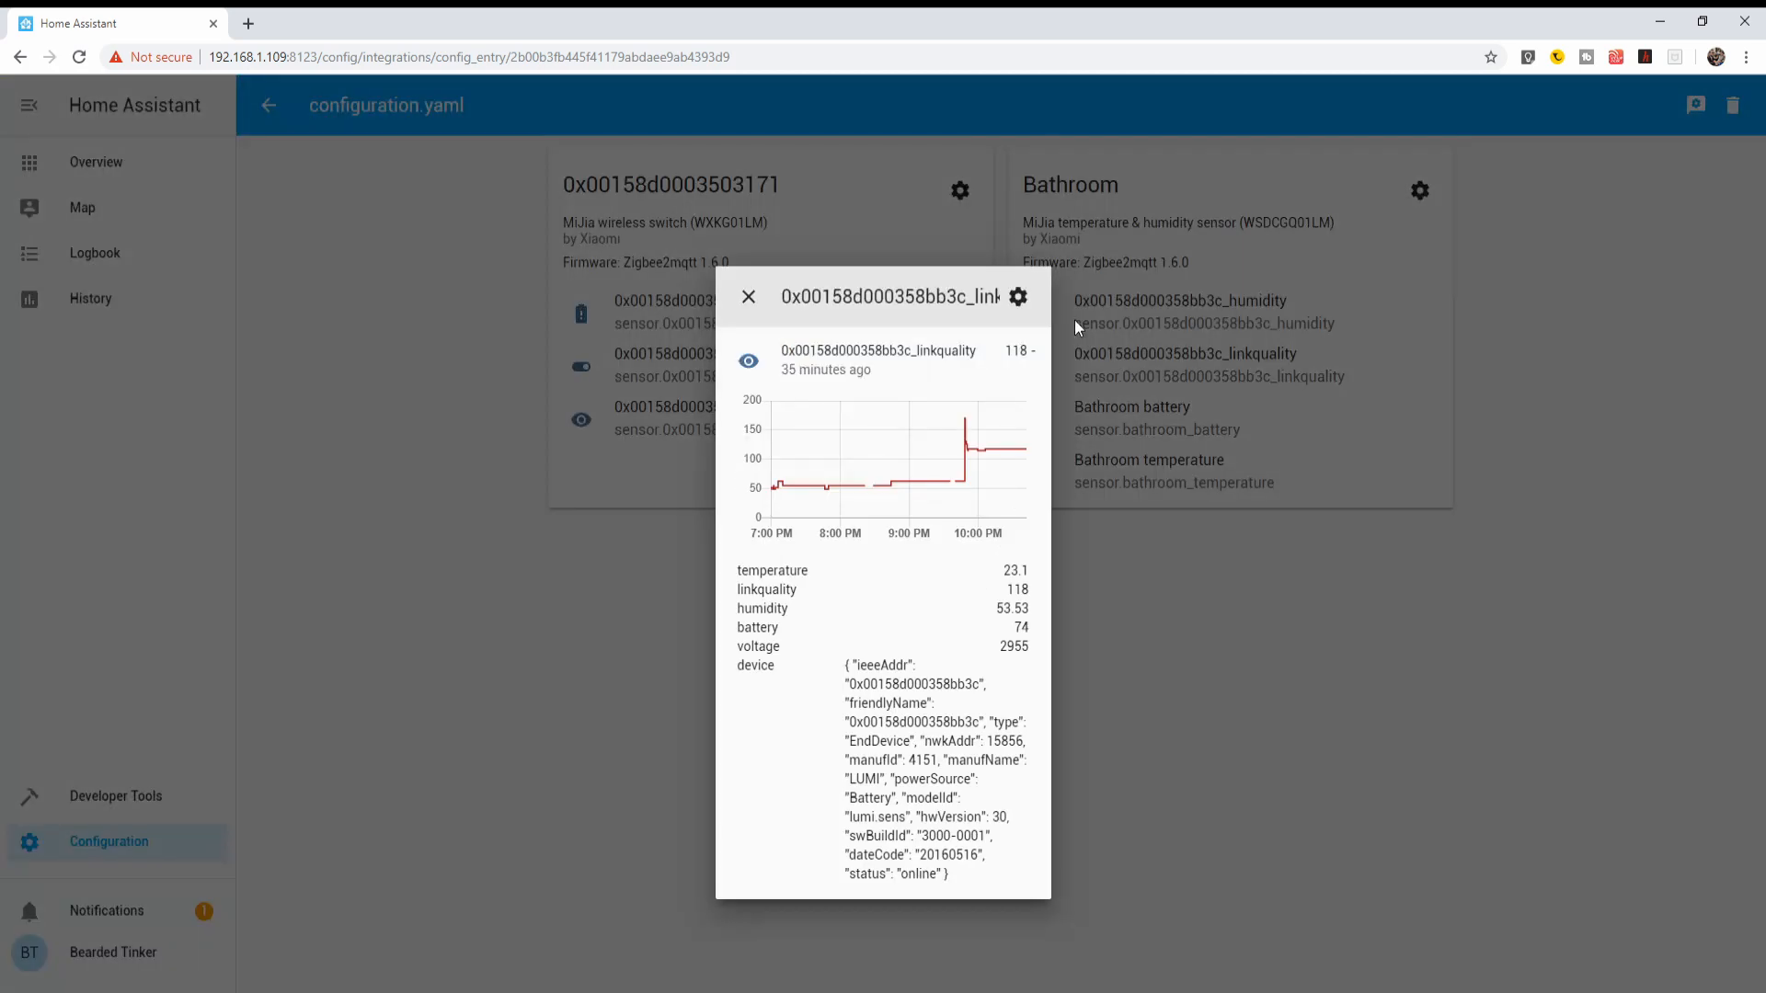
{"action": "left_click", "coordinate": [1017, 296]}
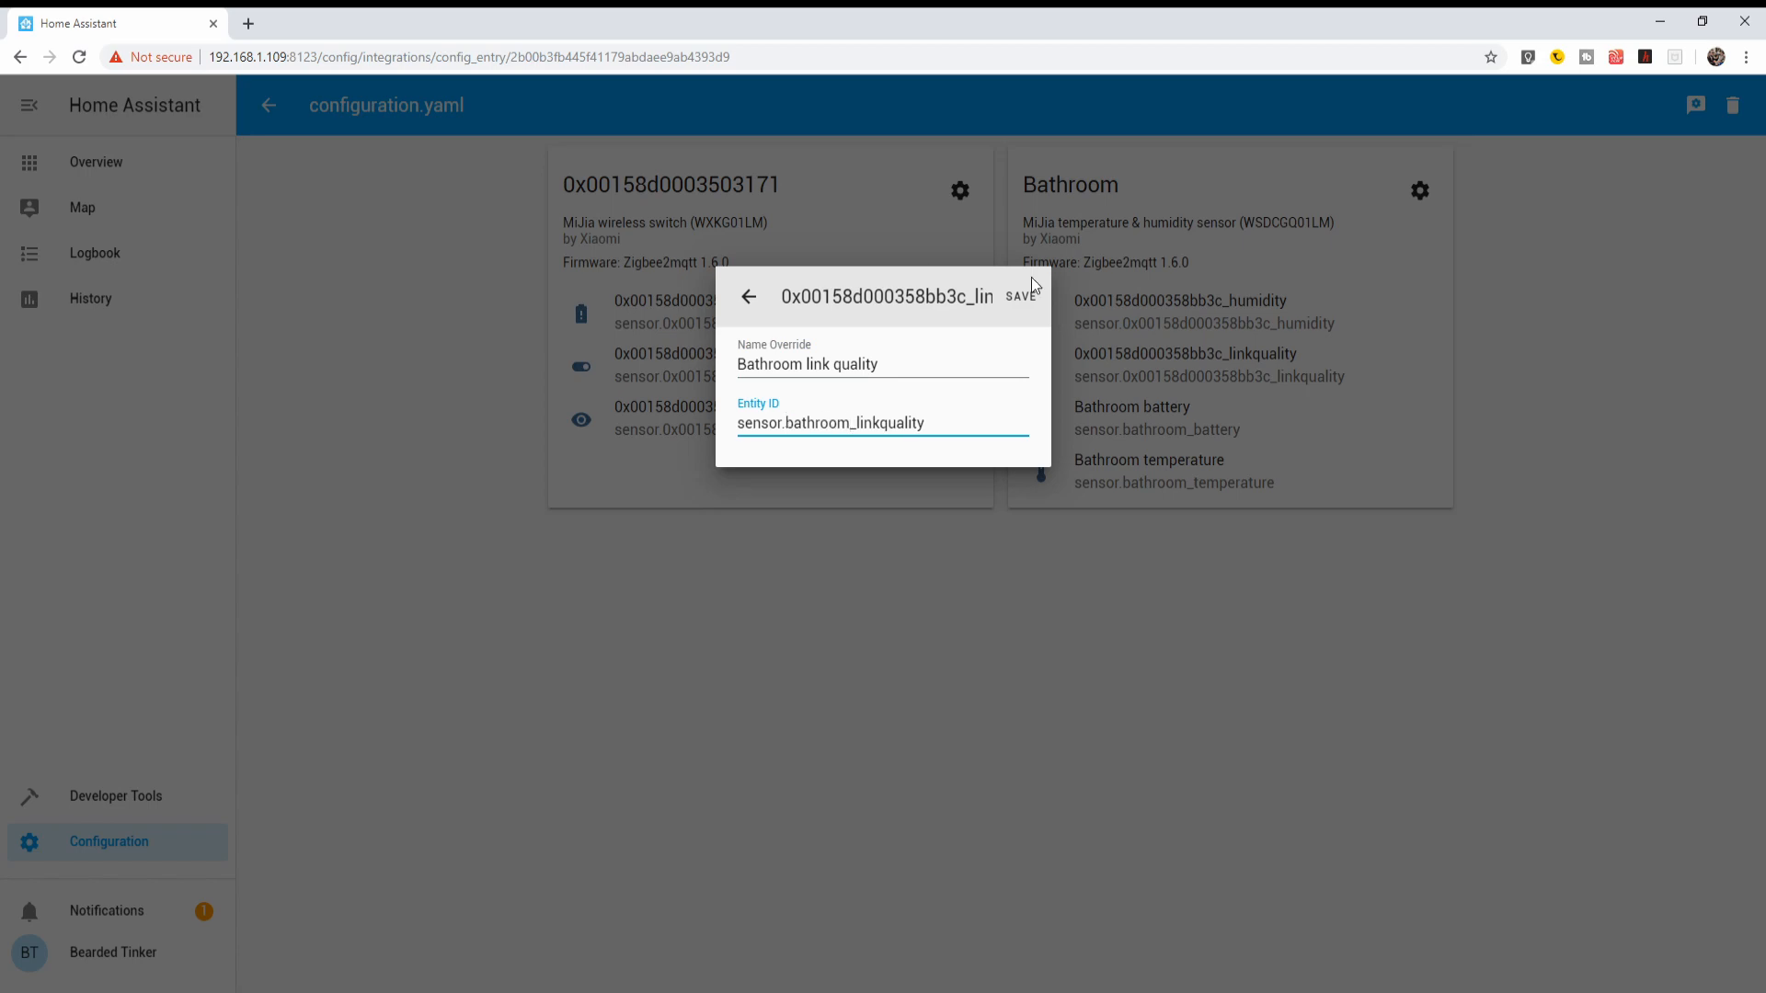
{"action": "left_click", "coordinate": [1181, 300]}
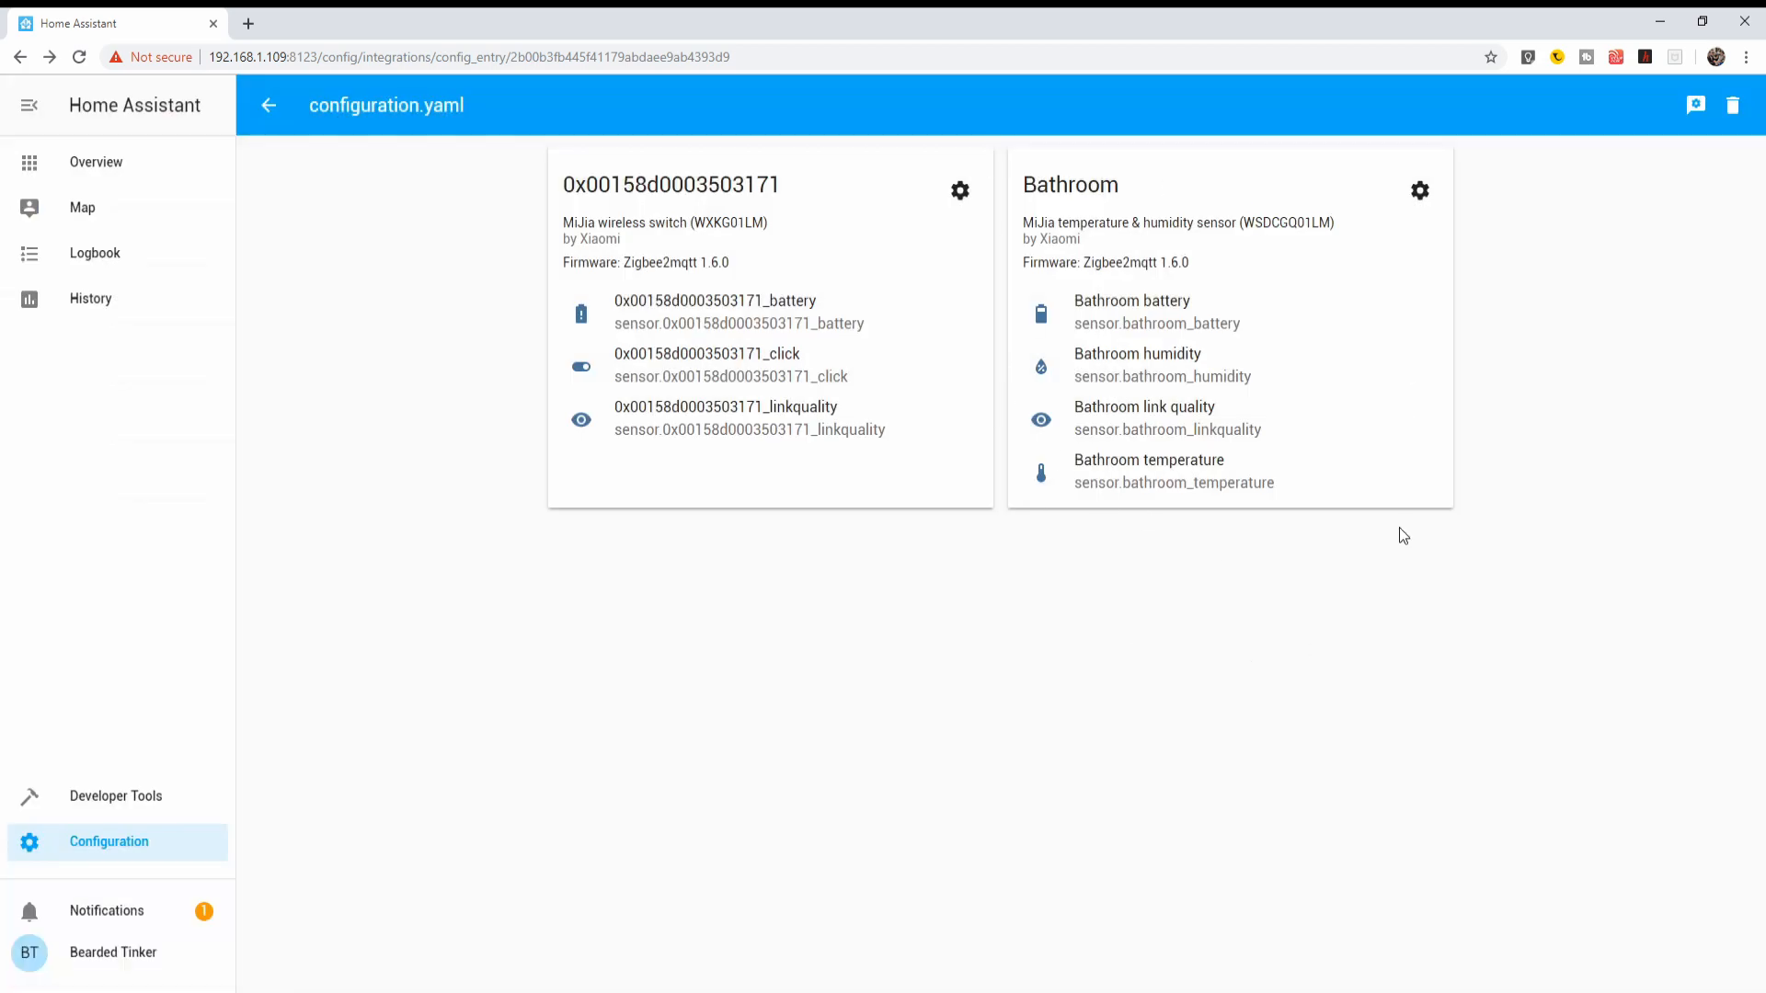
{"action": "mouse_move", "coordinate": [756, 154]}
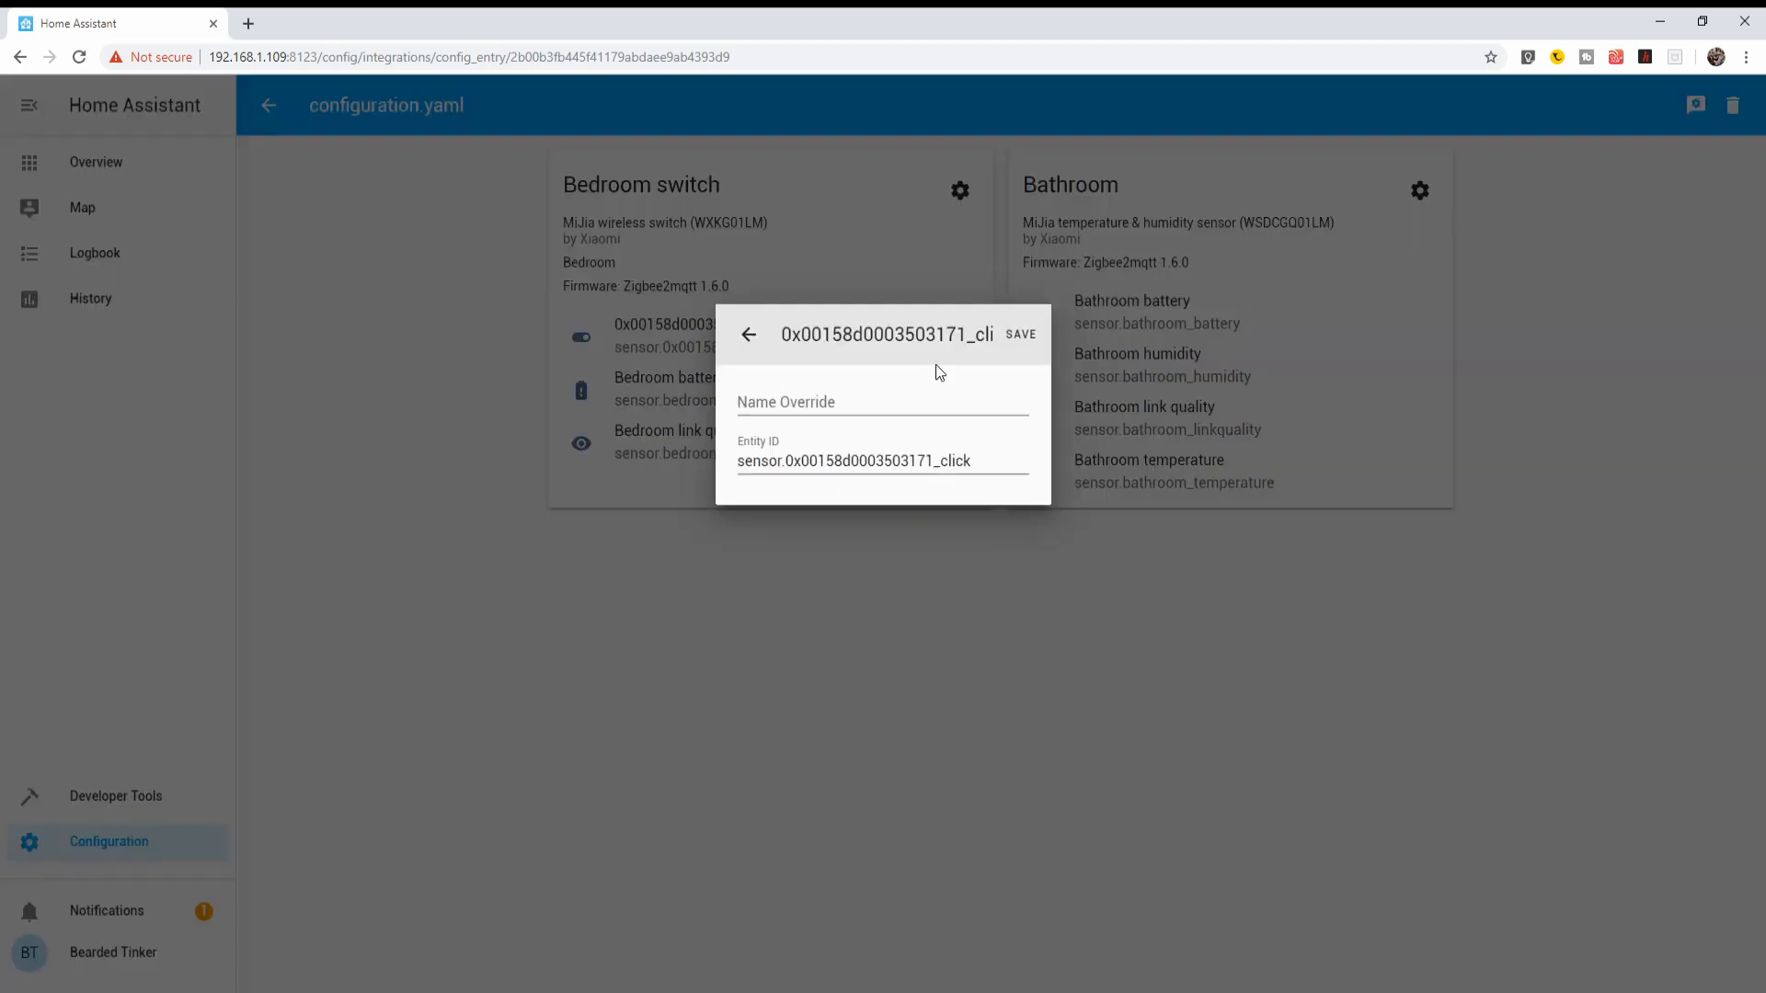
Save the switch's click entity as Bedroom click and close its details.
{"action": "left_click", "coordinate": [1019, 335]}
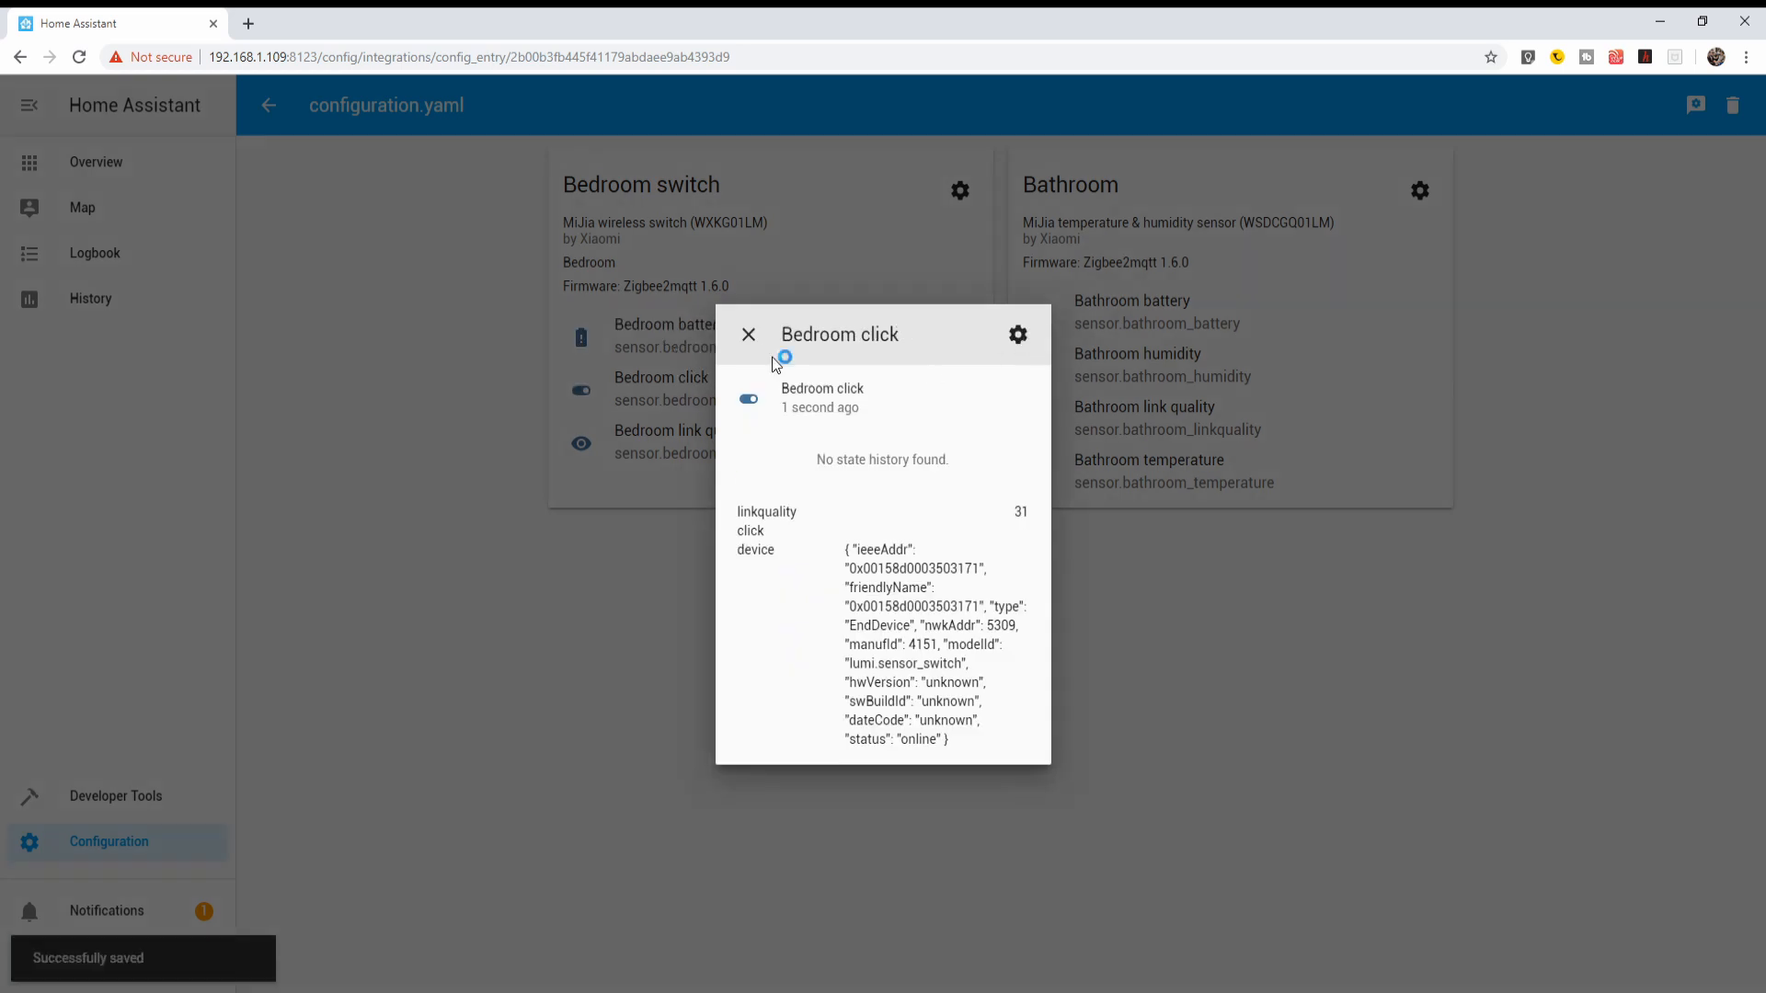
{"action": "left_click", "coordinate": [748, 335]}
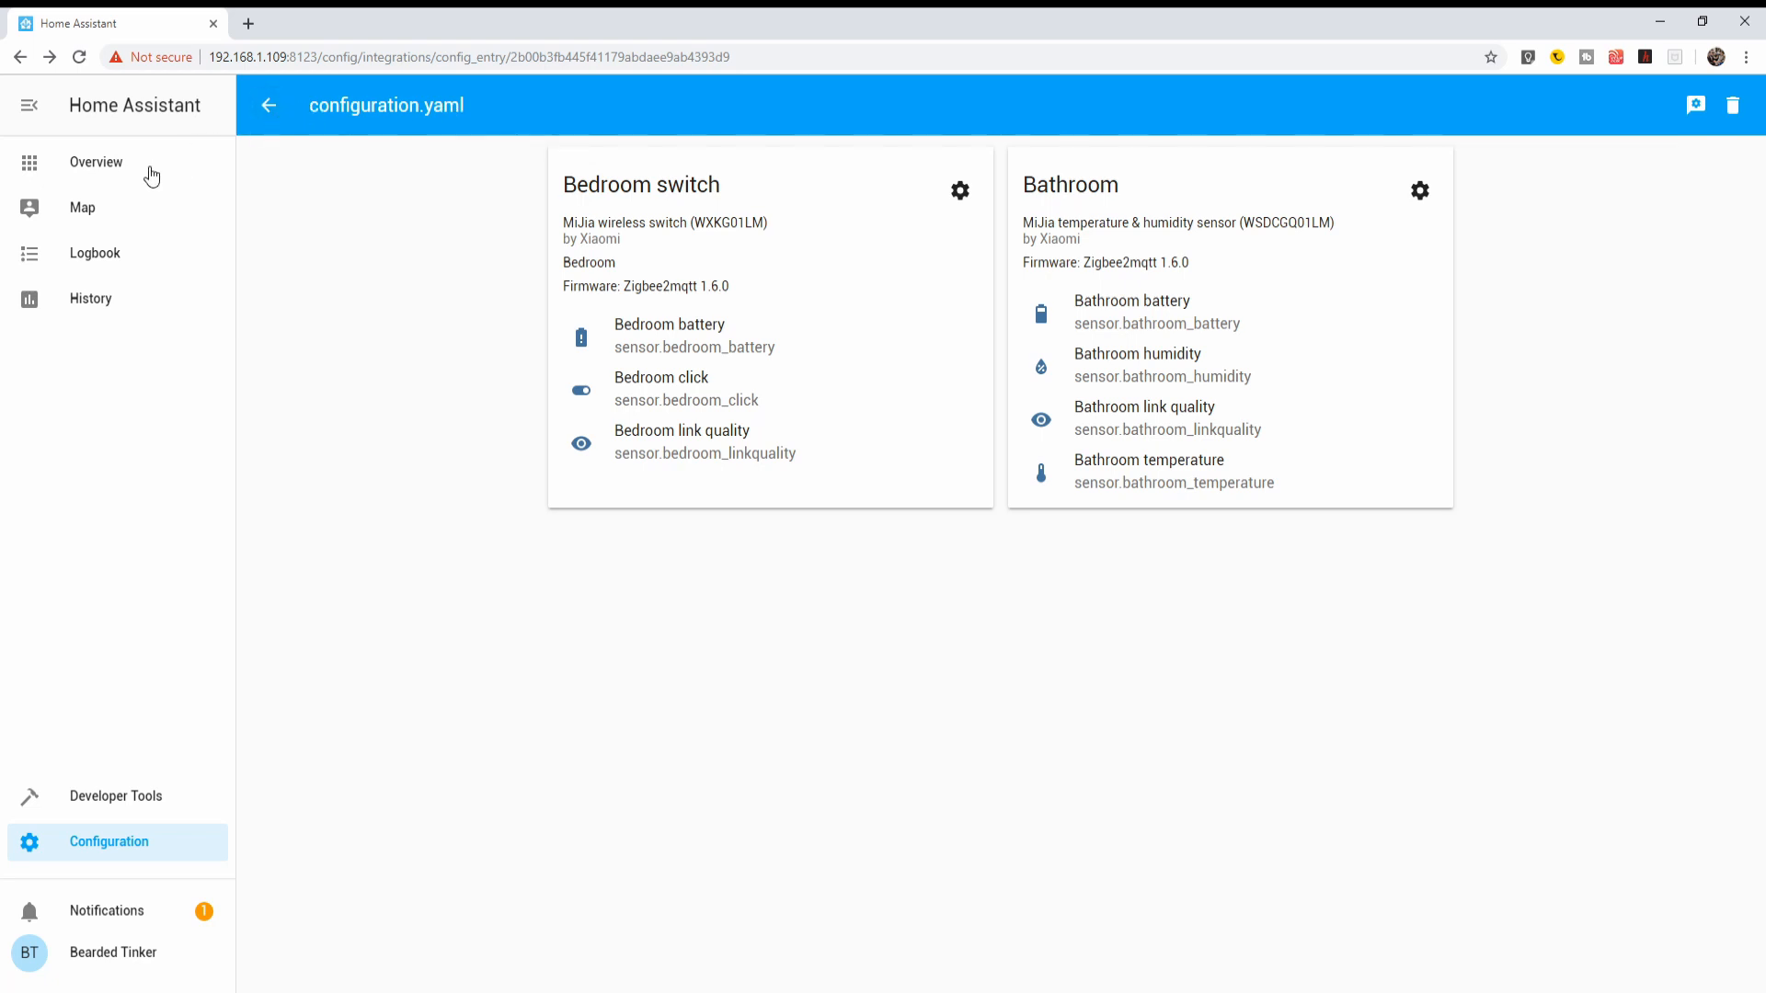
Enter Configure UI edit mode on the Weather view of the Overview dashboard.
{"action": "left_click", "coordinate": [94, 161]}
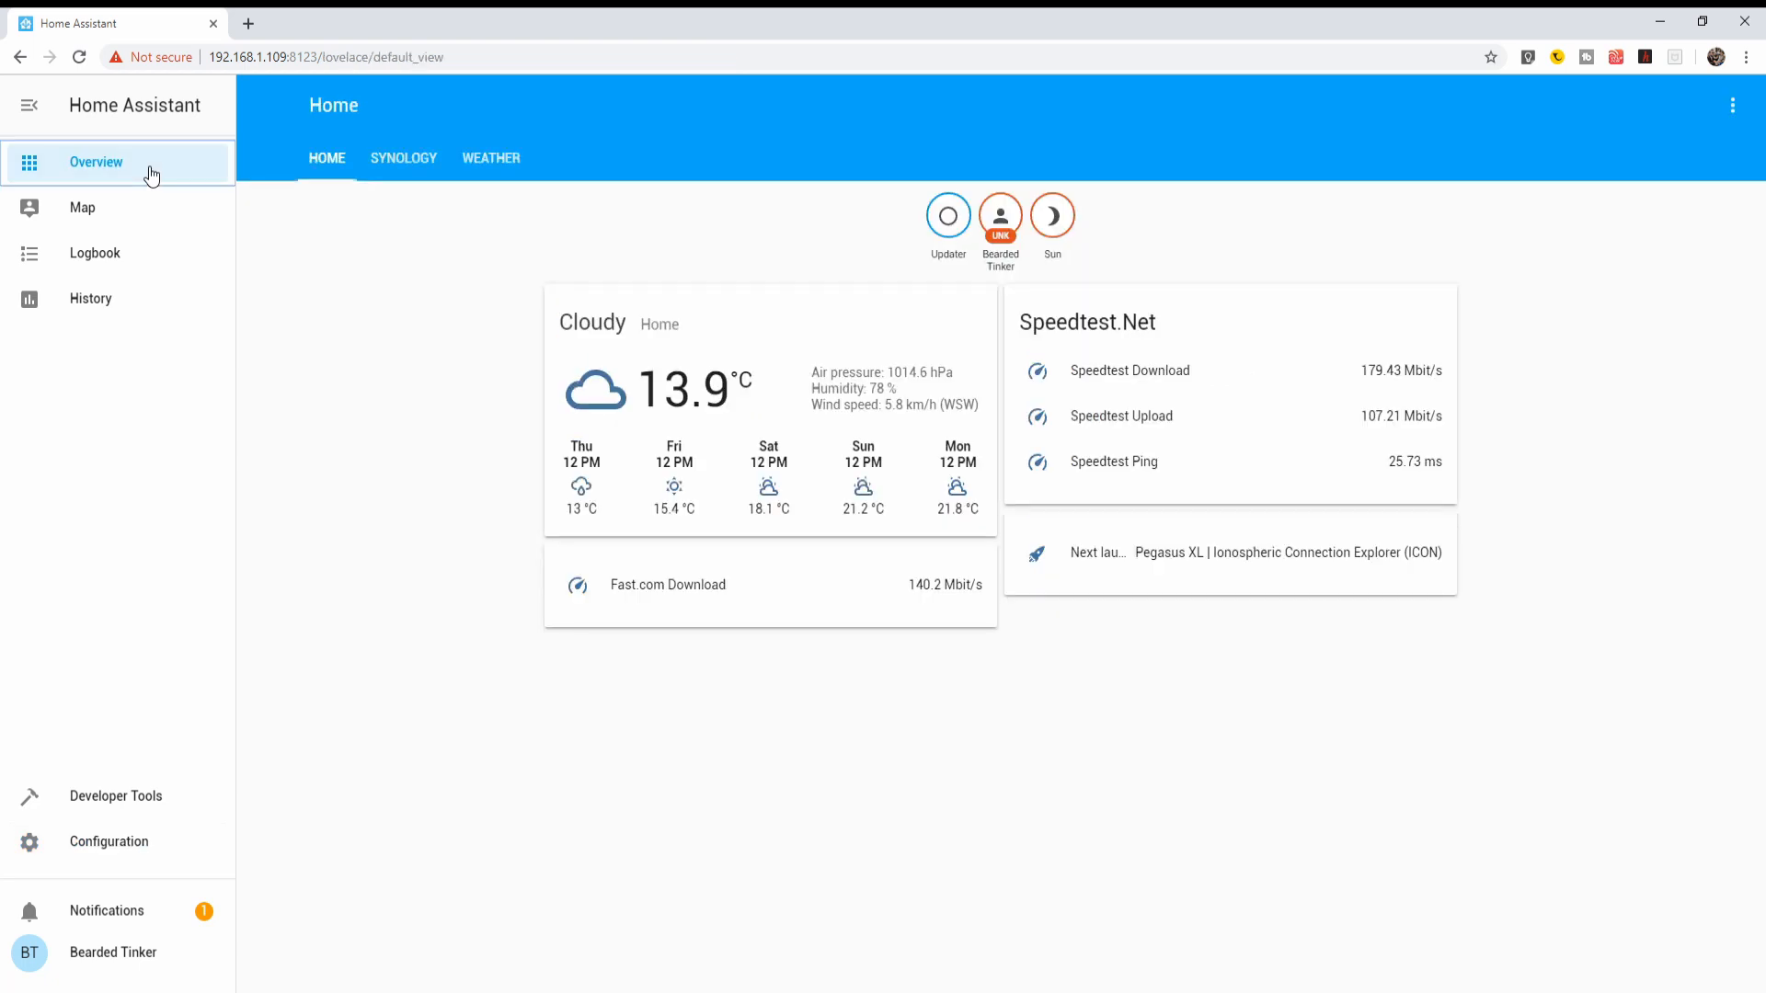
{"action": "mouse_move", "coordinate": [1744, 106]}
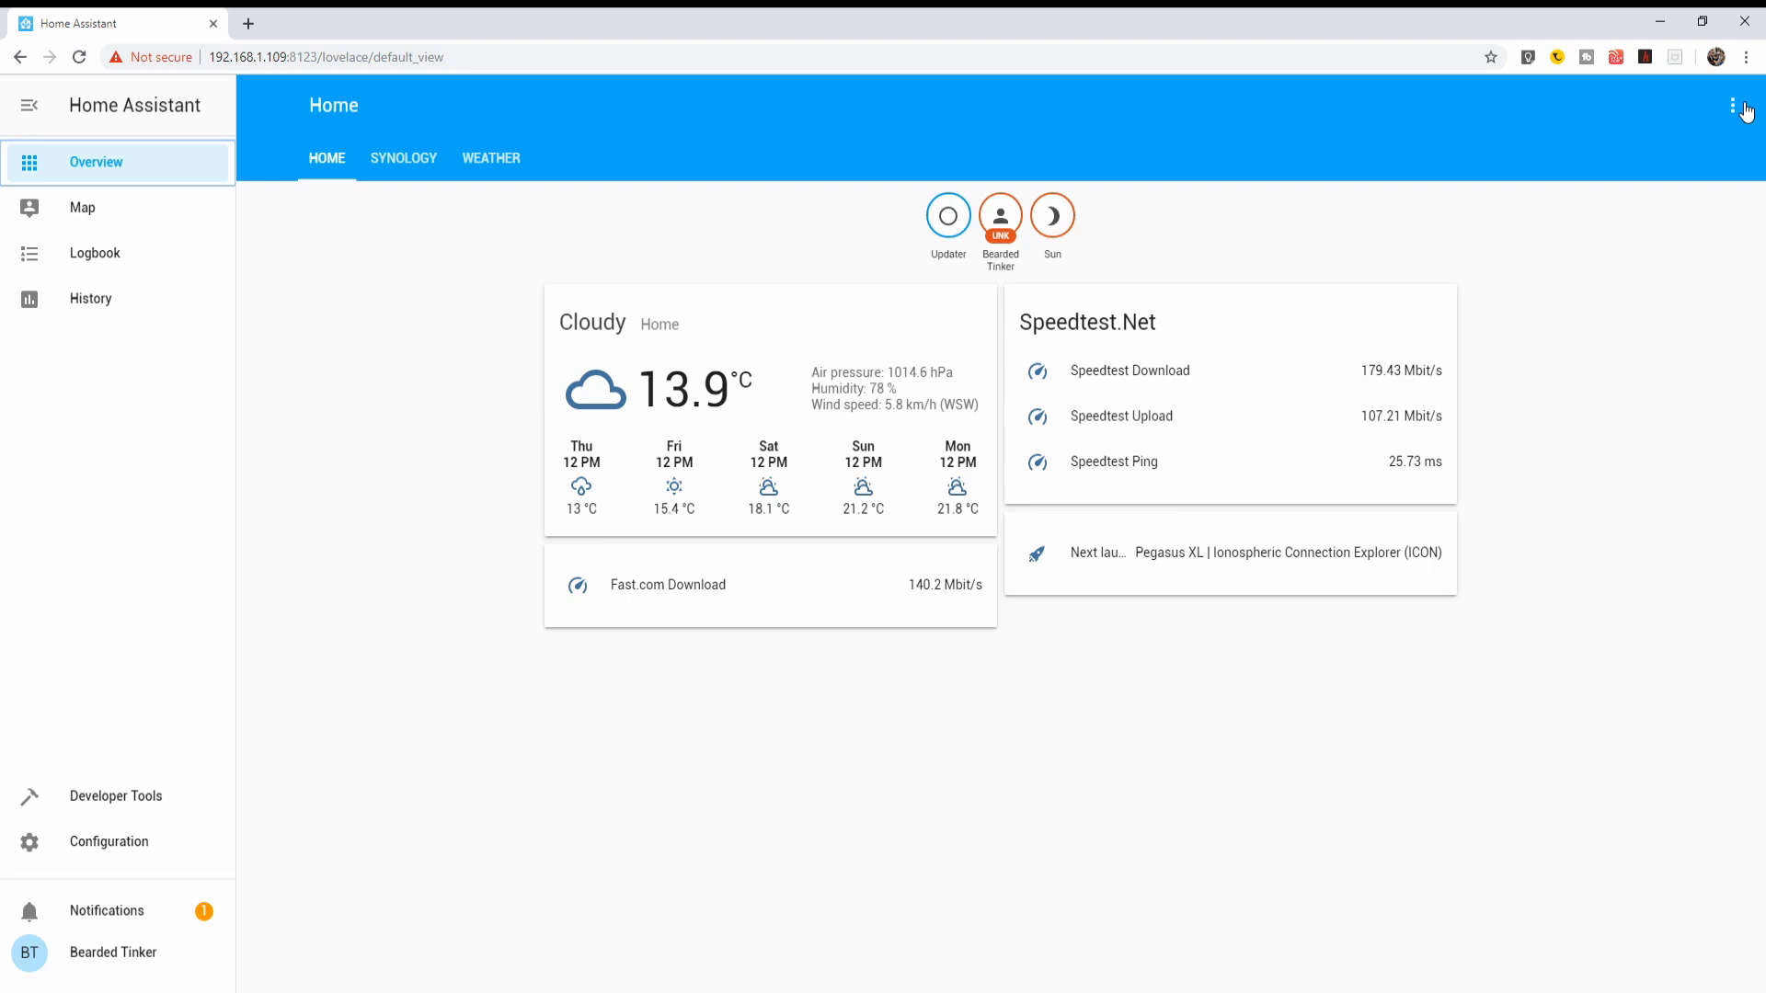
{"action": "left_click", "coordinate": [491, 158]}
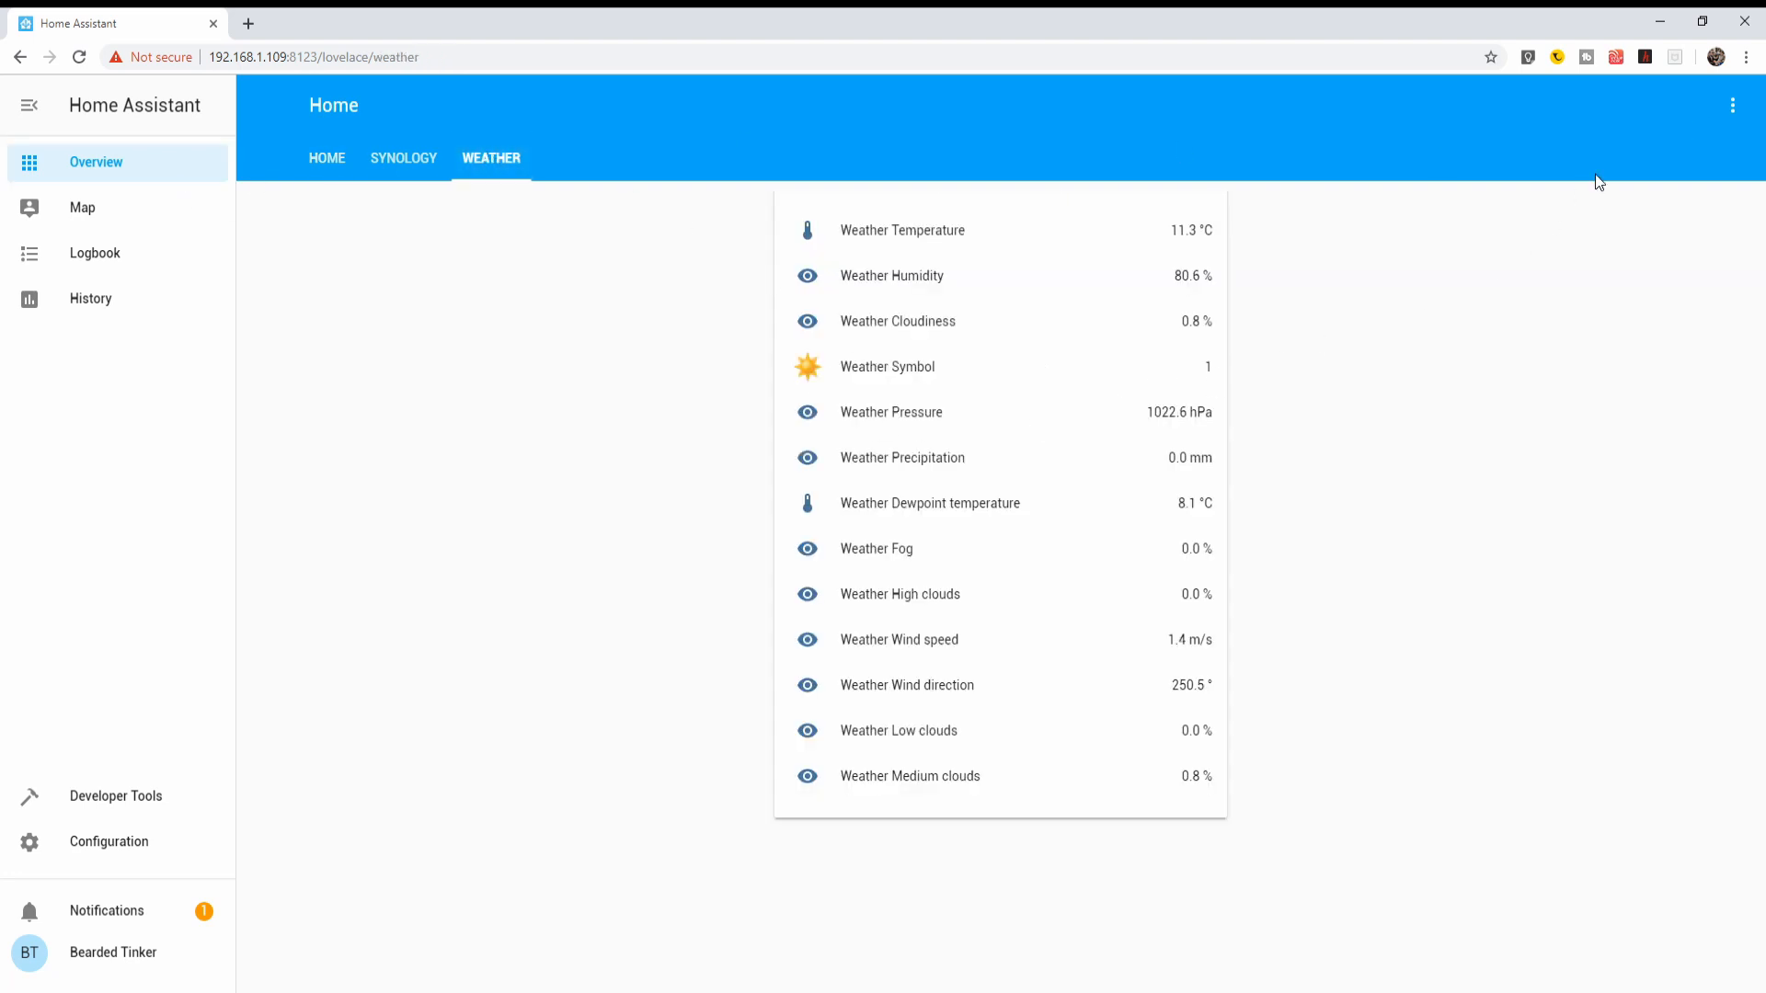
{"action": "left_click", "coordinate": [1733, 104]}
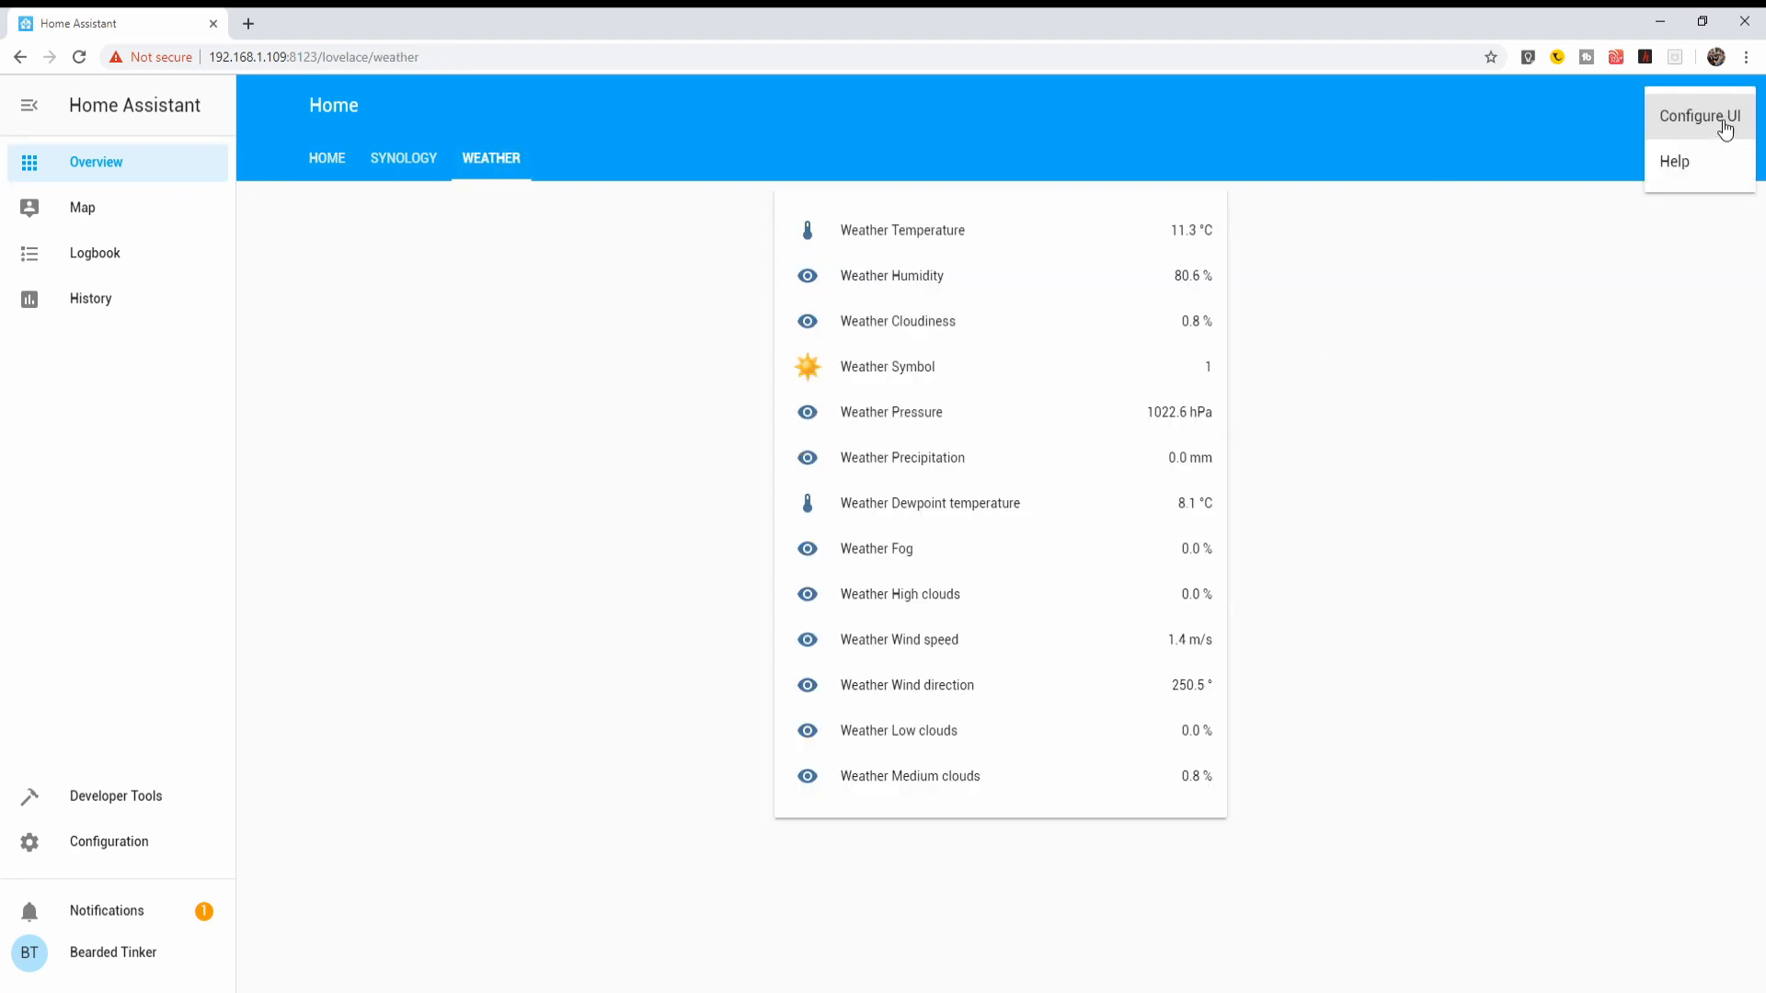
{"action": "left_click", "coordinate": [1698, 116]}
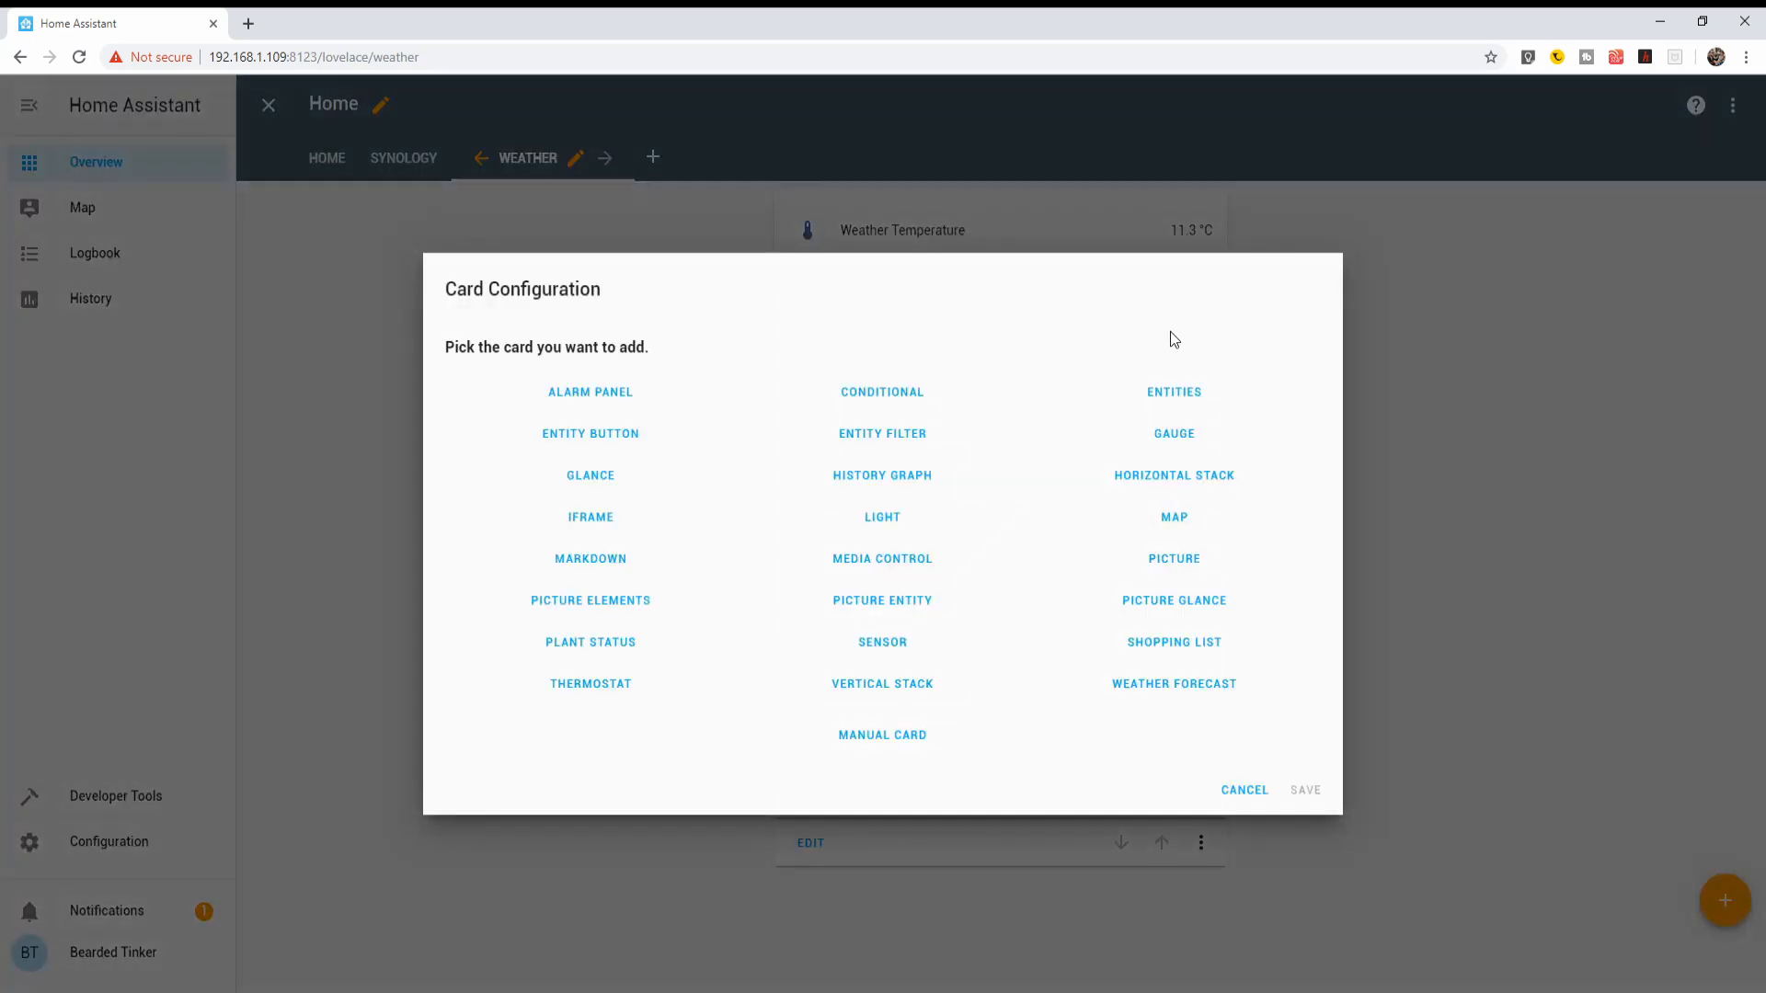
{"action": "mouse_move", "coordinate": [949, 469]}
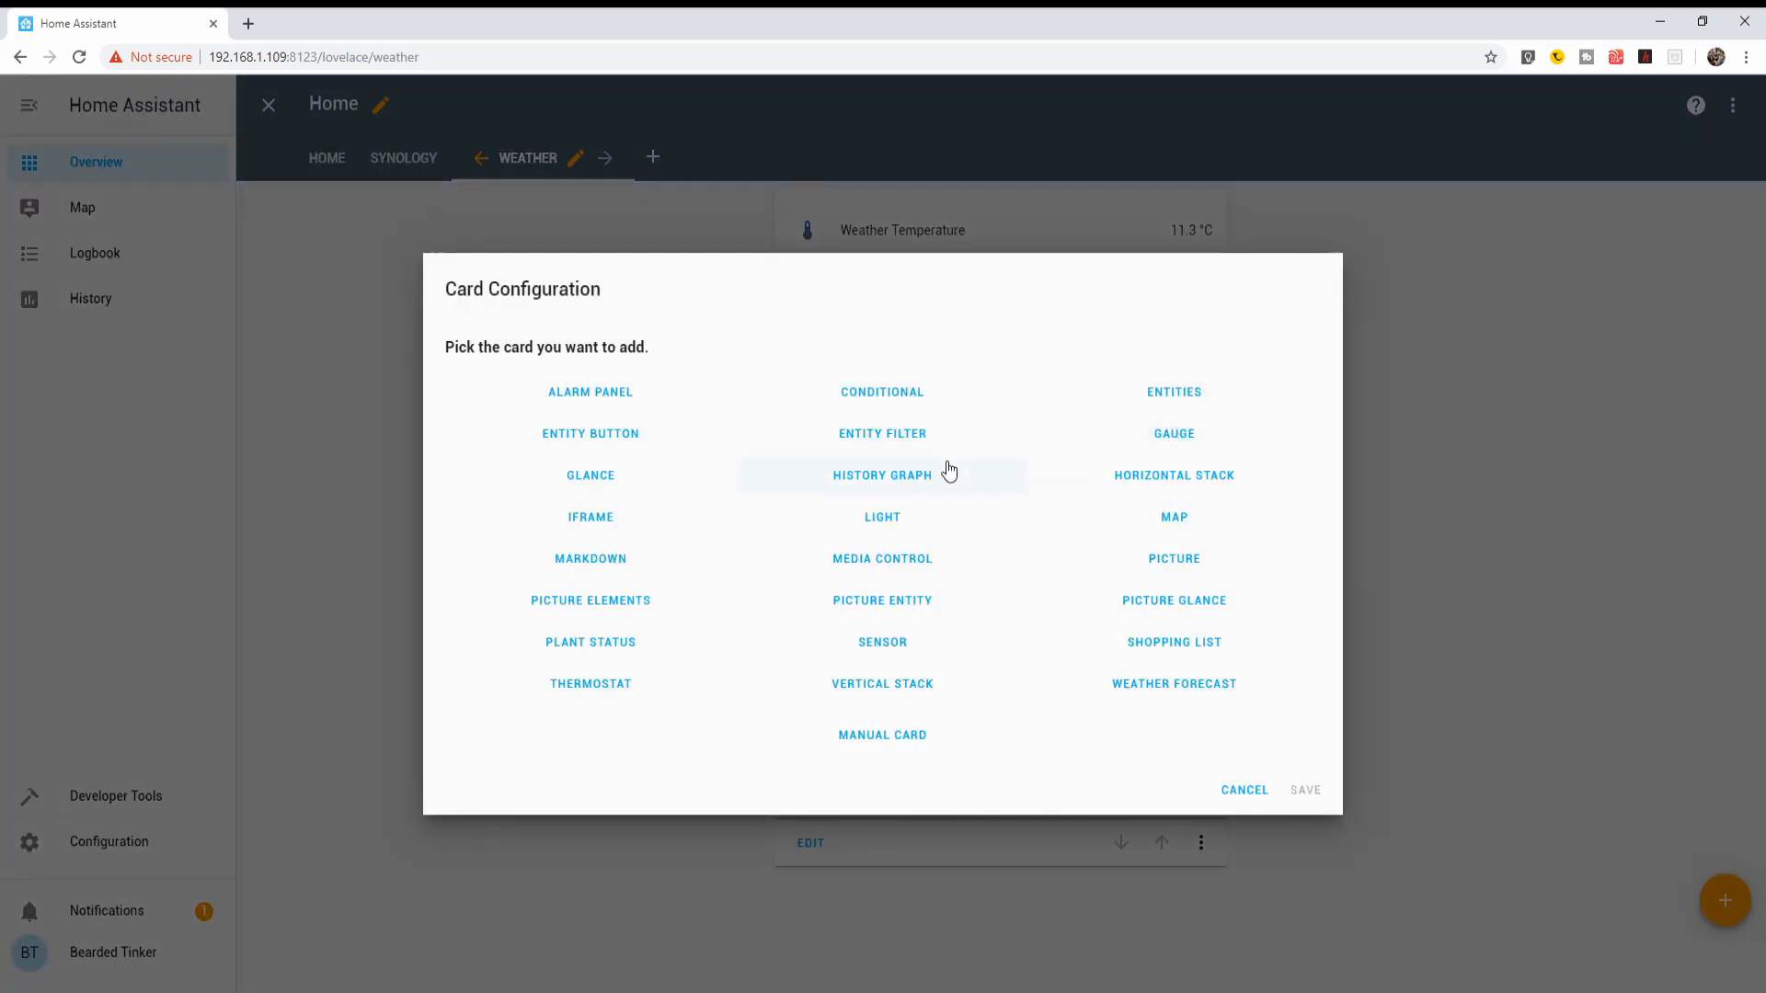
Add a History Graph card and list sensor.bathroom_humidity as its first entity.
{"action": "left_click", "coordinate": [881, 475]}
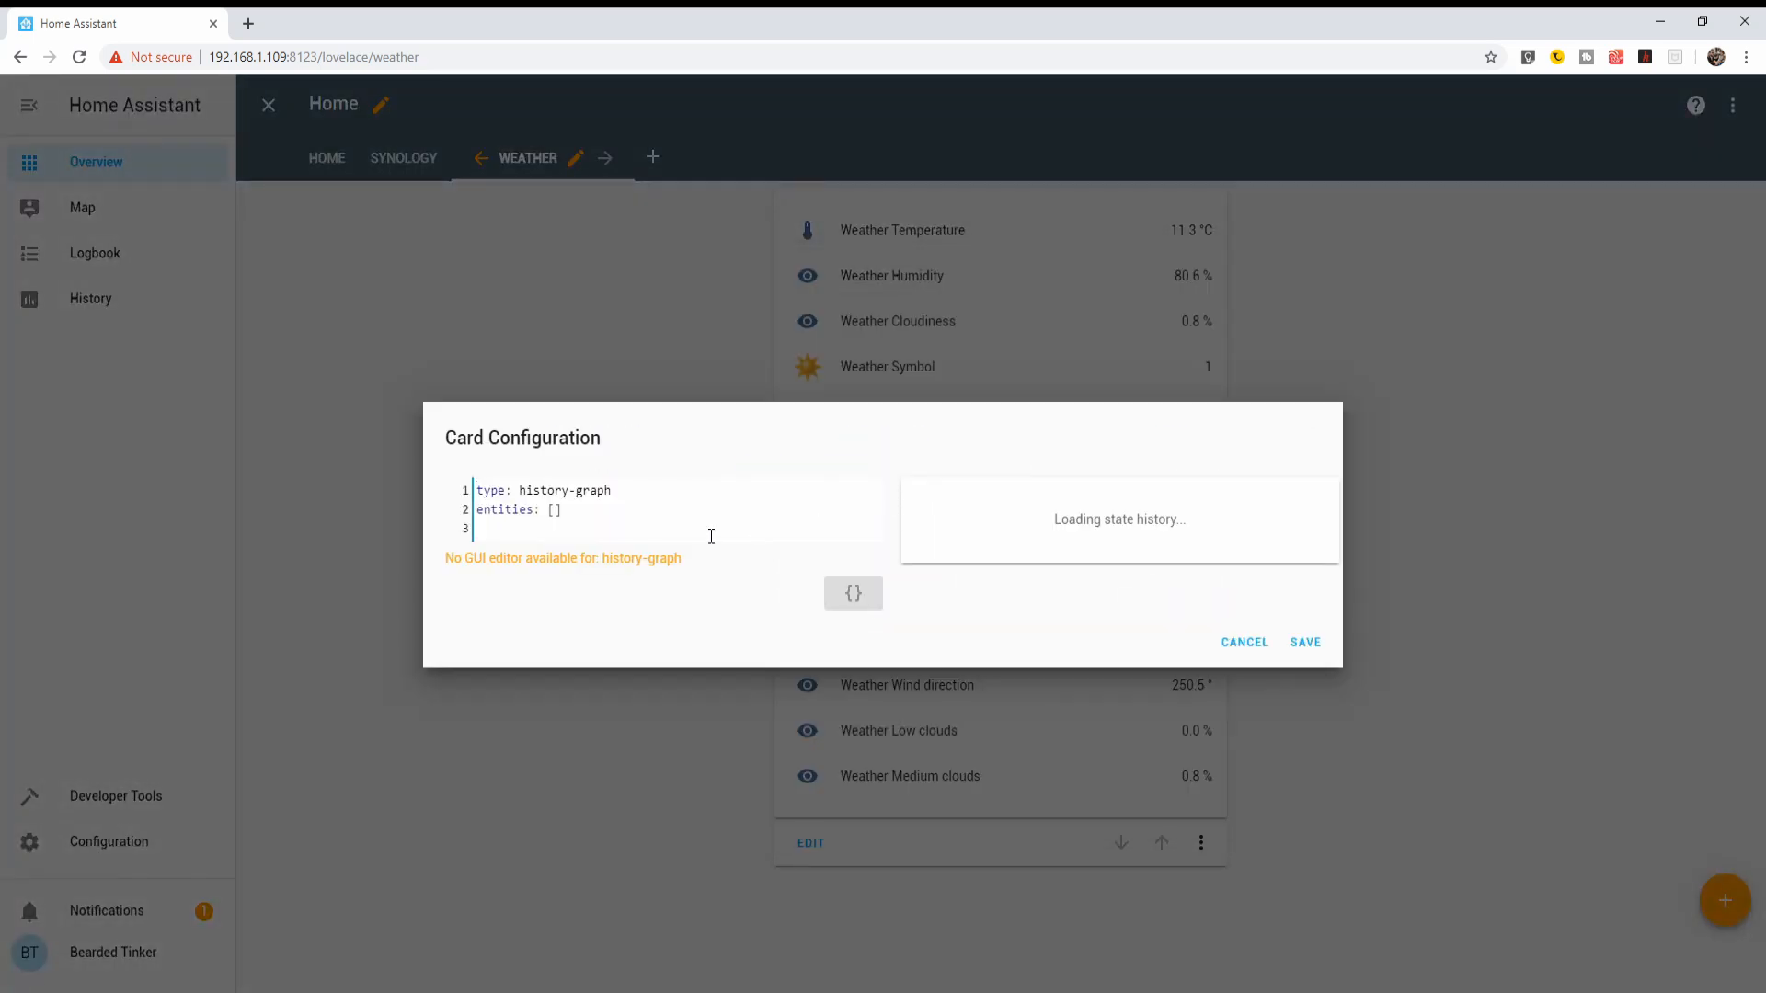
{"action": "mouse_move", "coordinate": [644, 491]}
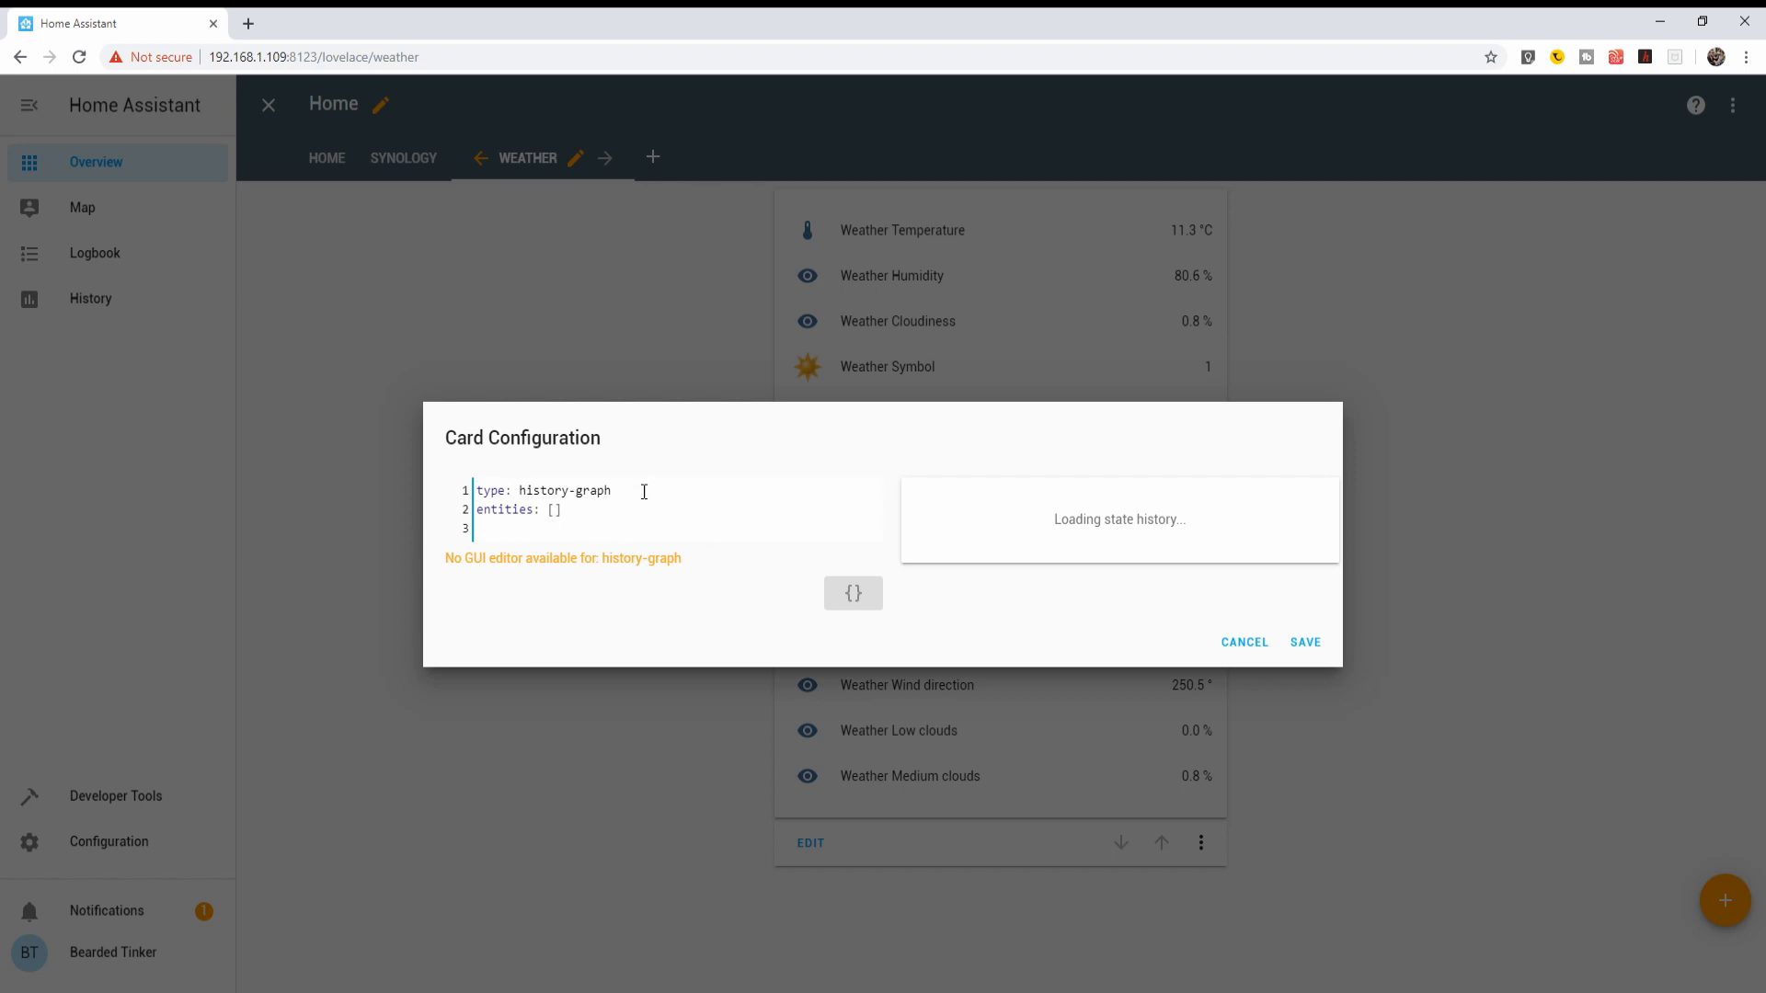
{"action": "type", "text": "sensor."}
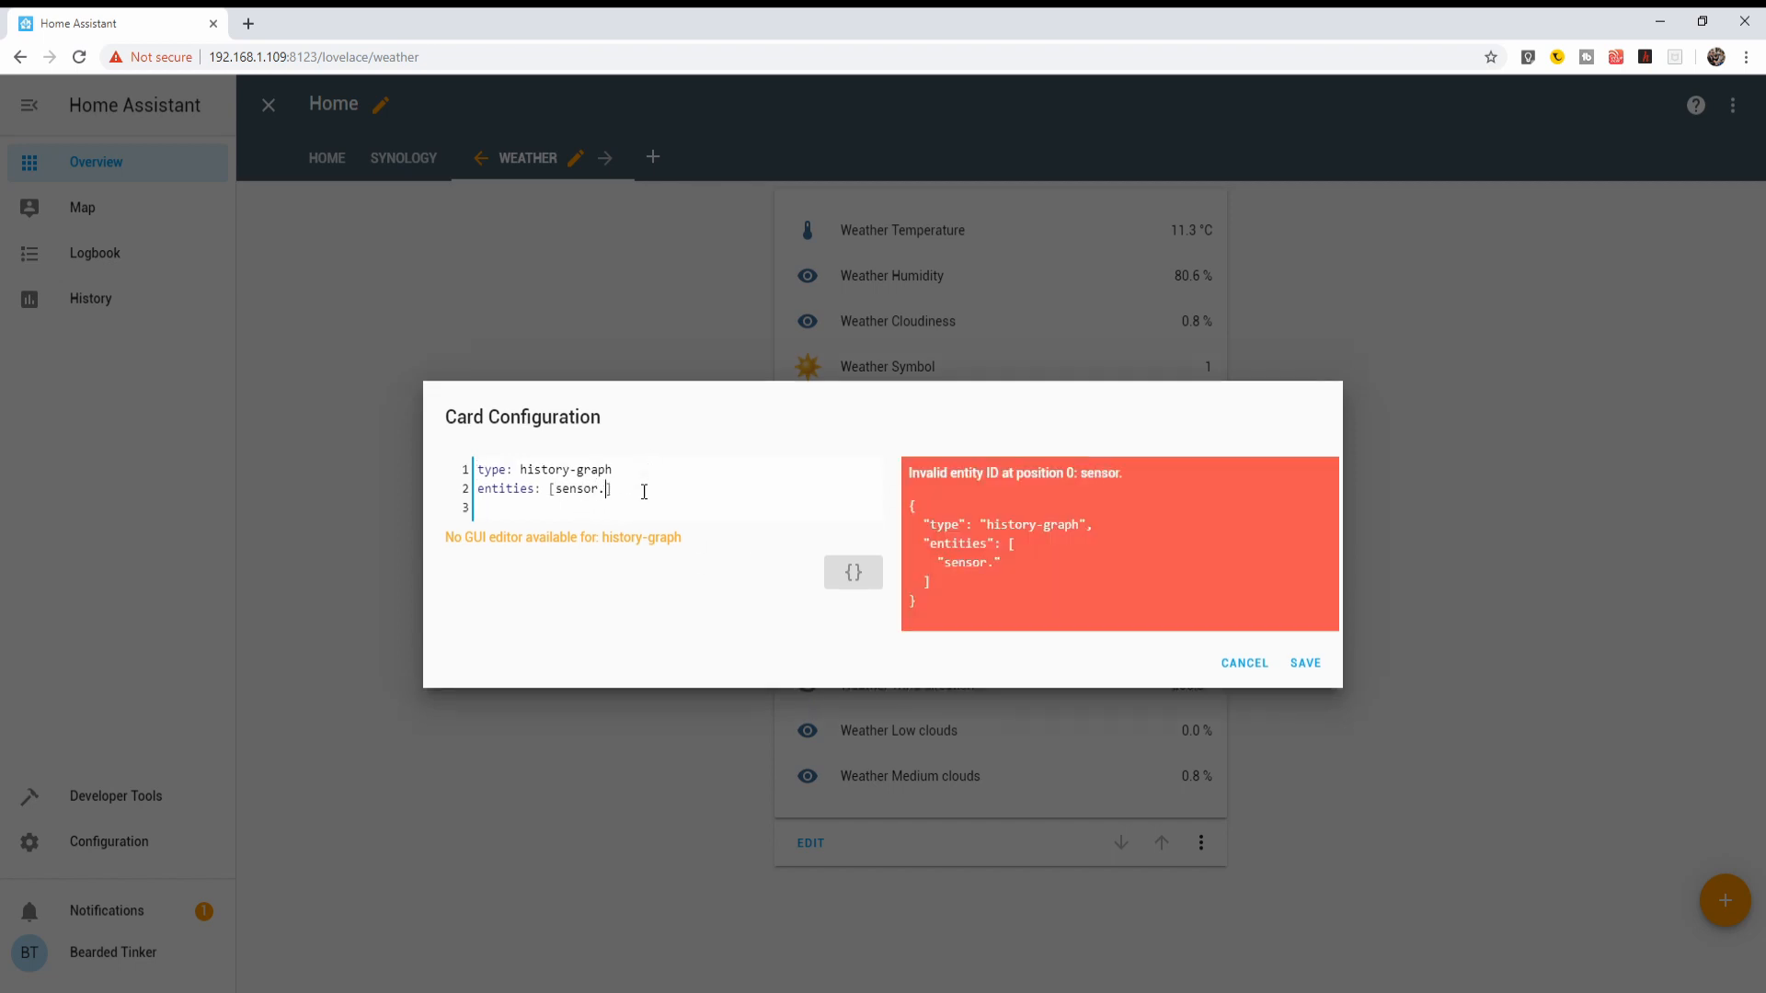
{"action": "type", "text": "bathro"}
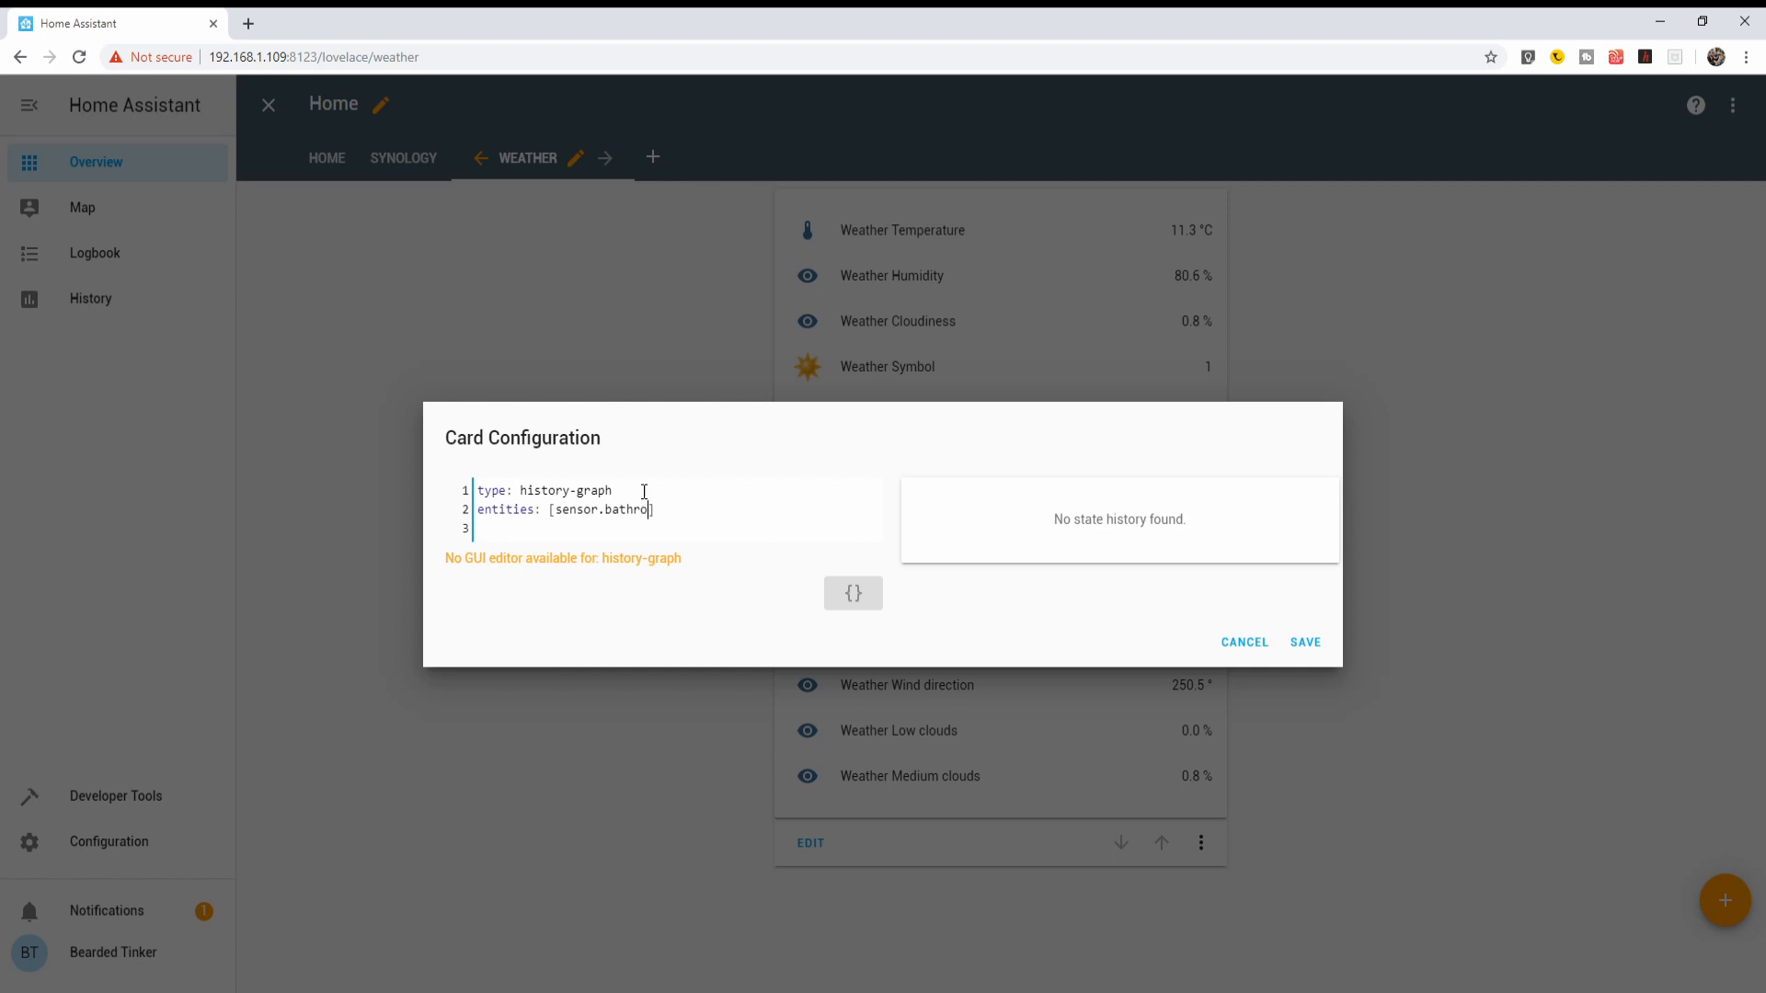
{"action": "type", "text": "om_mu"}
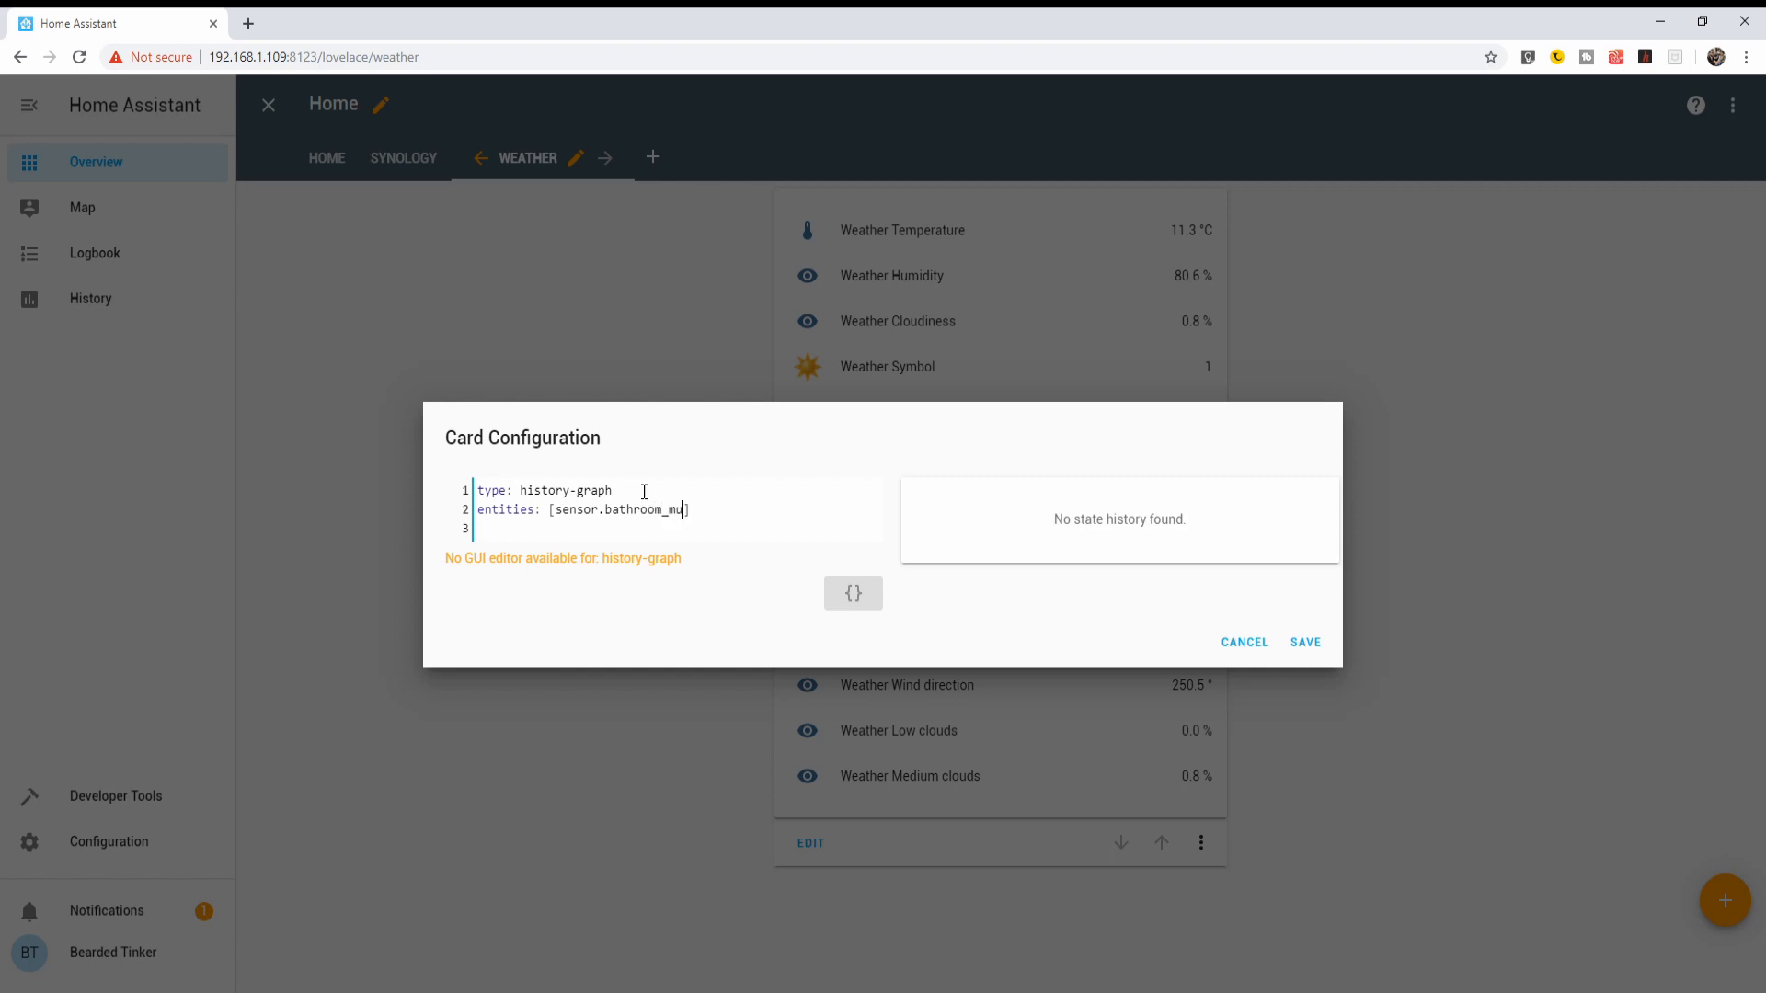
{"action": "key", "text": "BackSpace"}
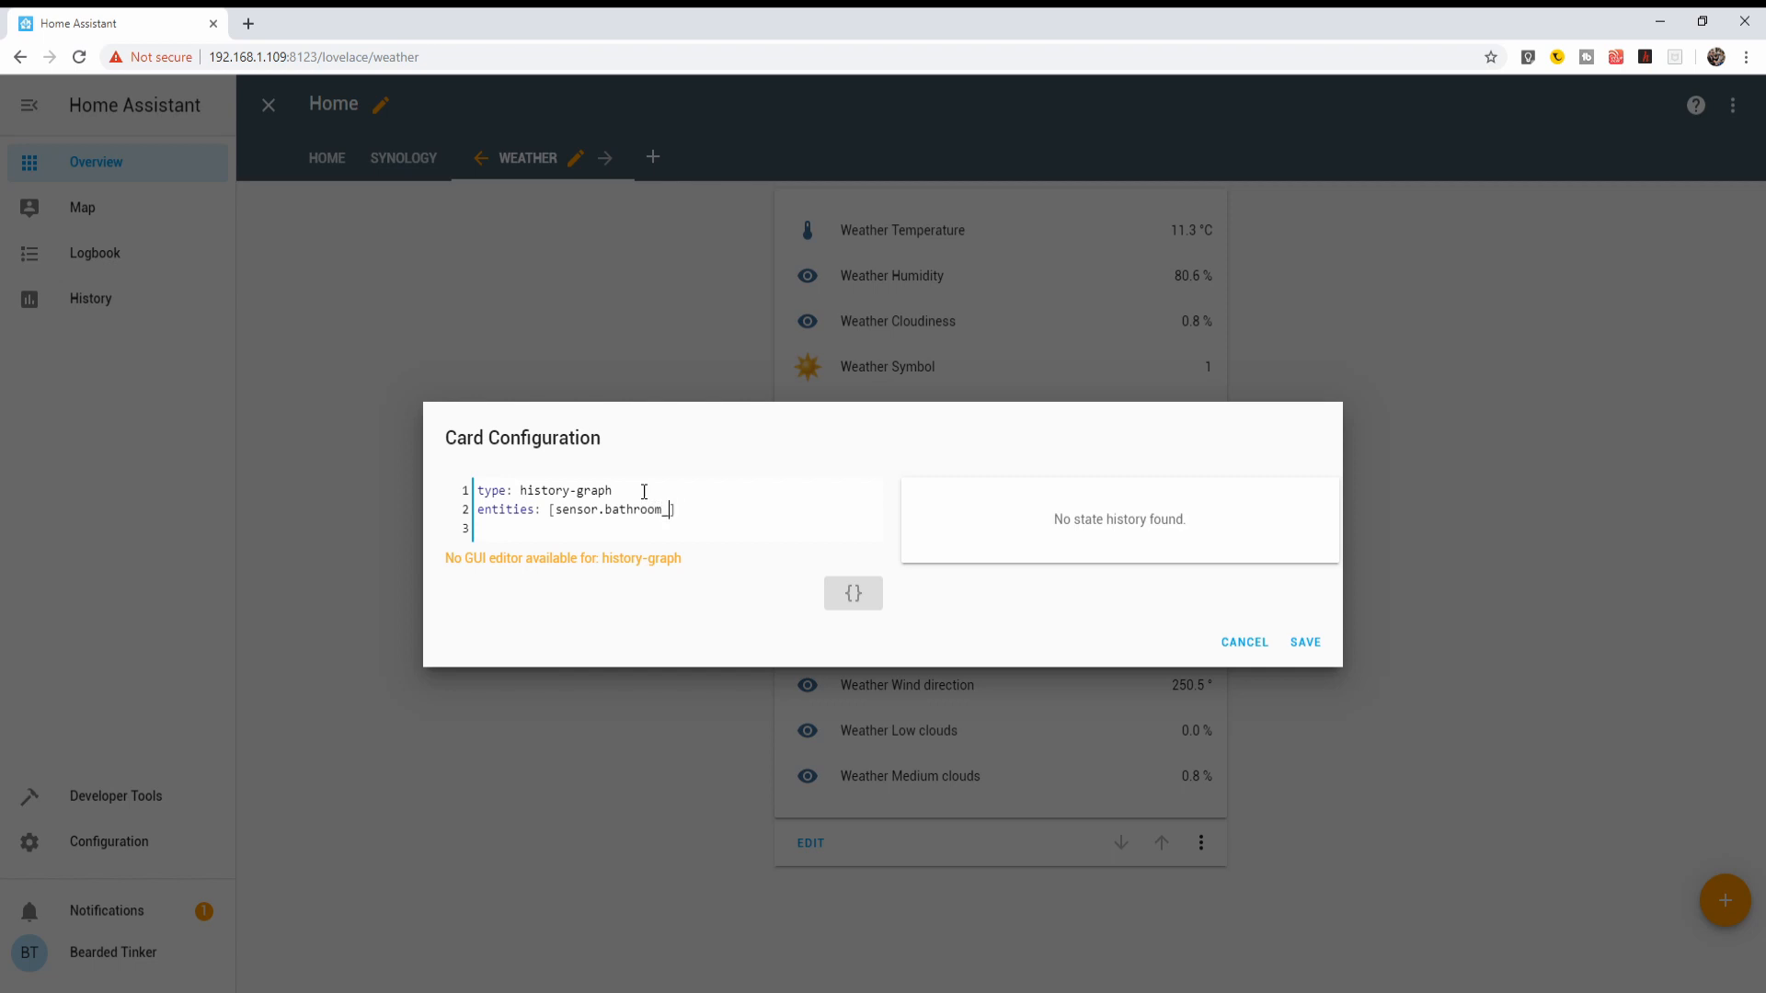
{"action": "type", "text": "humidity"}
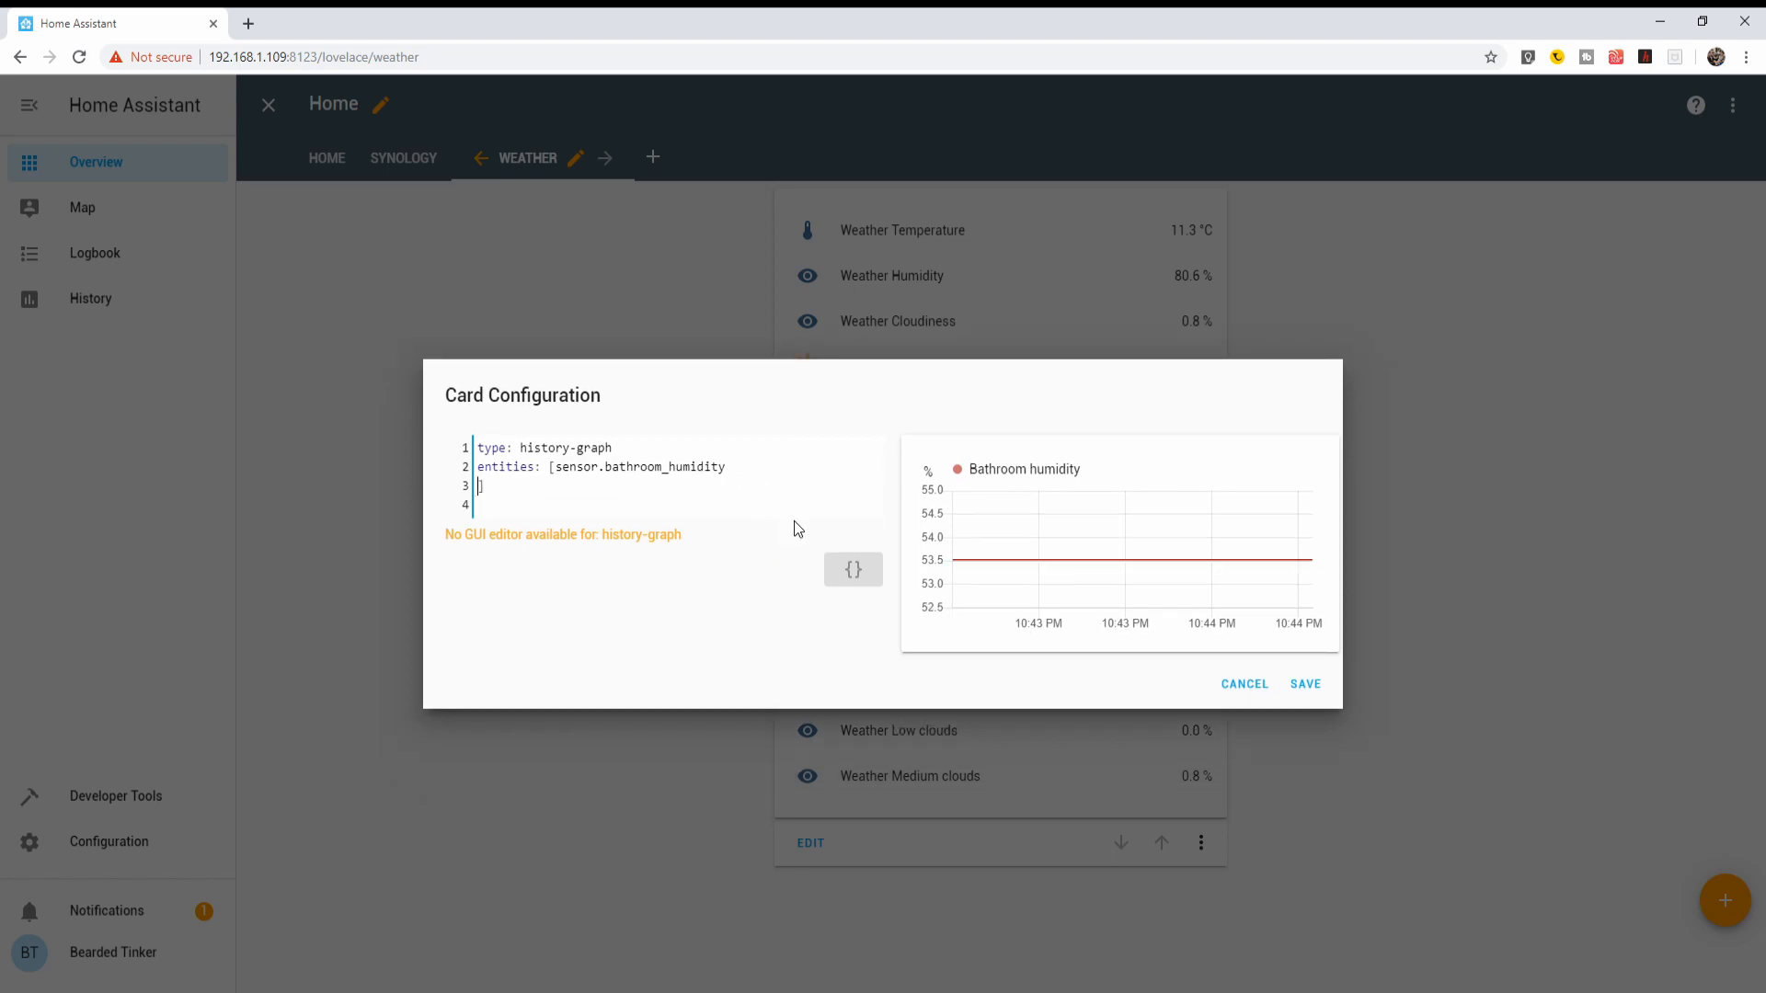
Add sensor.bathroom_temperature as the second entity, separated by a comma.
{"action": "type", "text": "sensor.bathroo"}
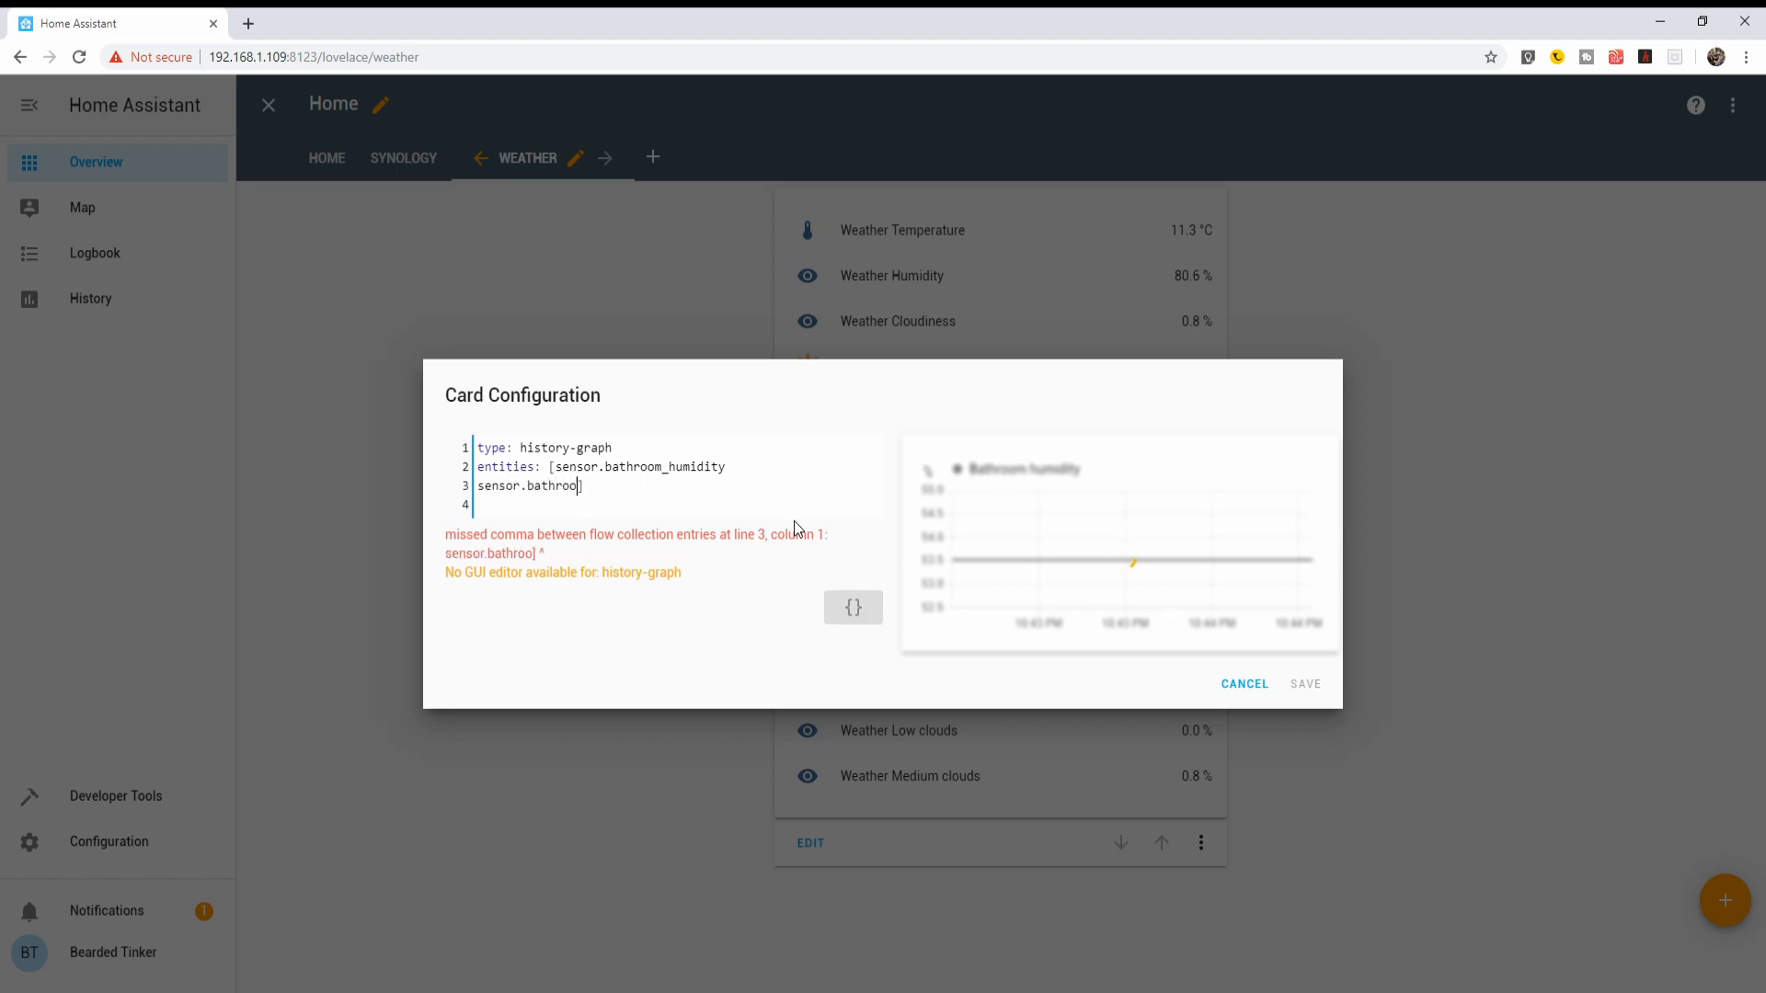
{"action": "type", "text": "m_"}
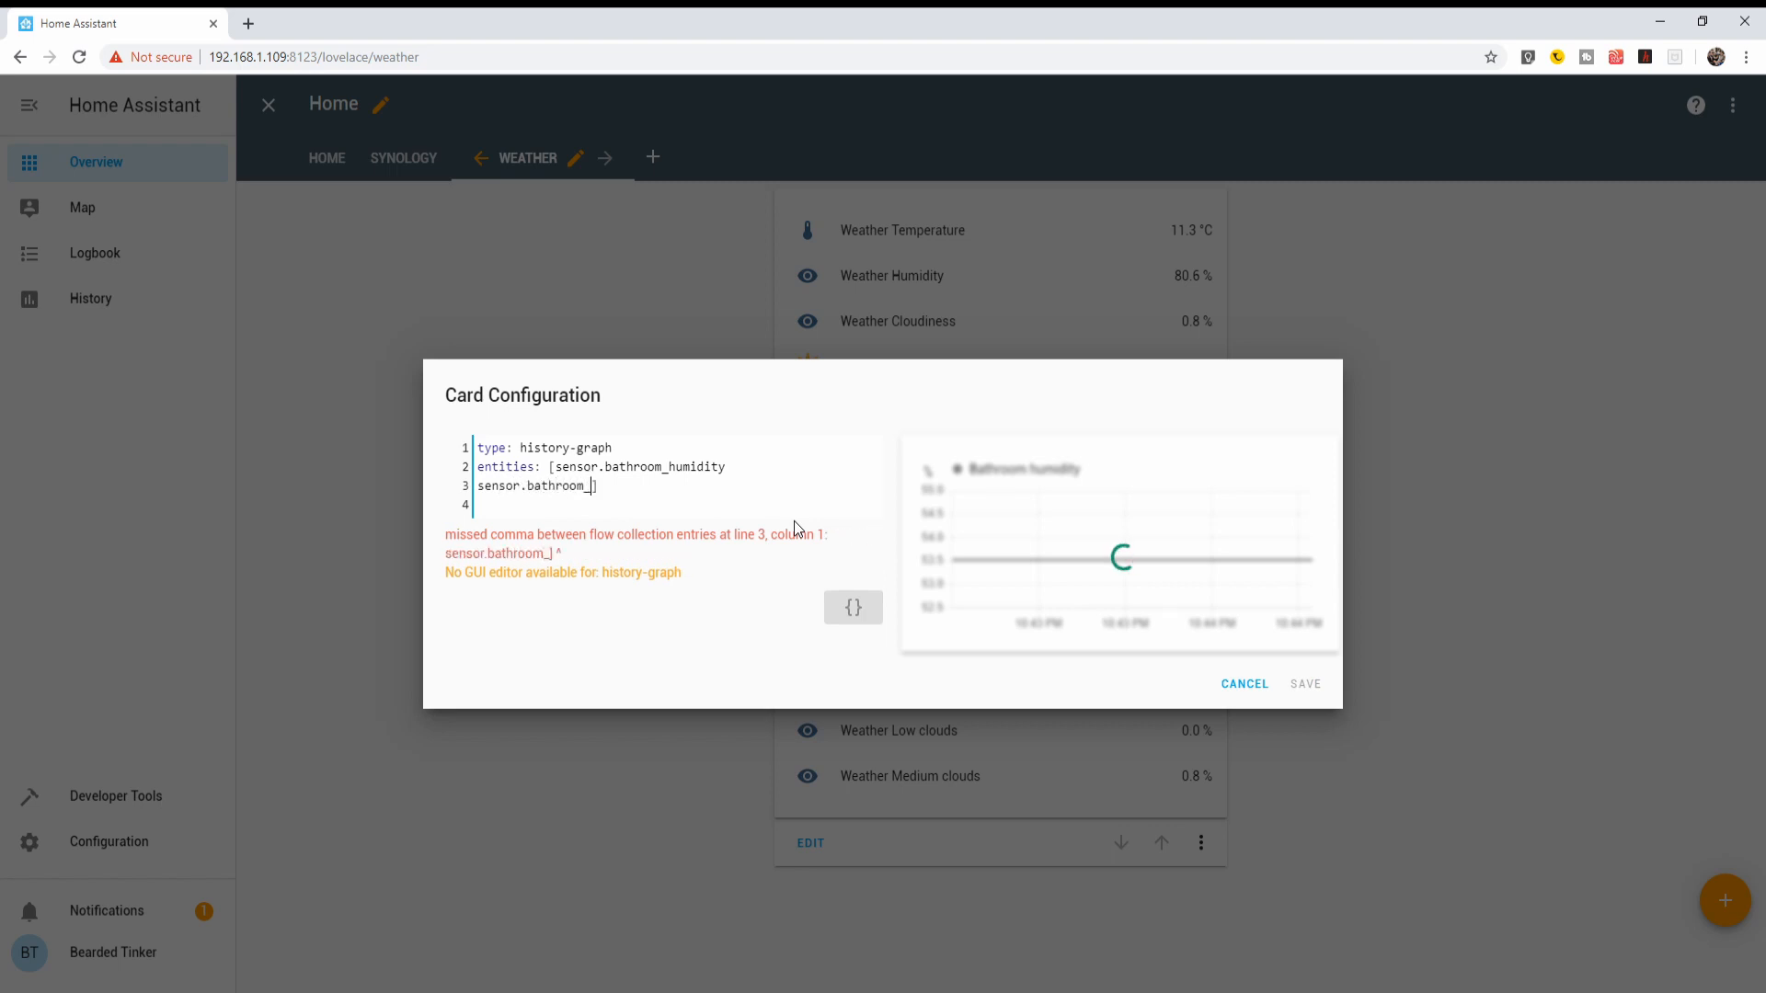
{"action": "type", "text": "tempe"}
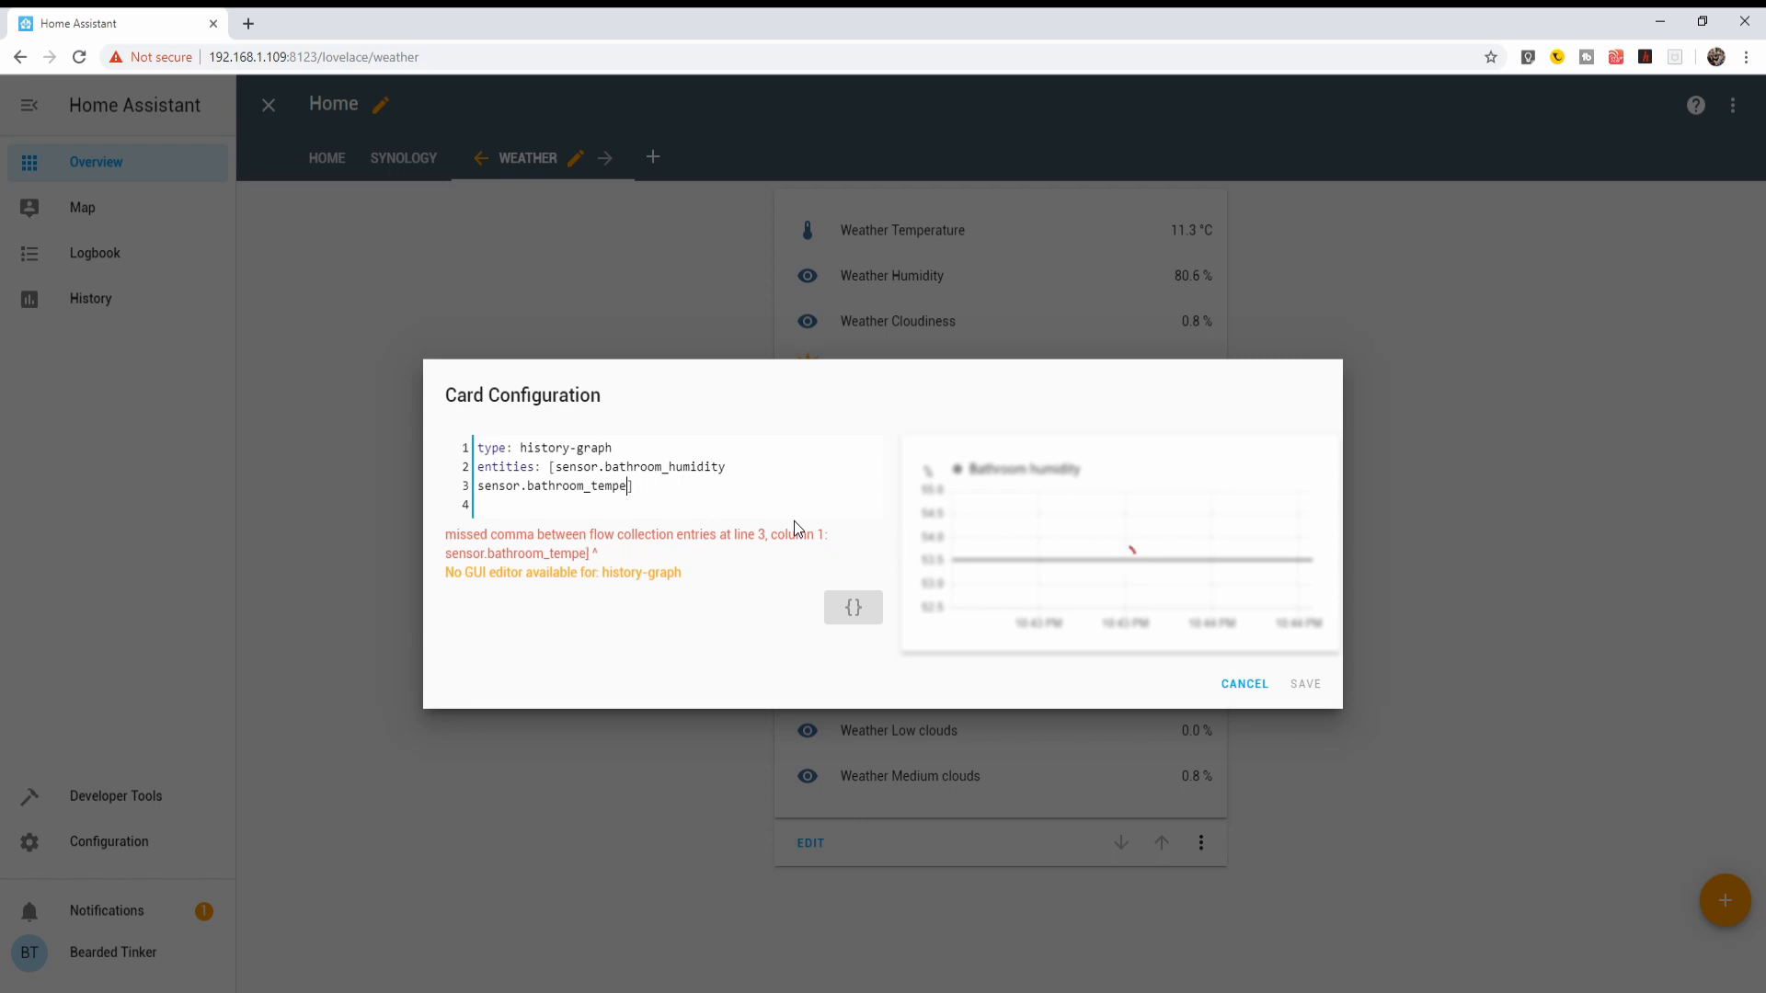
{"action": "type", "text": "rature"}
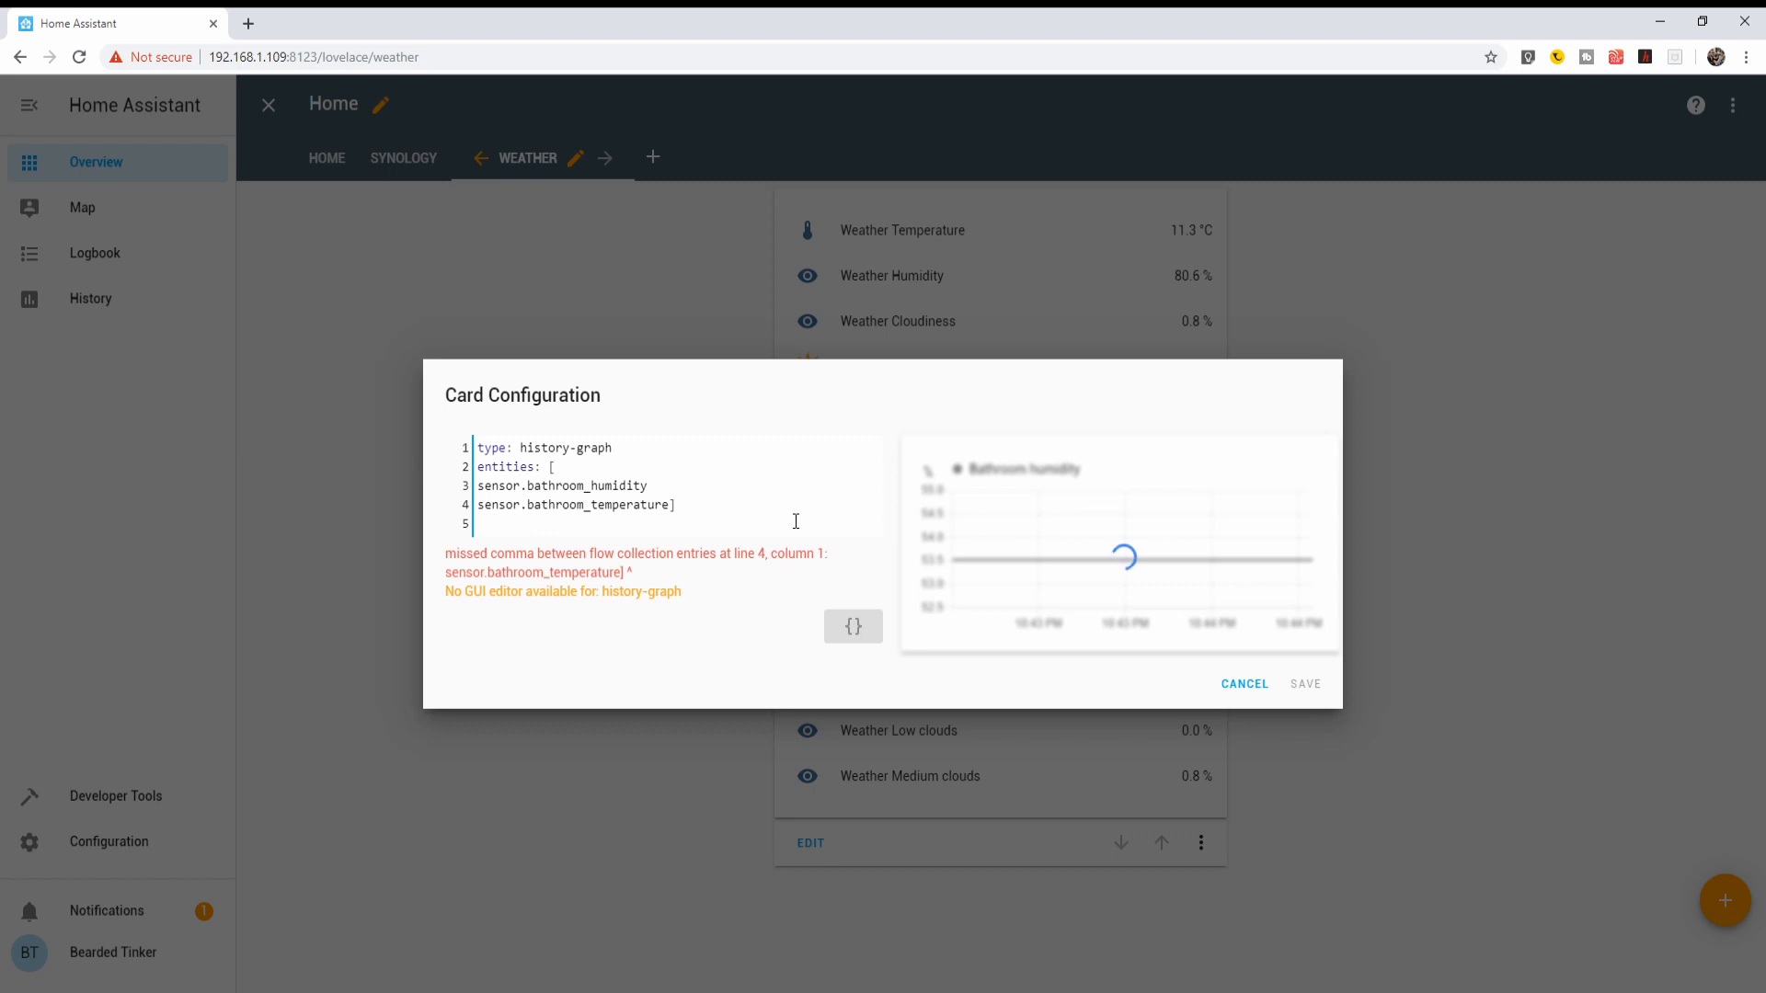
{"action": "type", "text": ","}
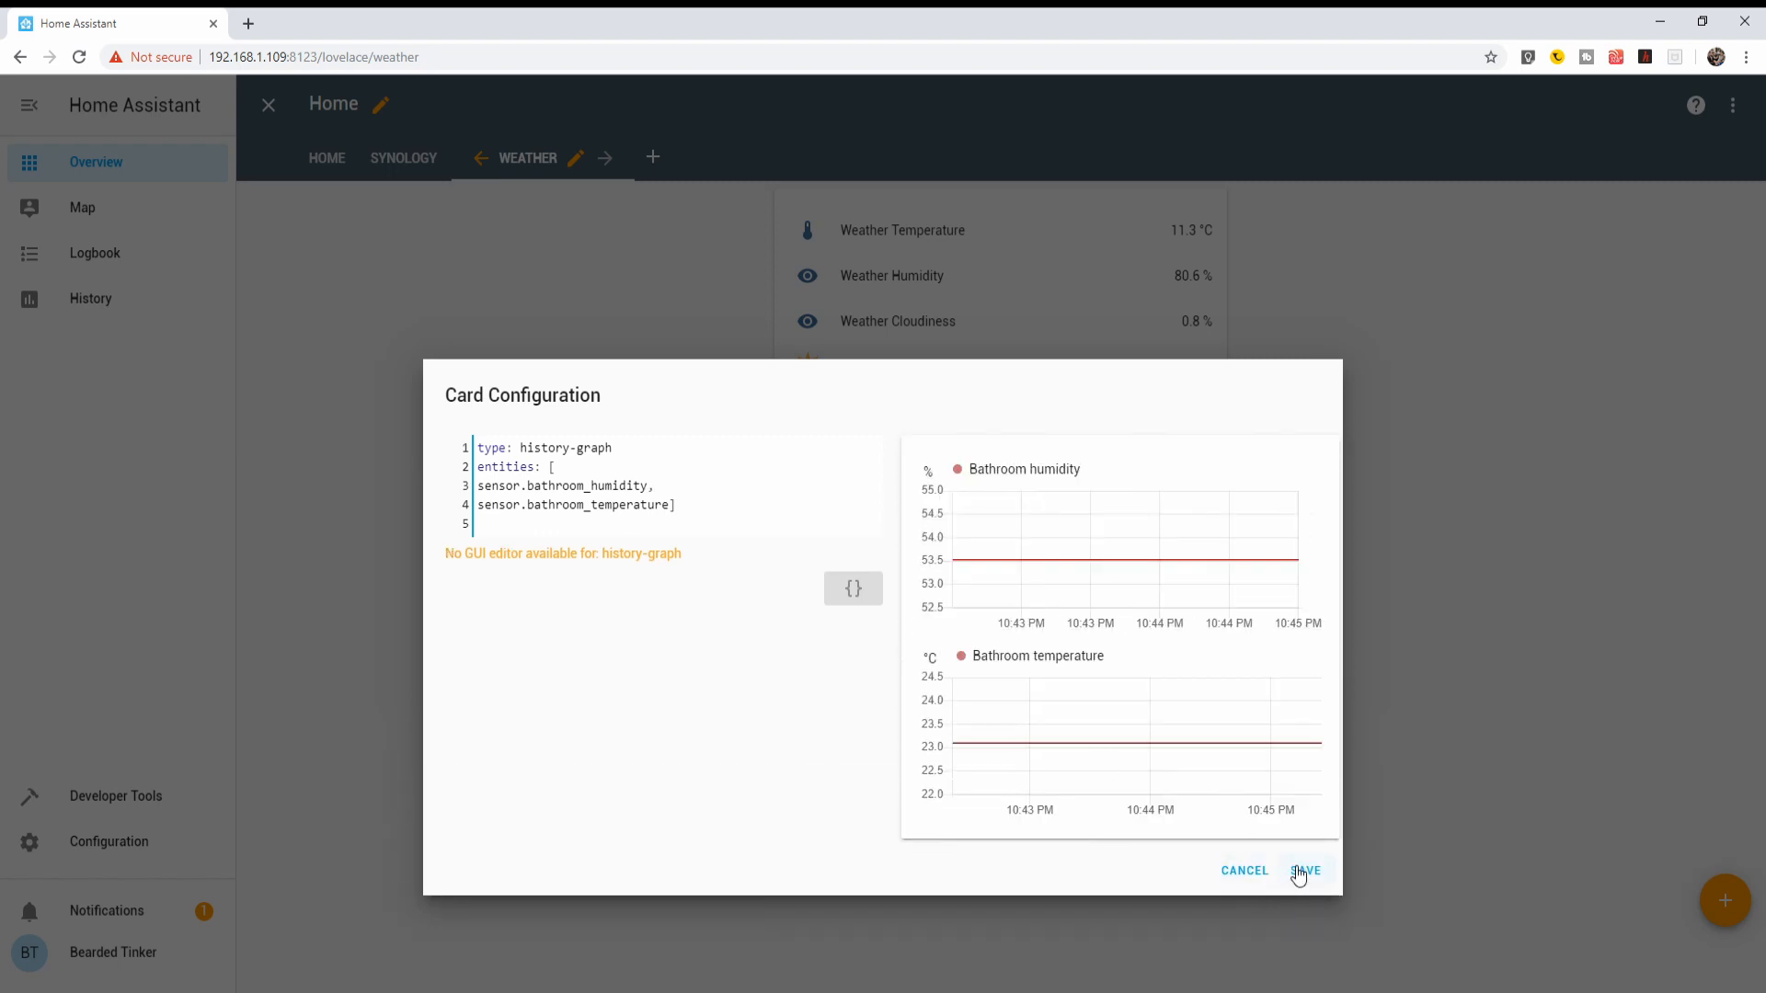
Save the history graph card to the Weather view.
{"action": "left_click", "coordinate": [1304, 870]}
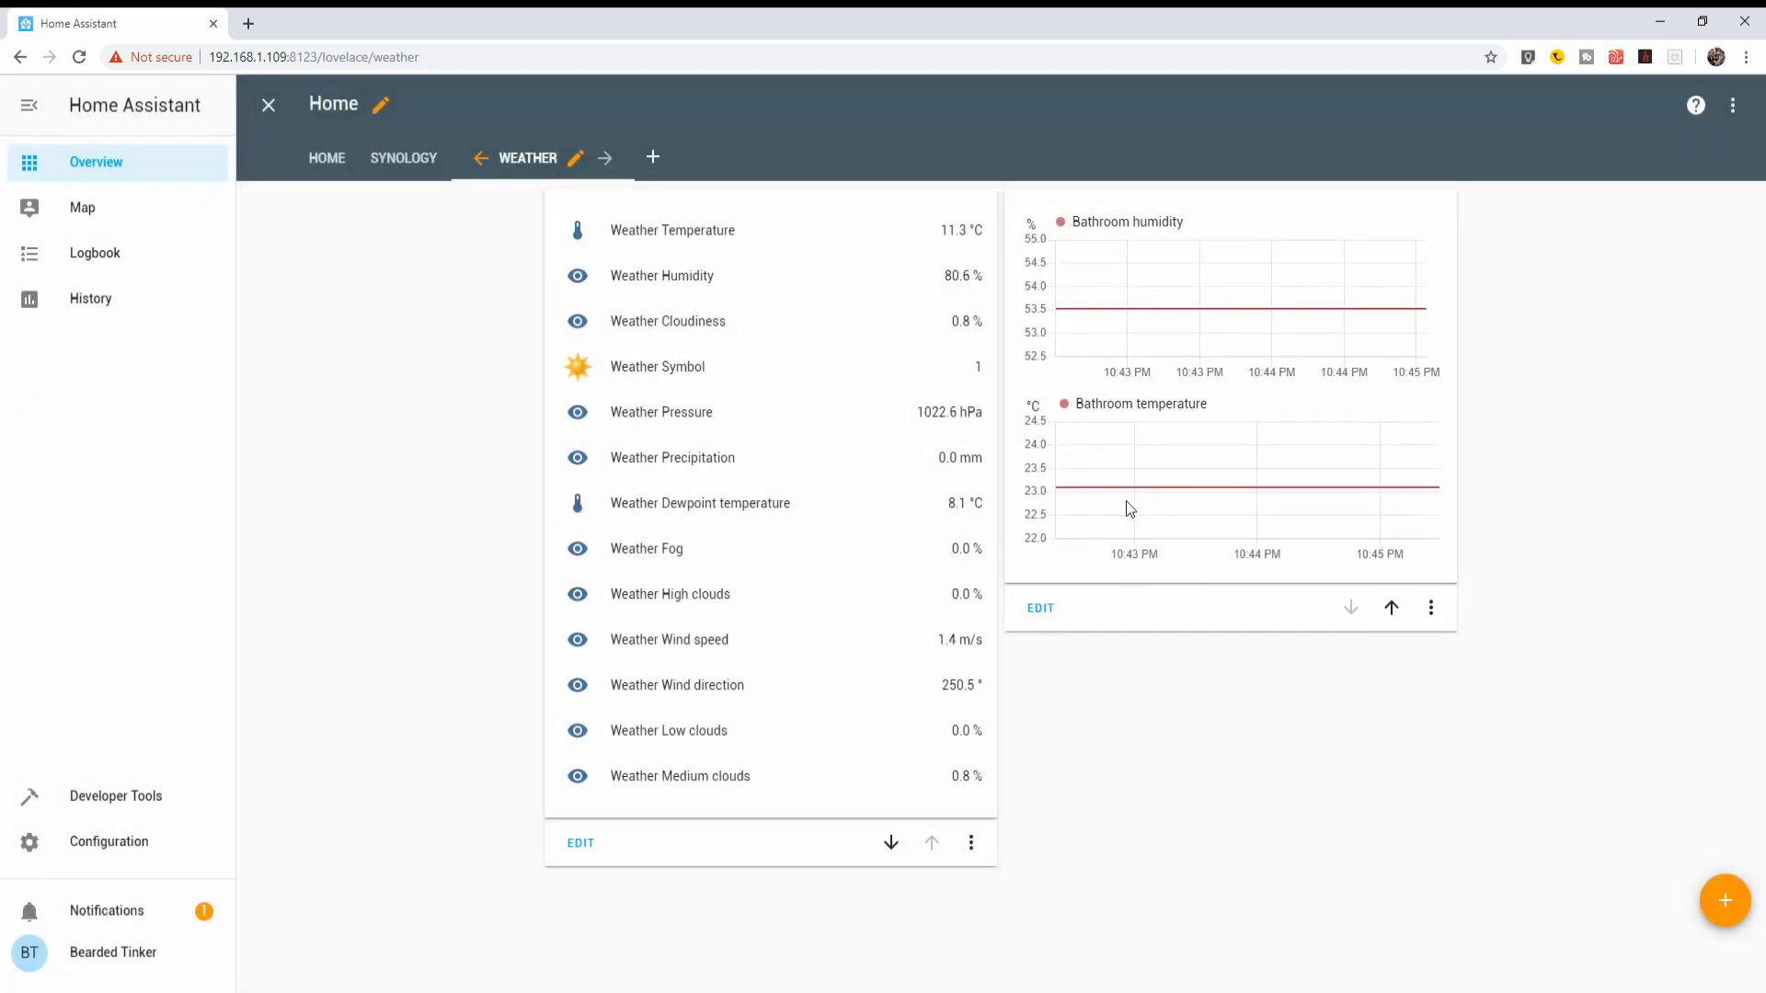
{"action": "mouse_move", "coordinate": [1192, 517]}
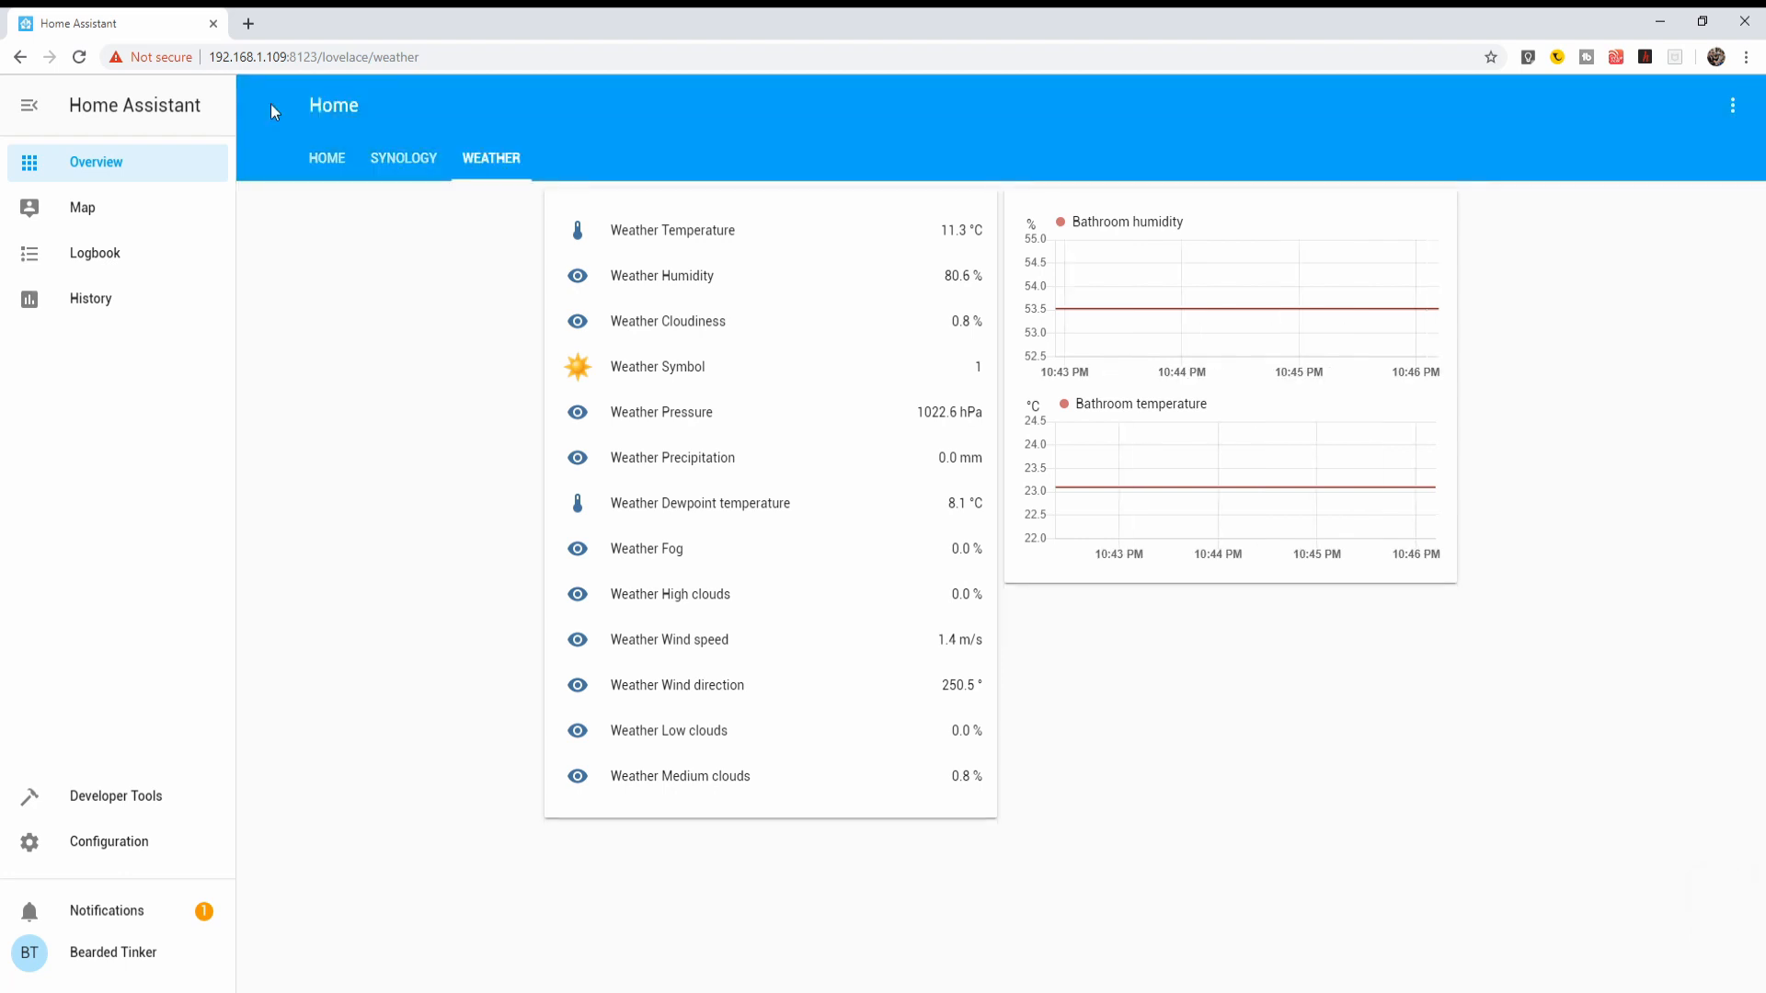
{"action": "mouse_move", "coordinate": [278, 127]}
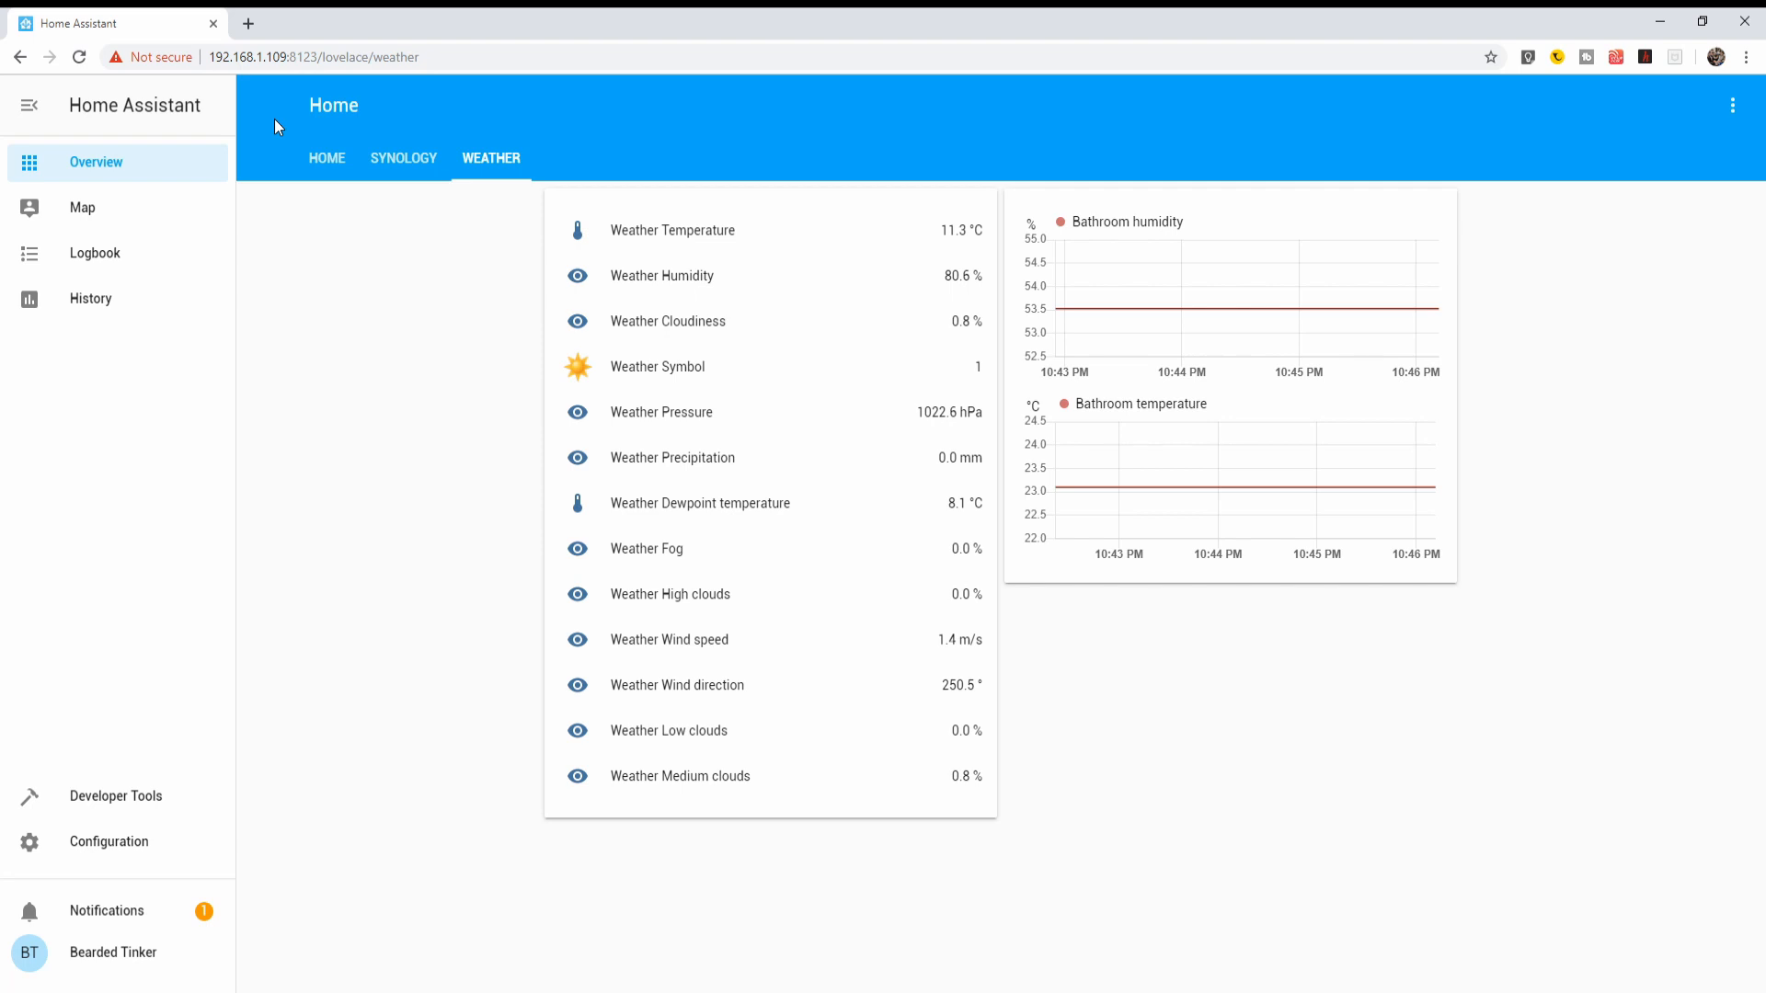